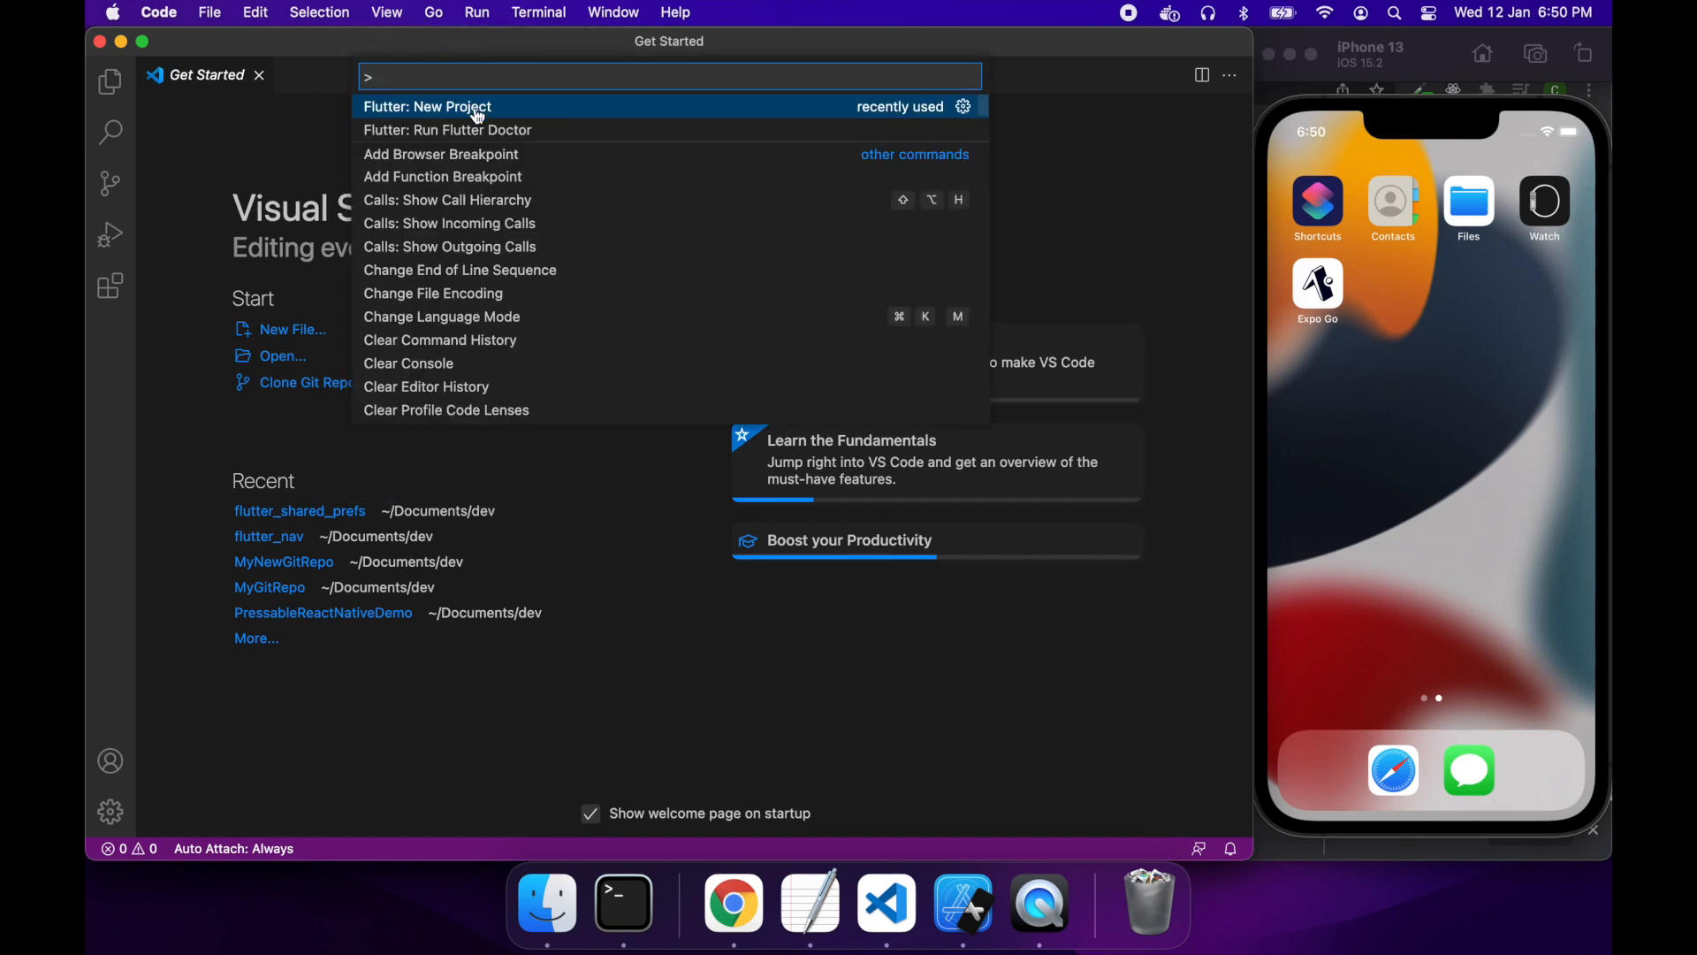
Step: Create a new Flutter project in the dev folder named shared_prefer…
click(428, 106)
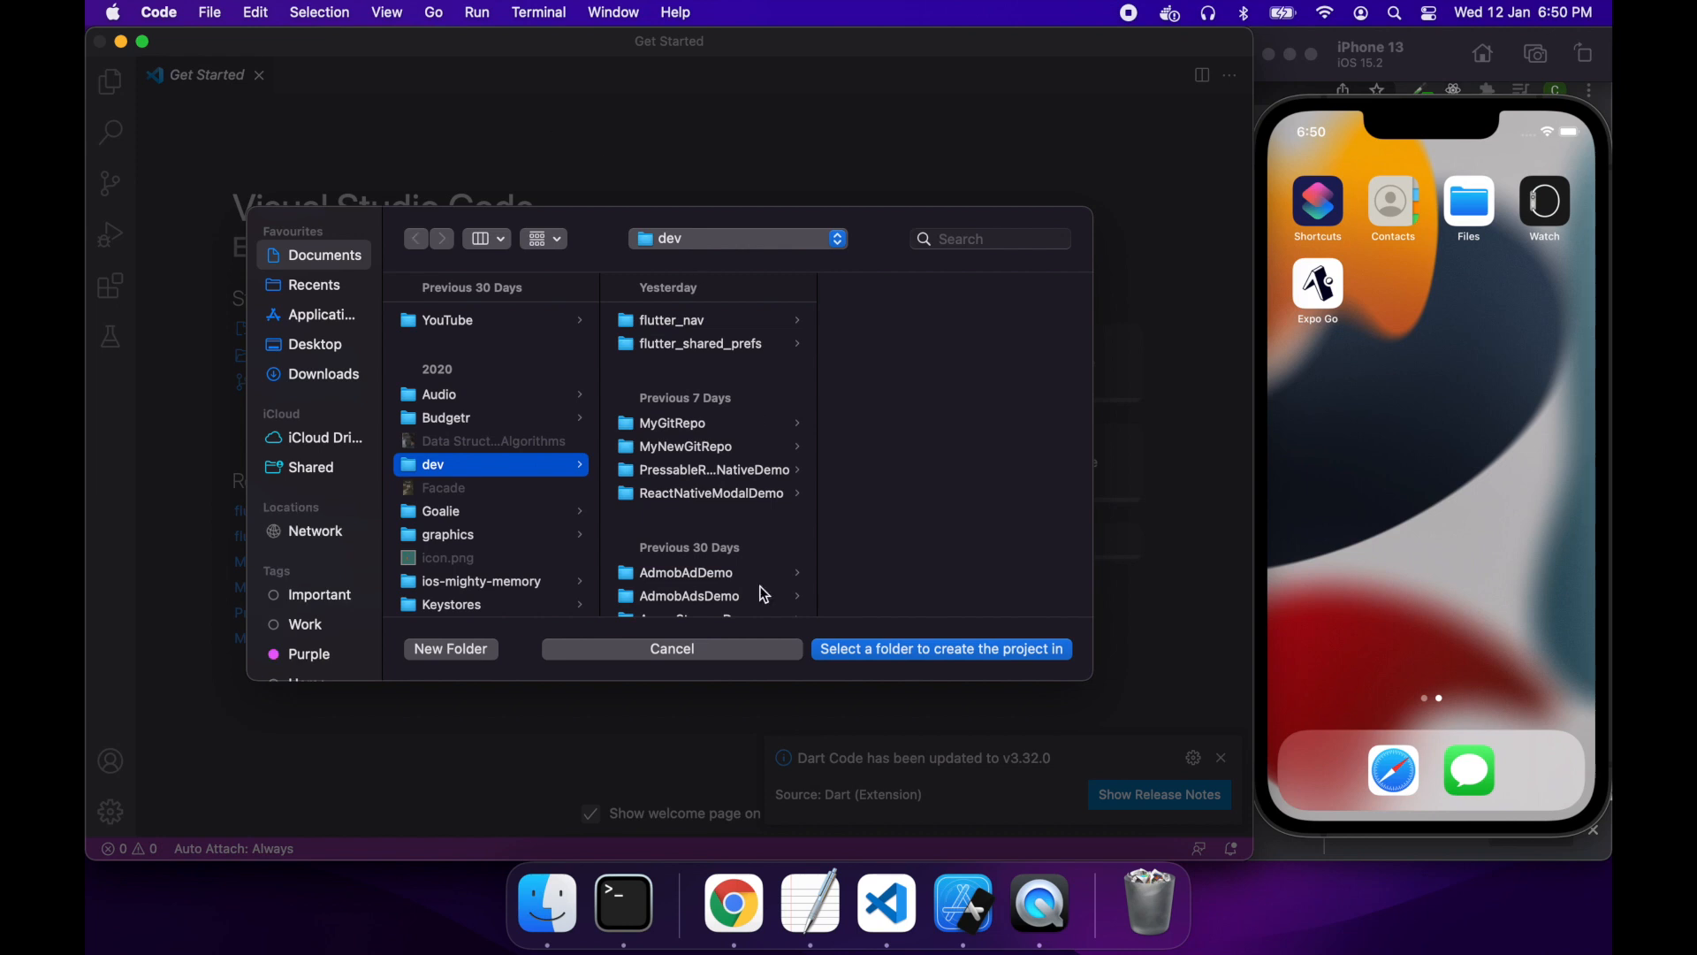
text(s)
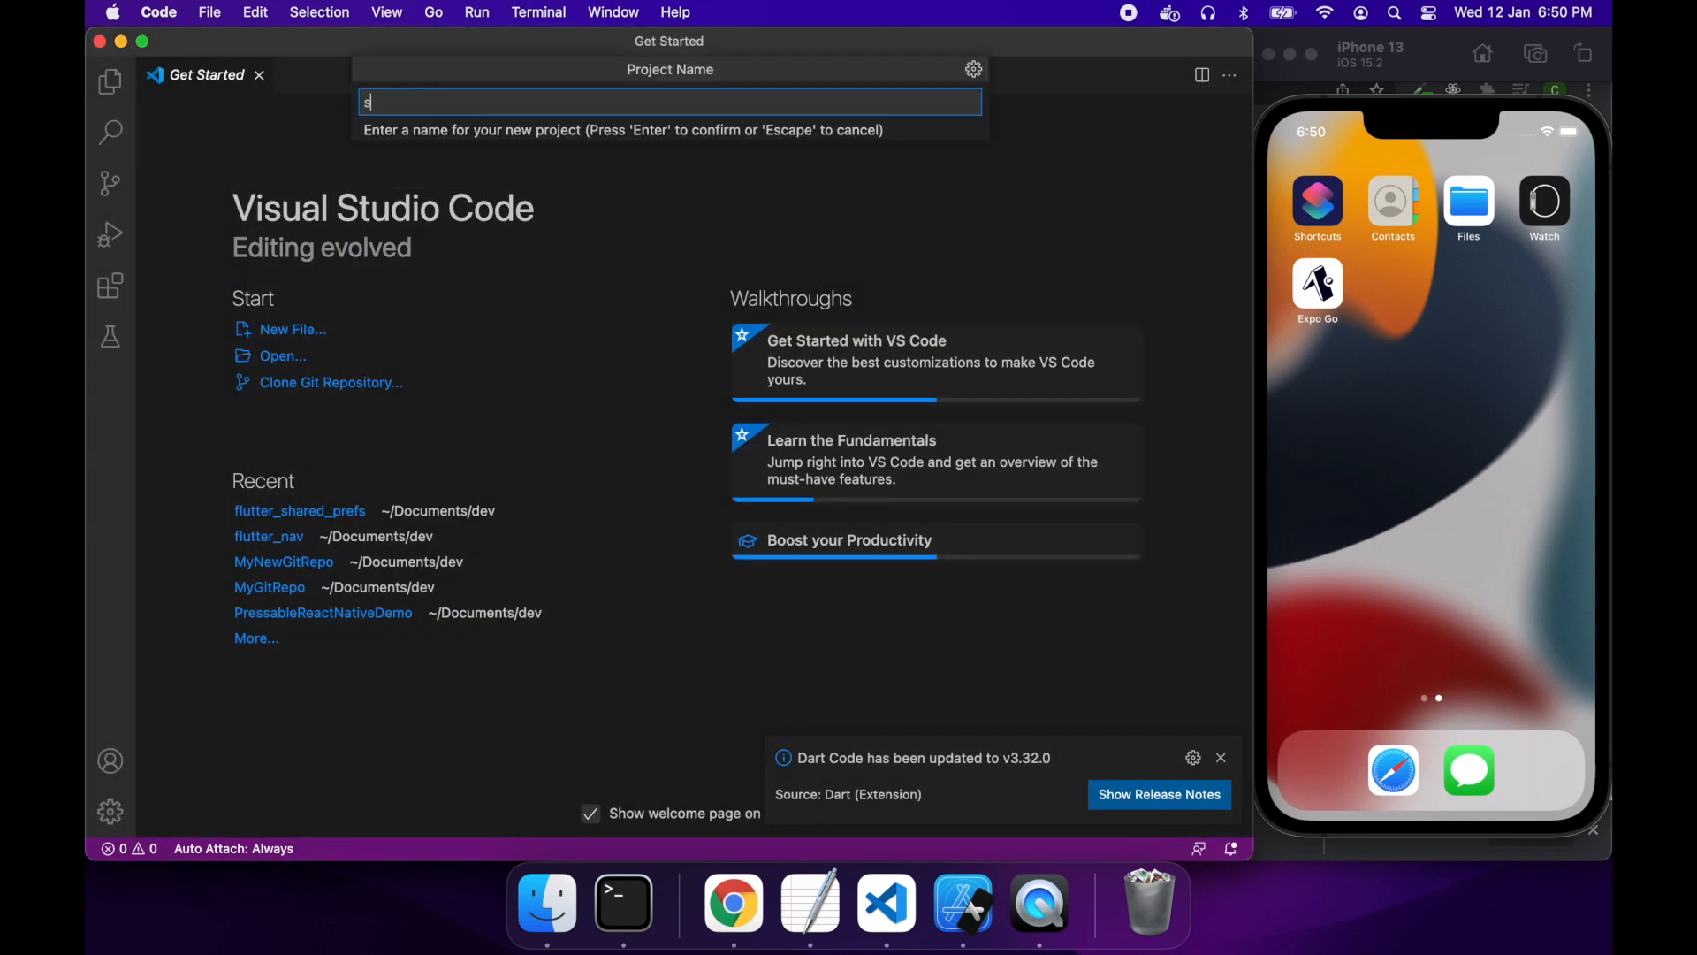
text(hared_prefer)
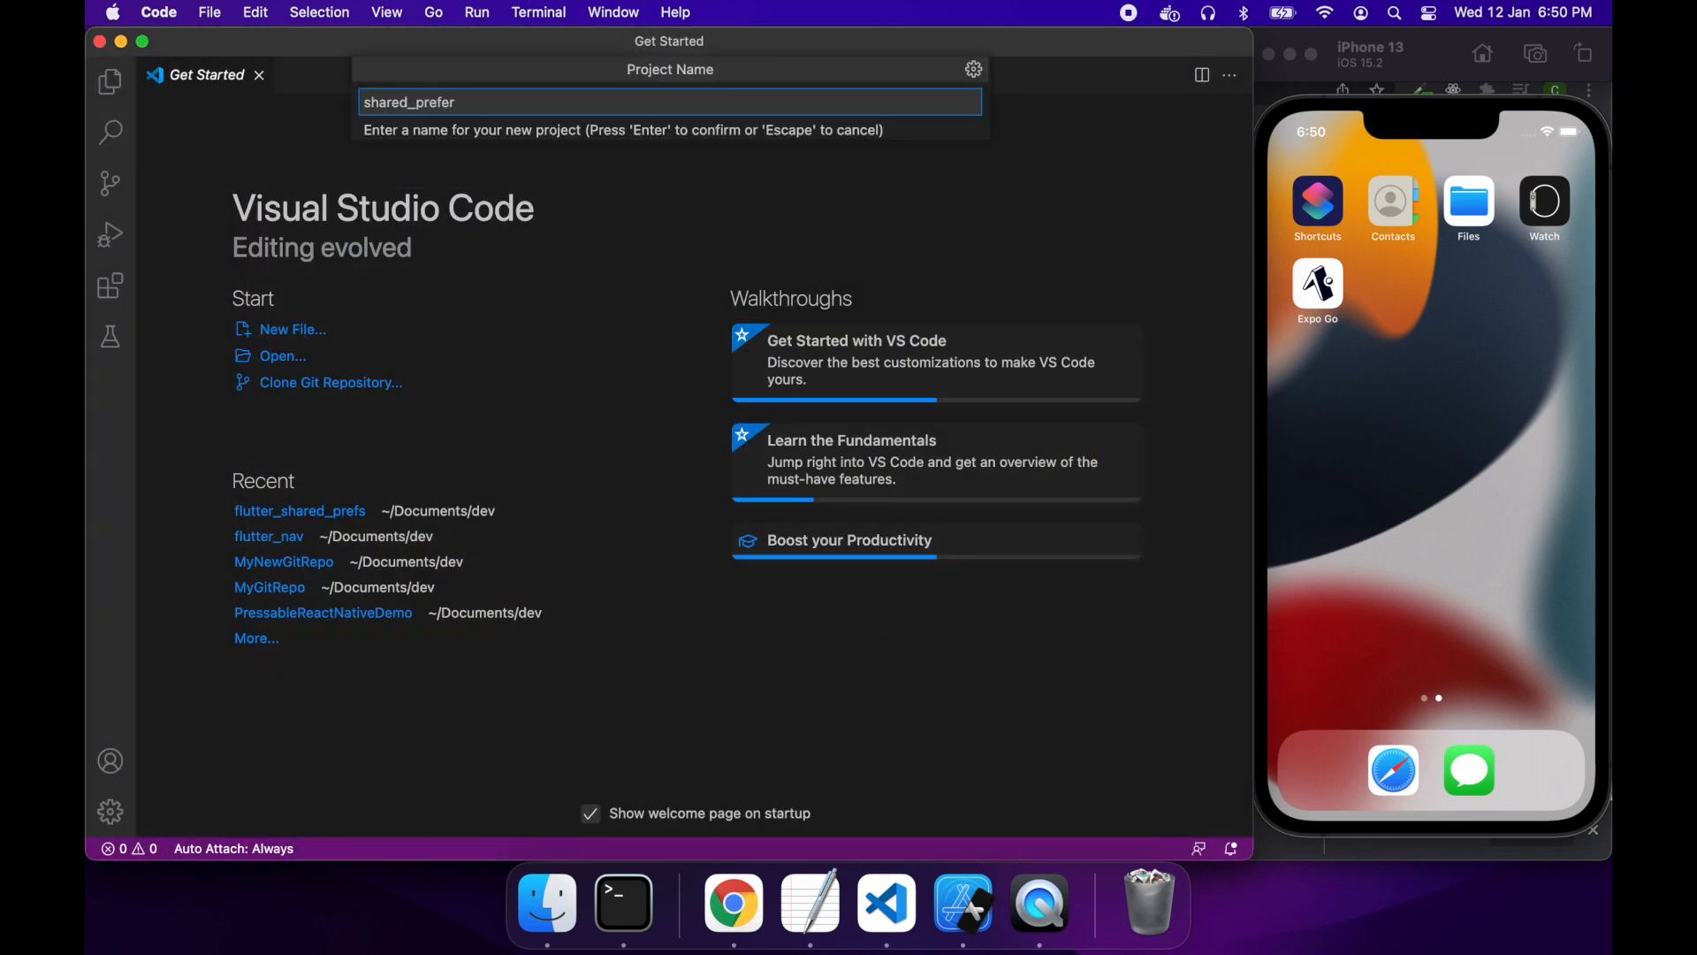
key(Enter)
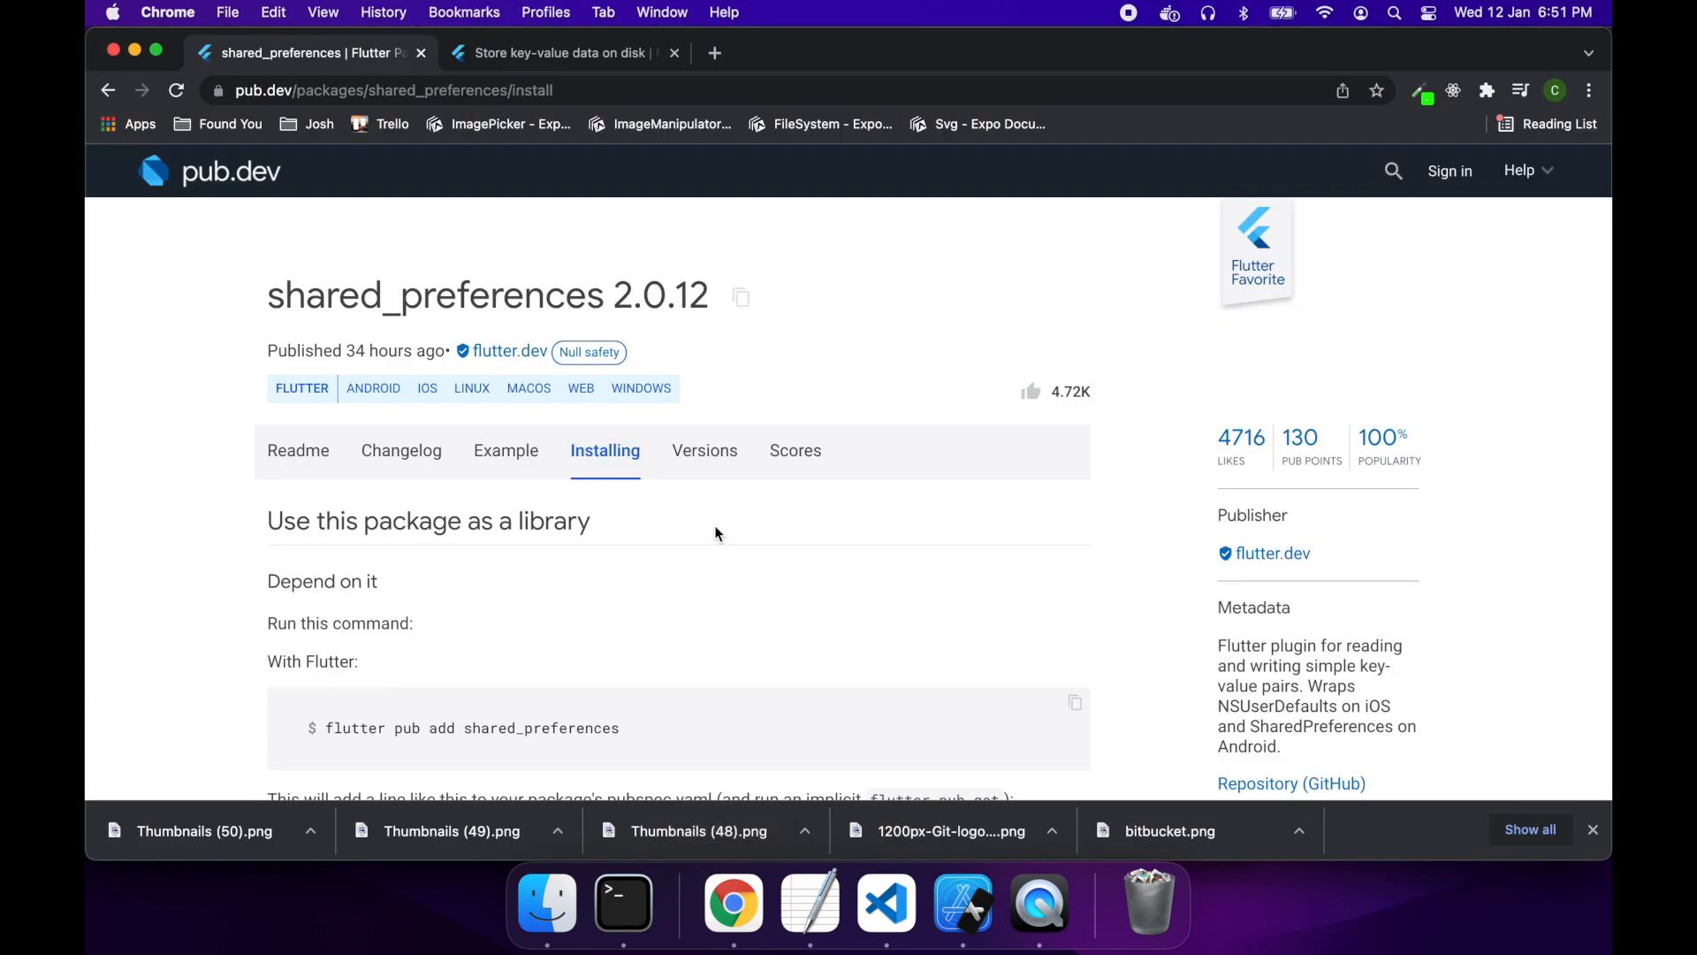
Step: Scroll pub.dev's Installing tab down to the shared_preferences: ^2.0.12 dependency line
scroll(down, 3)
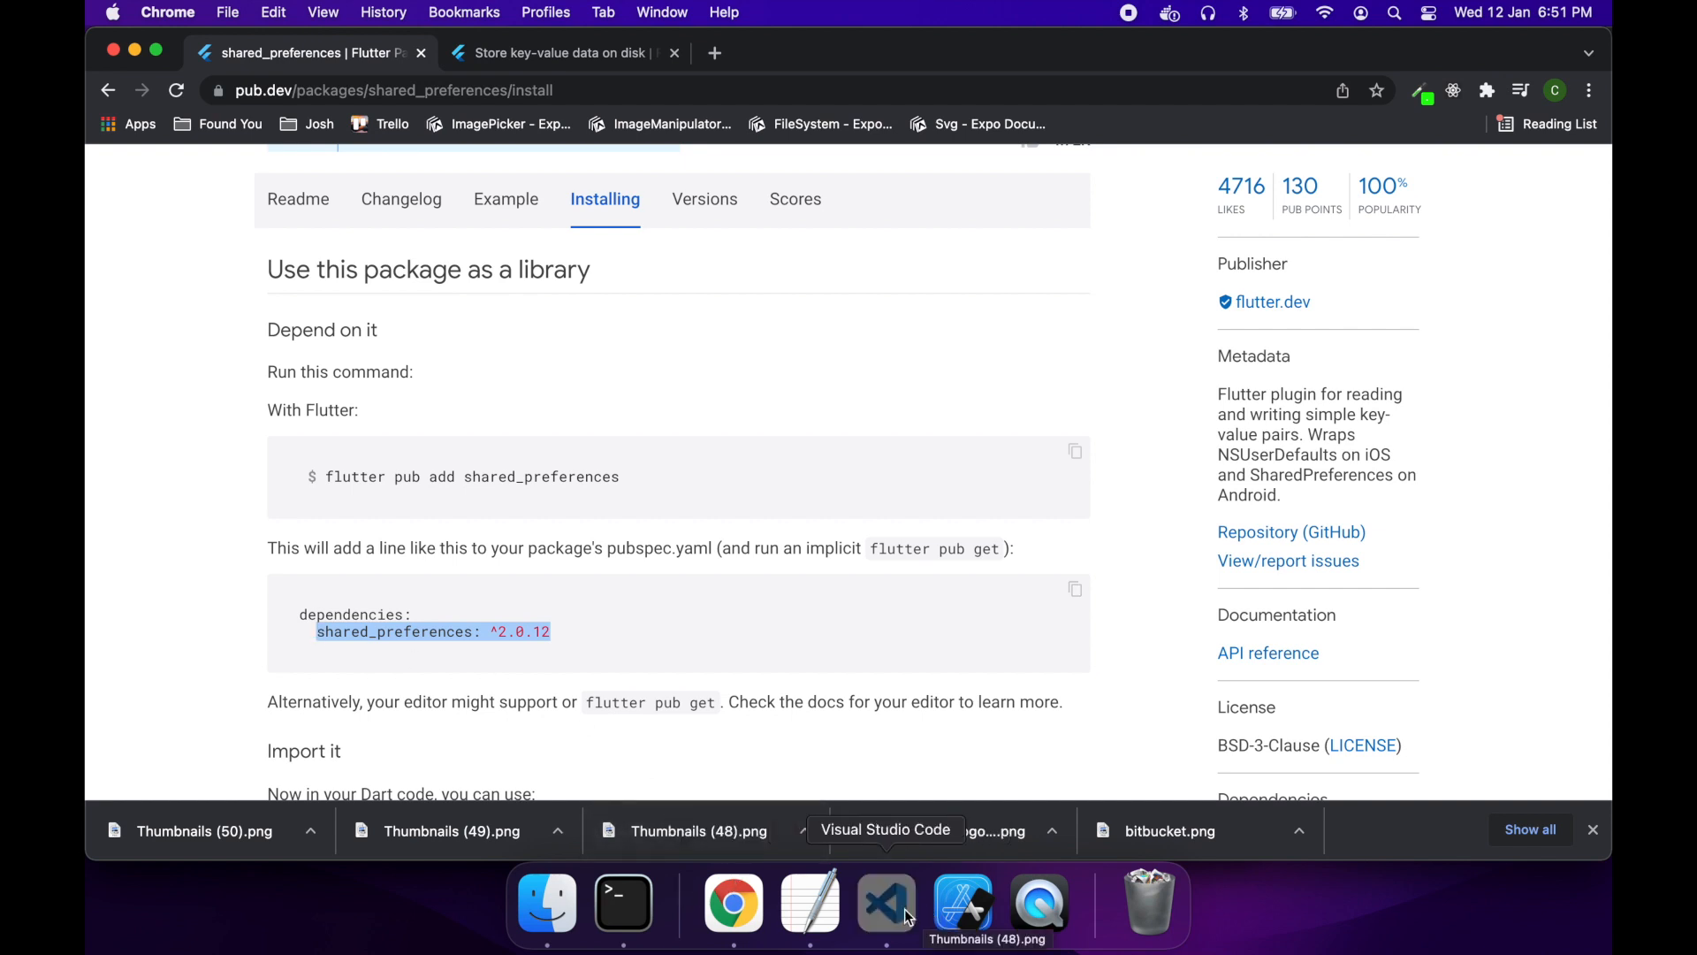
Step: Add shared_preferences: ^2.0.12 under dependencies in pubspec.yaml and save it
click(886, 900)
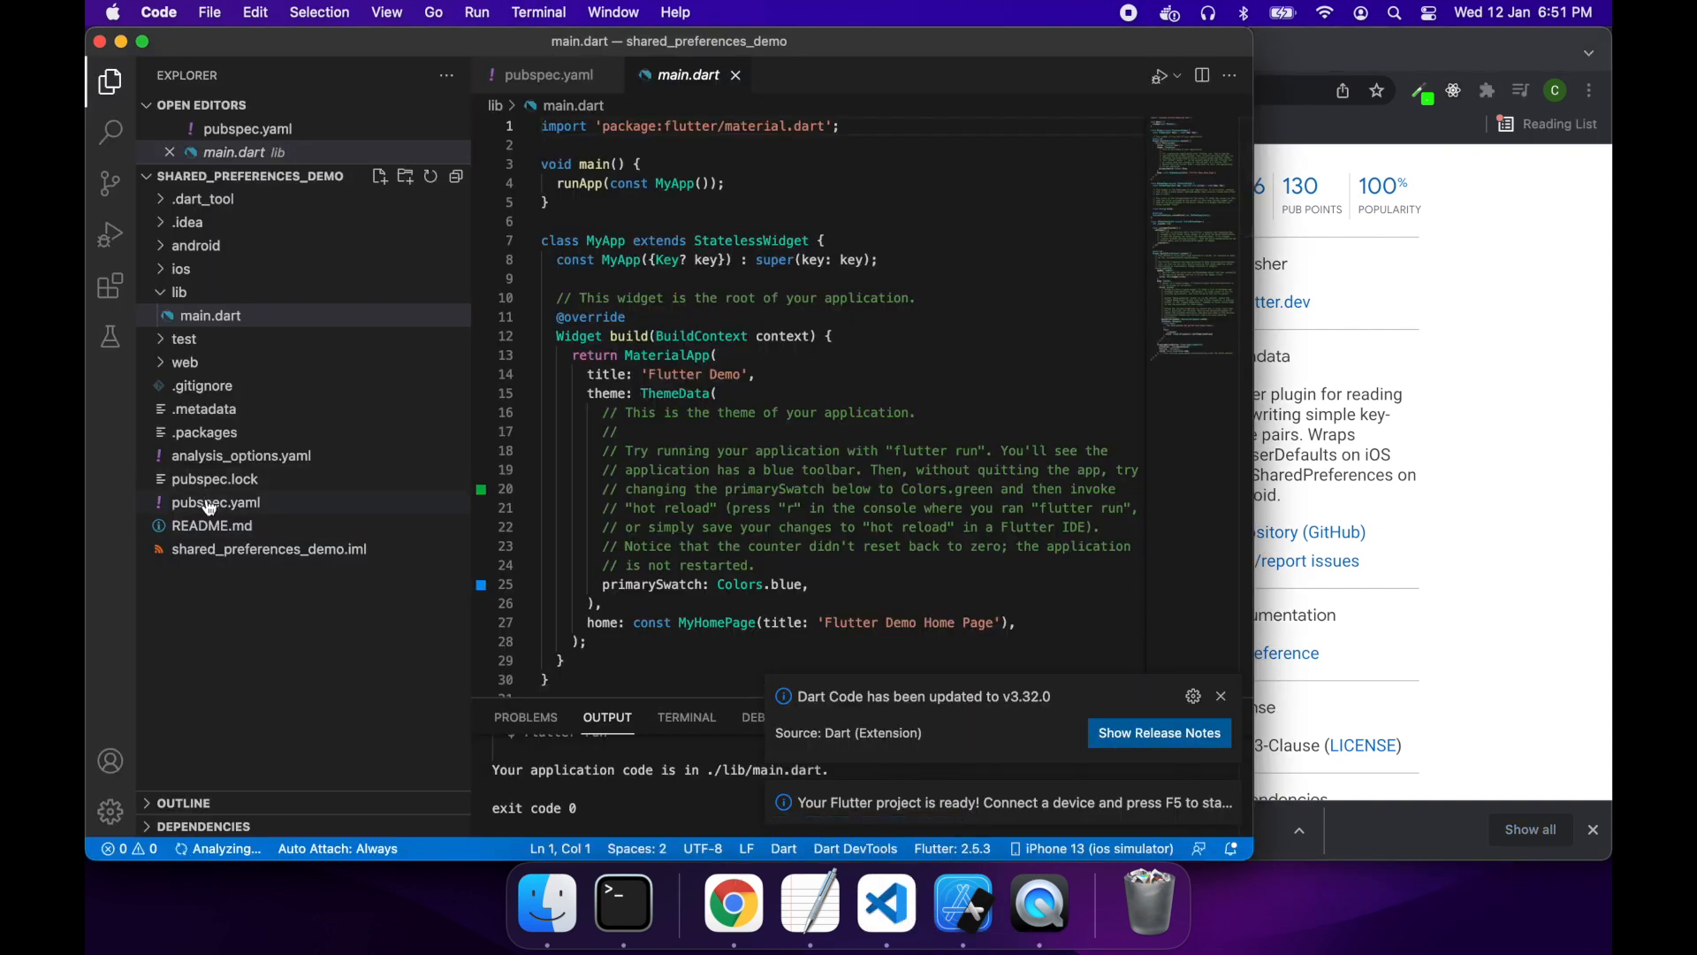
click(548, 74)
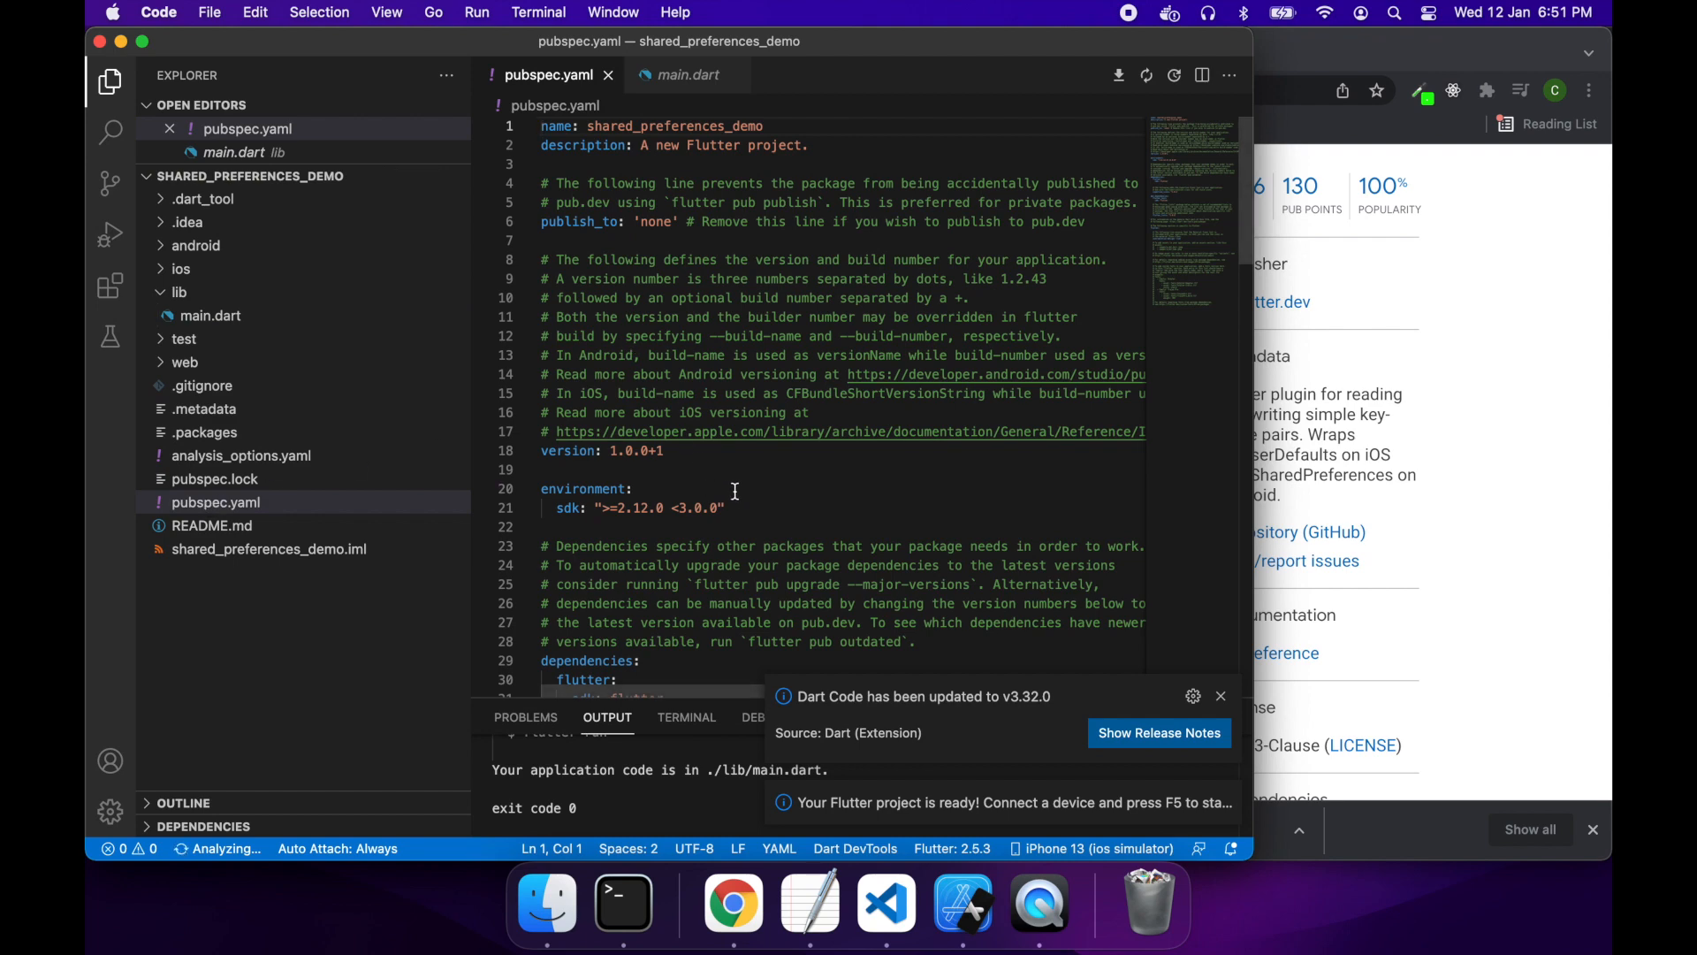
scroll(down, 3)
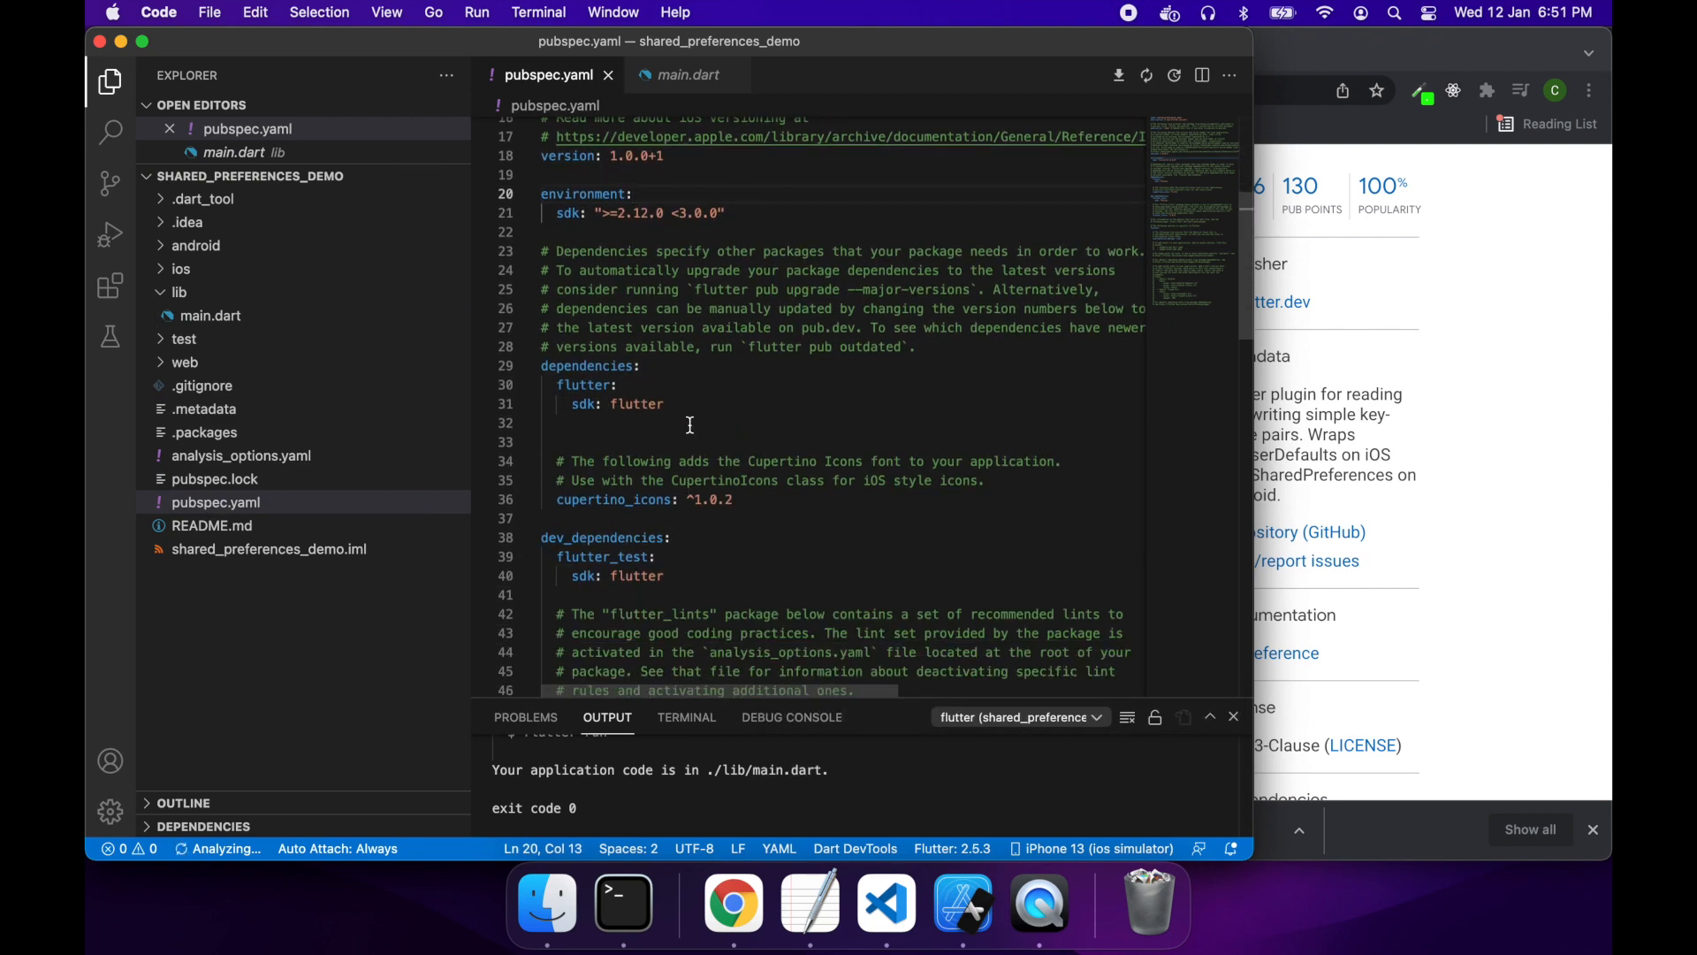
click(664, 404)
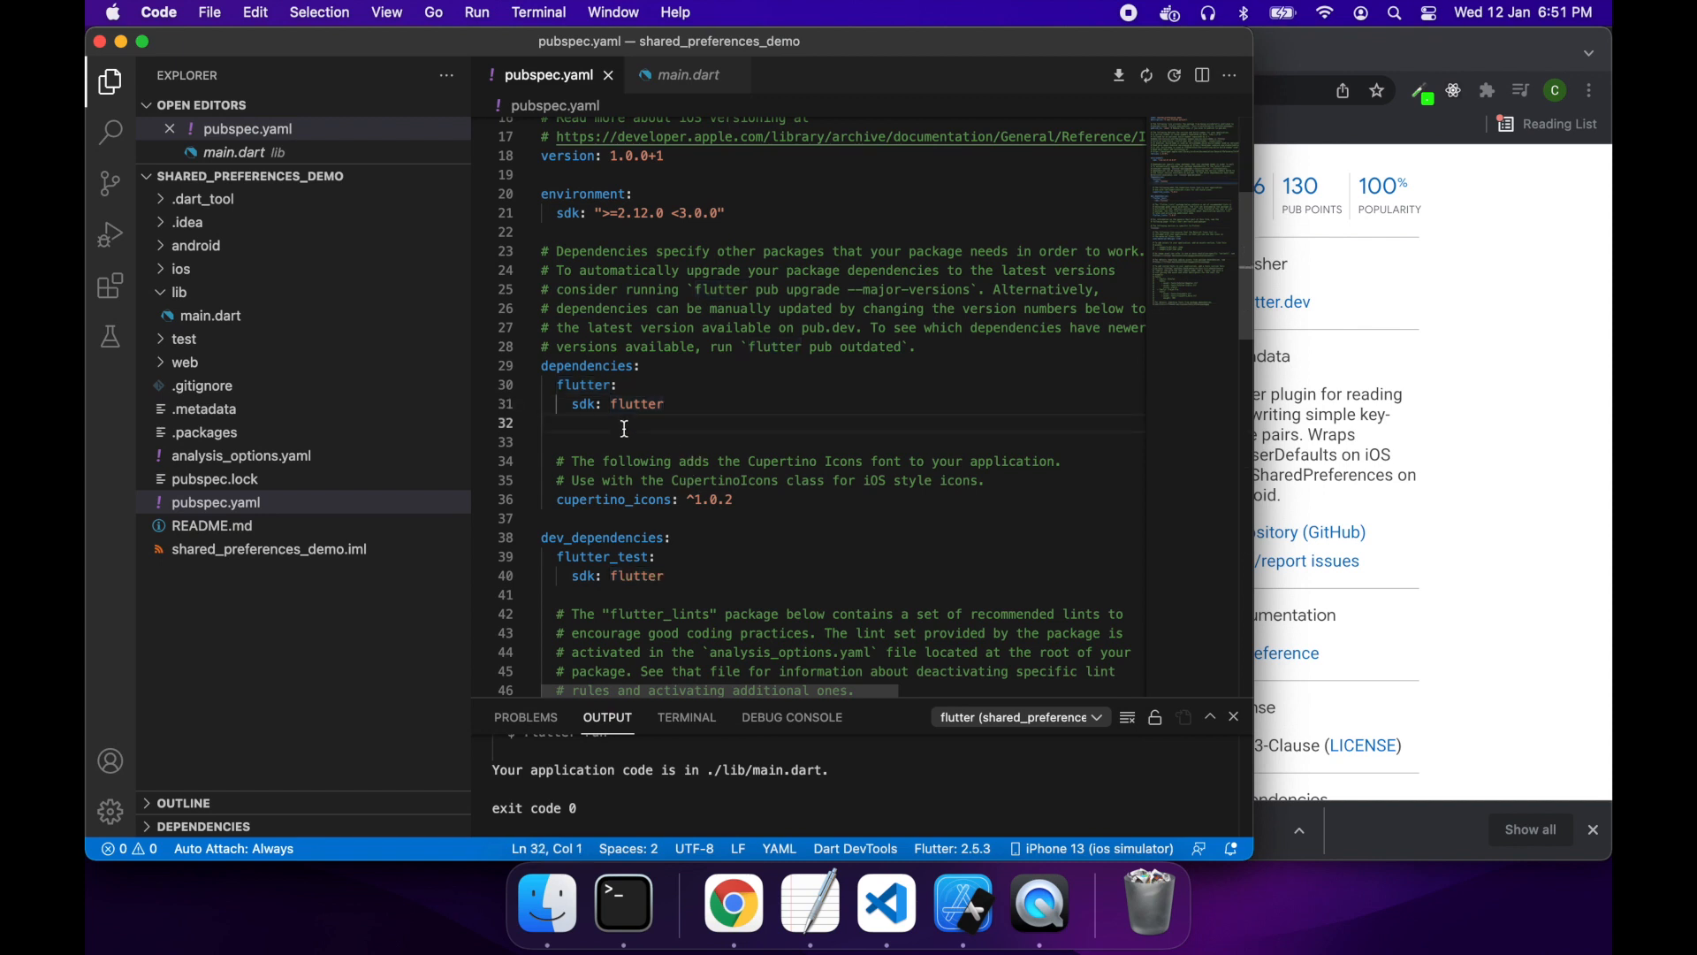
text(shared_preferences: ^2.0.12)
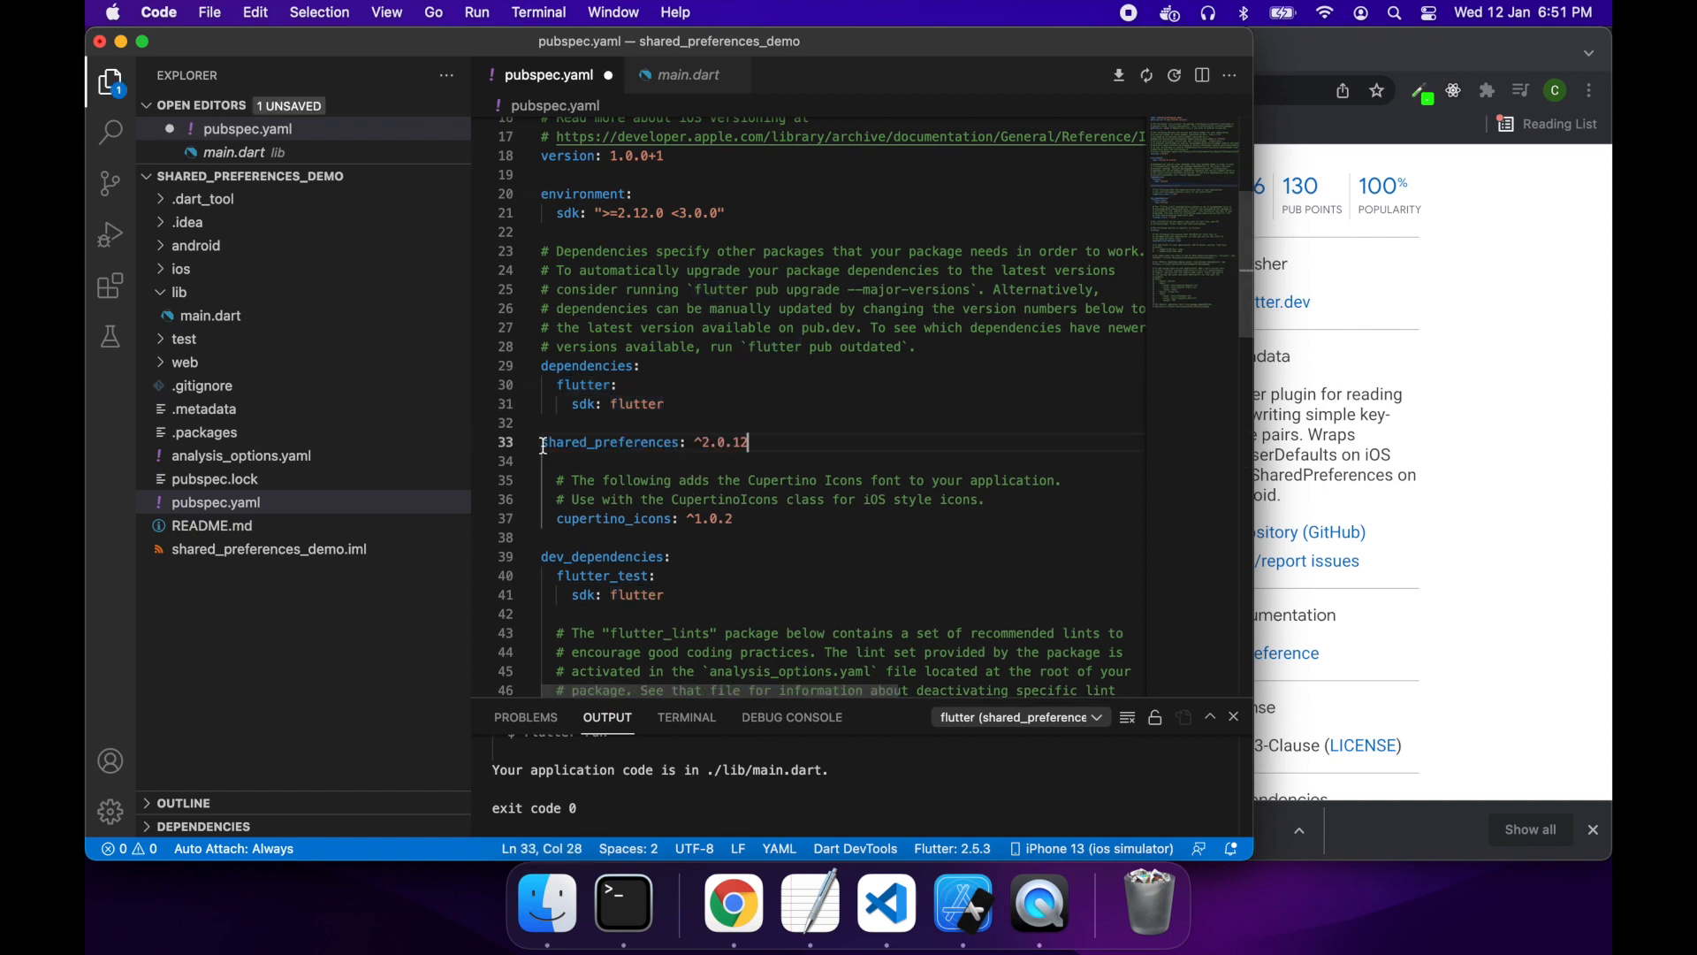
key(cmd+s)
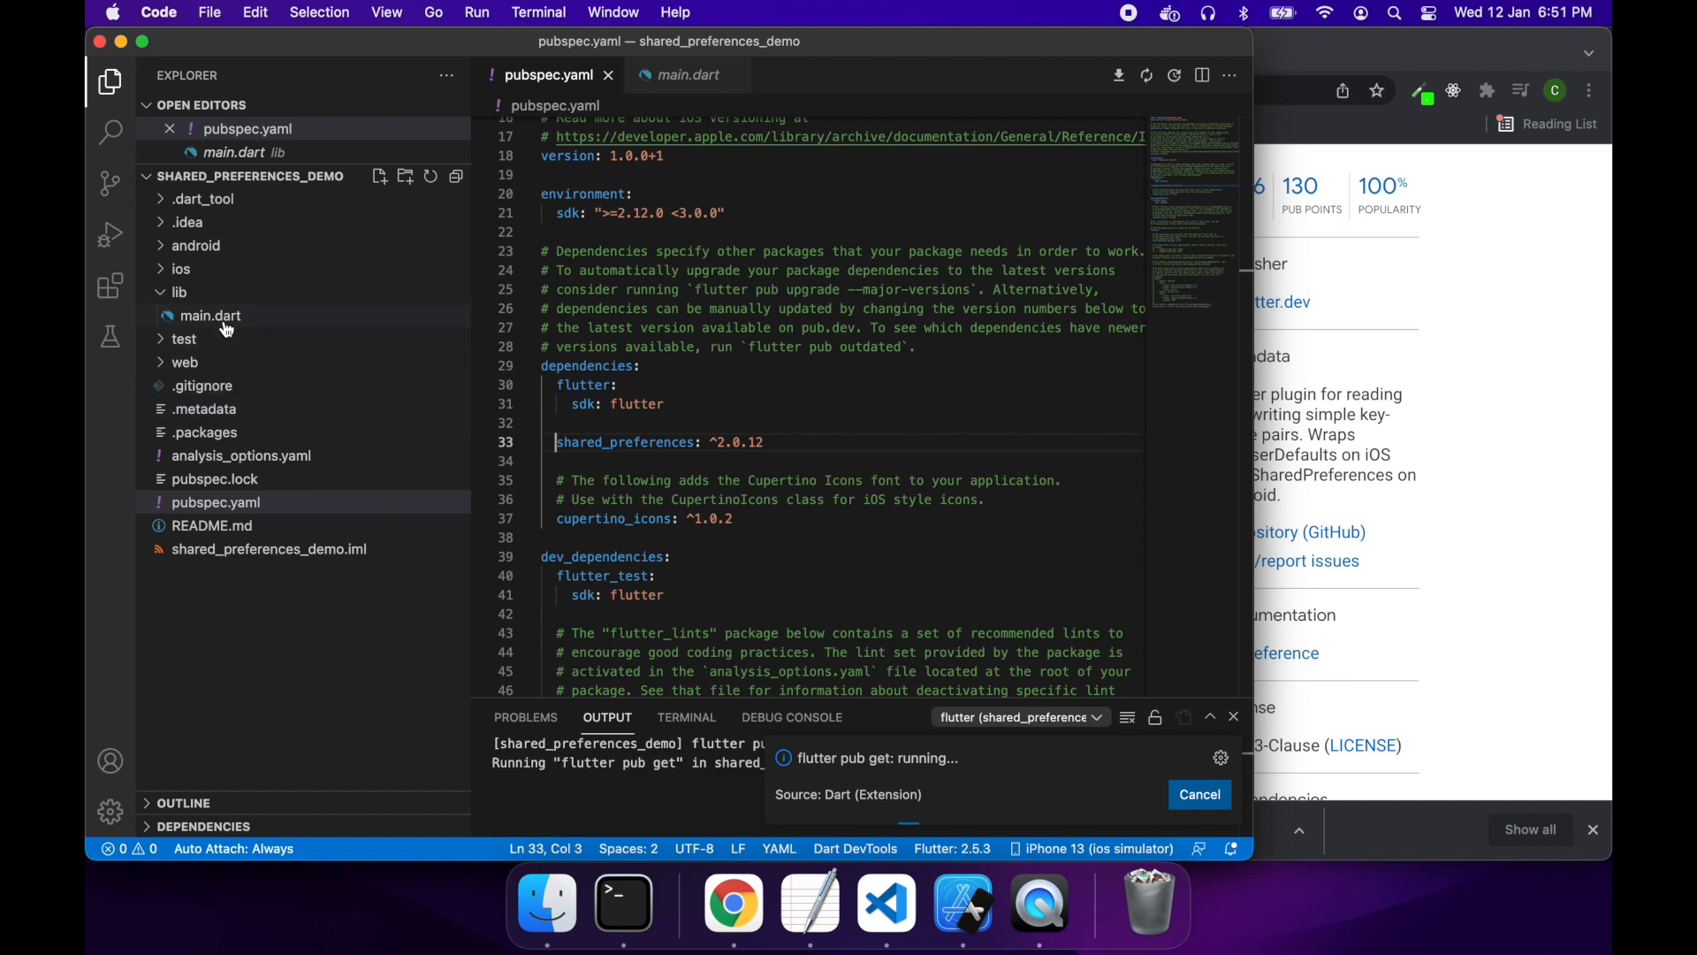
mouse_move(210, 314)
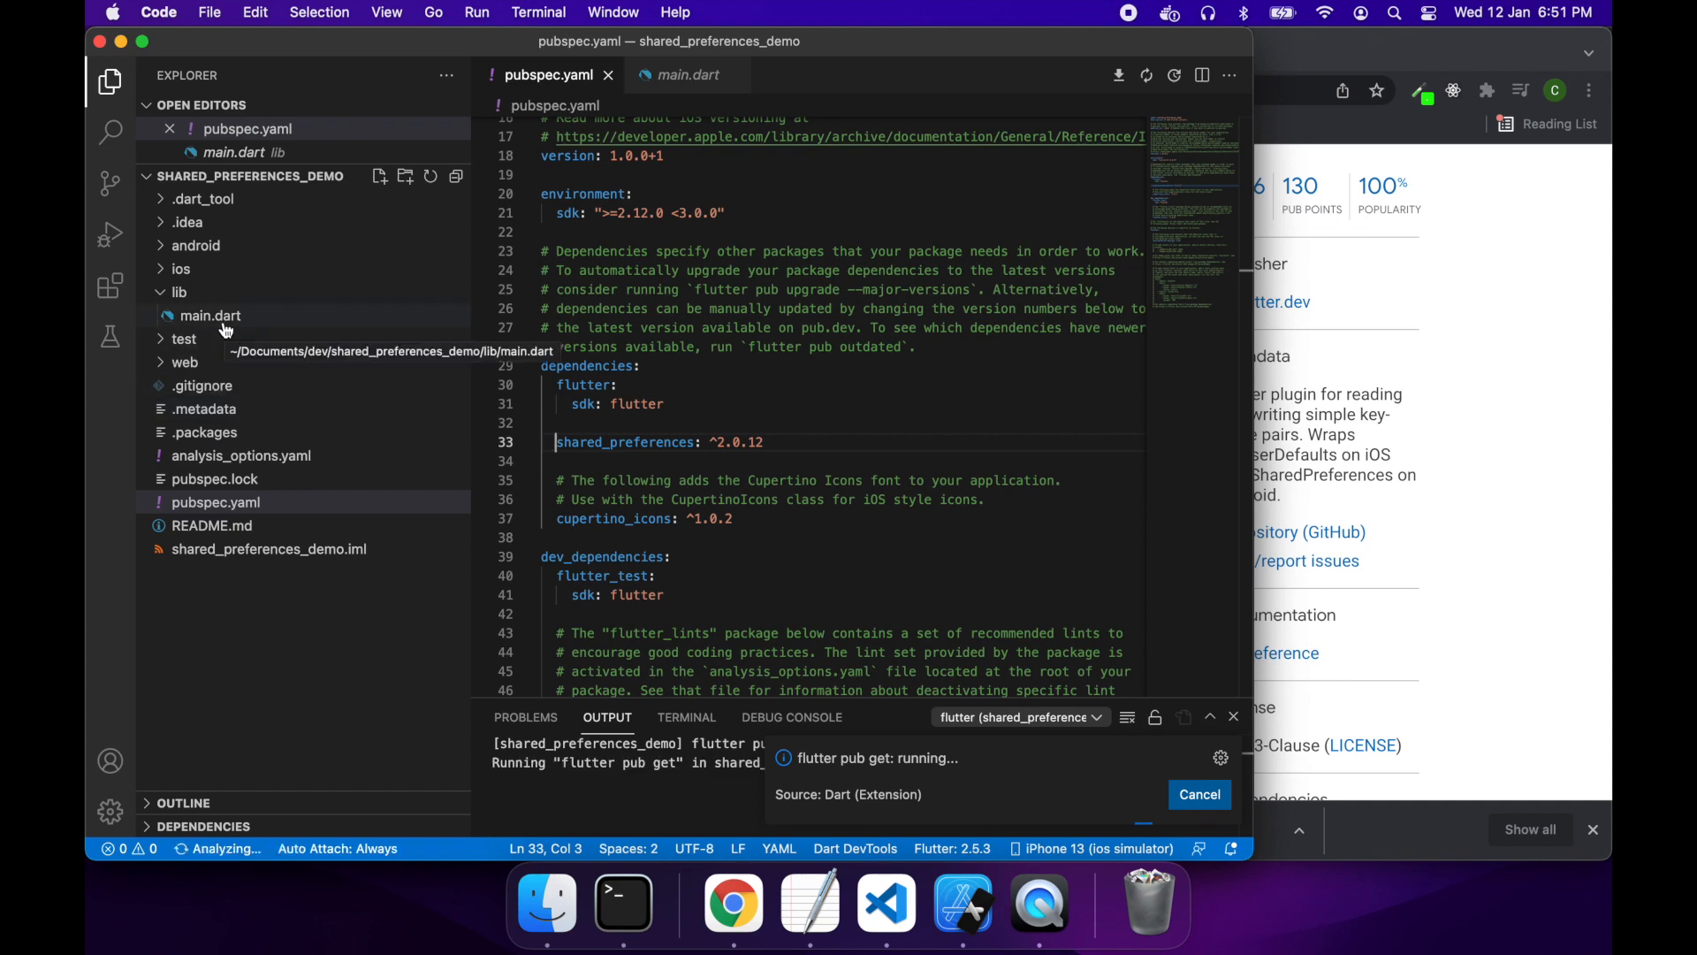
Step: Open main.dart and begin an import 'package… line on line 2
click(211, 315)
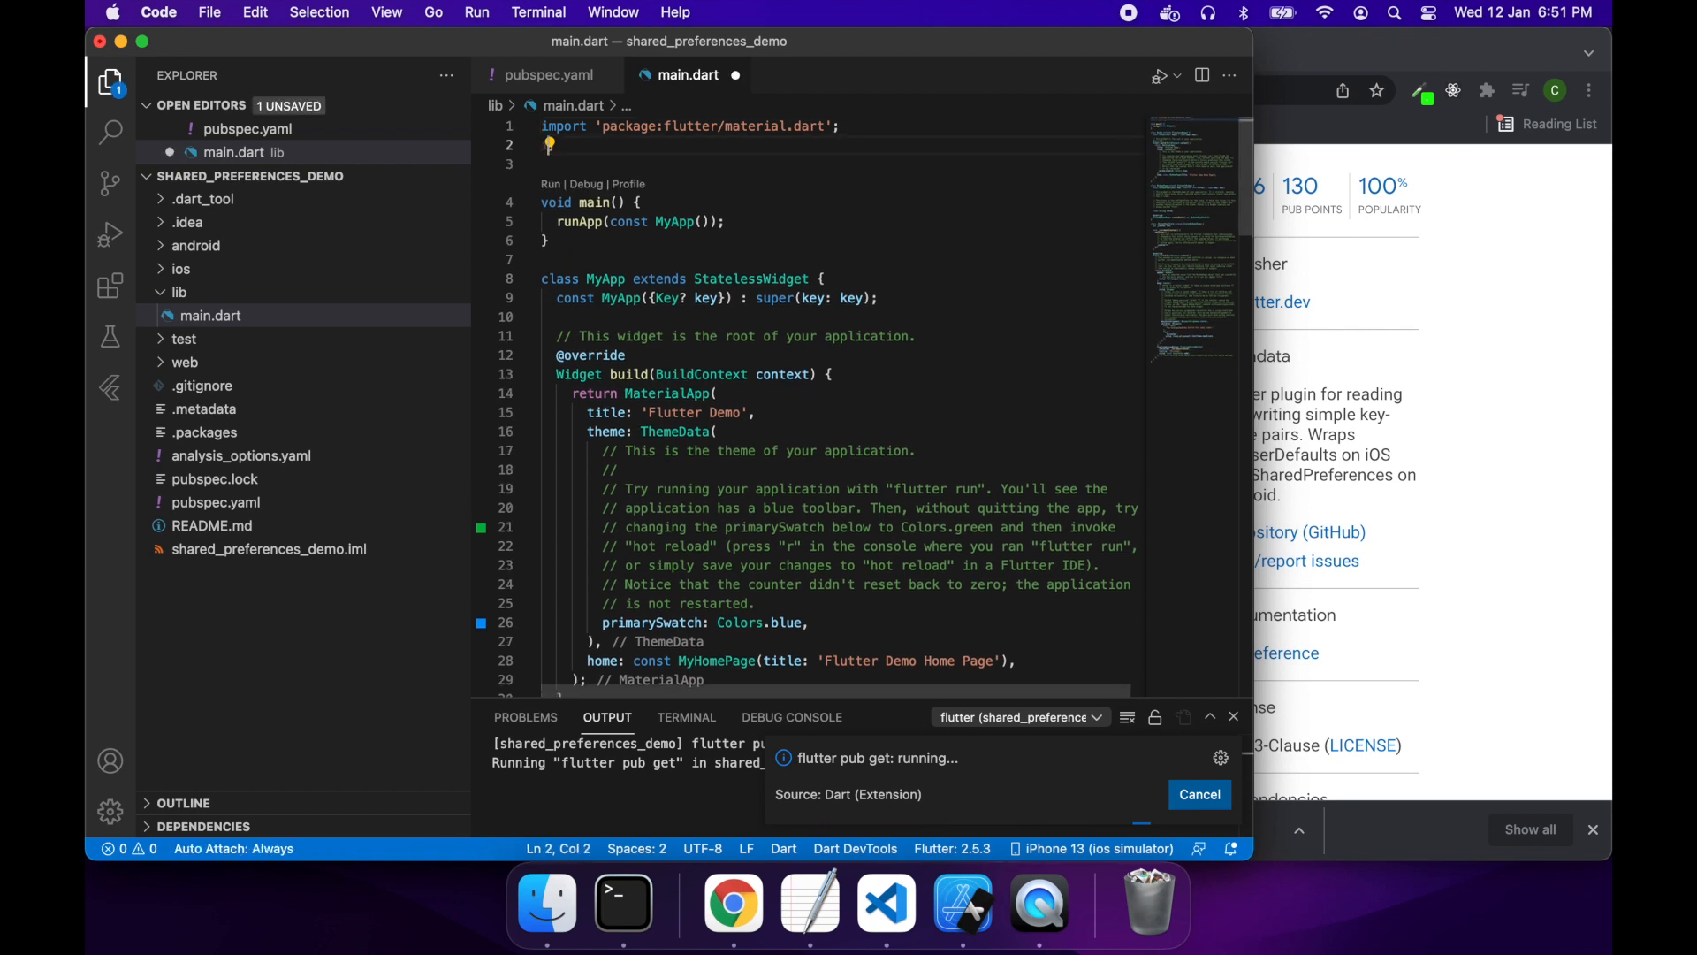
text(import 'p)
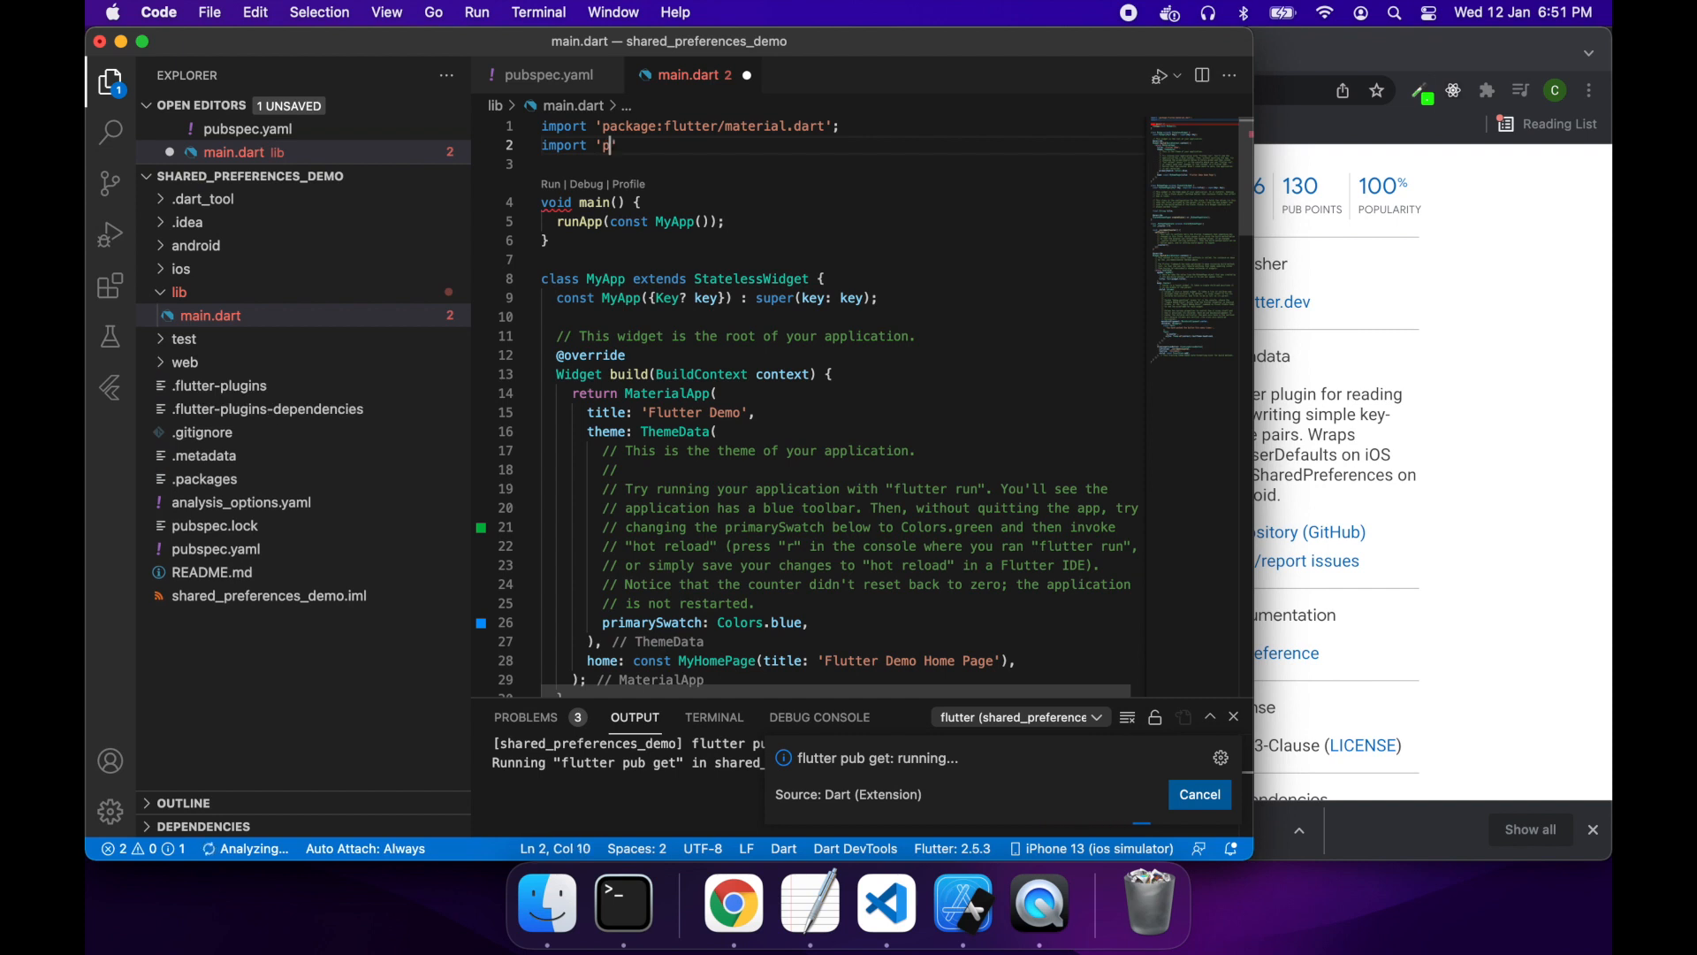
text(ackage)
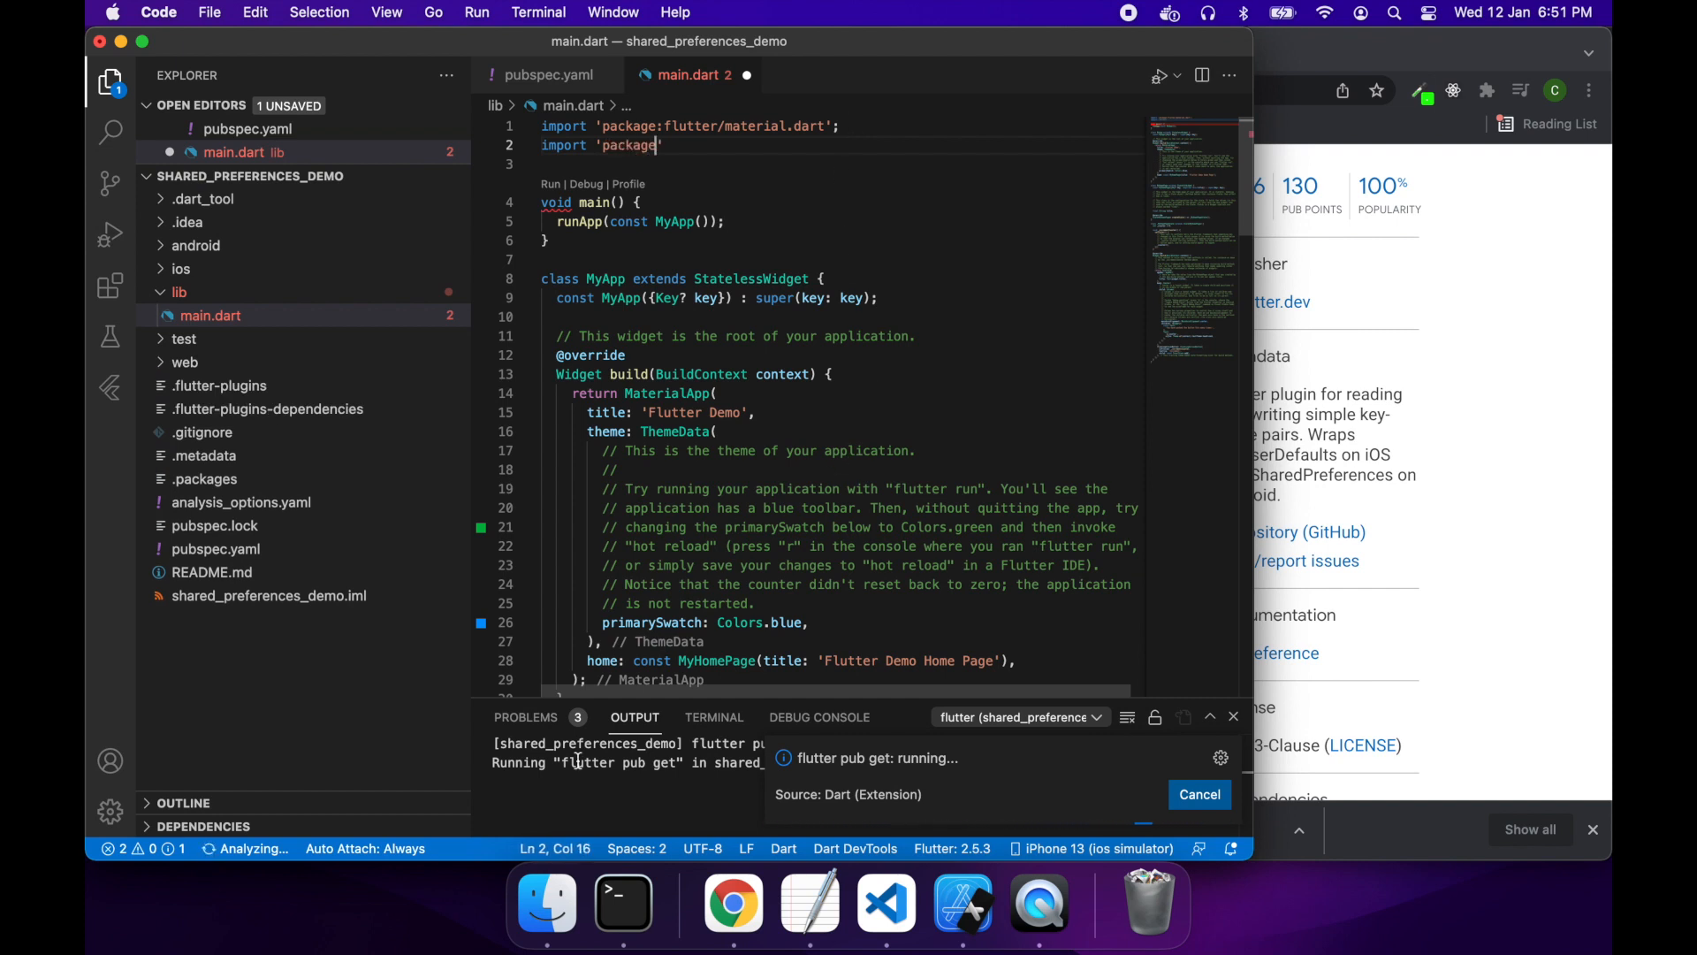
mouse_move(623, 902)
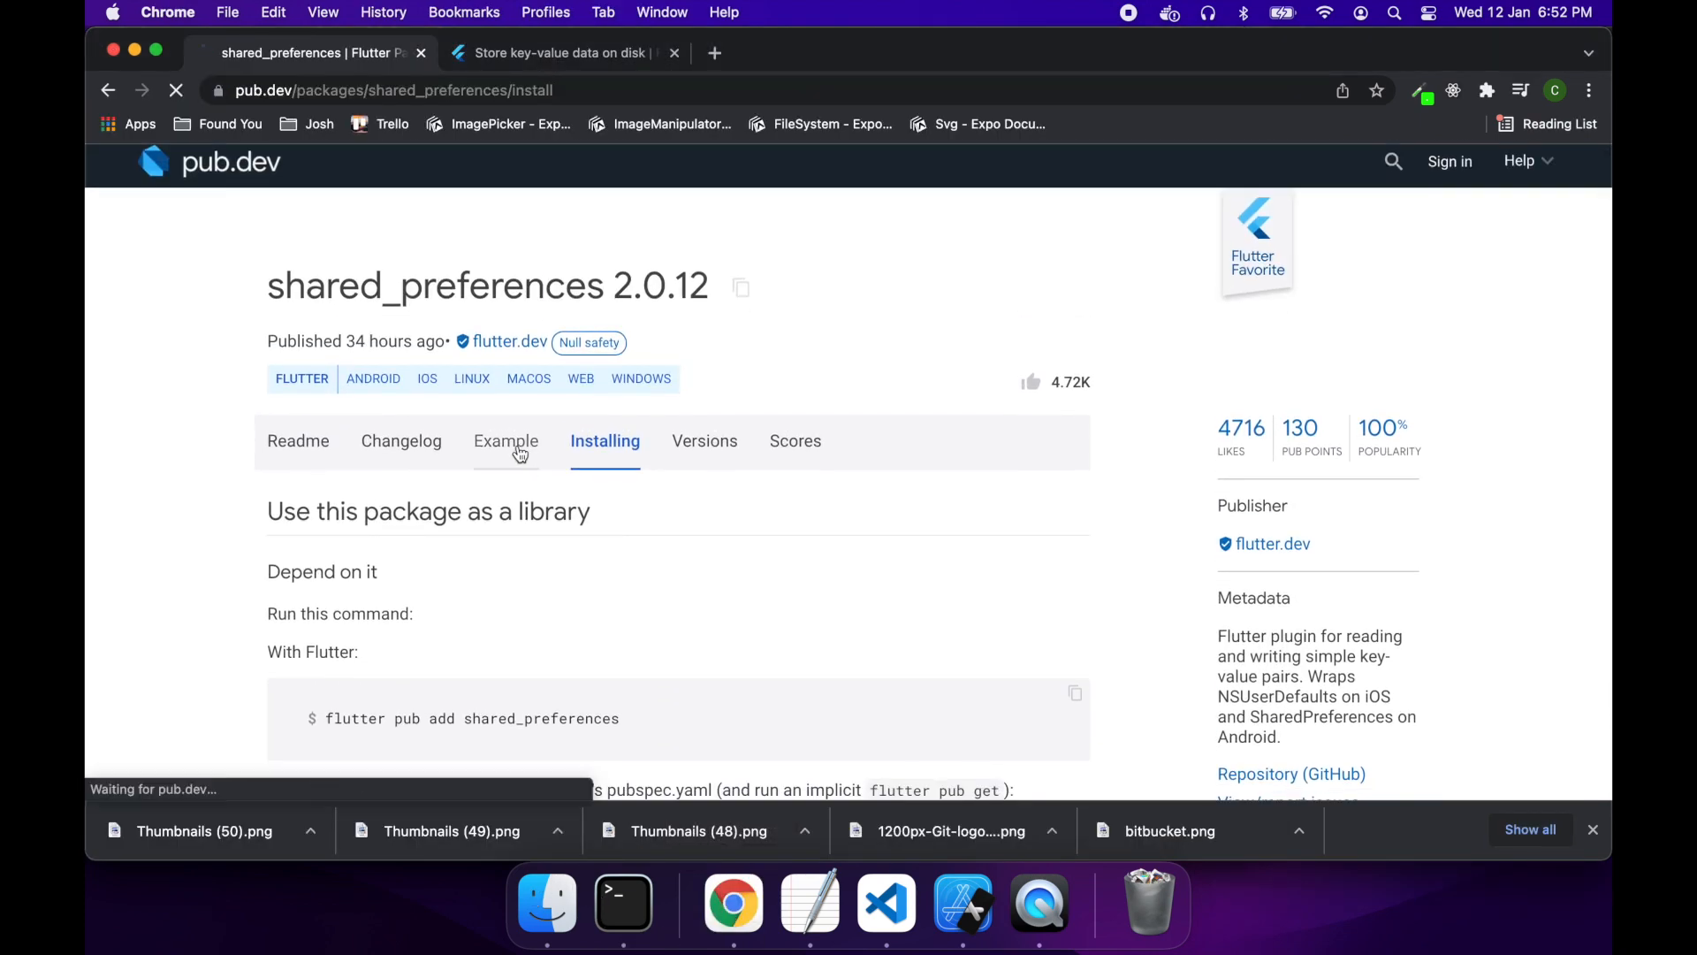
Step: Select the shared_preferences import line in pub.dev's Example code, then return to VS Code
click(505, 441)
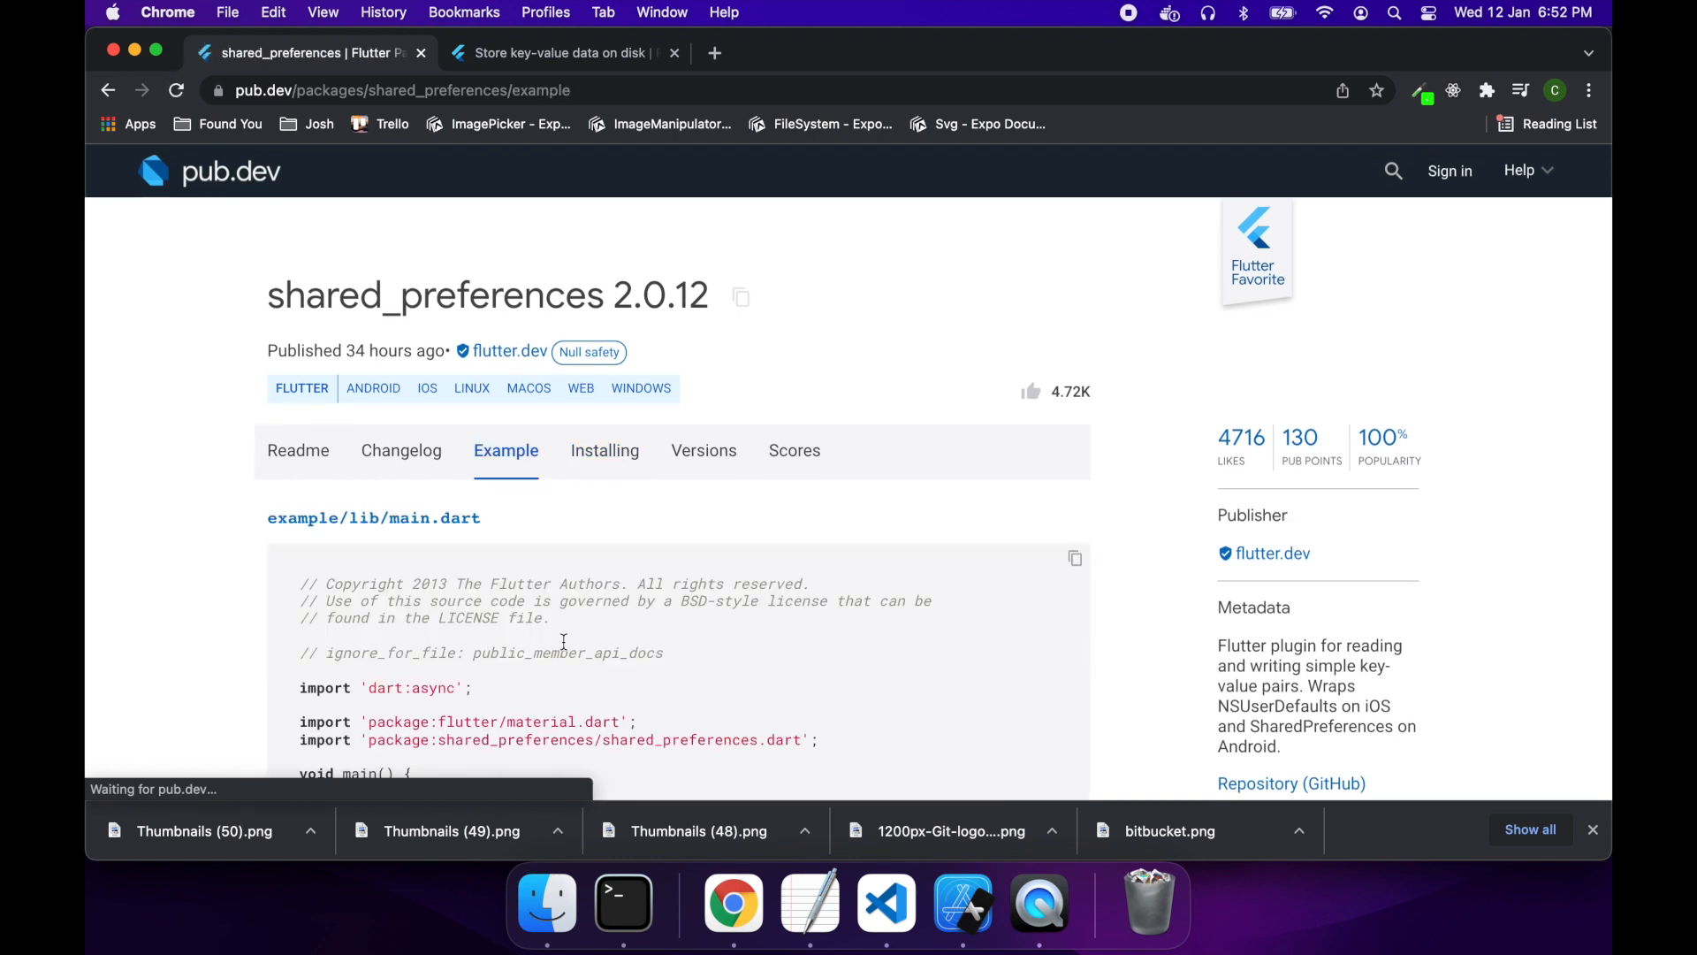
scroll(down, 3)
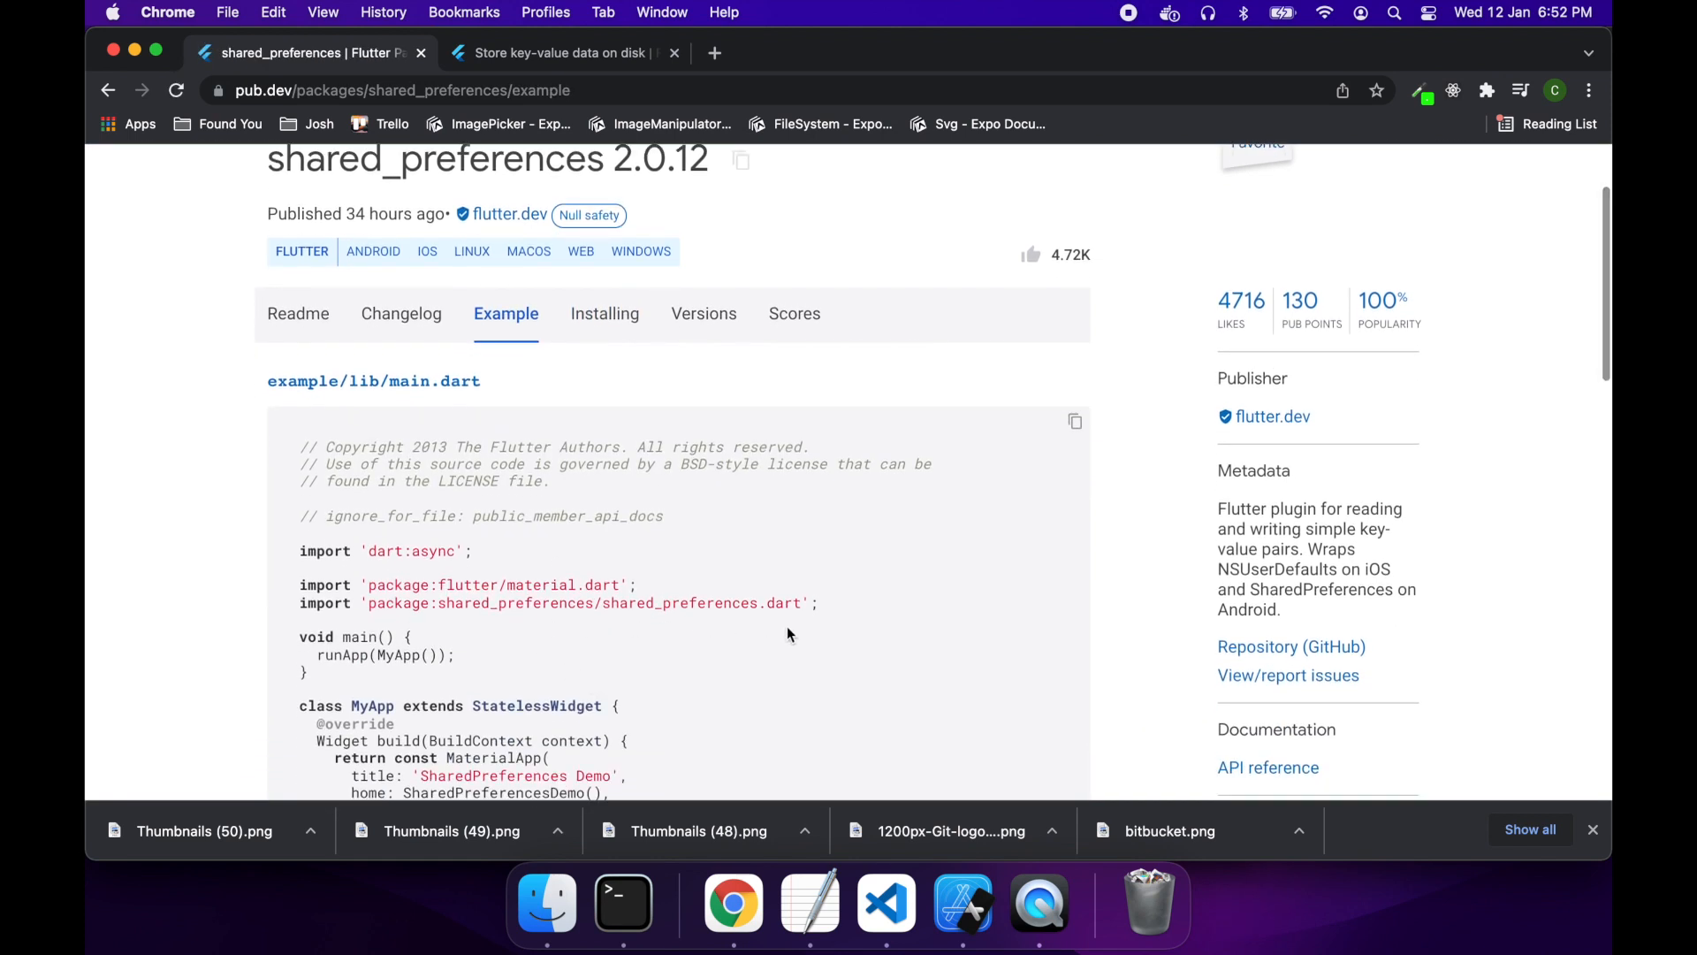
drag(299, 446, 820, 603)
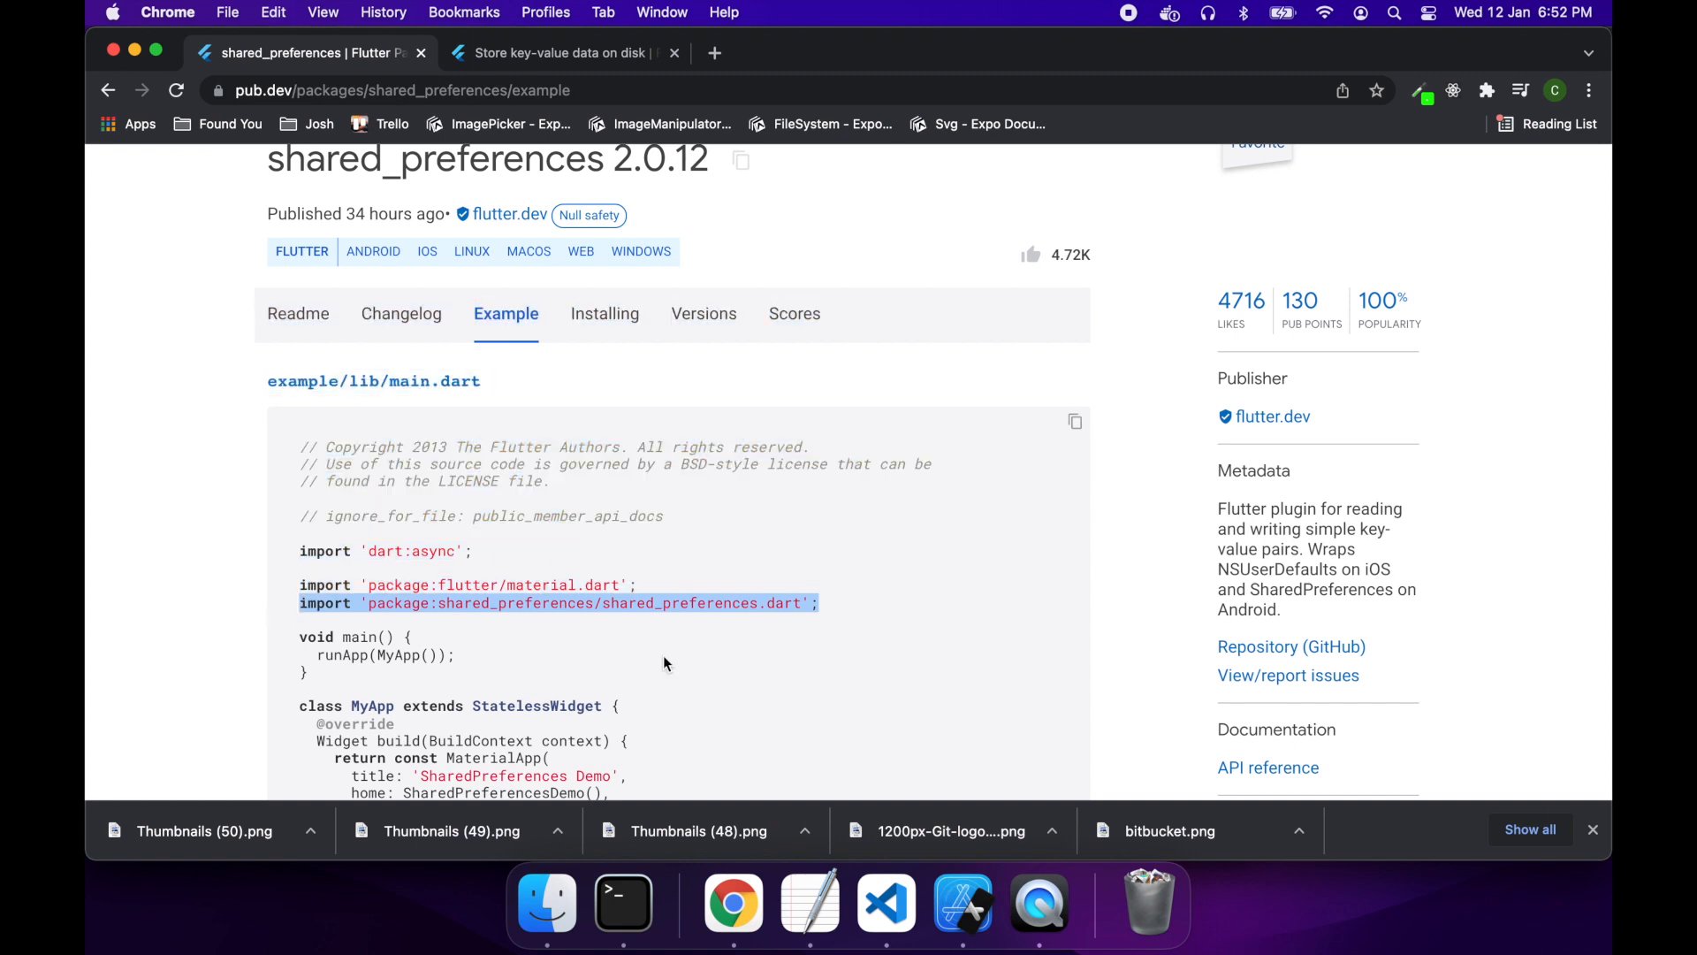
click(885, 902)
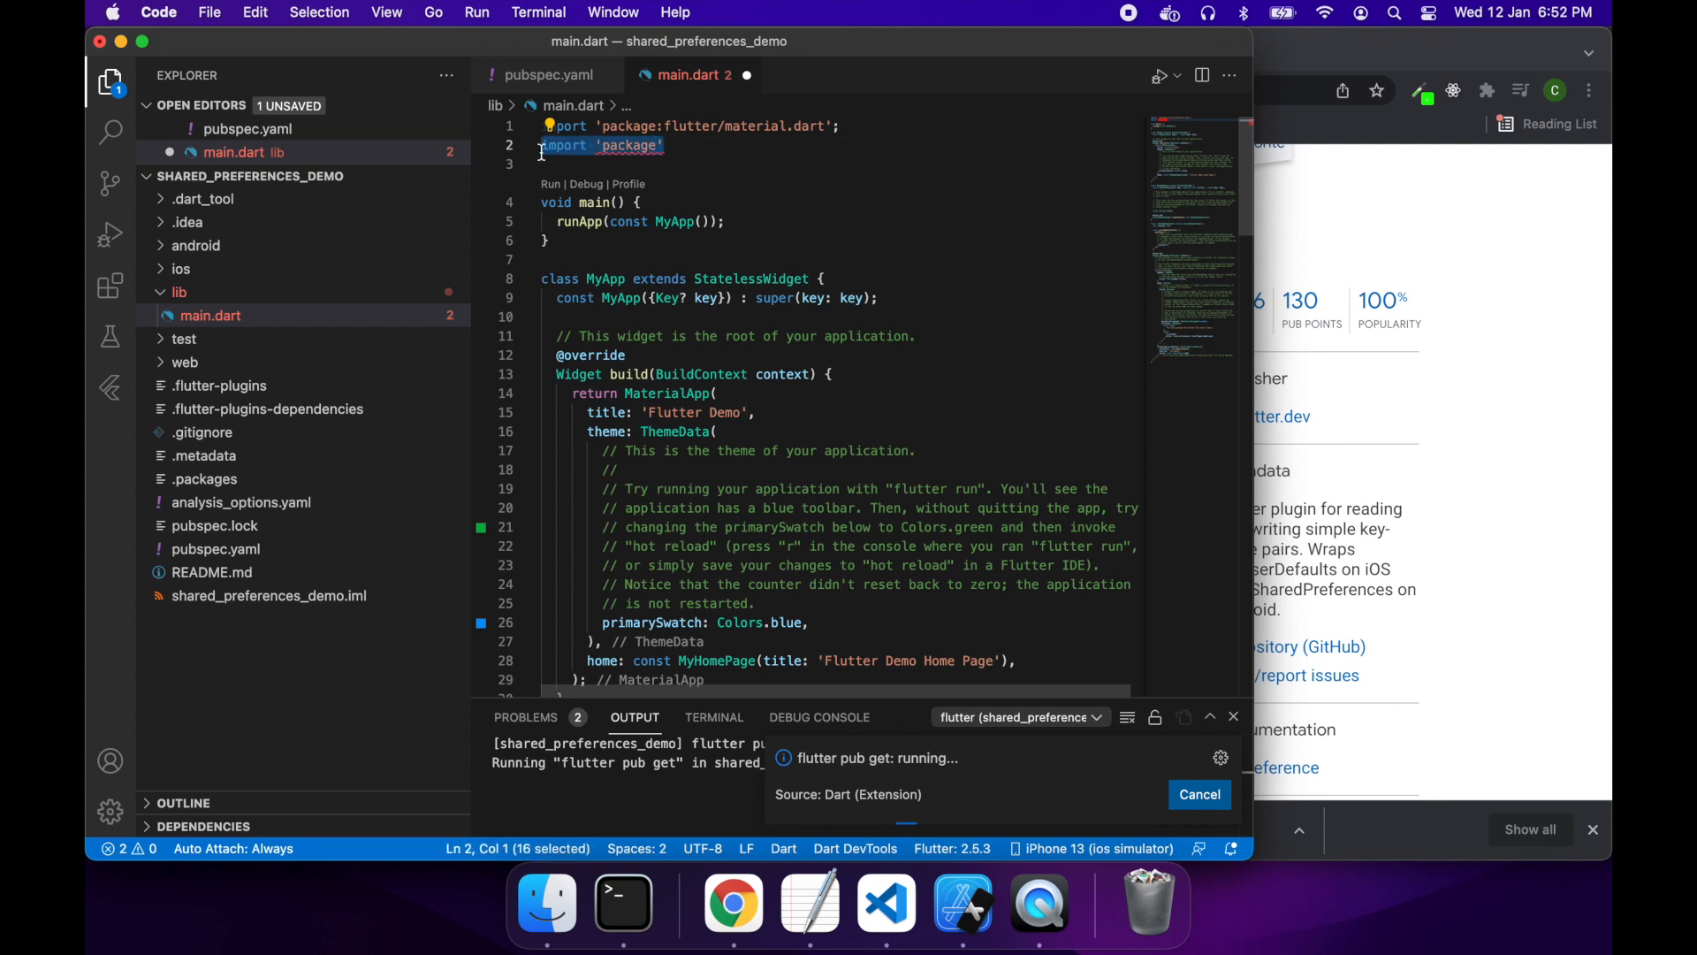
Step: Replace the partial line with import 'package:shared_preferences/shared_preferences.dart'; and bring up Simulator
key(Delete)
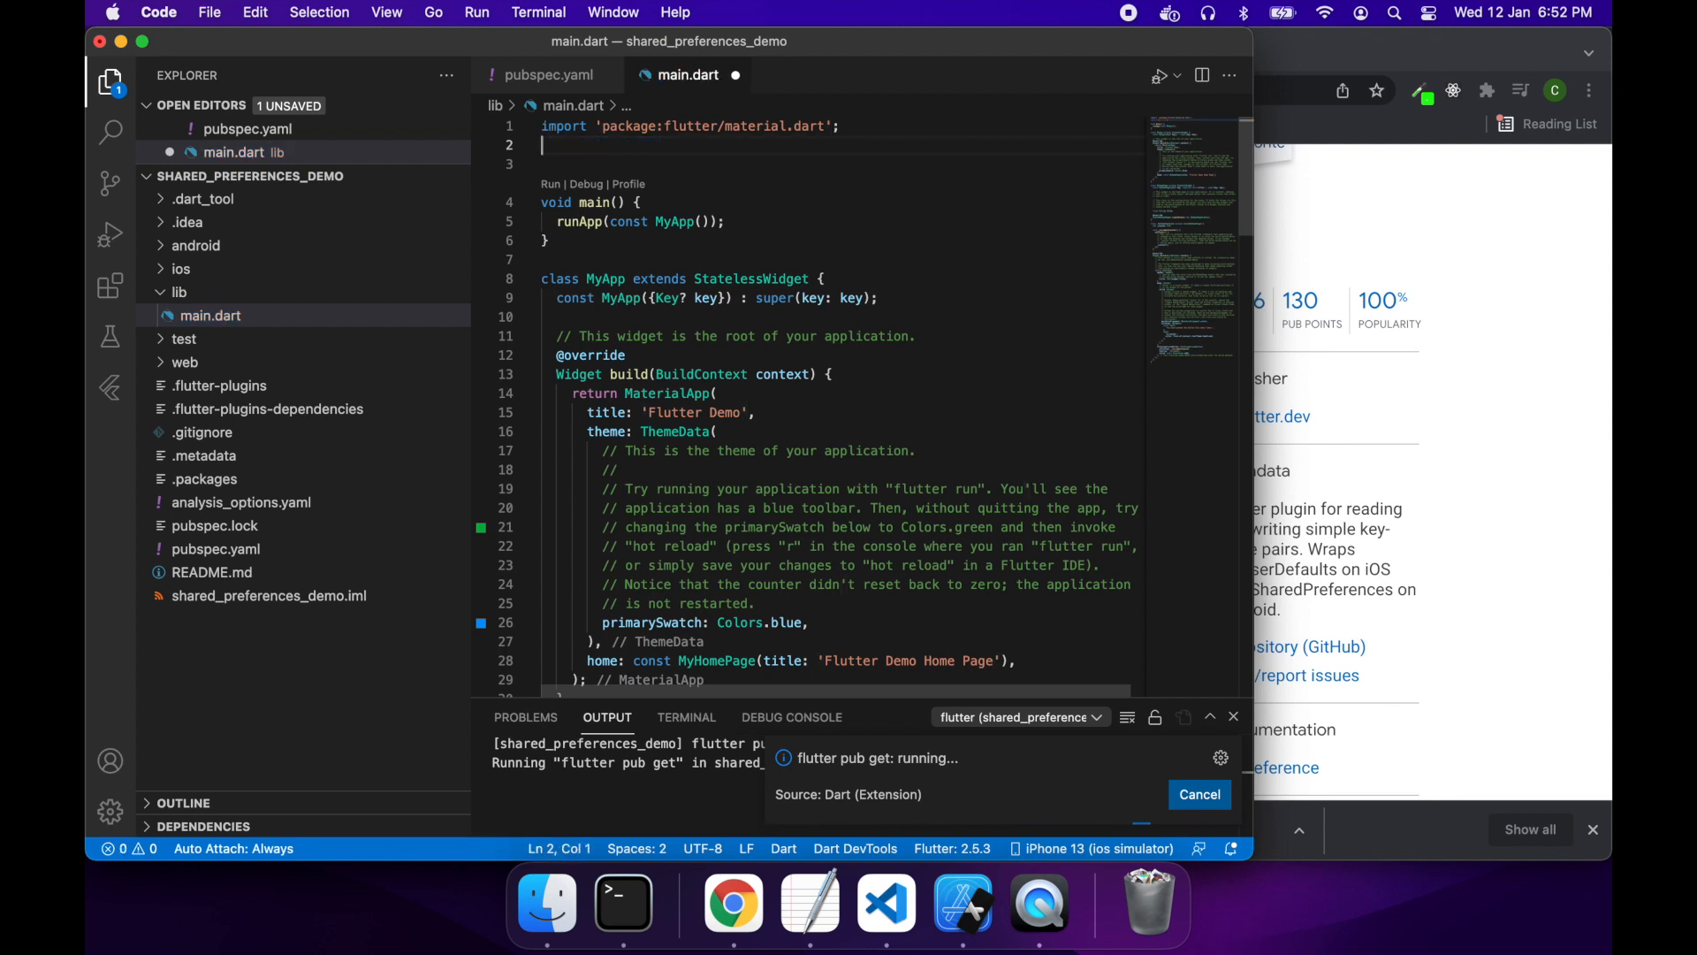
text(import 'package:shared_preferences/shared_preferences.dart';)
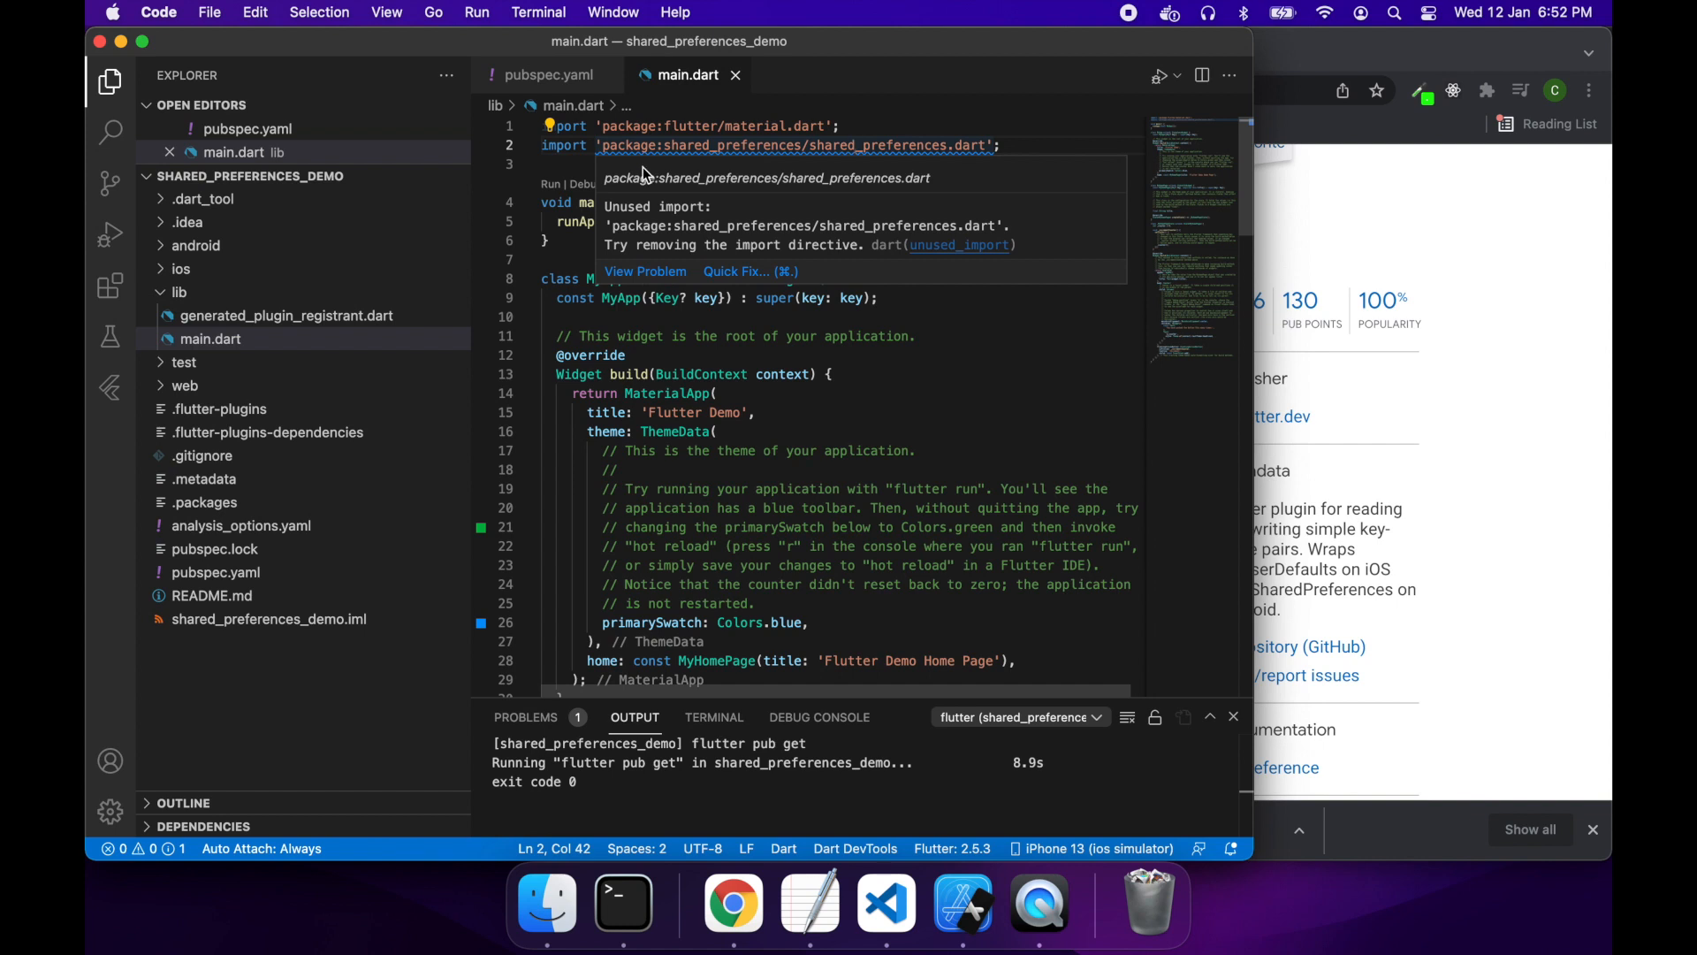
click(961, 900)
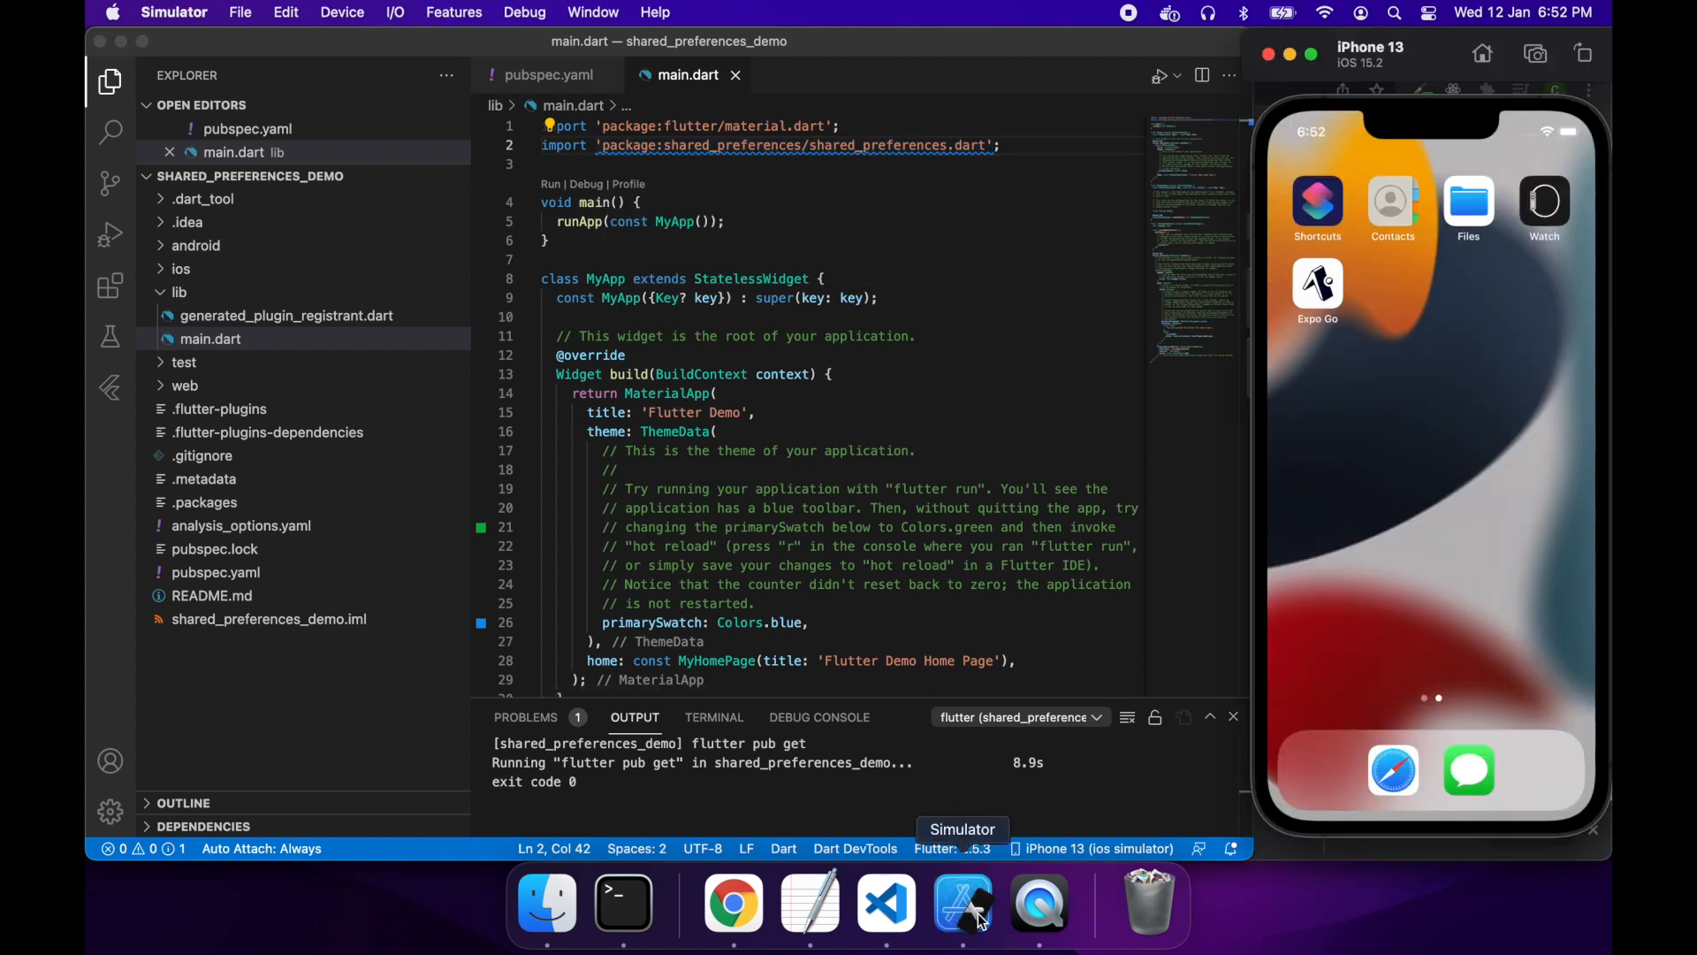
mouse_move(411, 51)
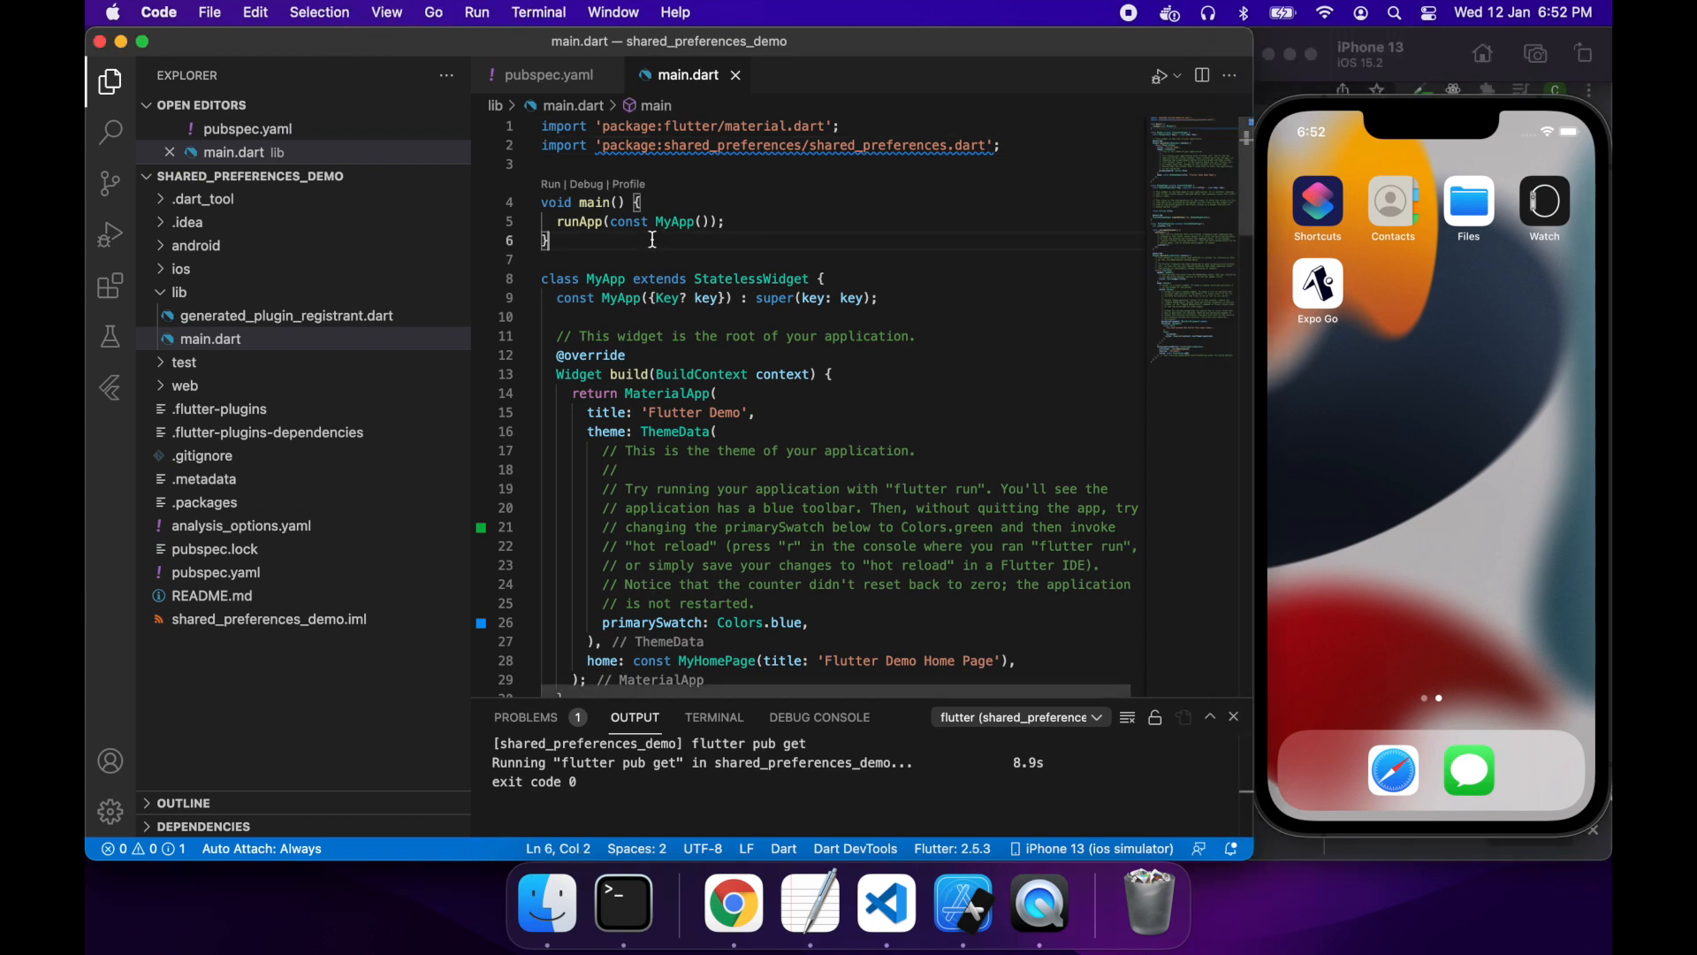
Step: Run the demo app from VS Code's debug options and increase its counter
click(476, 11)
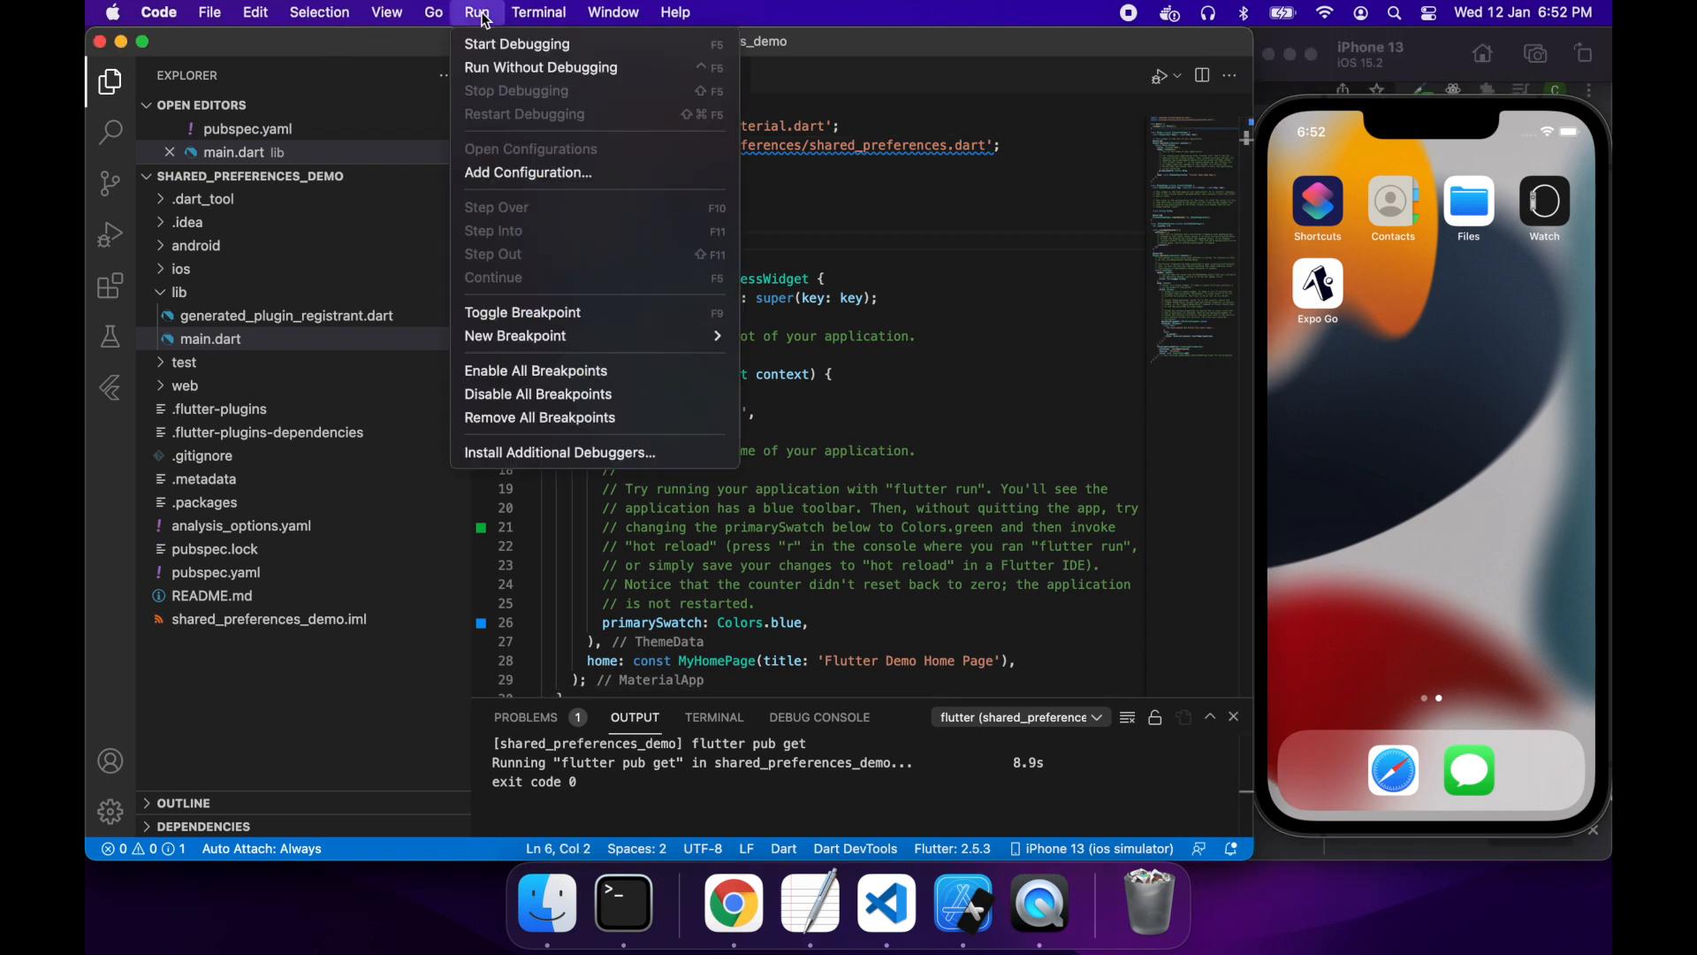
click(516, 44)
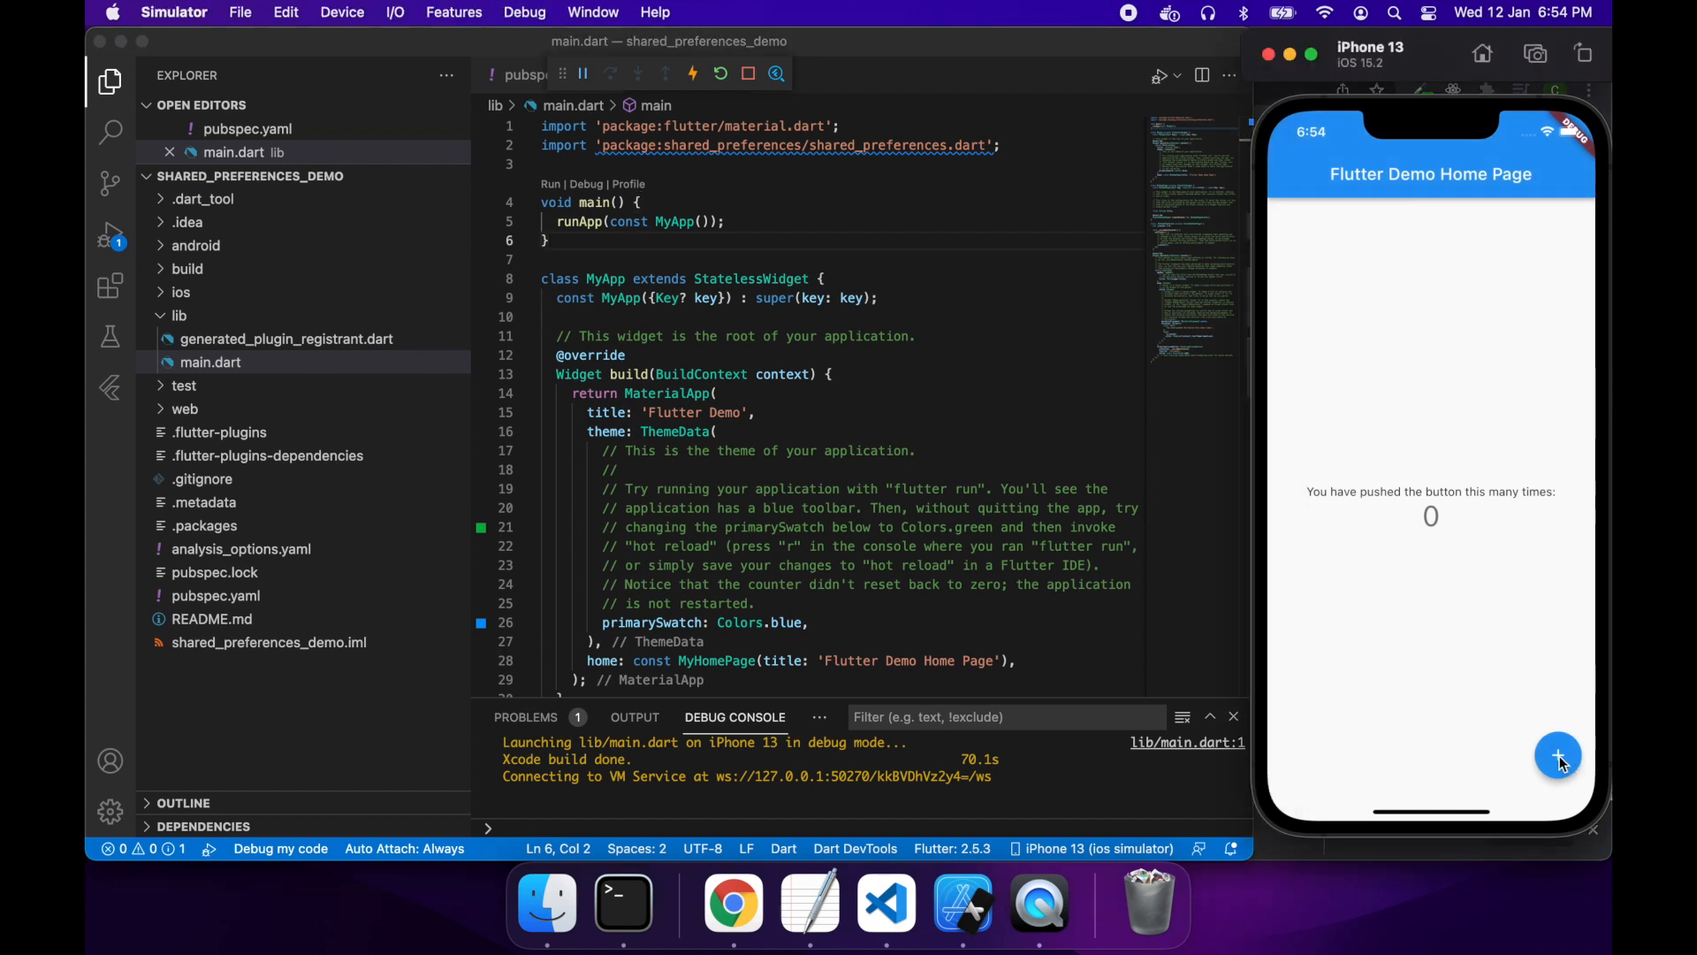
click(1557, 756)
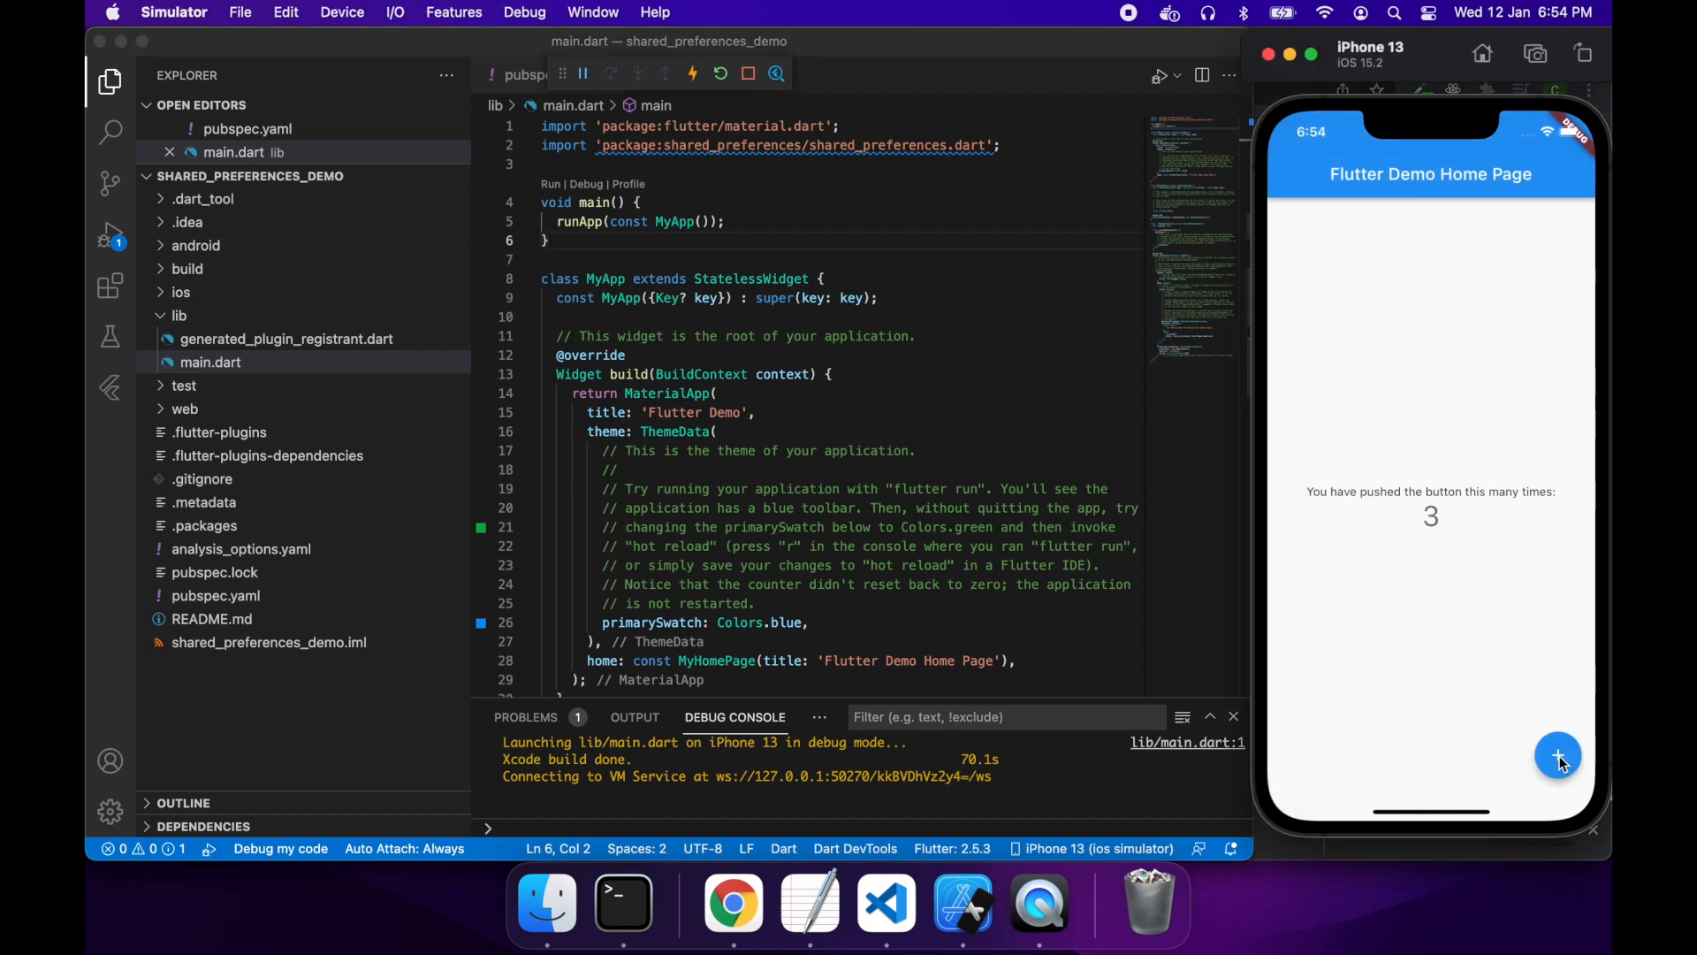
mouse_move(1327, 121)
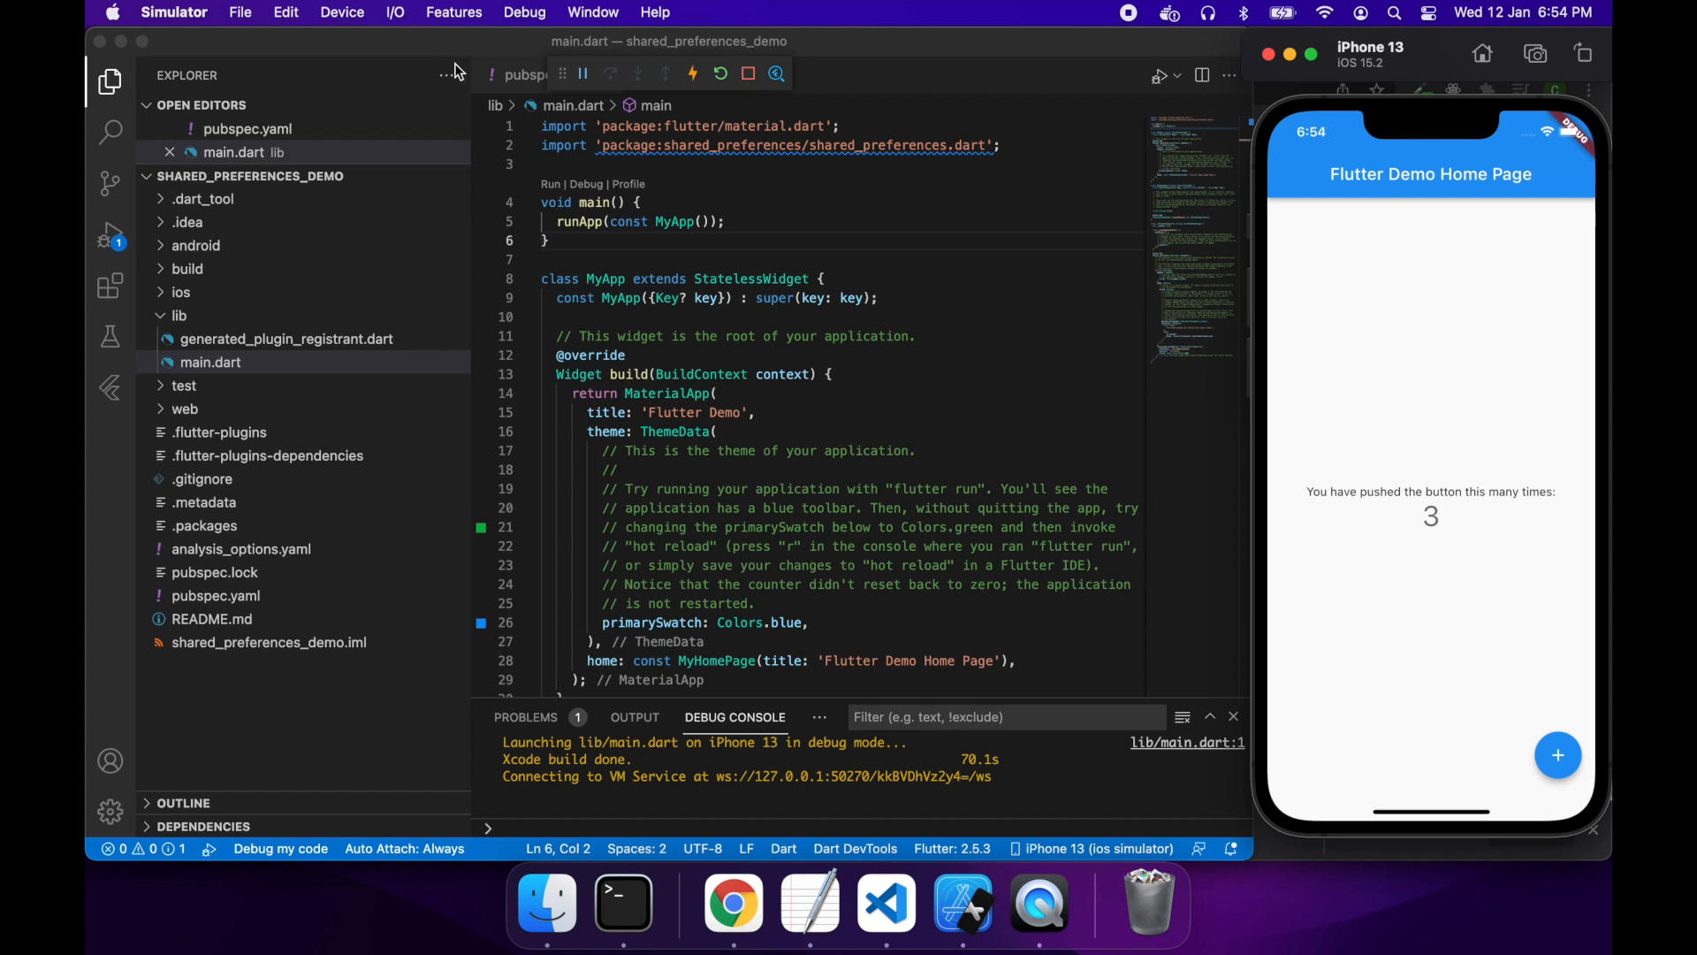
Step: Send the simulator home and relaunch shared_preferences_demo, showing the counter reset to 0
click(341, 11)
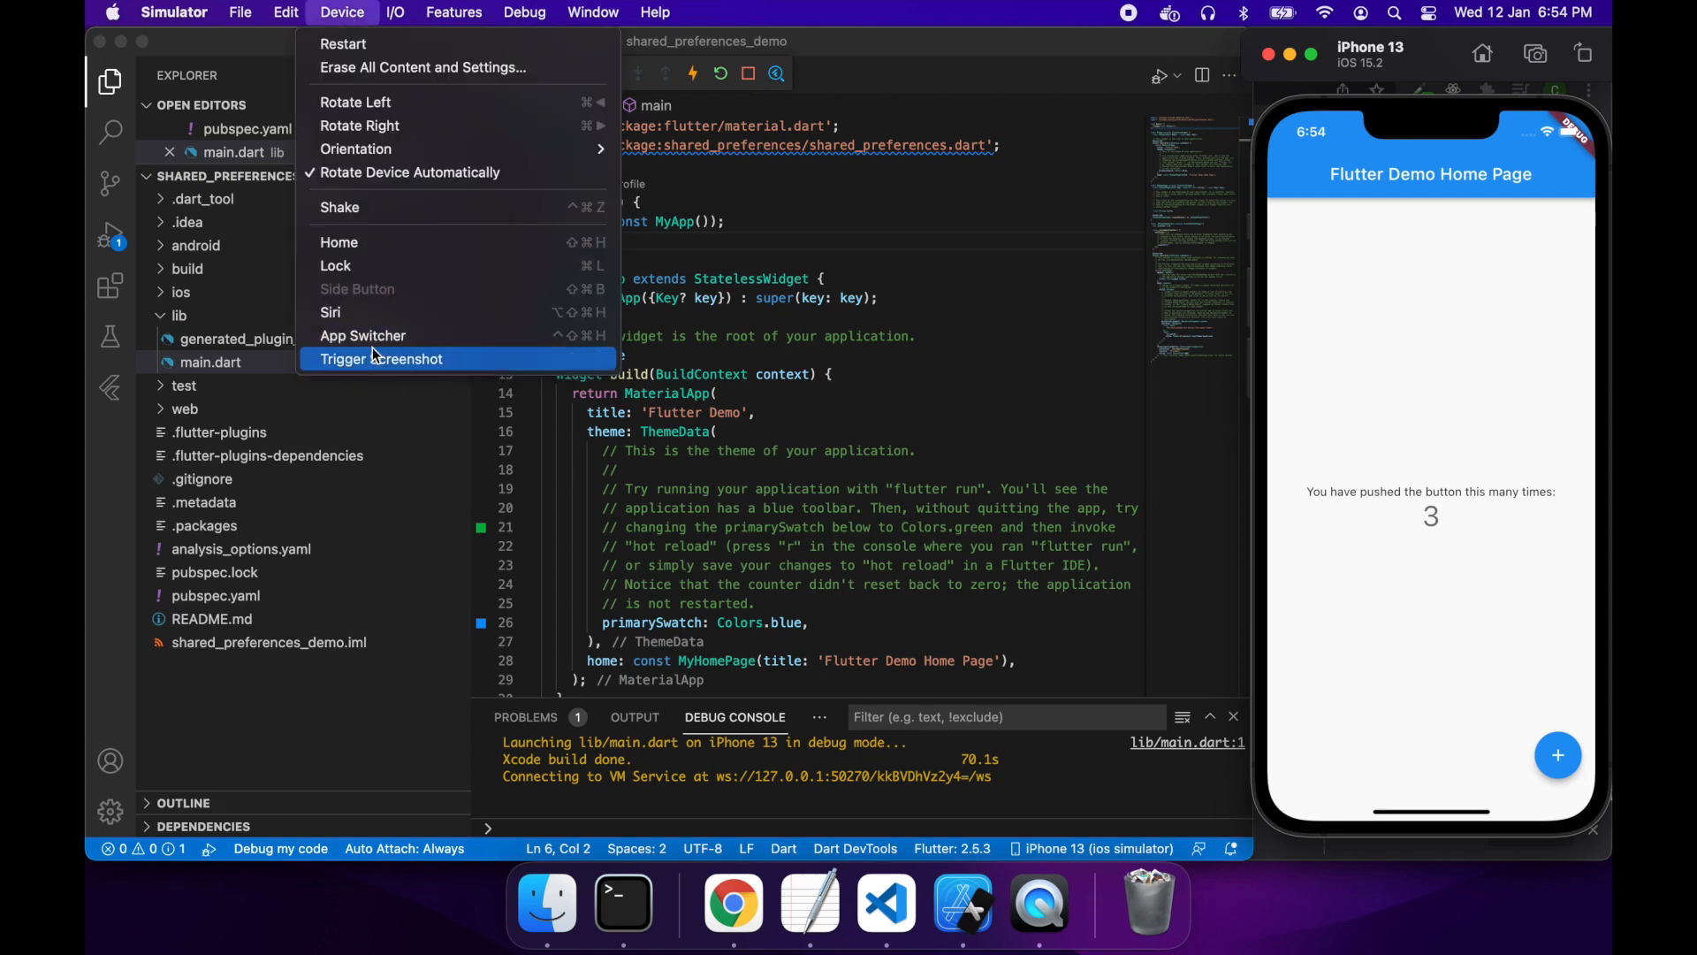
click(380, 358)
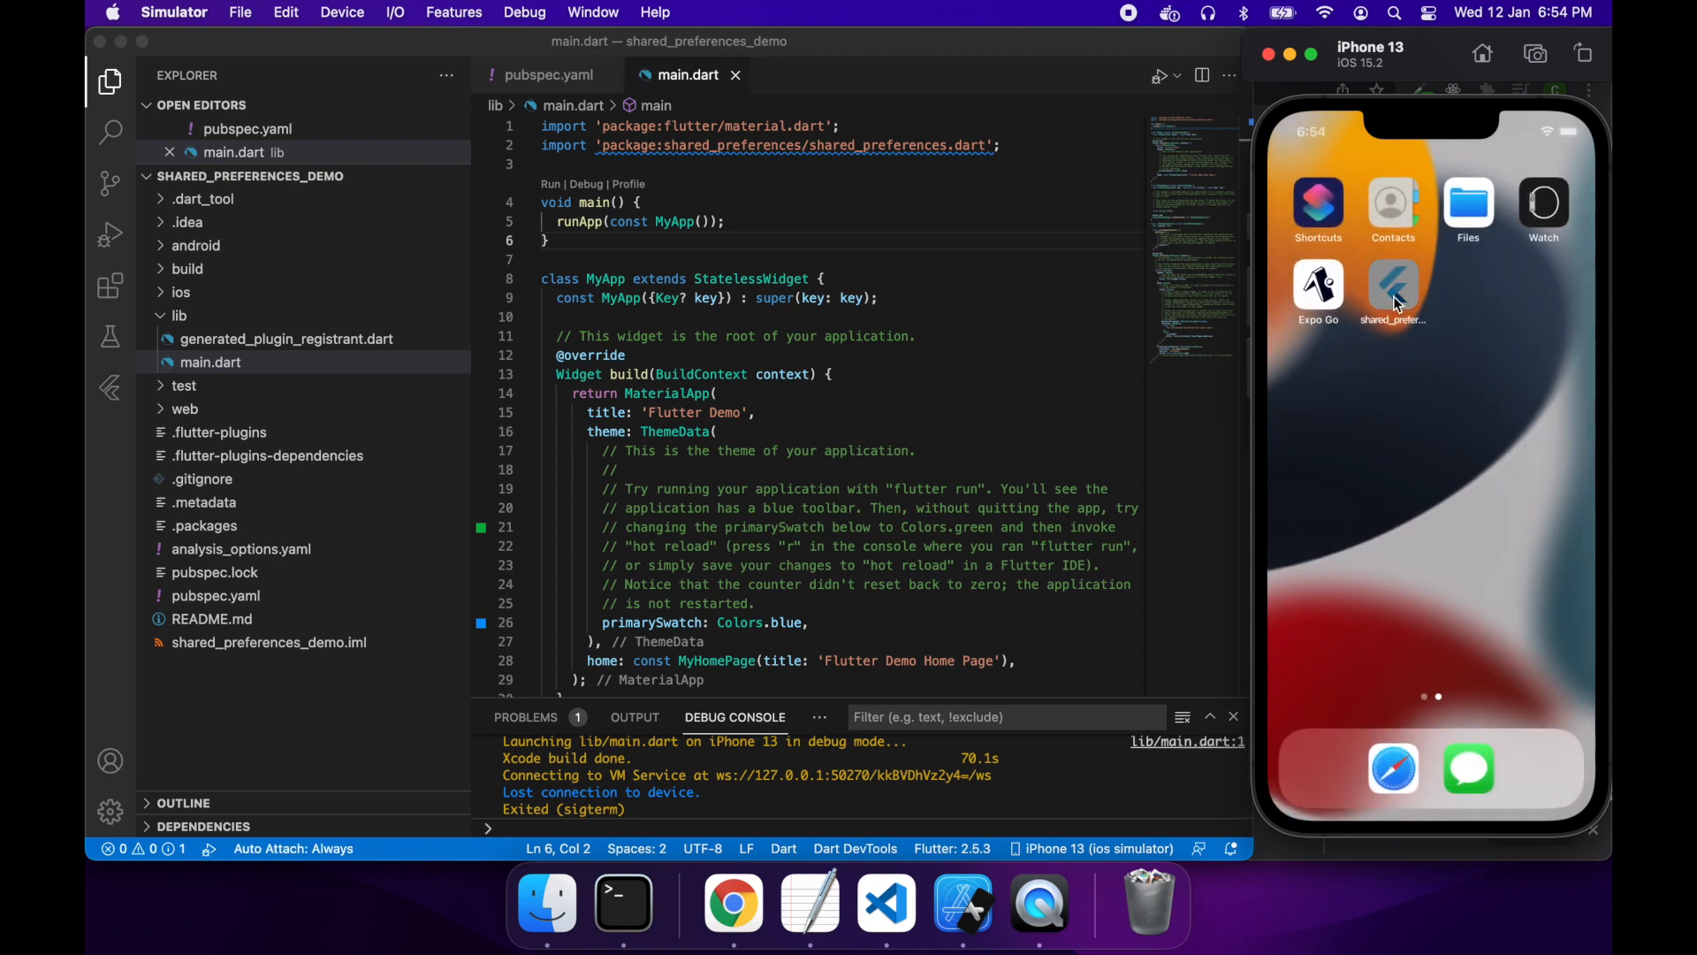
click(1393, 284)
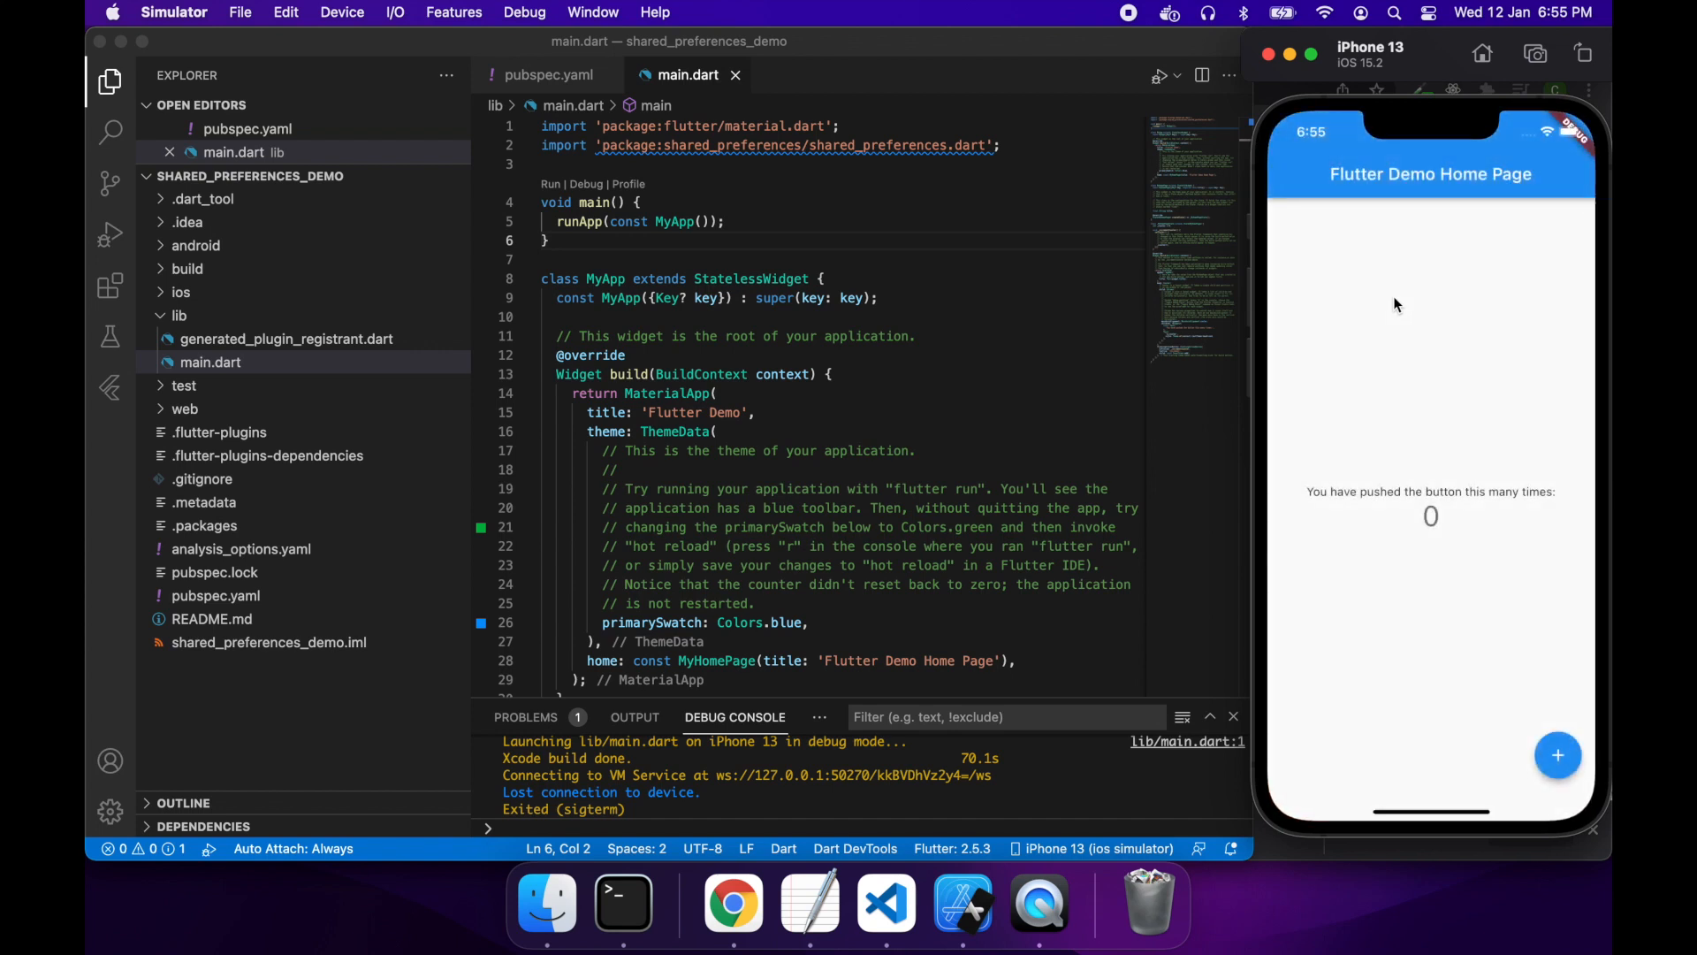
click(785, 450)
text(@)
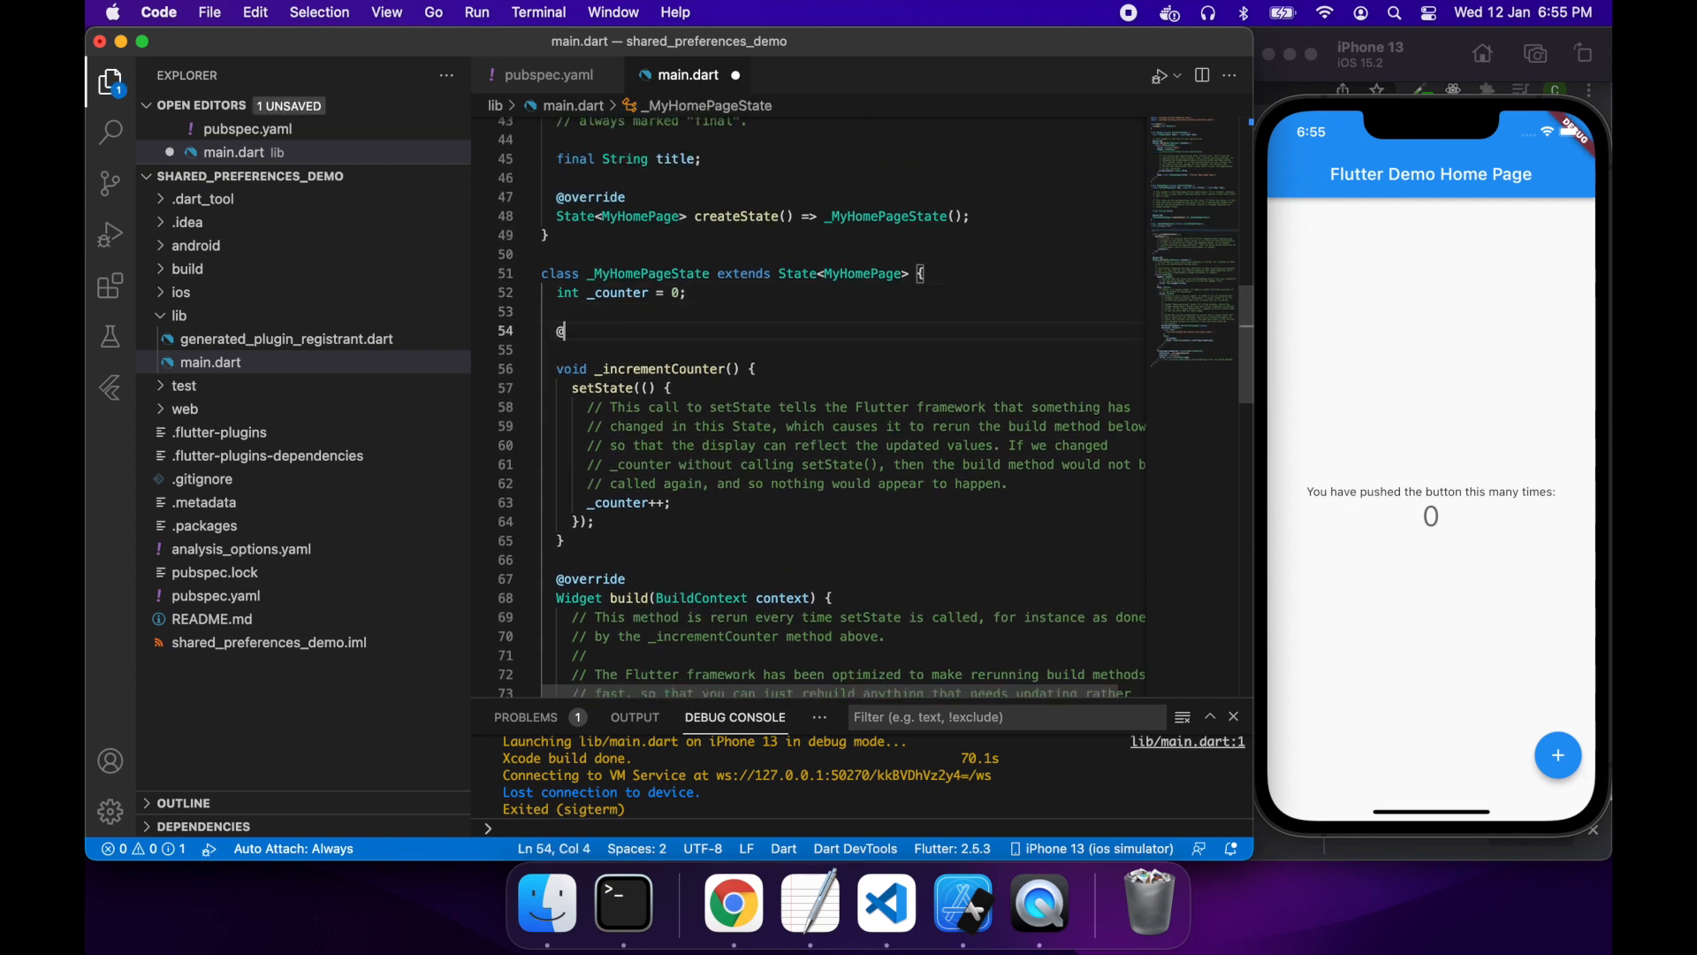
Step: Add an initState override calling super.initState() and _loadPrefs()
text(override init)
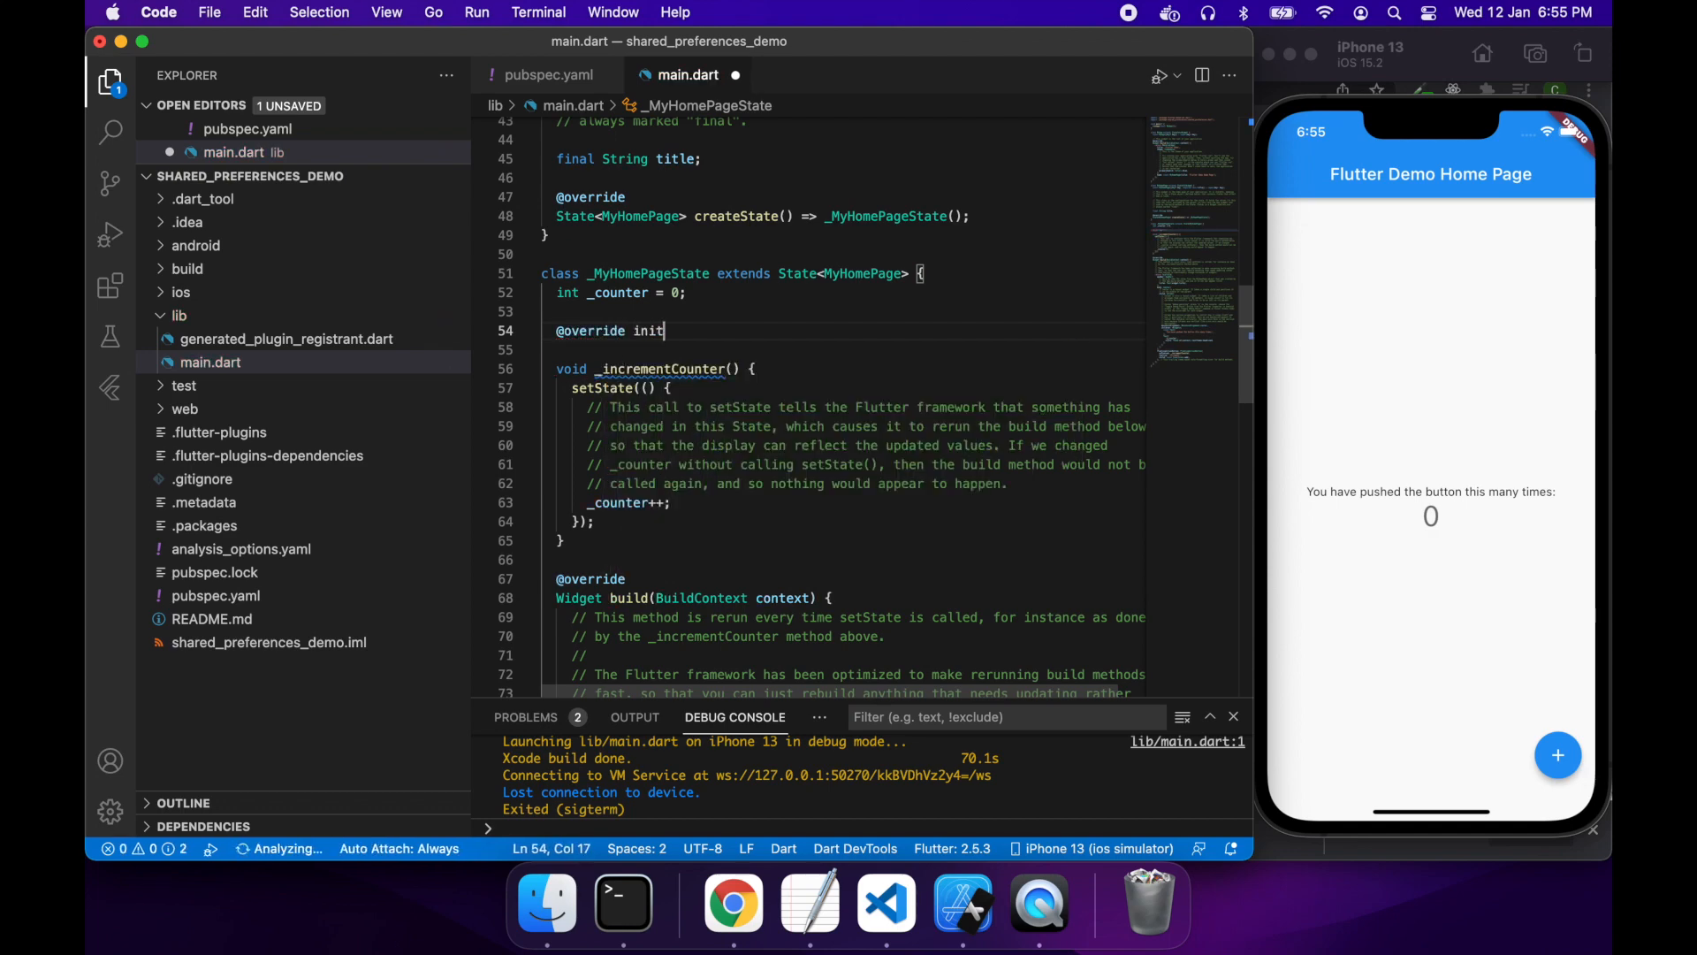
text(State() {)
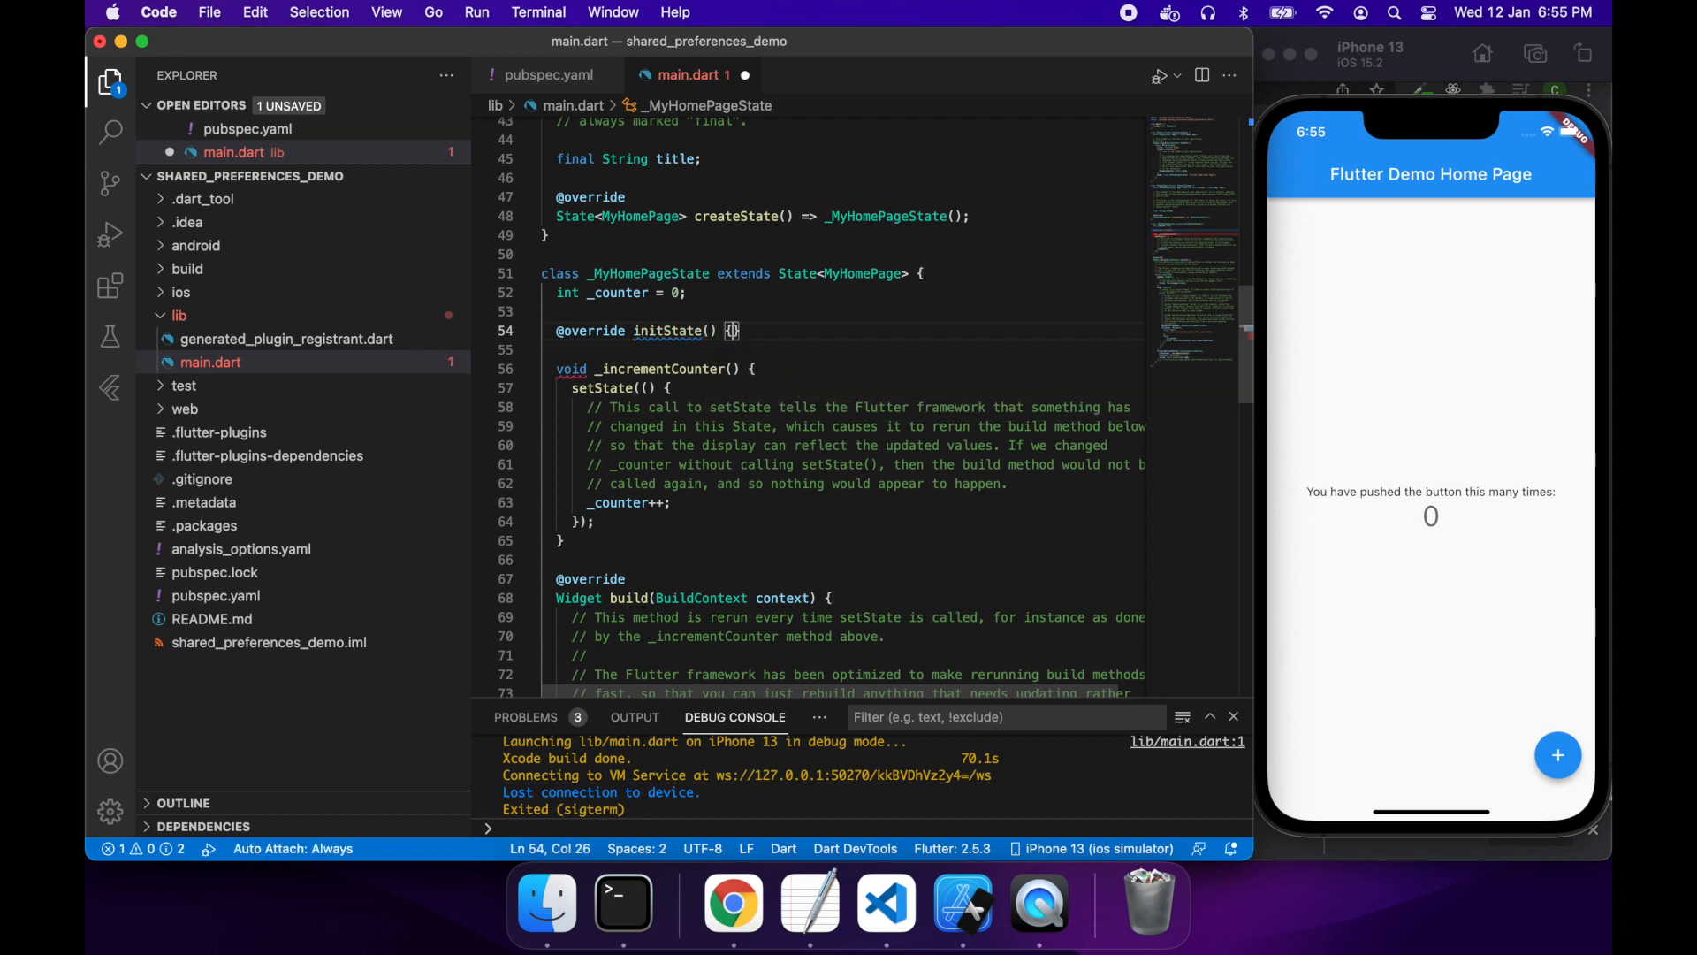
text(super.i)
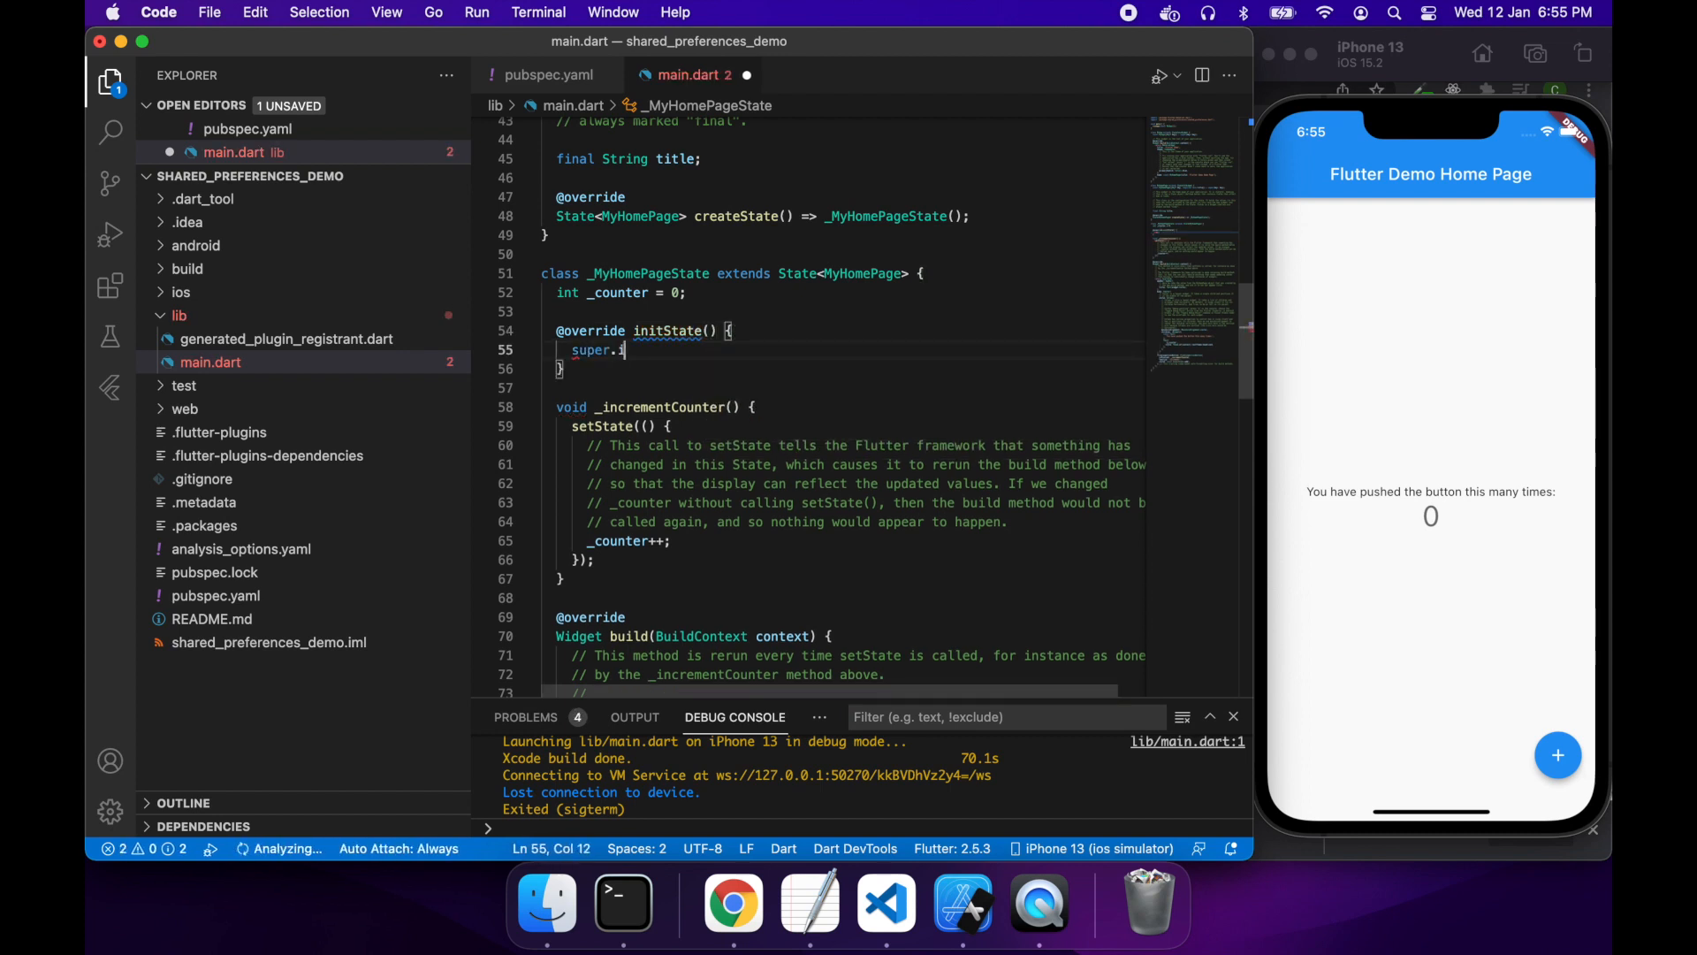
text(nitState()
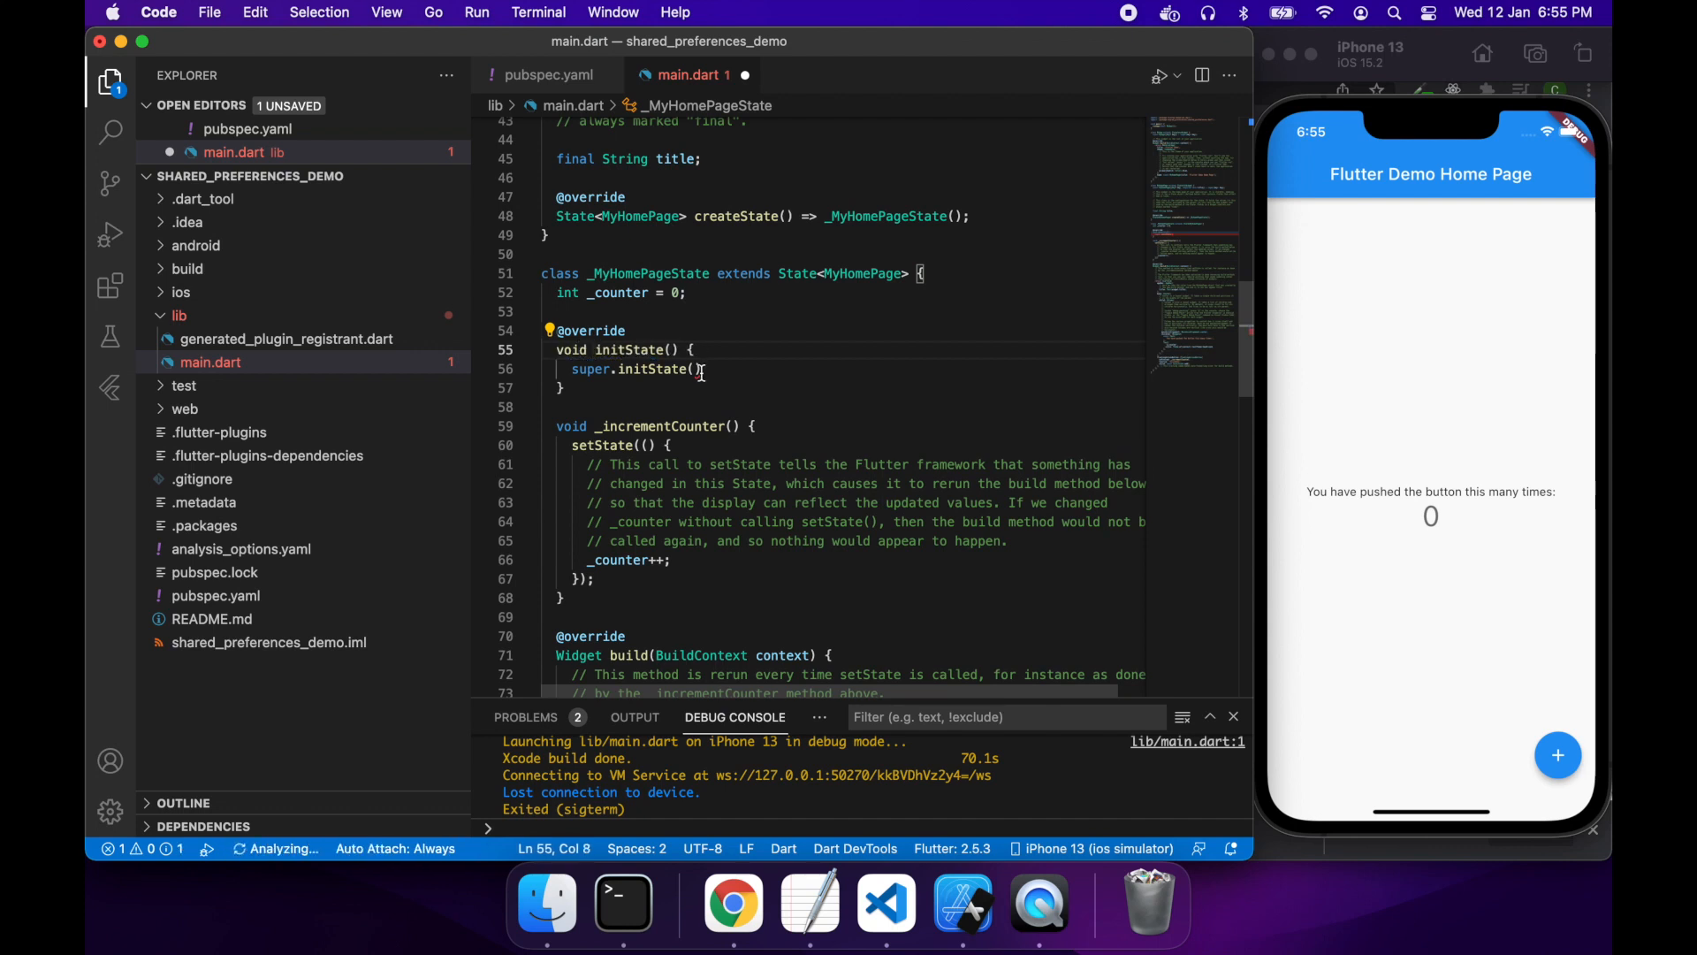
click(704, 369)
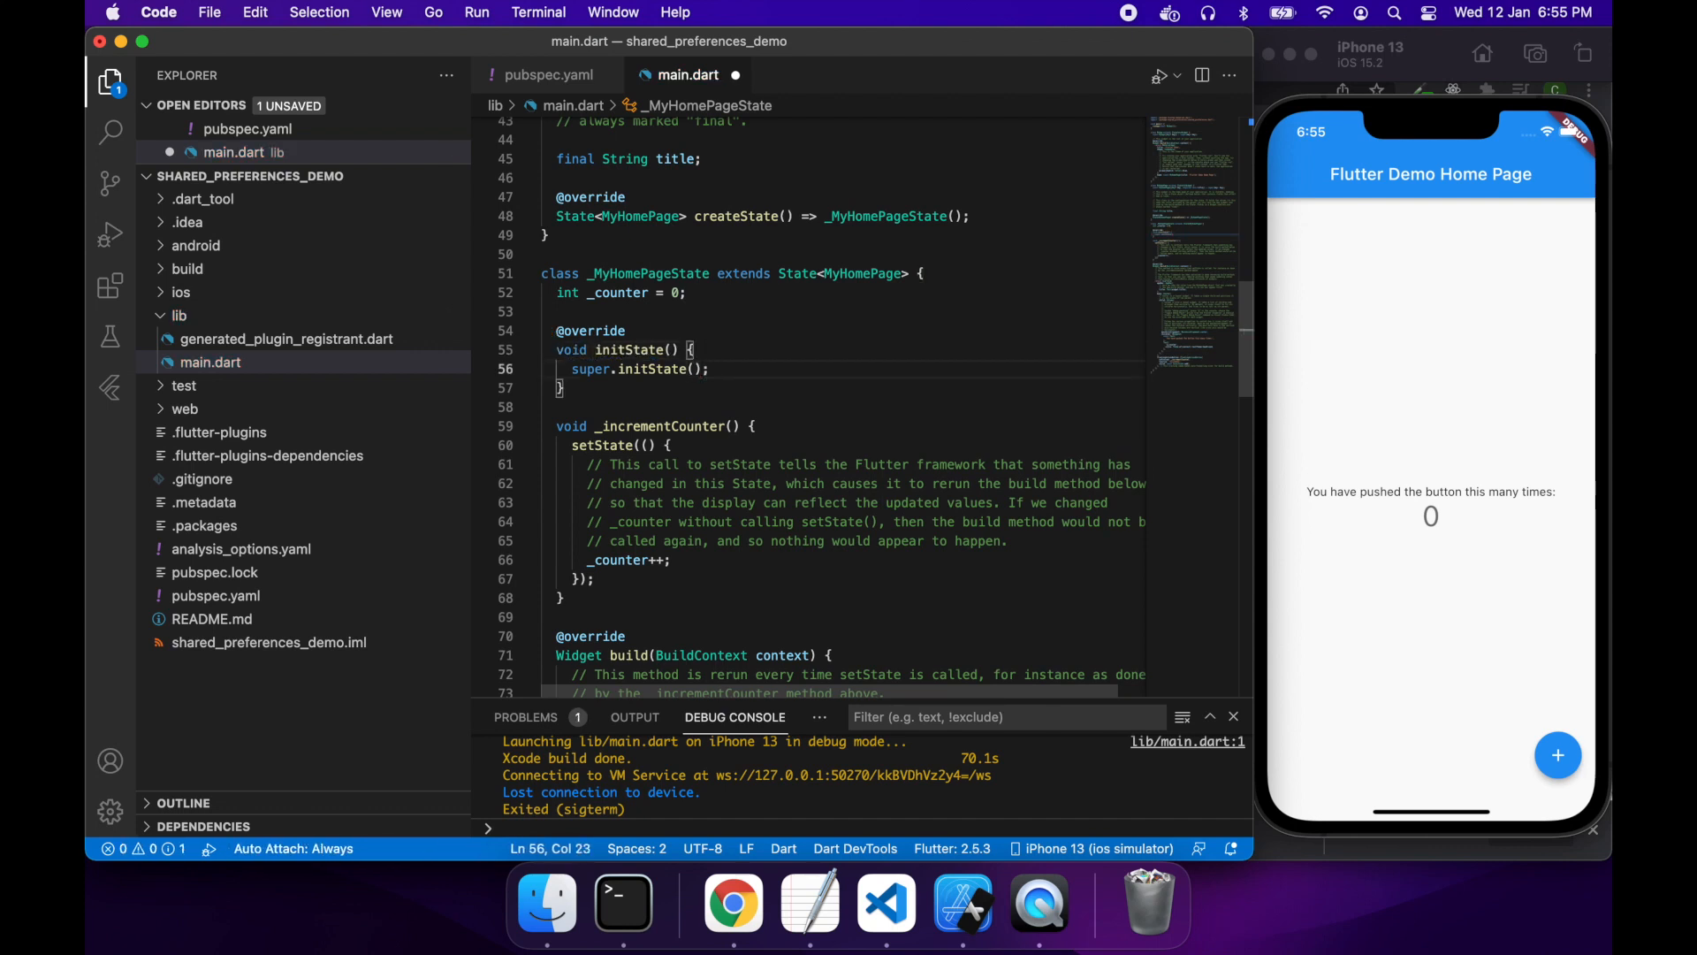
key(enter)
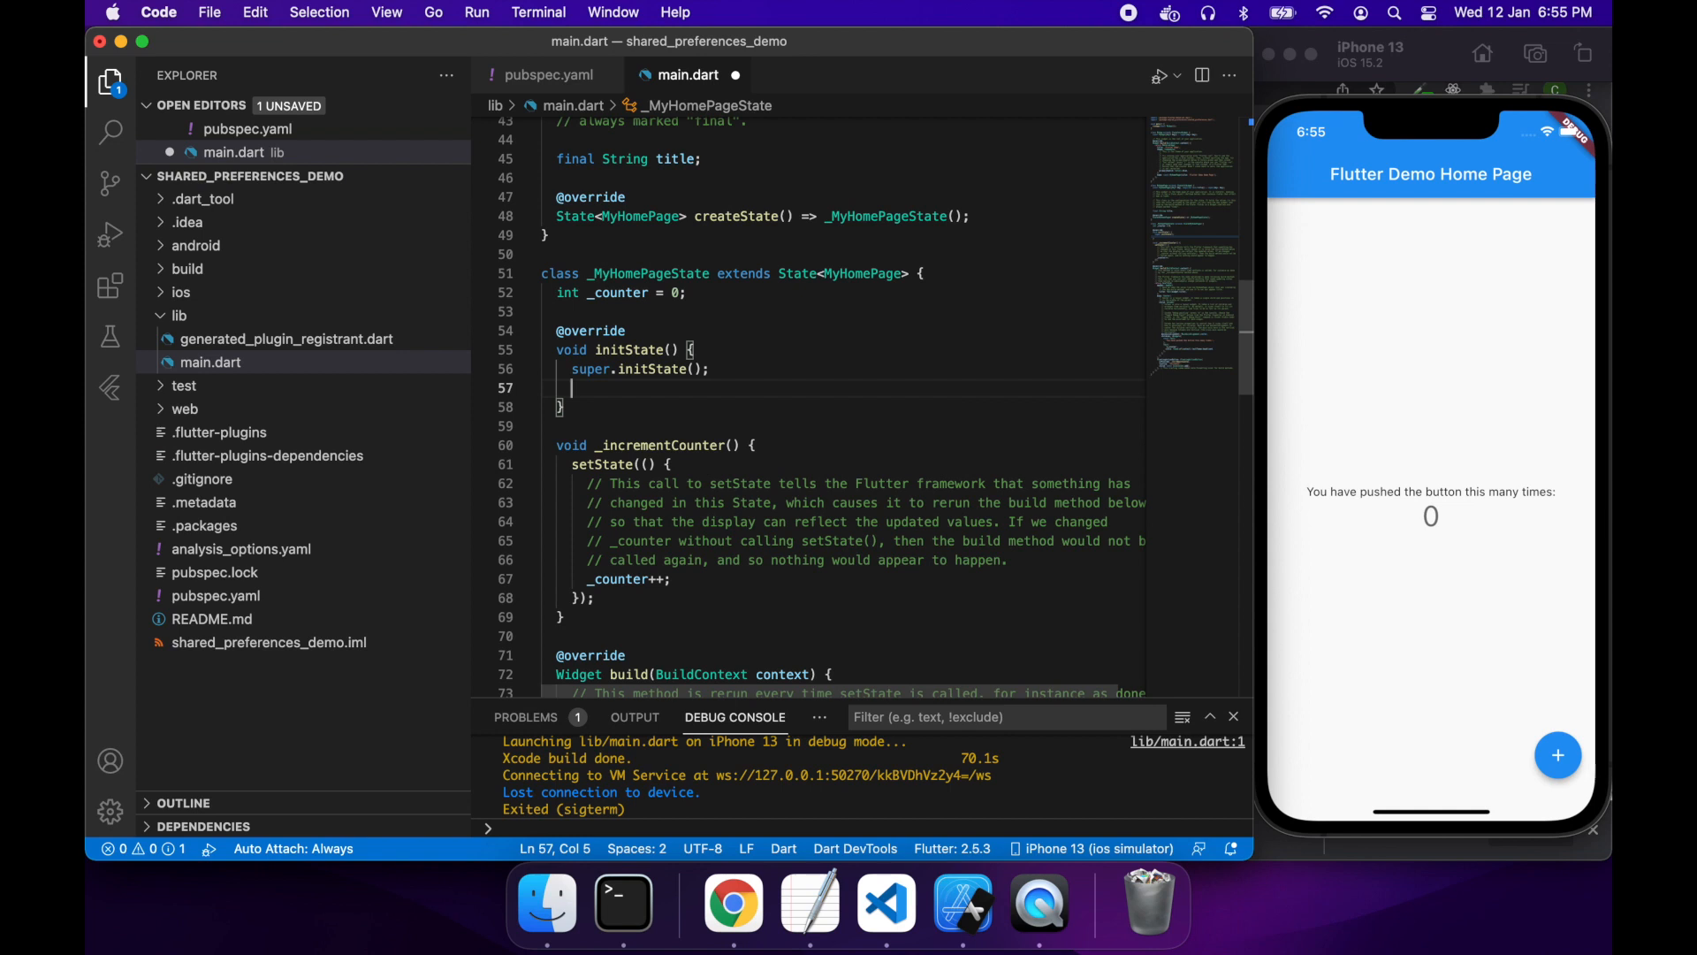
text(_loadPrefs();)
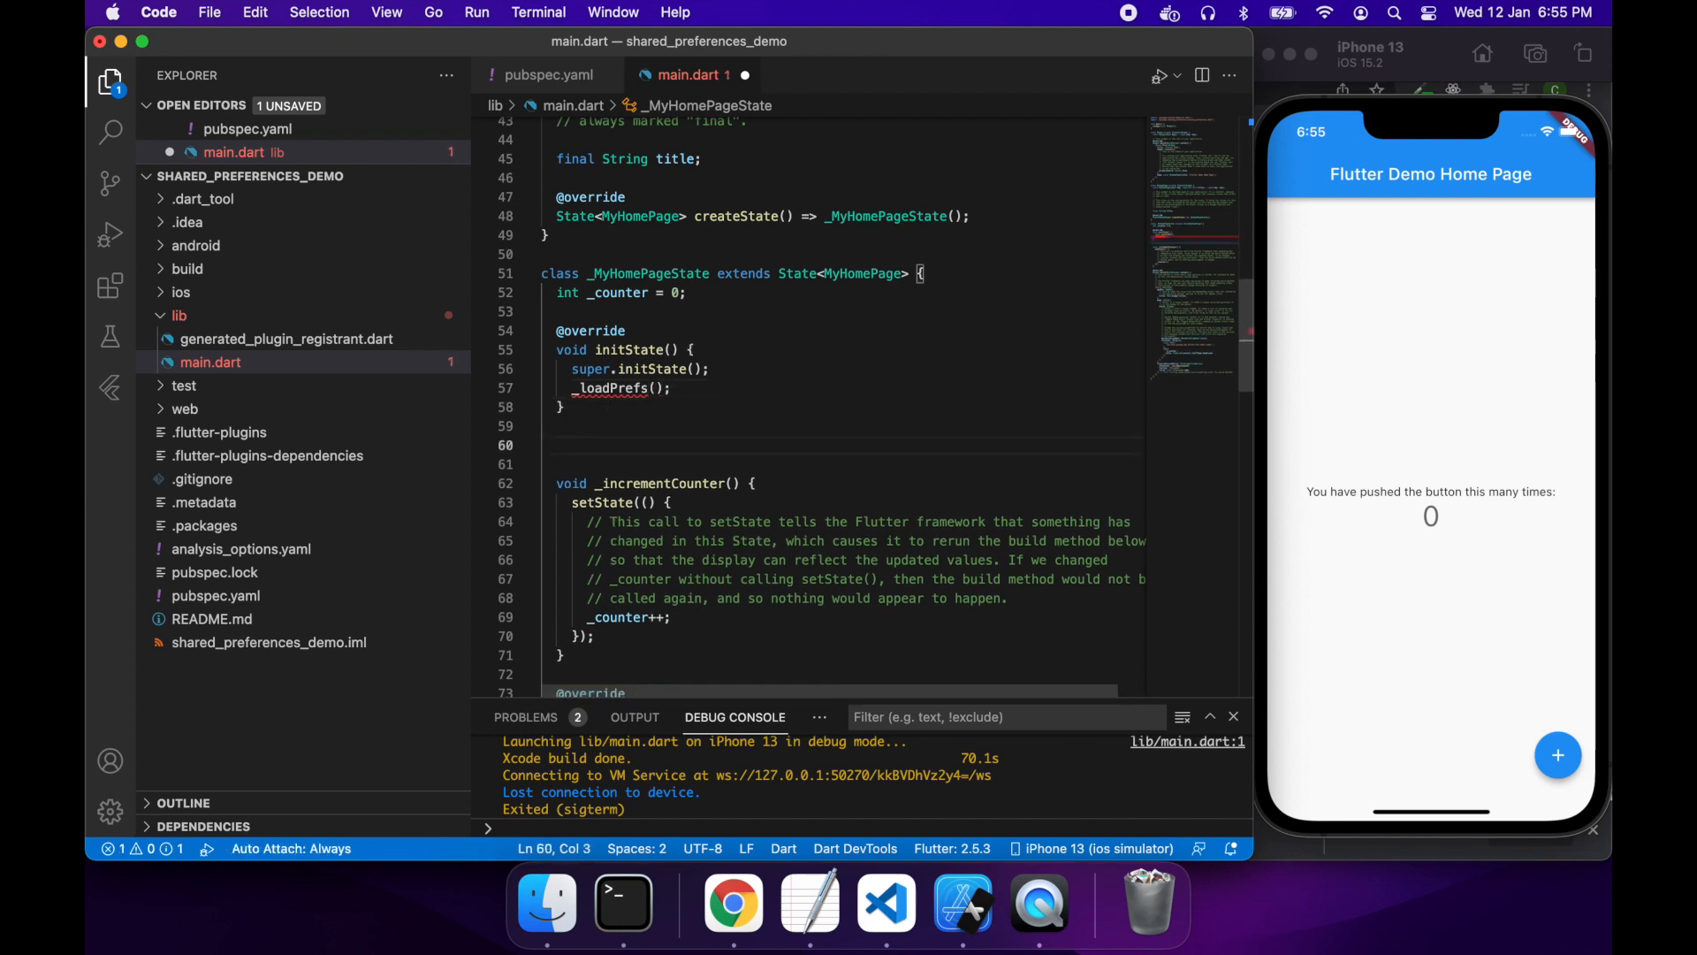
Step: Write async _loadPrefs that awaits SharedPreferences.getInstance() into prefs
text(void)
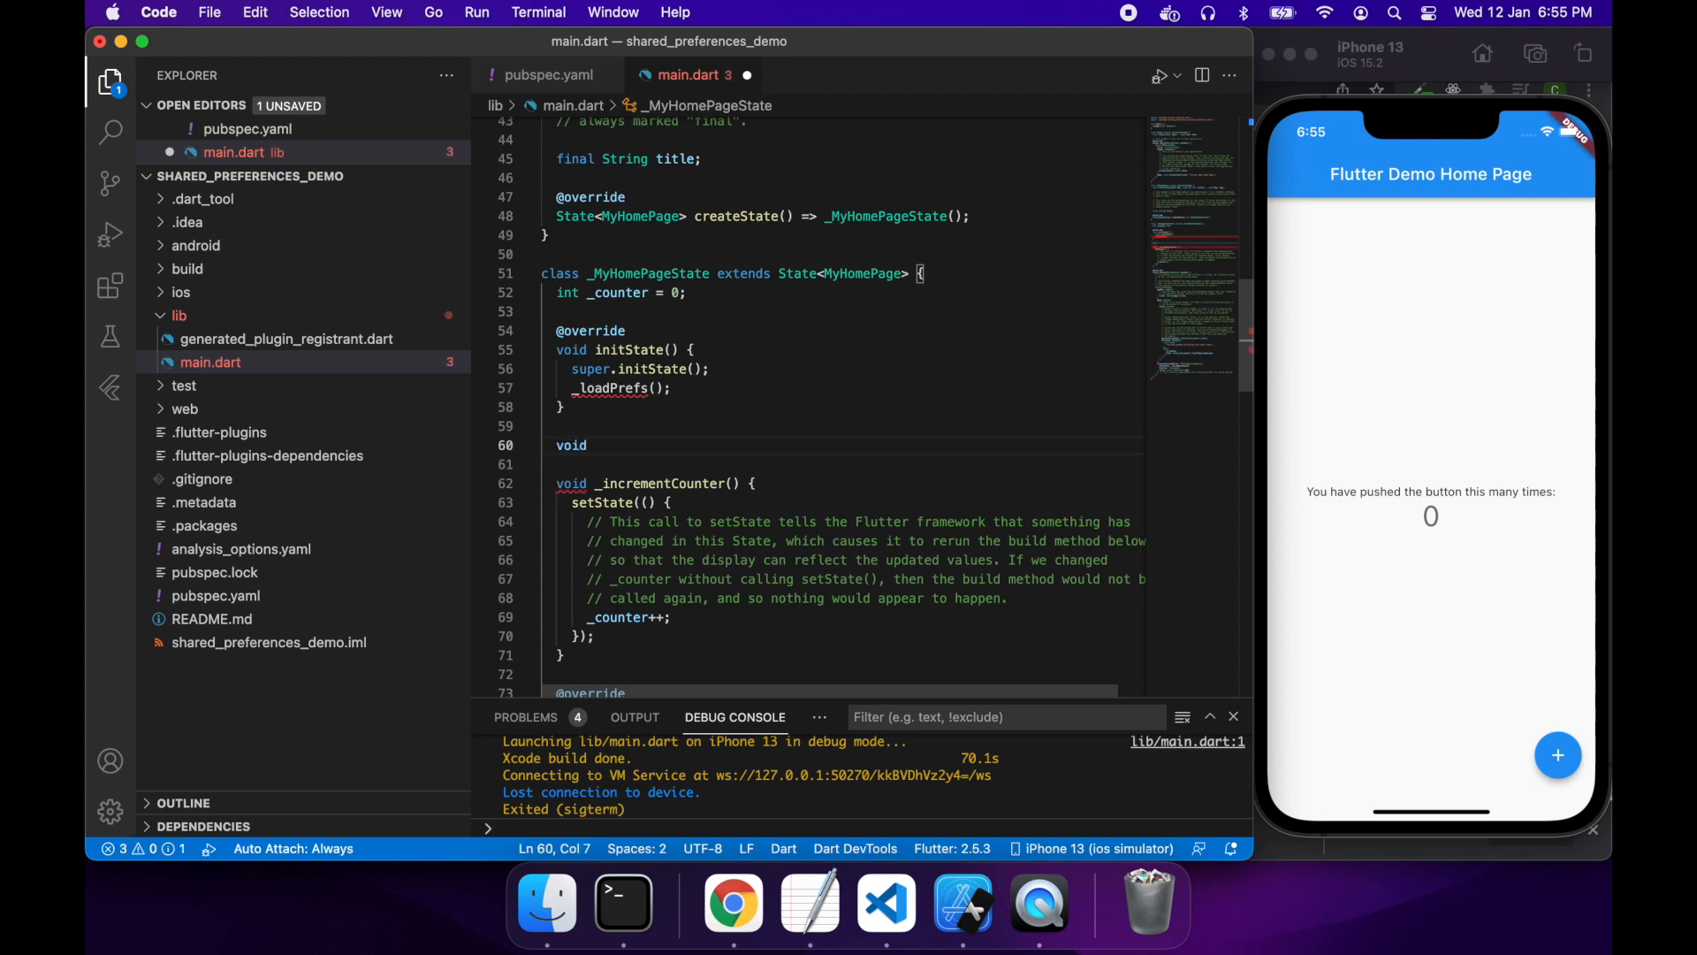
text(_loa)
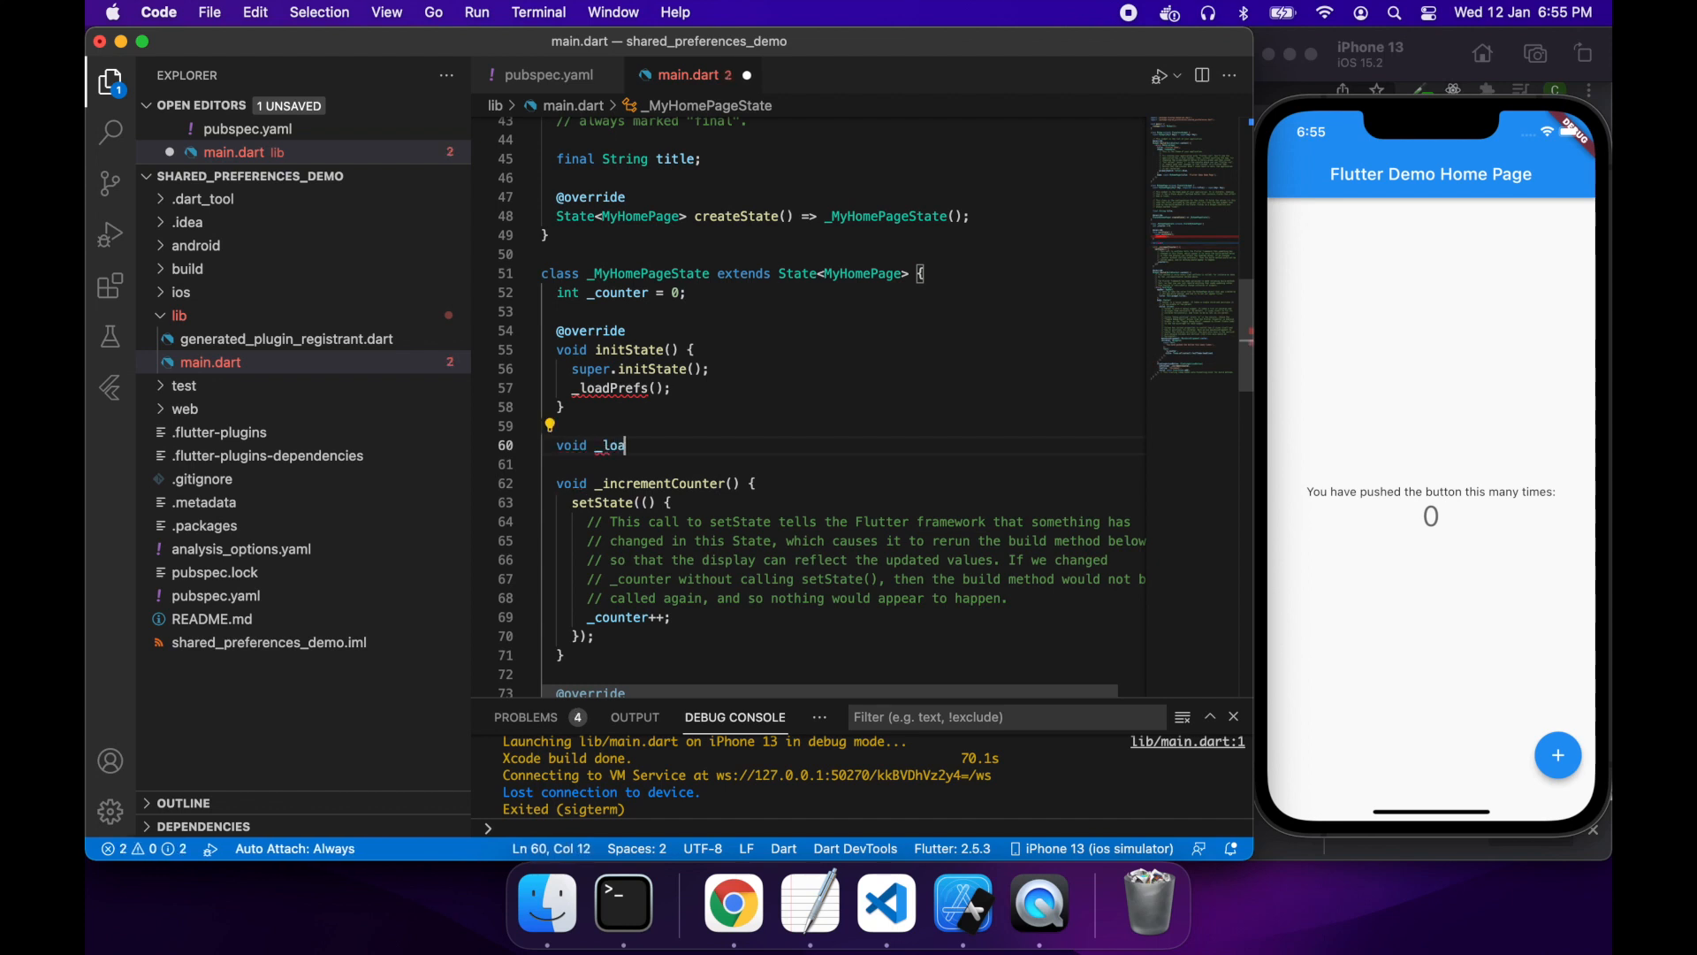
text(dPrefs() async)
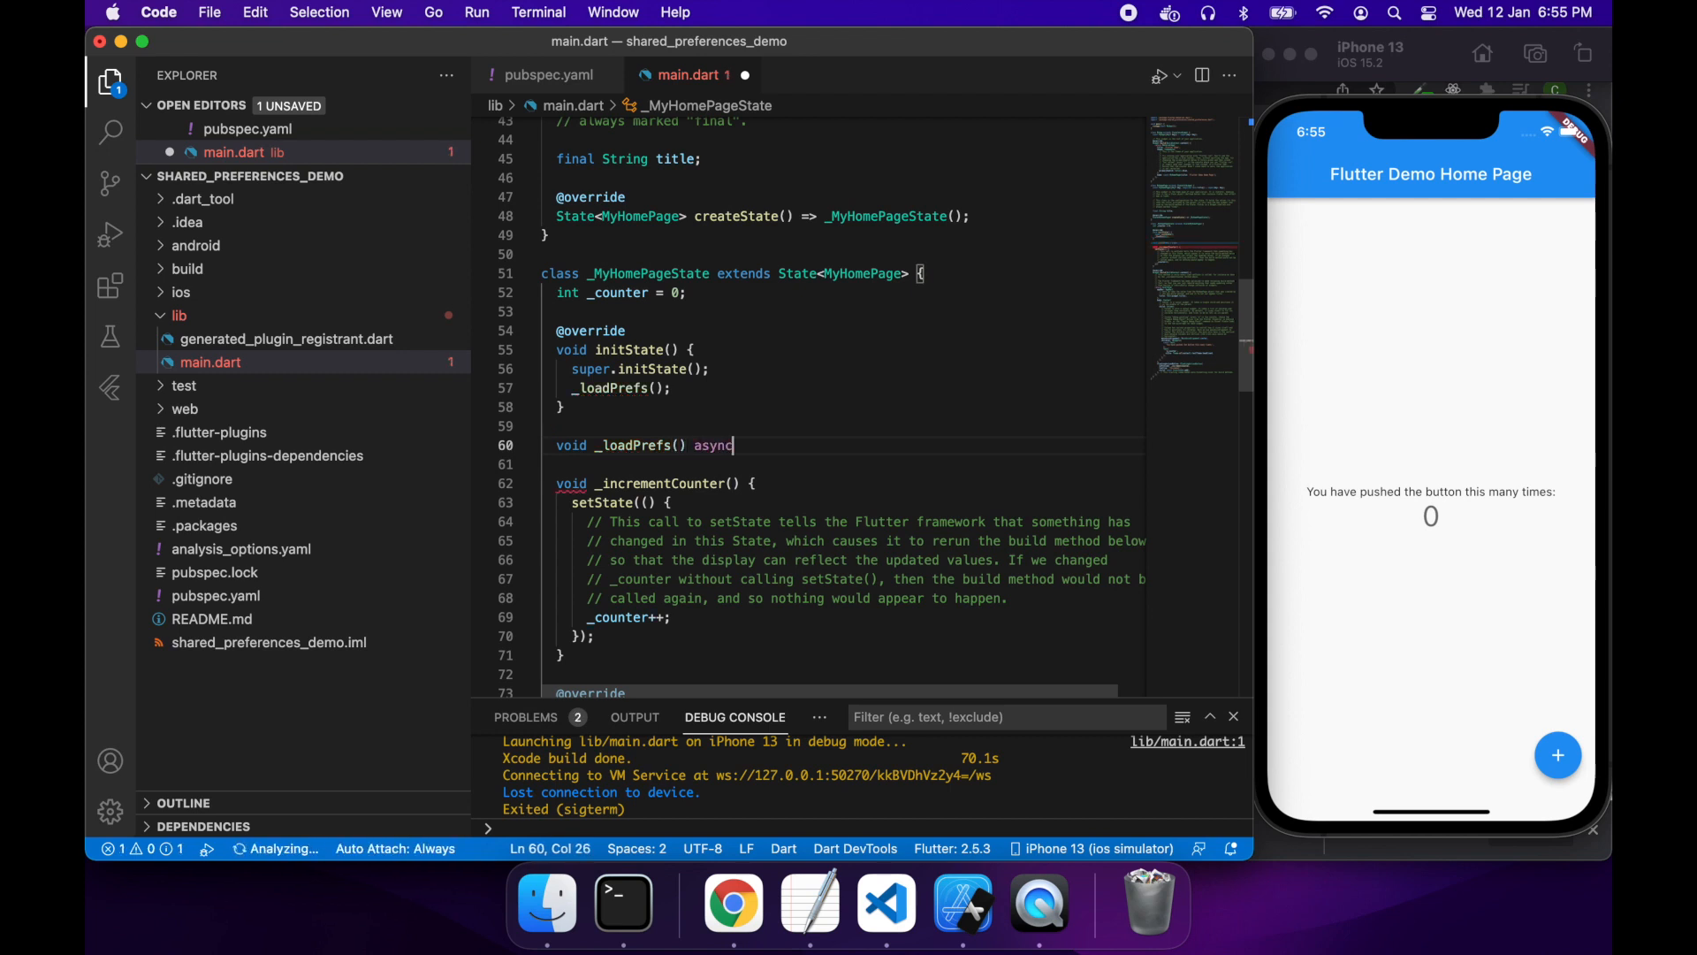
text({)
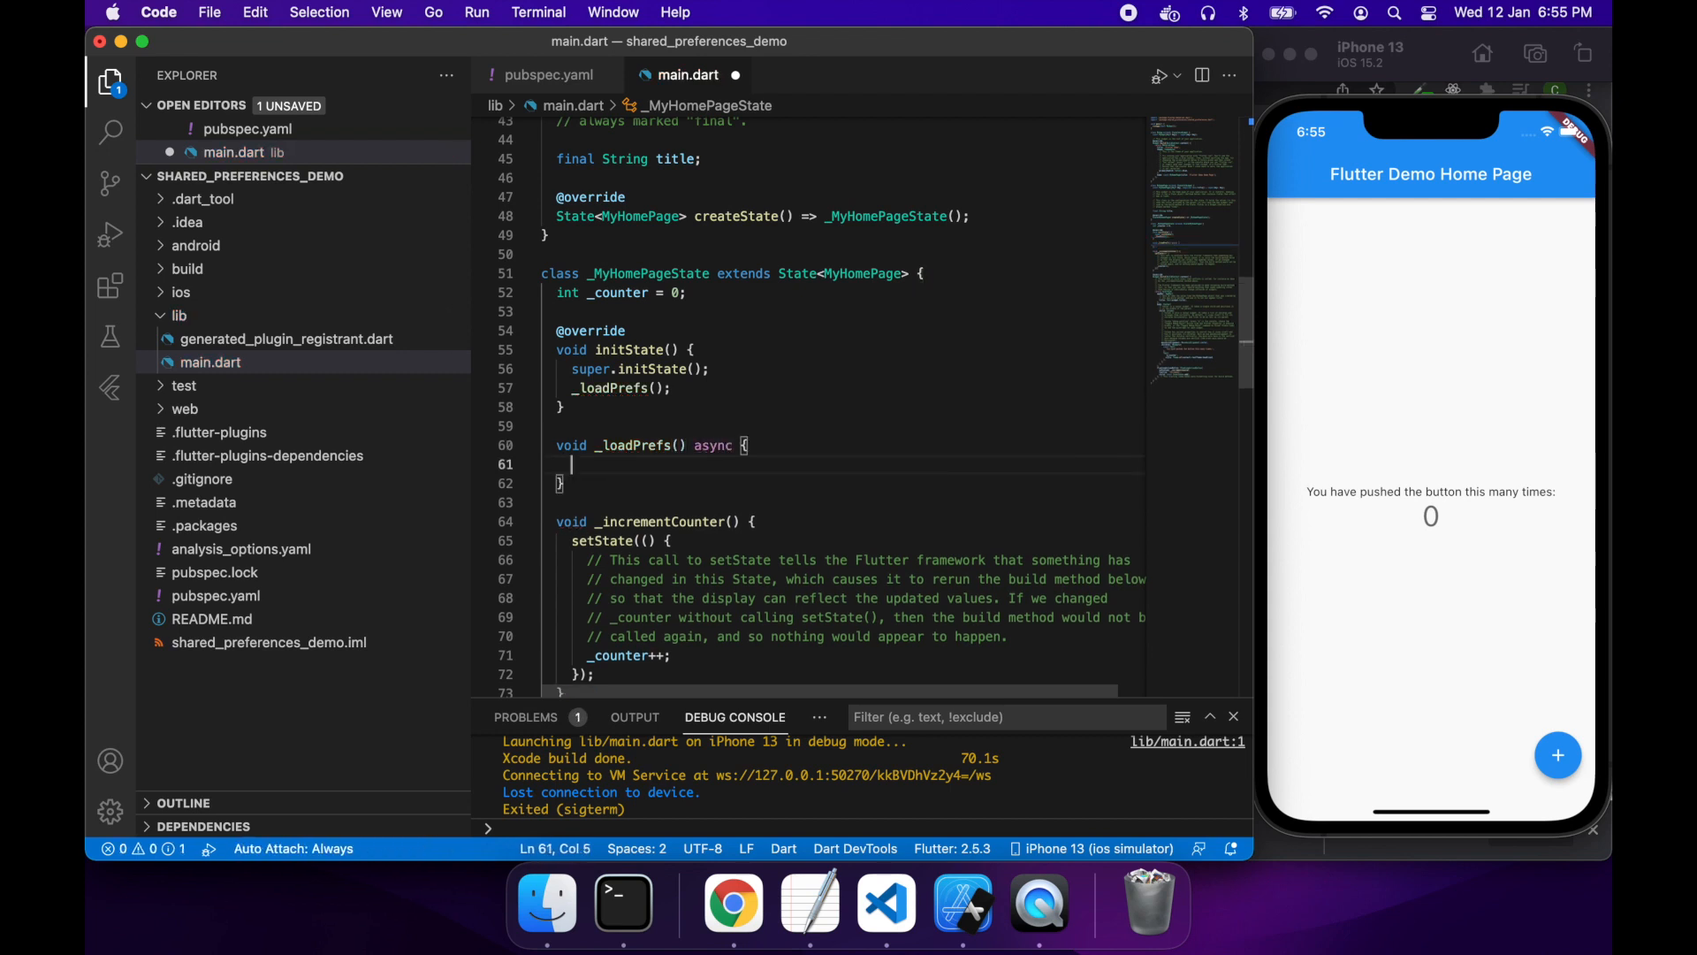
text(final)
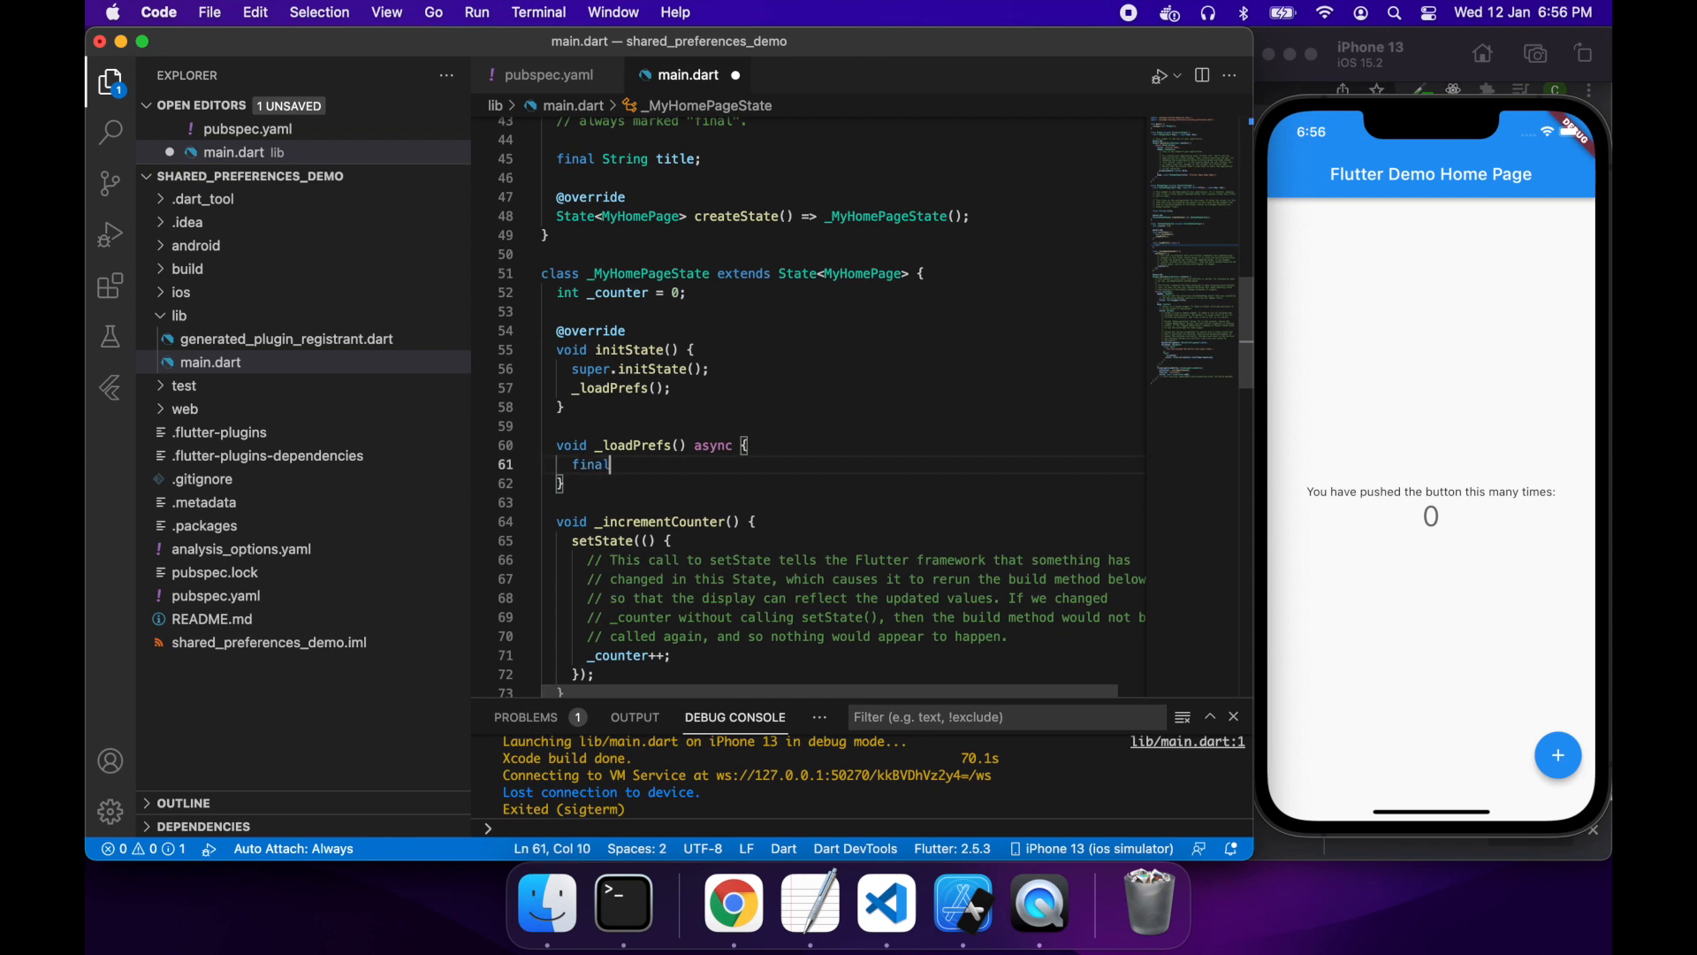
text(prefs)
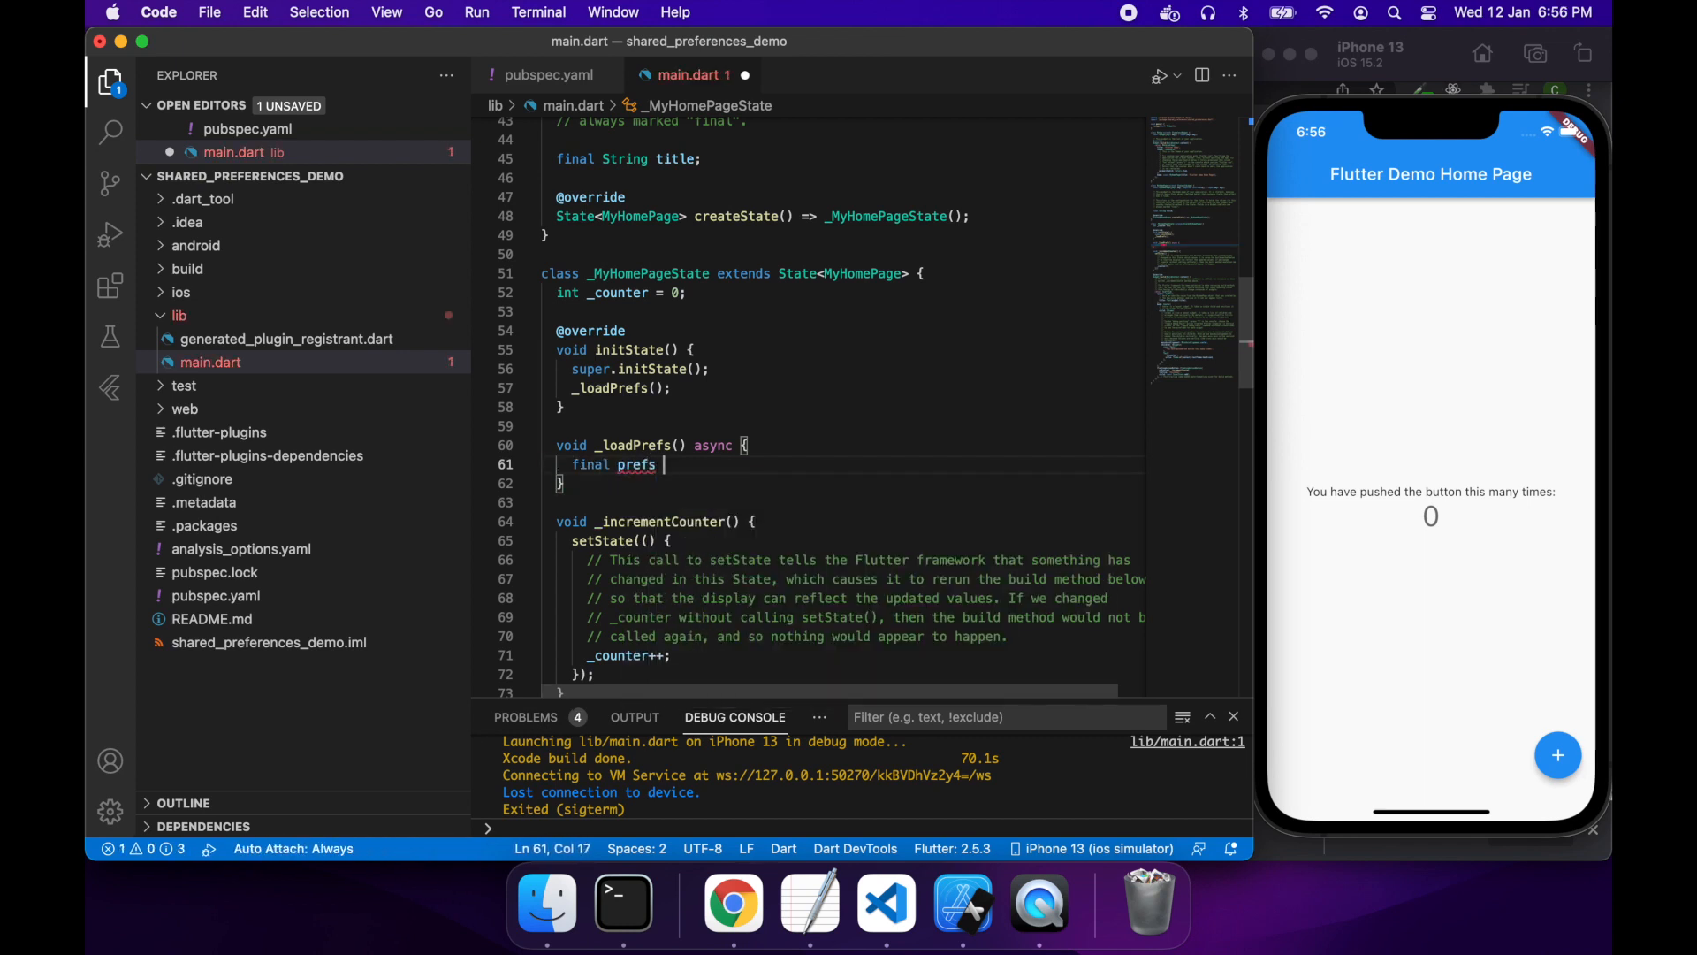
text(= await)
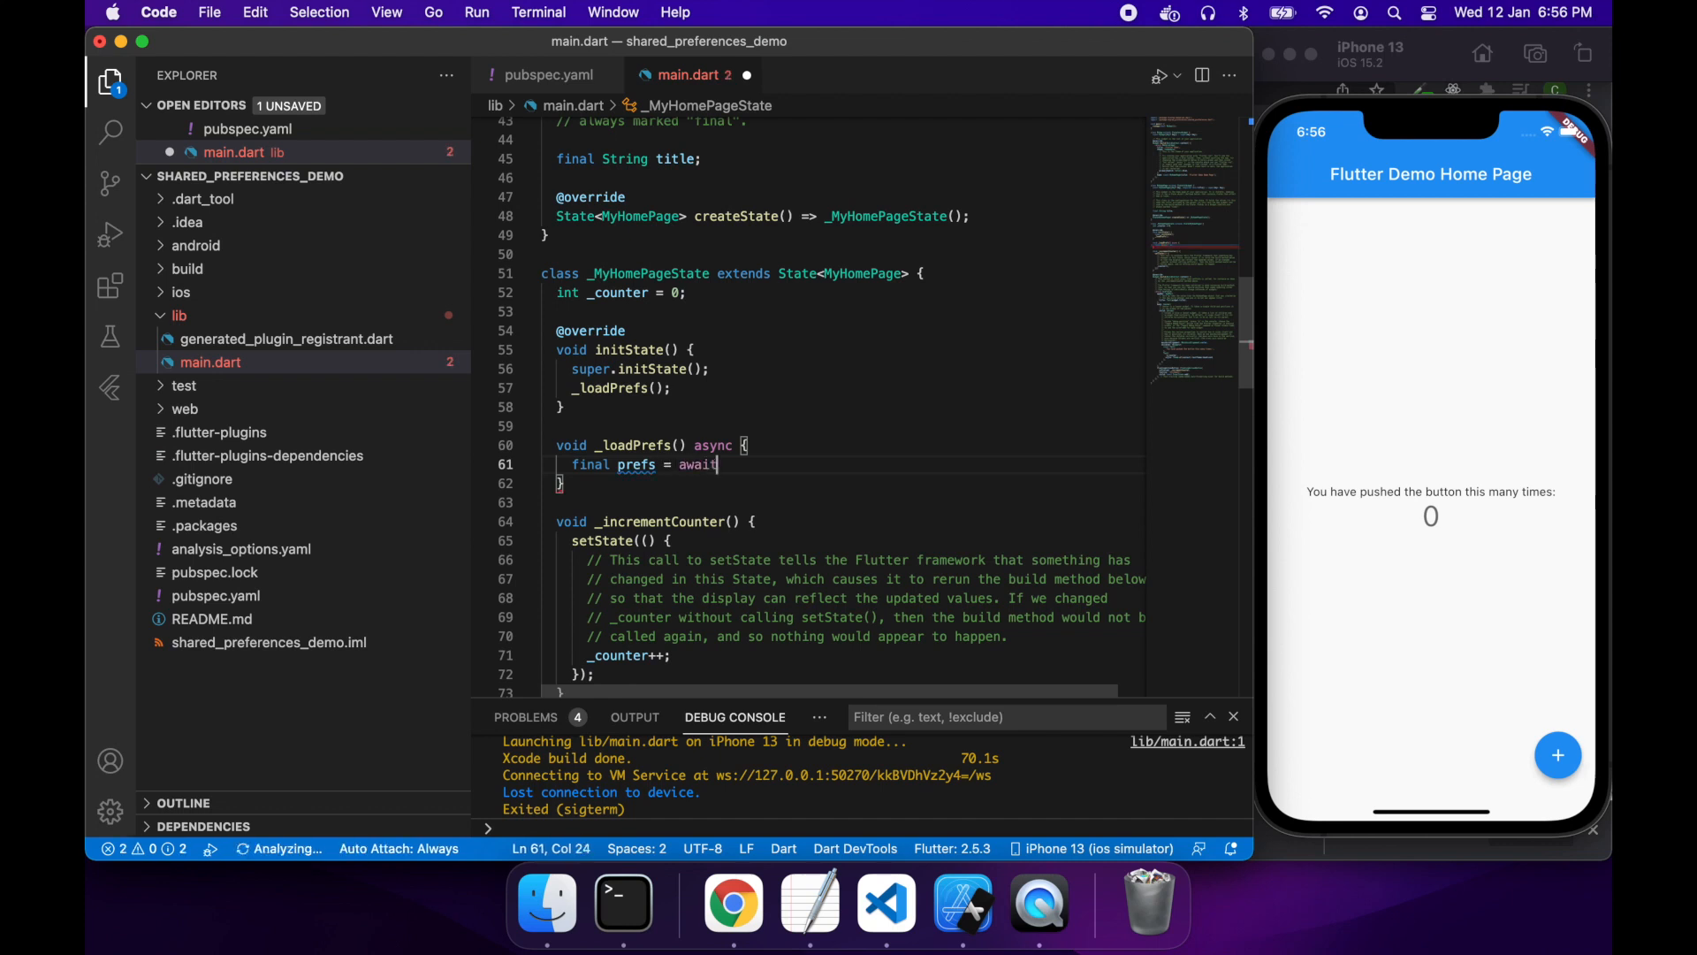
text(SharedPreferences)
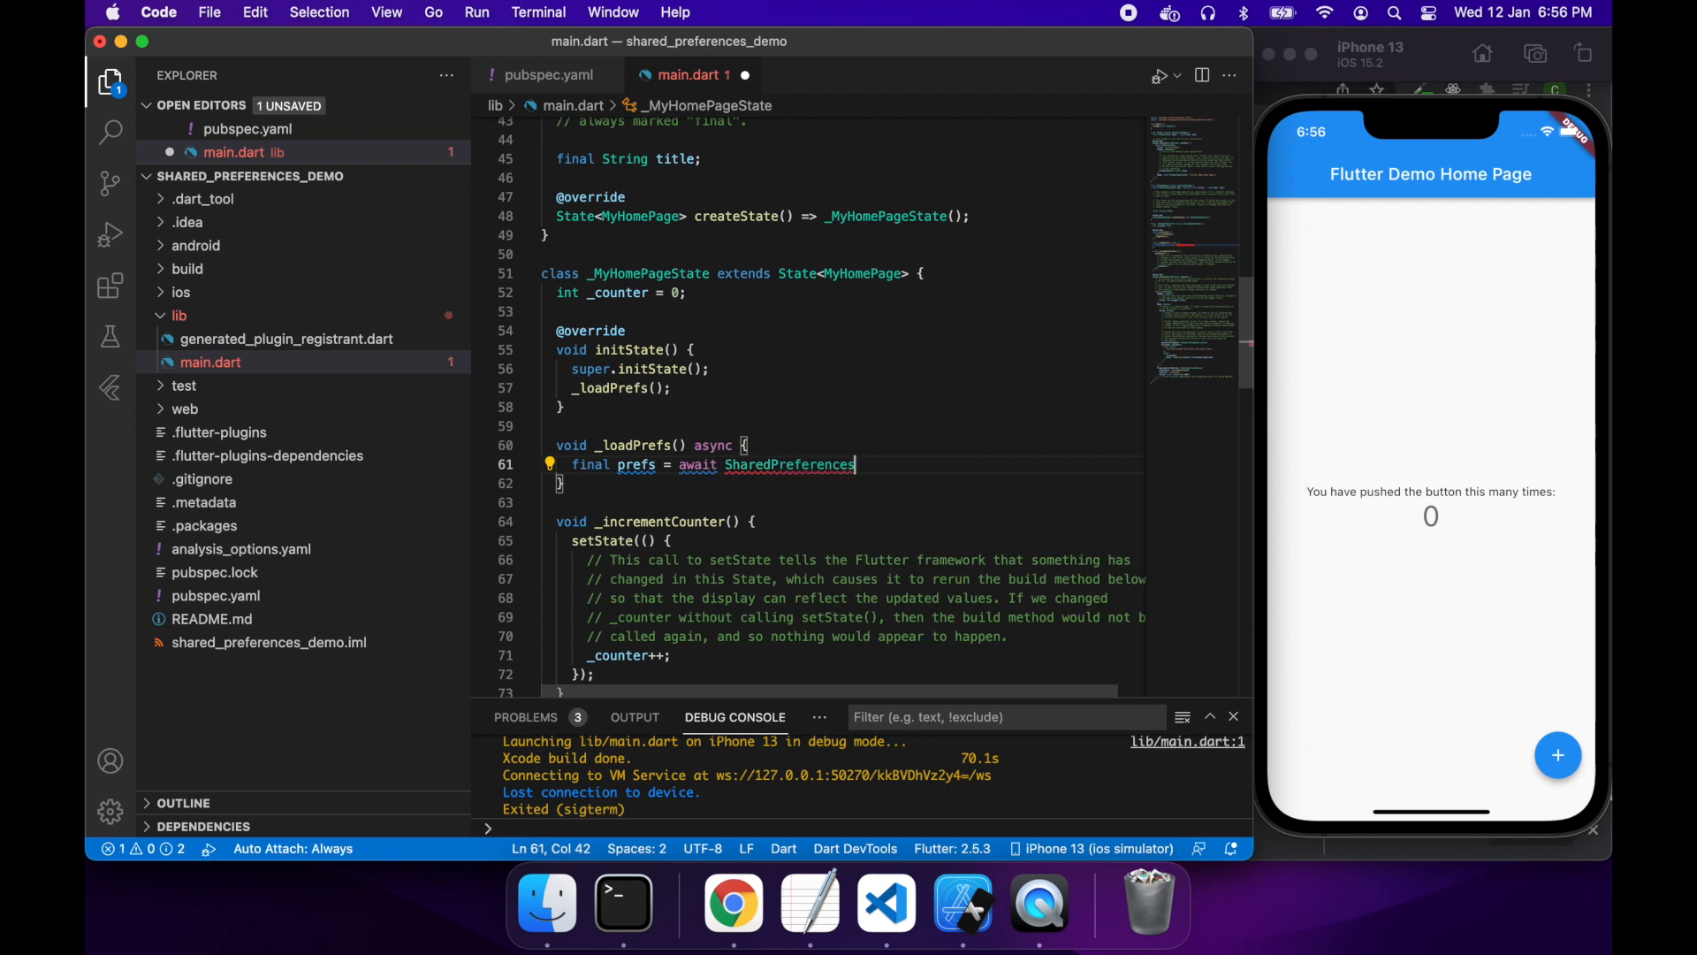
text(.getInstance())
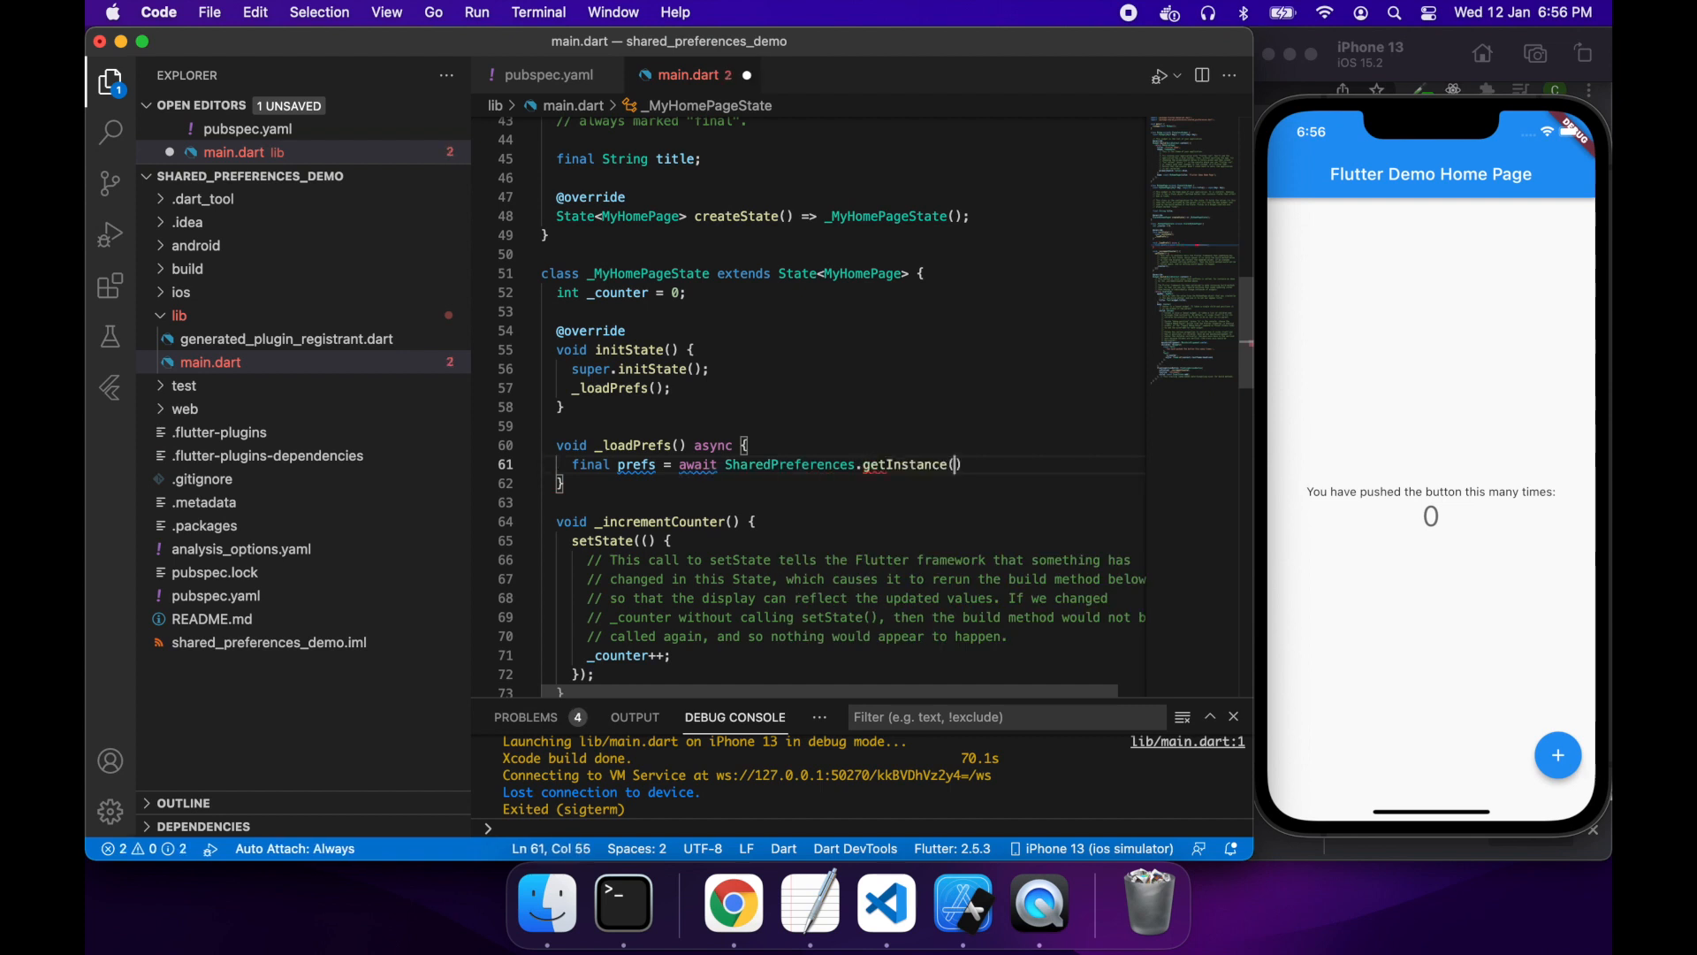
text(;)
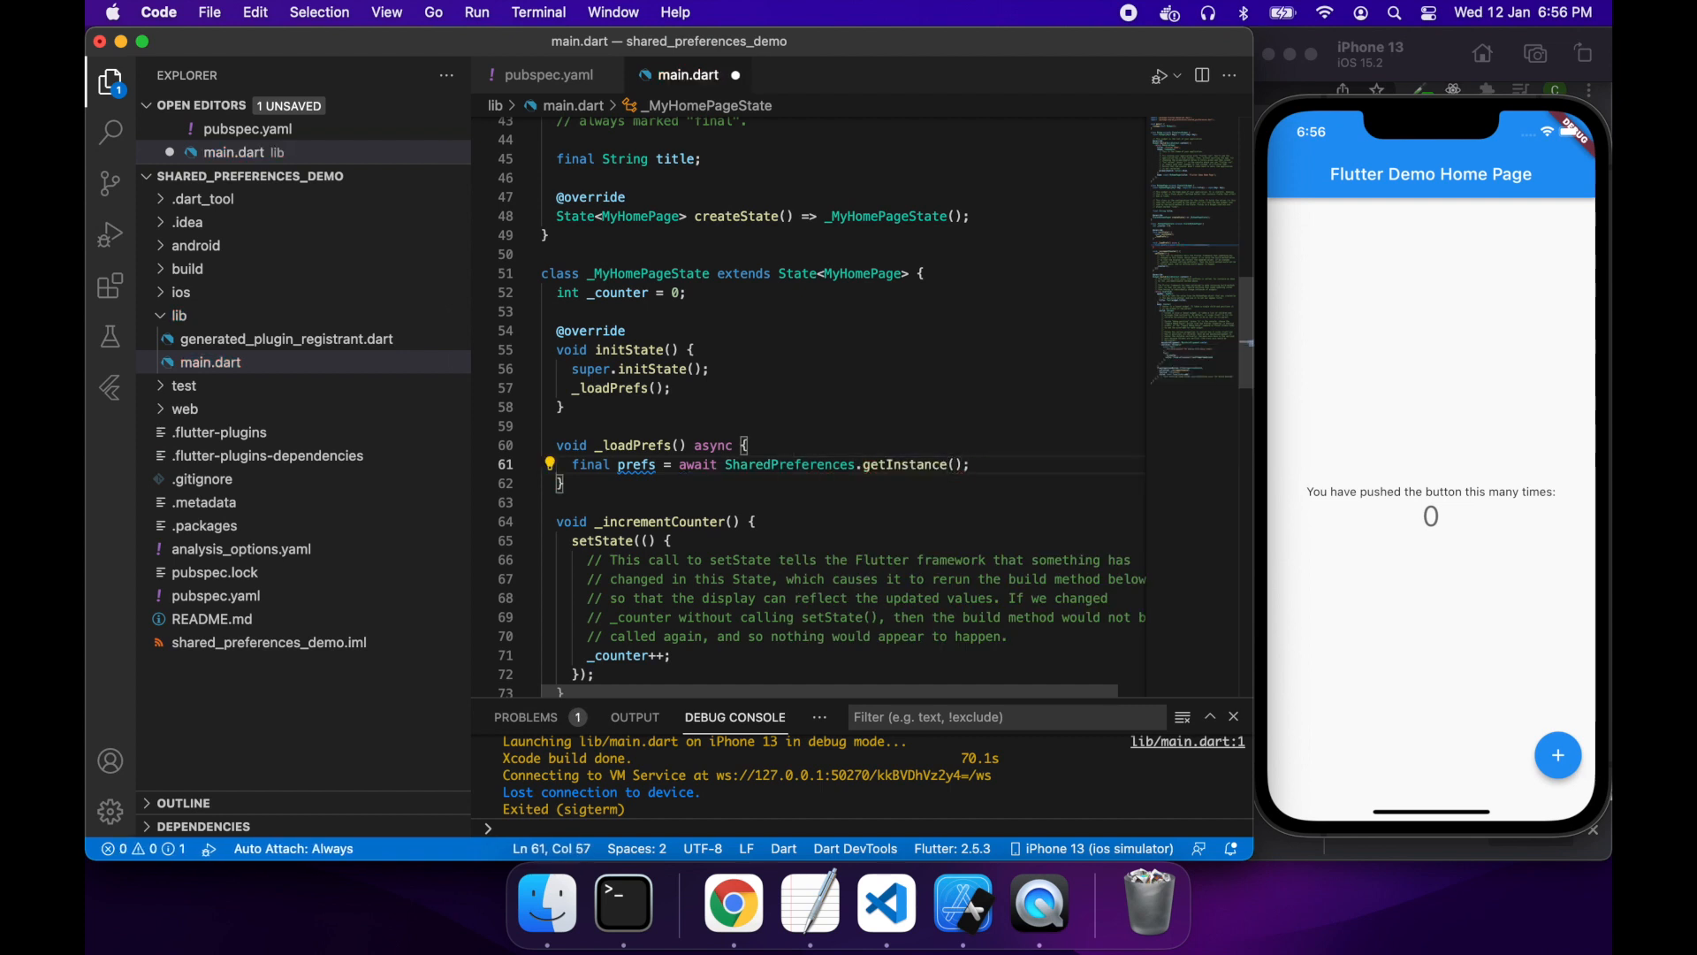
key(enter)
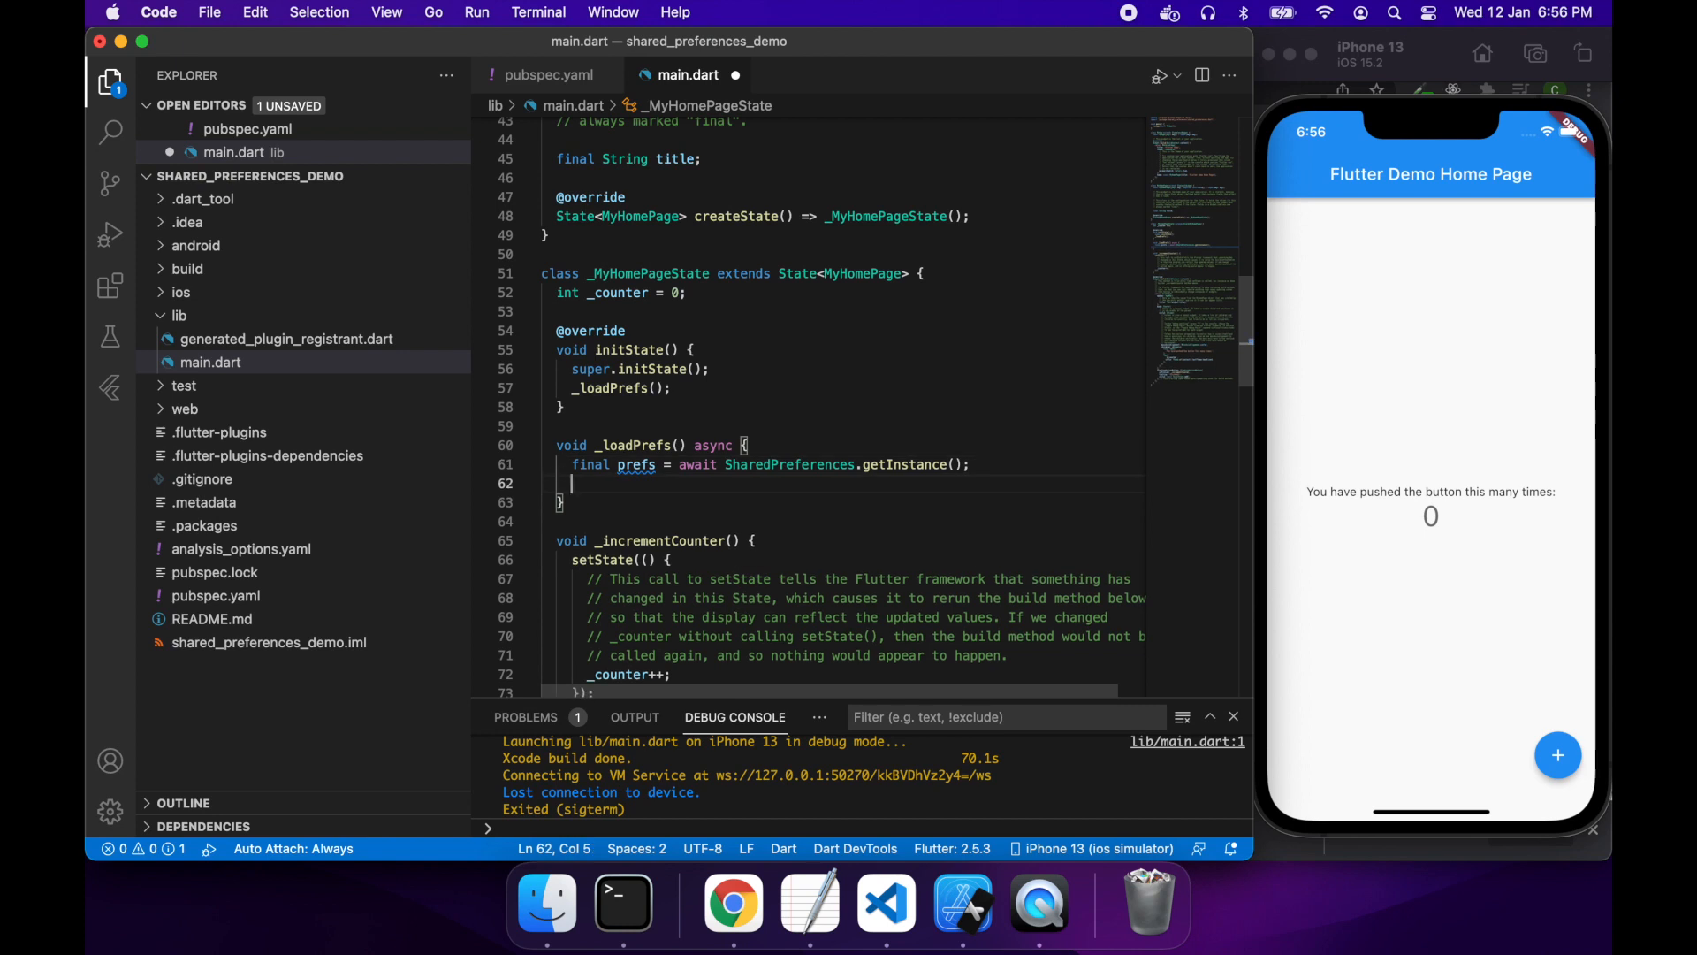
Step: Read the saved "counter" int (default 0) into _counter inside setState
text(int saved)
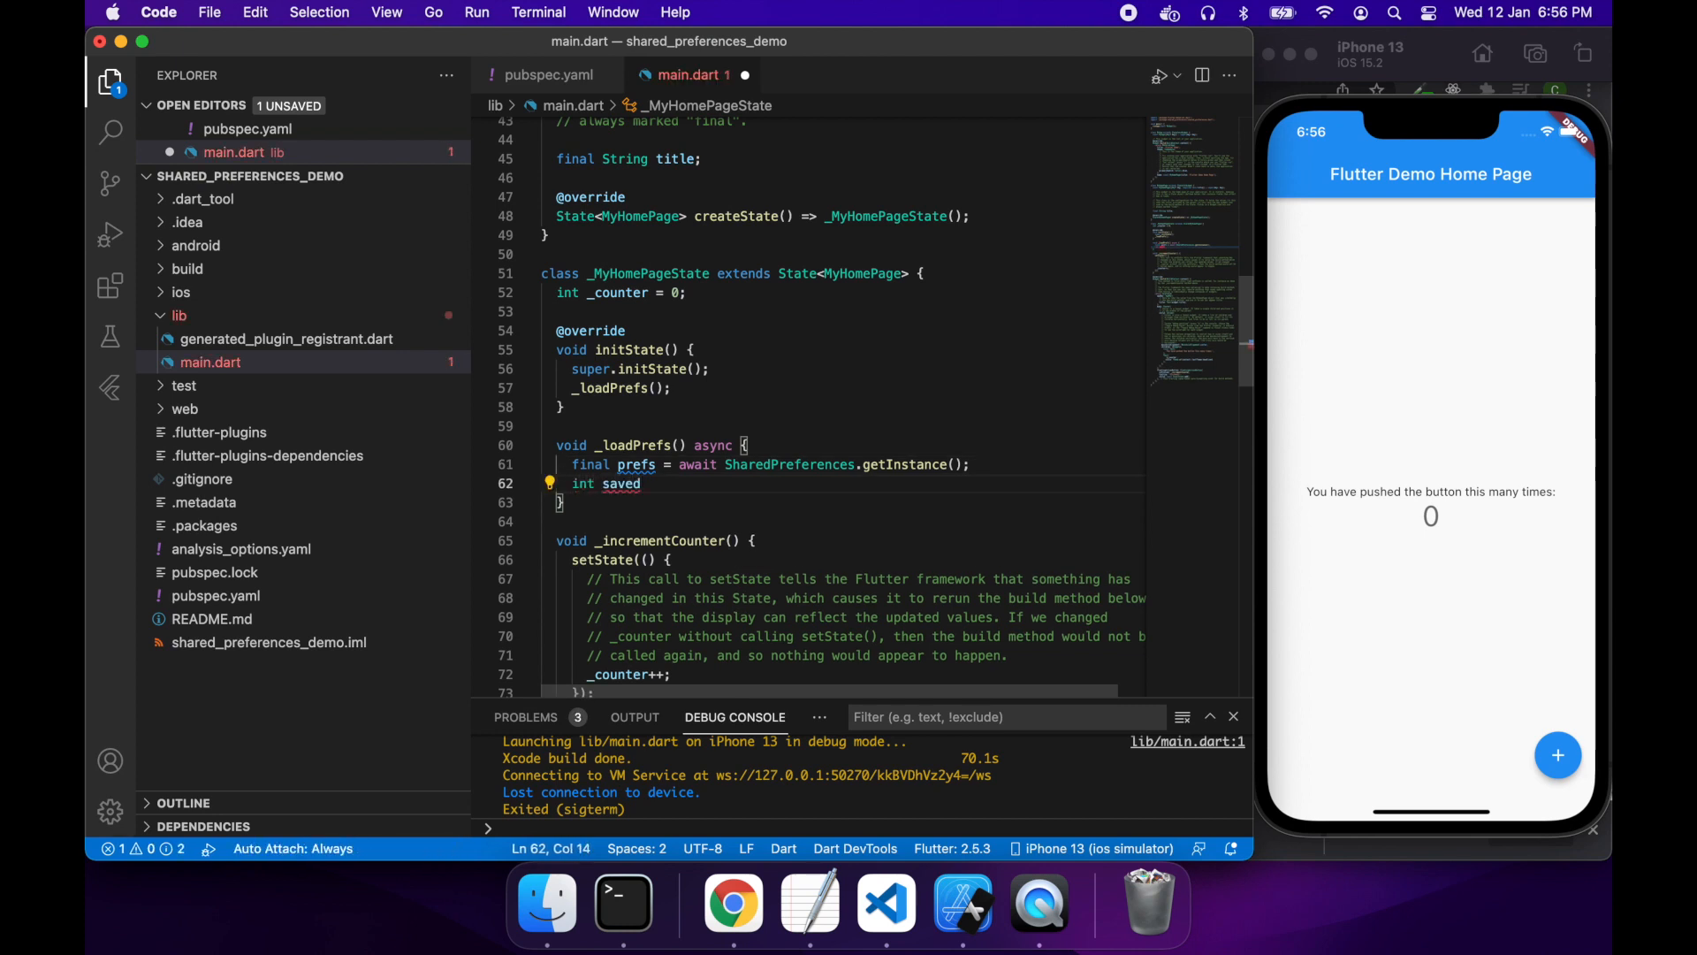
text(CounterV)
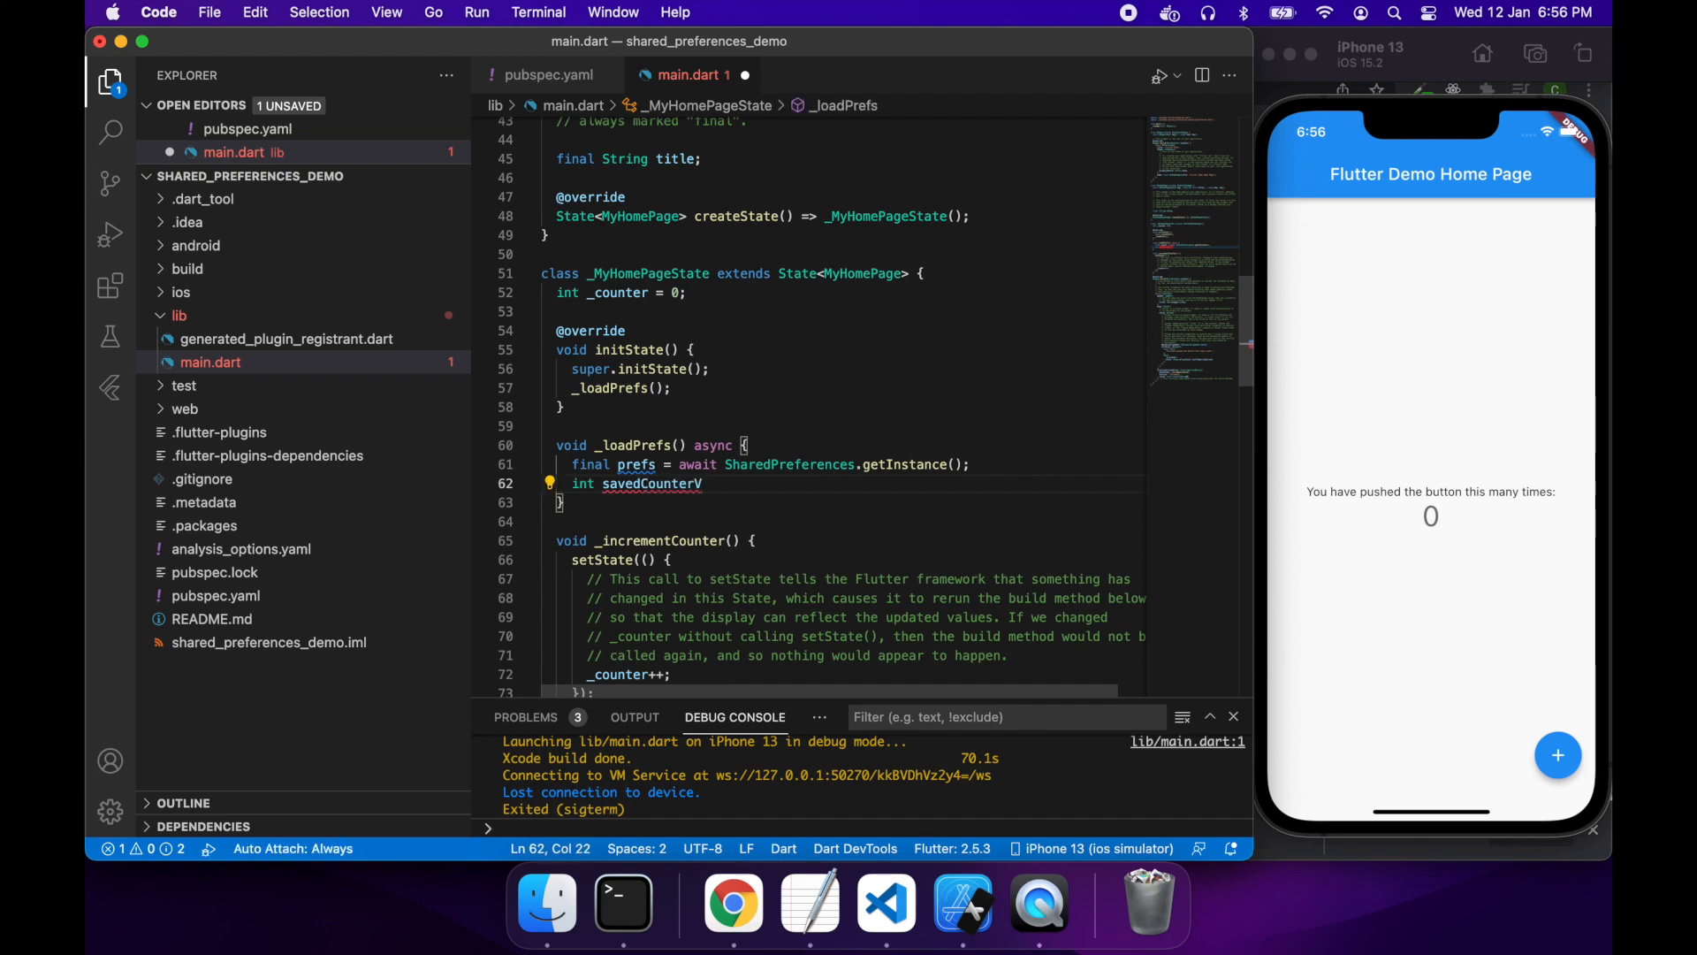
text(alue)
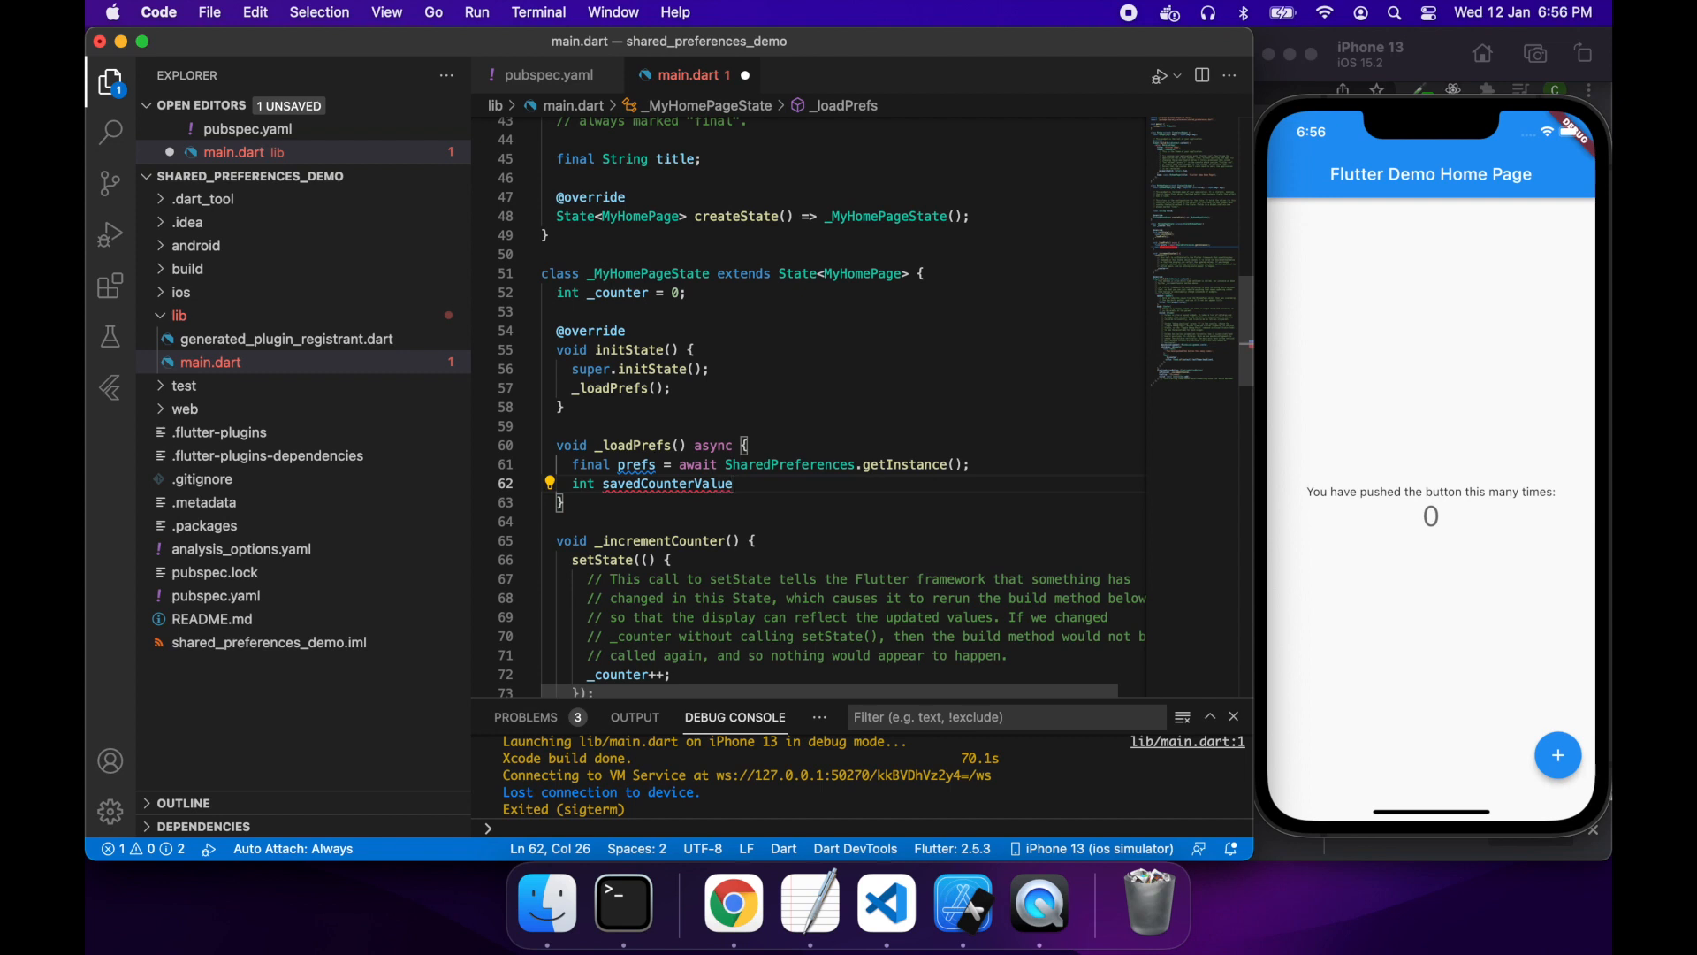
text(= prefs)
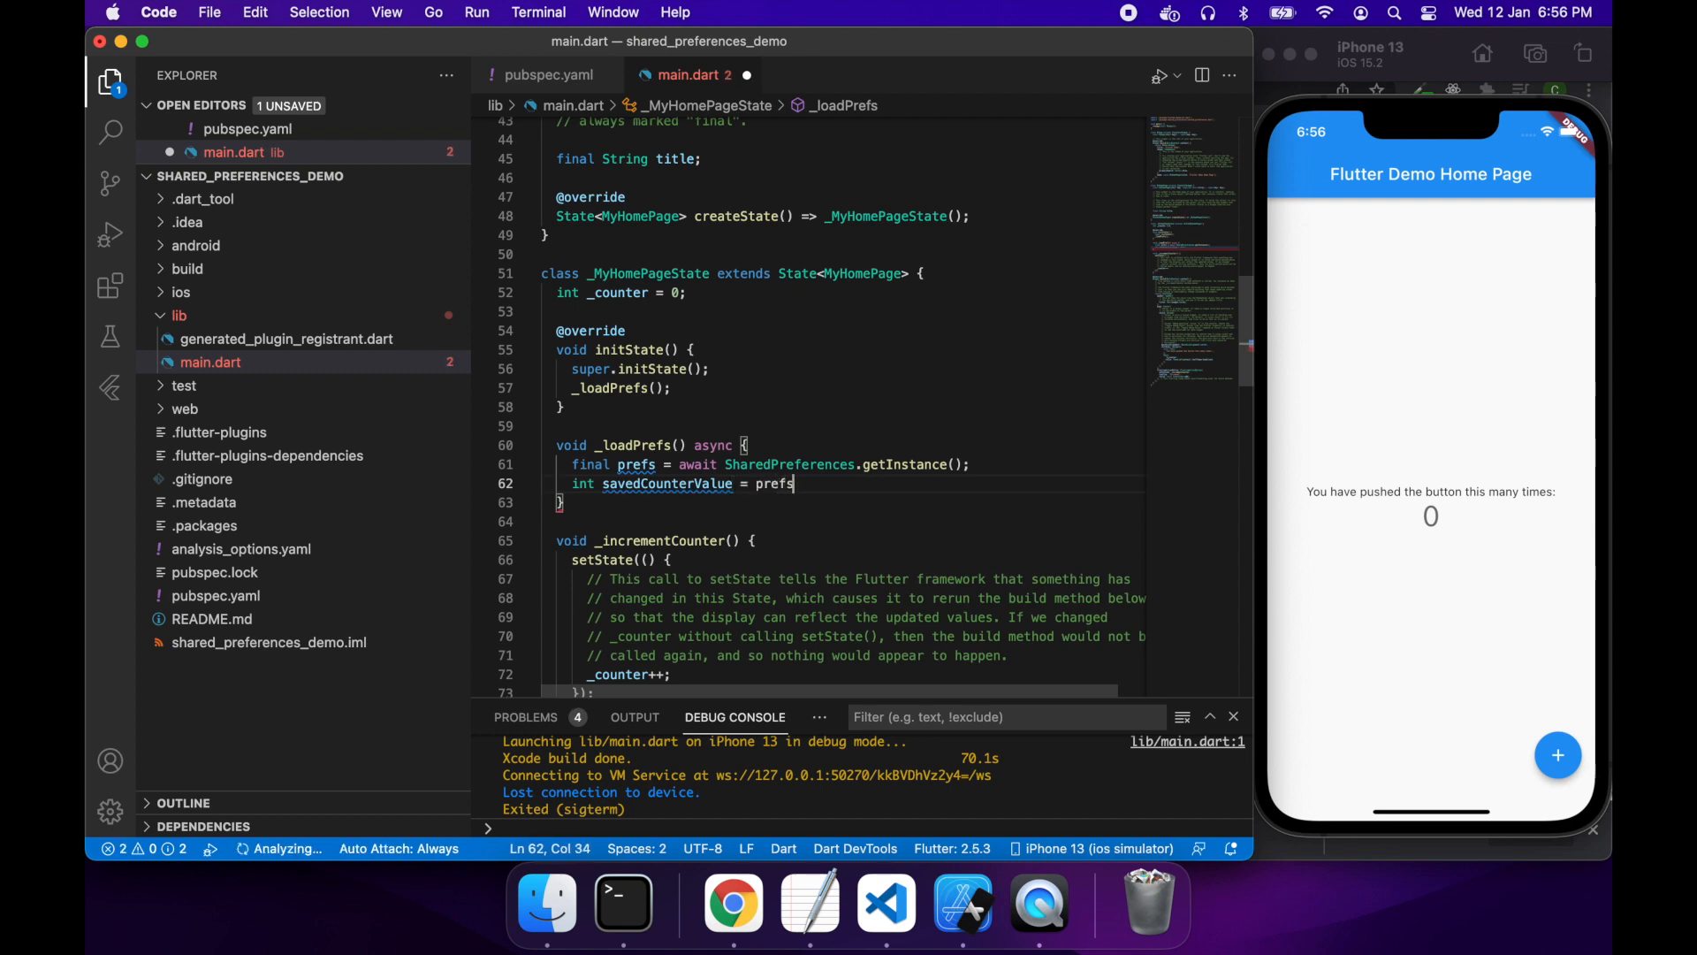
text(.getInt("counter") ?? 0;)
text(setState(() {)
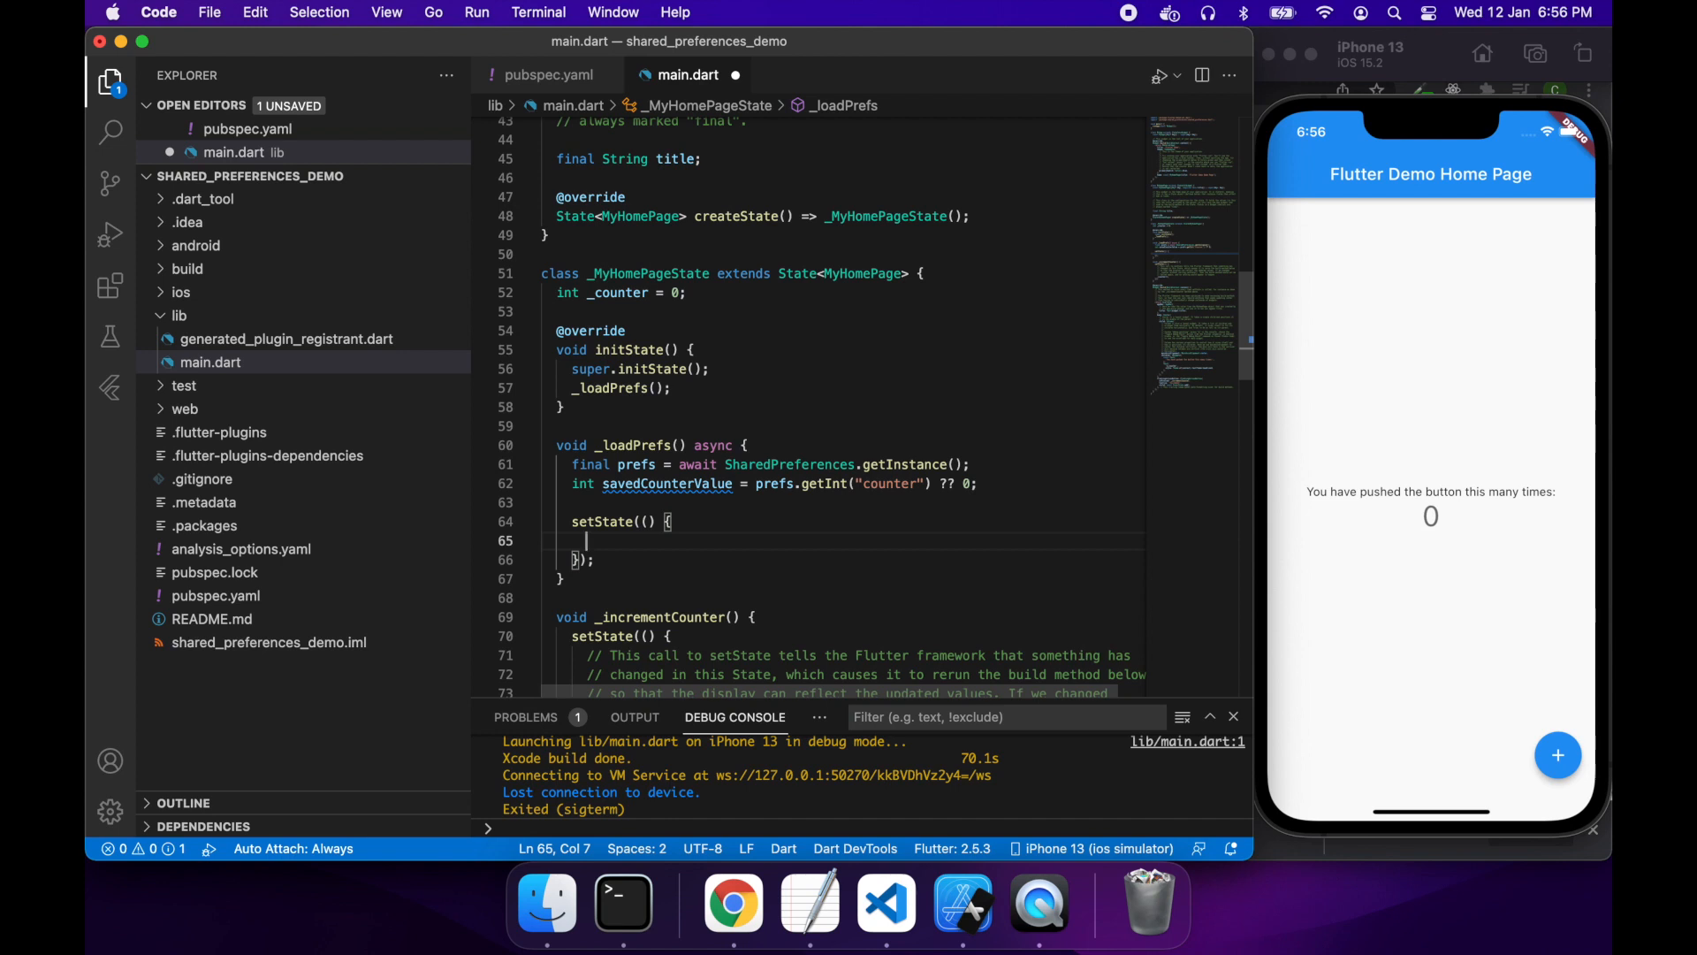
text(_counter = sa)
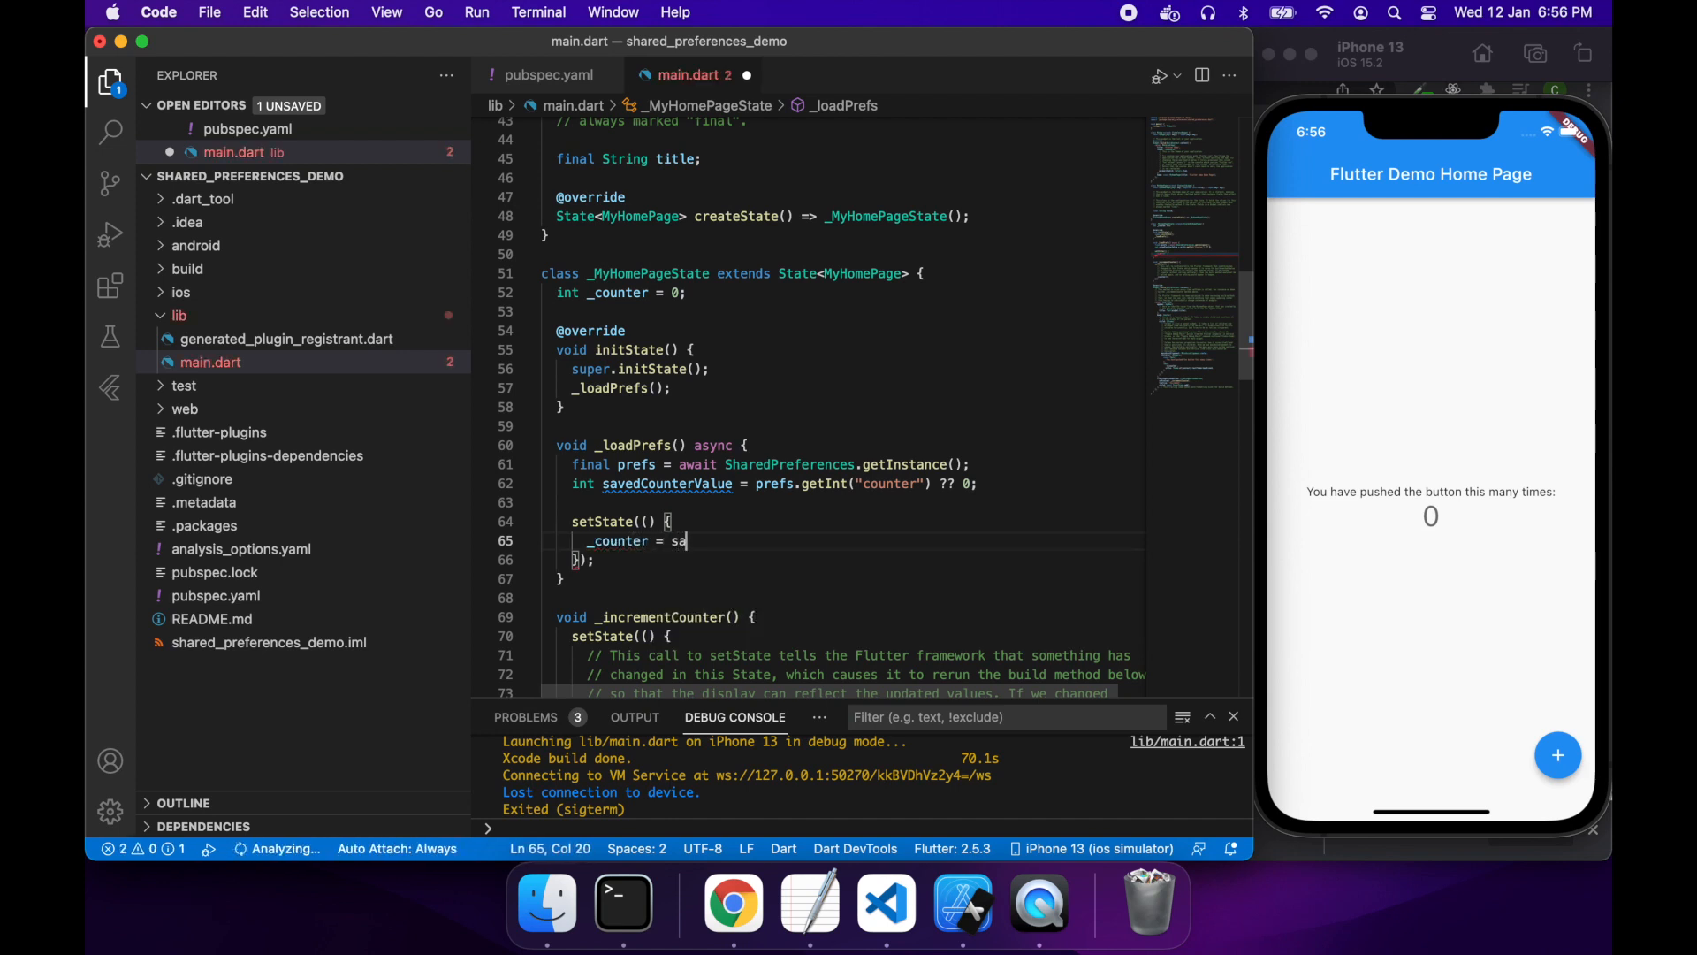
text(vedCounterValue;)
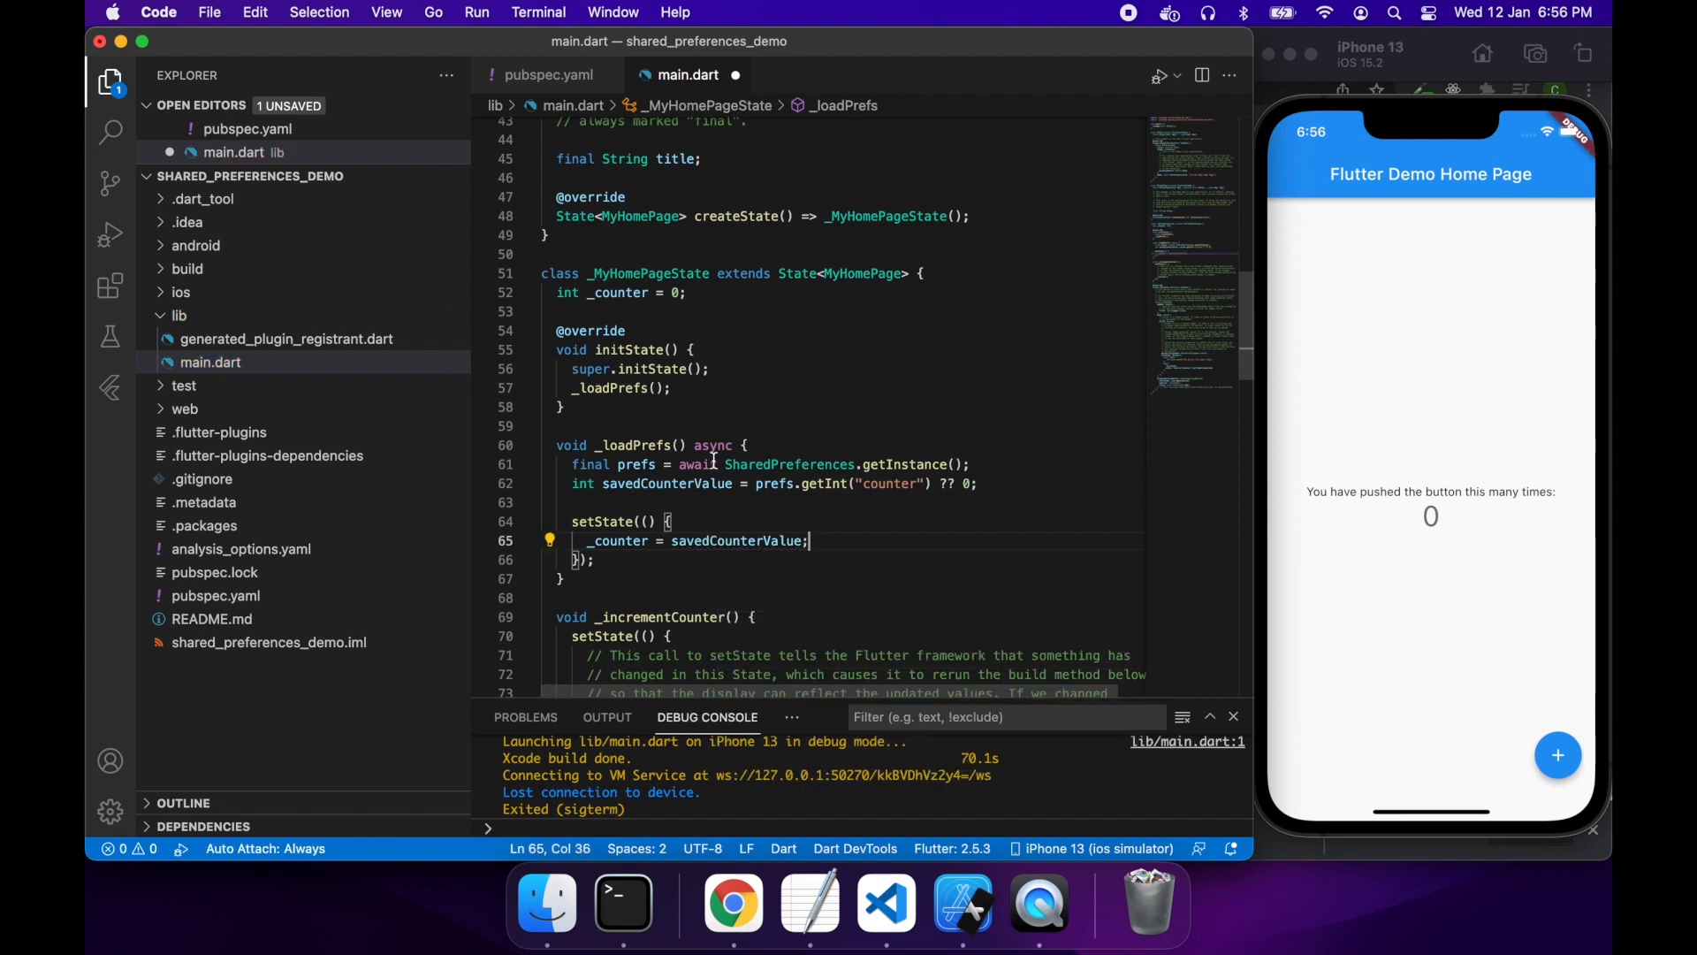
Step: Scroll through main.dart reviewing _loadPrefs and _incrementCounter
scroll(down, 3)
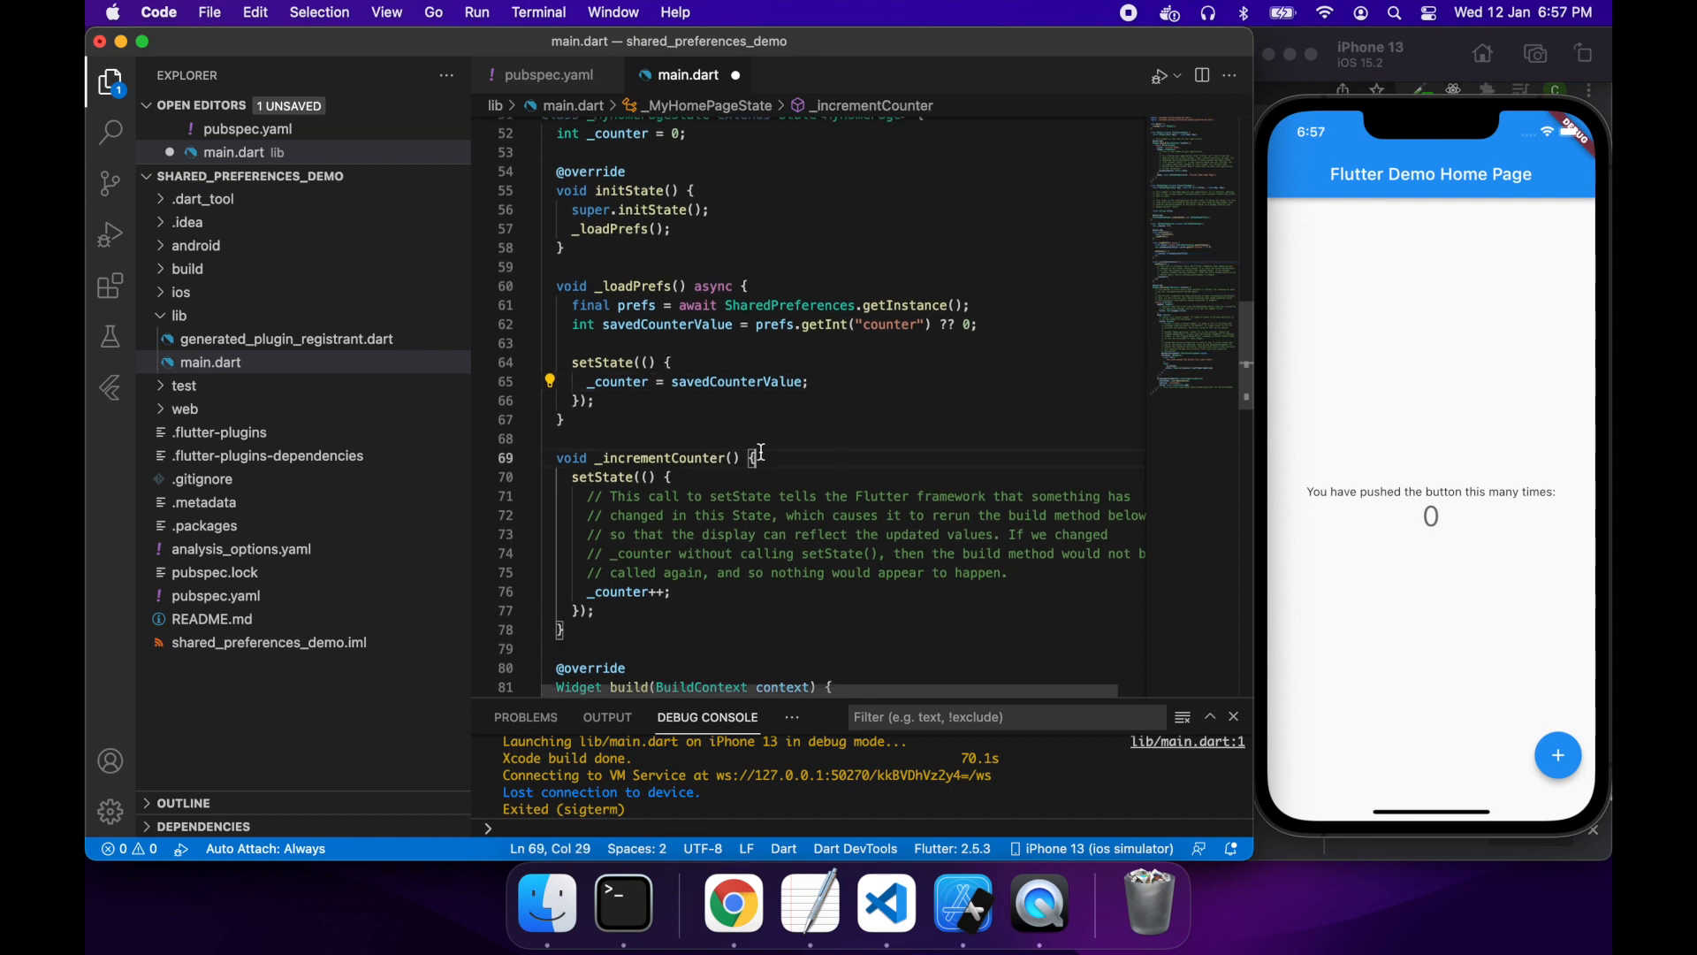
scroll(down, 3)
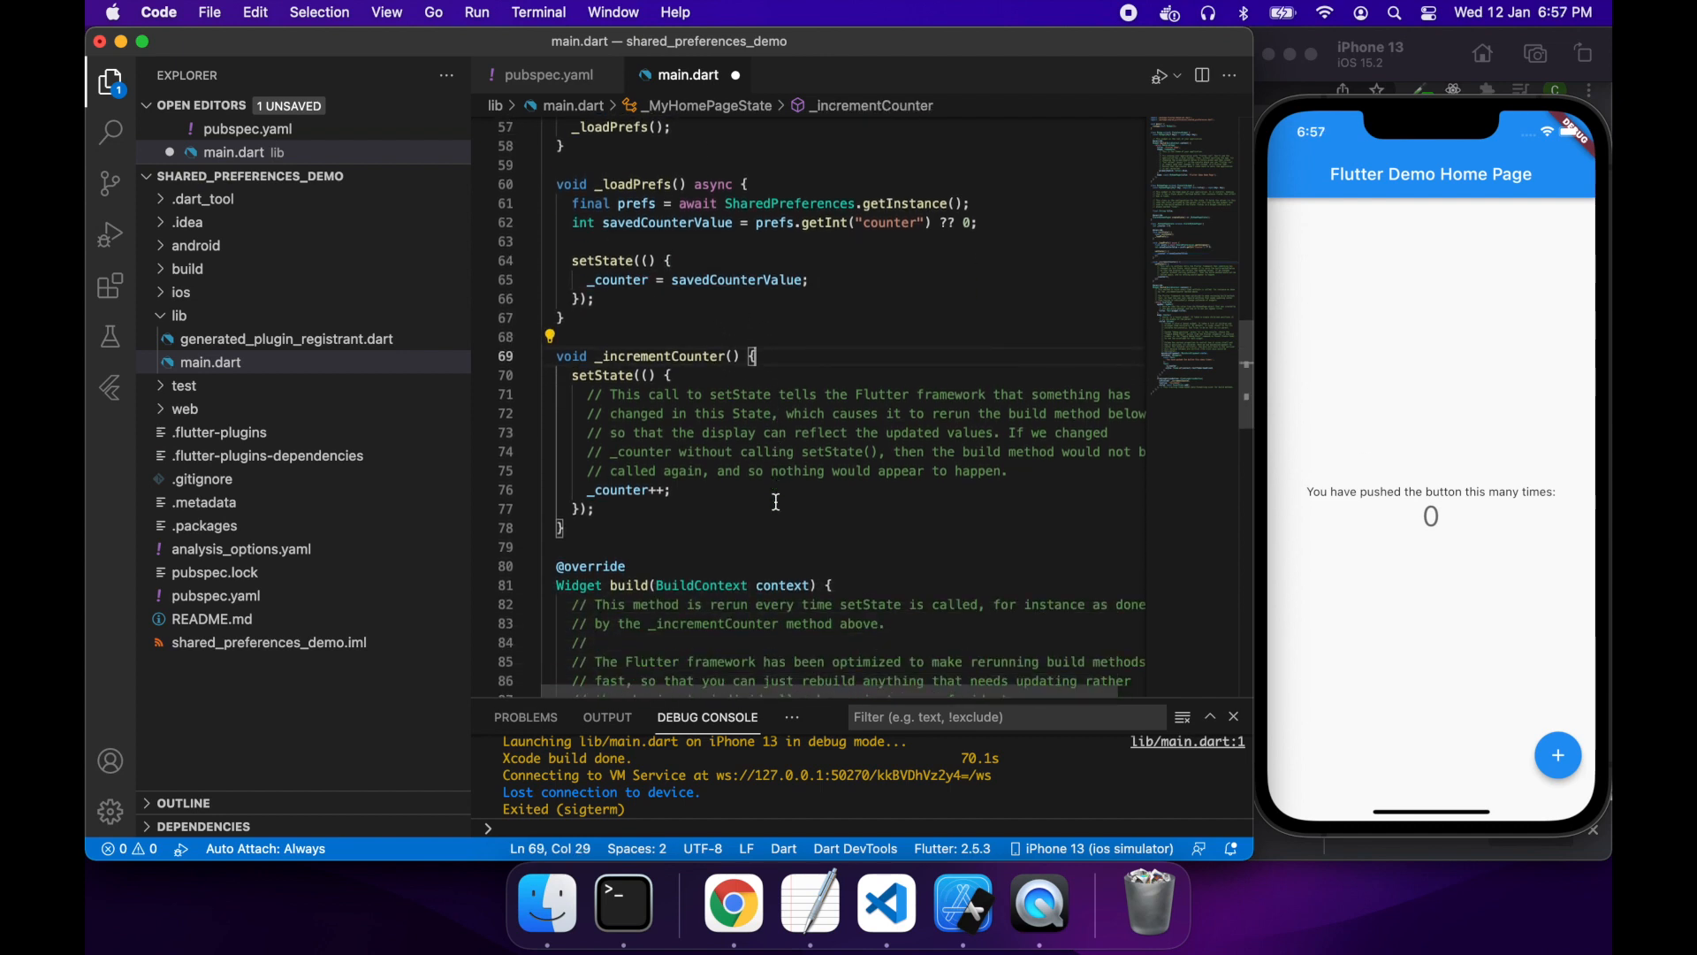
scroll(down, 3)
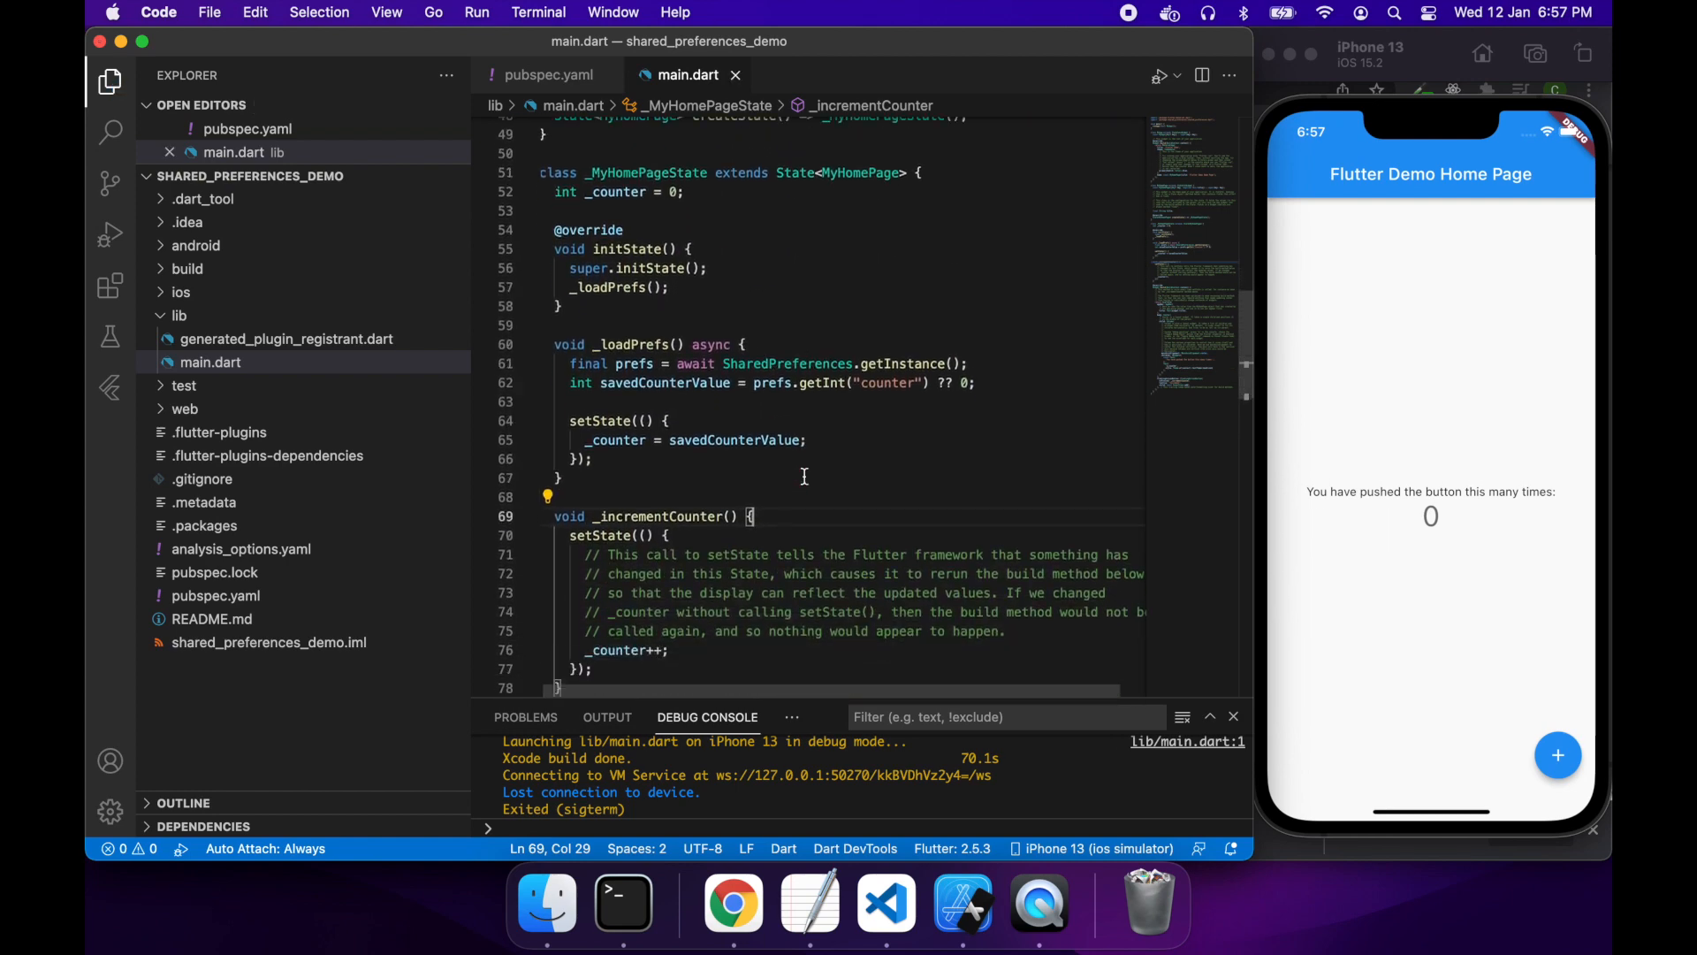
scroll(down, 3)
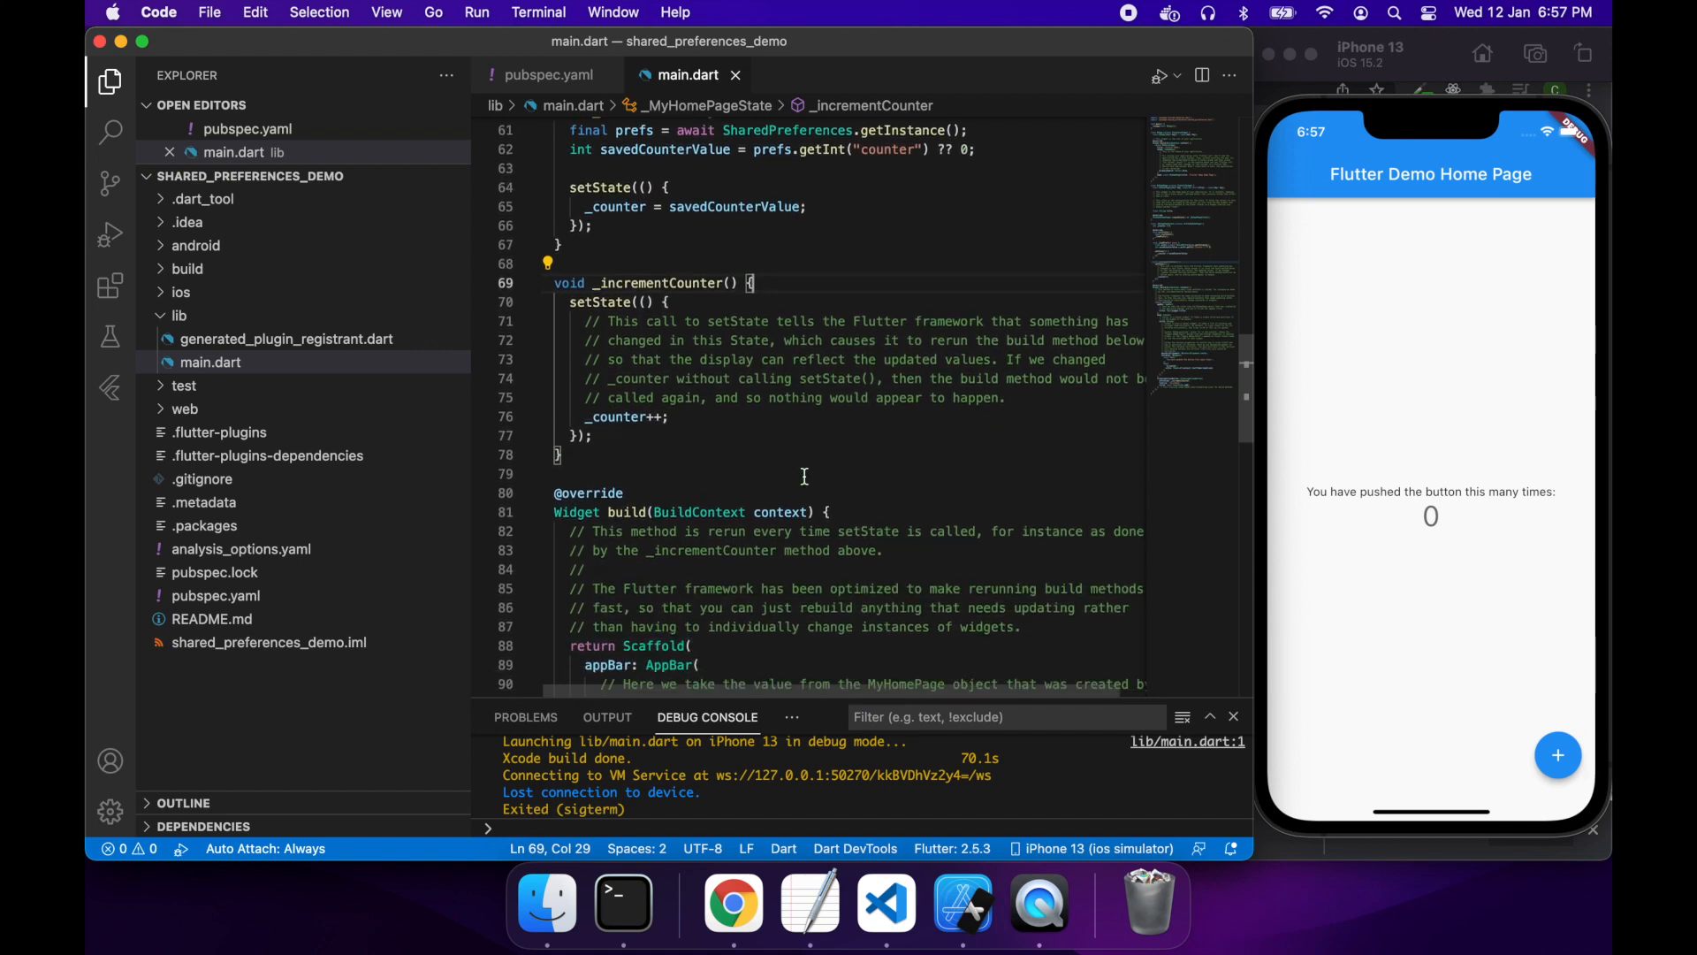
mouse_move(771, 314)
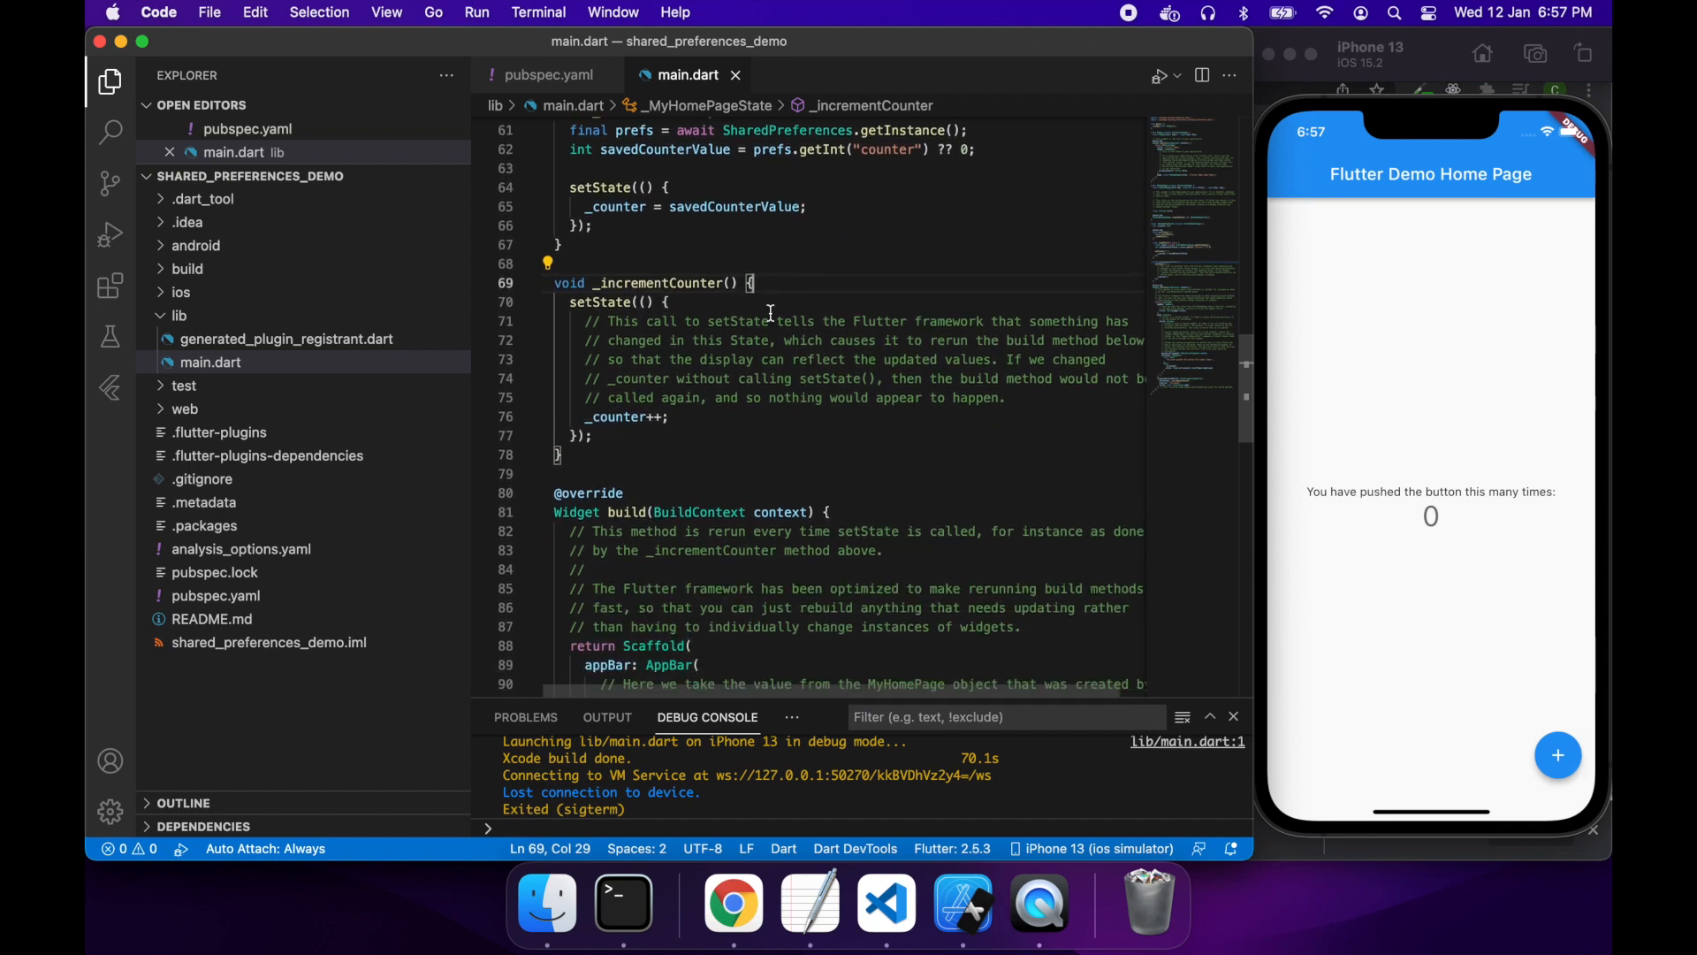
Step: In _incrementCounter, await SharedPreferences.getInstance() into a final prefs variable
text(final prefs)
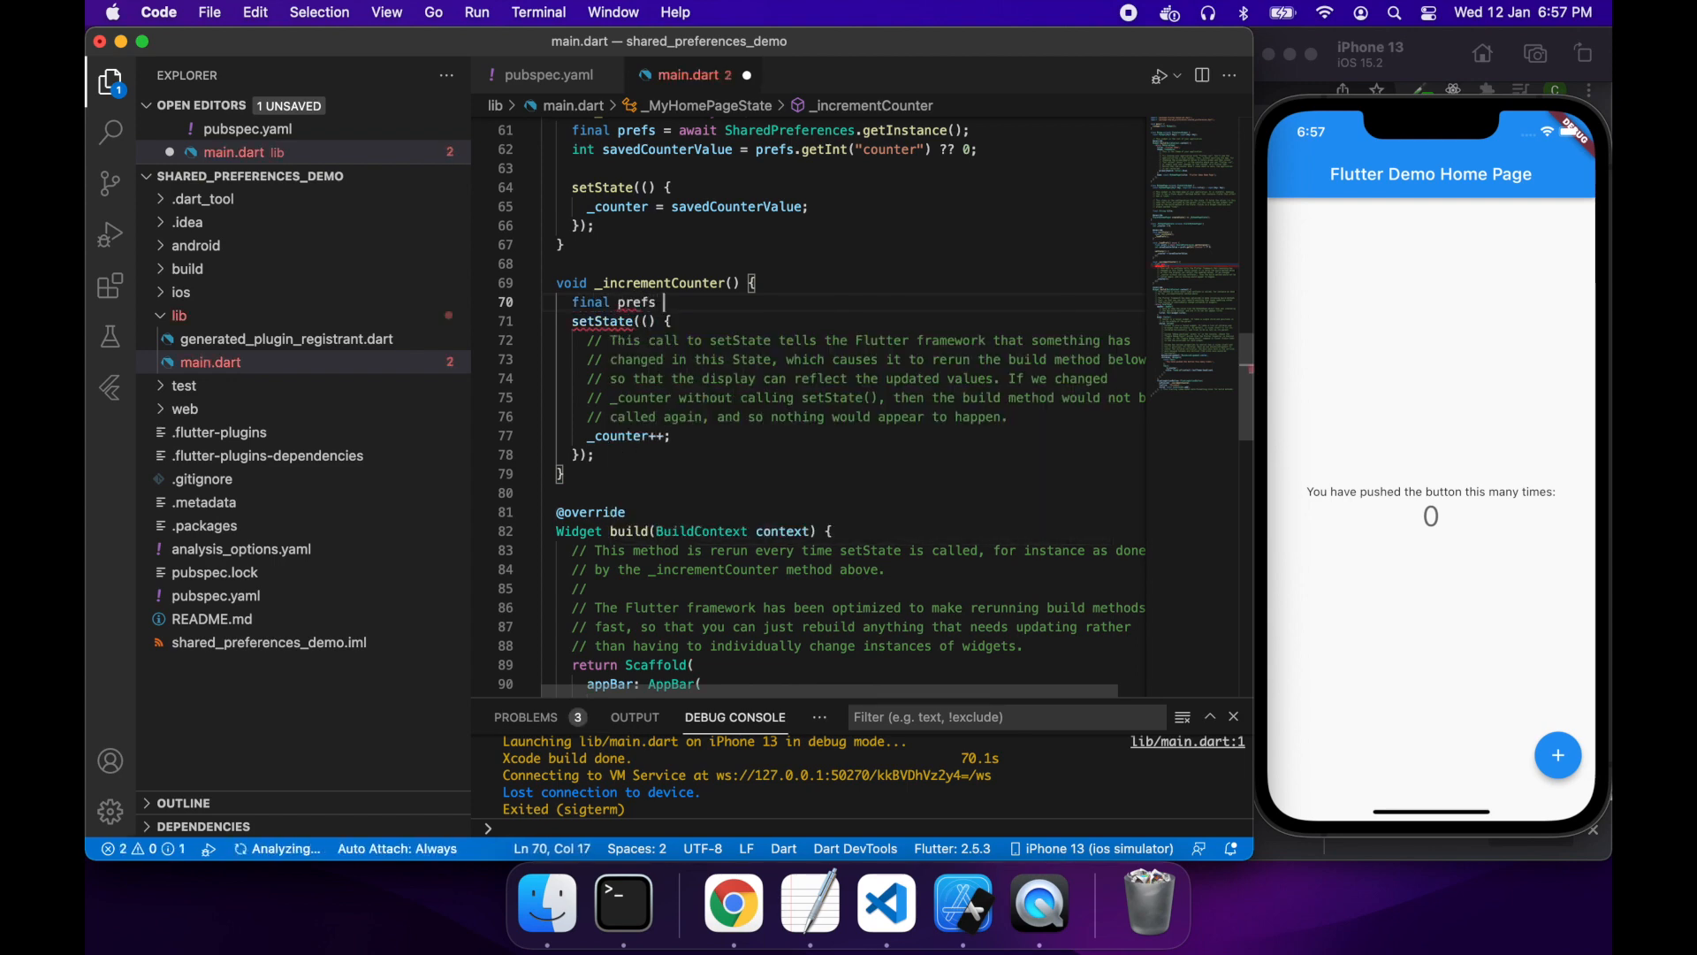
text(= await shar)
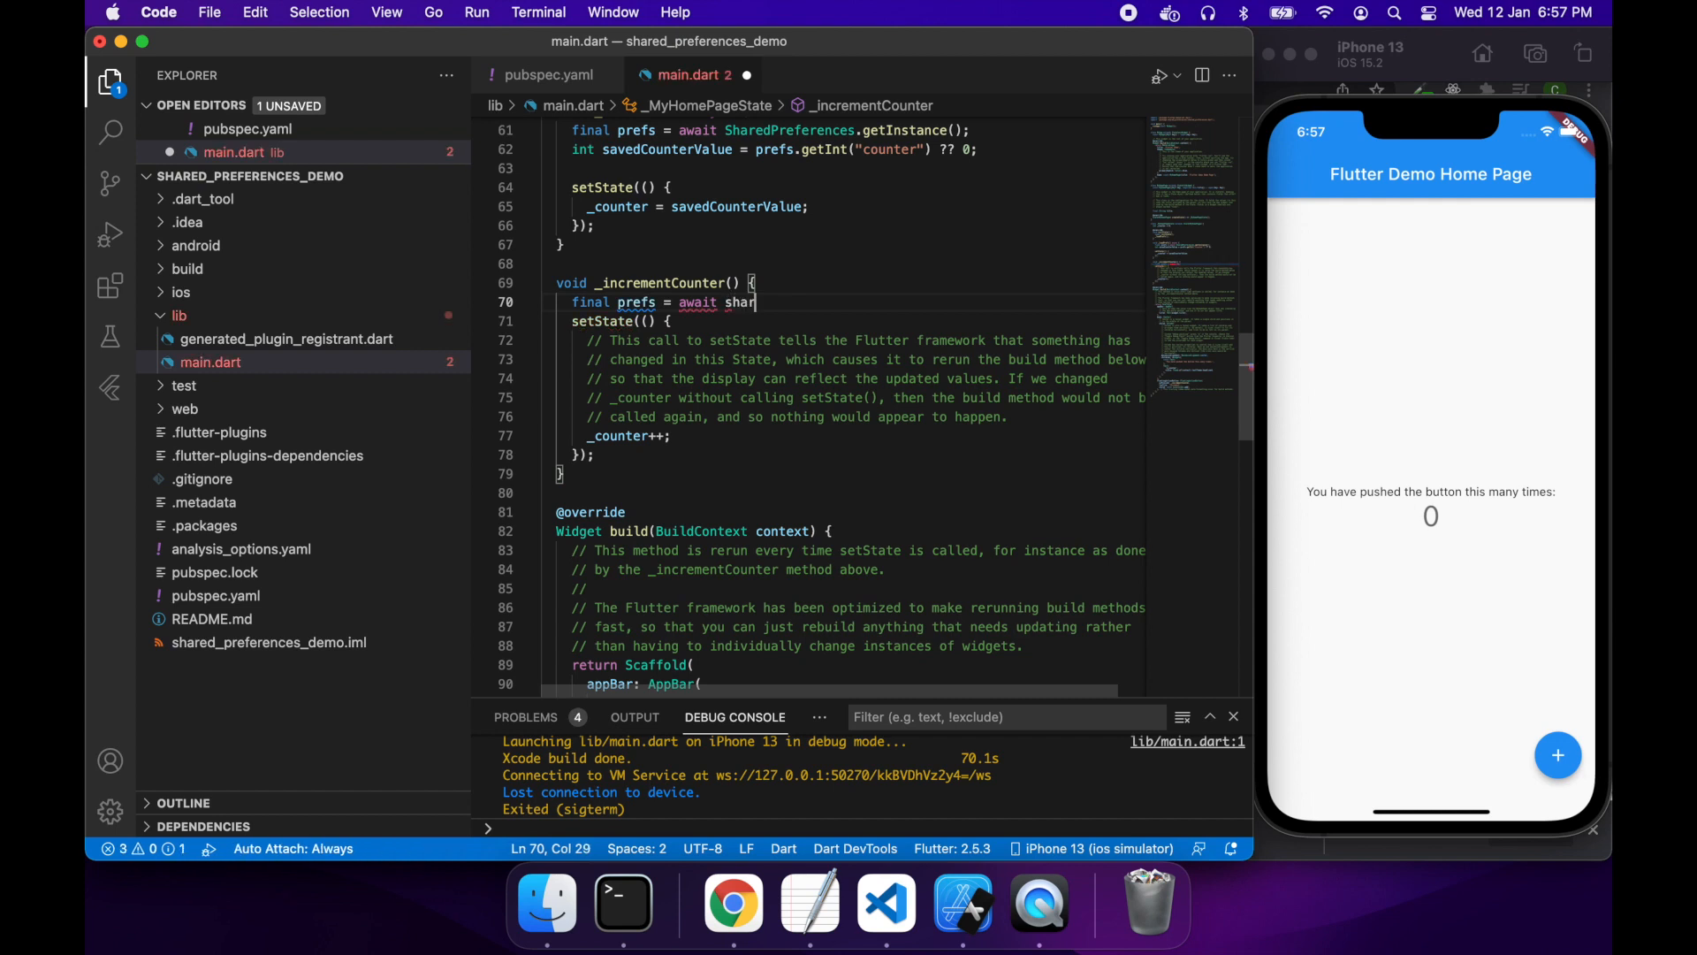
text(SharedPreferences)
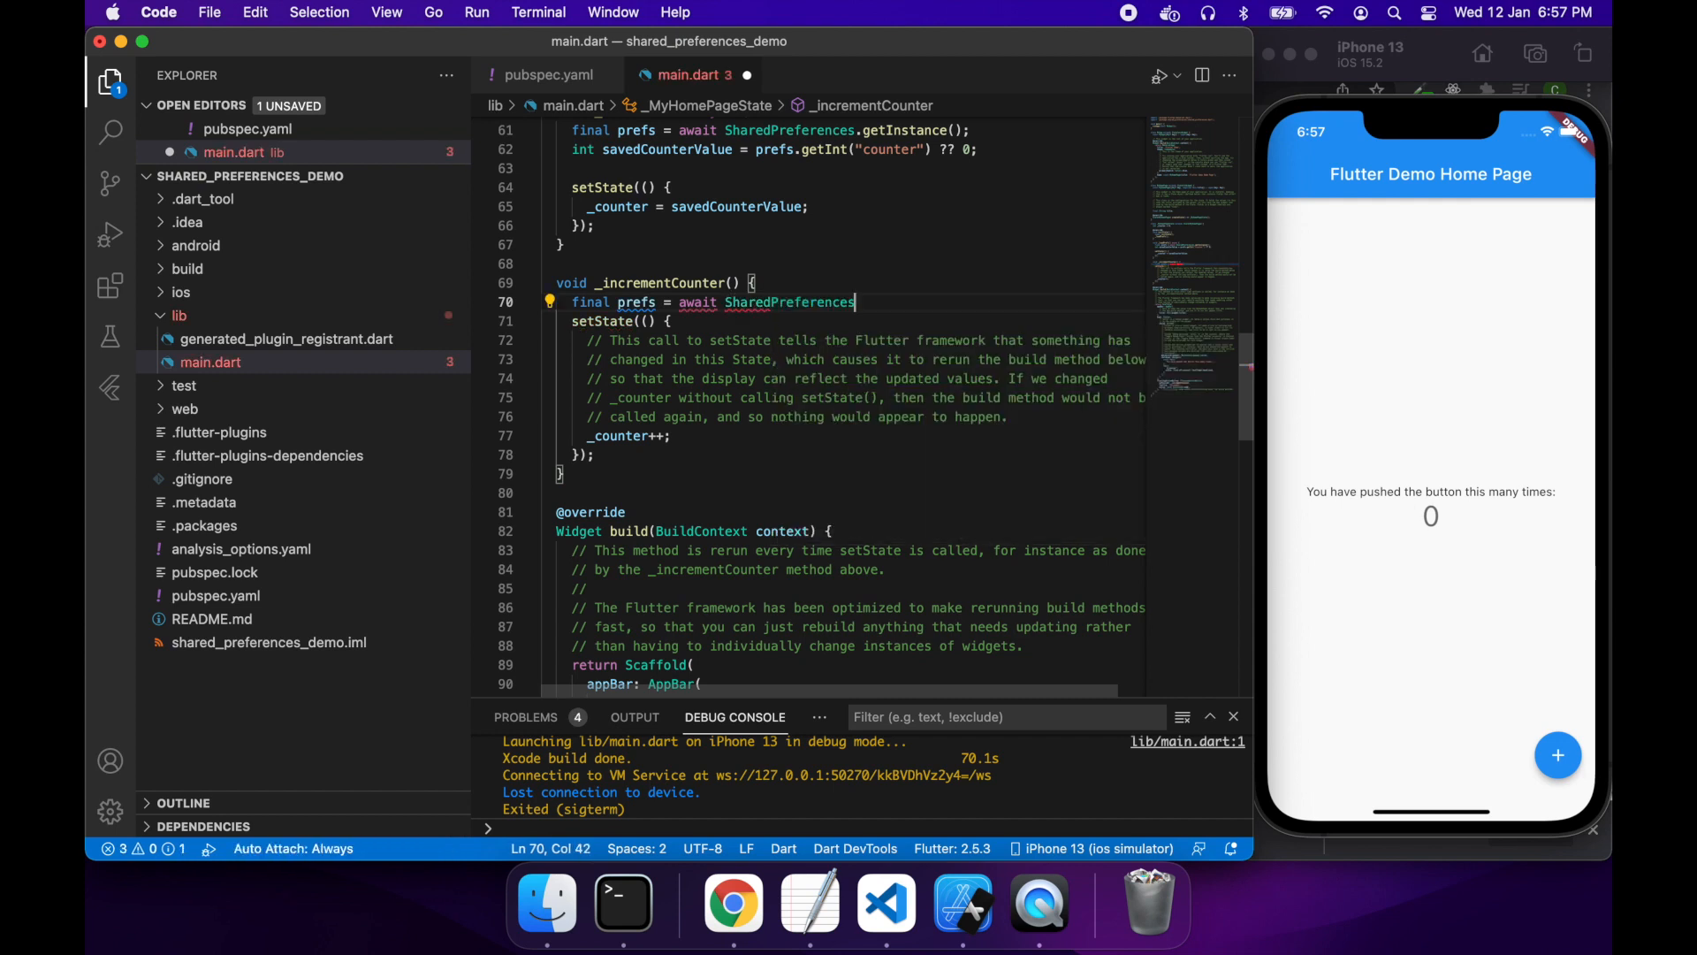
text(.getInstance)
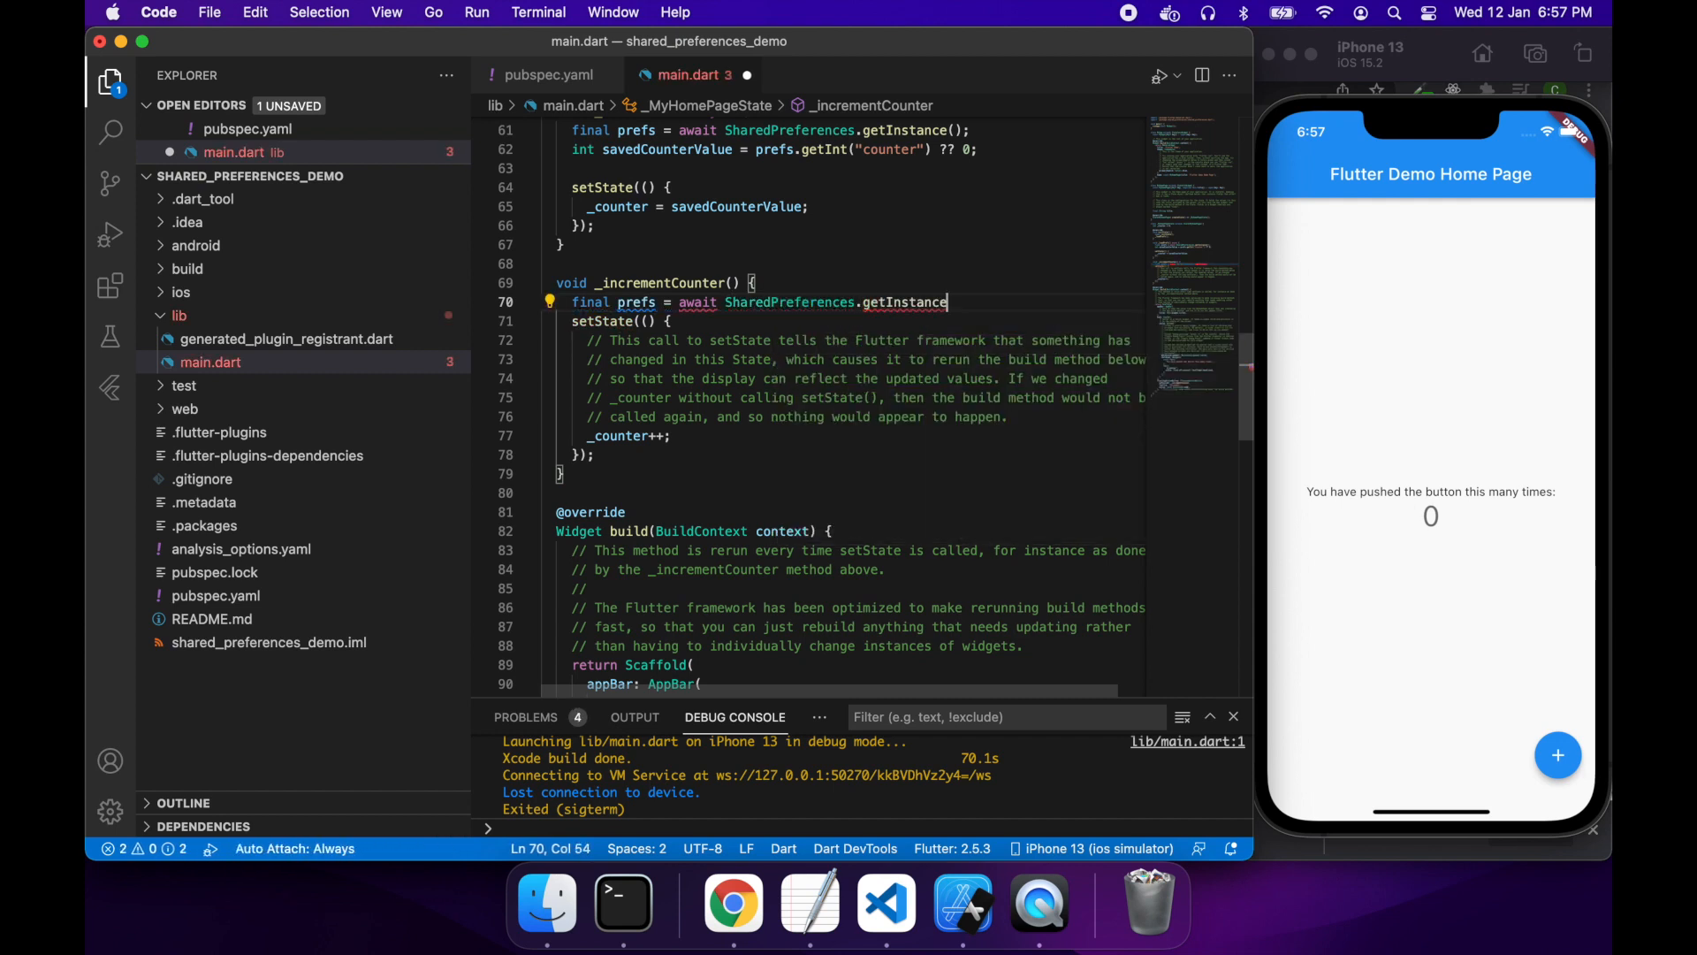
text(();)
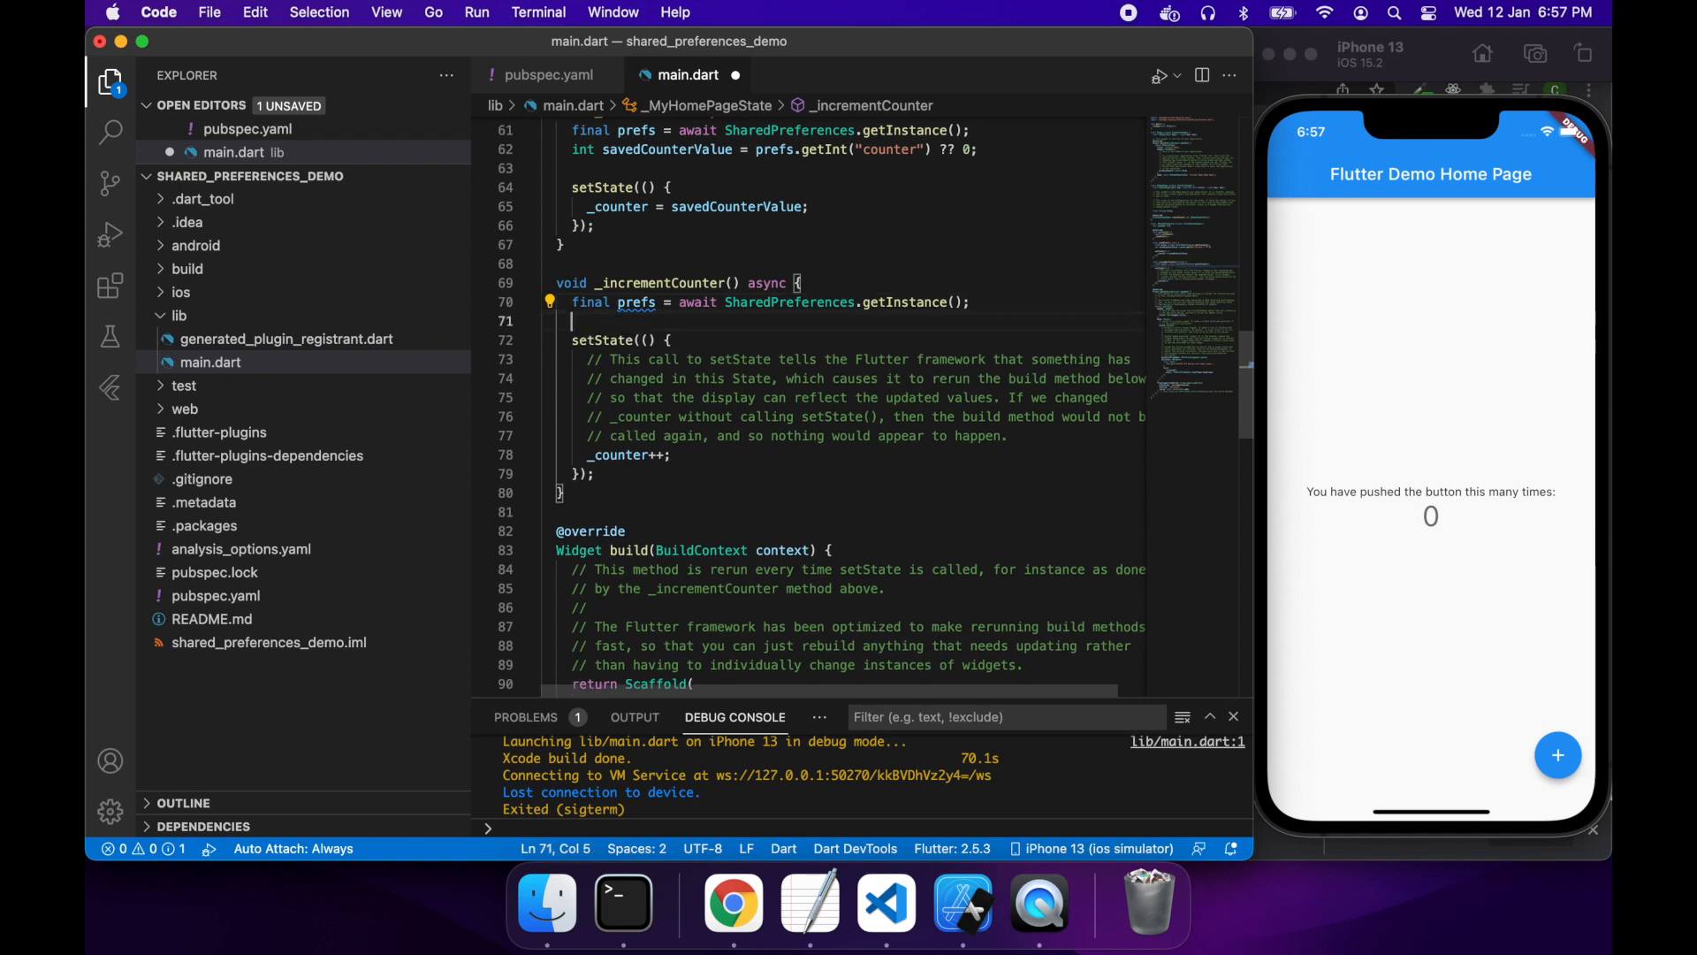
Step: Store _counter + 1 under "counter" with prefs.setInt
text(pre)
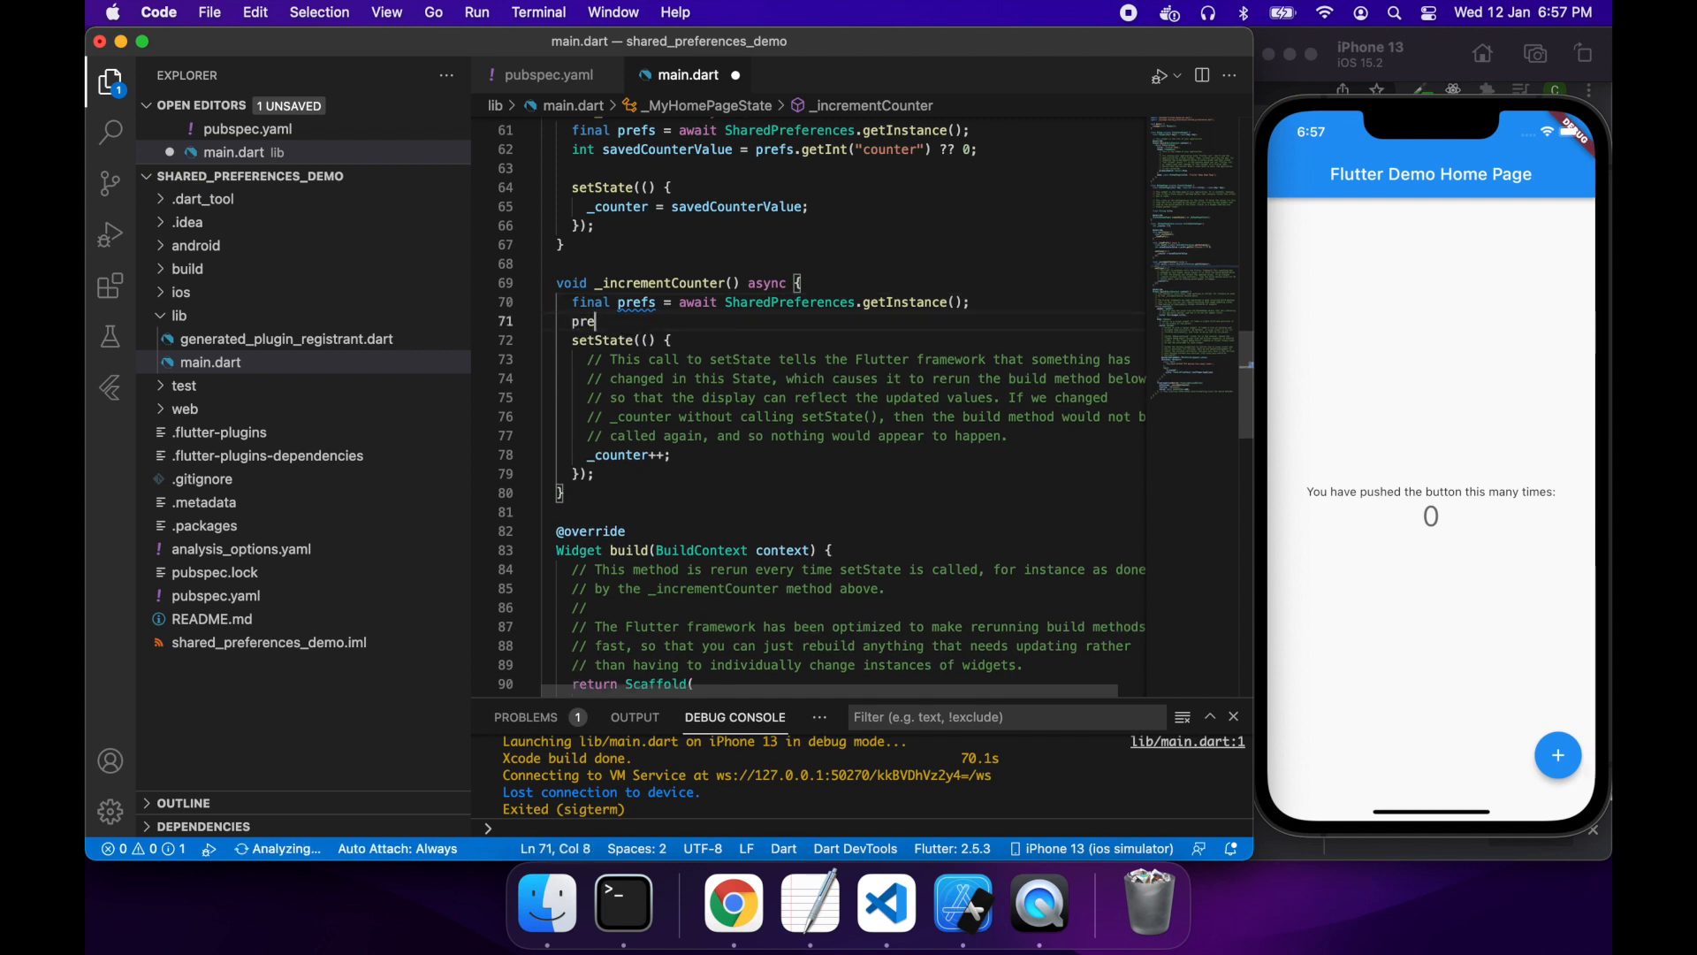
text(fs.set)
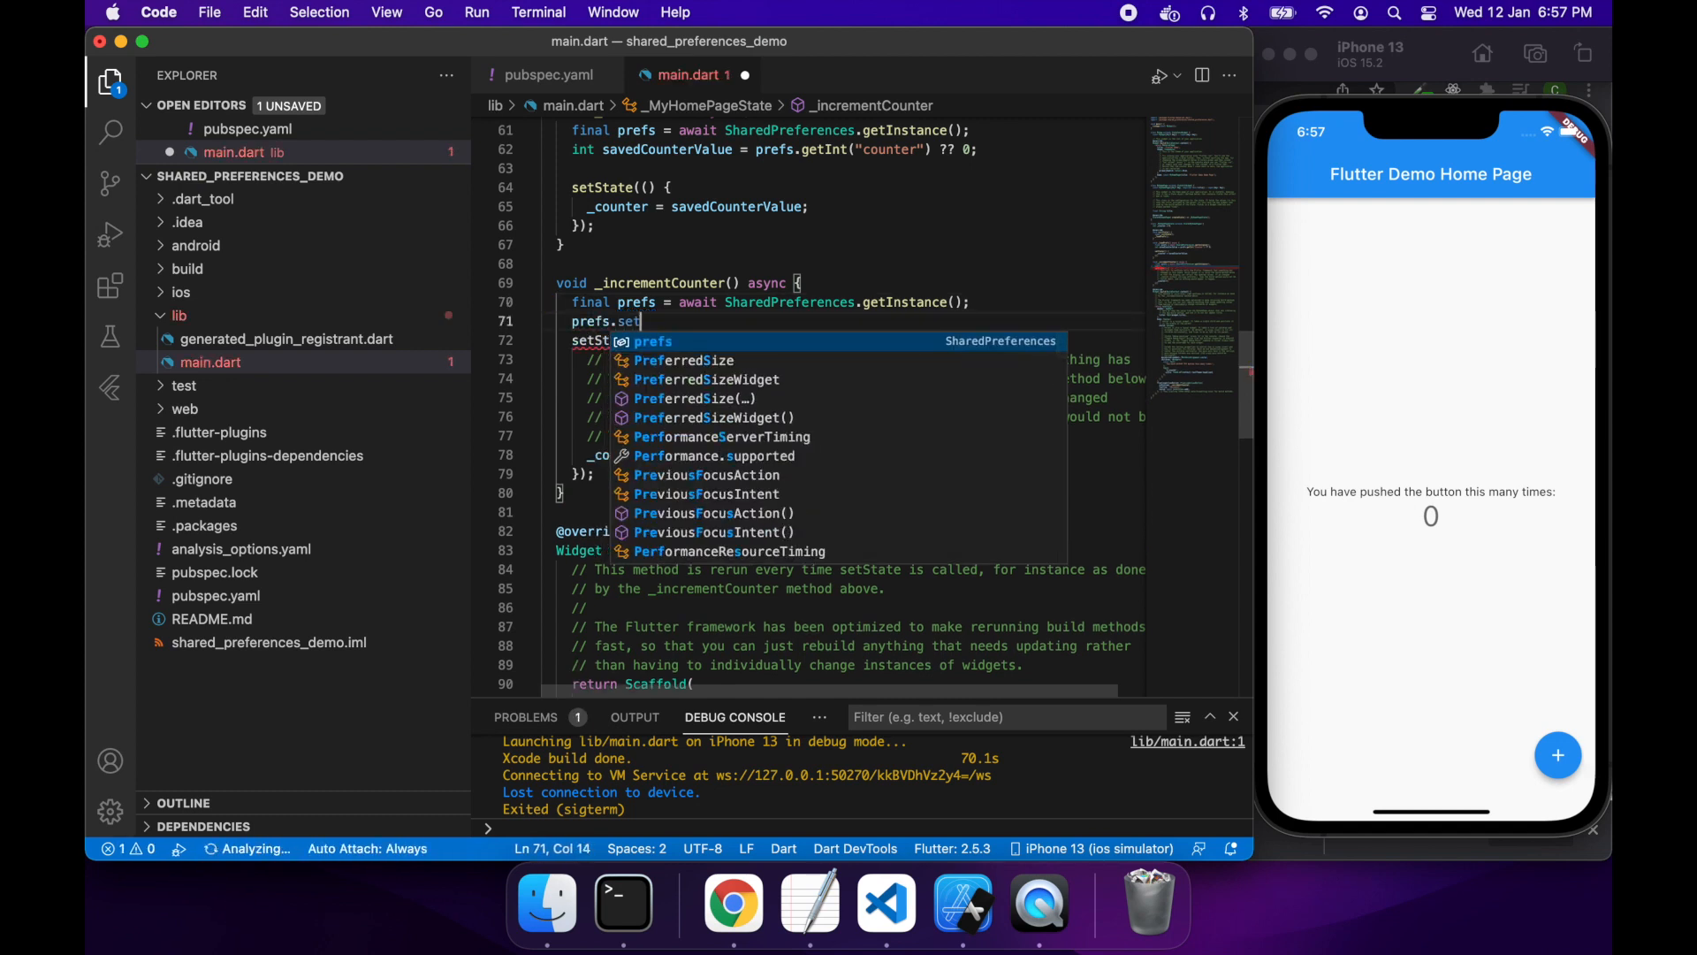
text(Int("counter", c)
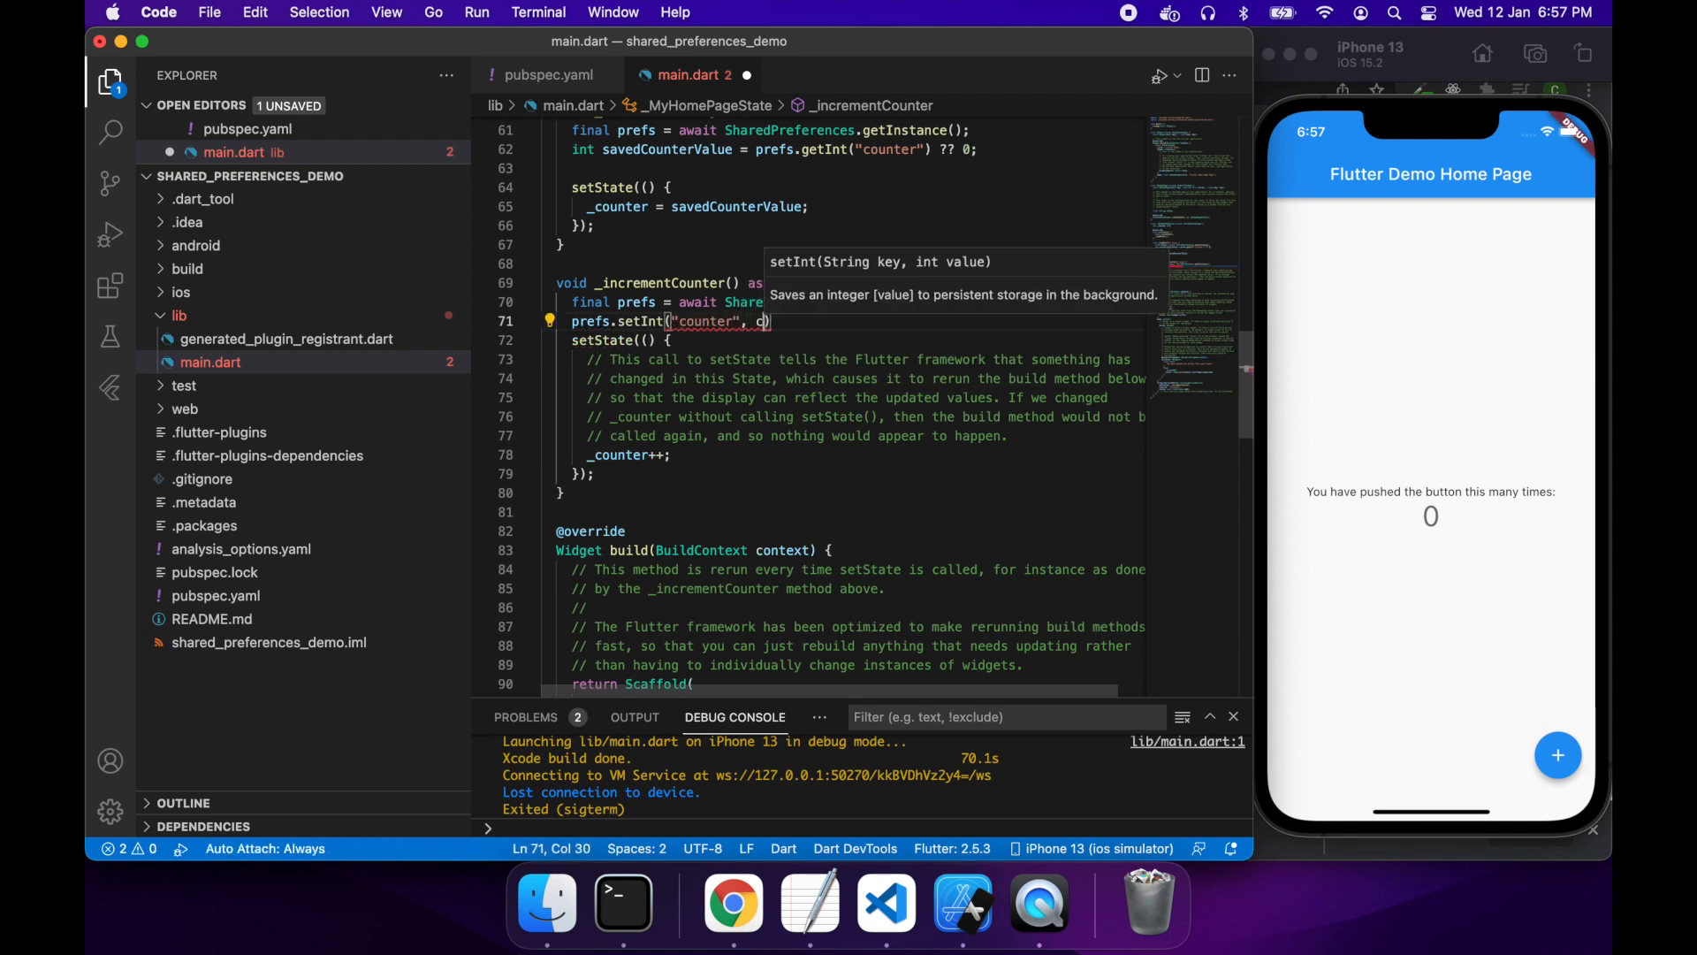
text(ounter +)
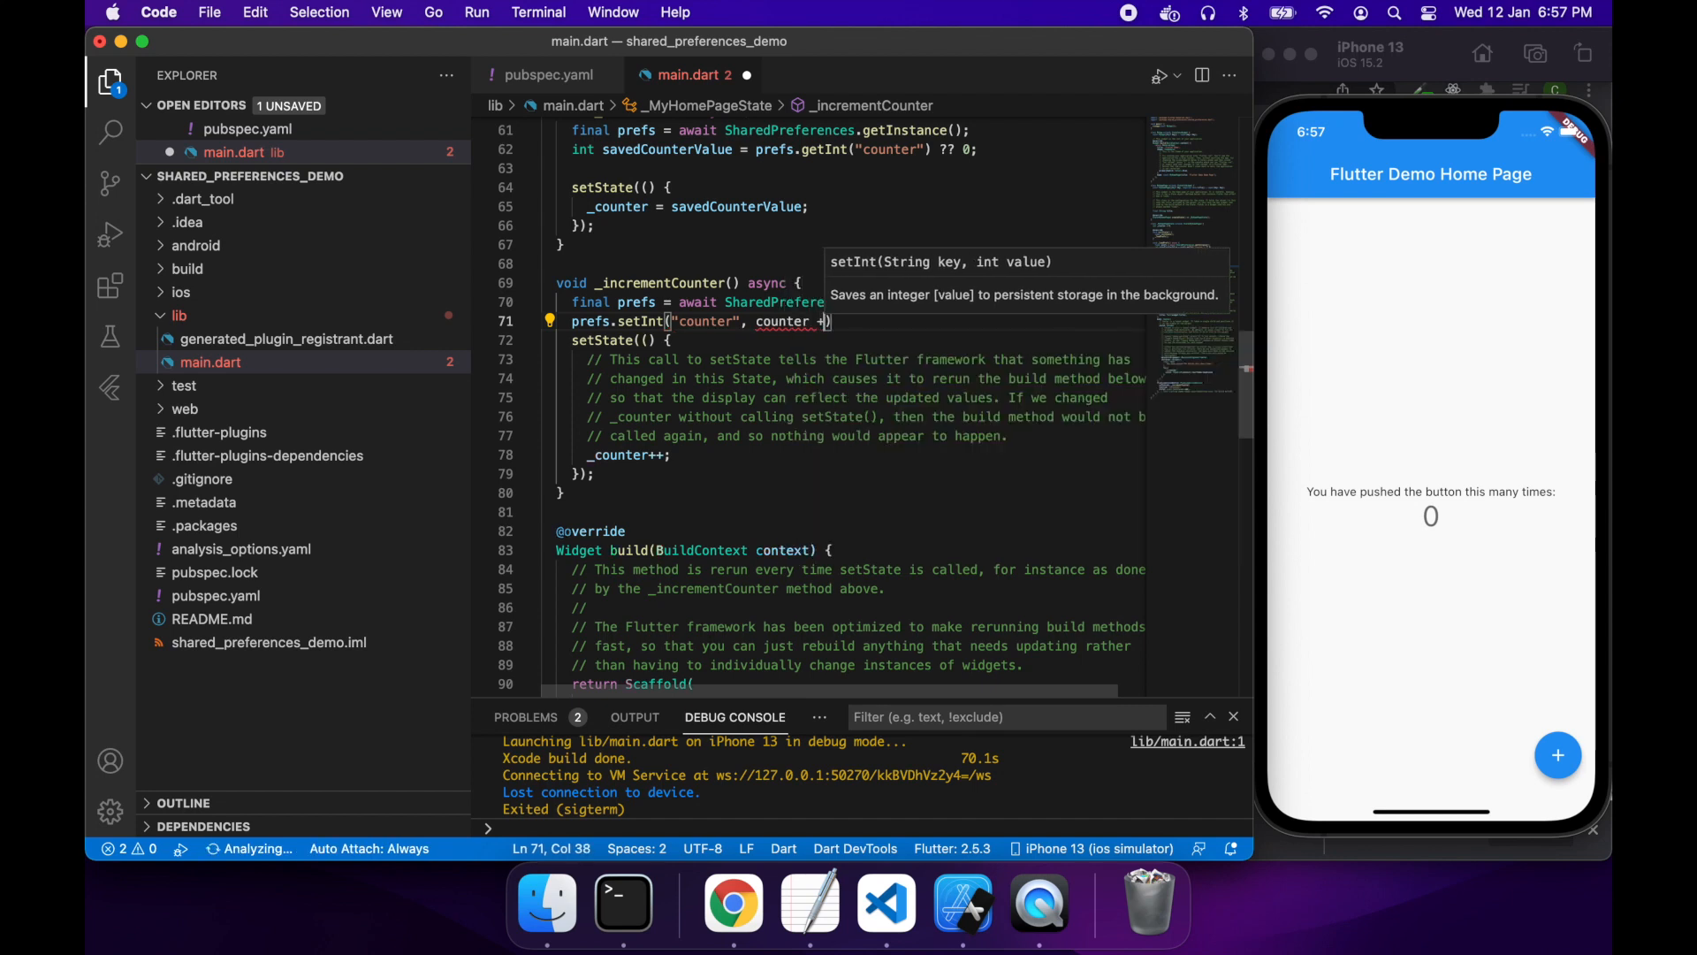
text(1)
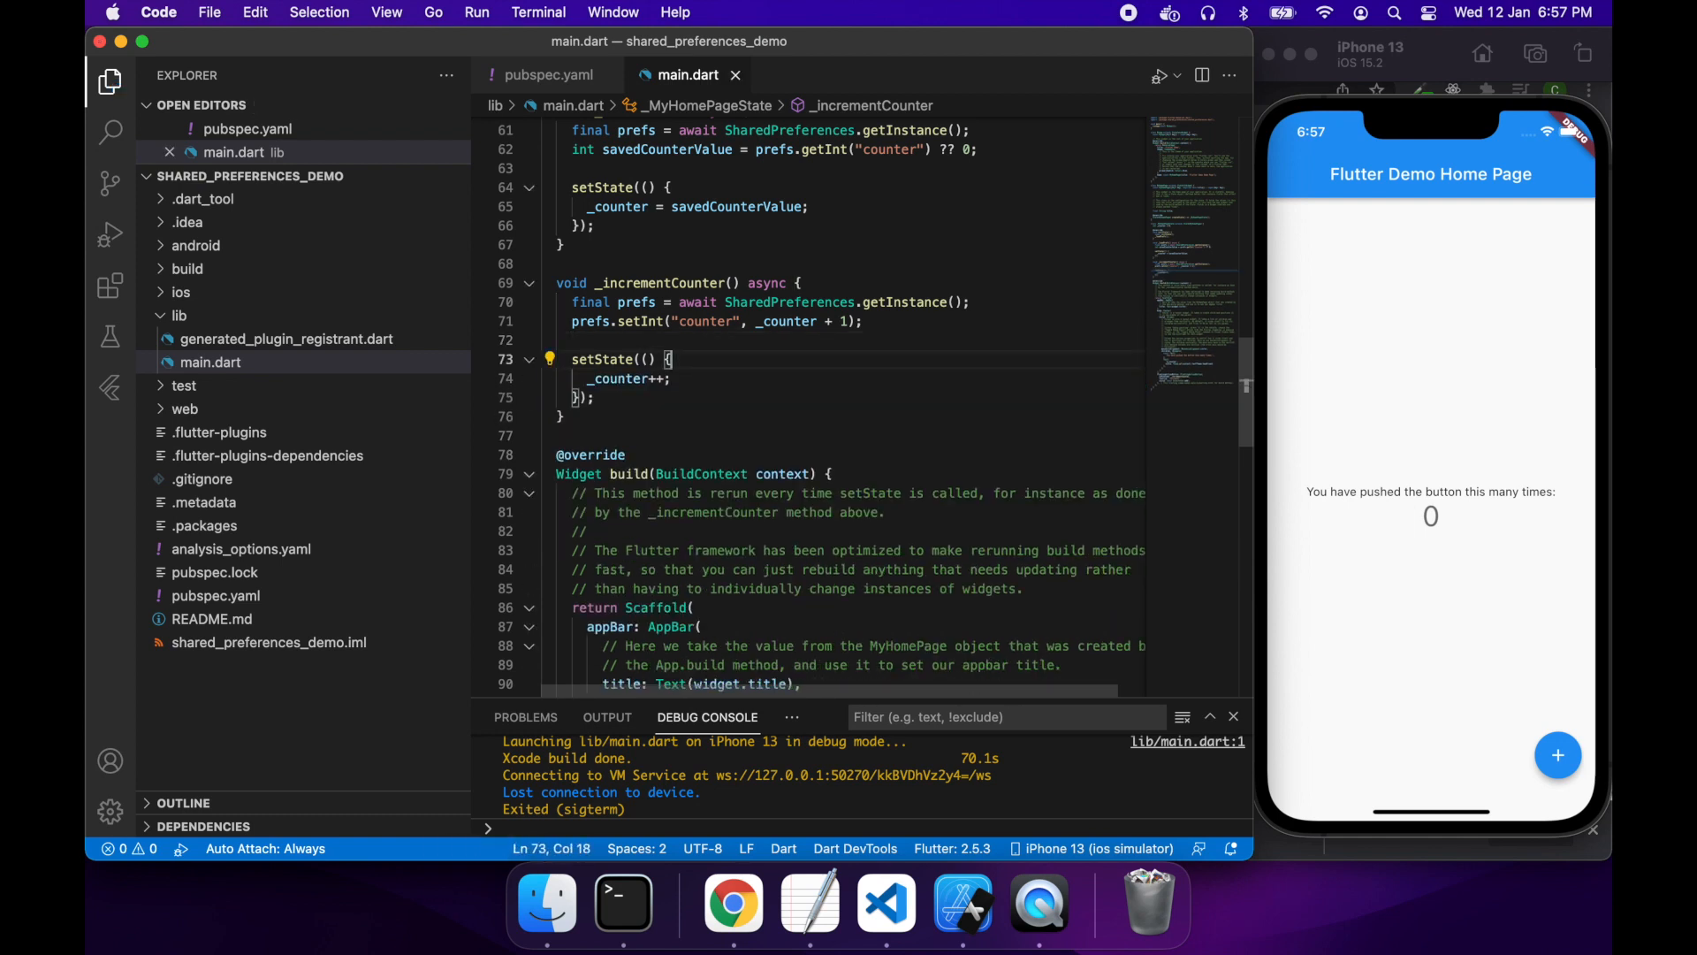
Step: Relaunch the demo app with debugging on the iPhone 13 simulator
click(476, 12)
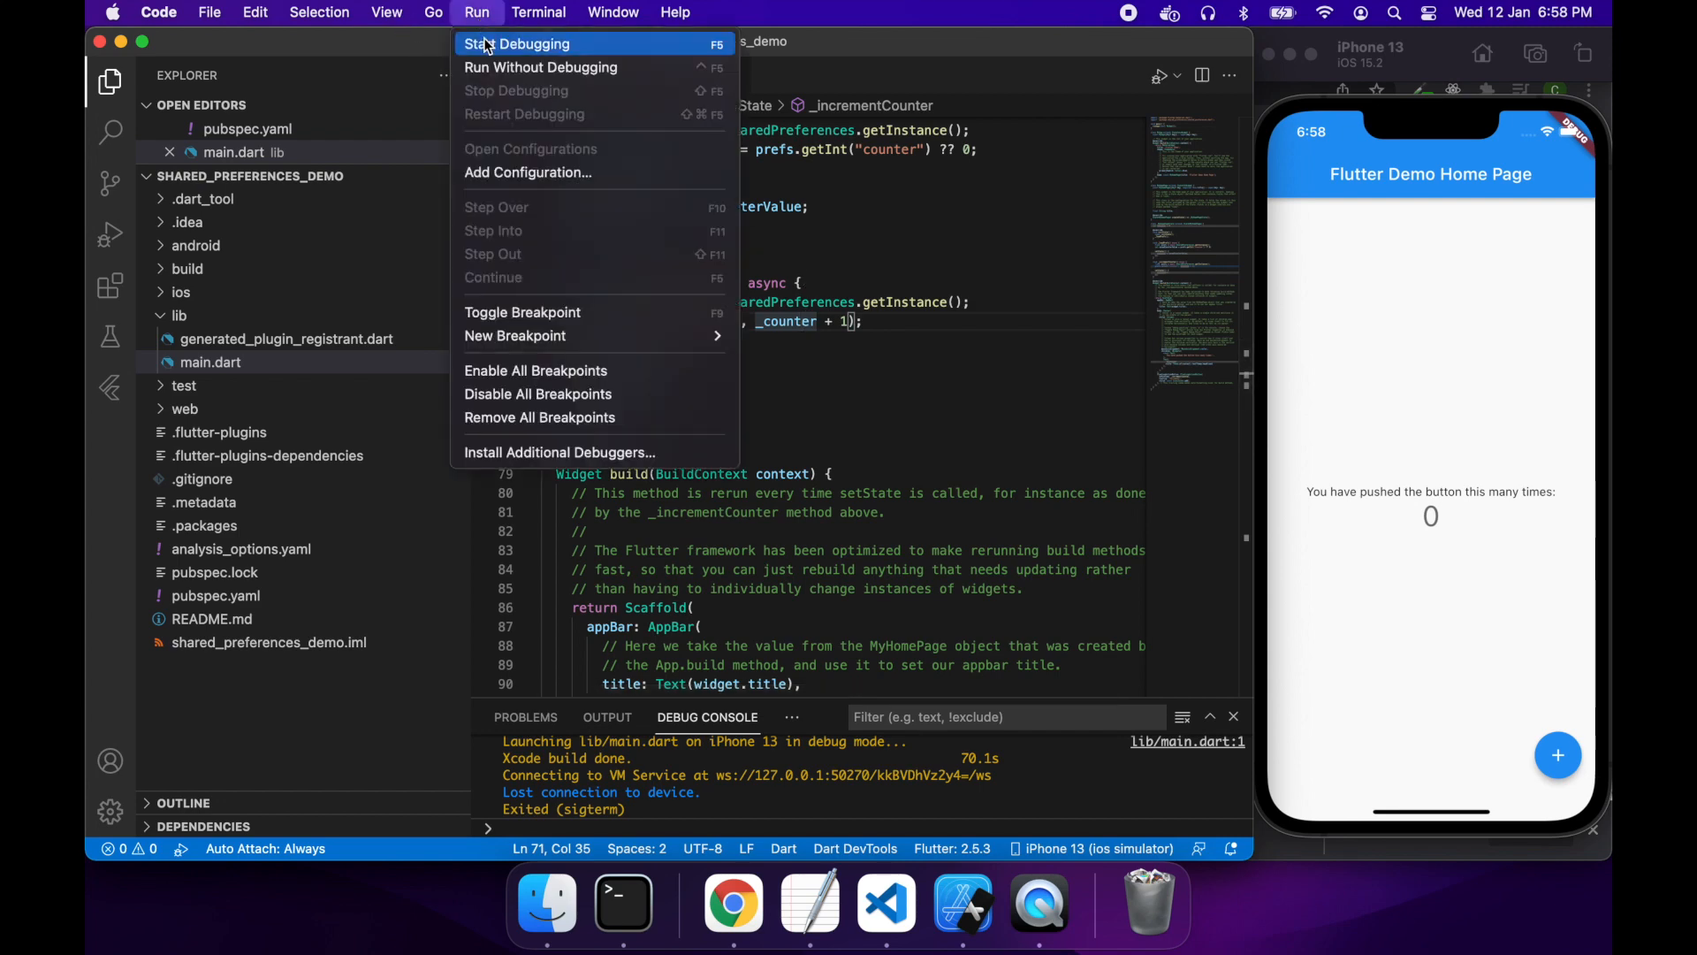
click(517, 44)
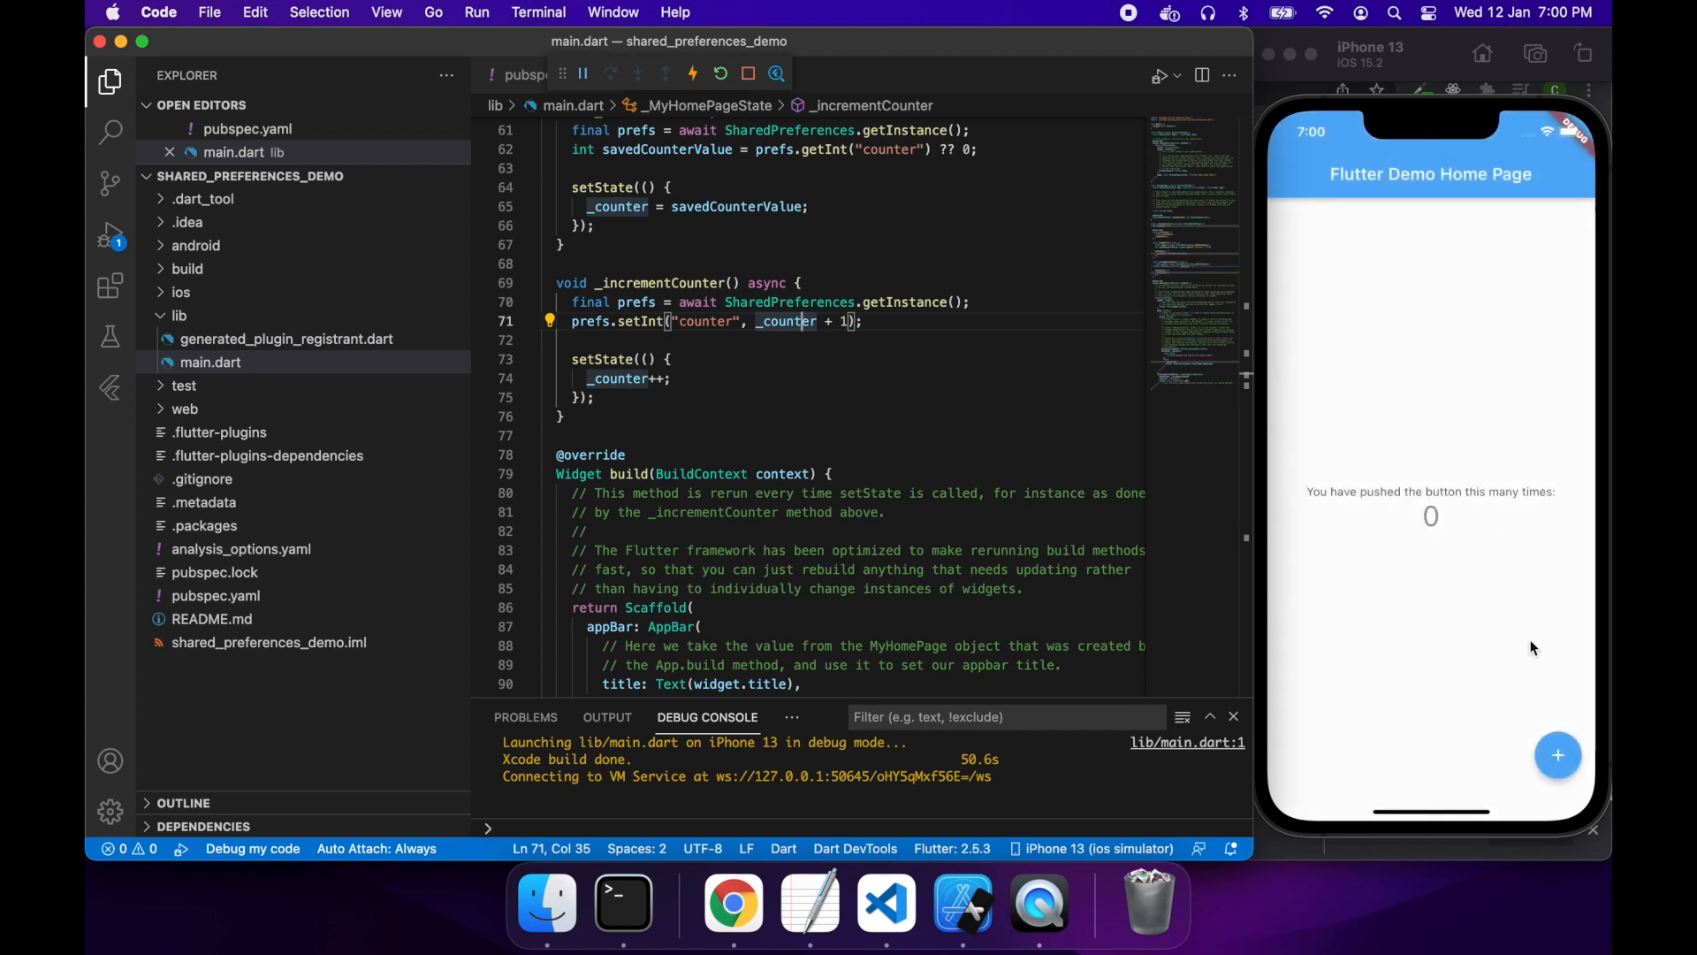
Step: Raise the counter, go to the Home screen, reopen the app to confirm 4, then tap + again
click(1557, 754)
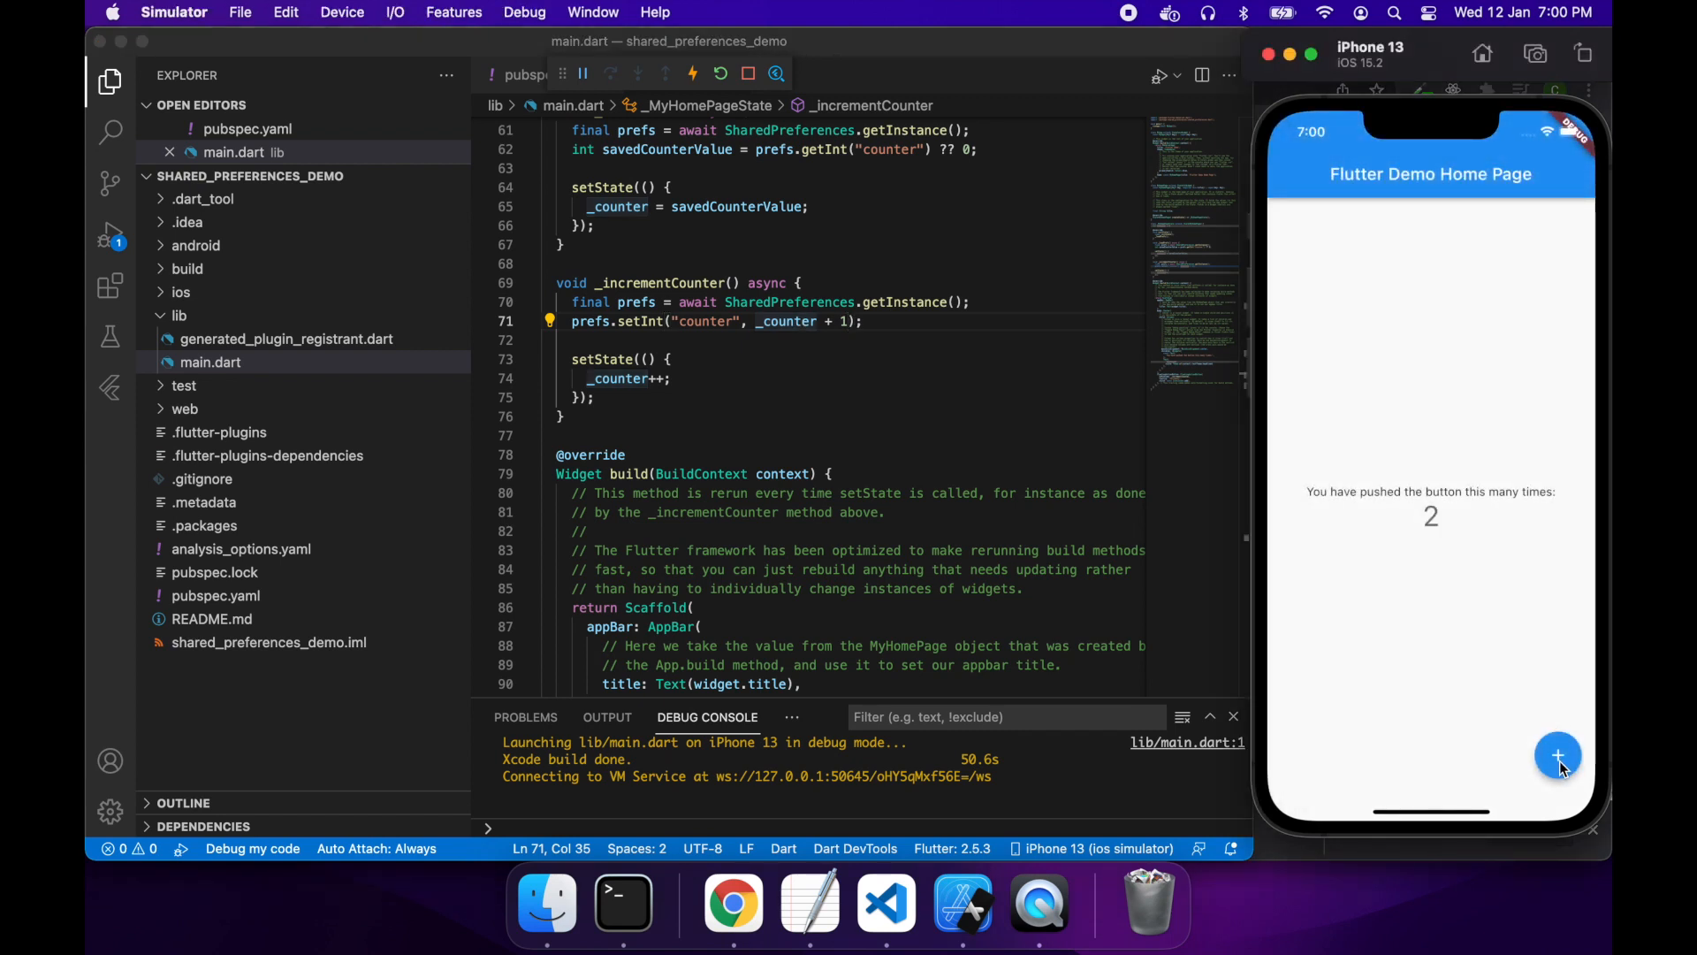
click(1559, 756)
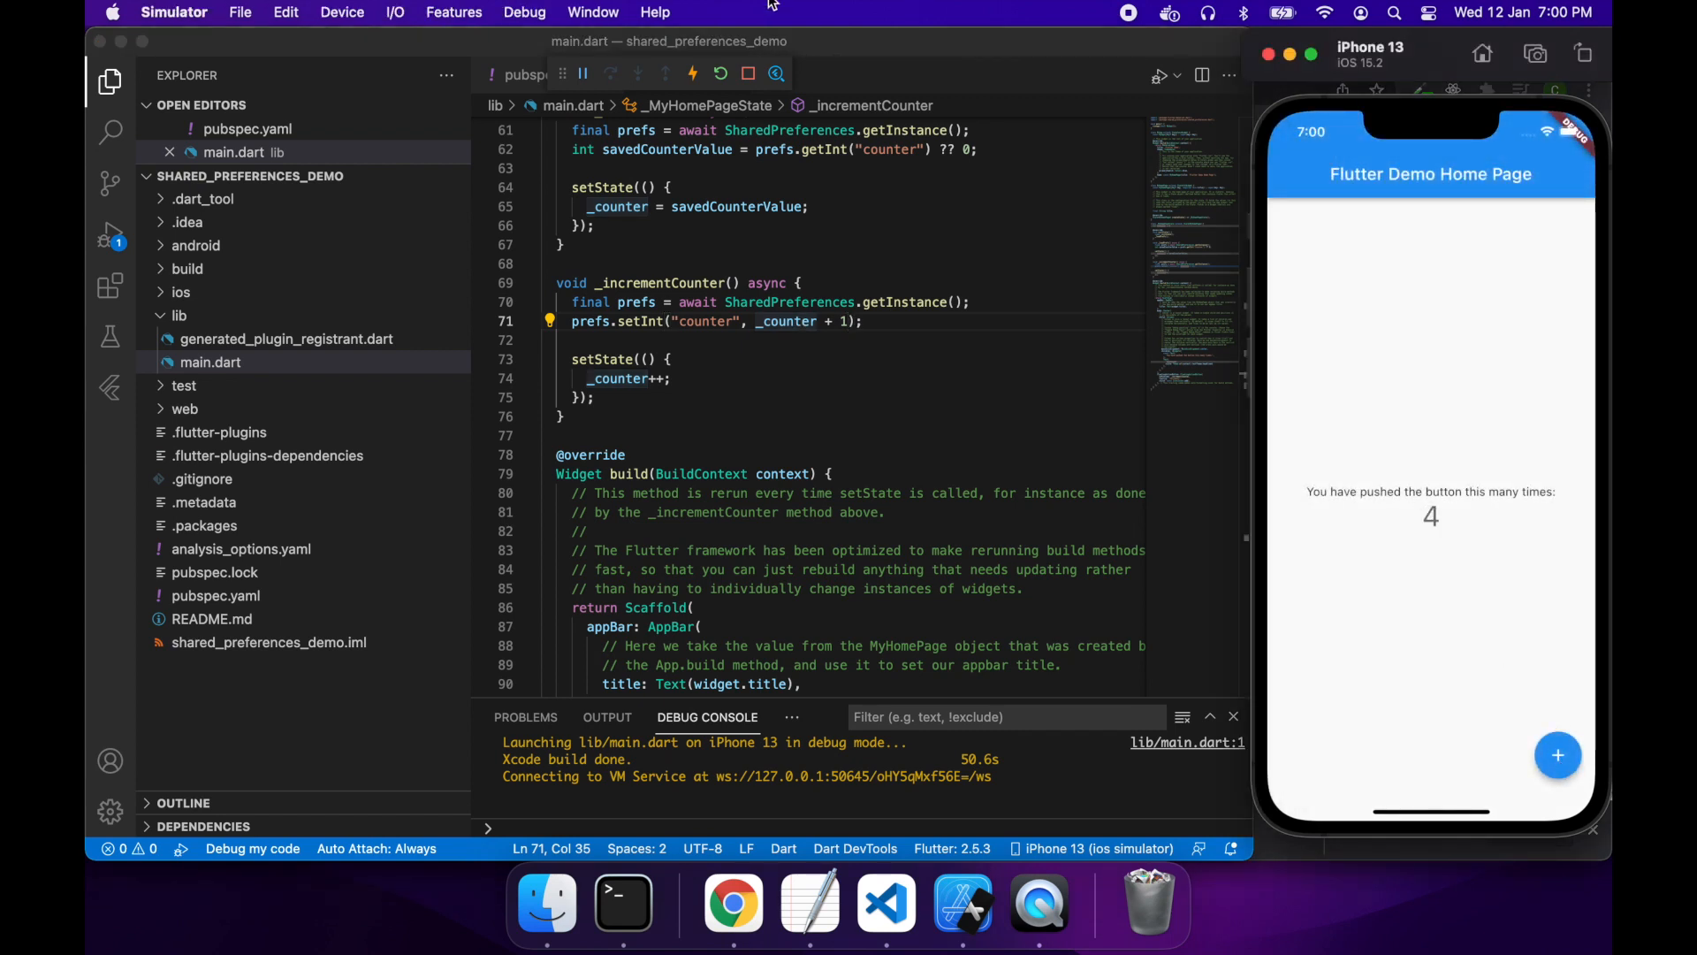
click(341, 11)
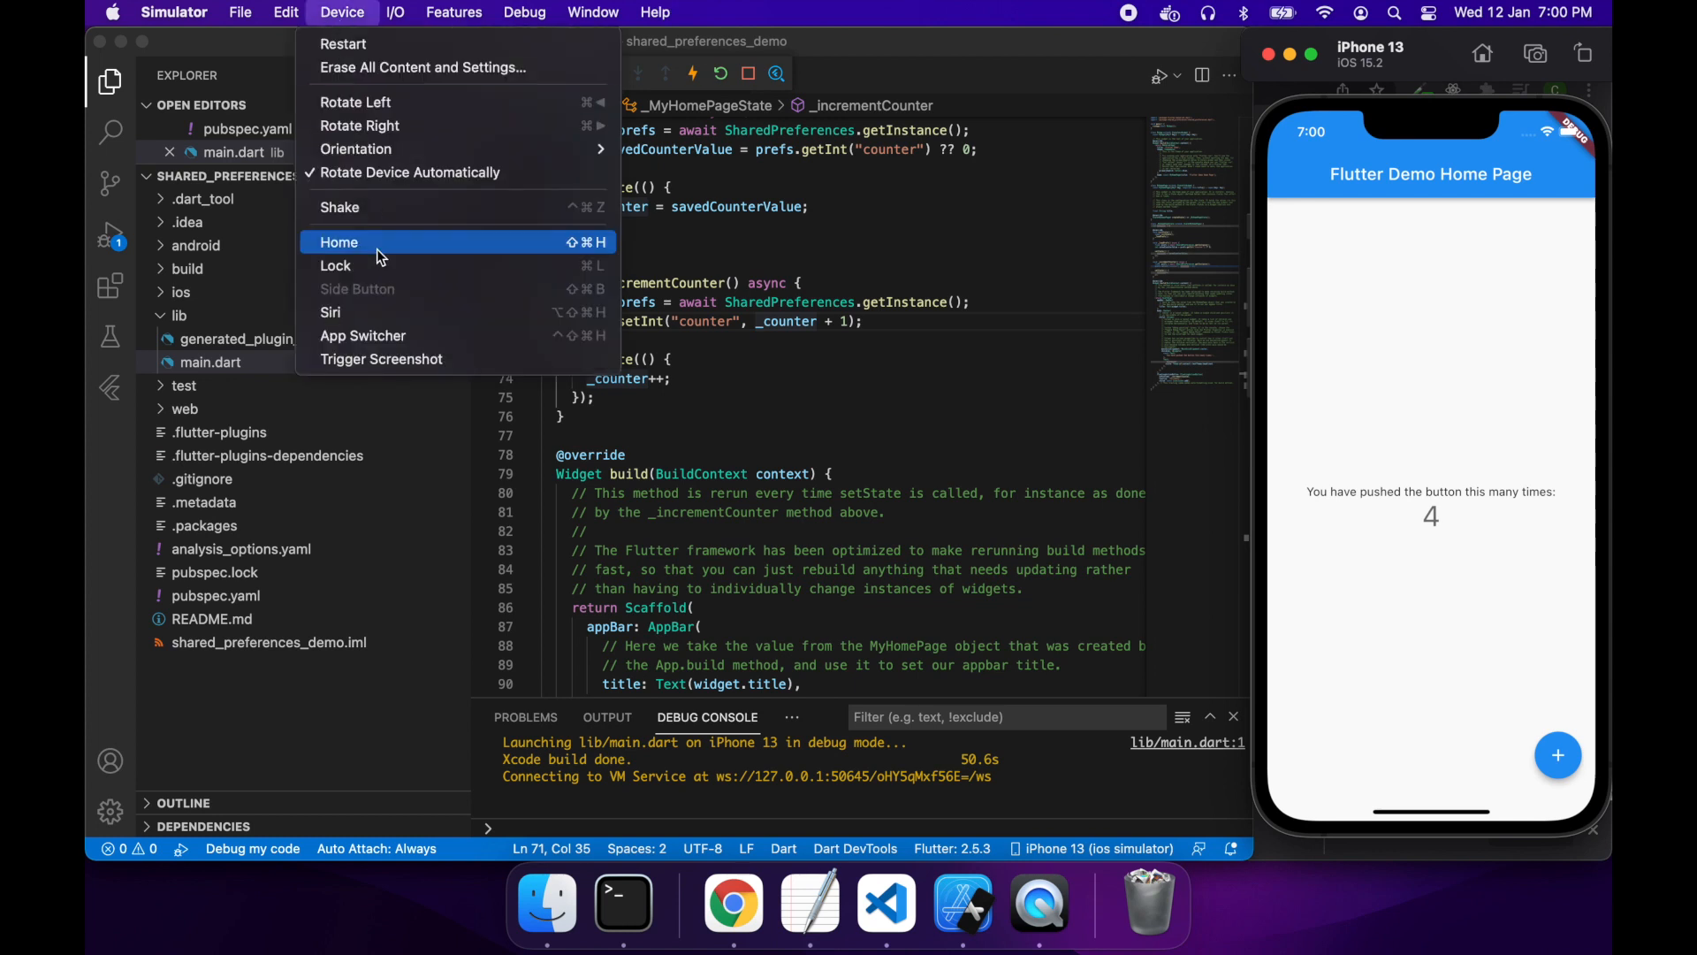
click(338, 241)
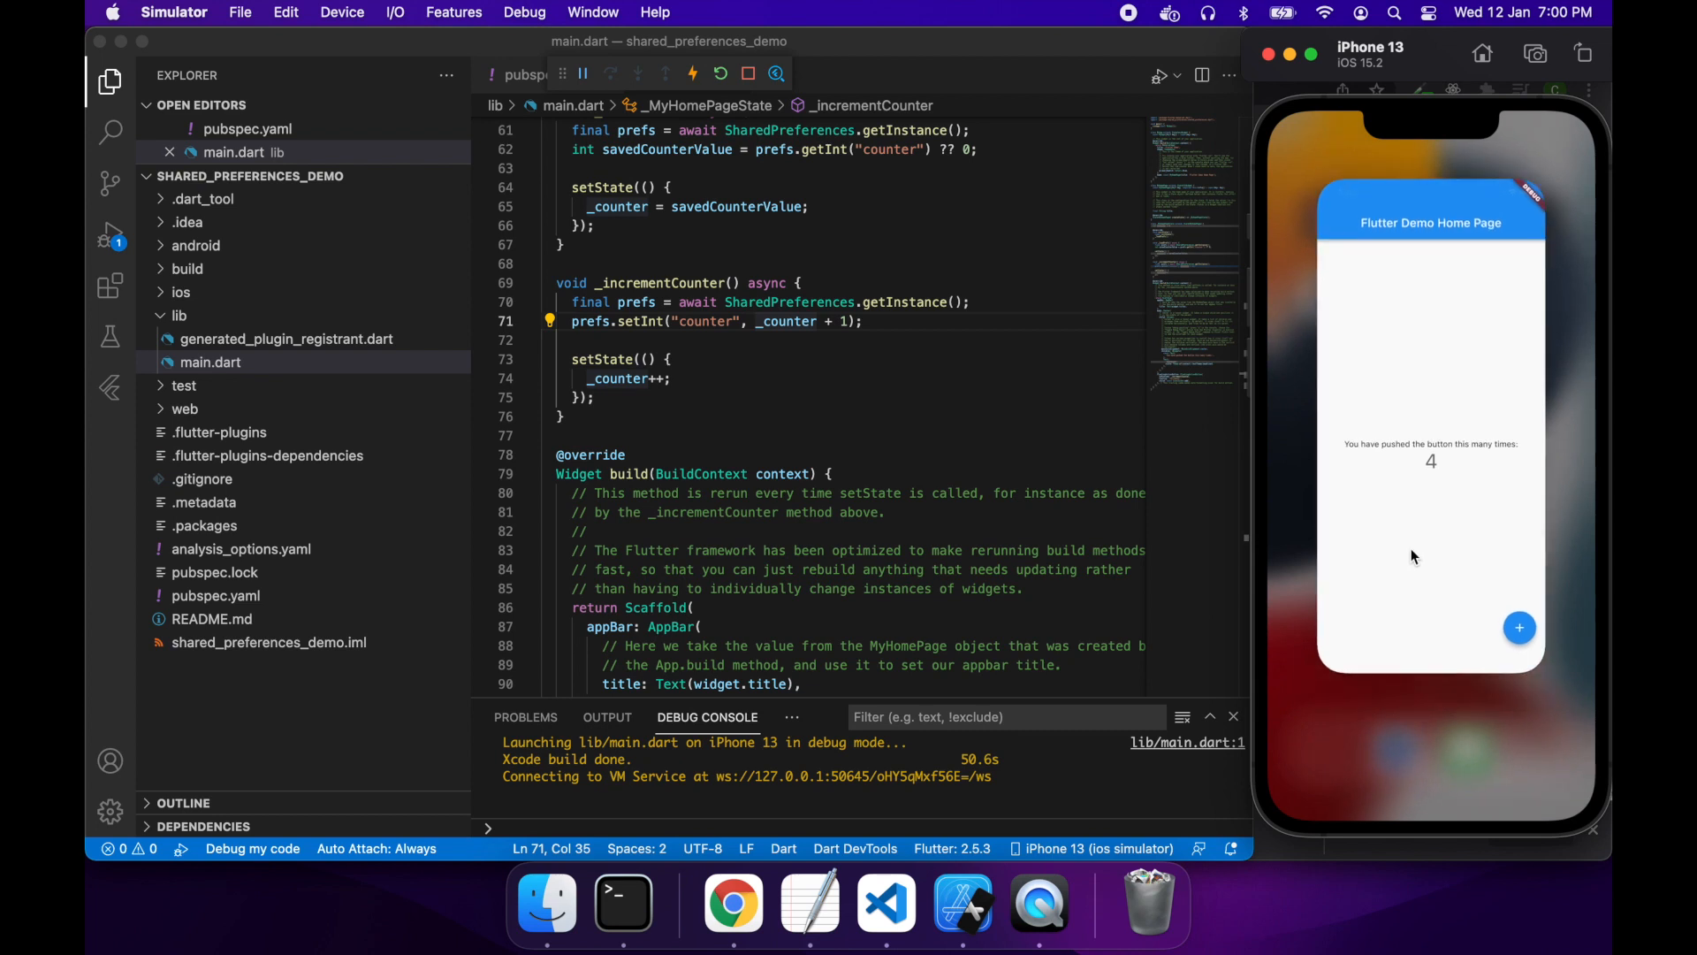
click(748, 73)
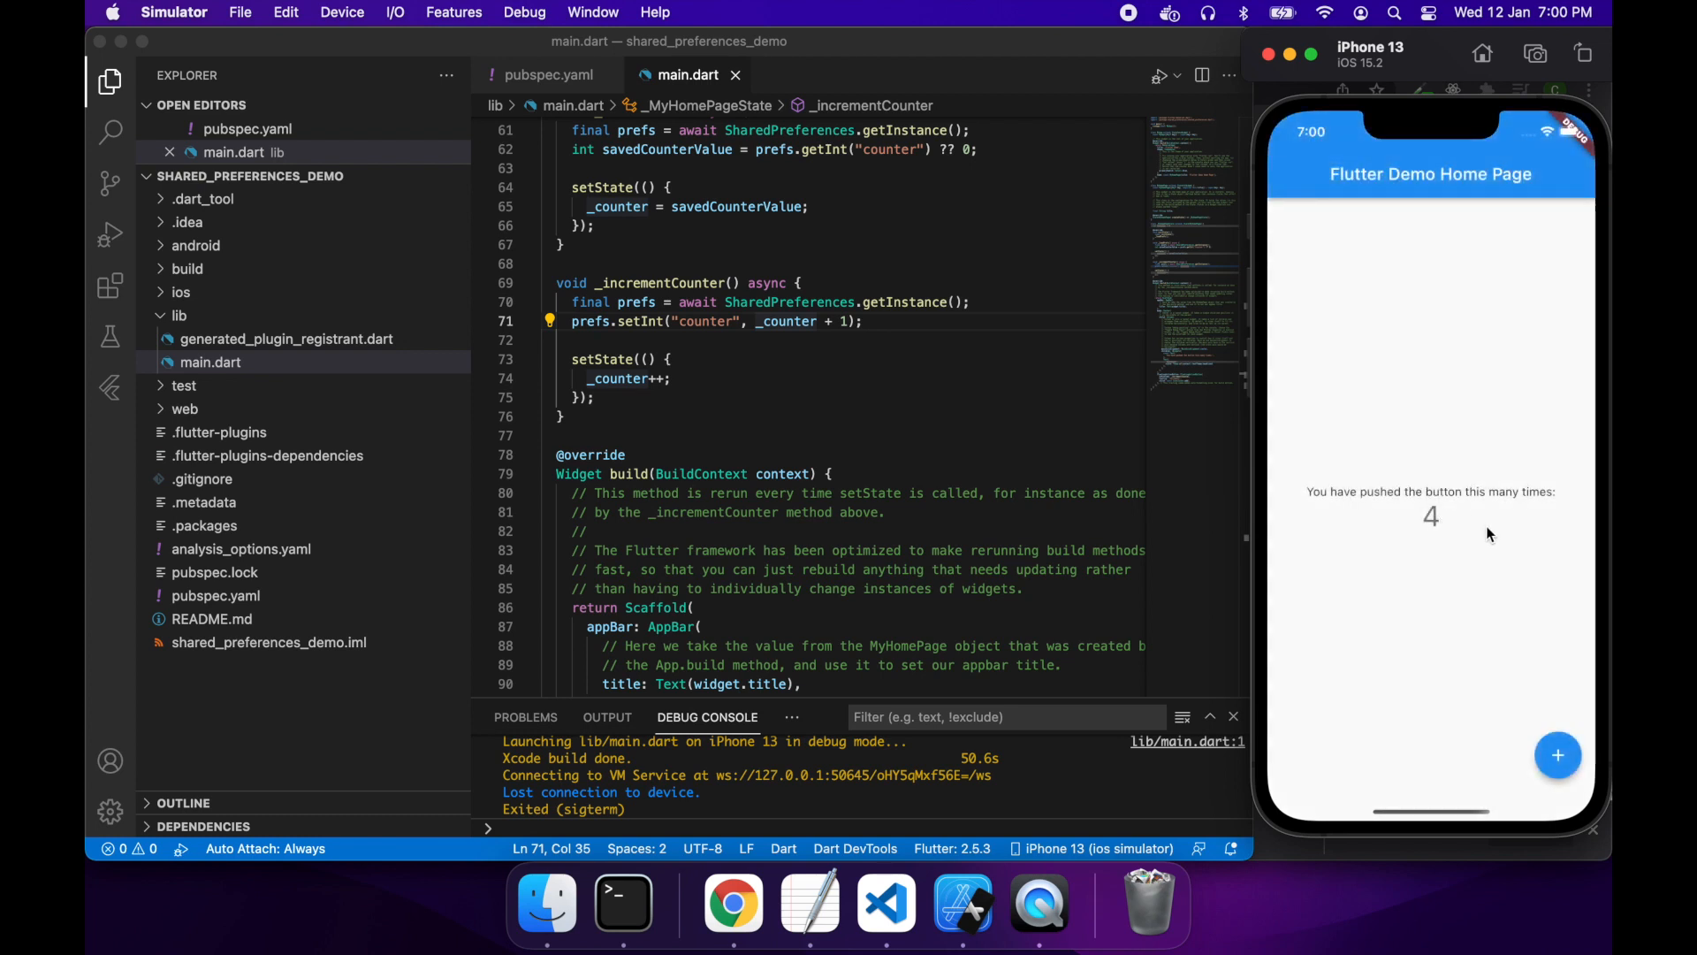
mouse_move(1557, 733)
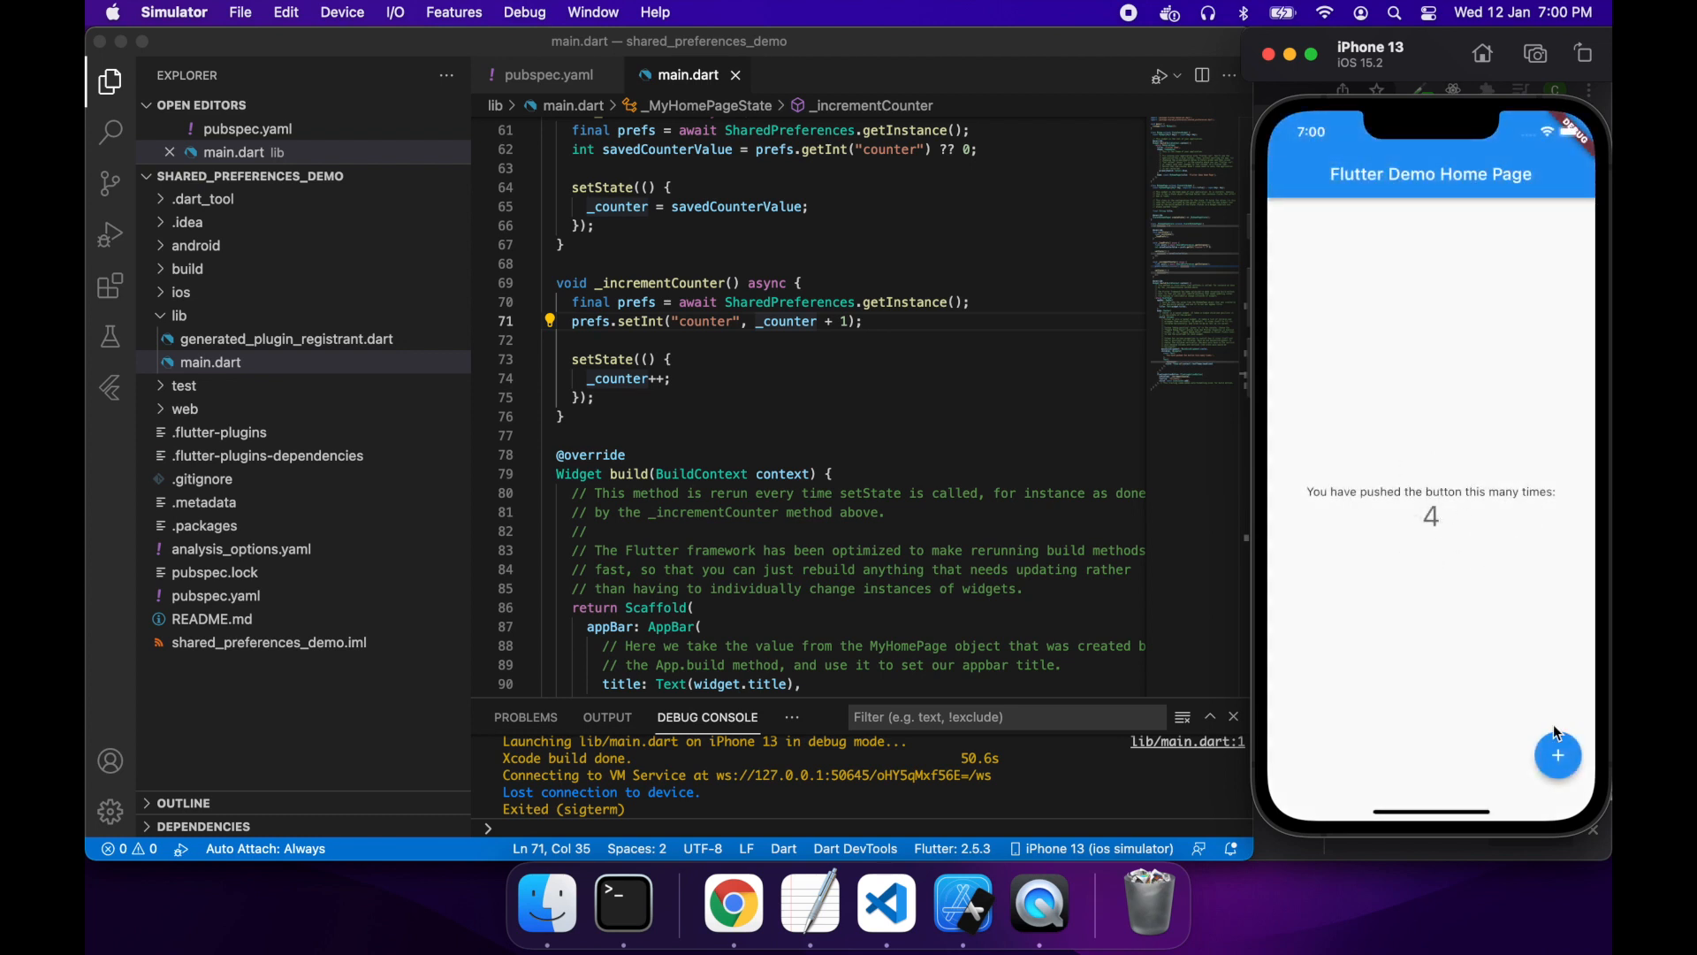
click(1556, 756)
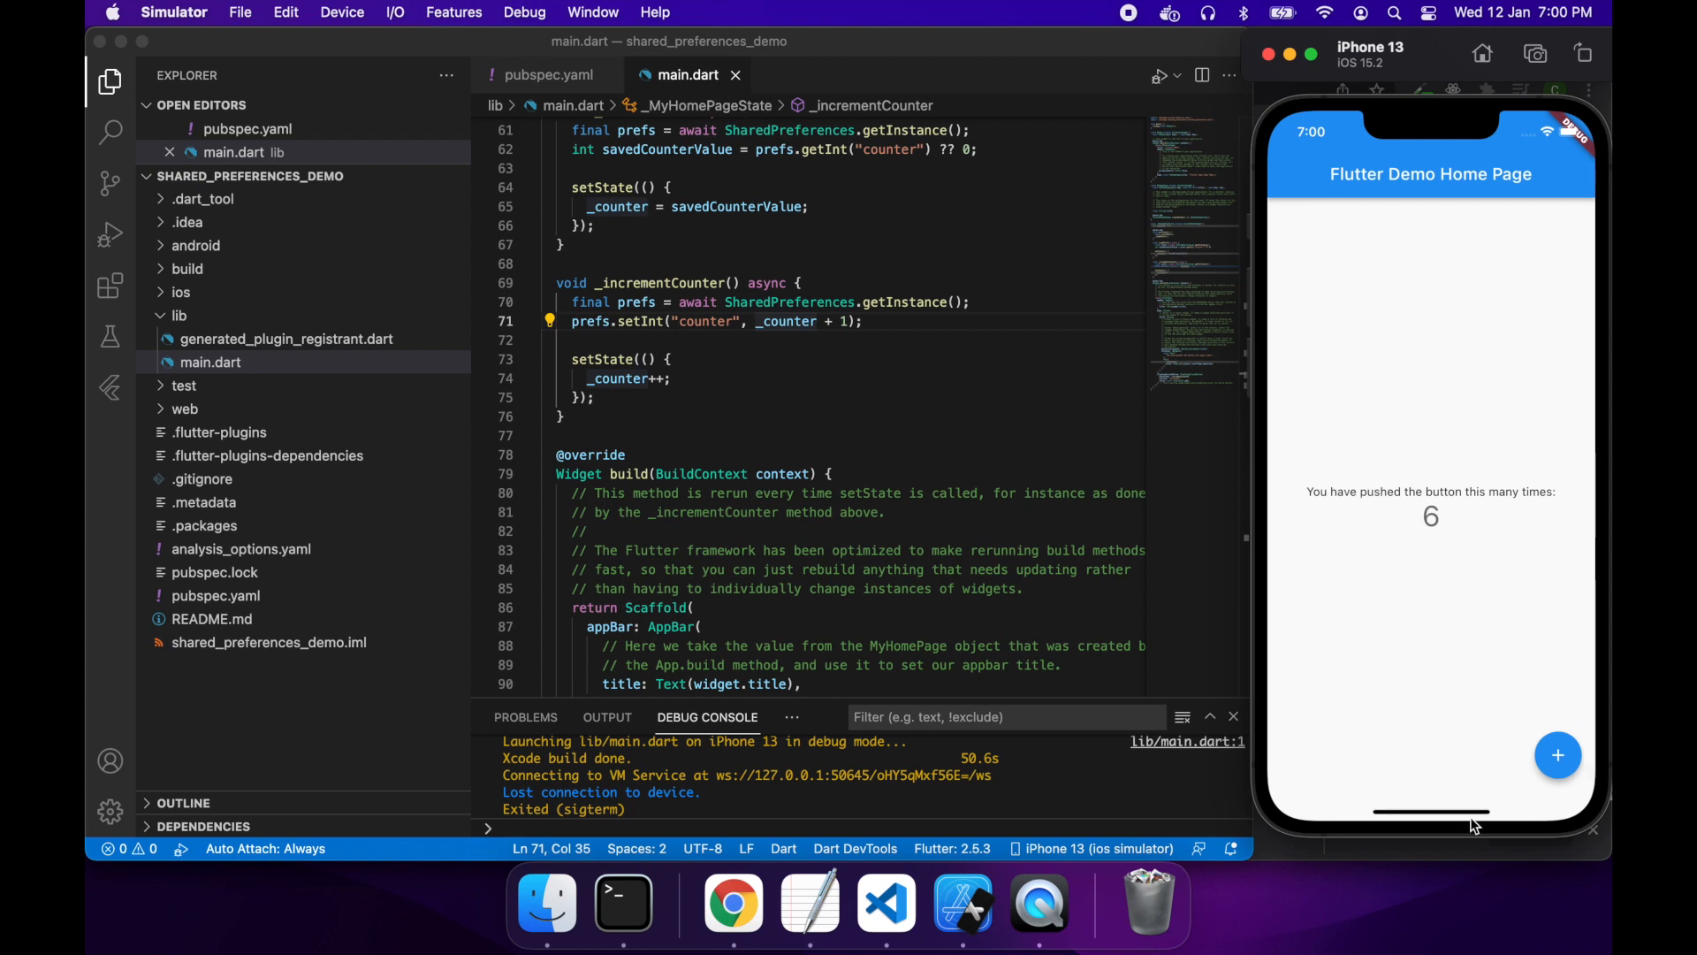
mouse_move(1433, 825)
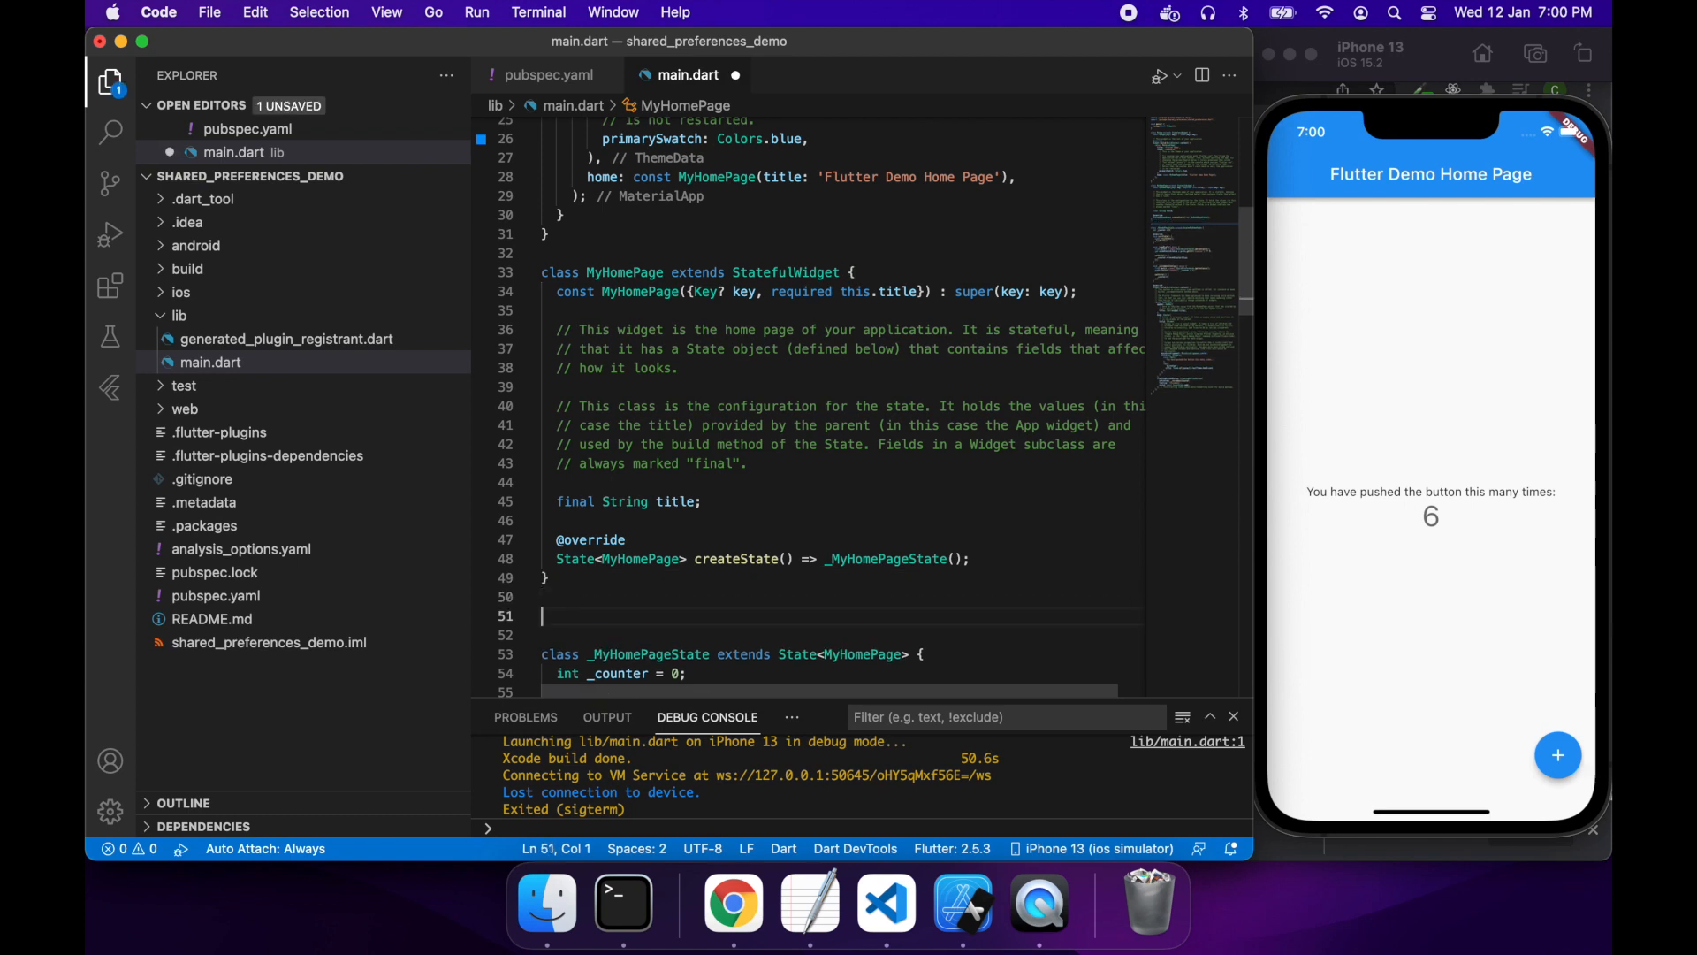
Step: Start class UserInfo with a final String _name field
text(class User)
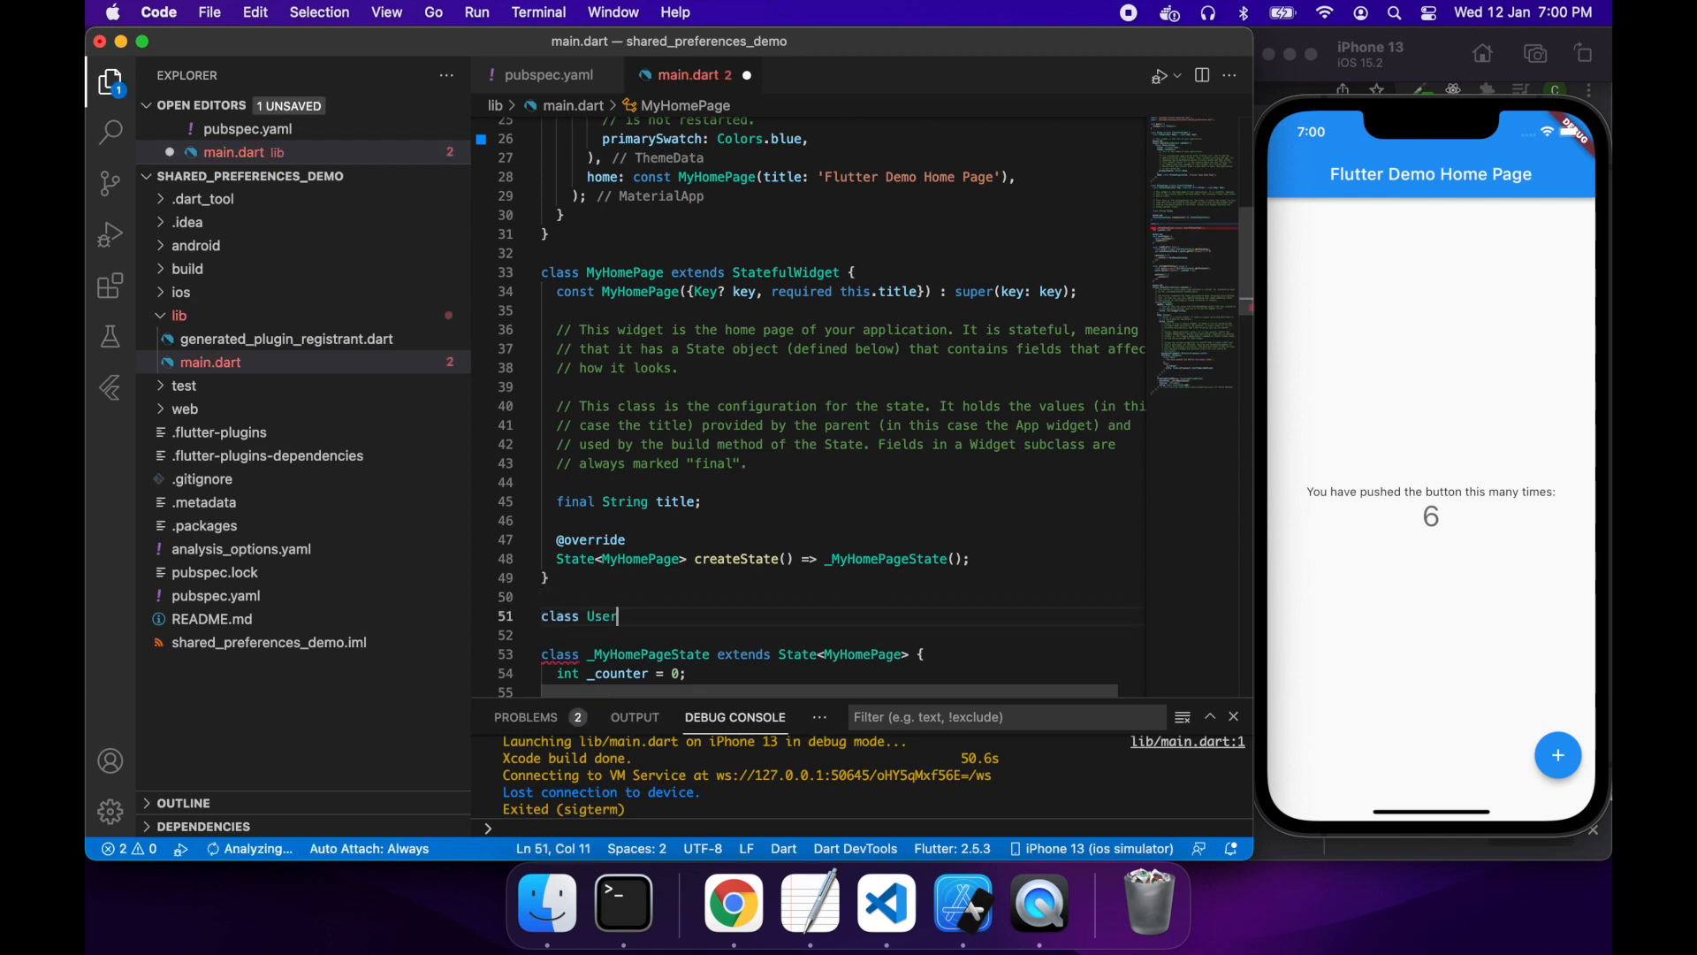
text(Info)
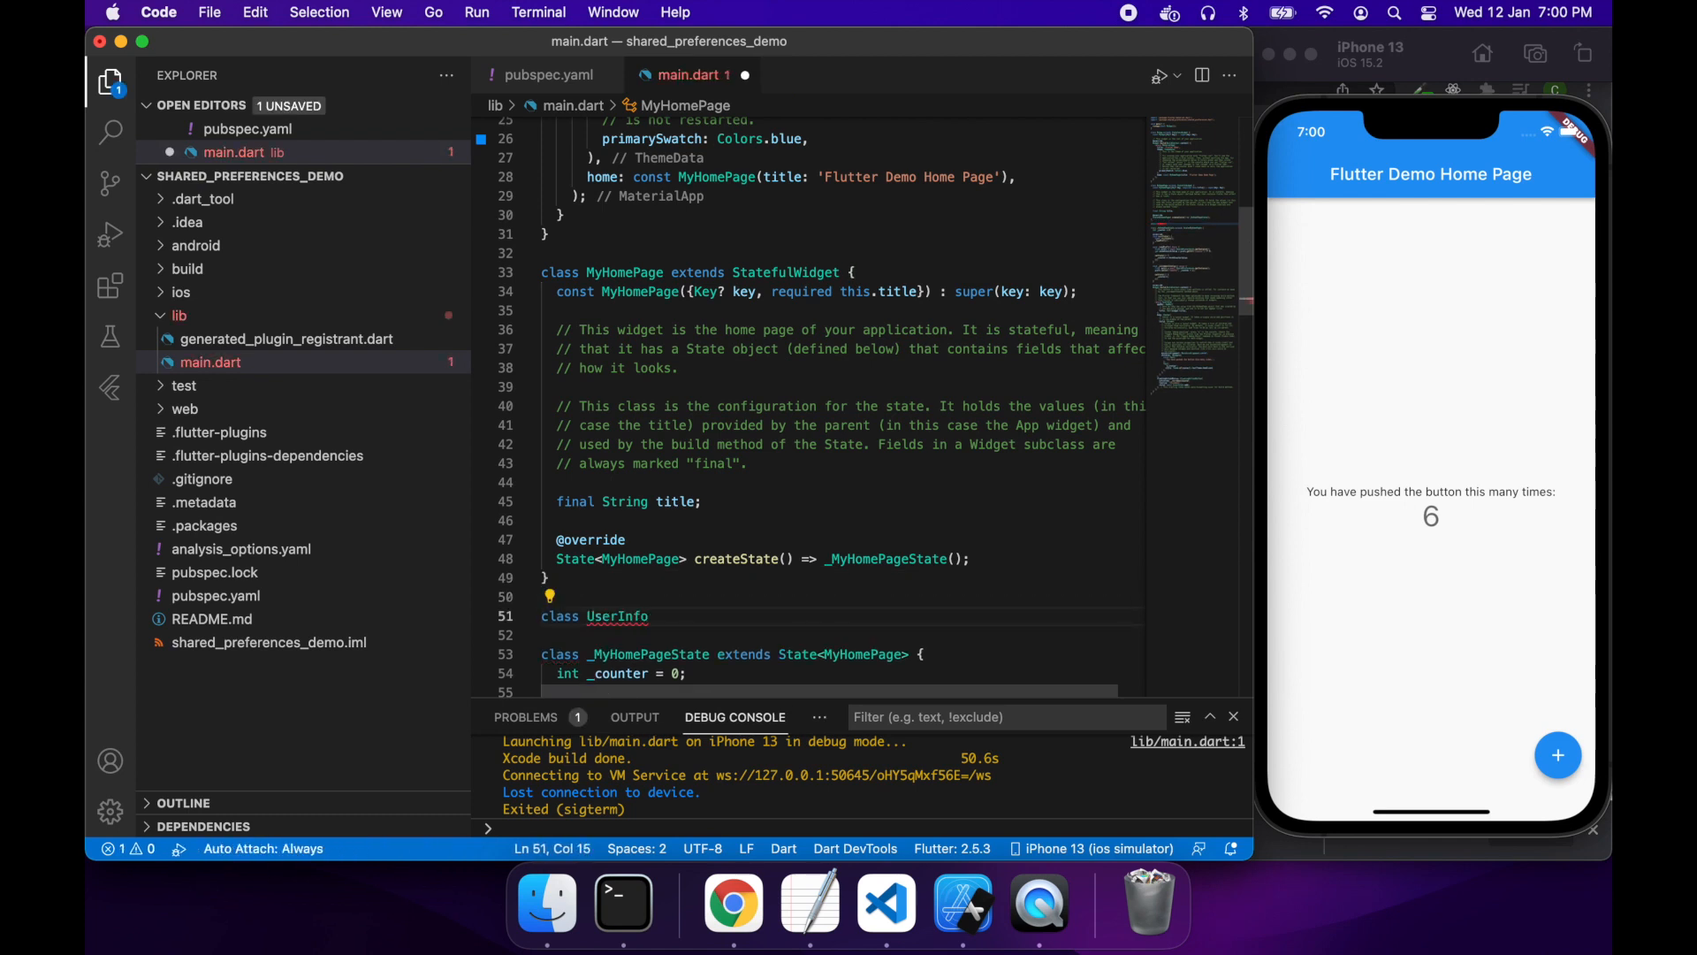
text({)
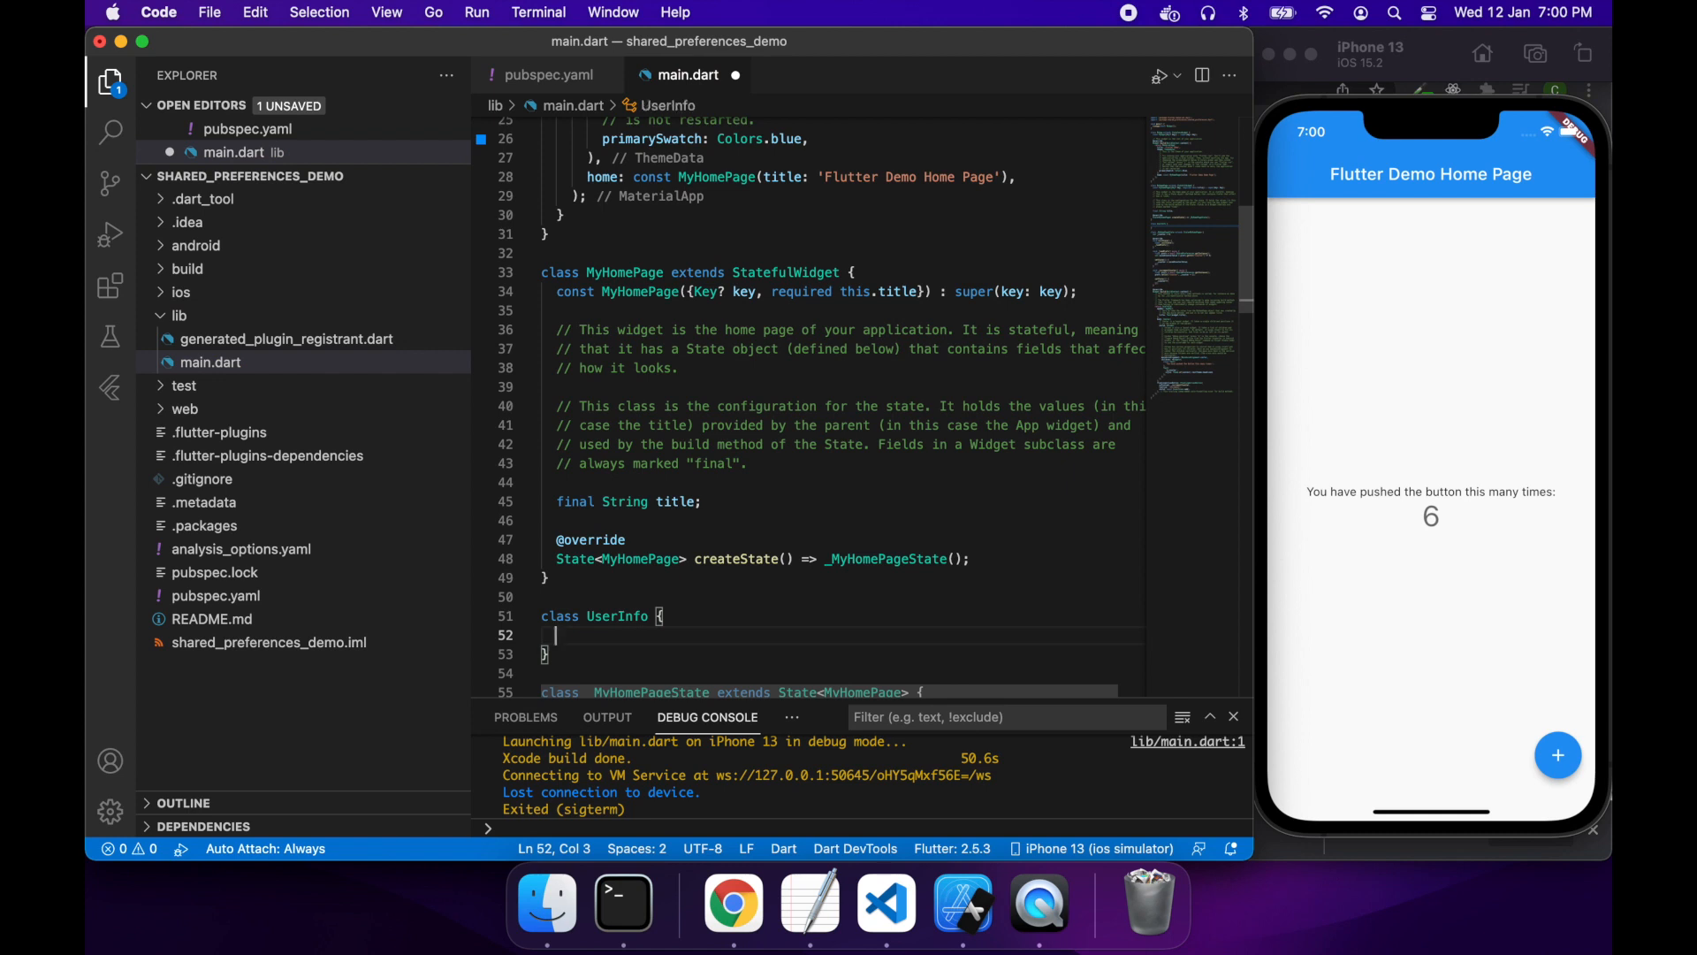
text(final)
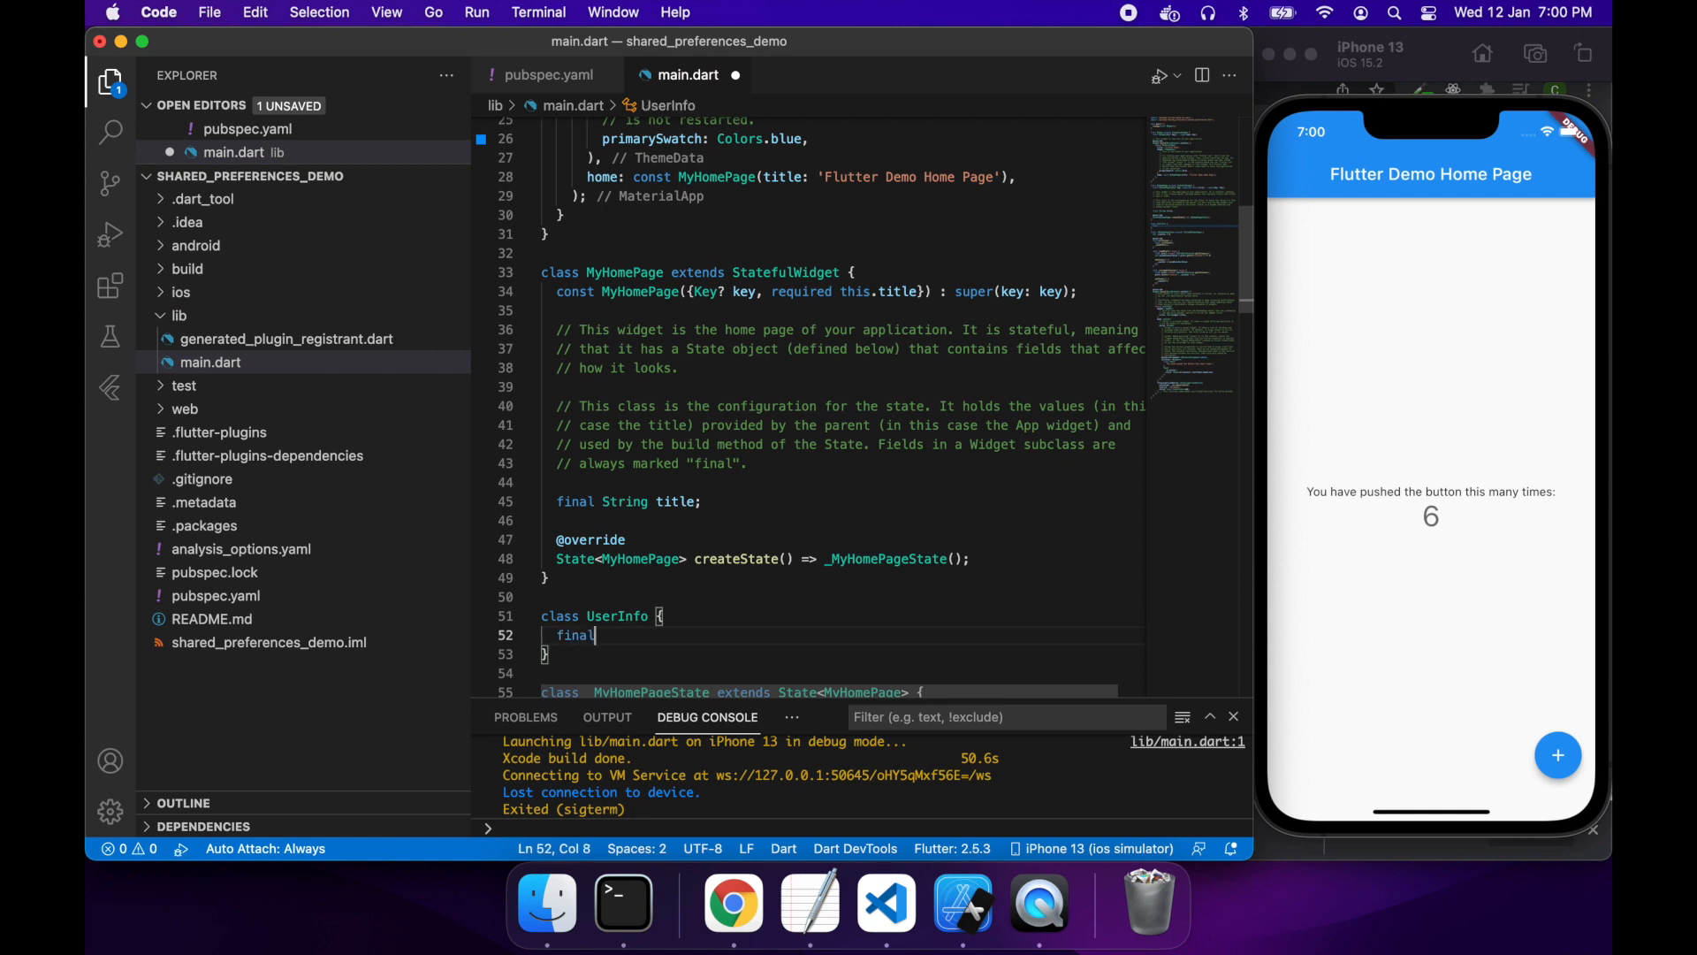
text(String name)
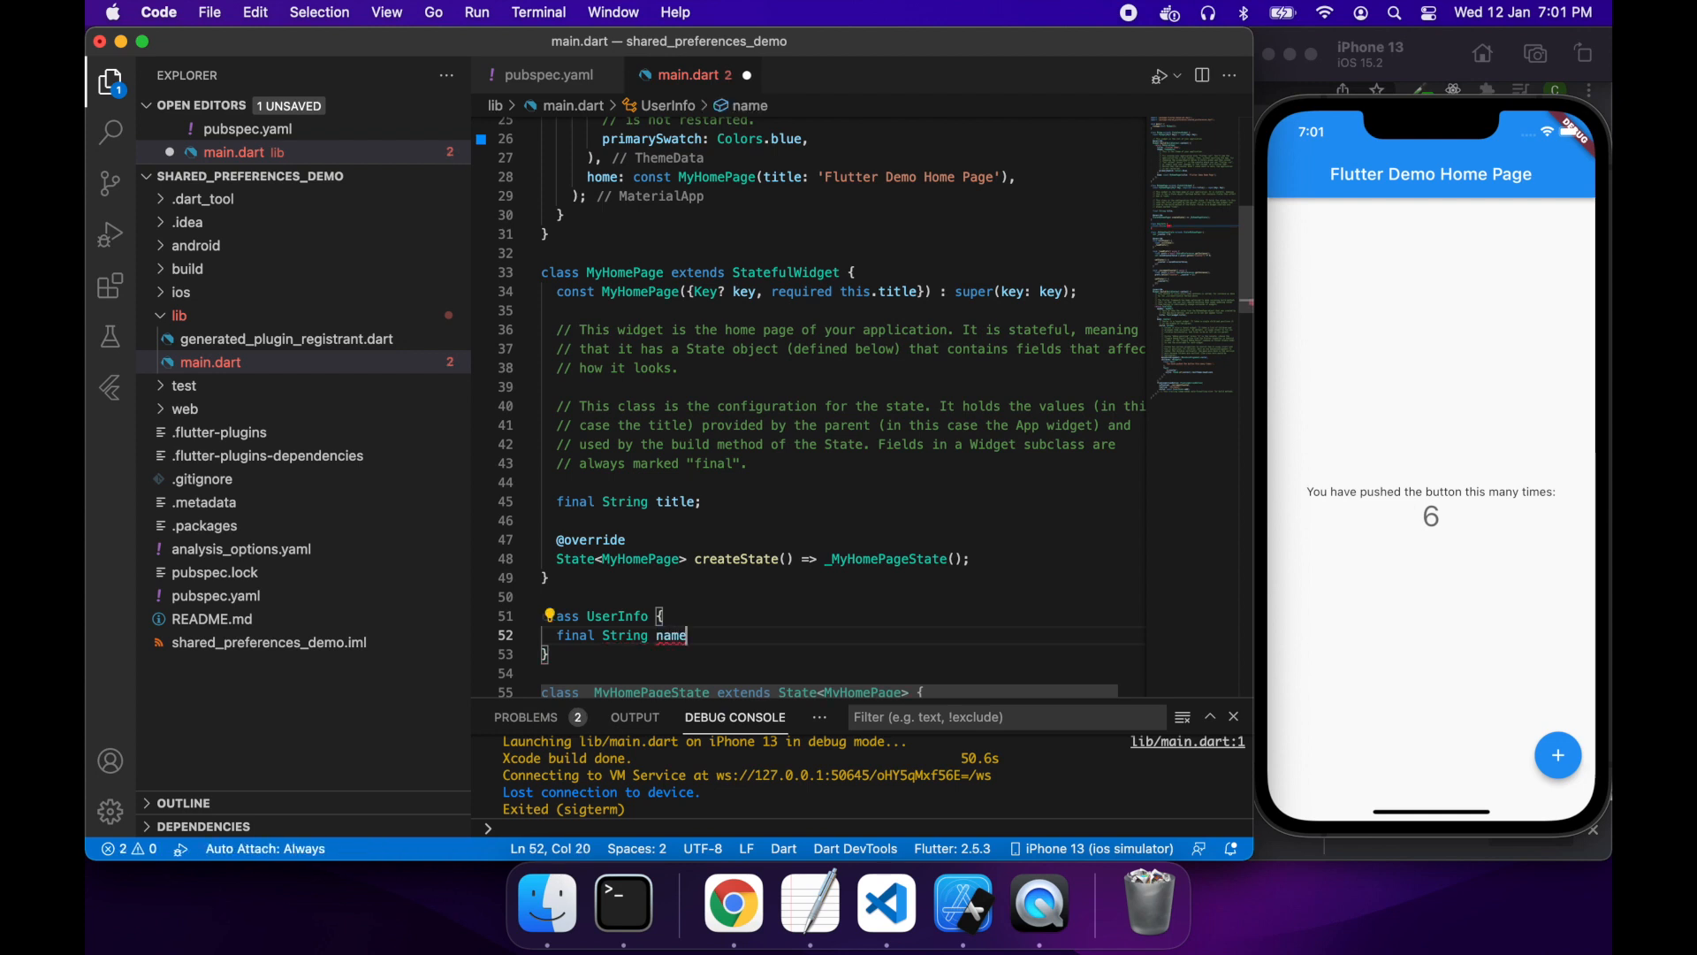
key(BackSpace)
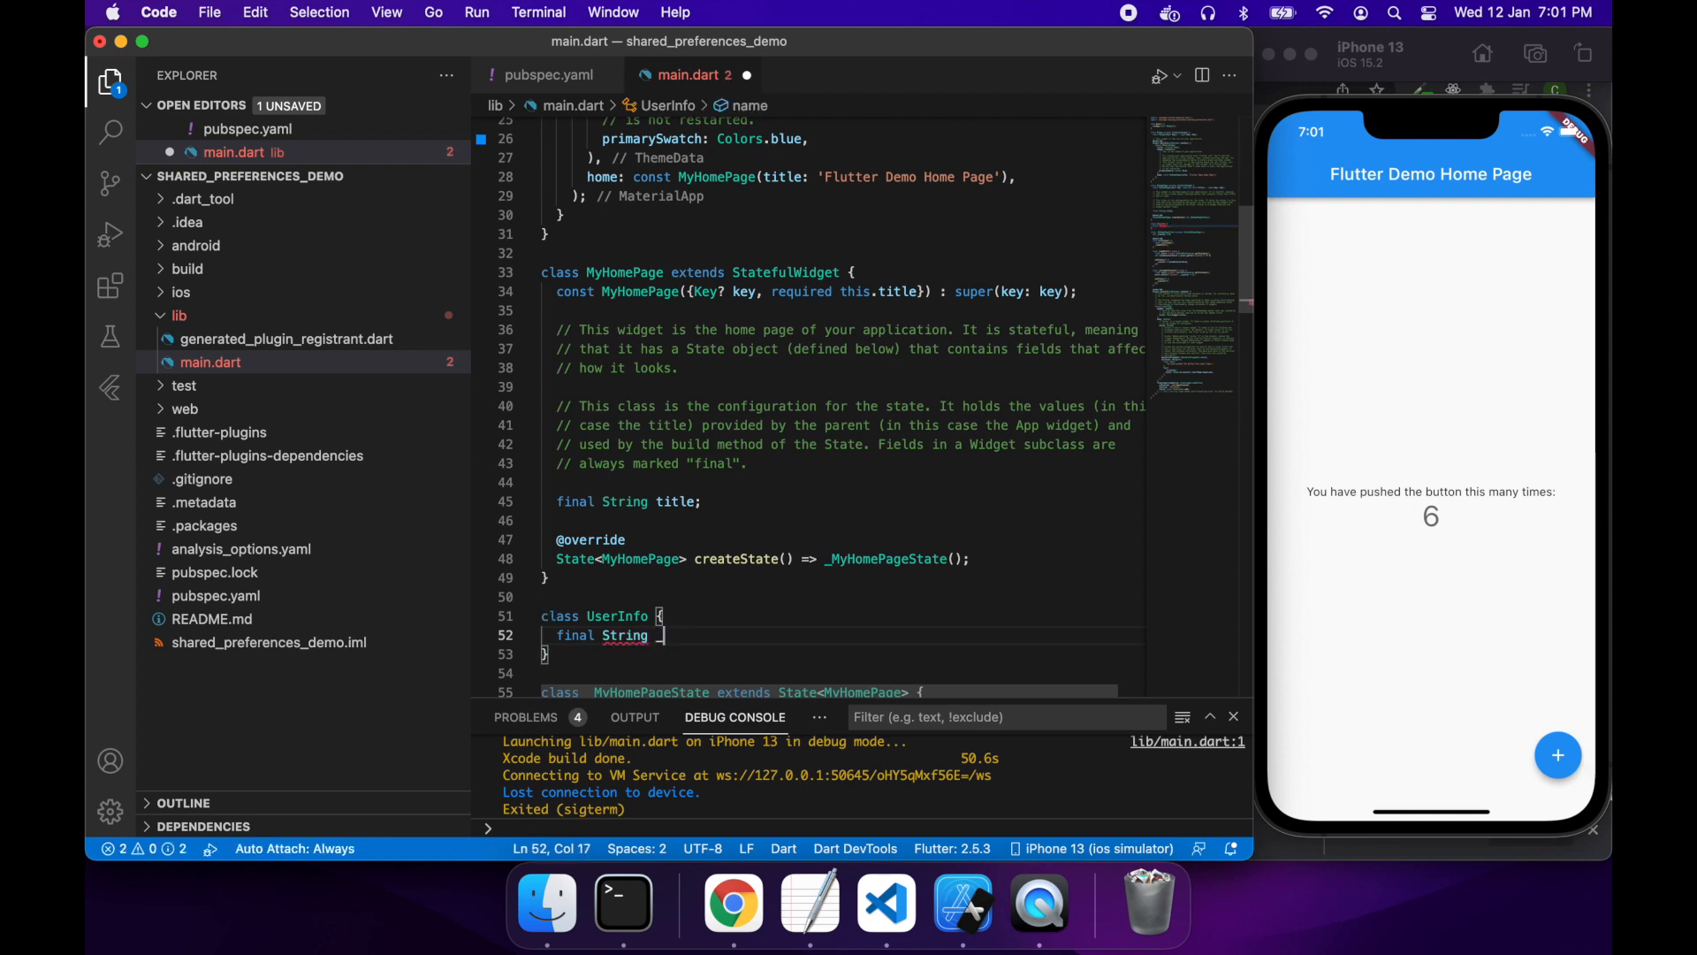
text(_name)
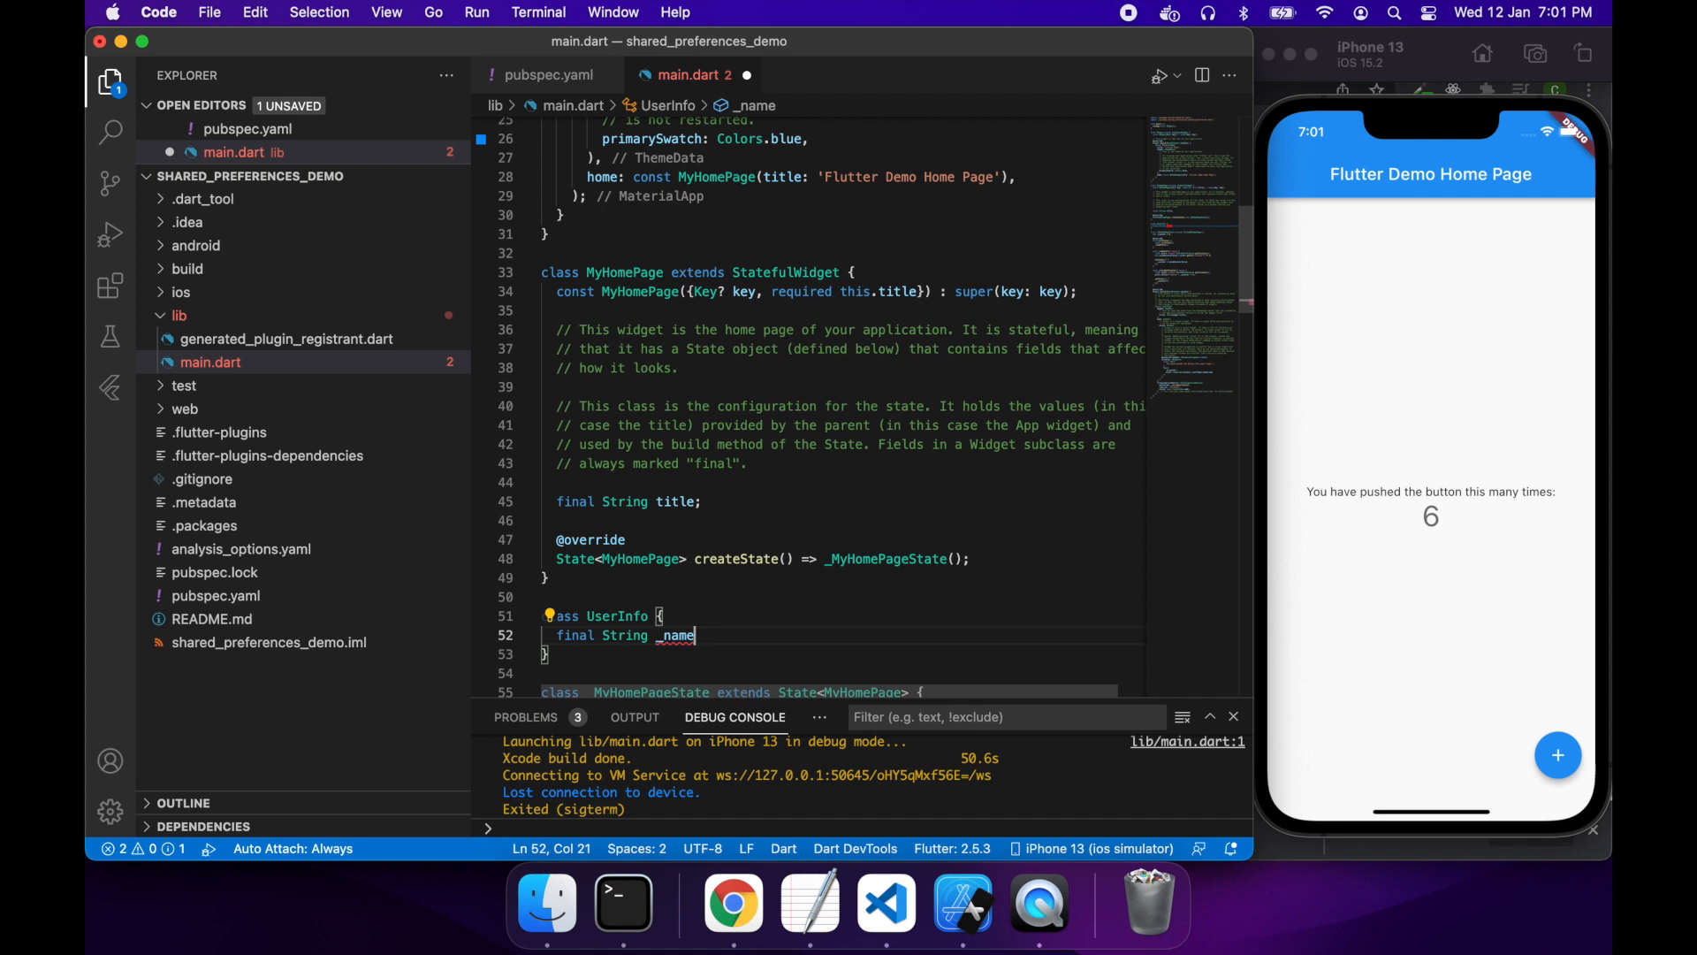
text(;)
text(final int)
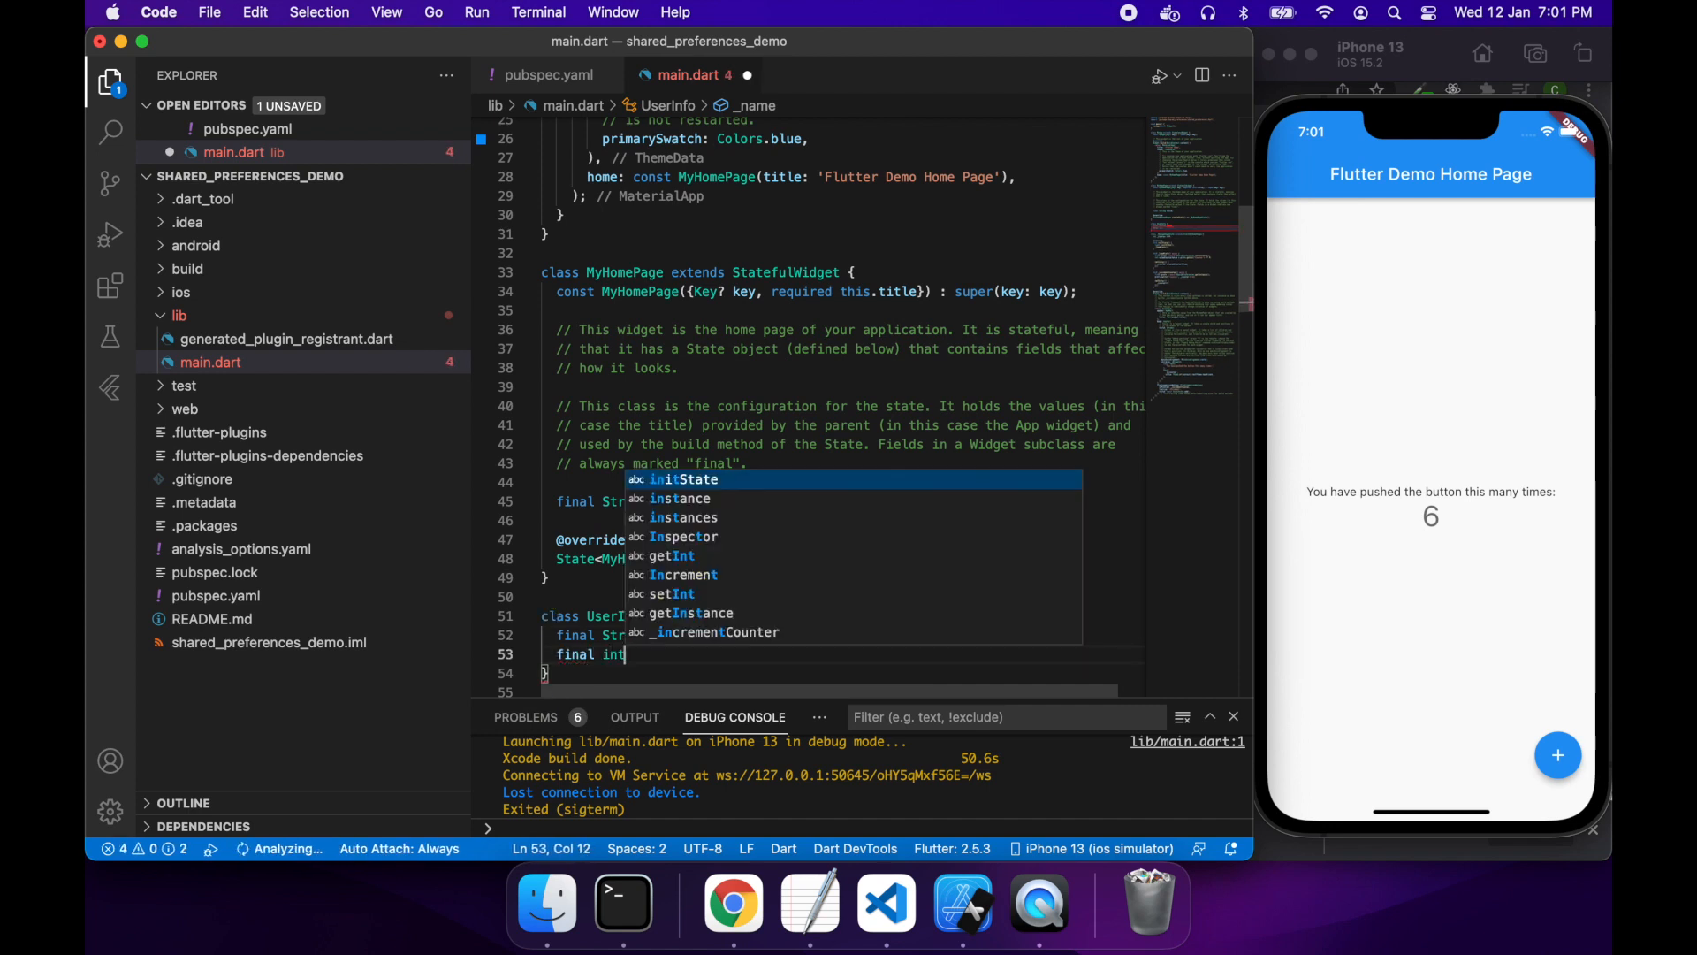
Step: Add a final int _age field and the UserInfo(this._name, this._age) constructor
text(_age;)
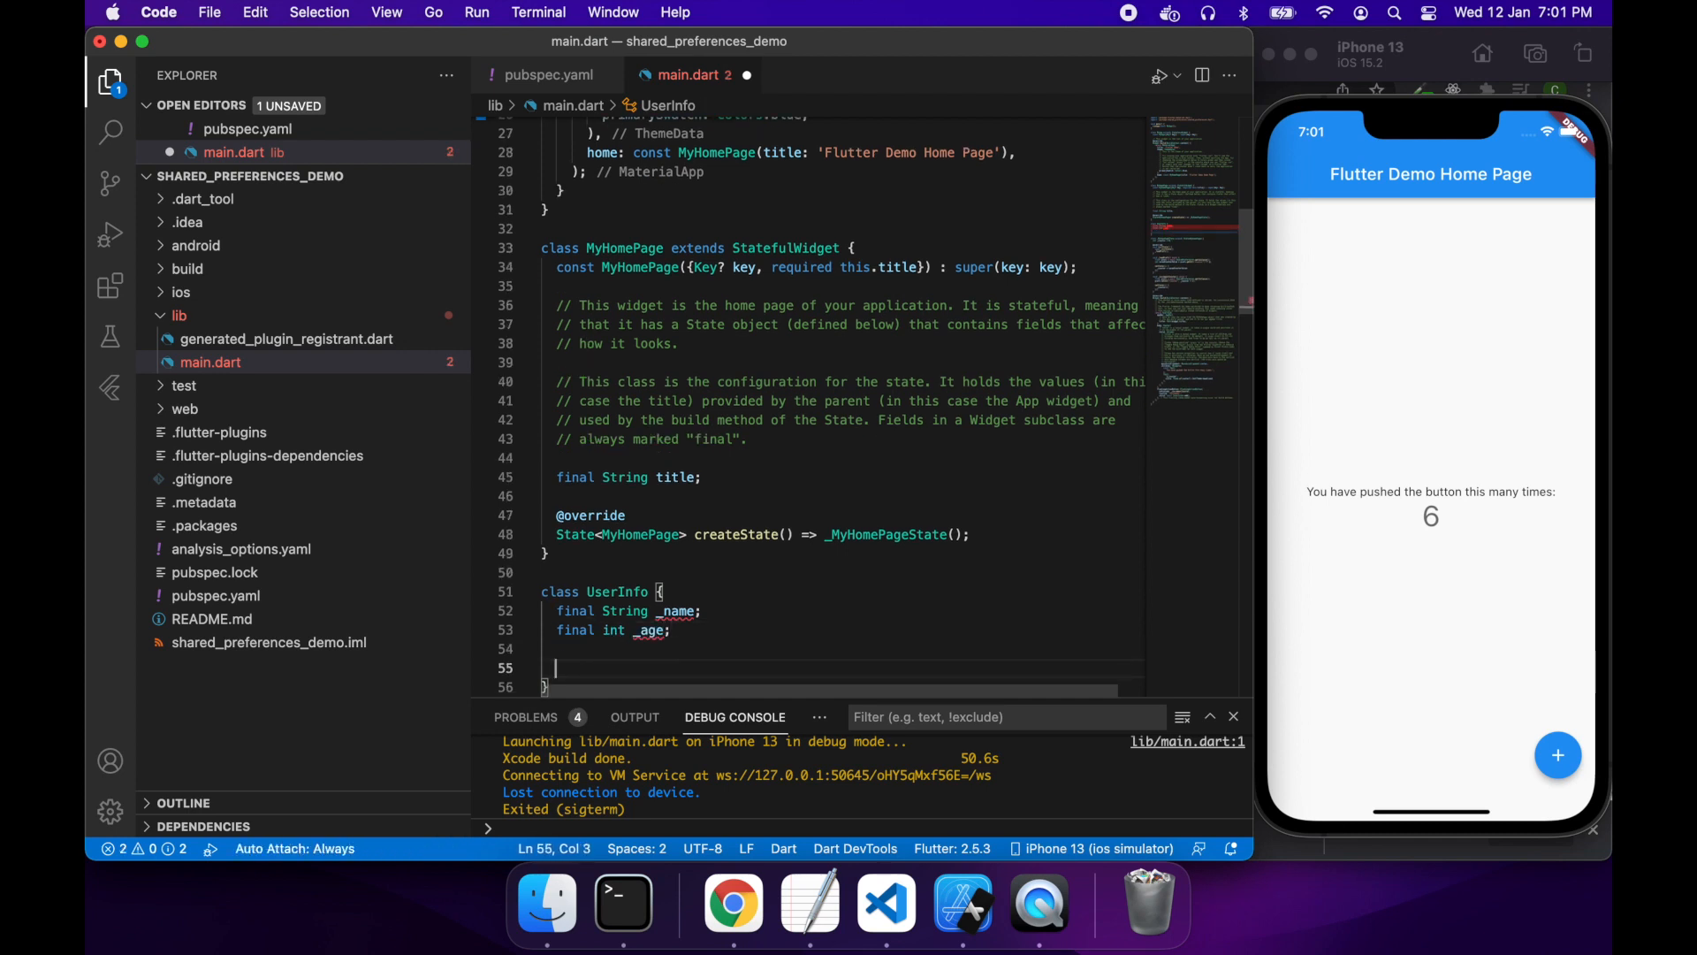
text(UserInfo)
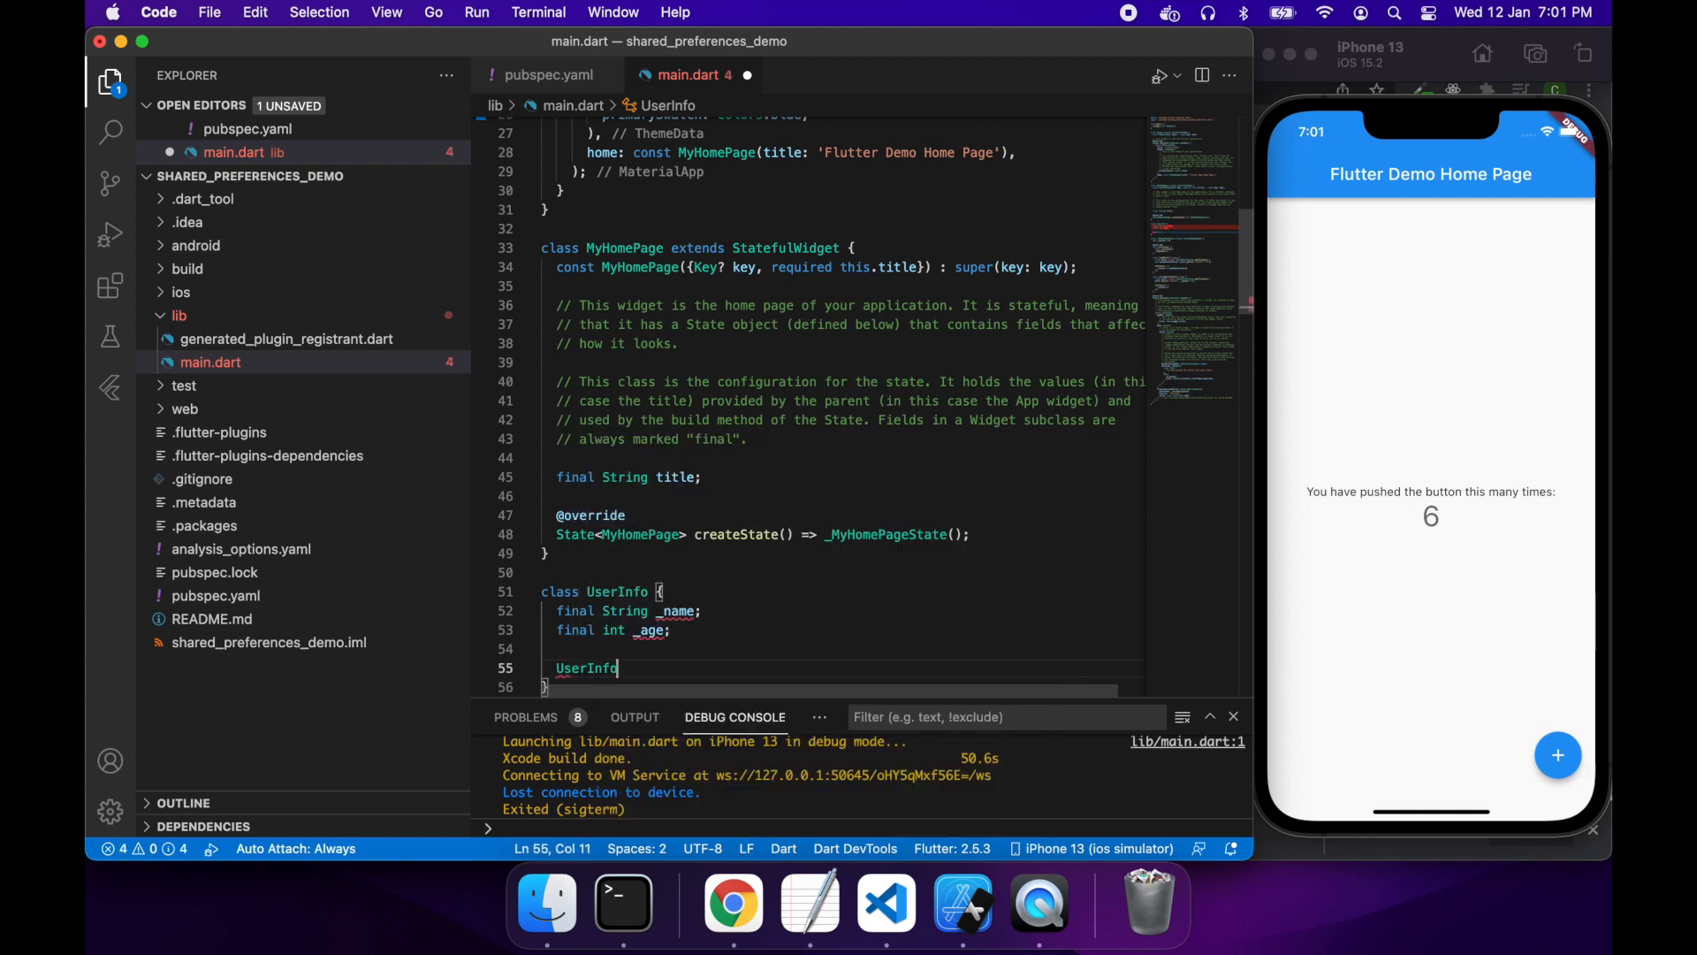
text((this.)
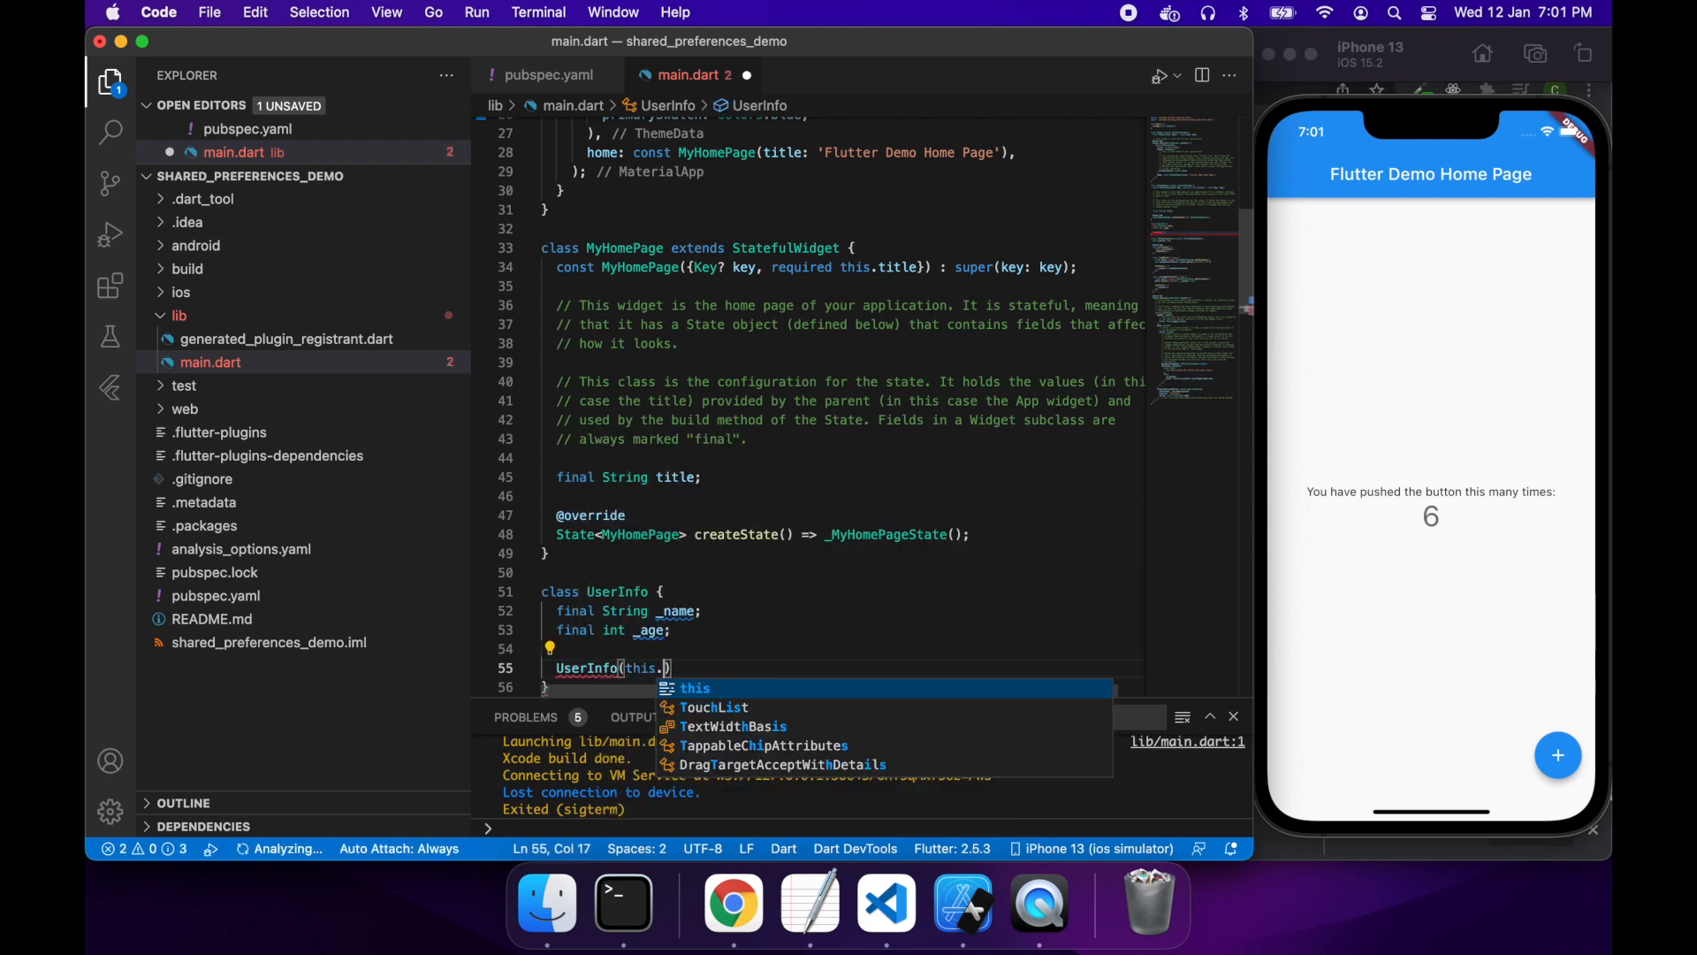
text(_name, this._age)
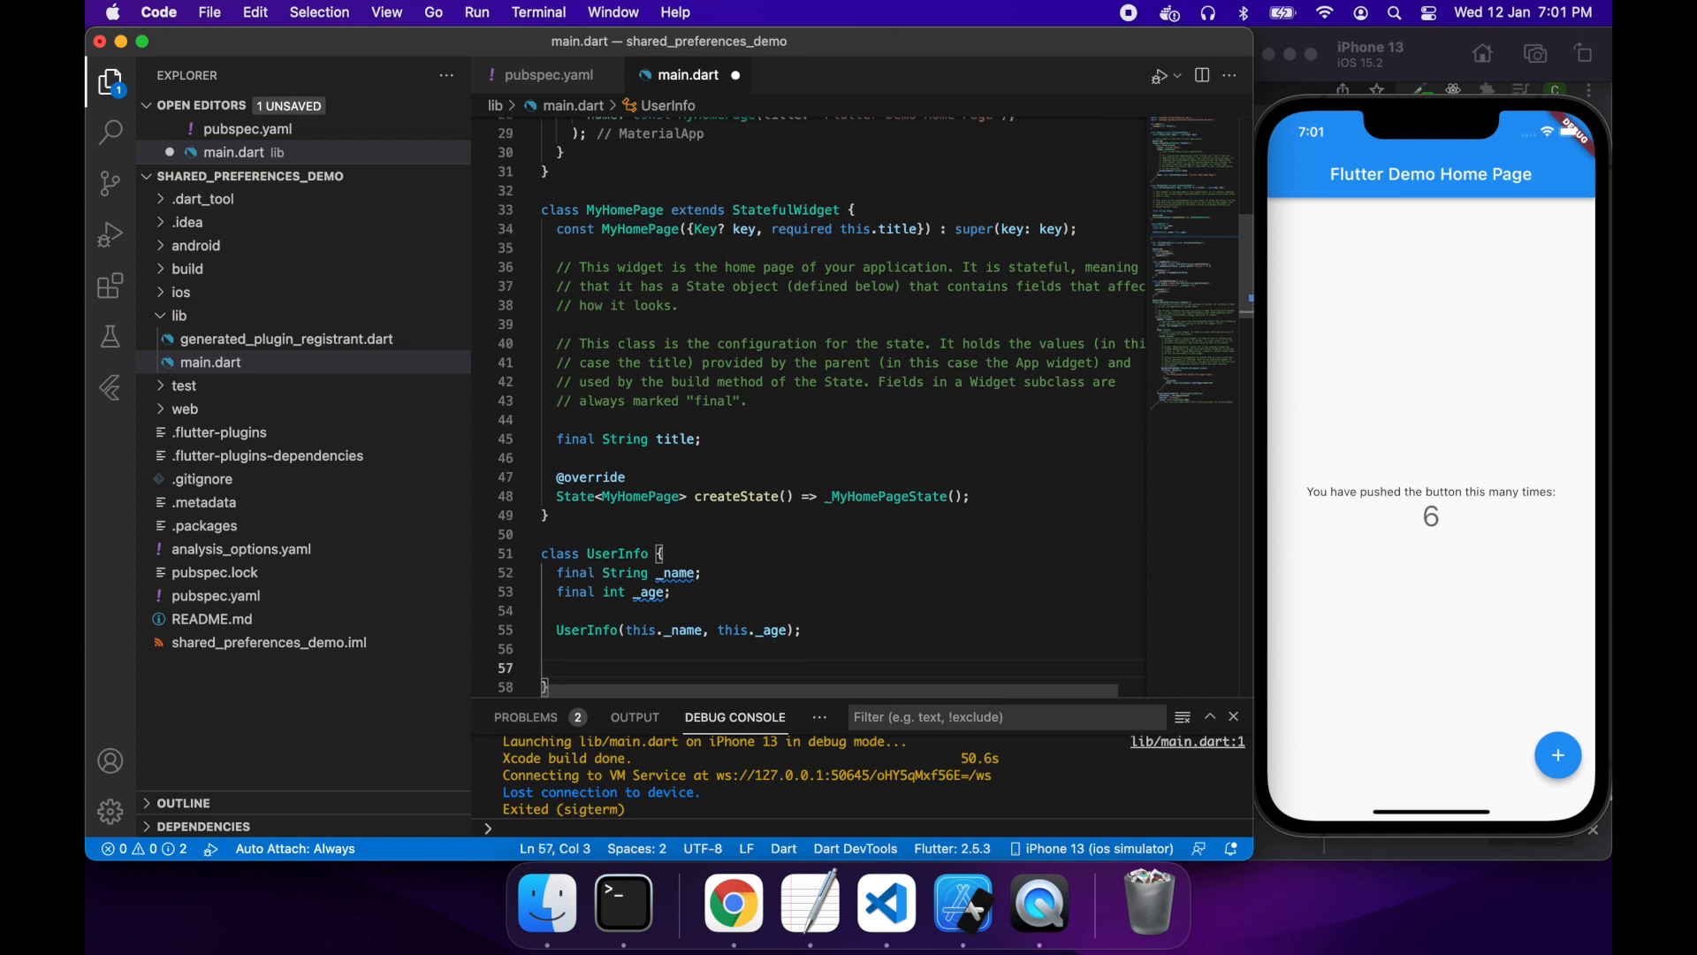
Step: Write String toJson() returning jsonEncode({"name": _name, "age": _age}) and dismiss the tooltip
text(String)
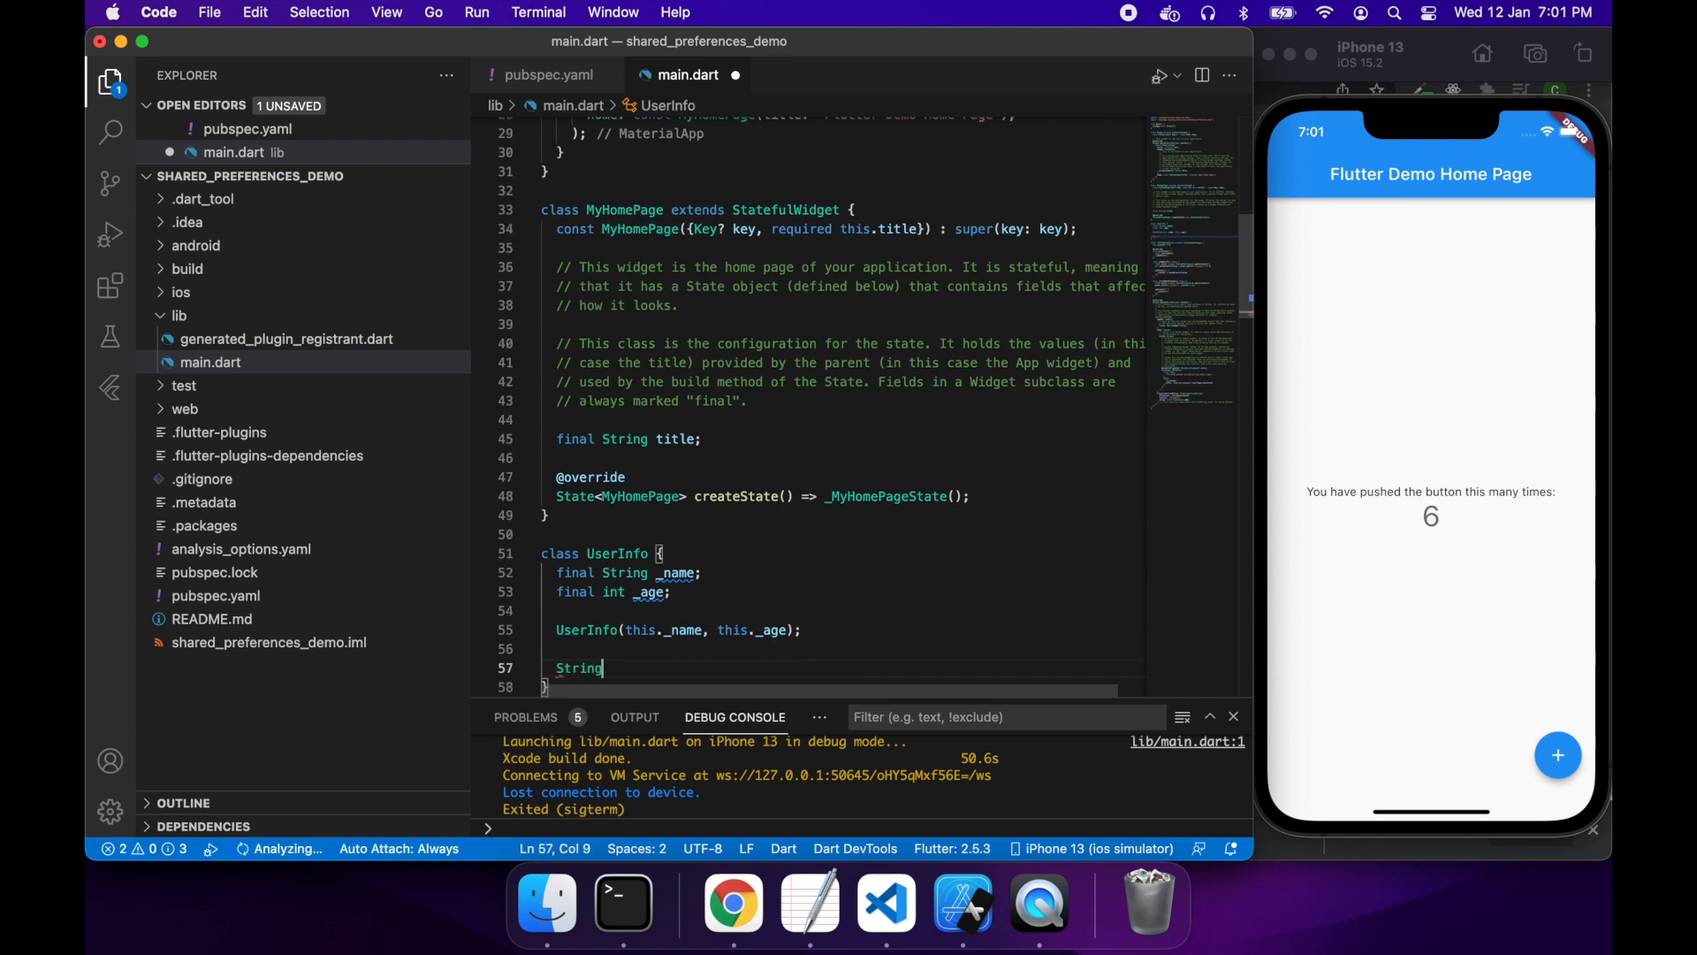
text(toJso)
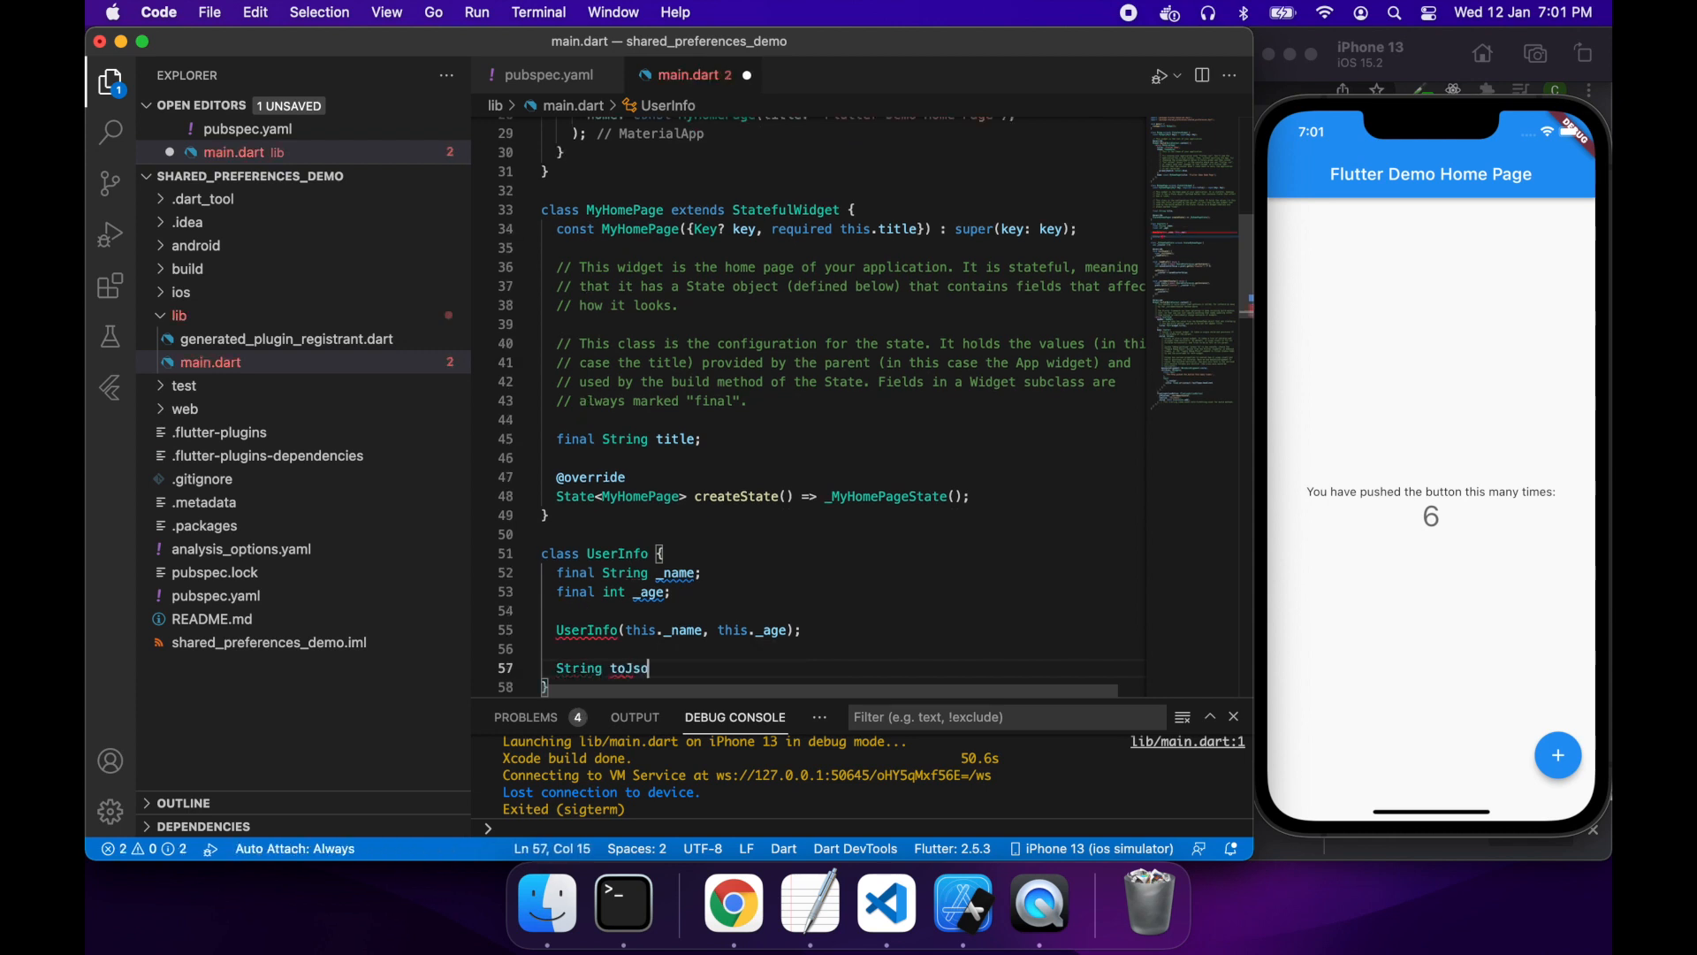
text(n() {)
text(ret)
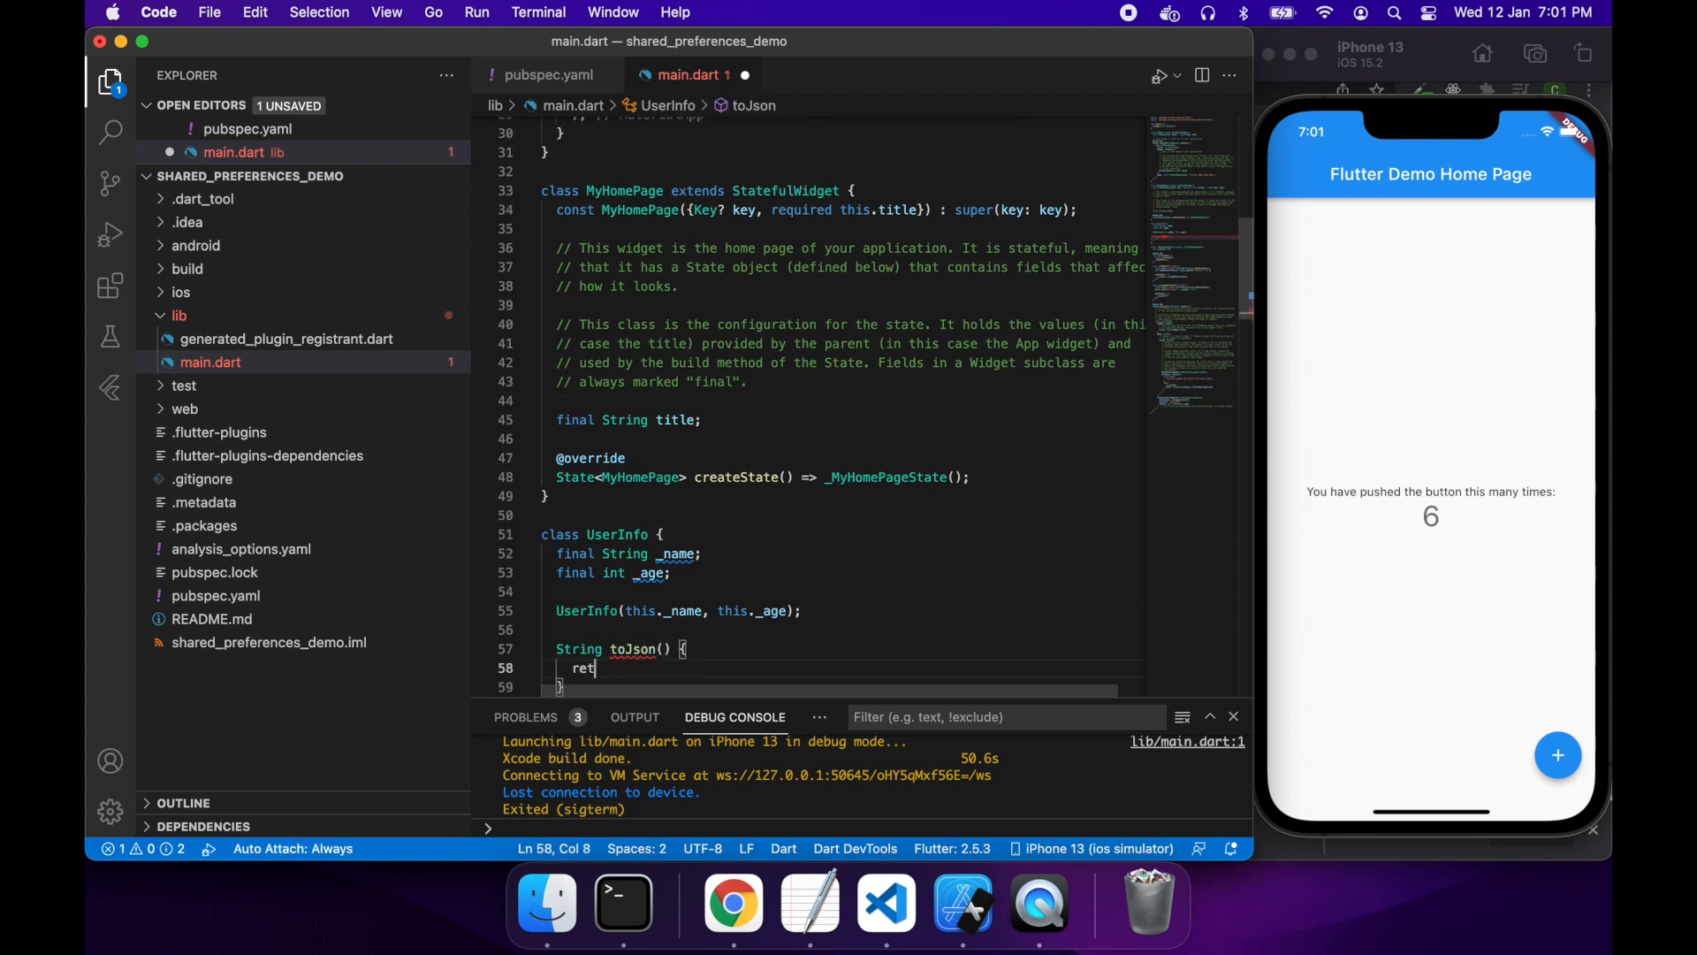
text(urn)
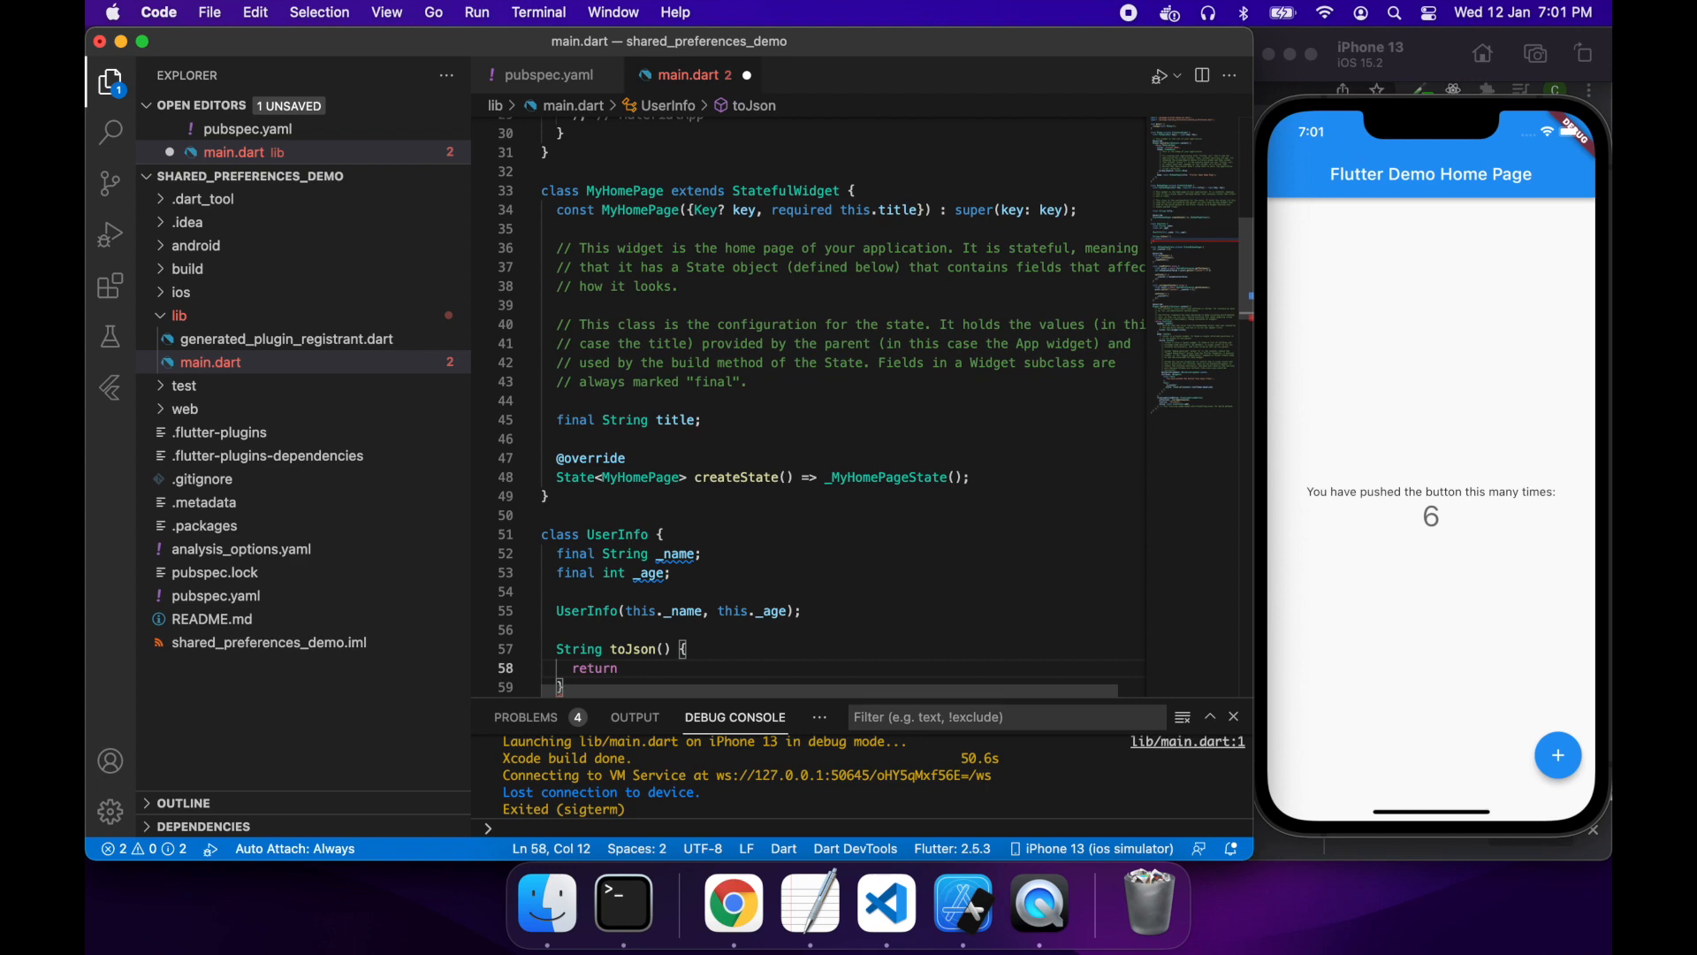
text(jsonEn)
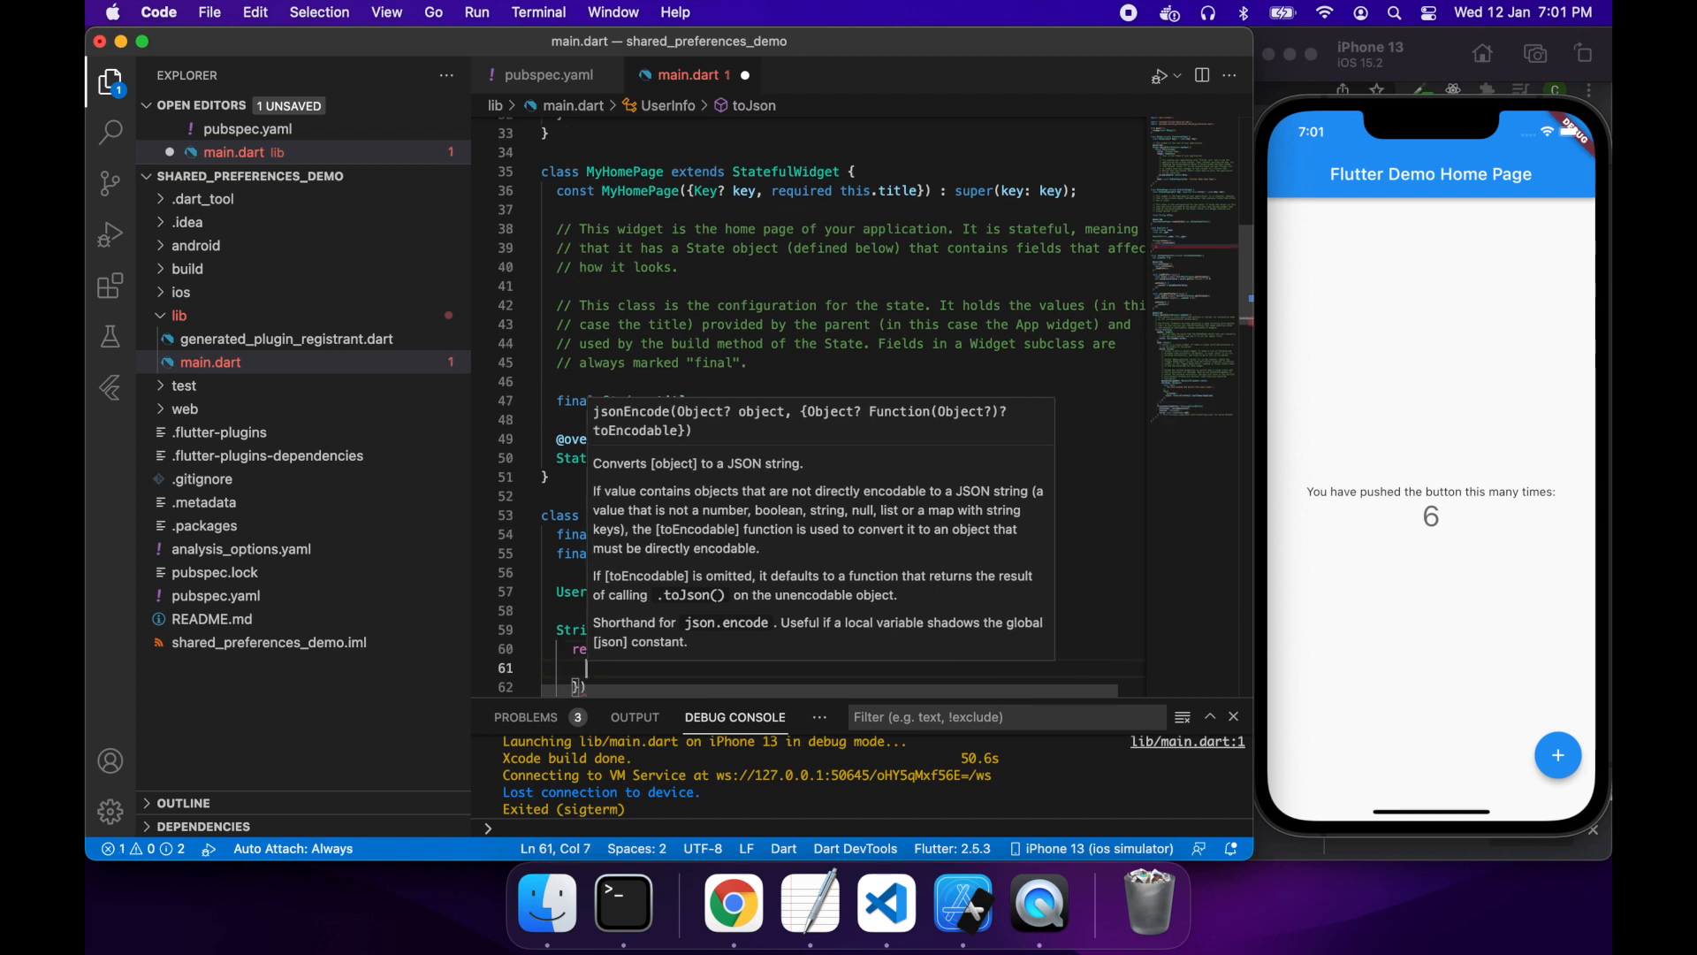
text(name": _name,)
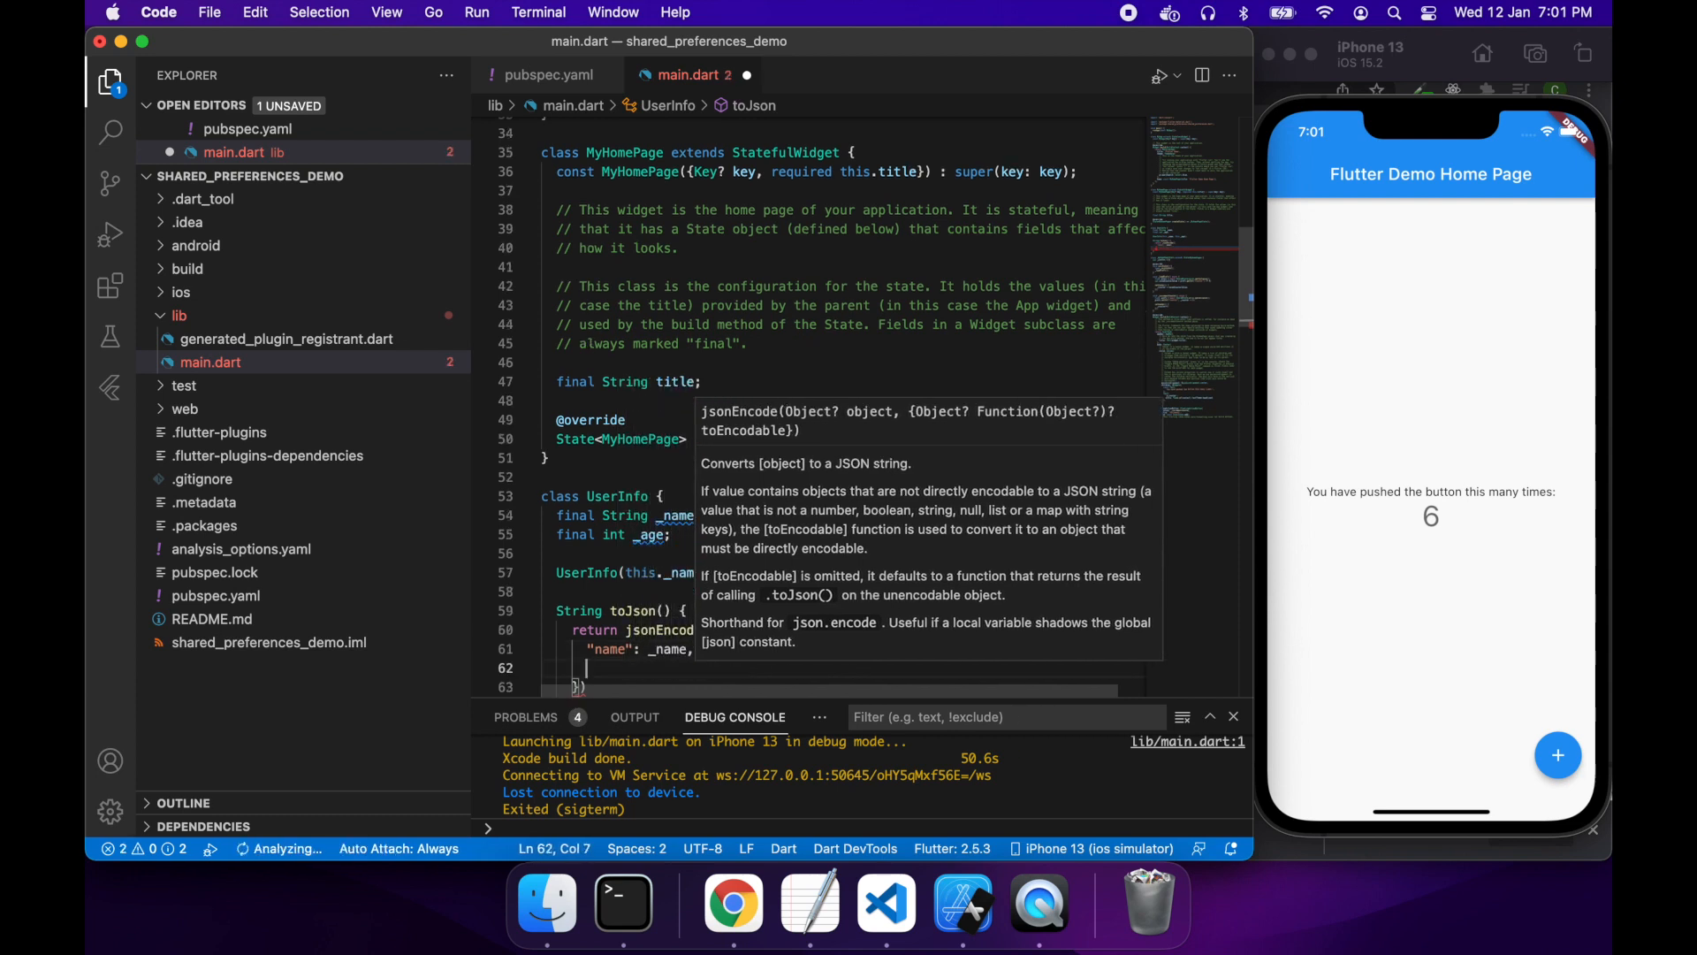
text("age")
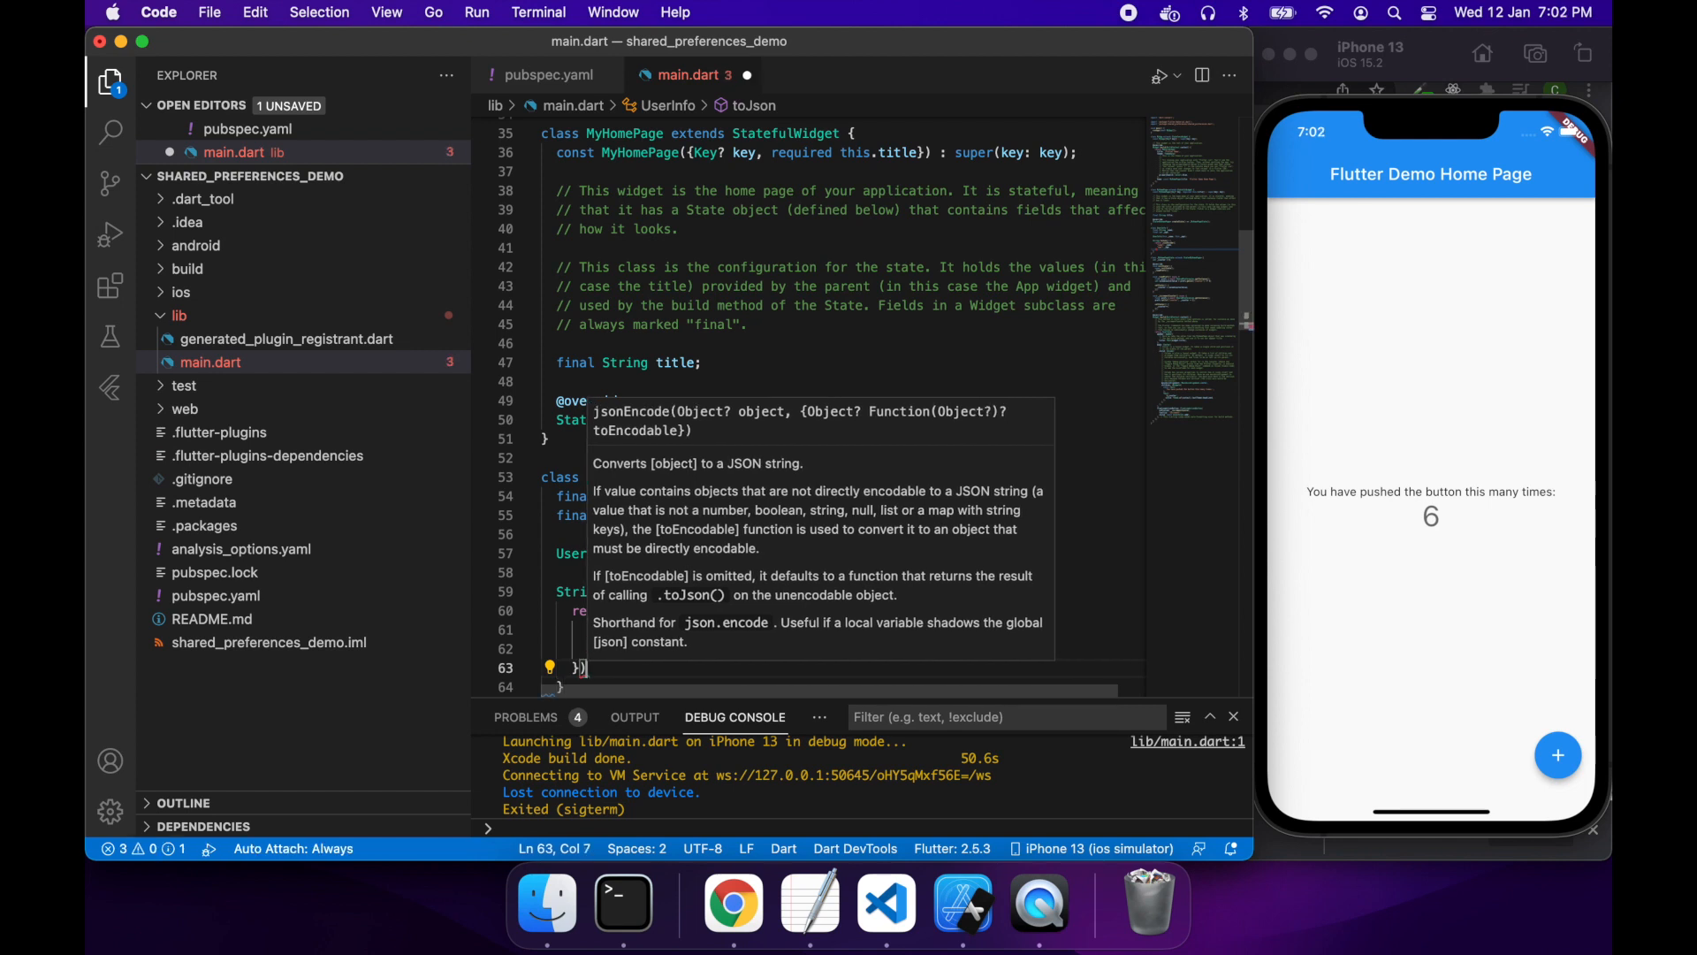
click(714, 611)
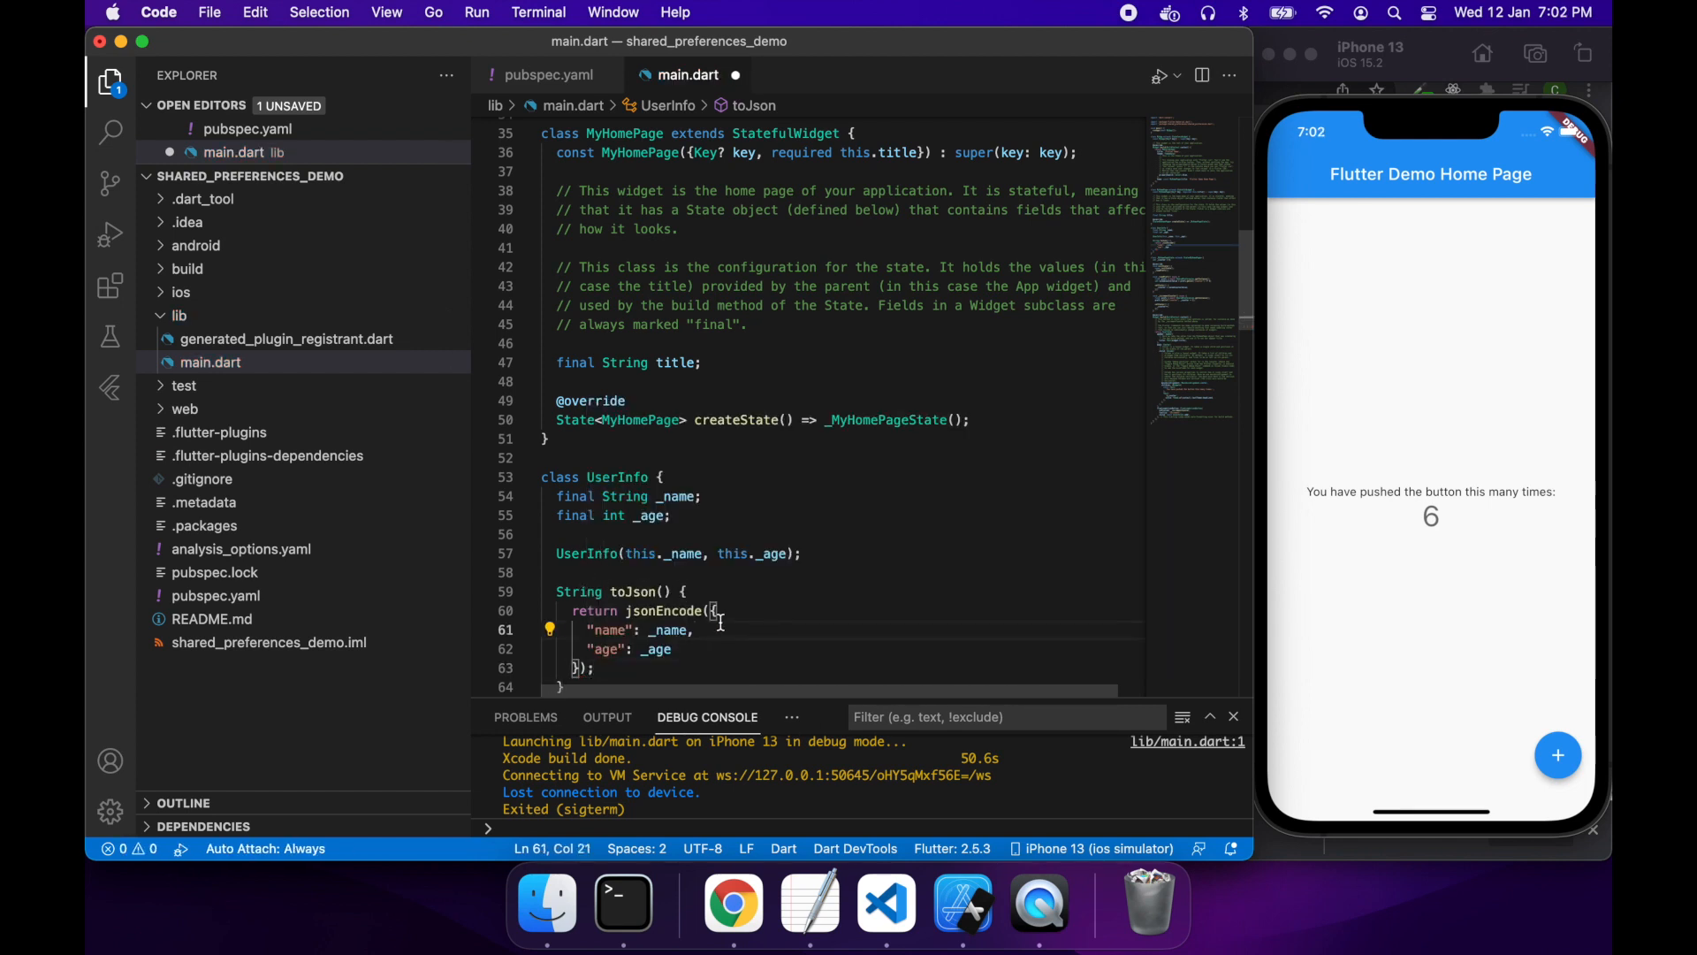
scroll(down, 3)
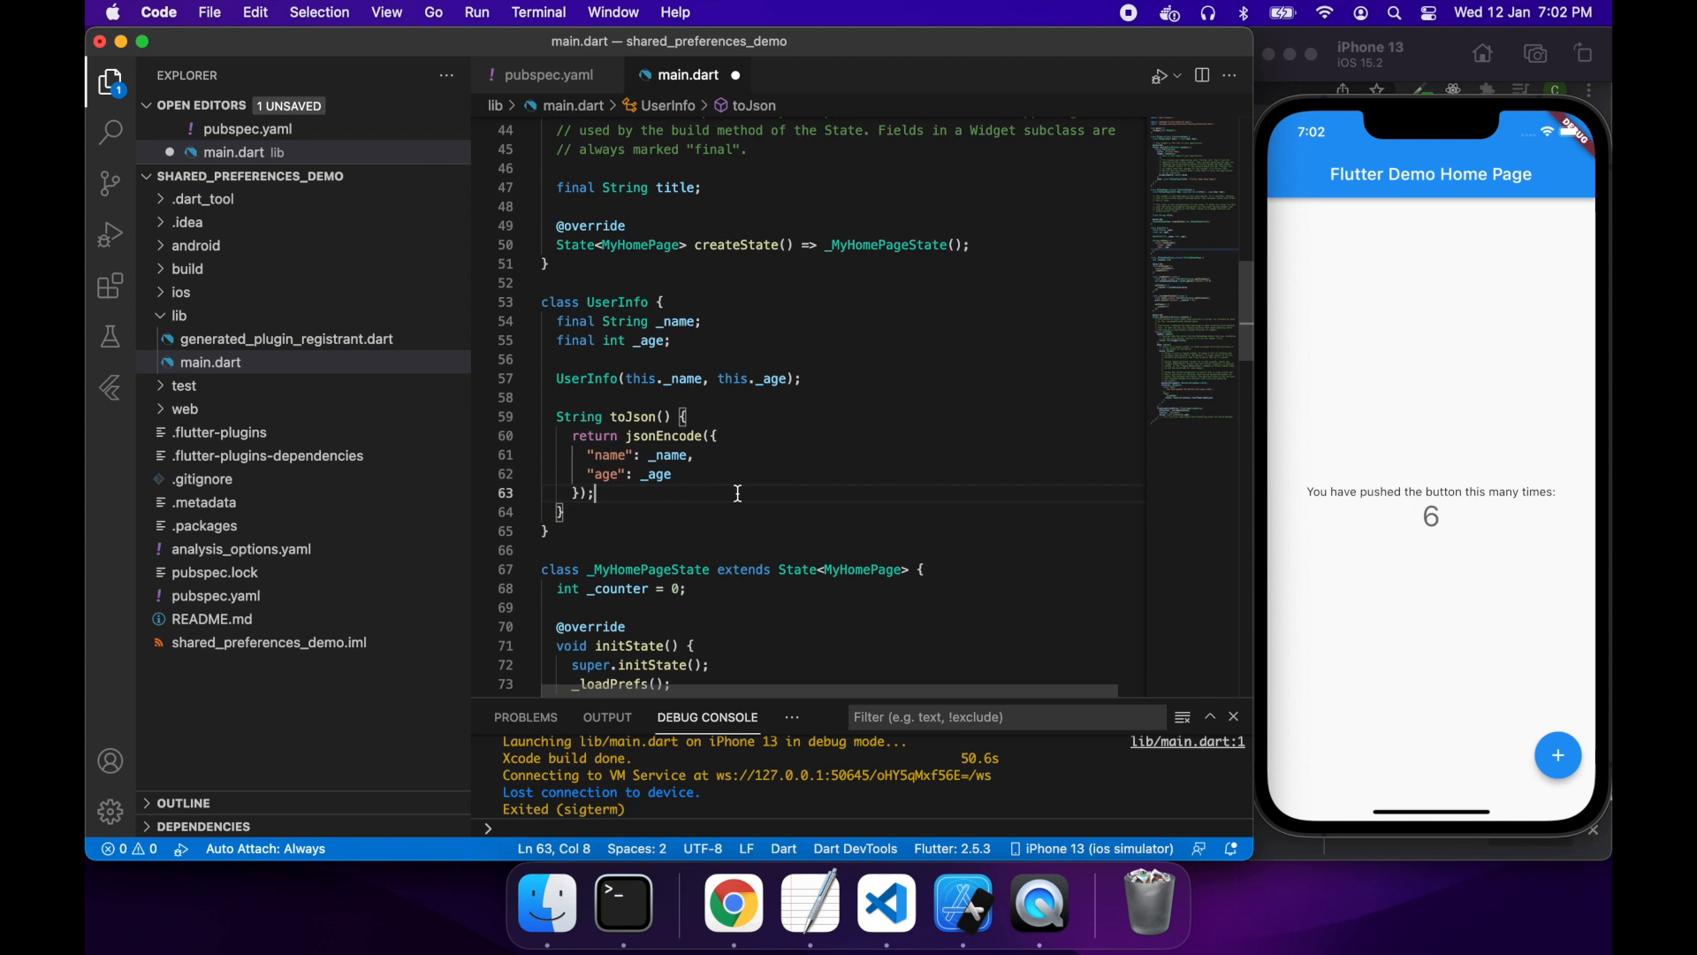
mouse_move(787, 509)
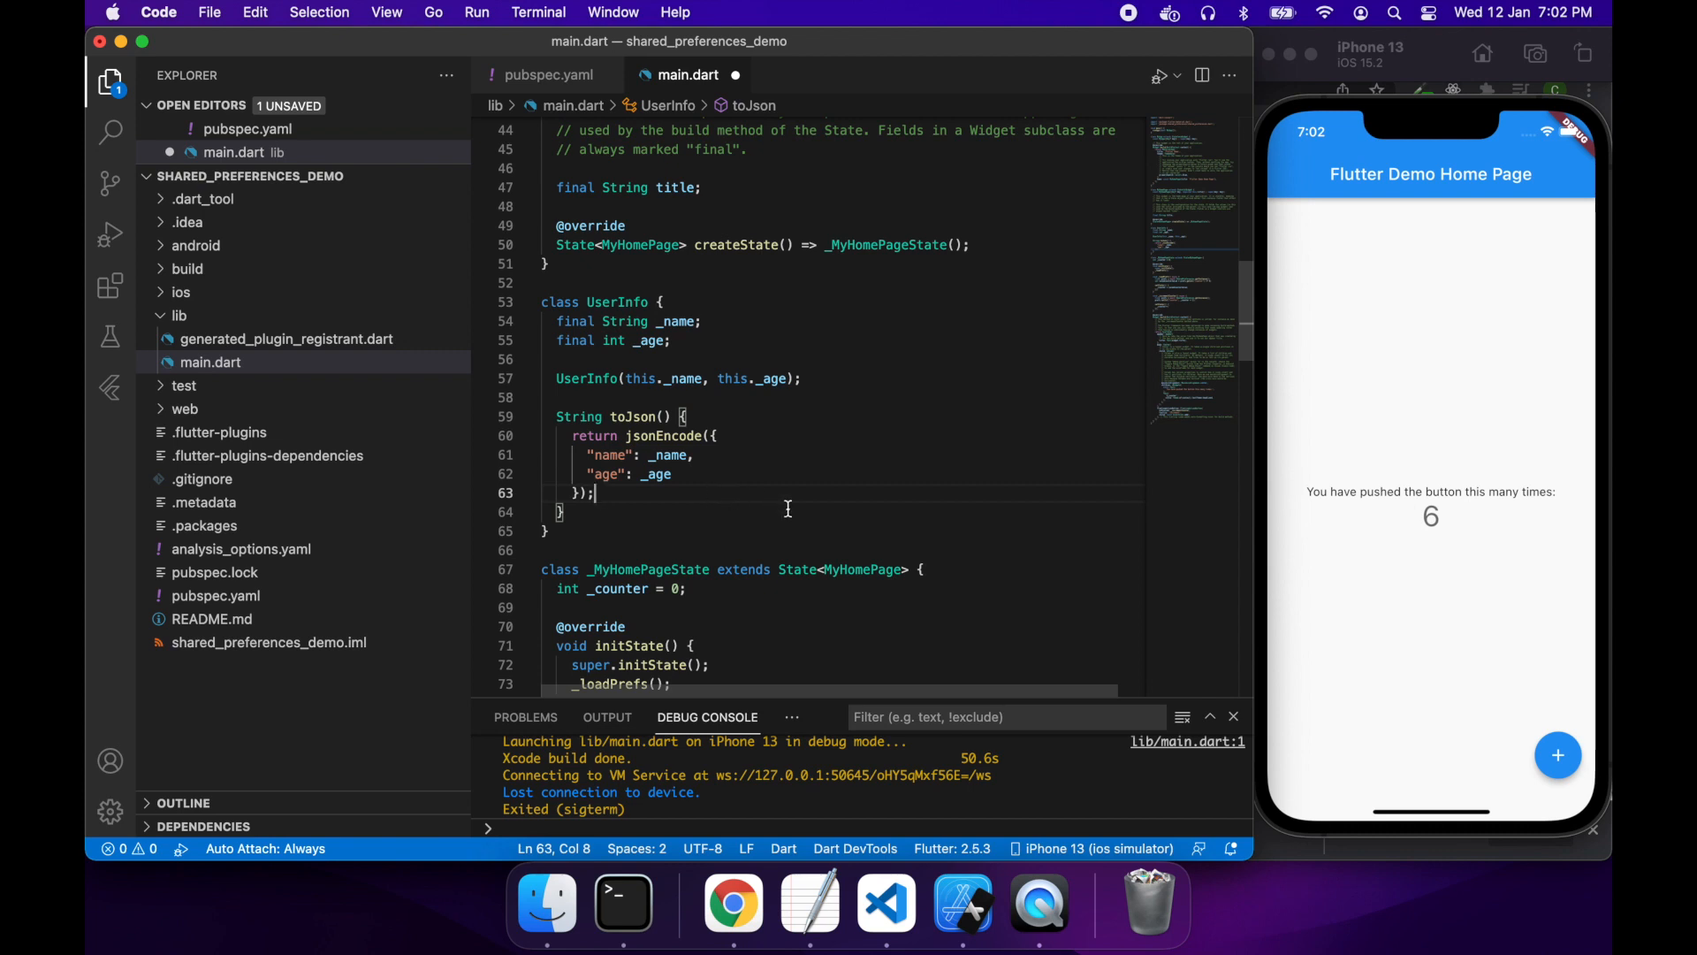
mouse_move(738, 468)
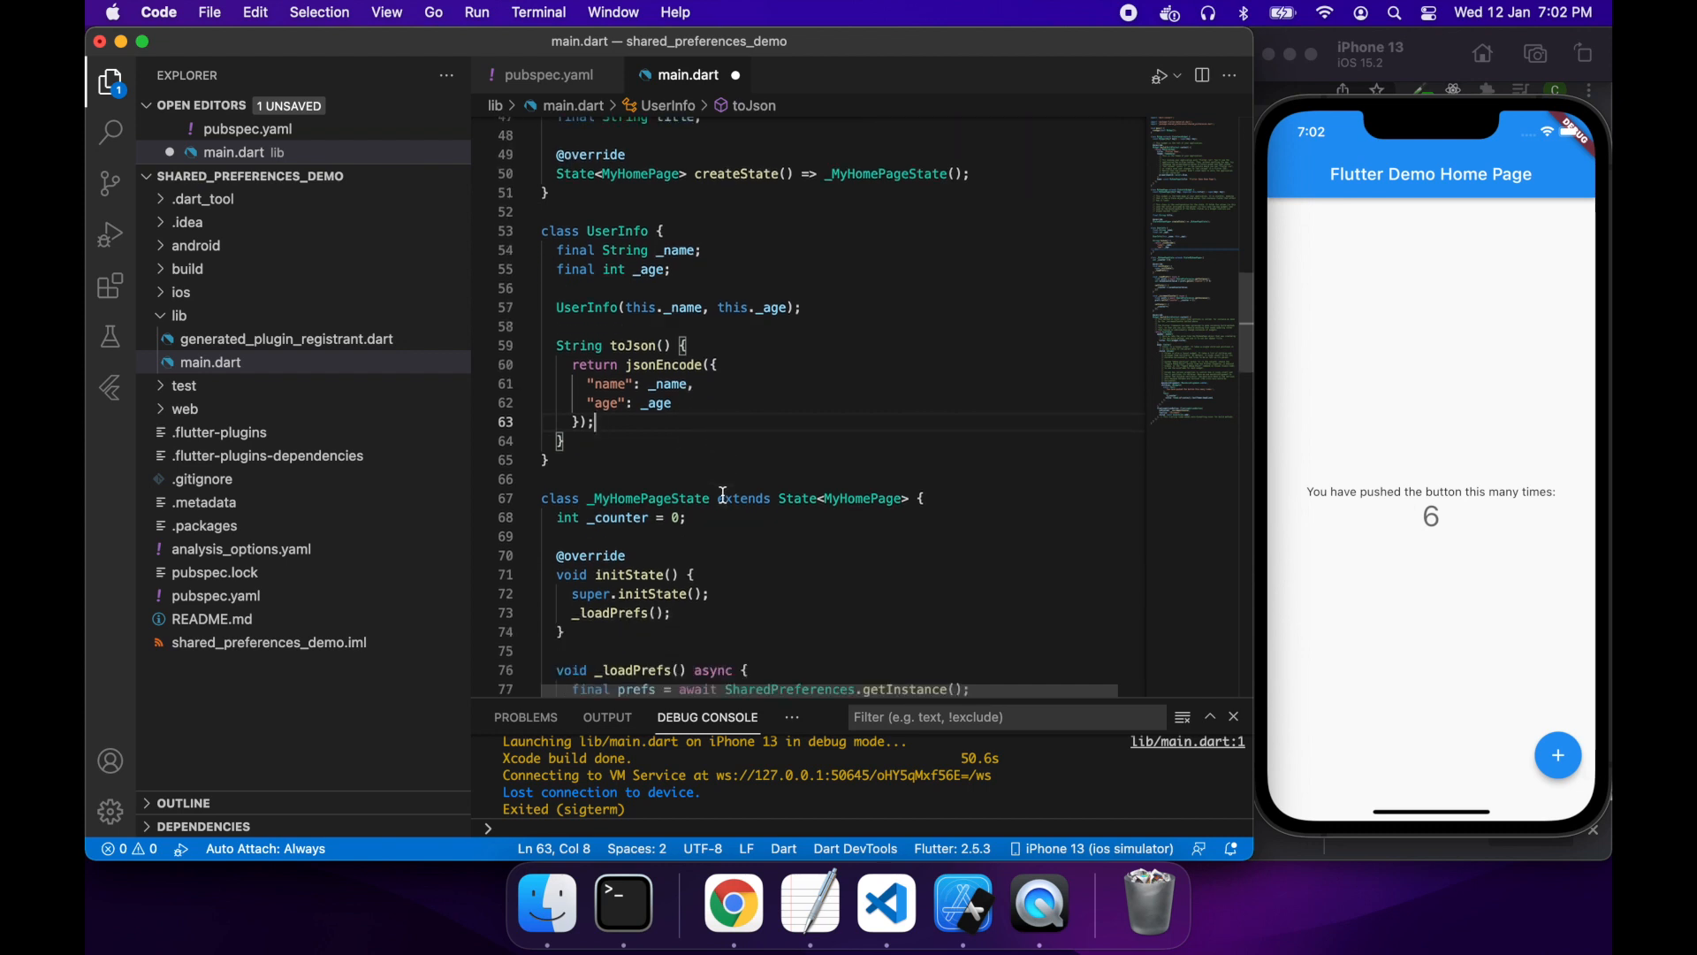
Step: Add userInfoJson = prefs.getString("userInfo") ?? UserInfo("", 0).toJson() to _loadPrefs
scroll(down, 3)
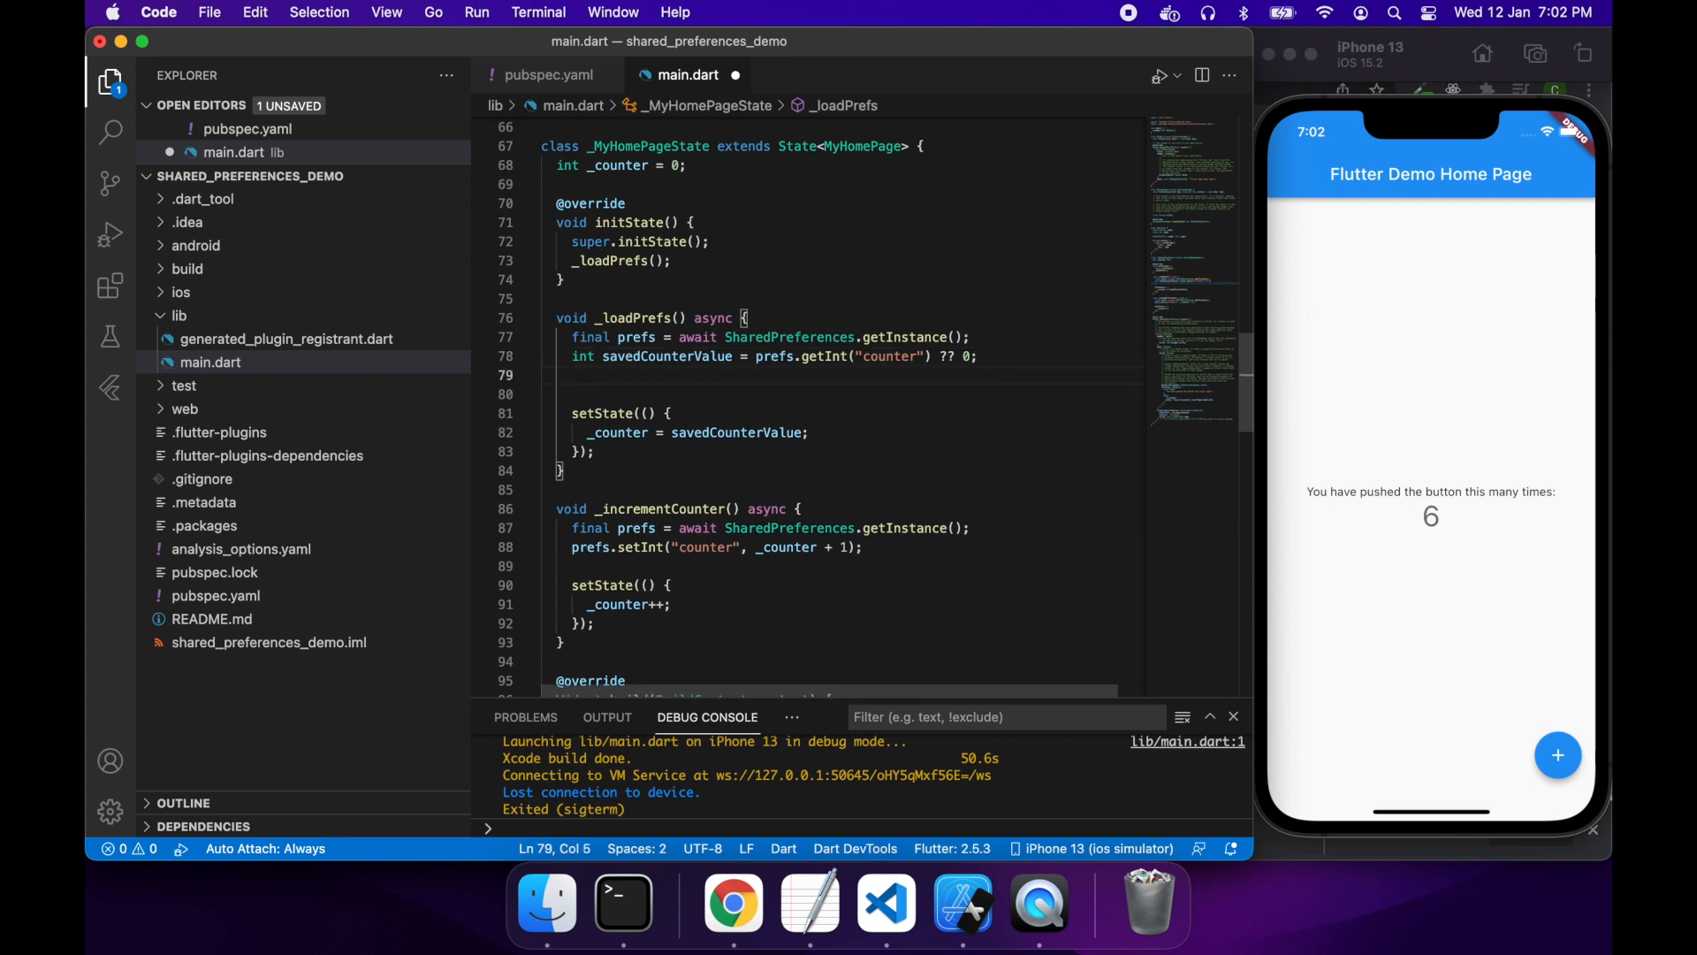
text(String)
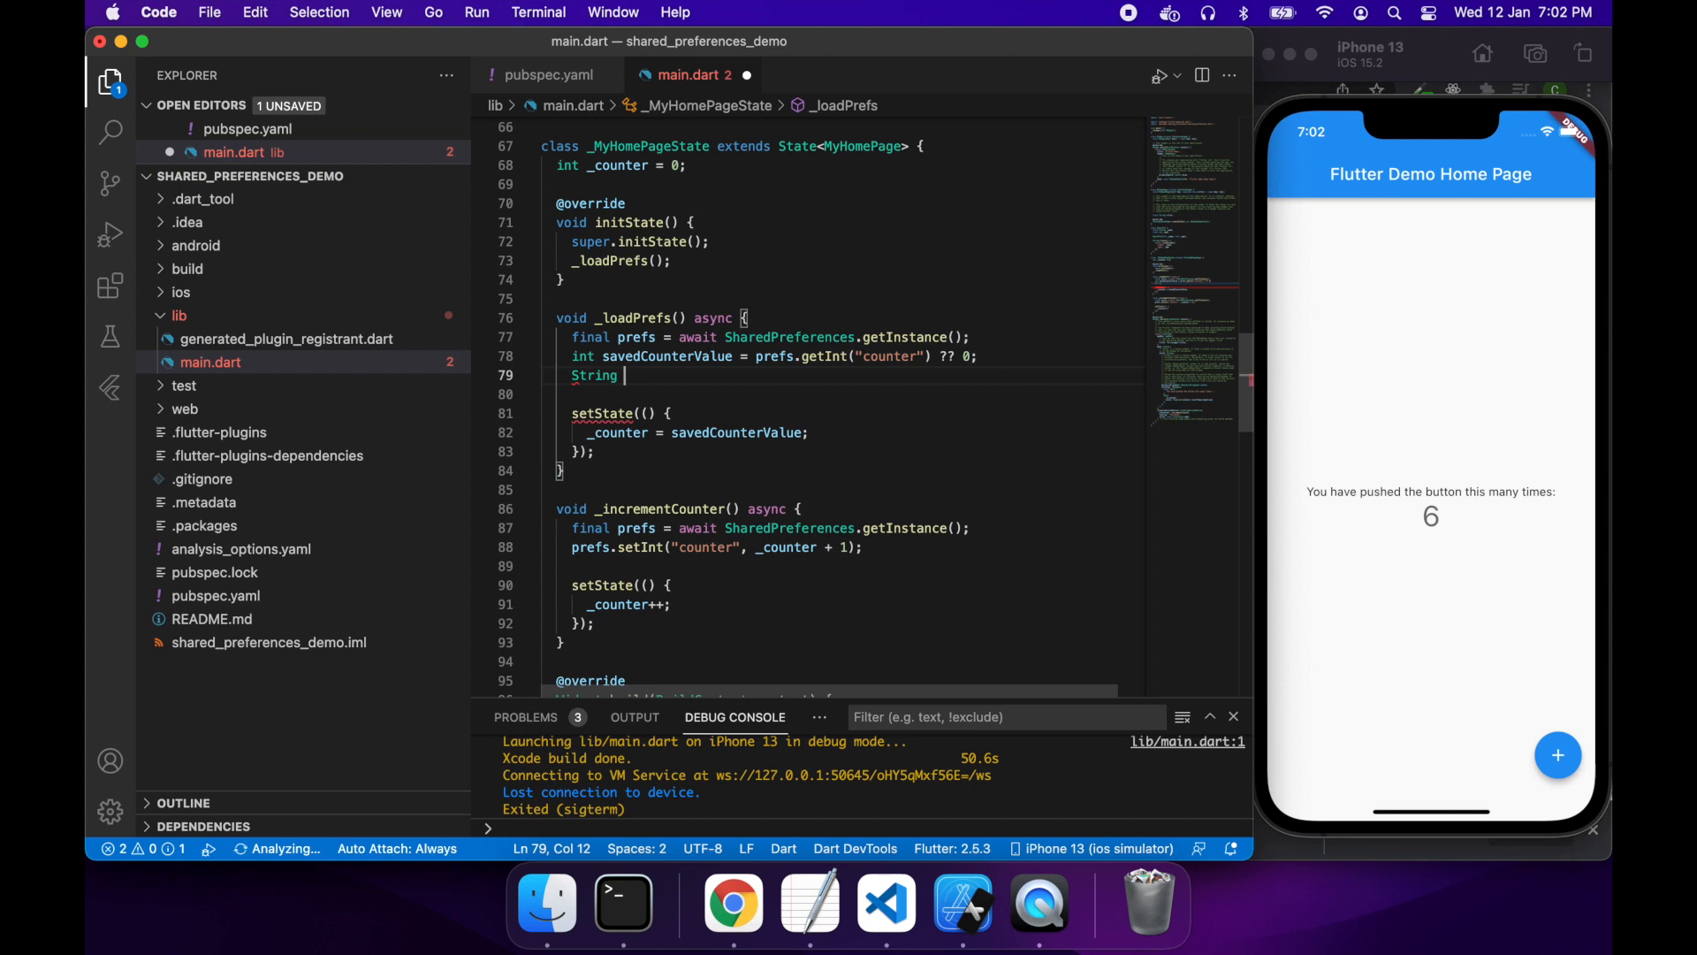
text(userI)
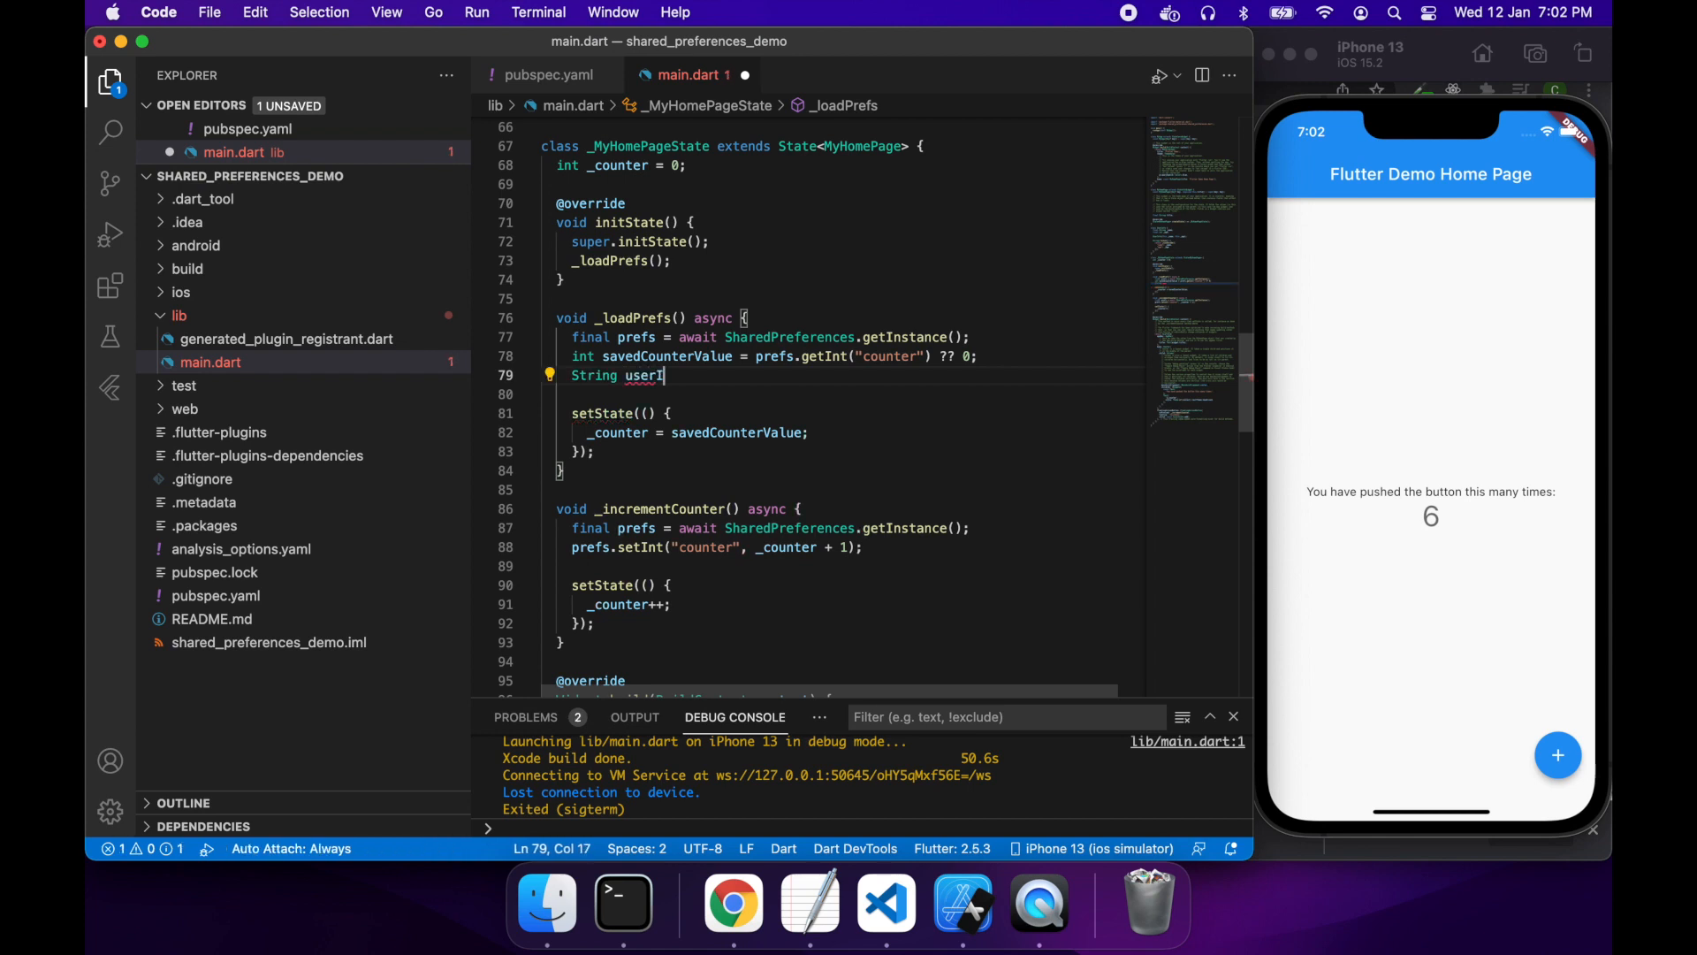
text(nfoJson =)
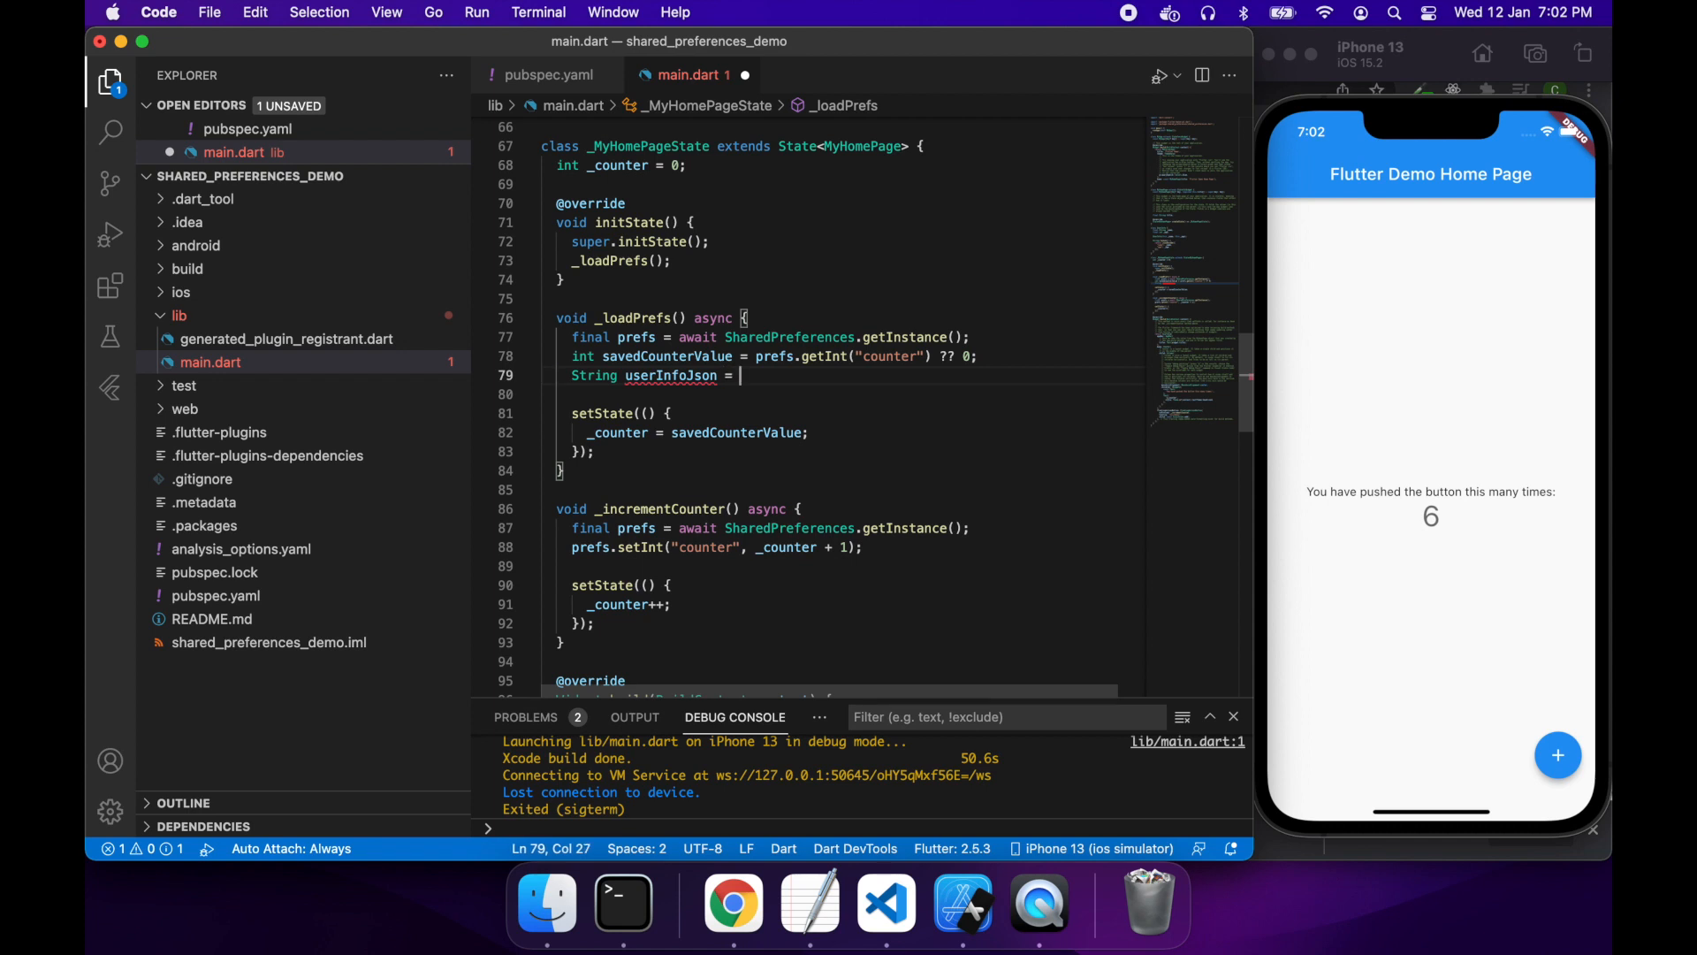
text(prefs.getString()
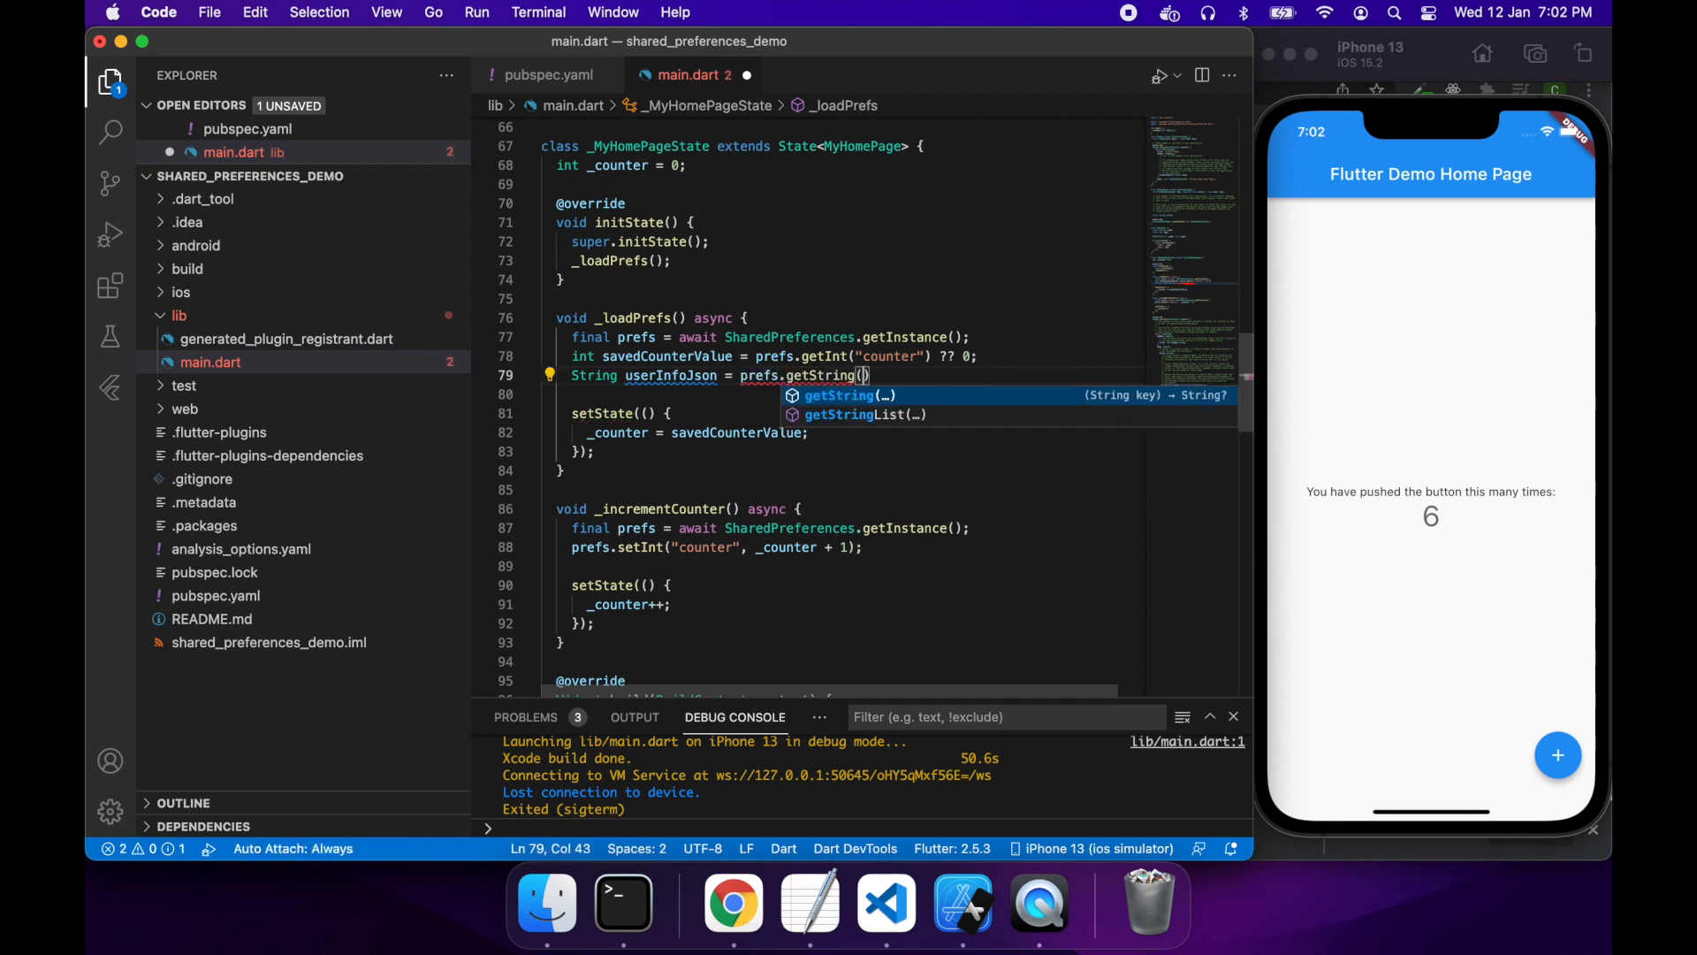
text("user")
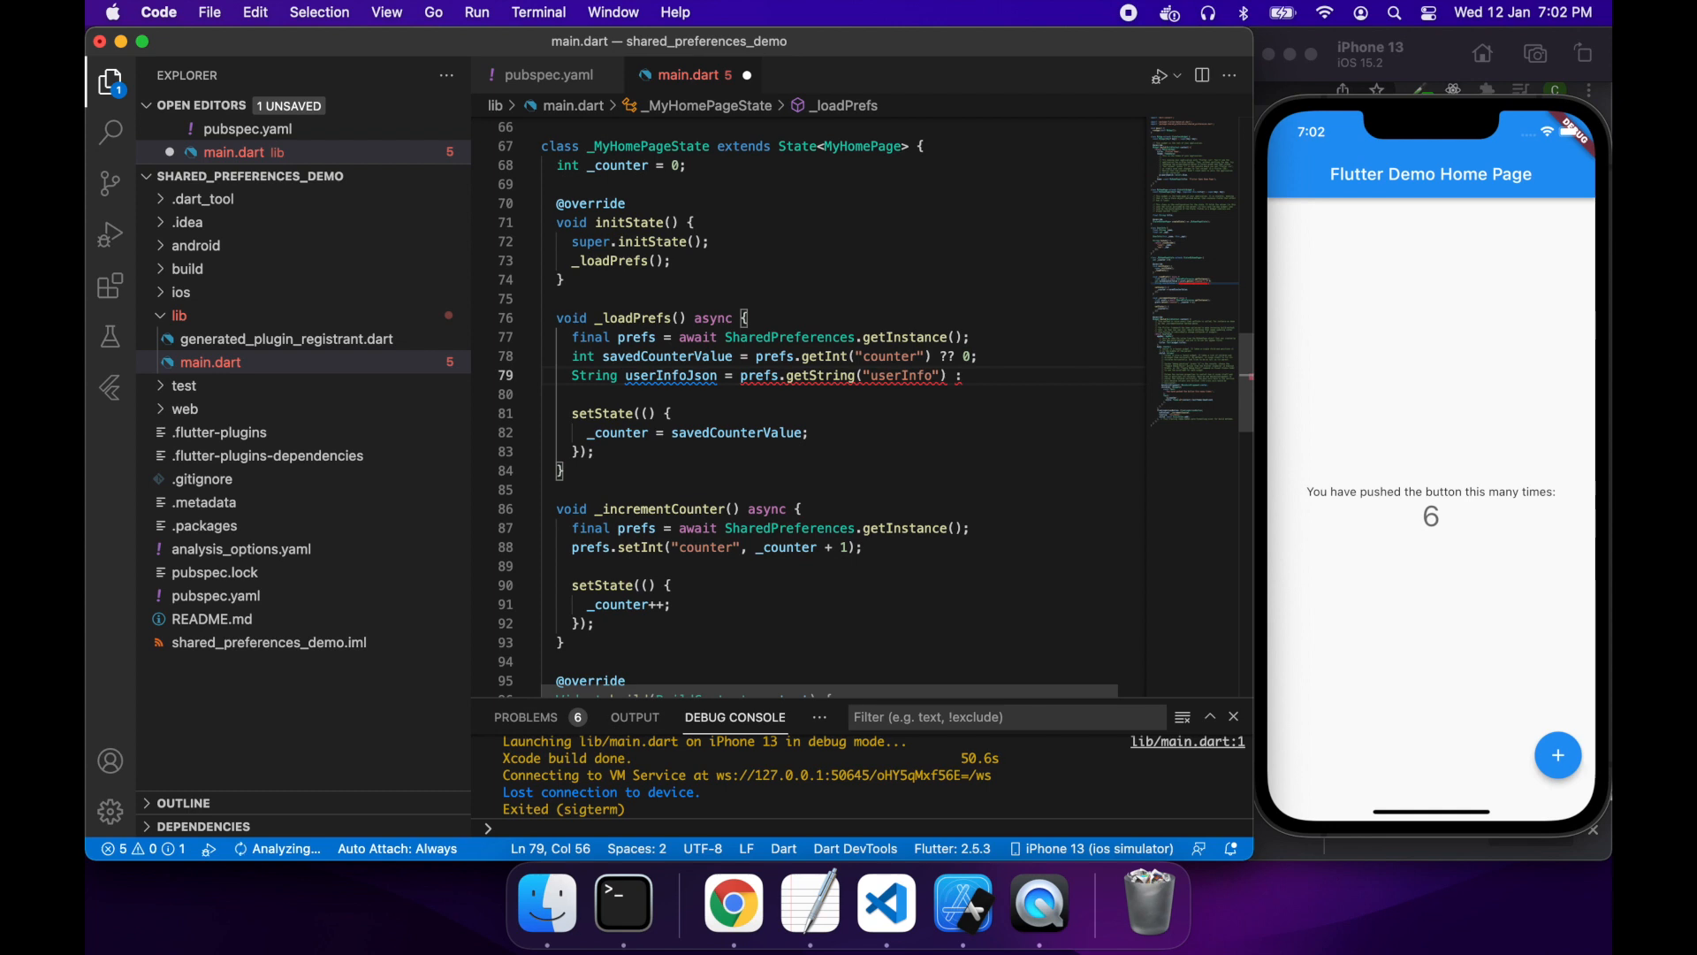
text(??)
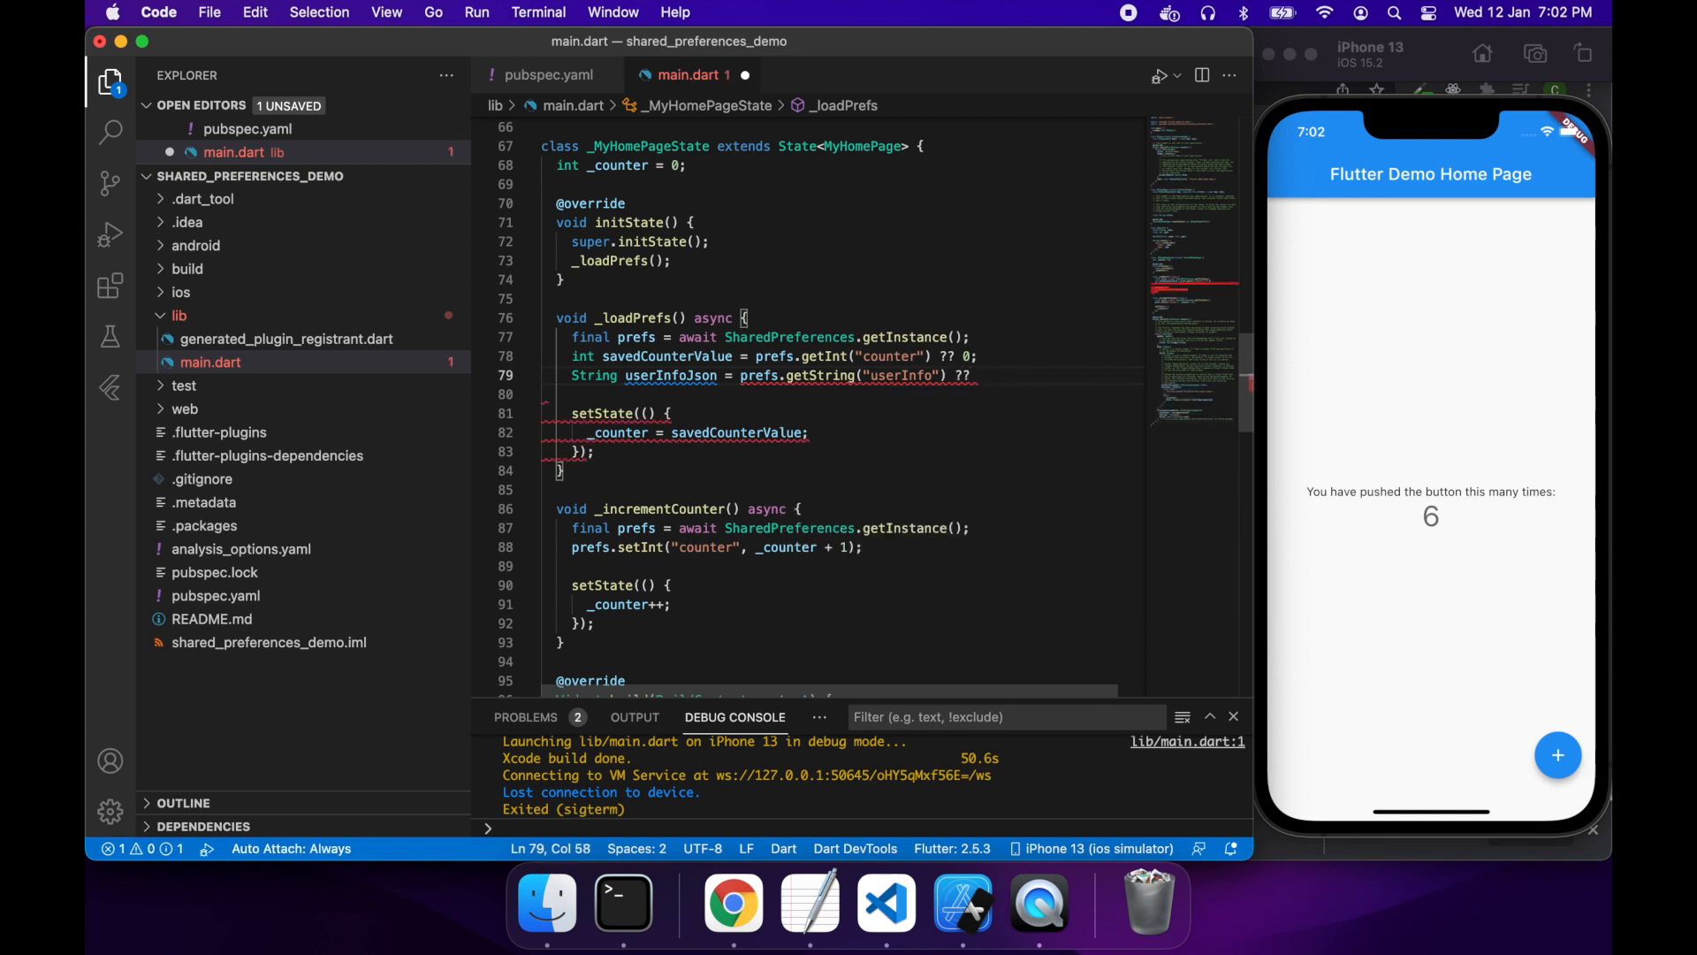
text(UserInfo("", 0)
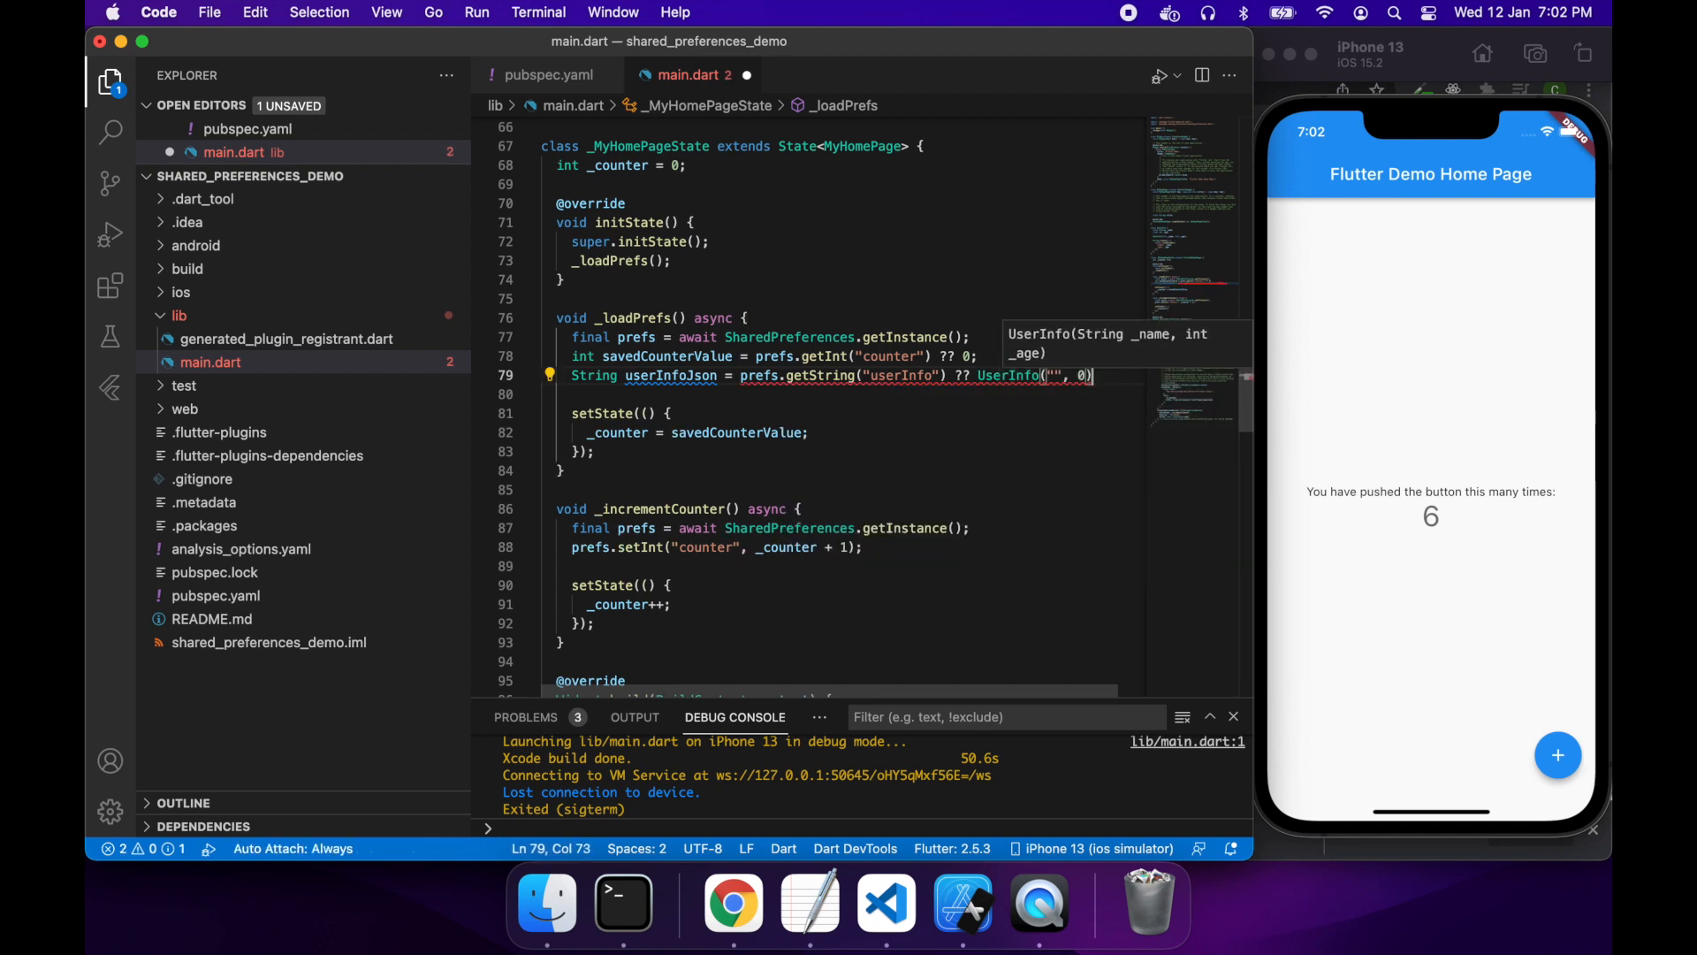
text(.toJson)
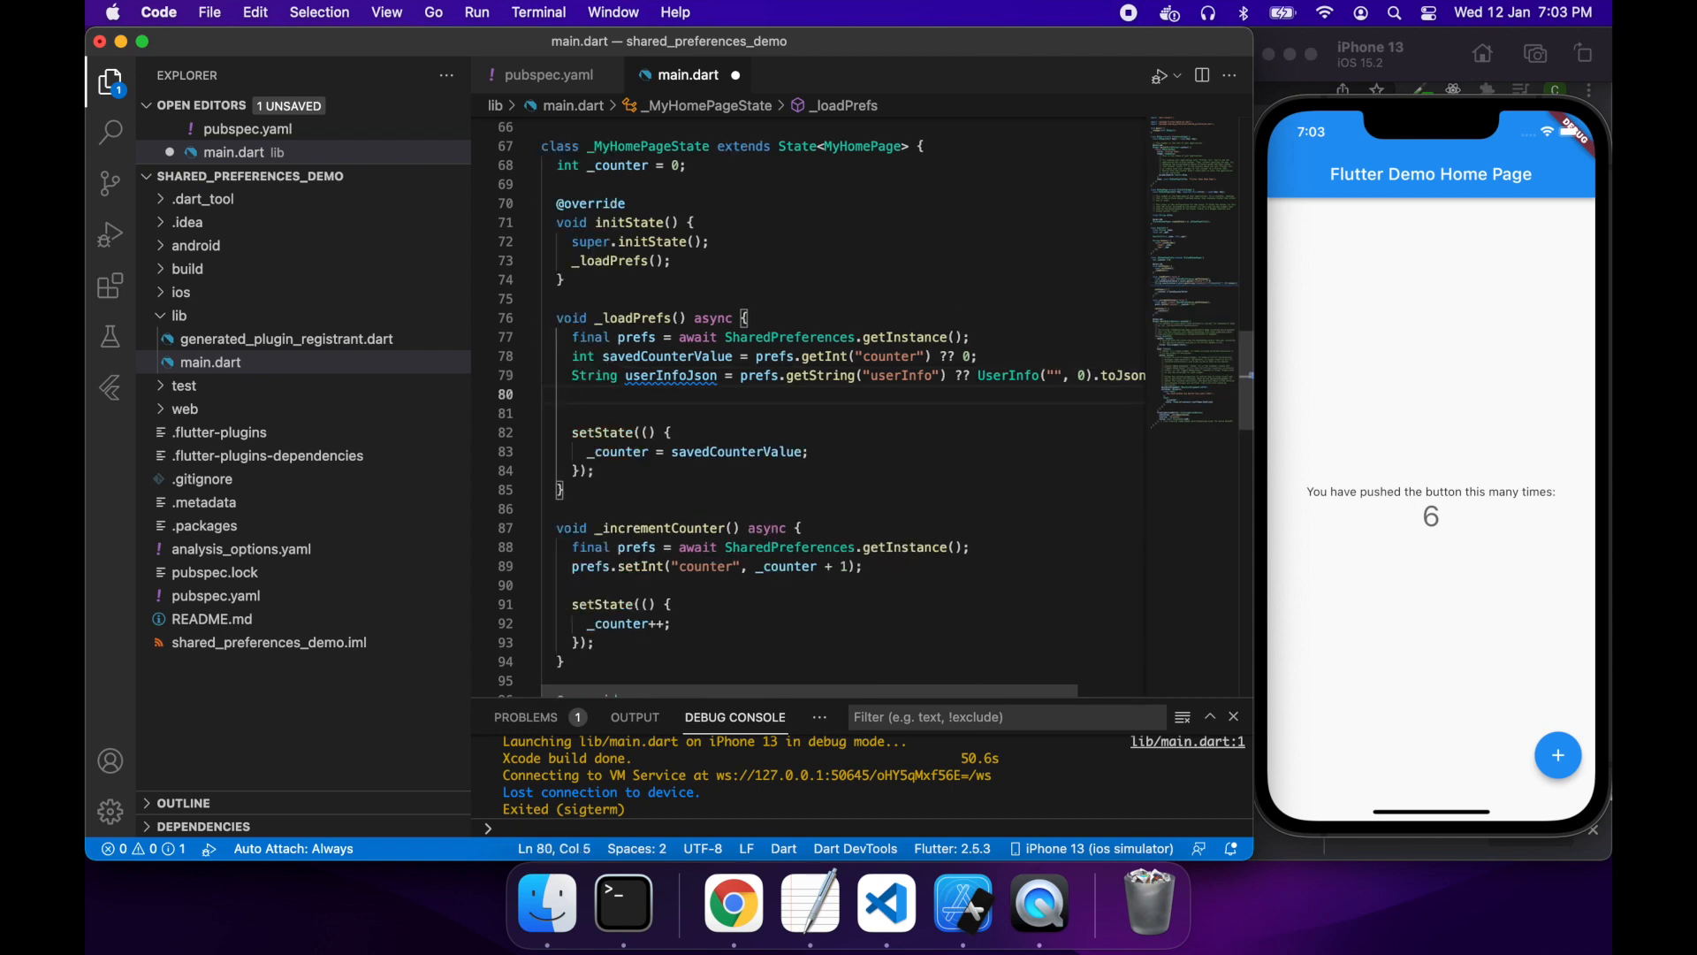
Step: Insert final userInfo = json.decode(userInfoJson); before the setState call
text(fi)
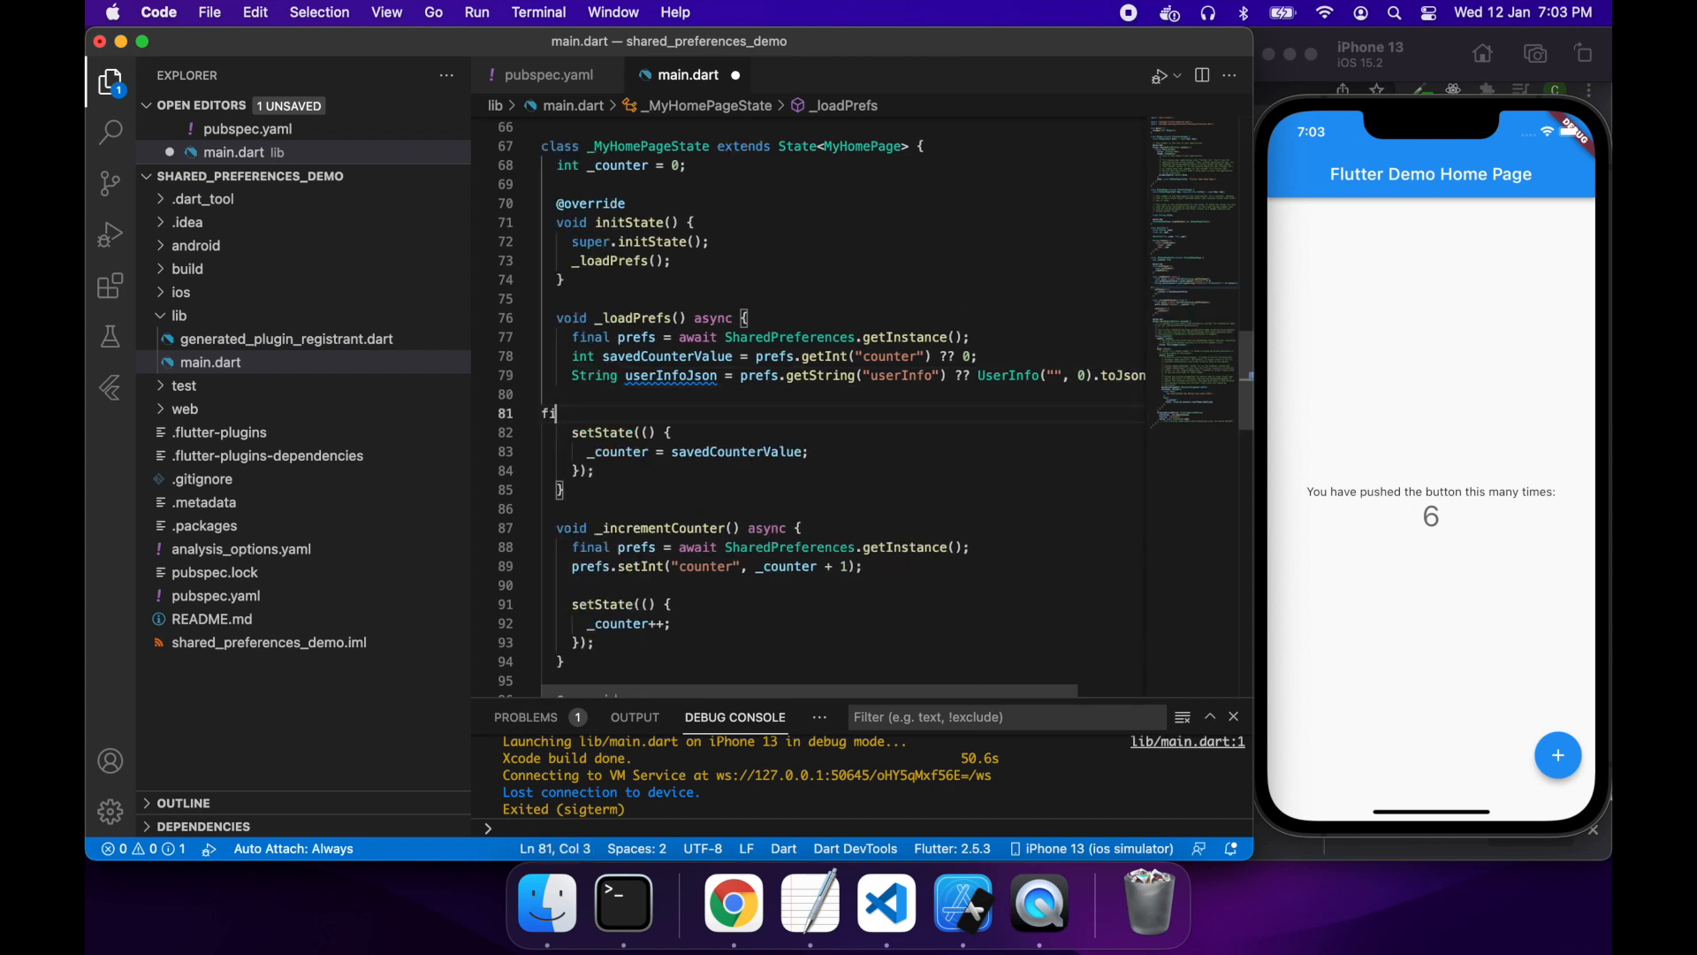
key(backspace)
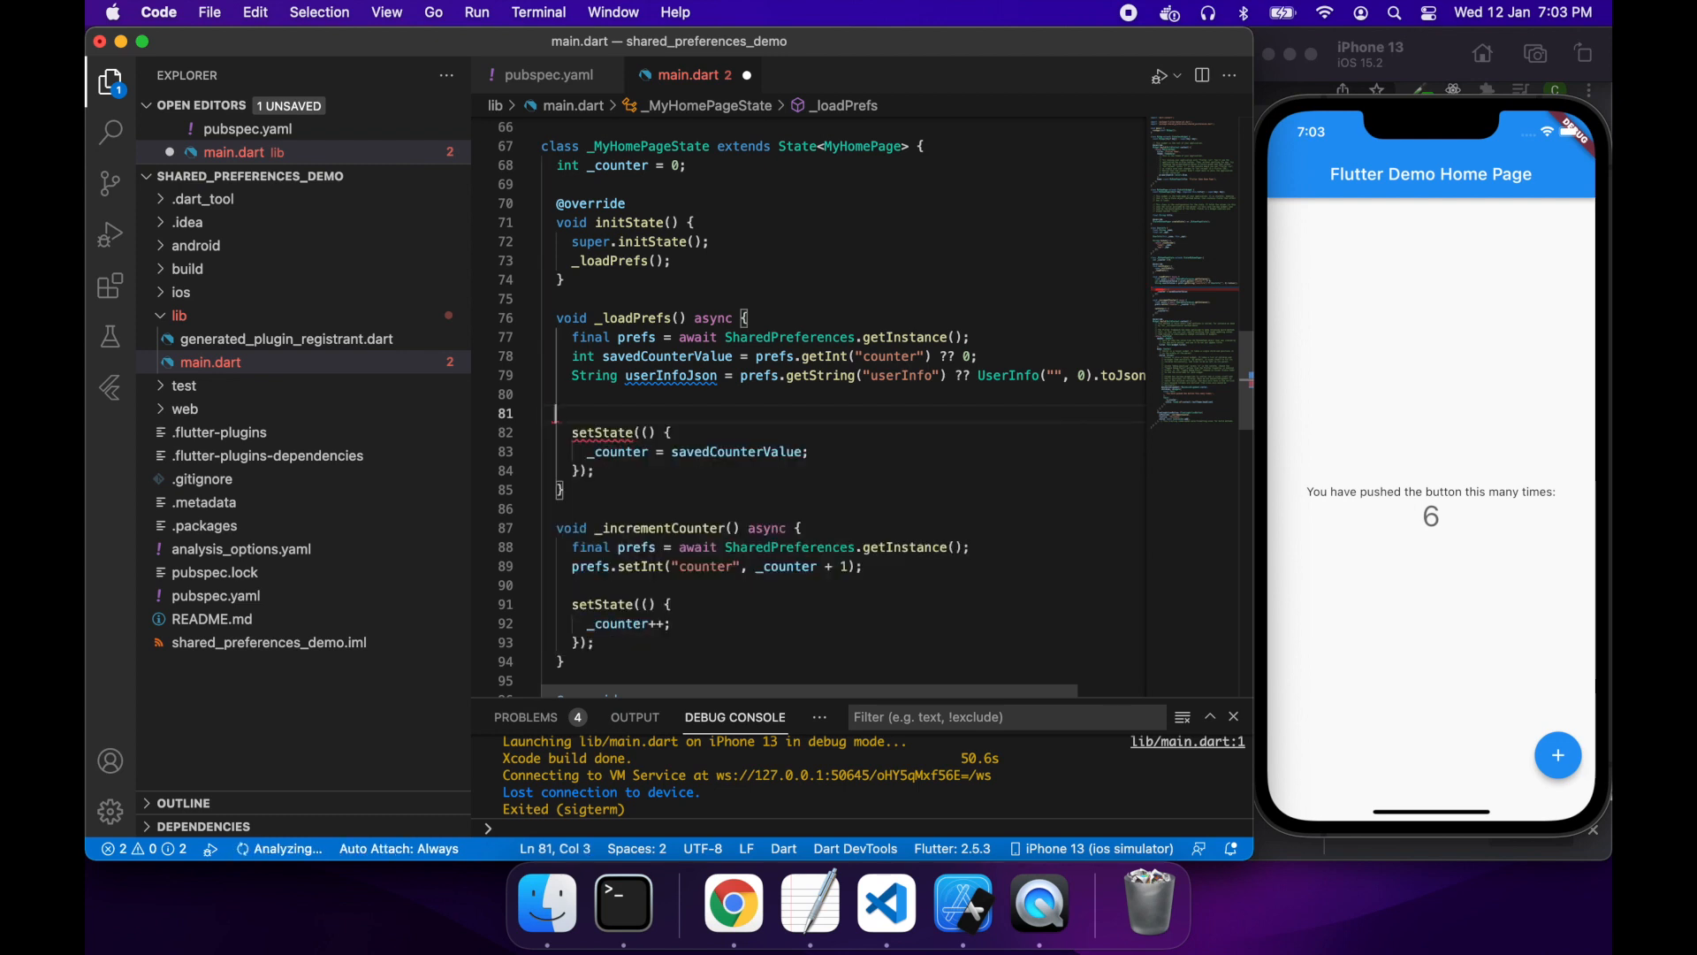
text(final use)
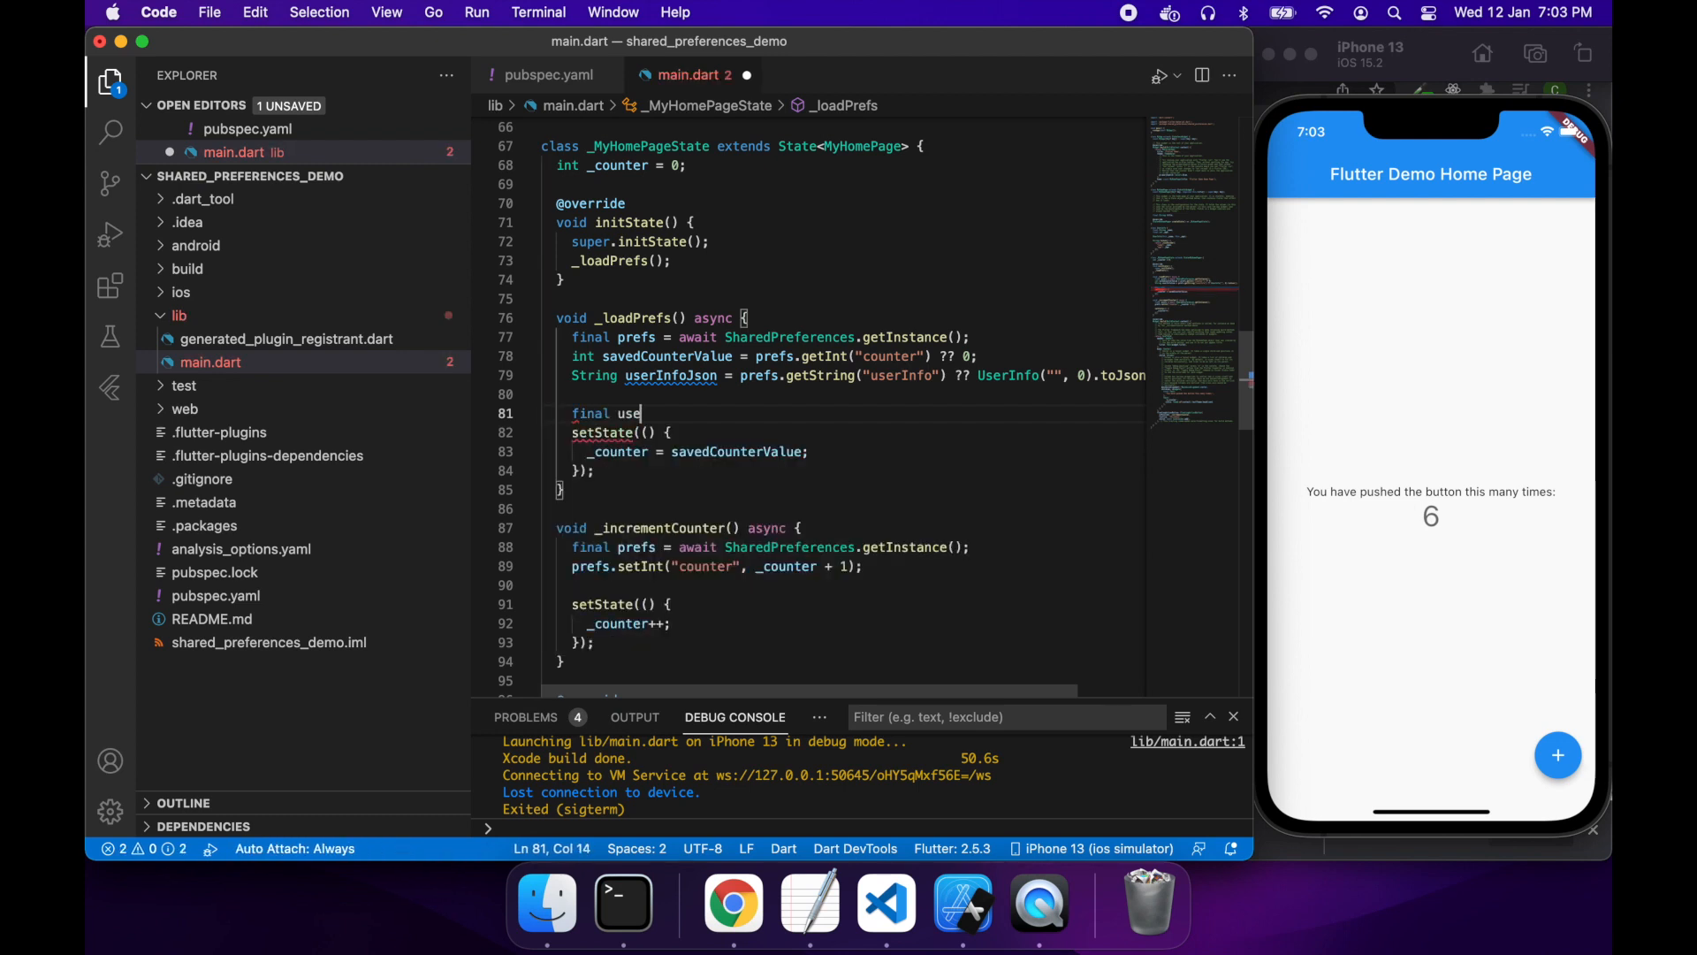
text(rInfo =)
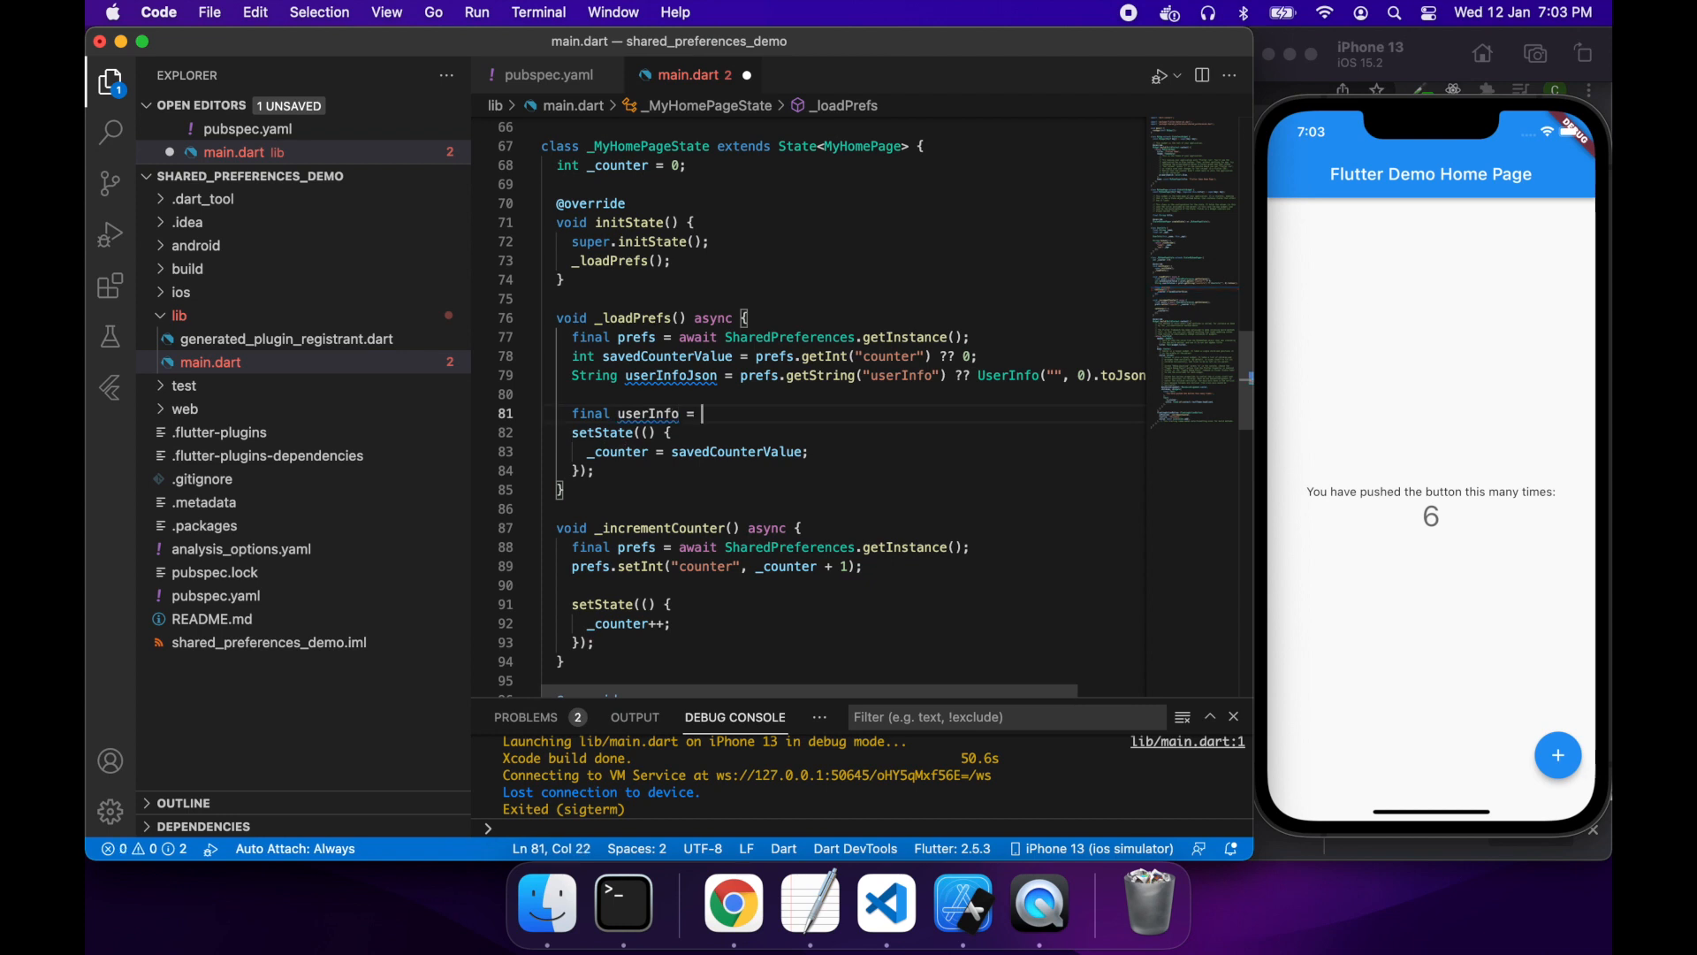
text(json.)
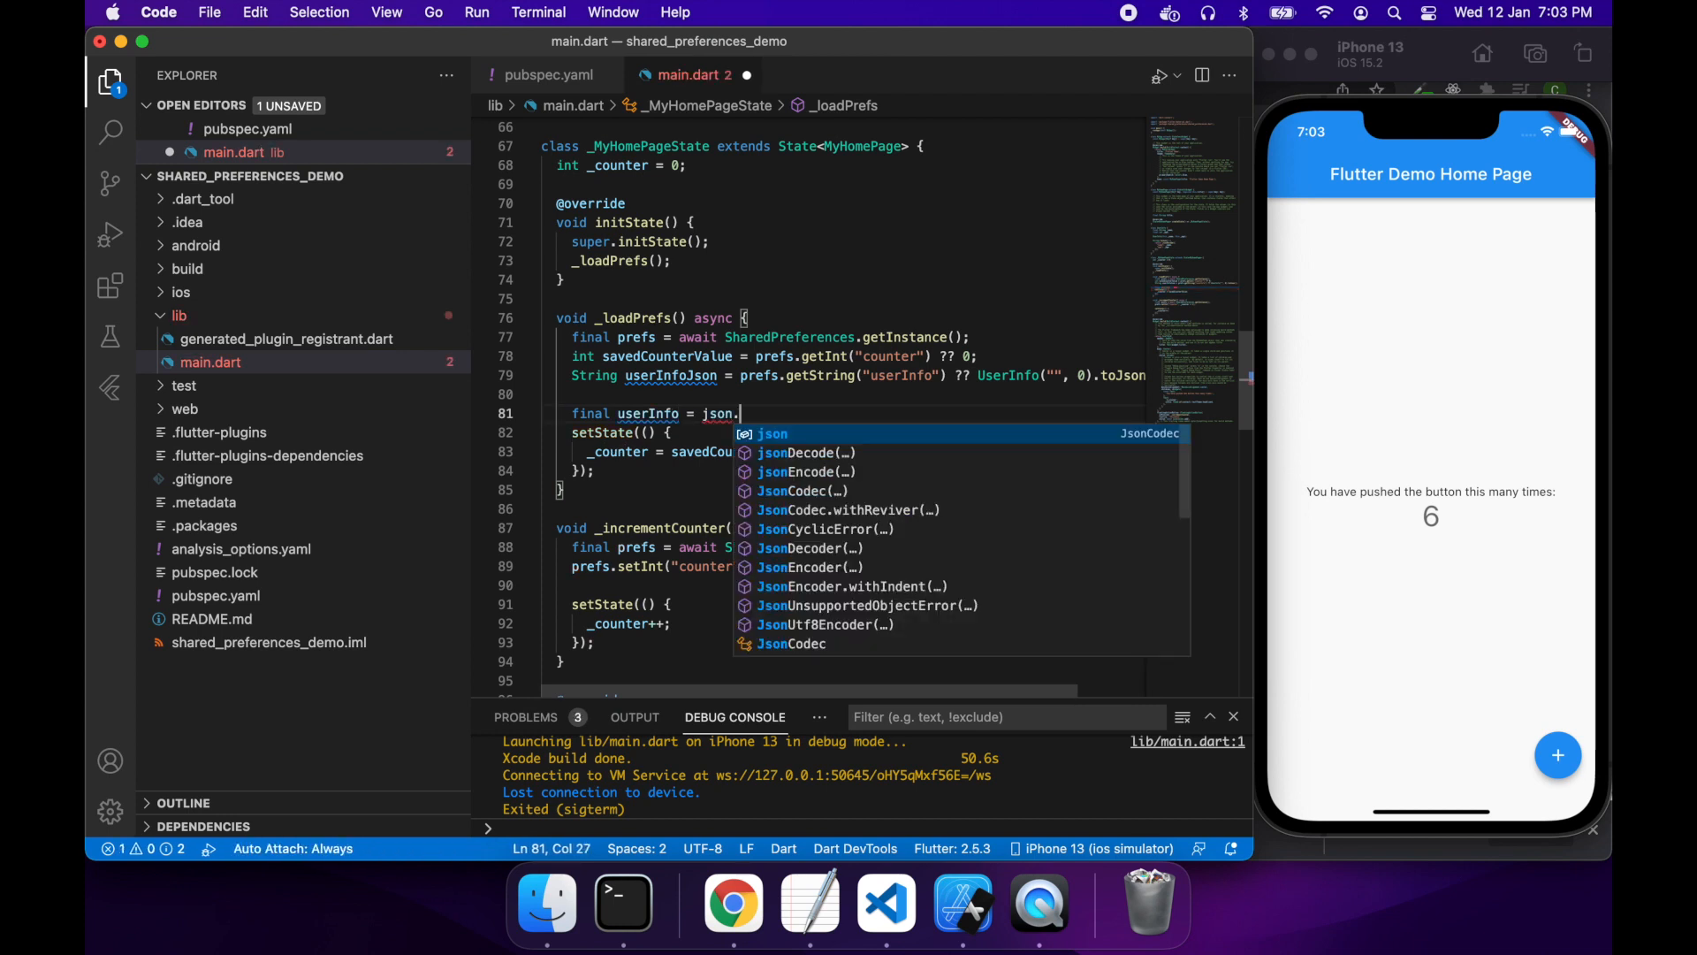
text(decode)
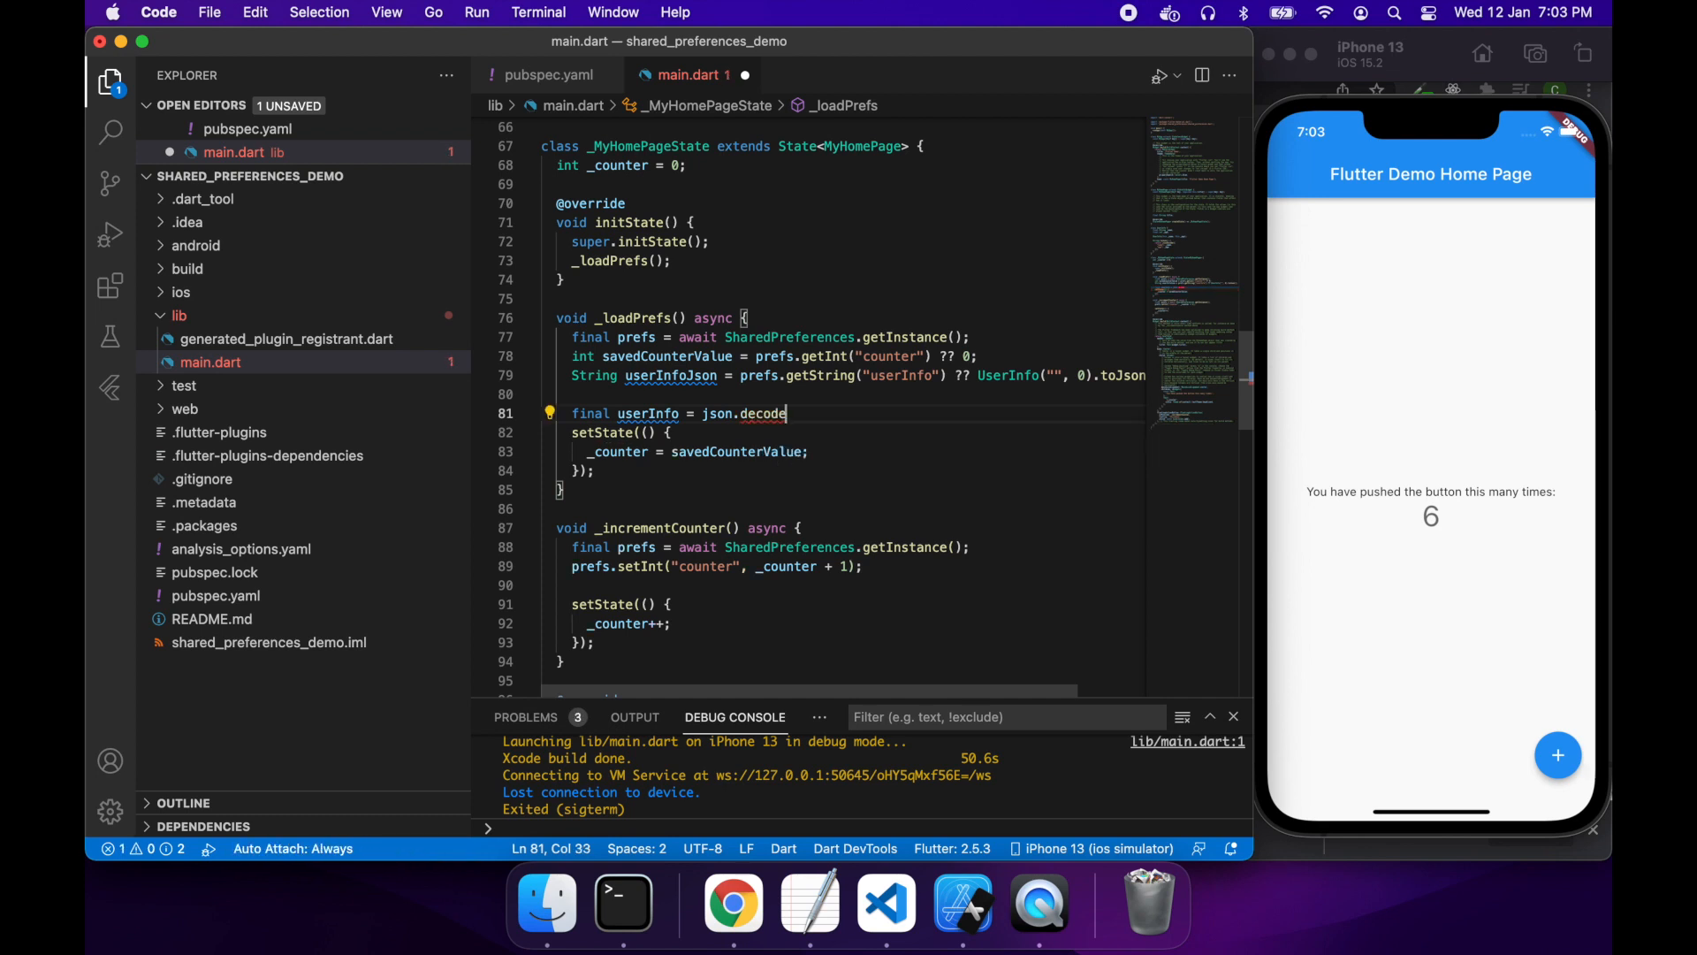
text(()
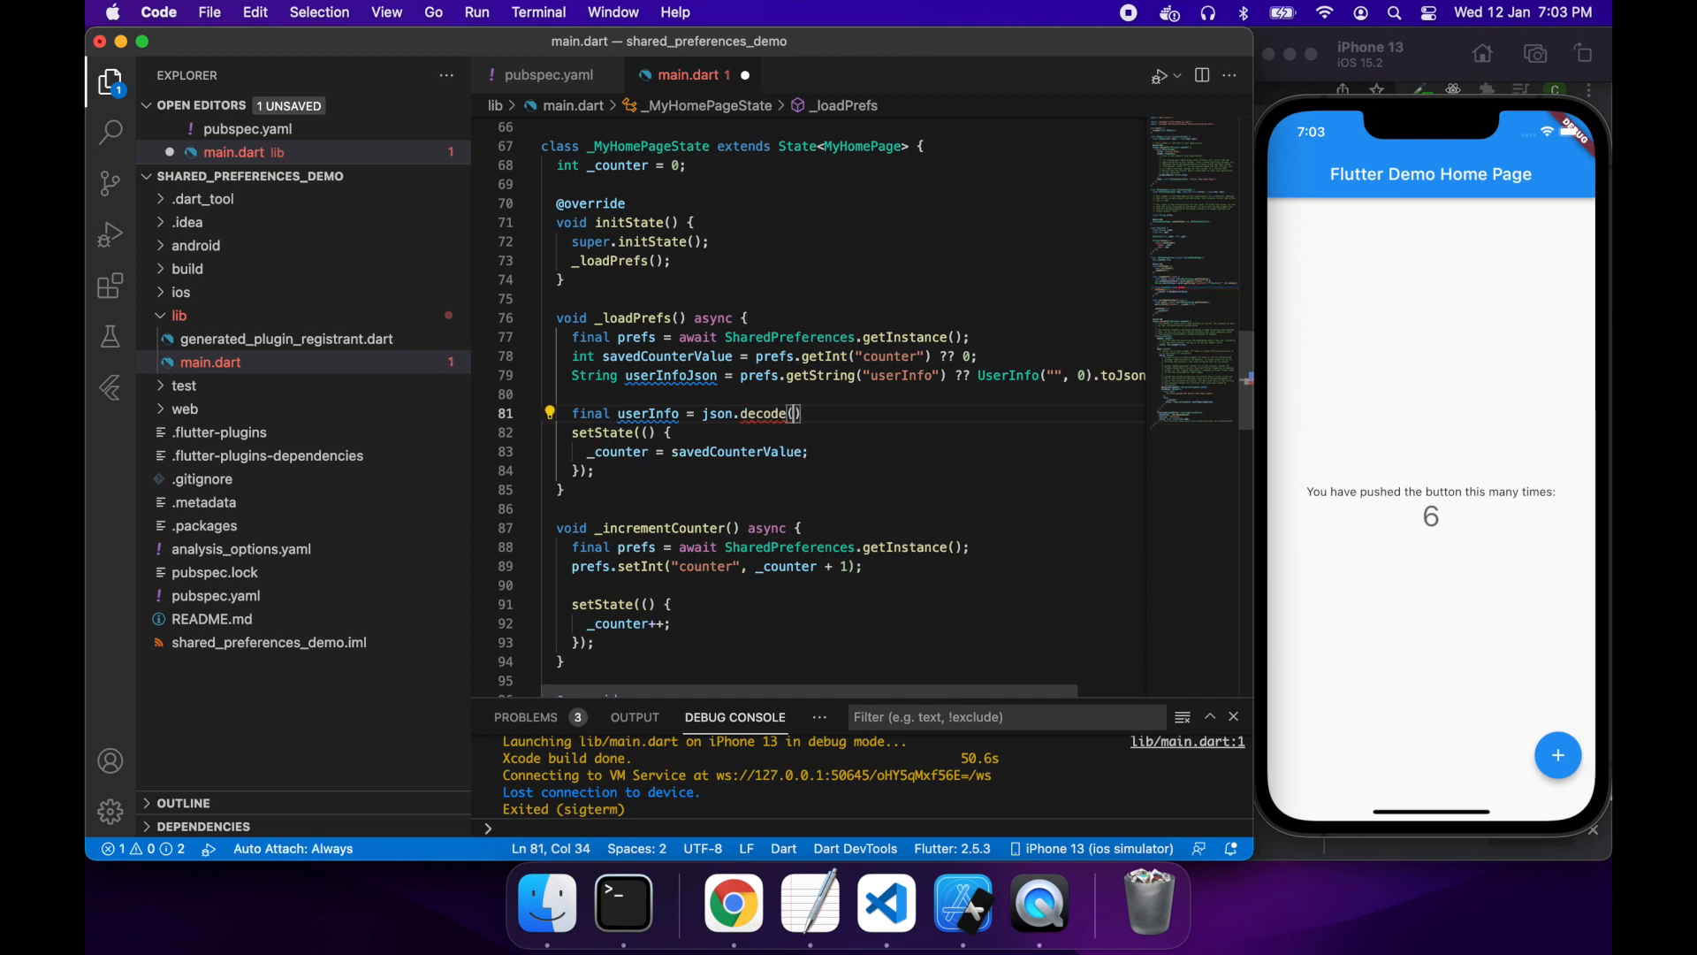
text(userInfoJson)
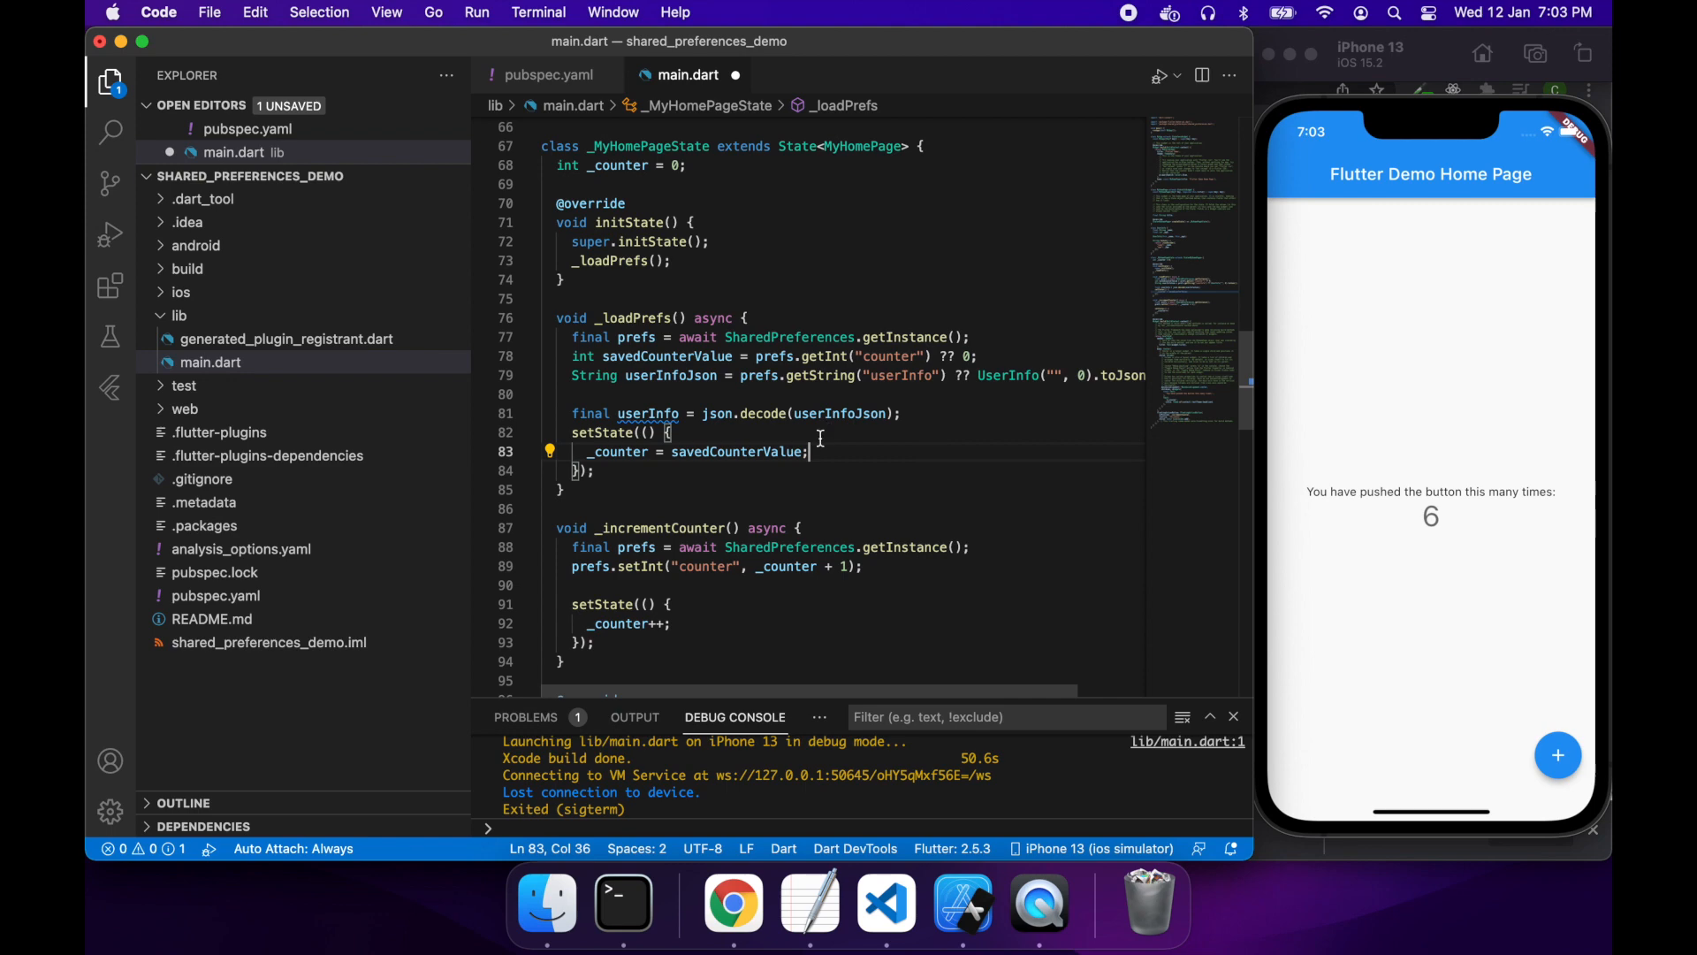
scroll(down, 3)
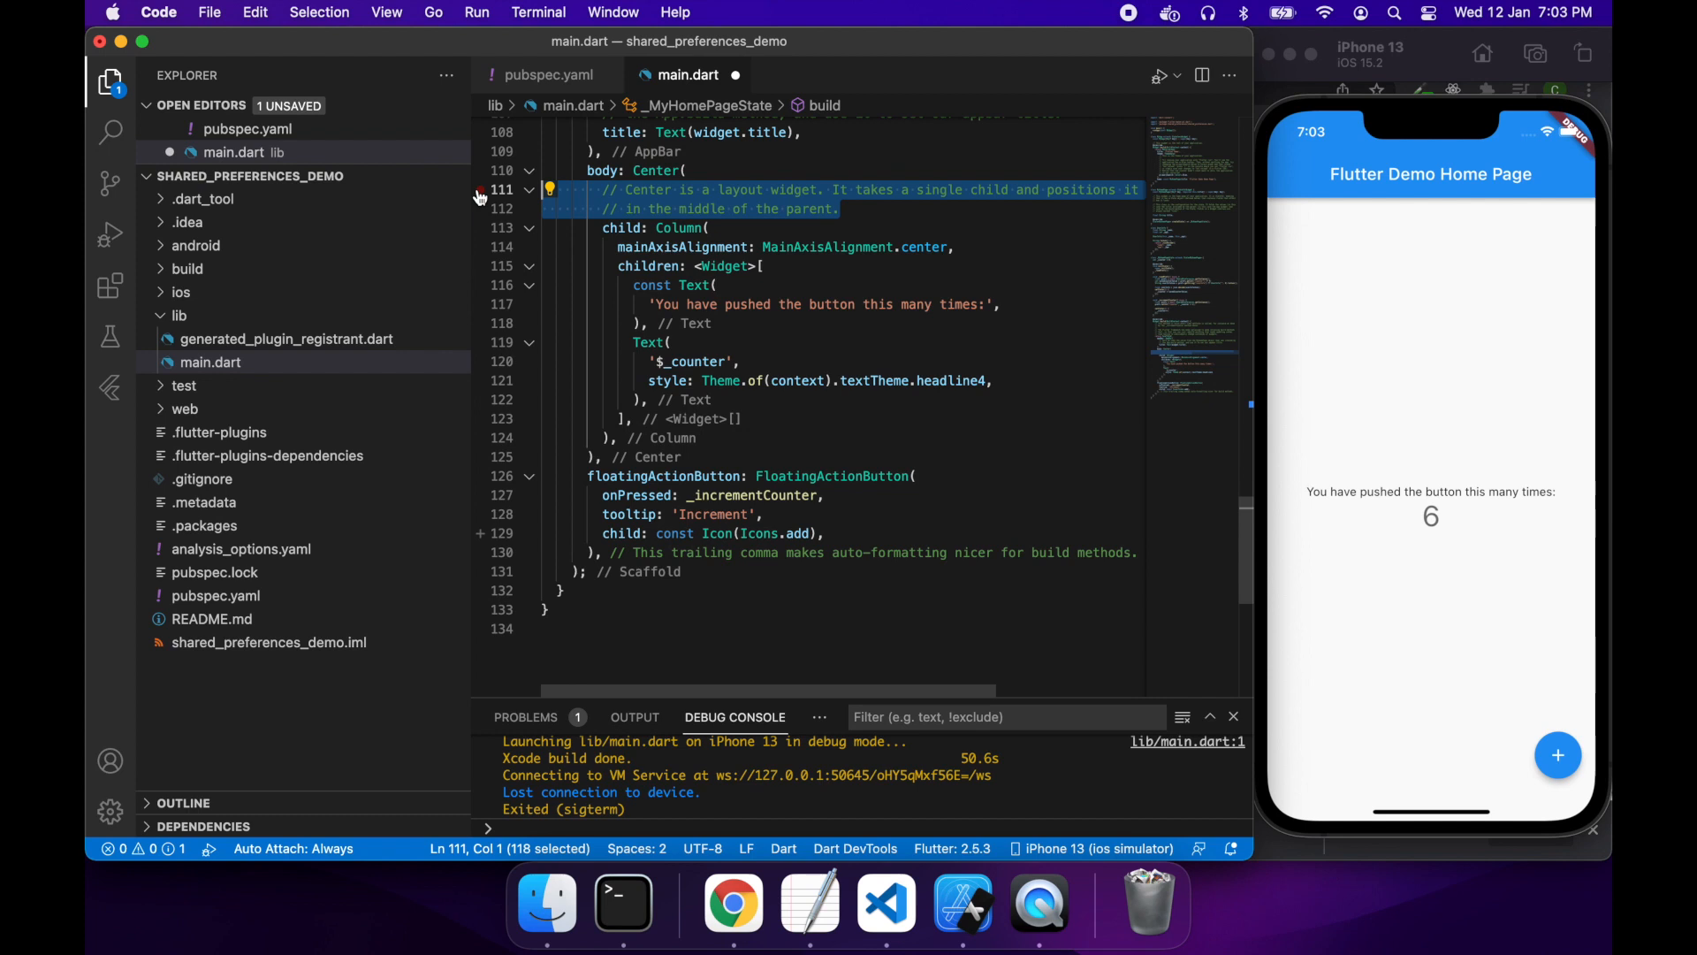
Step: Delete the Center comment and begin Text("Name: " + ) atop the Column's children
key(Backspace)
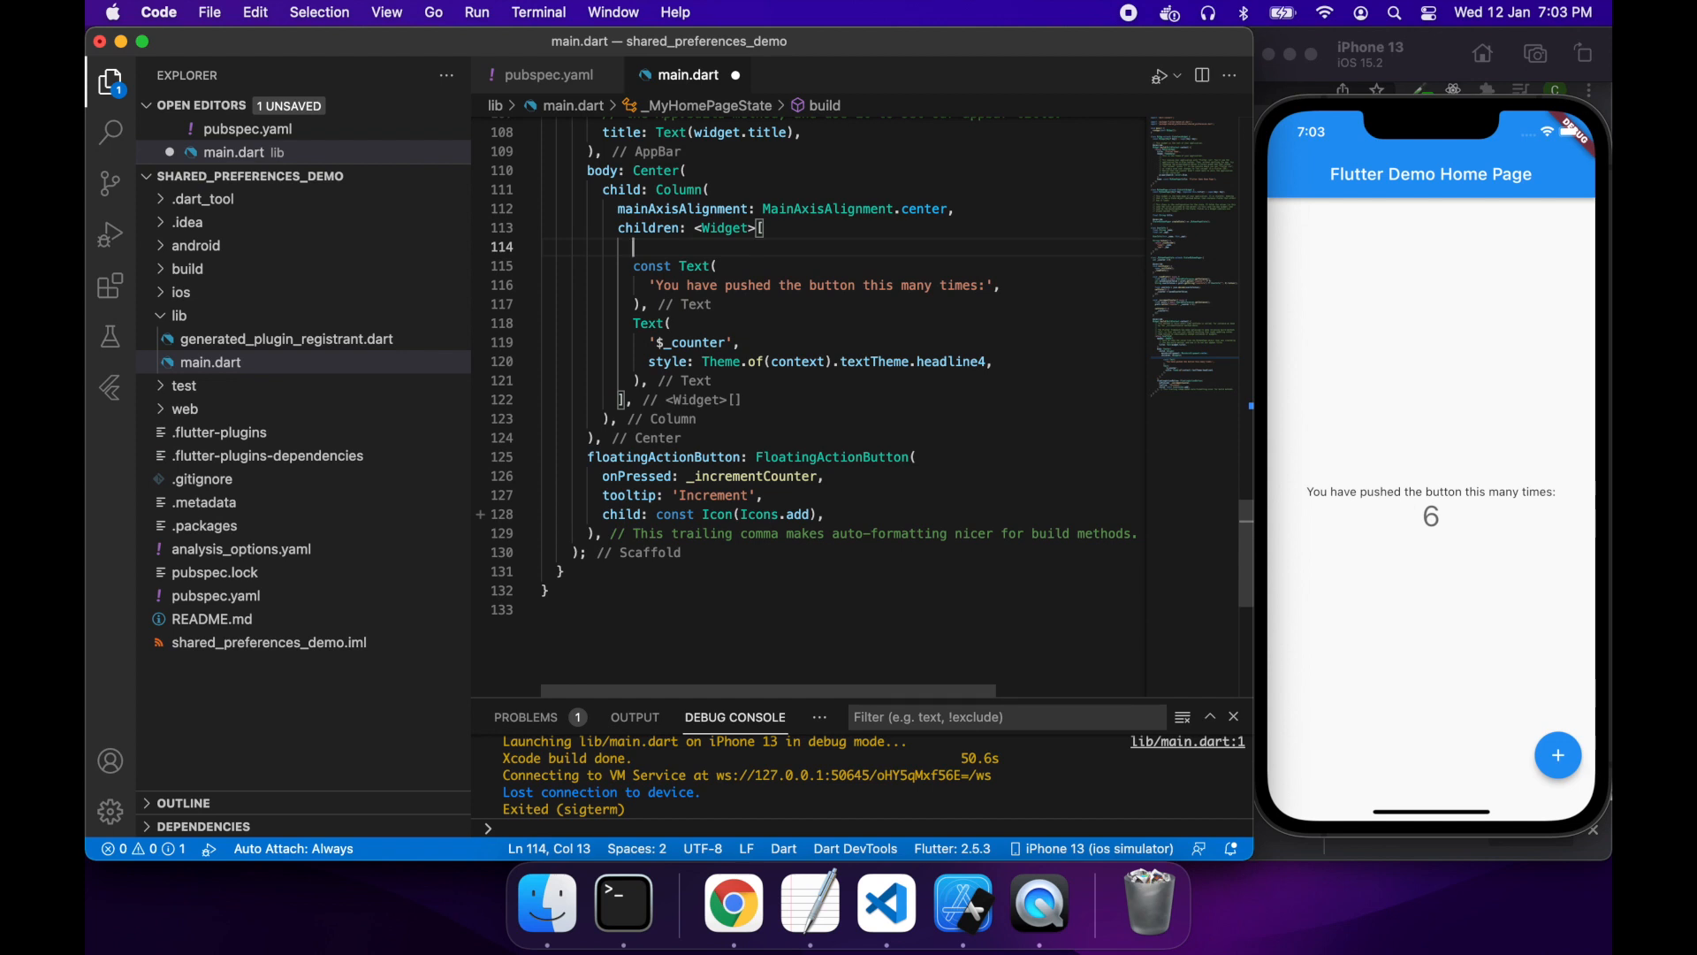
text(Text("Name:)
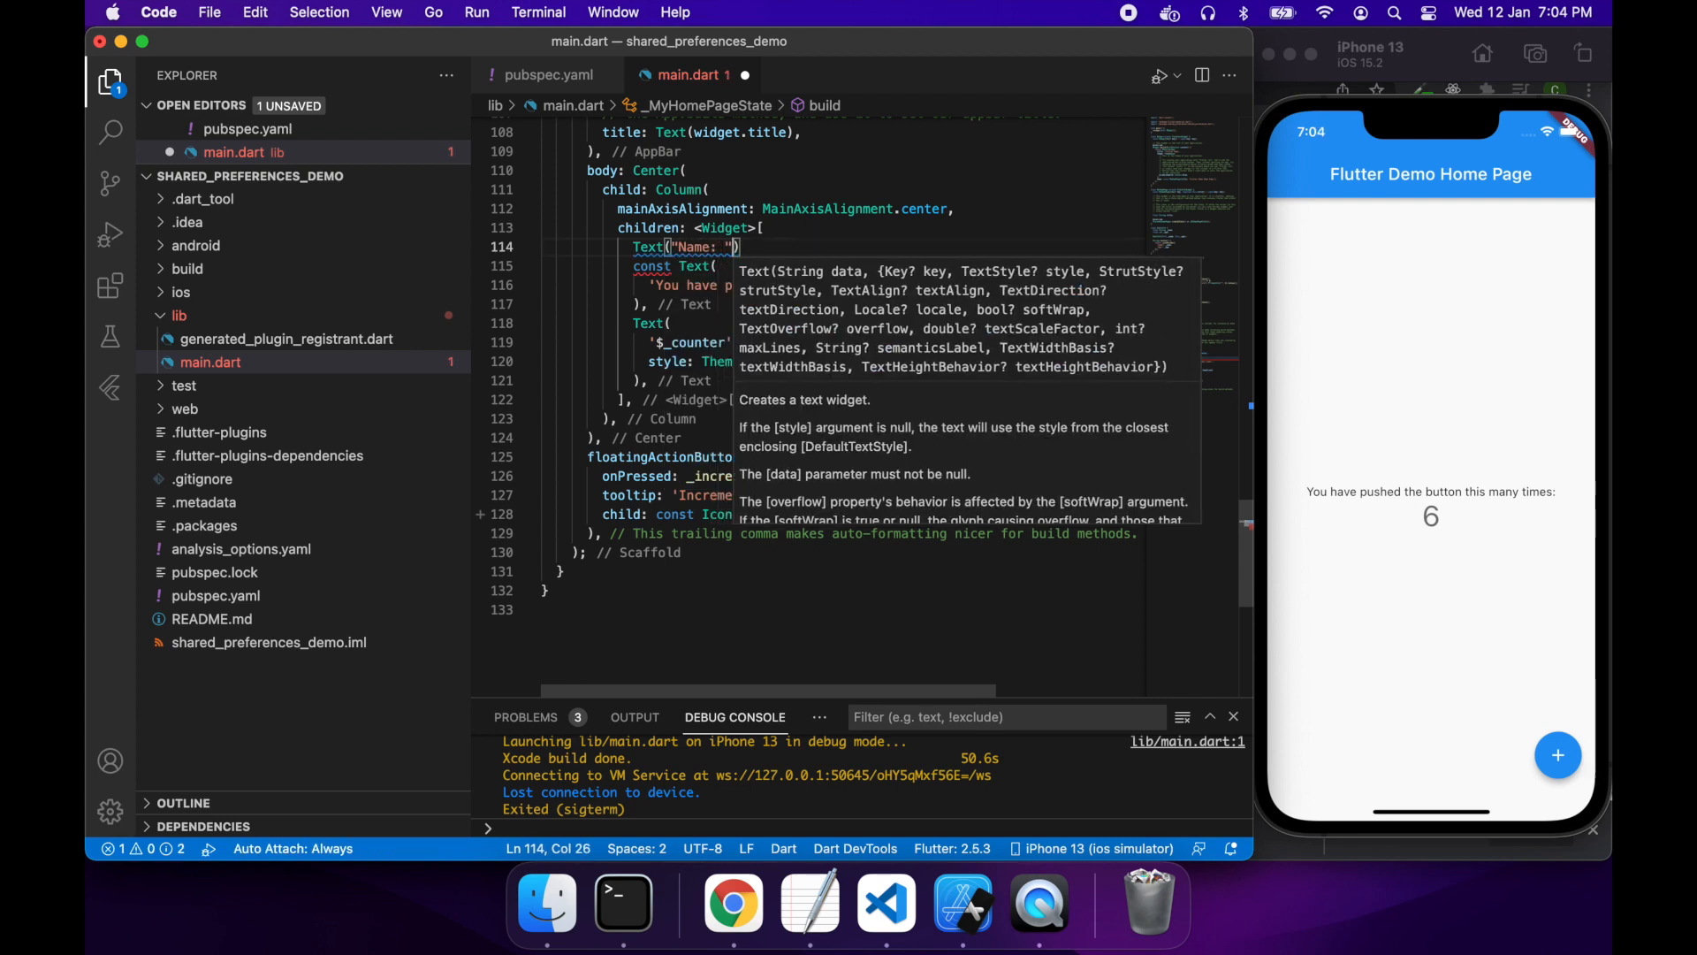
text(+)
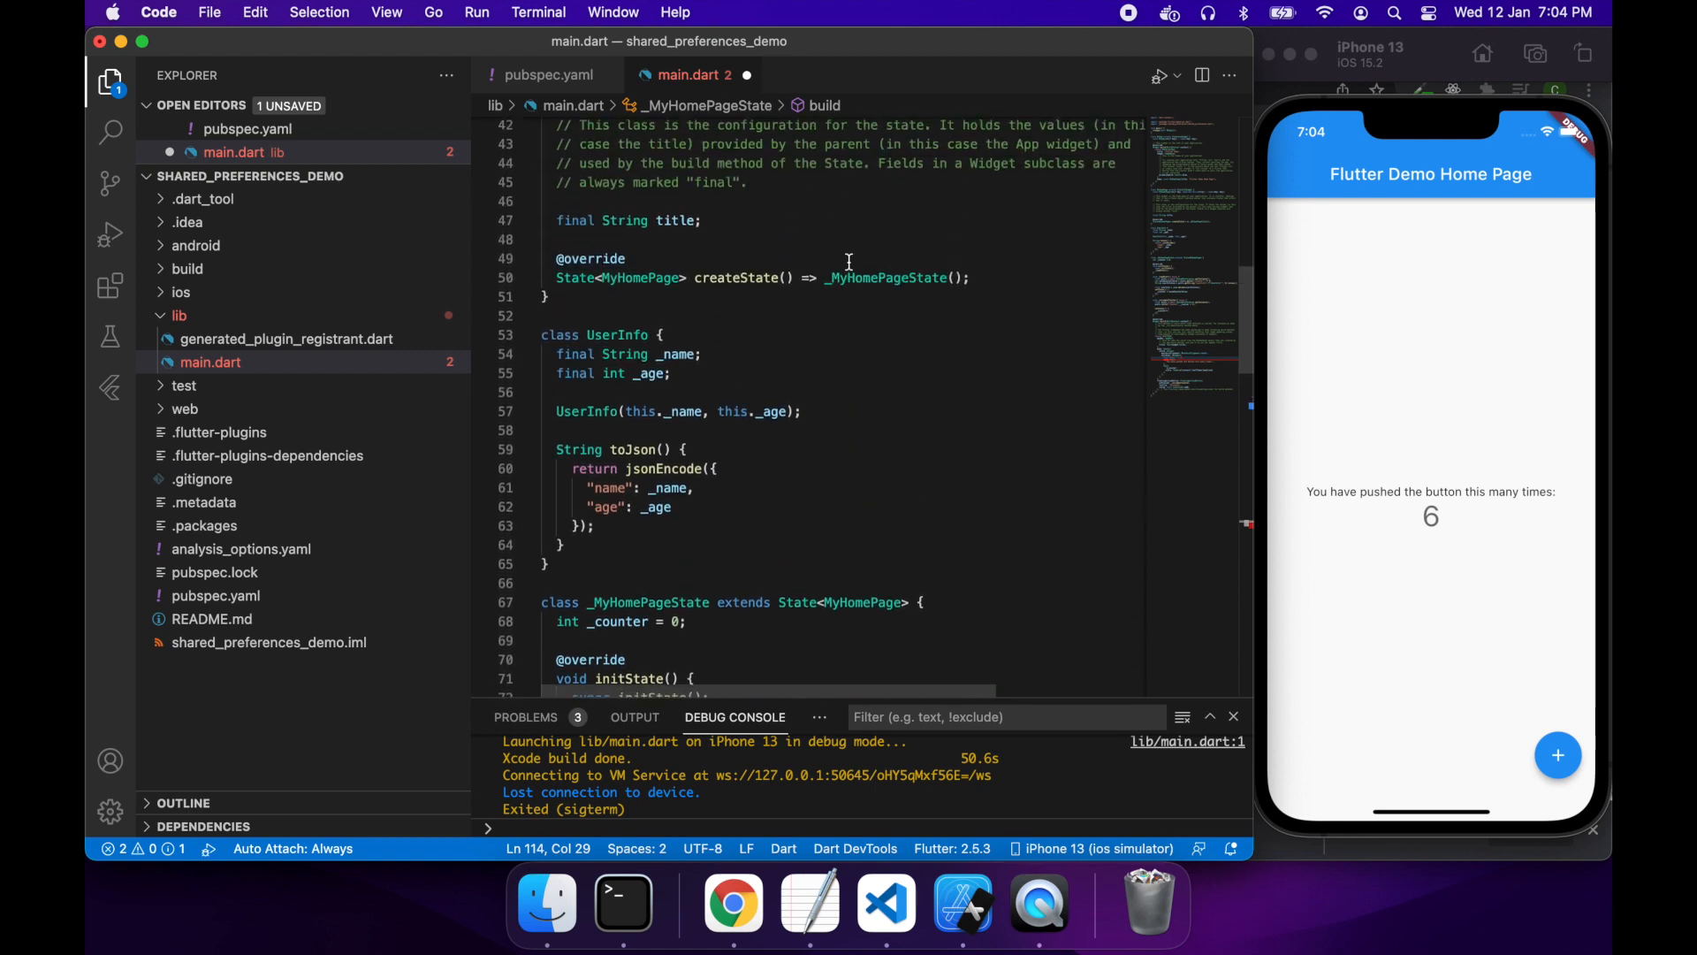
Step: Declare TextEditingController fields _nameController and a duplicated _ageController below _counter
scroll(down, 3)
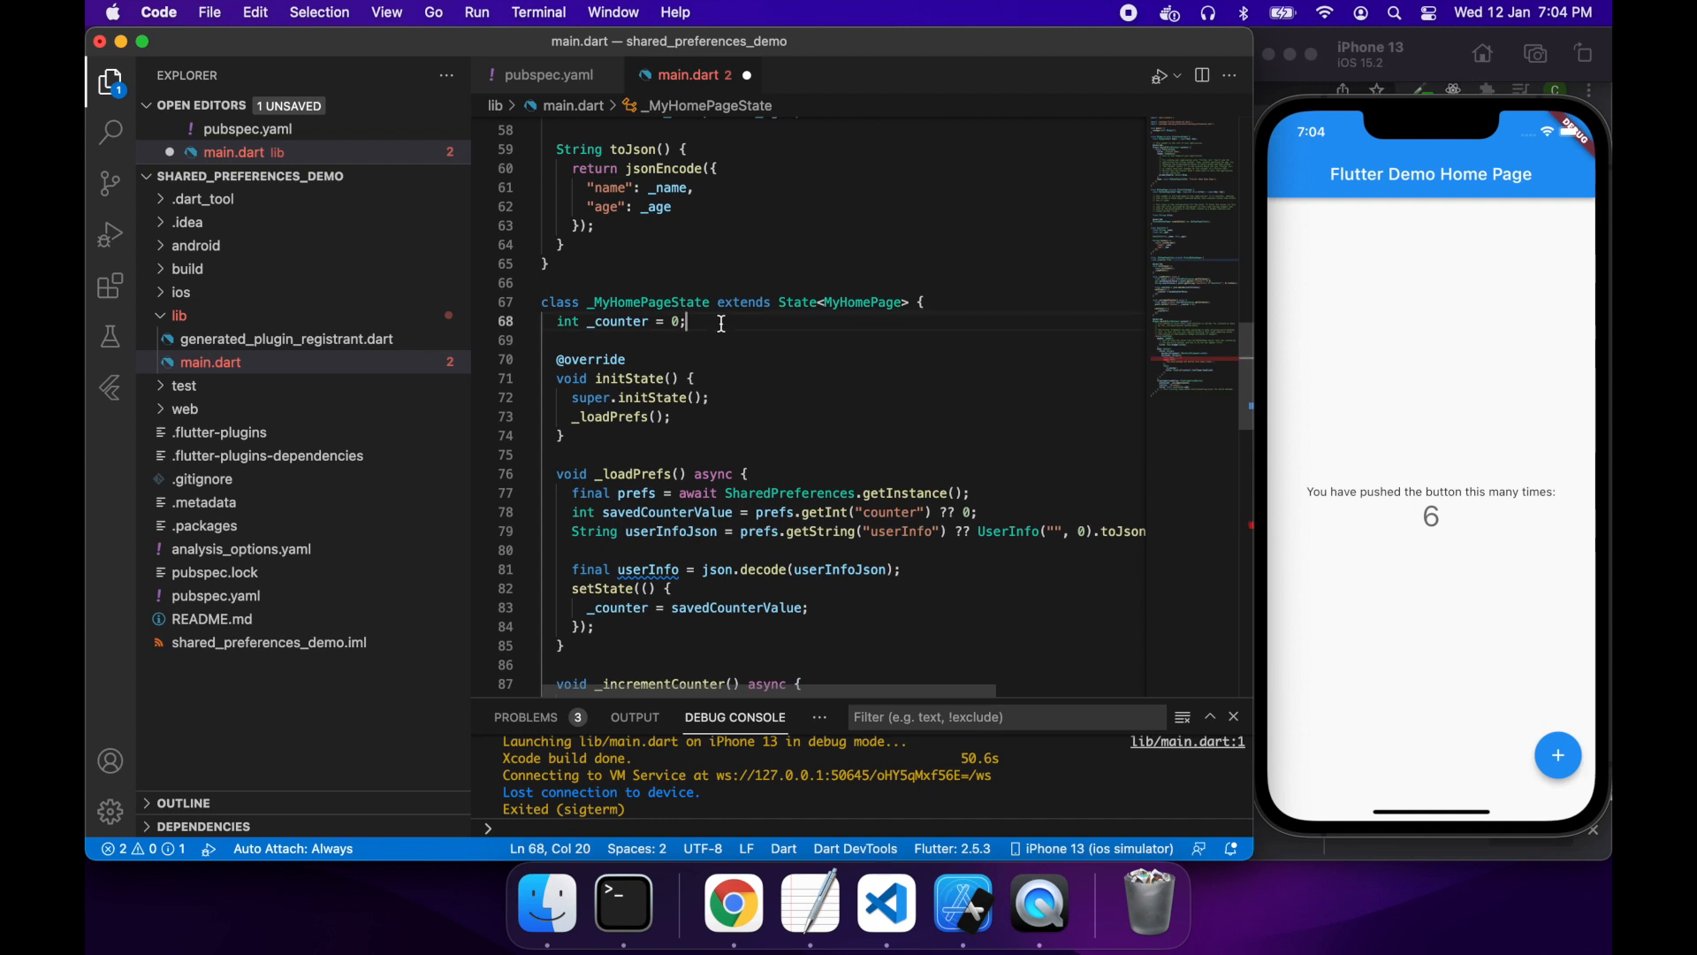
text(final)
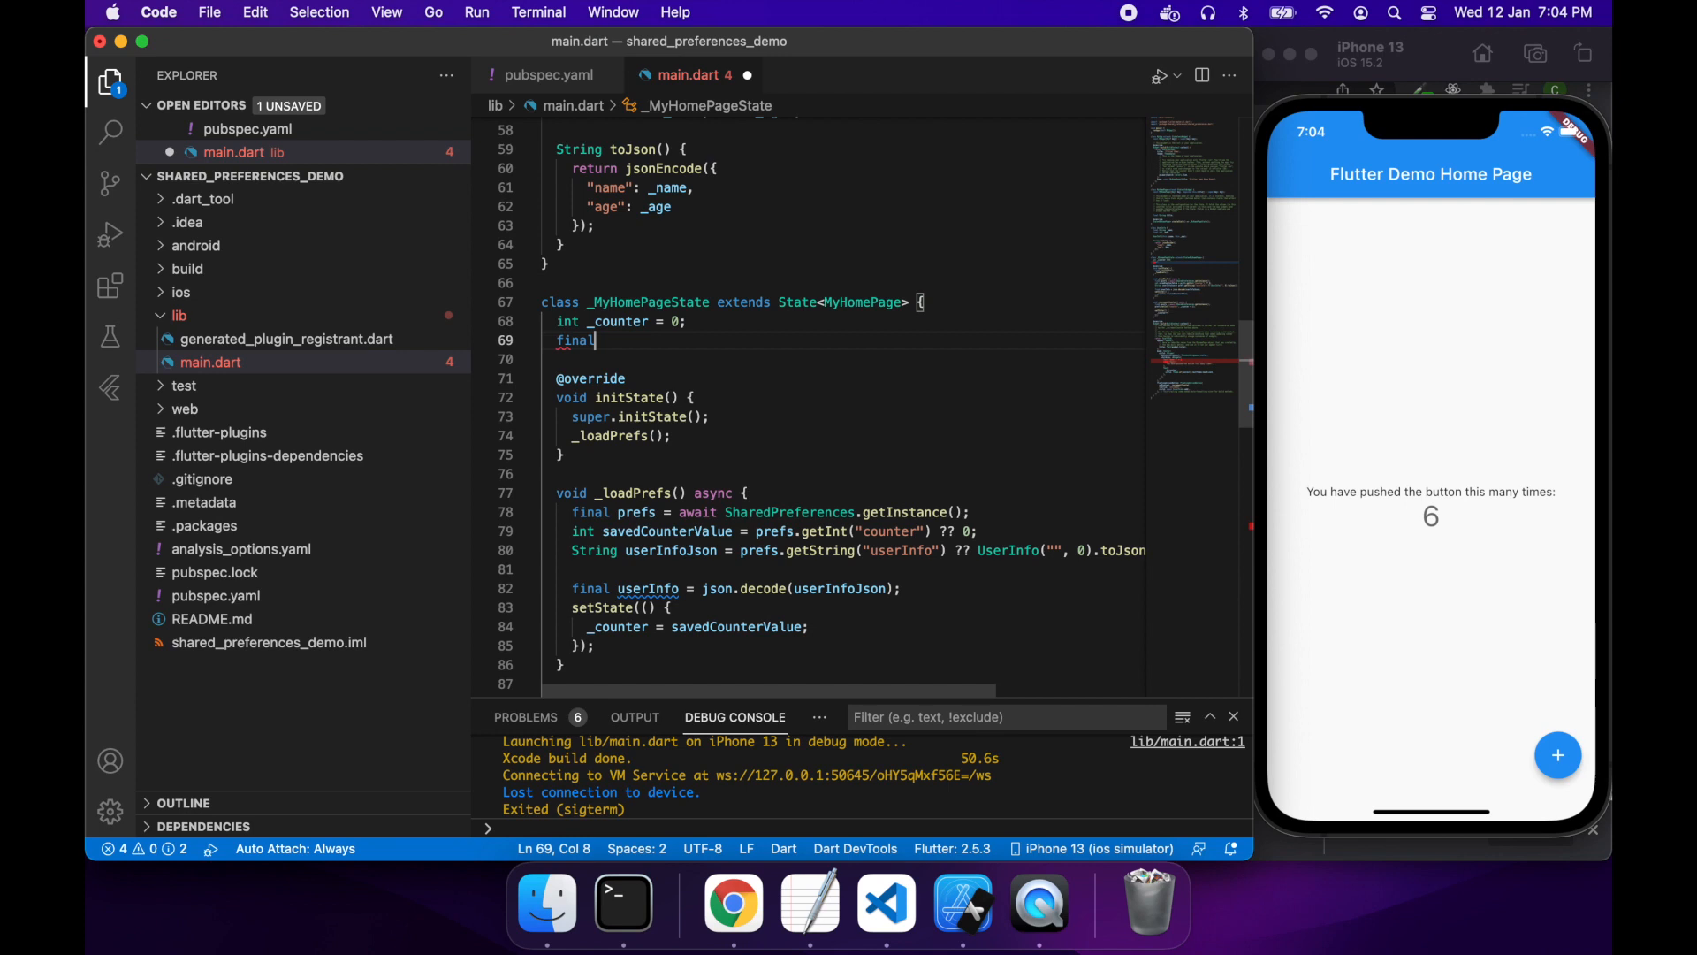
text(TextEditingCon)
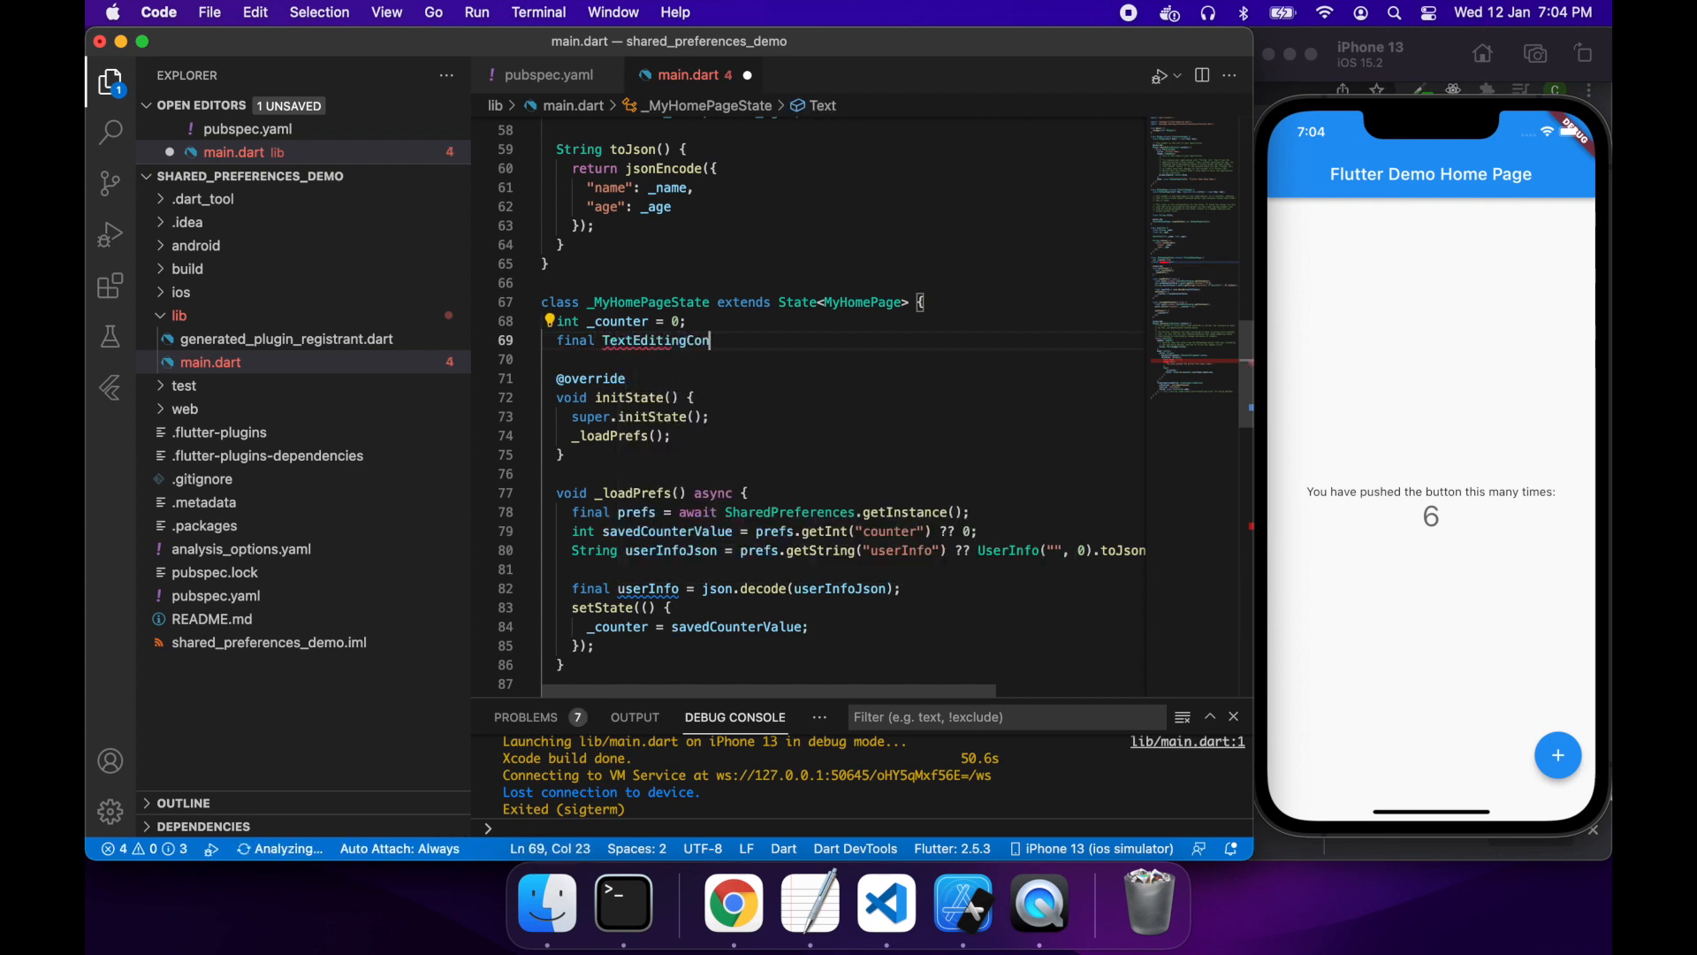
text(troller)
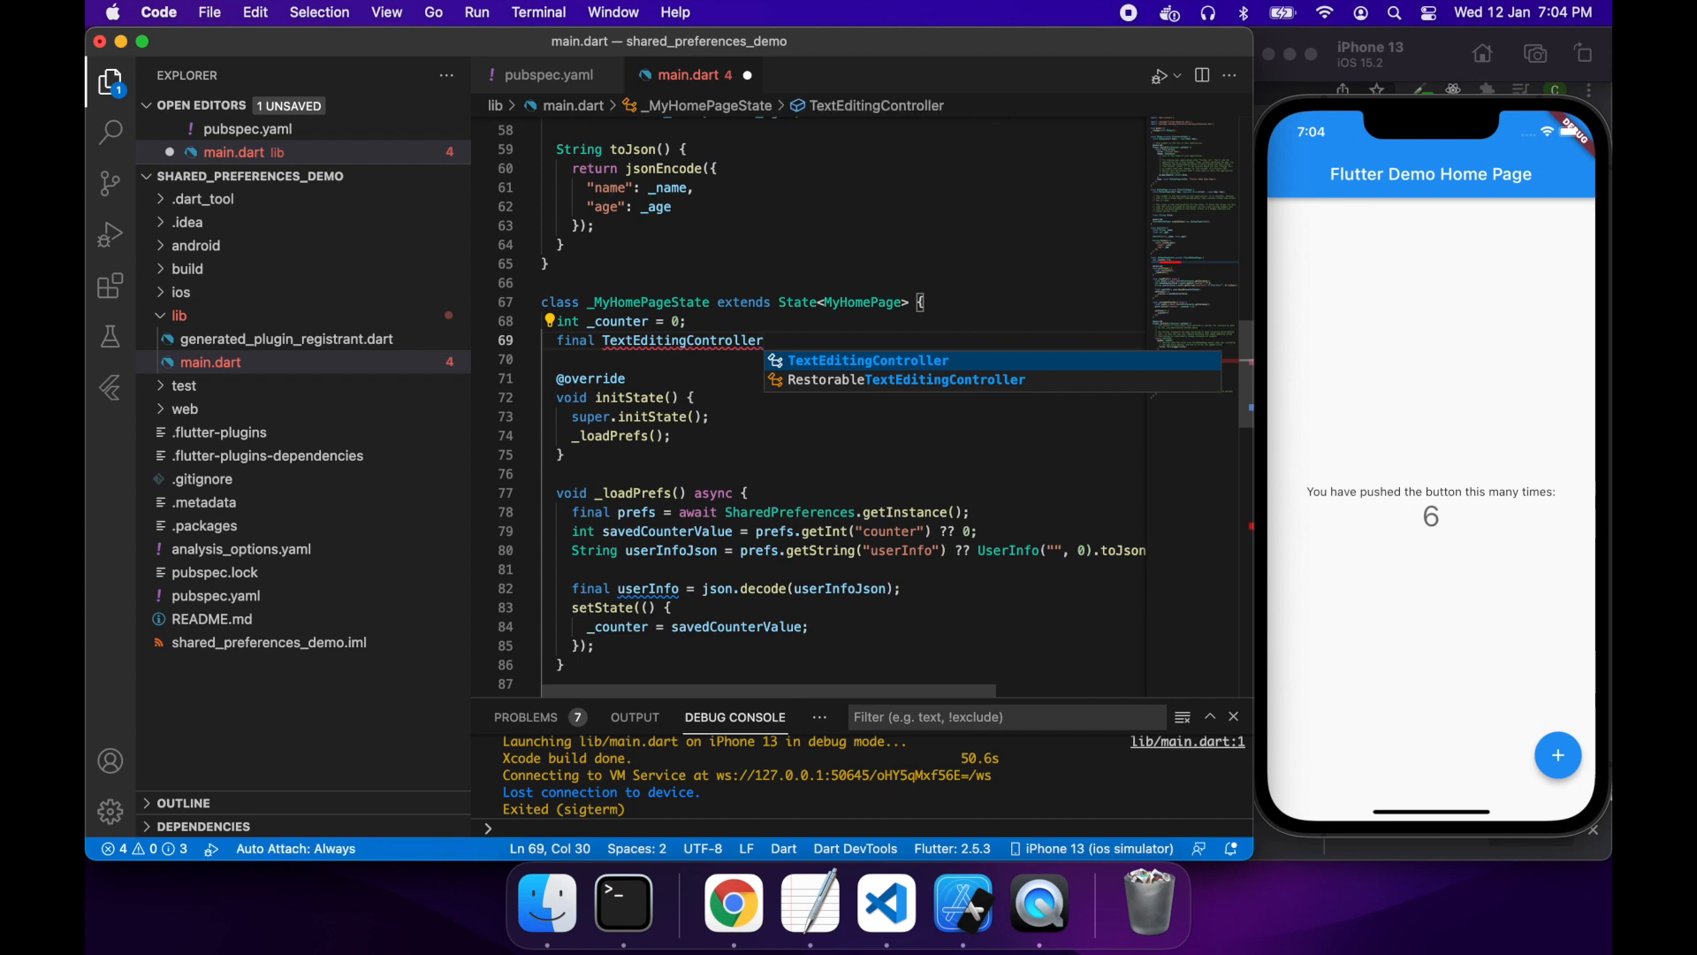
text(_na)
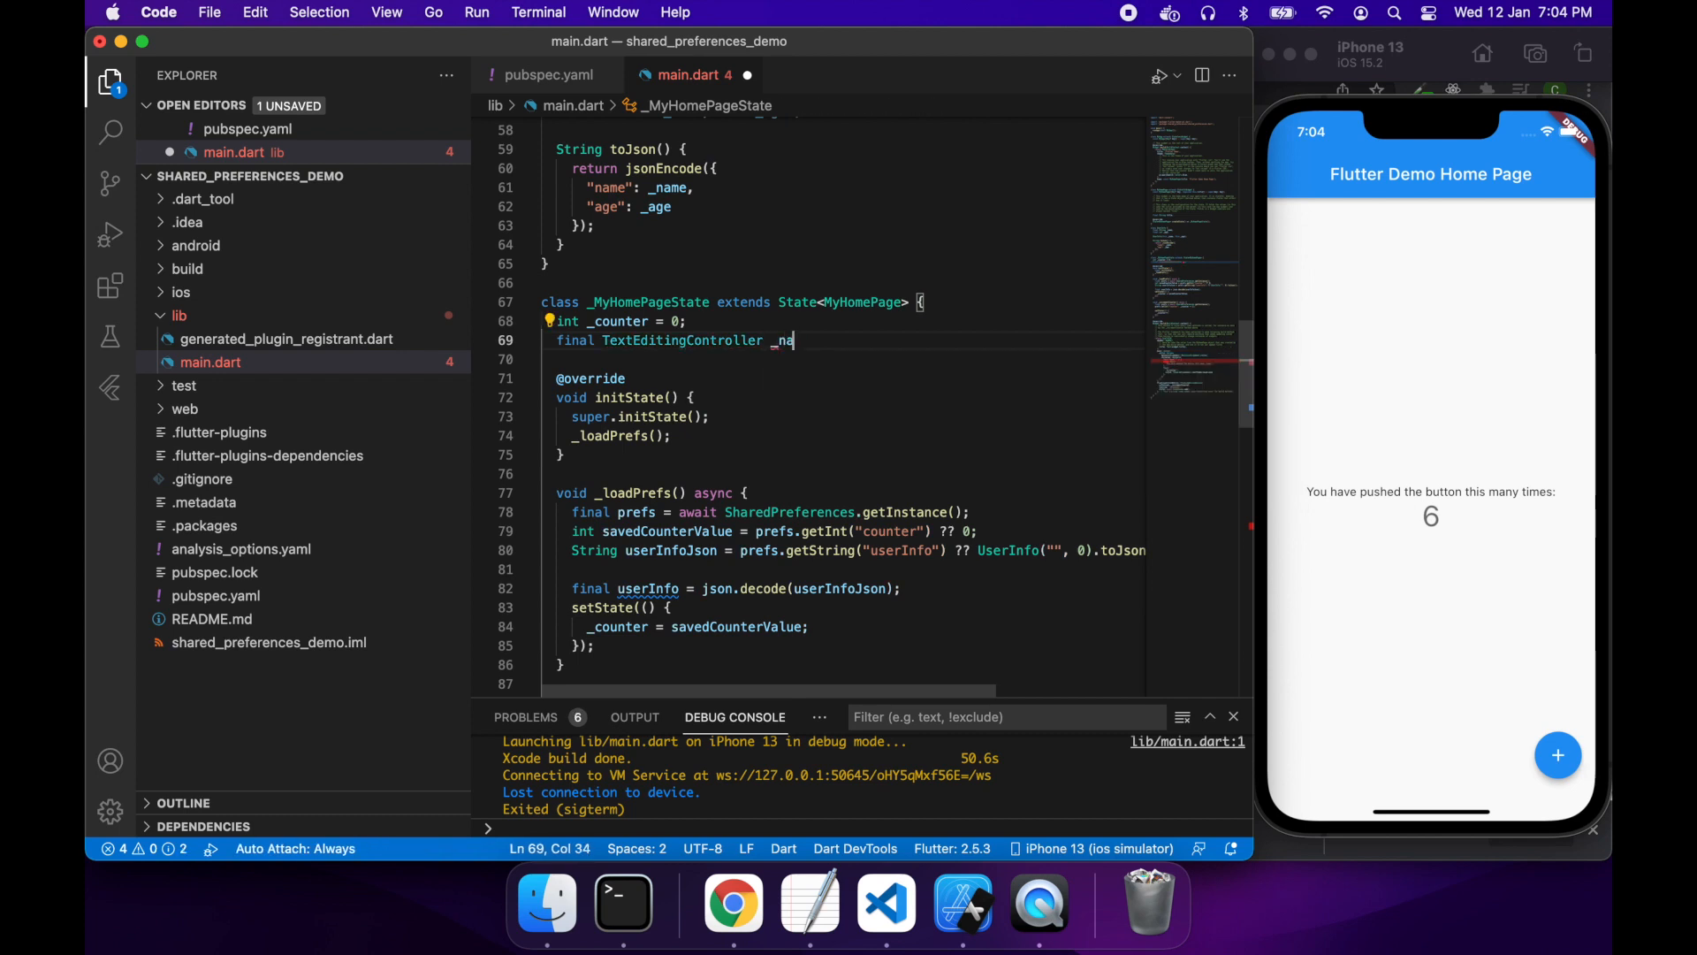
text(meController = Text)
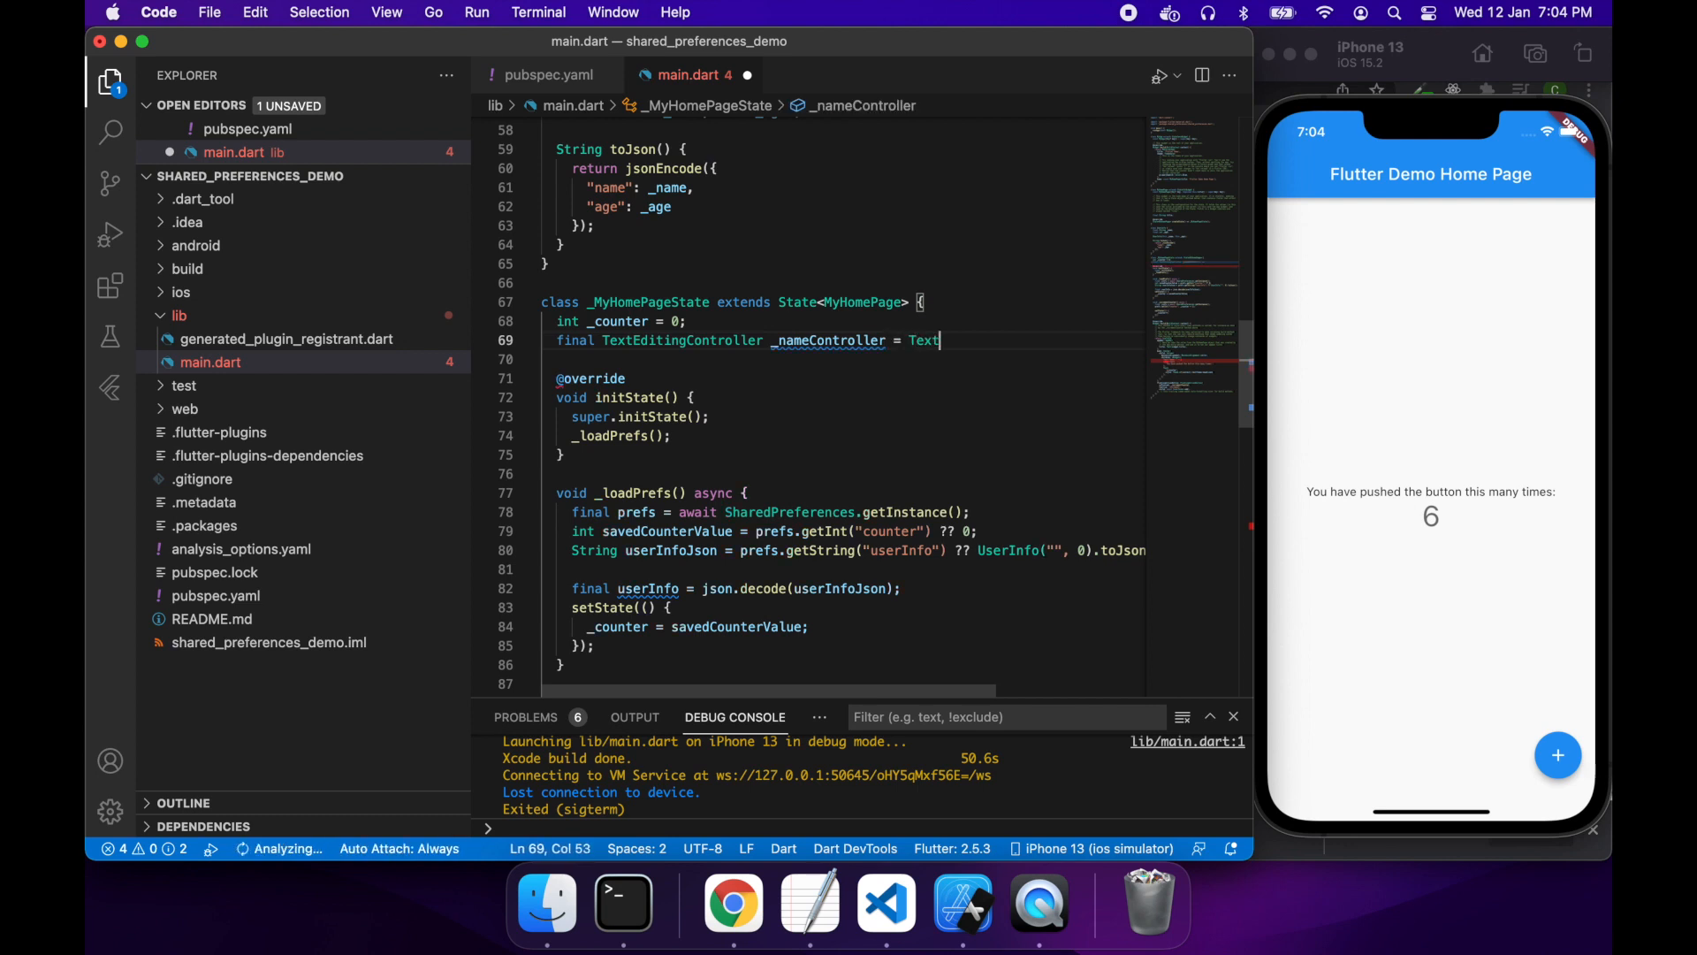
text(Editing)
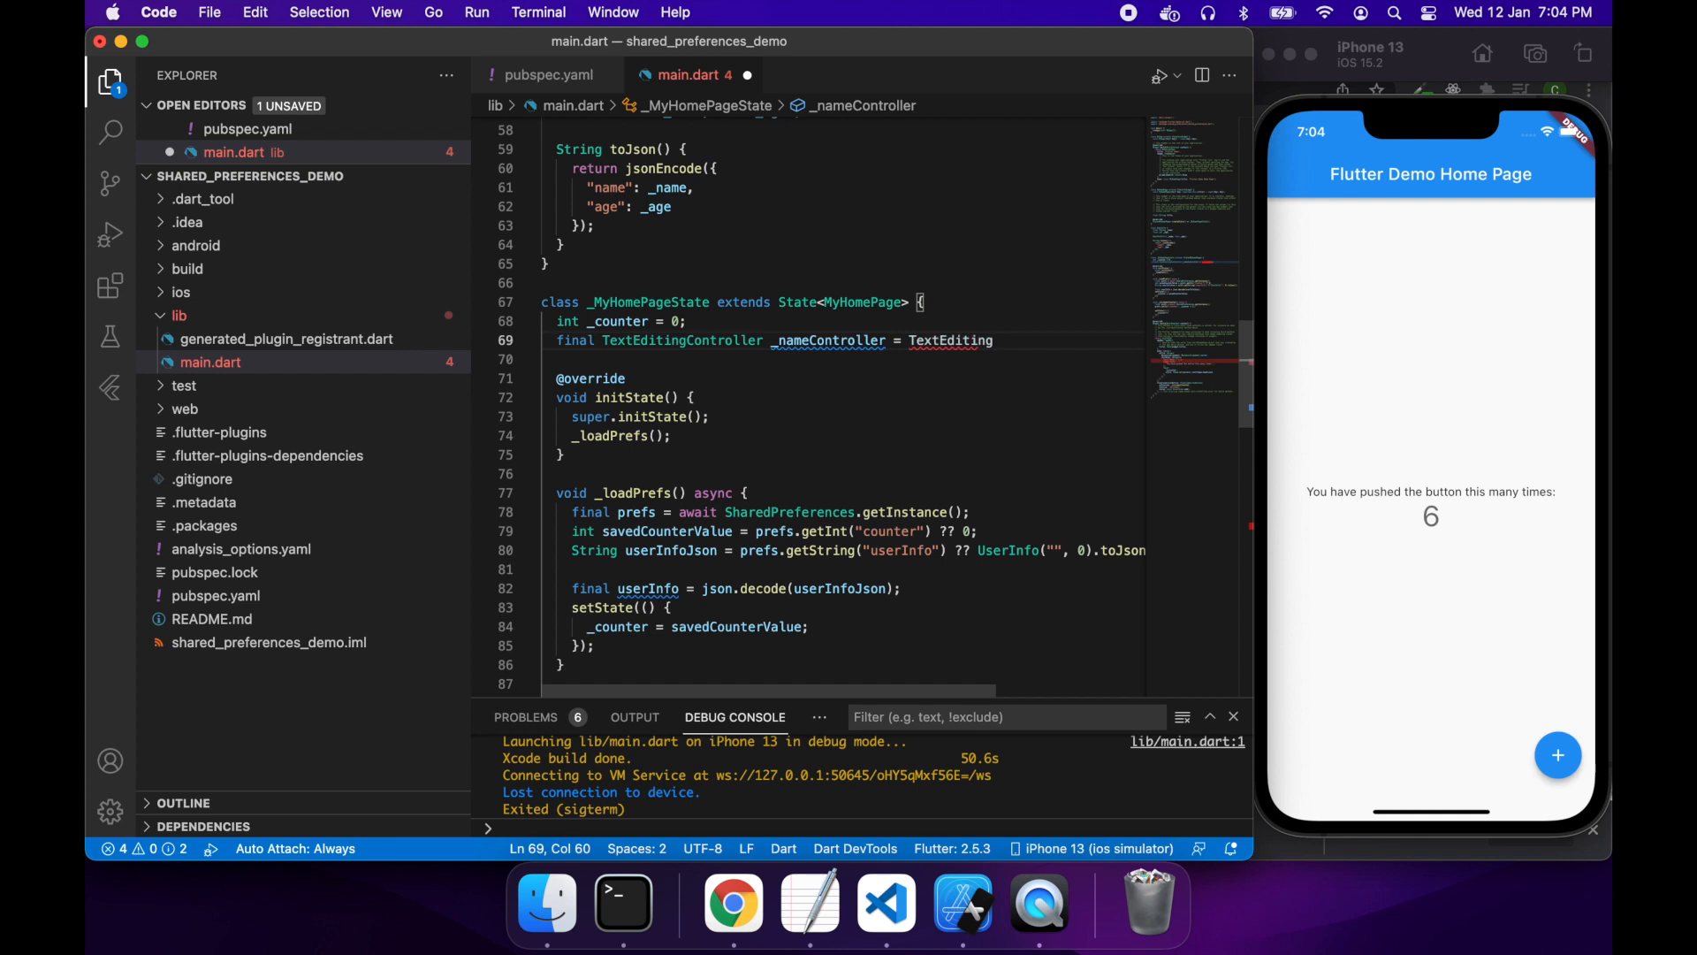
text(ontroller)
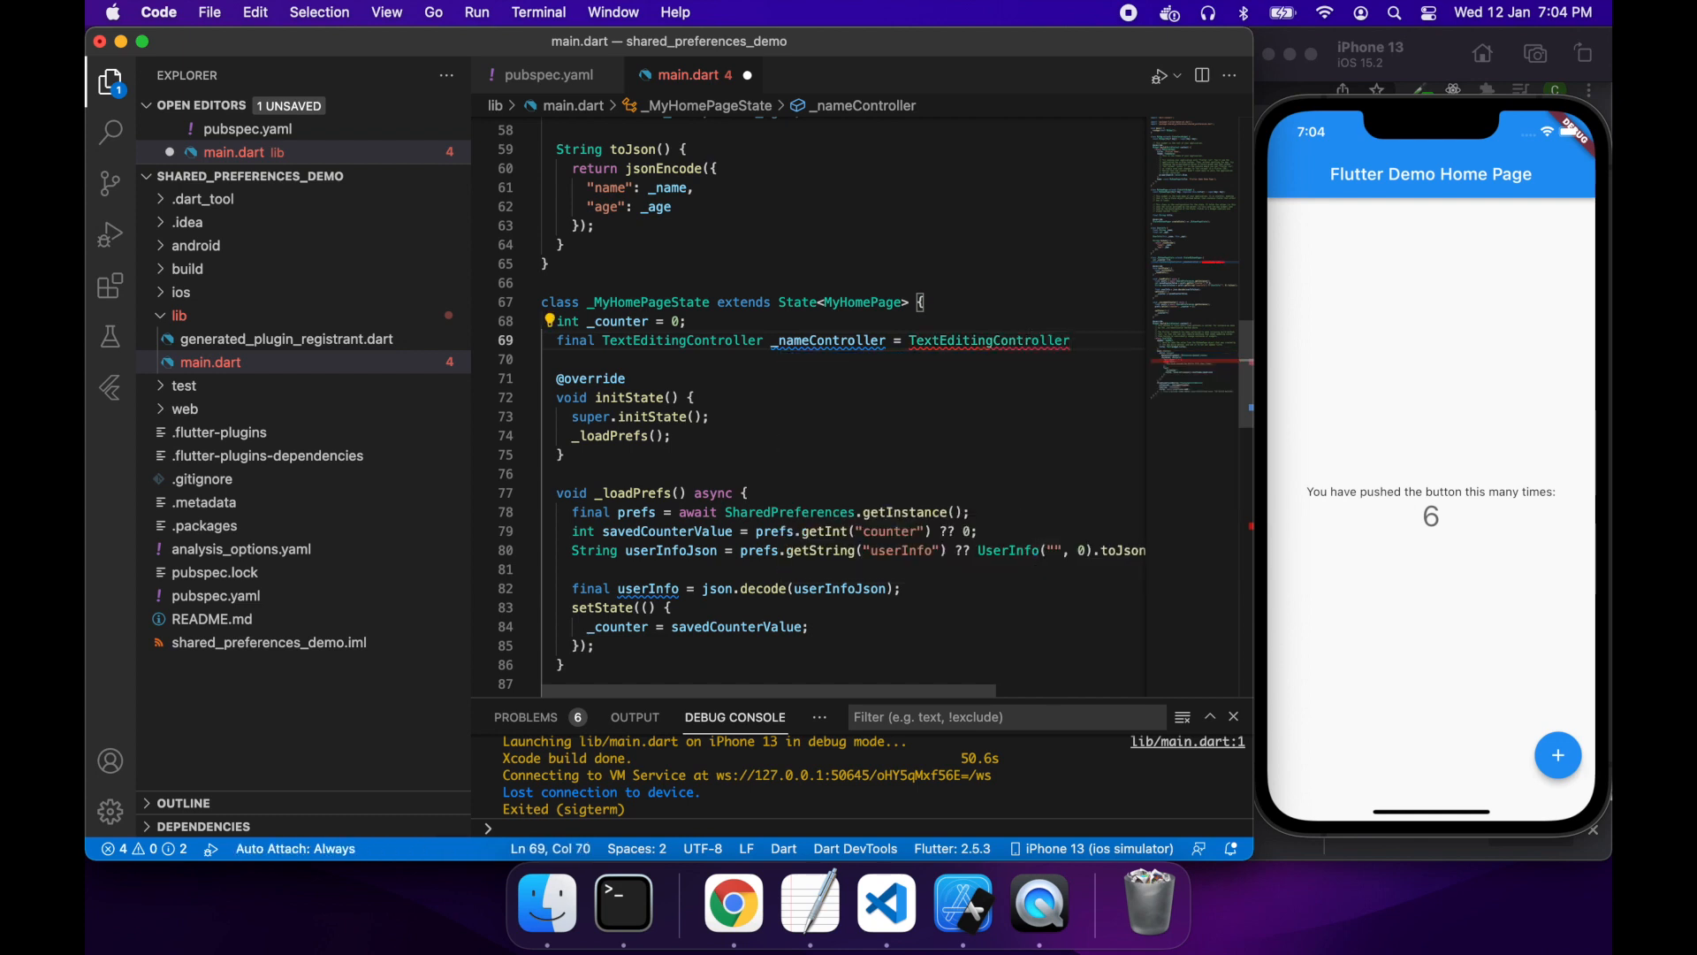
text(();)
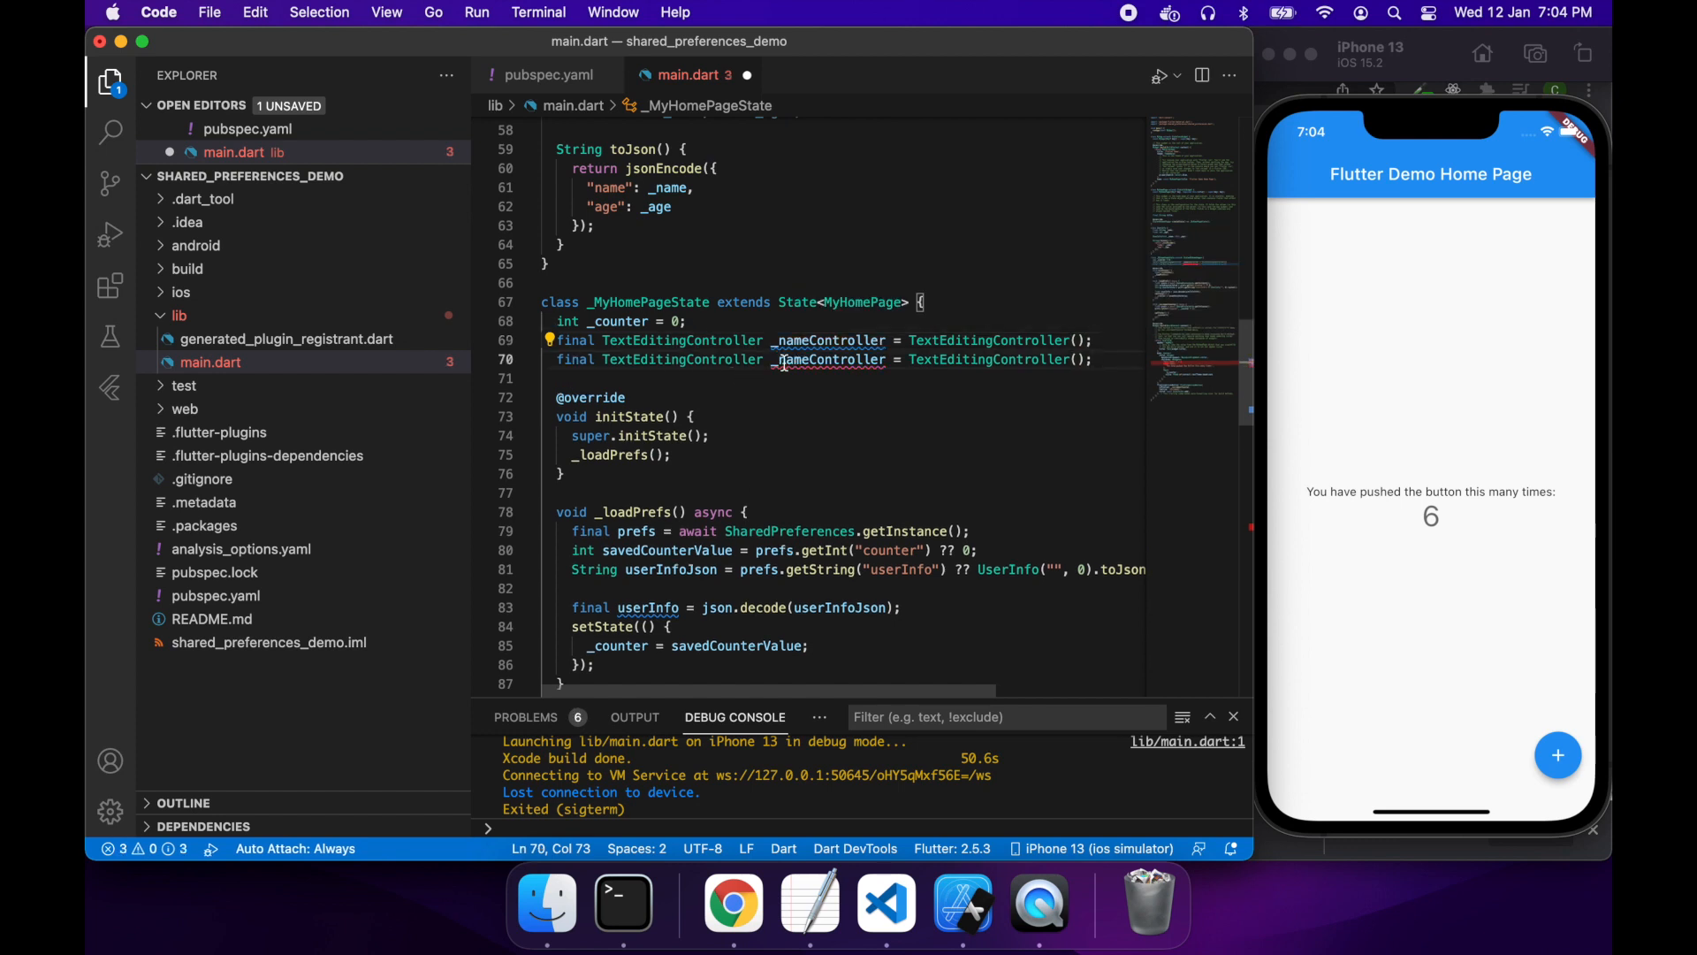
double_click(830, 358)
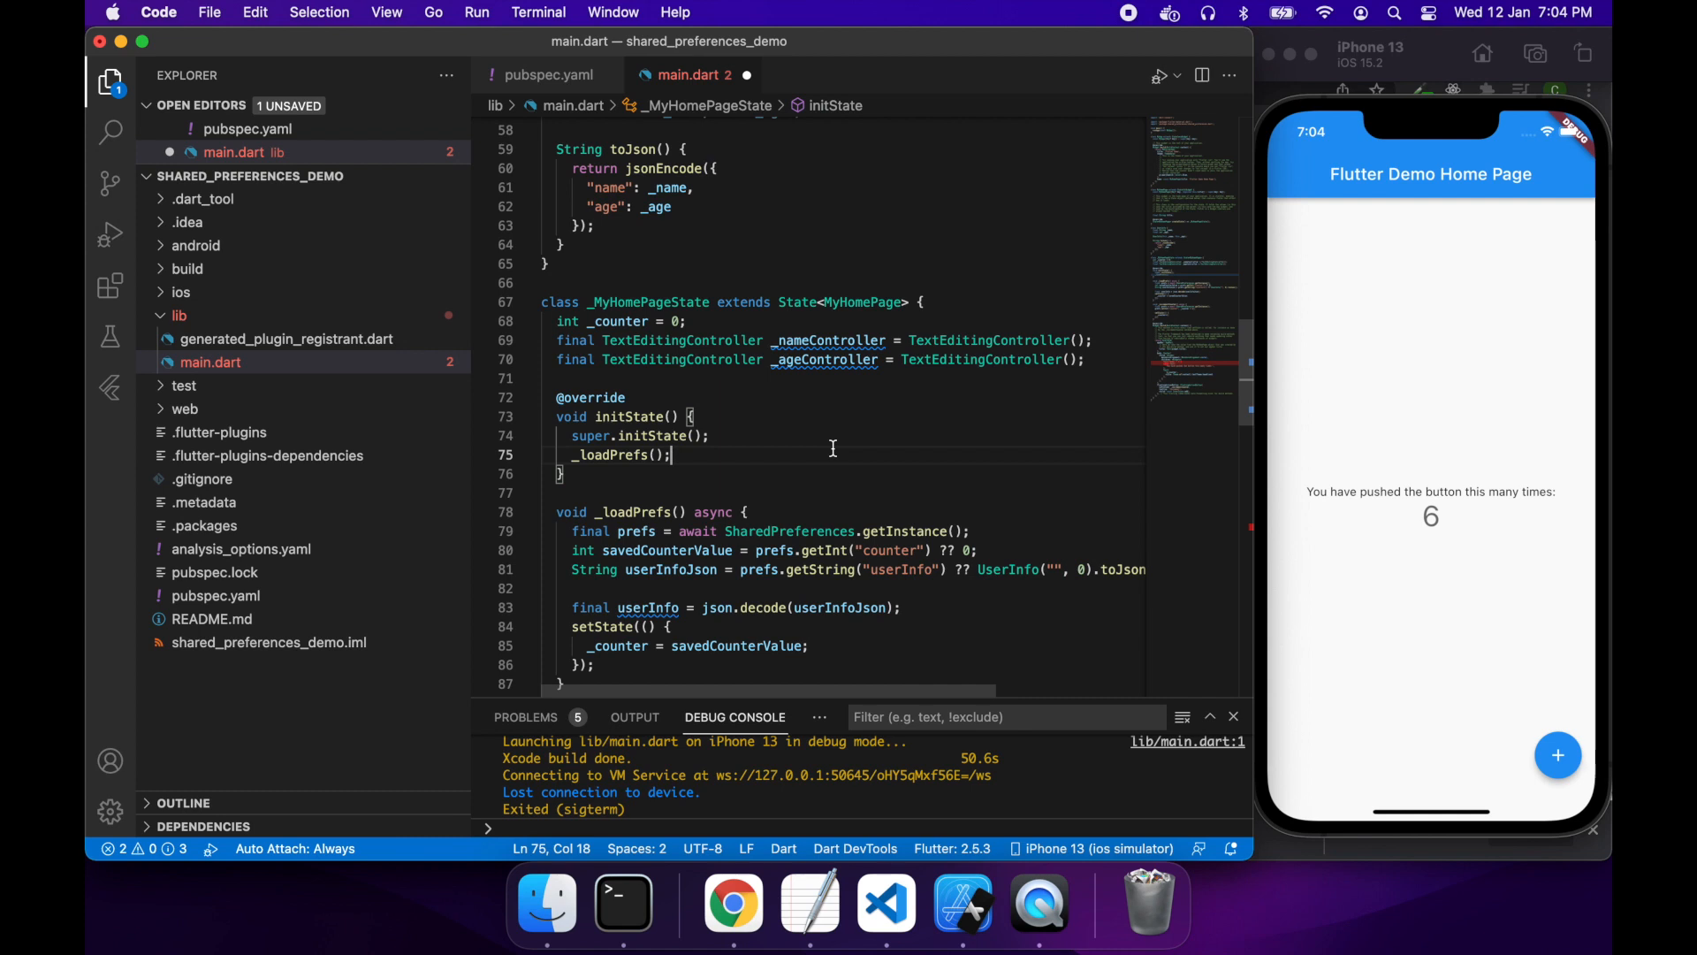
scroll(down, 3)
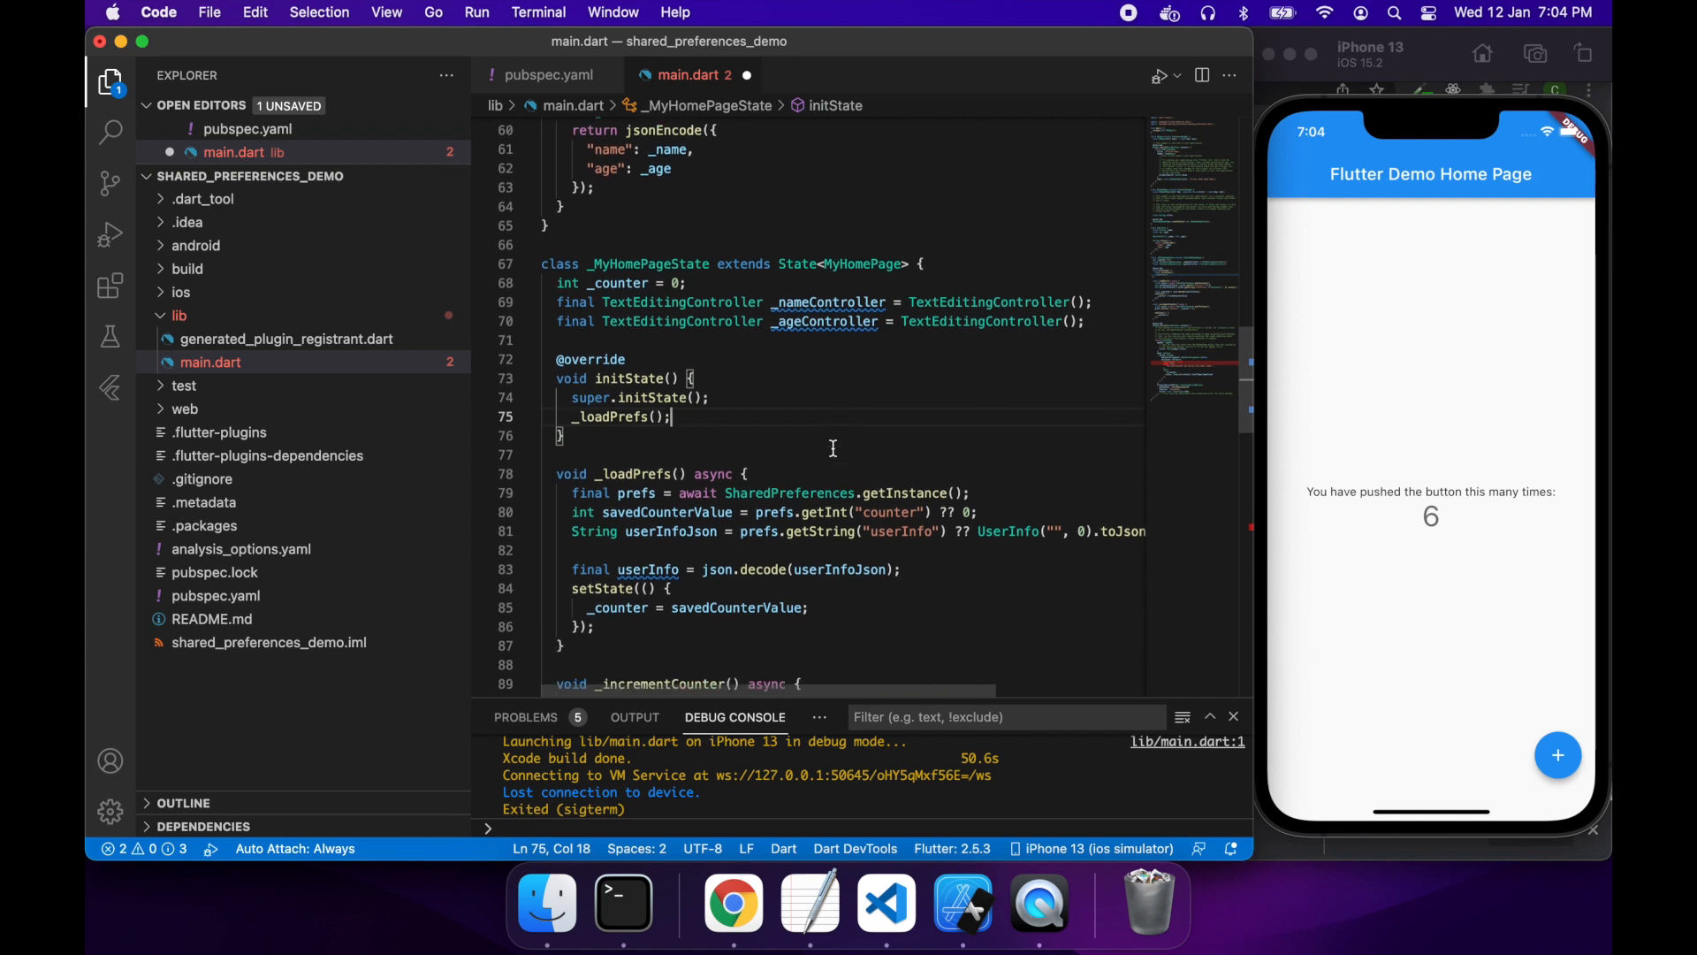
scroll(down, 3)
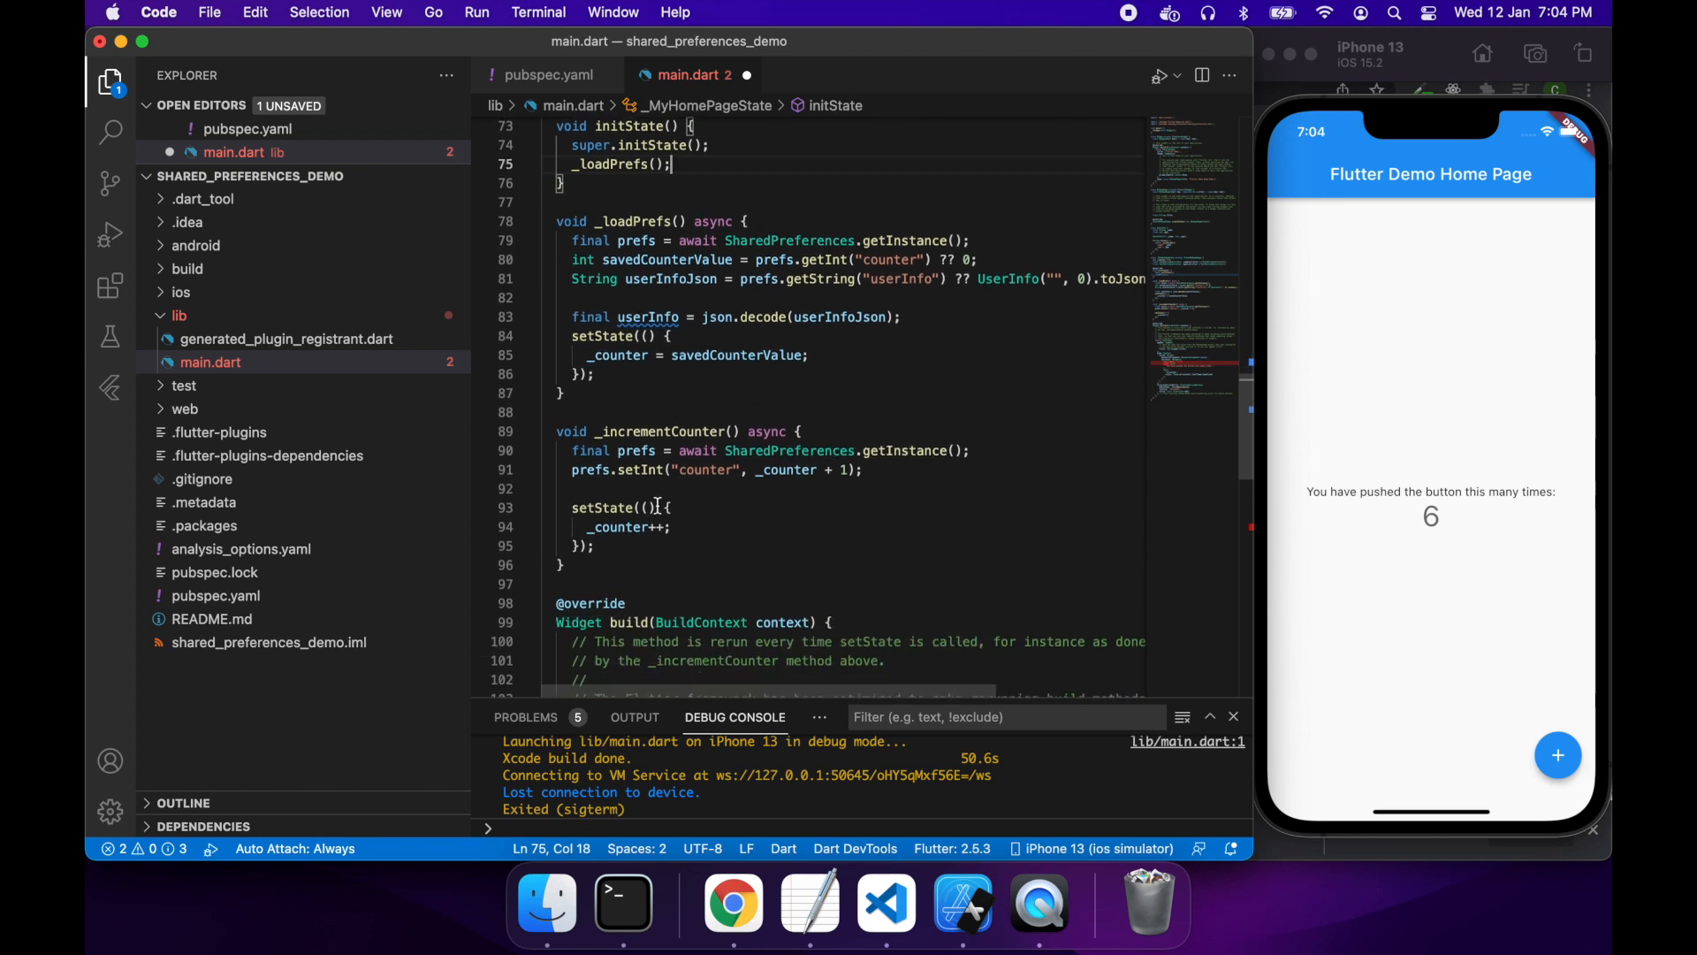
Step: Assign userInfo["name"] to _nameController.text and userInfo["age"] to _ageController.text
text(_nameController.text = userInfo["name"];)
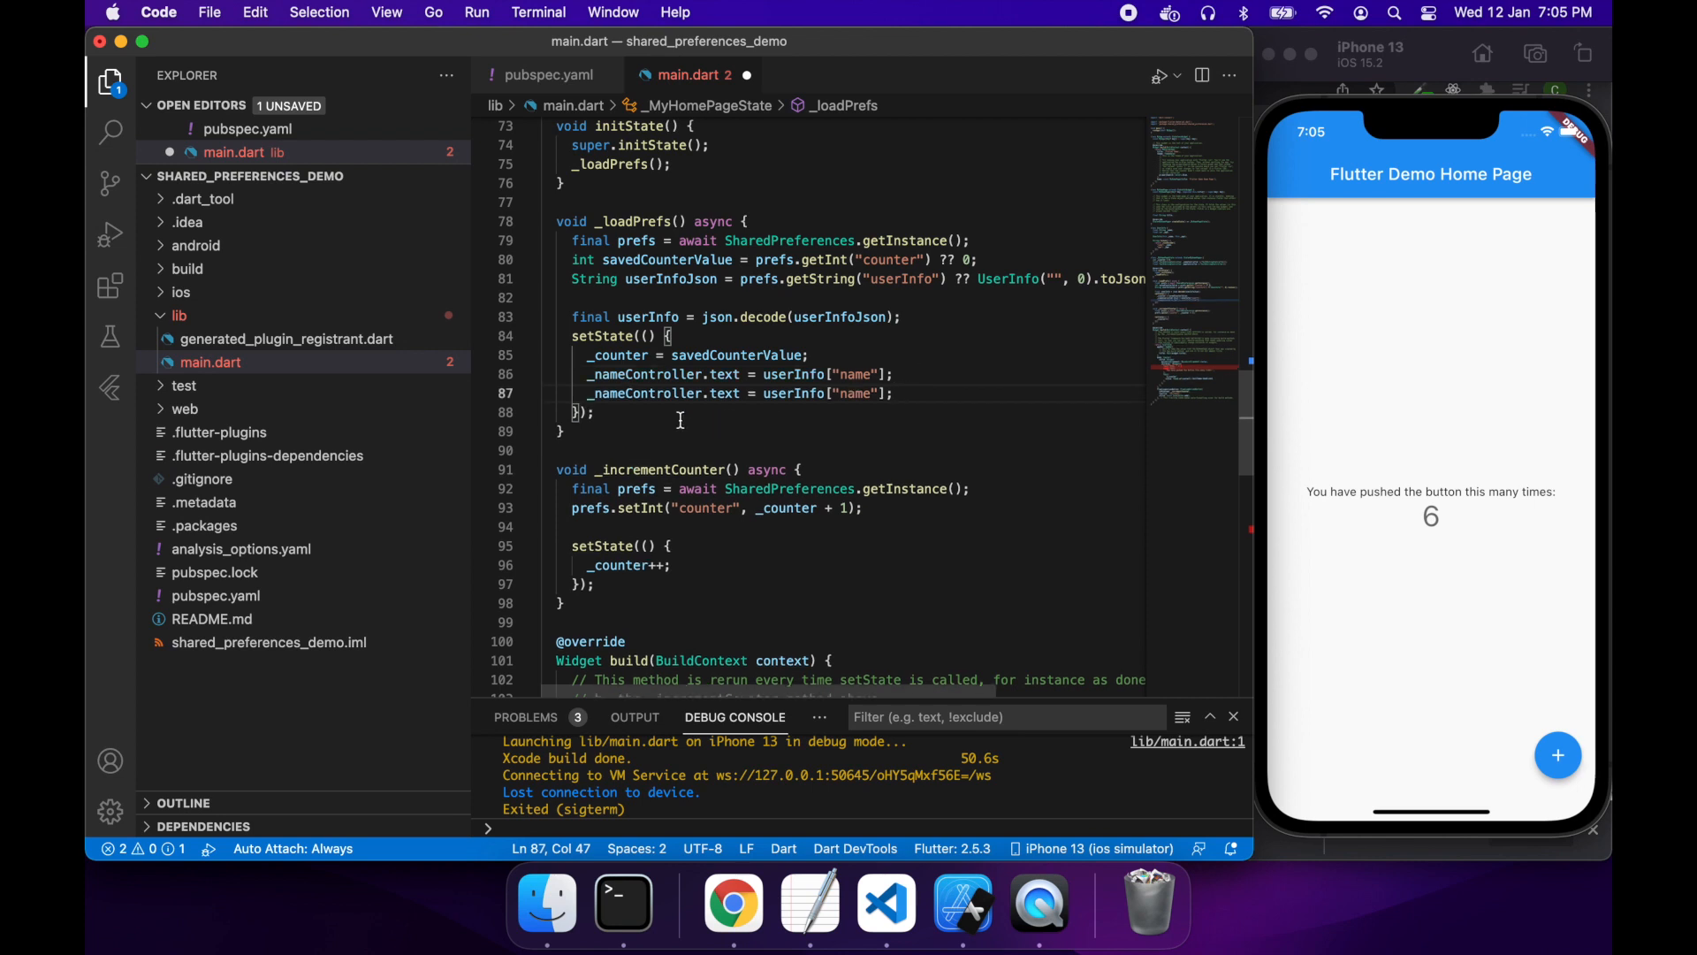
double_click(618, 393)
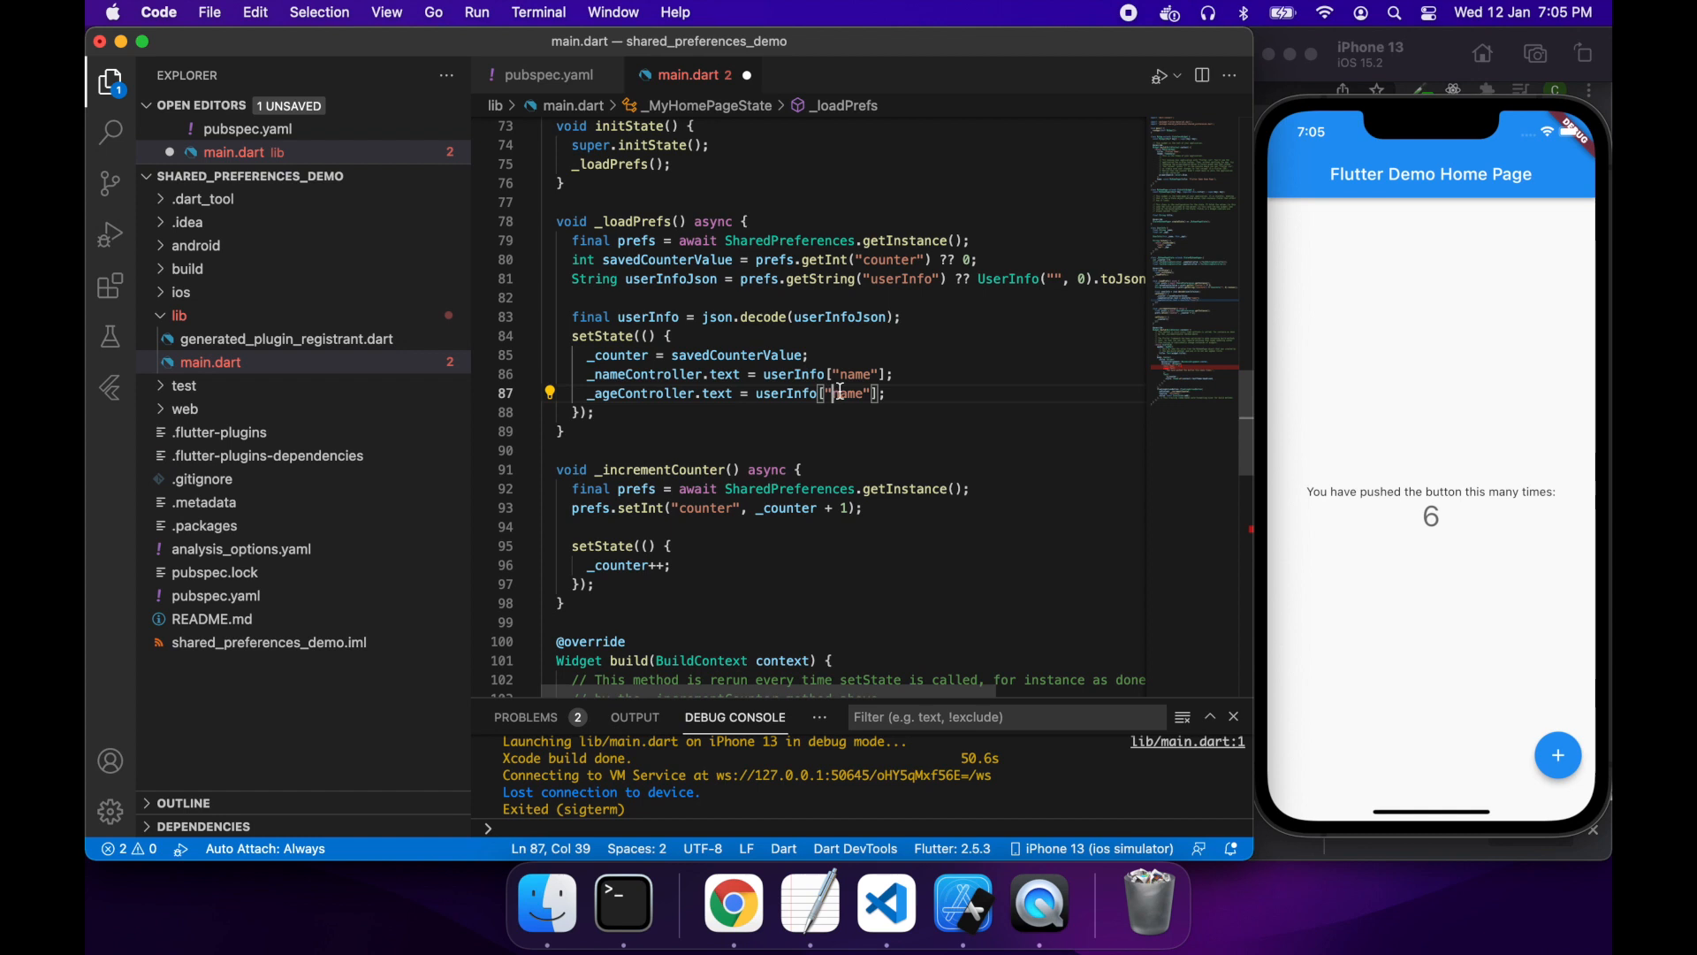
text(age)
text(Text("Name: " + )
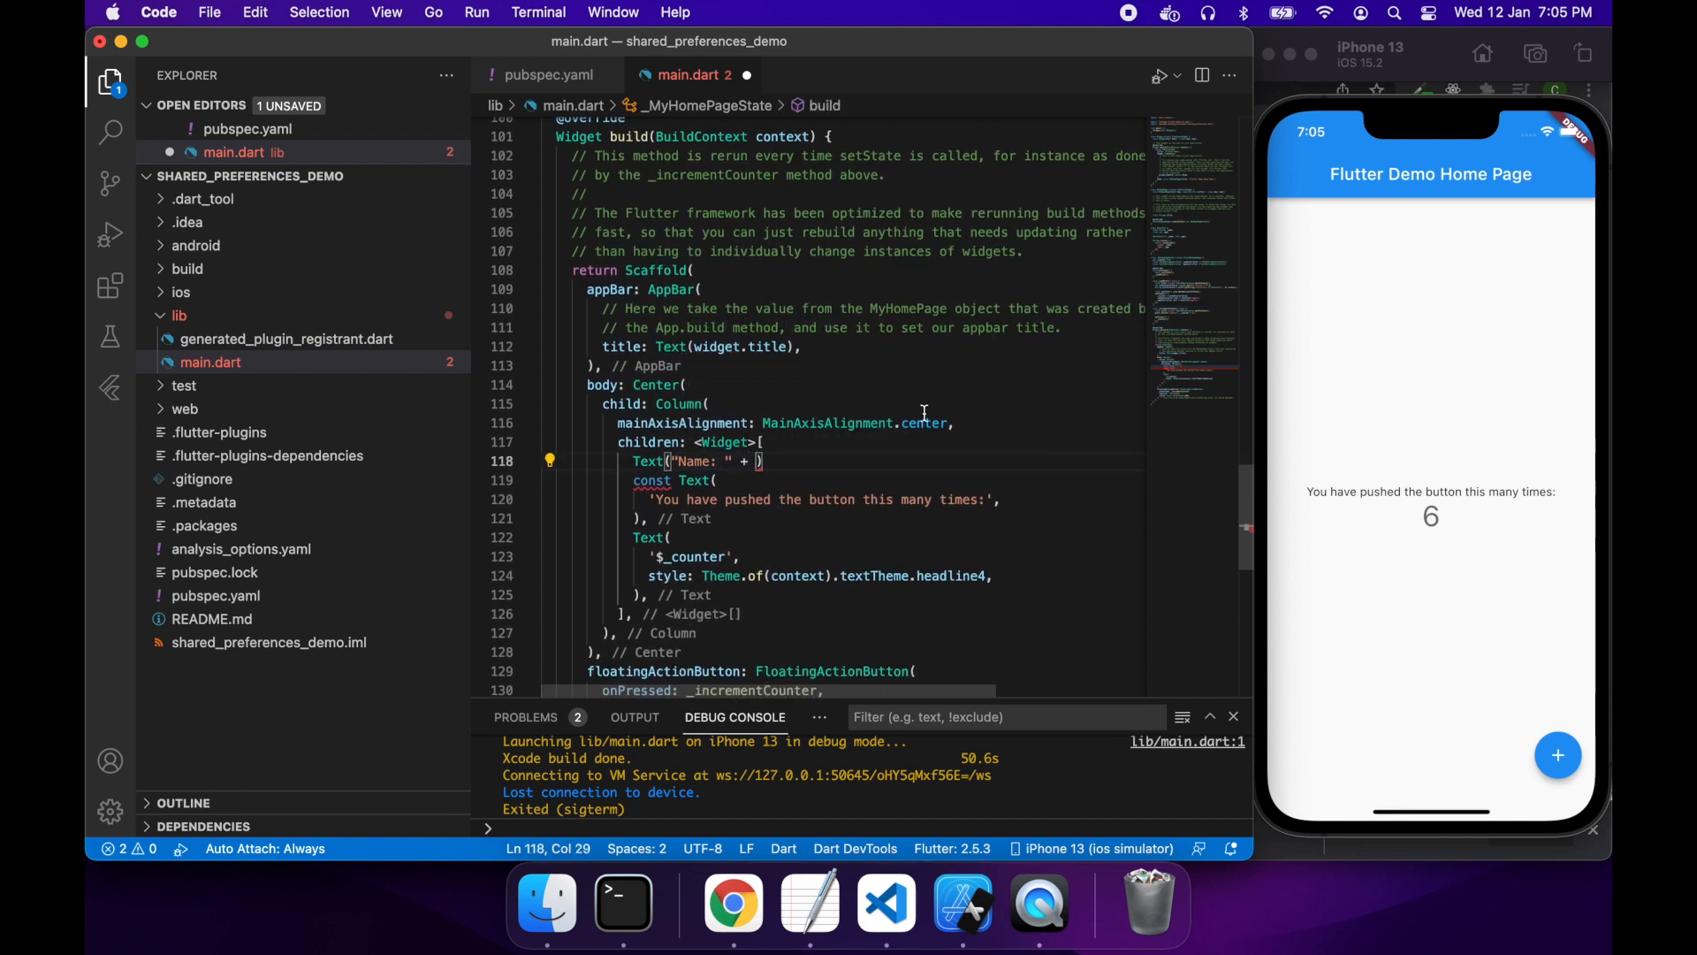
Step: Finish Text("Name: " + _nameController.text), add an Age copy using _ageController, and begin a TextField
text(_nameController.text)
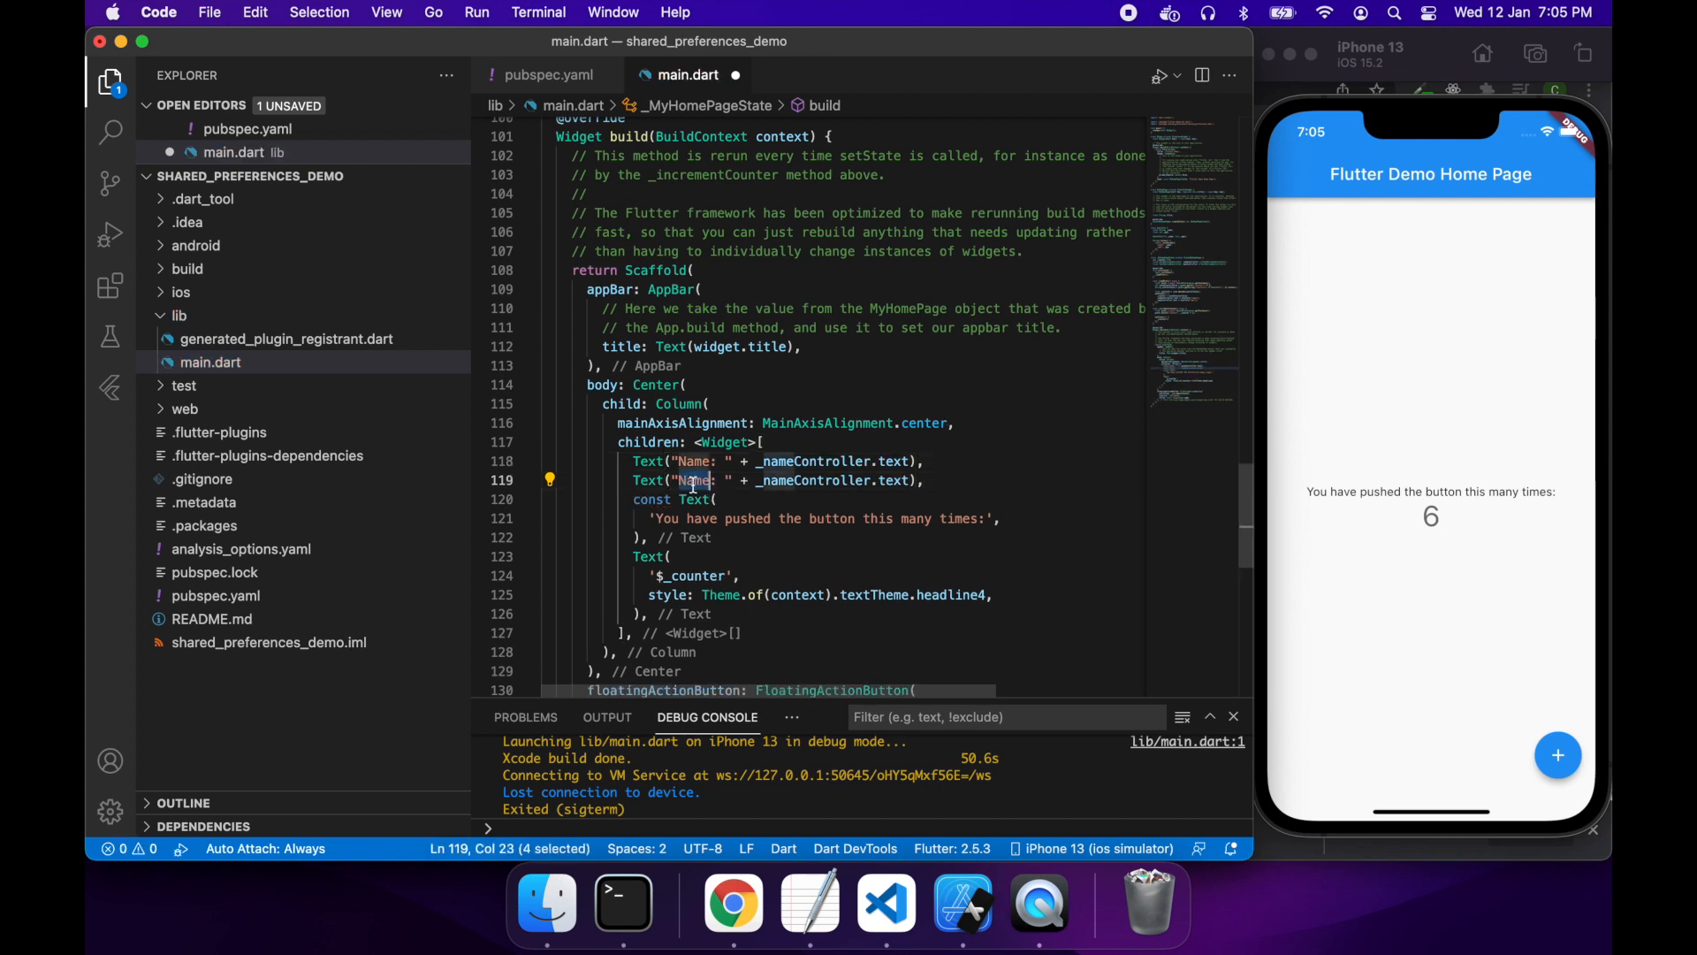
text(Age)
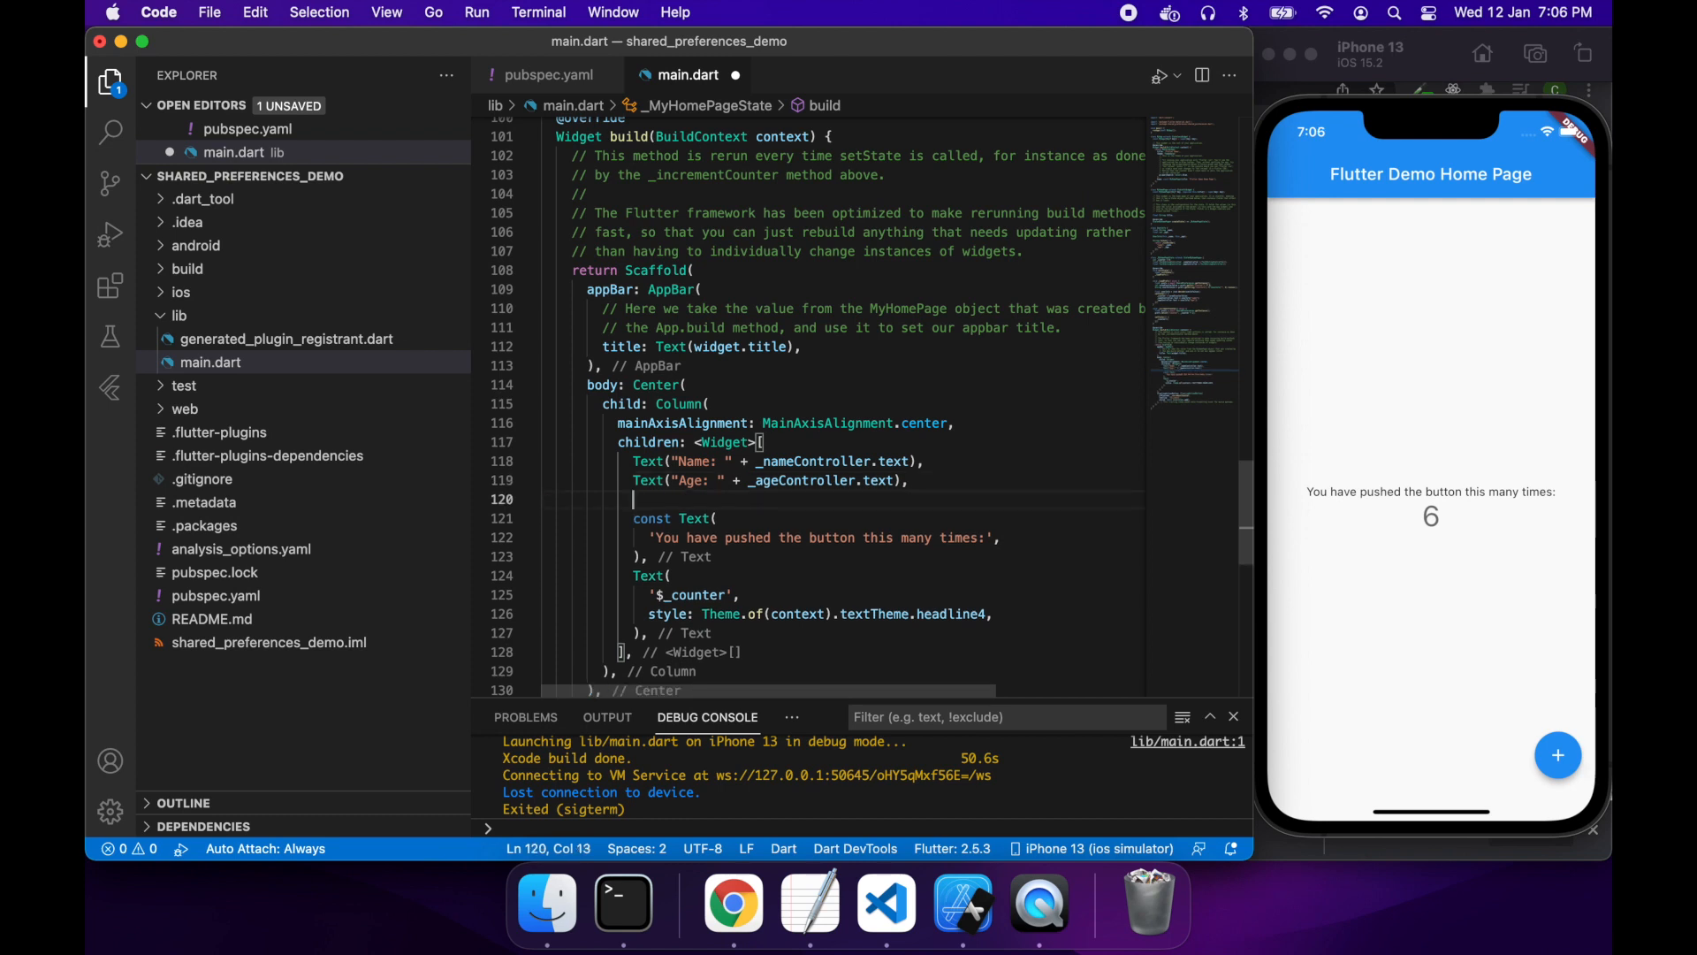
text(TextField()
text(controller: ,)
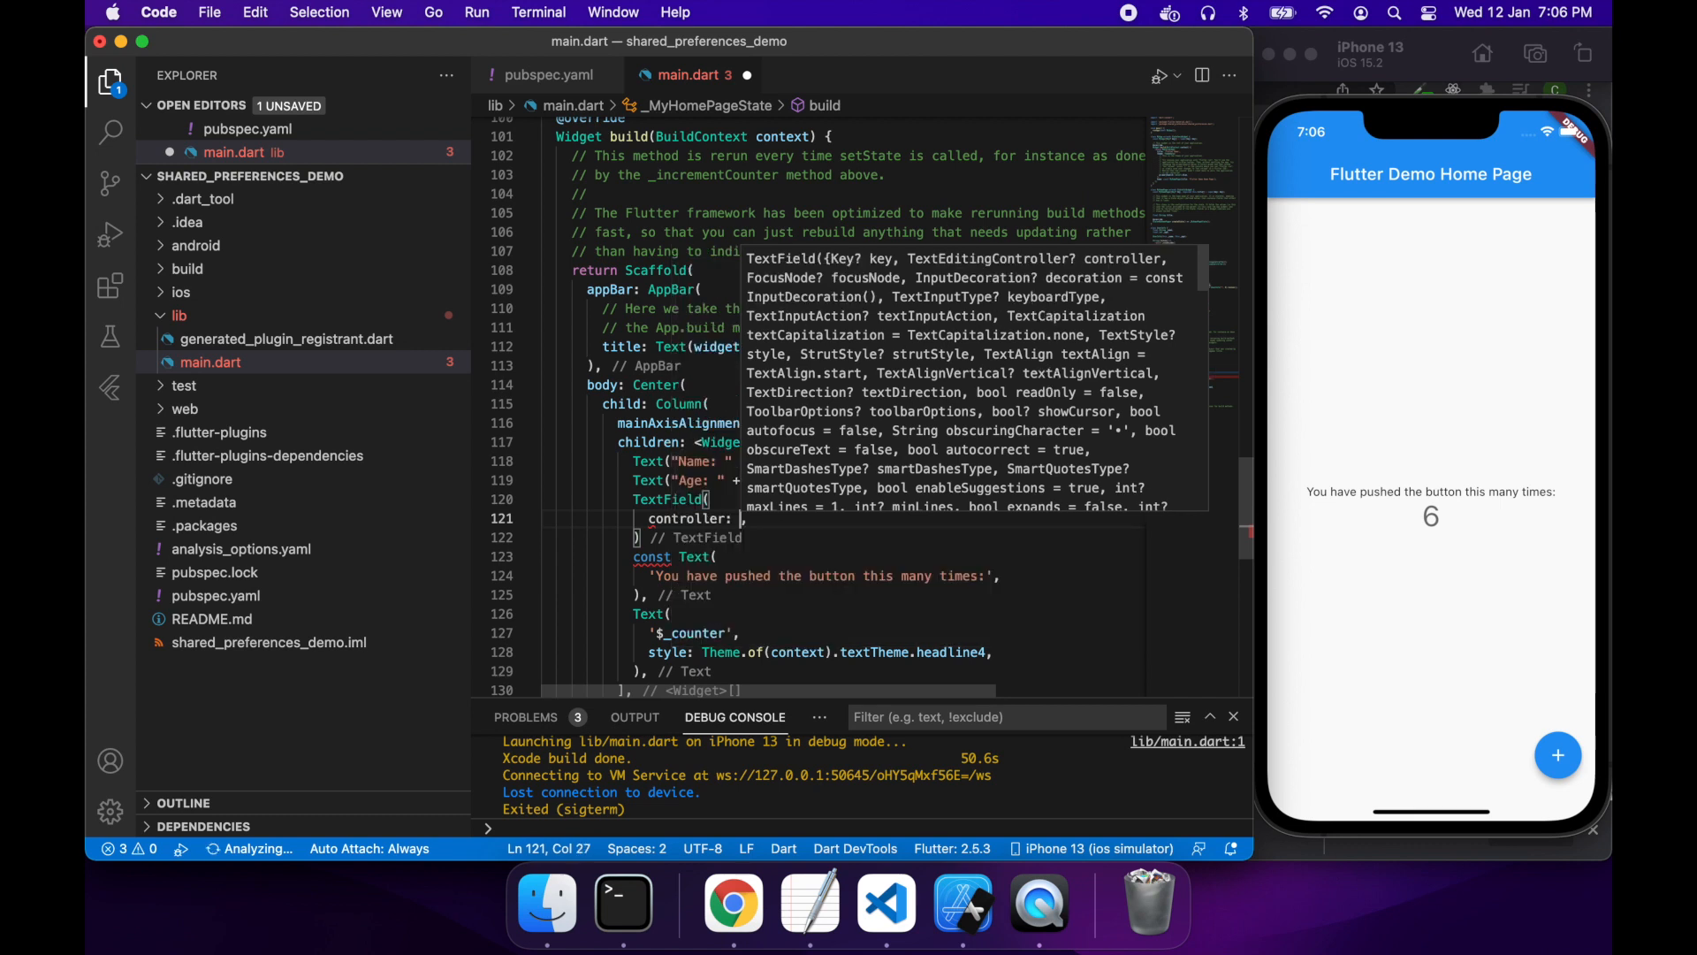
Step: Bind the TextField to _nameController with InputDecoration(border: UnderlineInputBorder(), labelText: "Name")
text(_n)
text(decoration: ,)
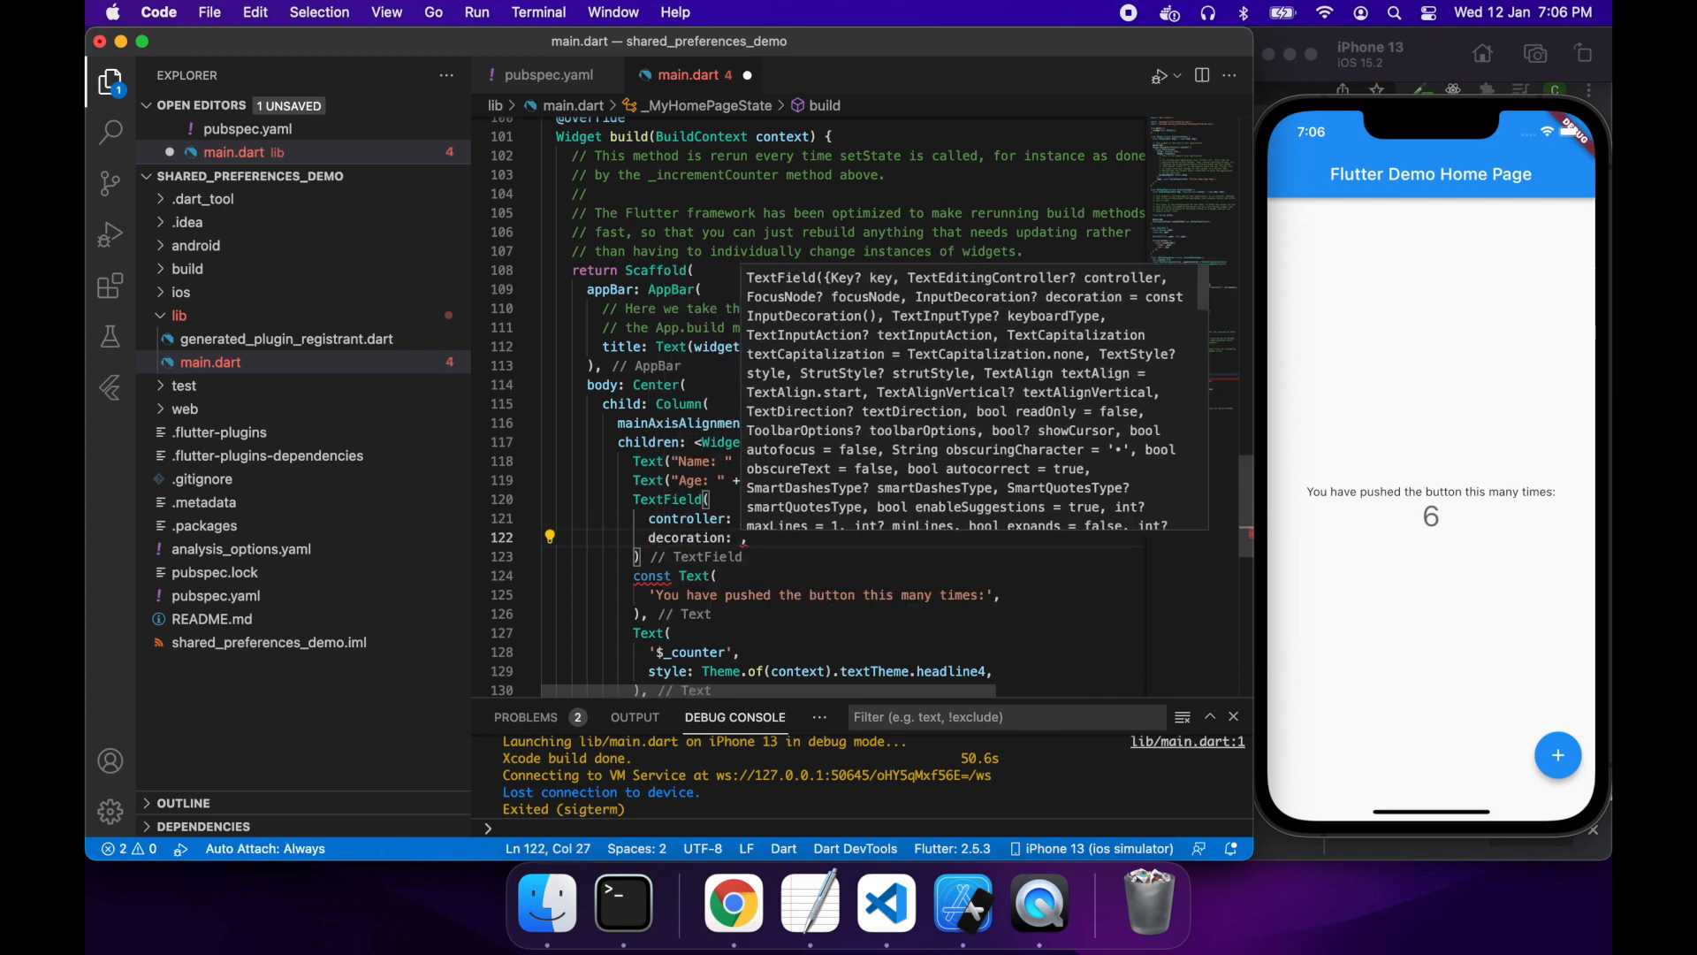
text(const)
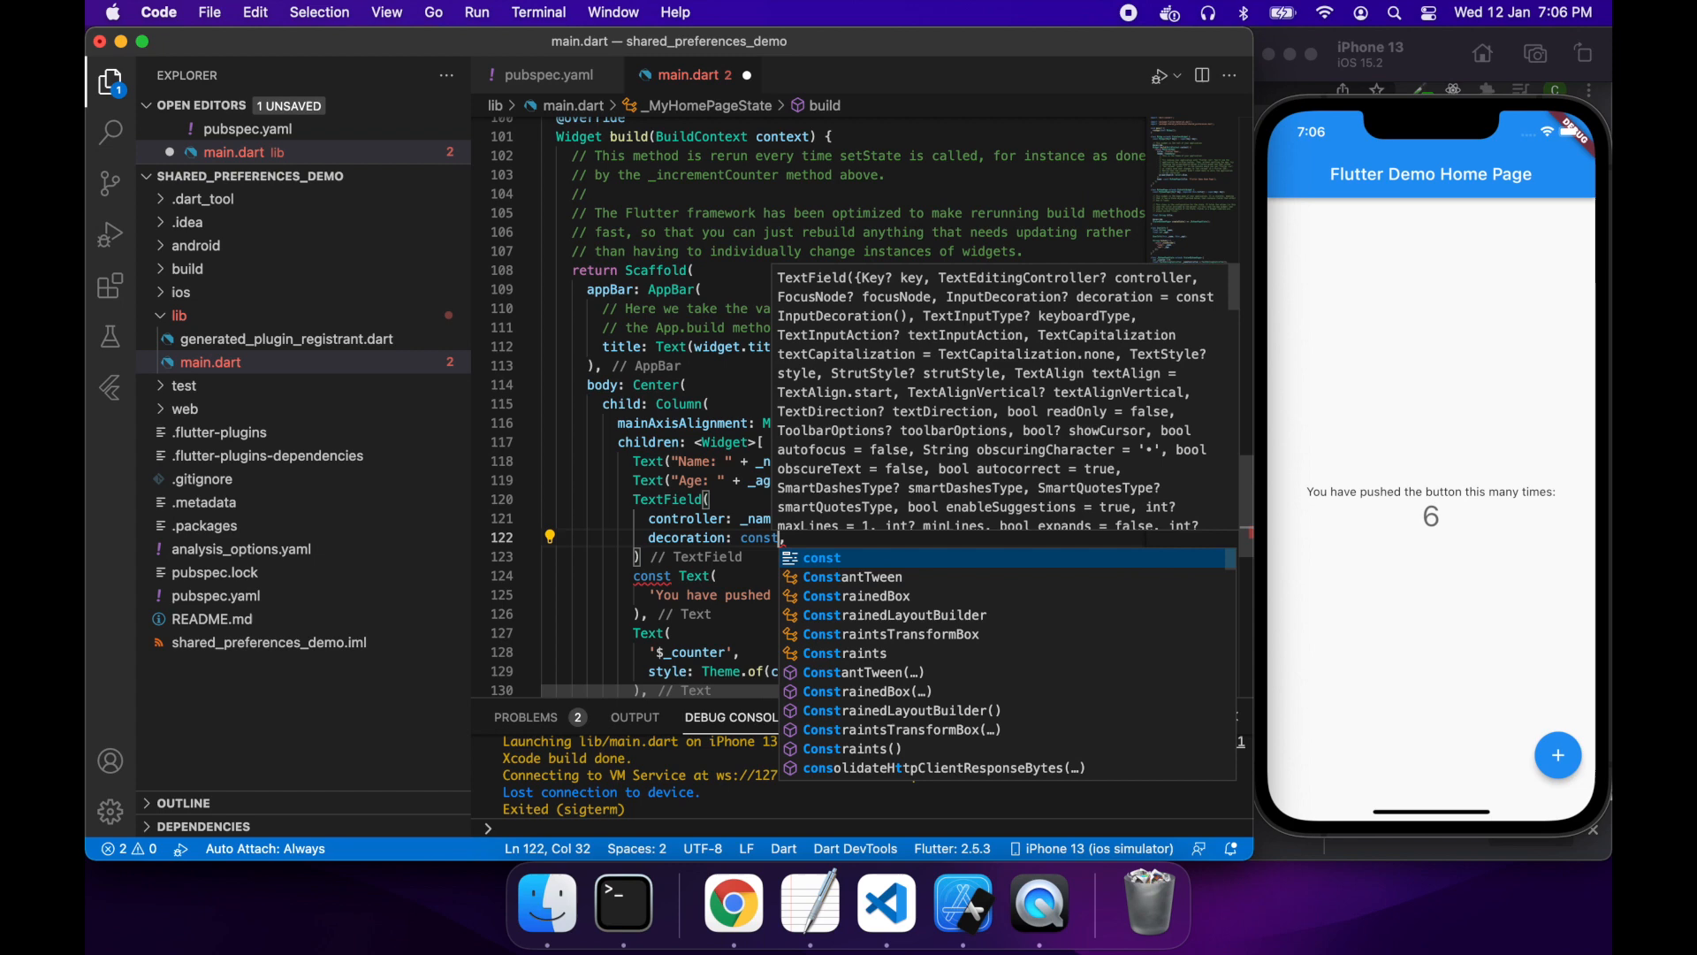
text(Input)
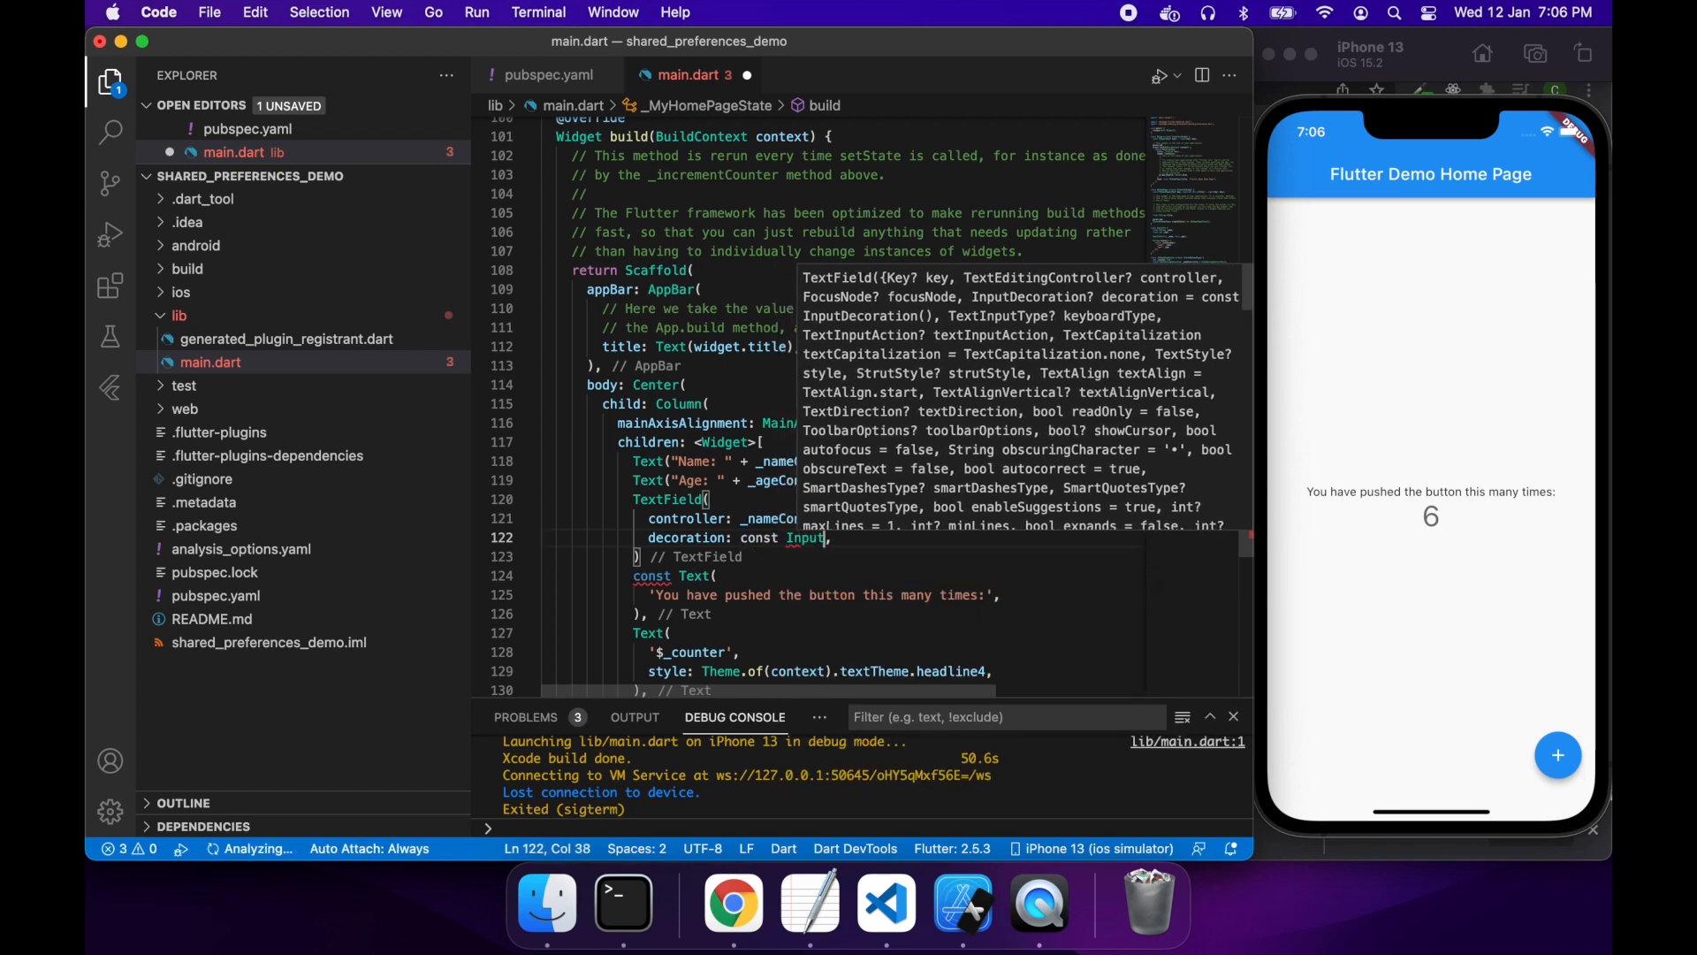
text(De)
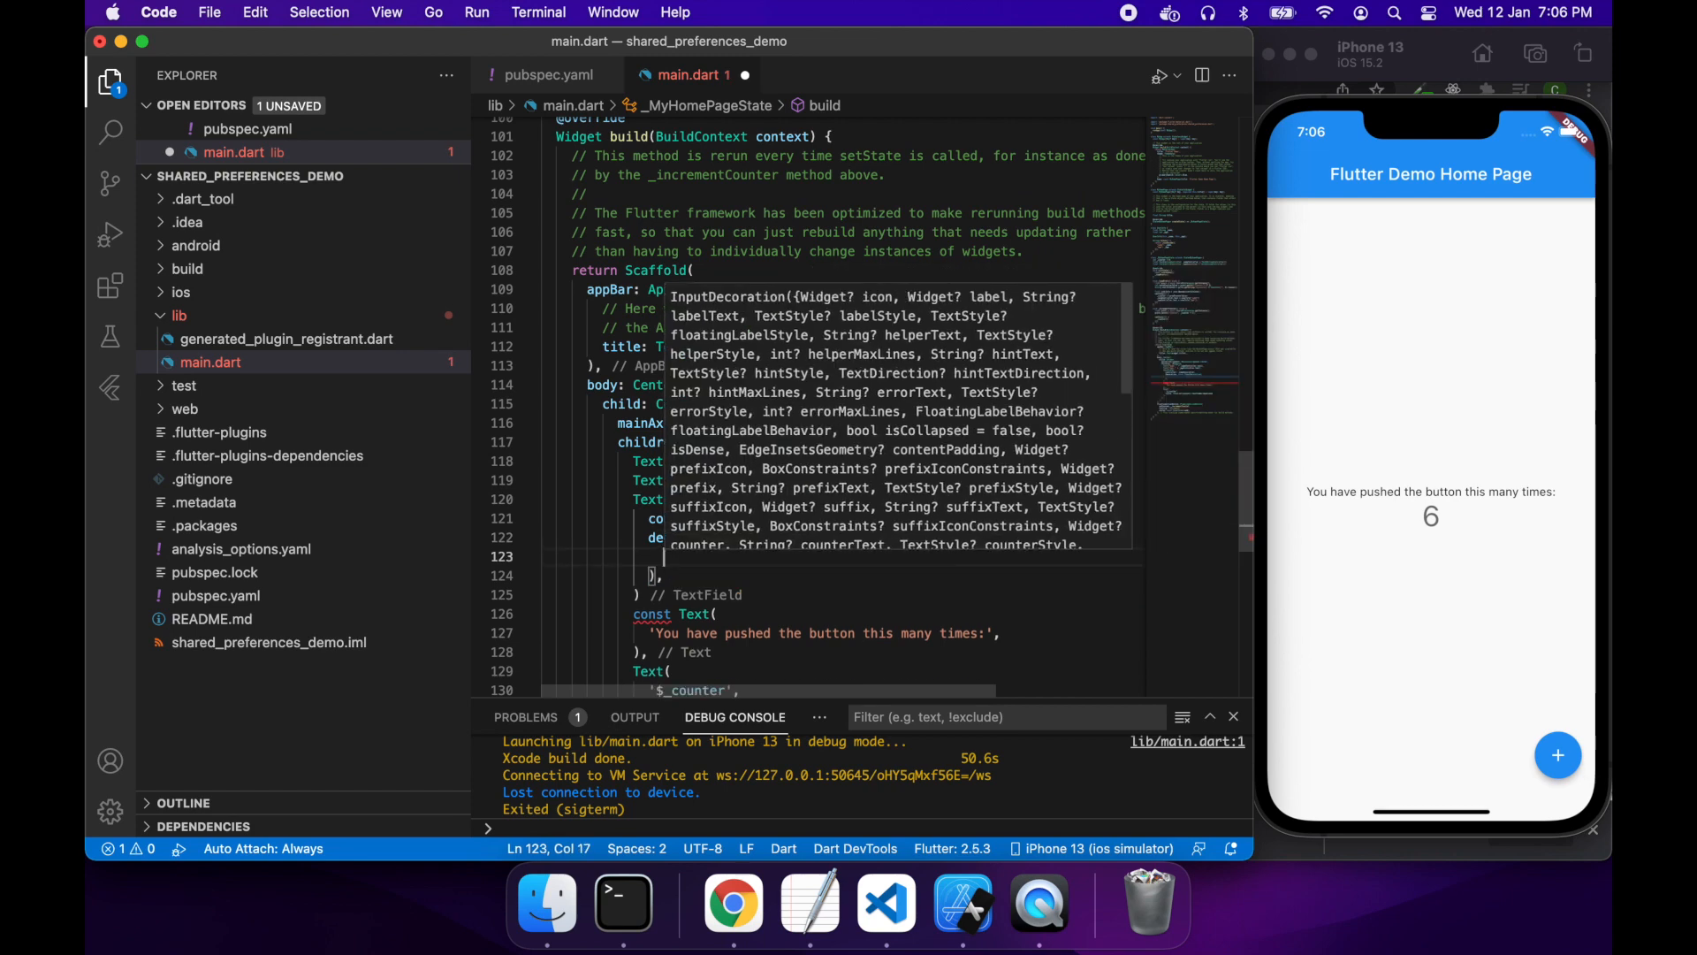
text(border: U)
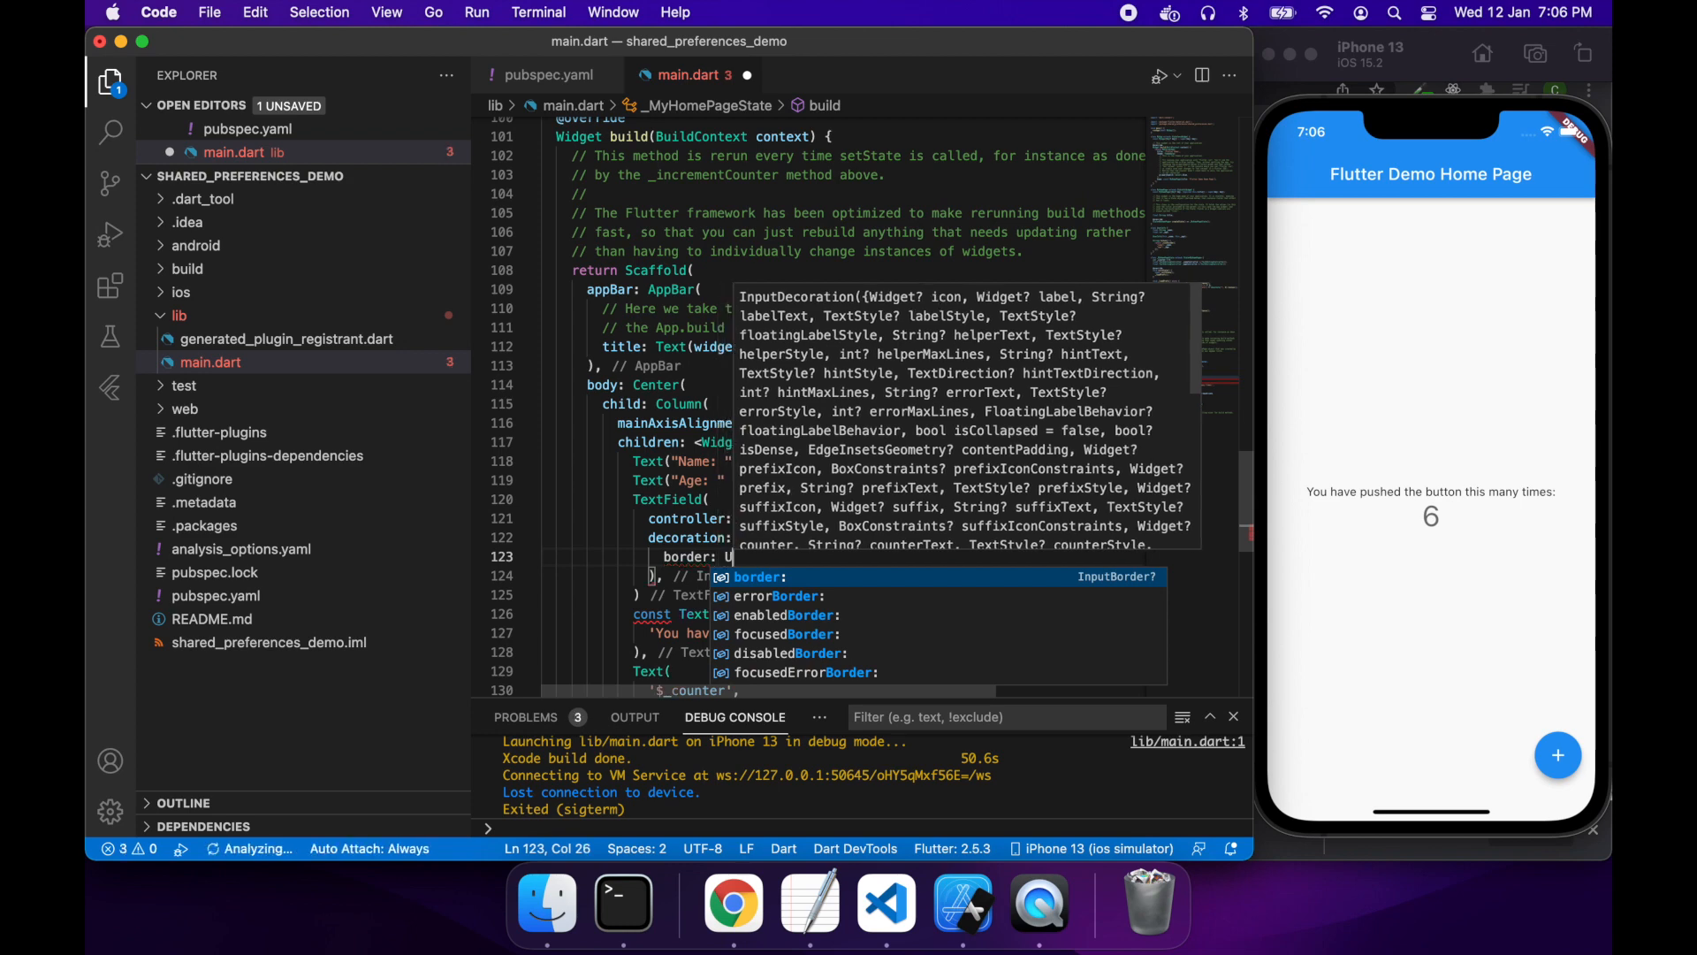
text(ser)
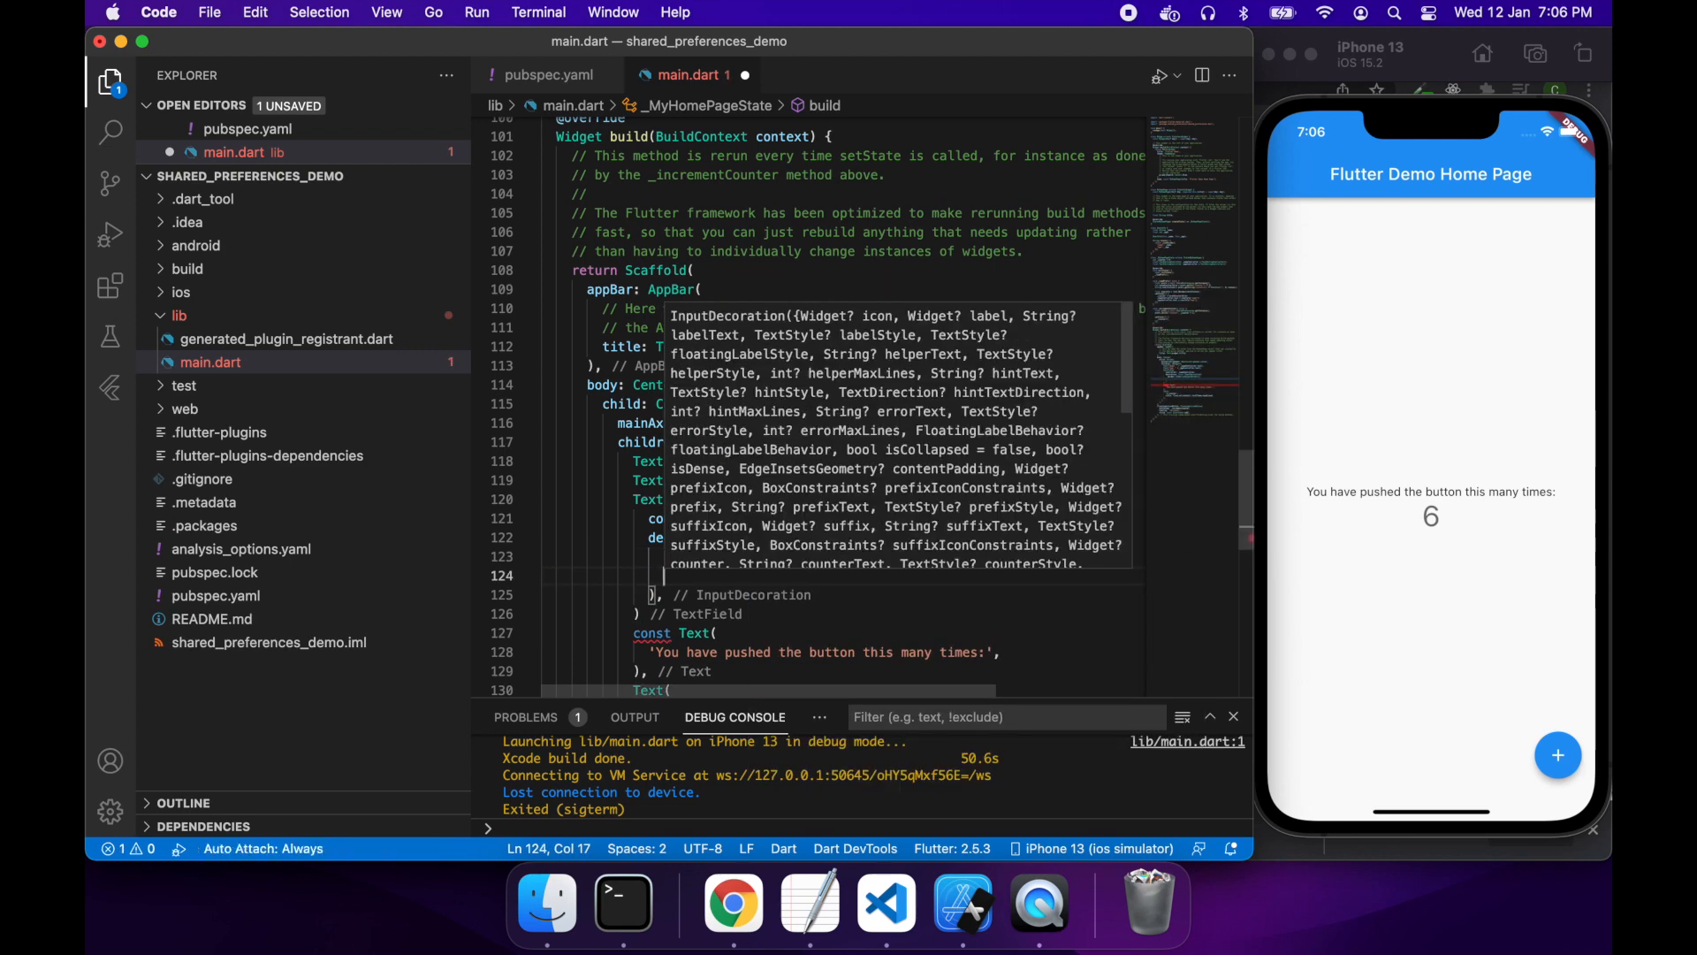
text(labelText: "Name)
click(888, 613)
text(,)
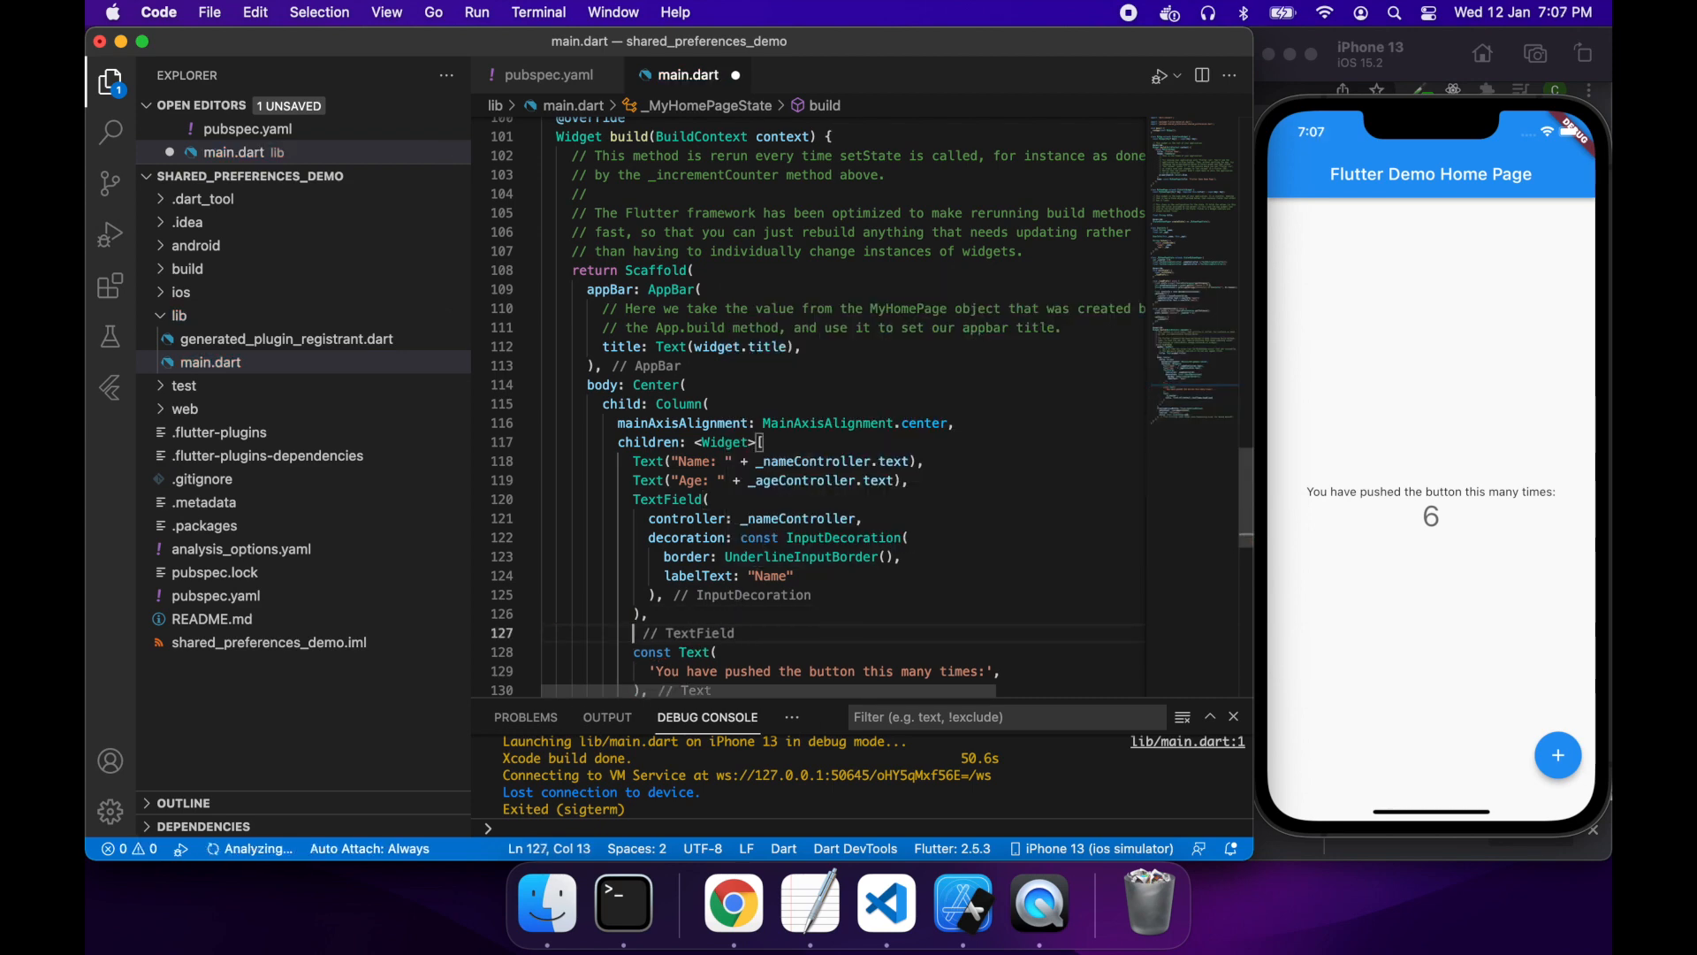
Step: Add a const SizedBox(height: 16) spacer after the name field, then select the copied field's controller name
text(const)
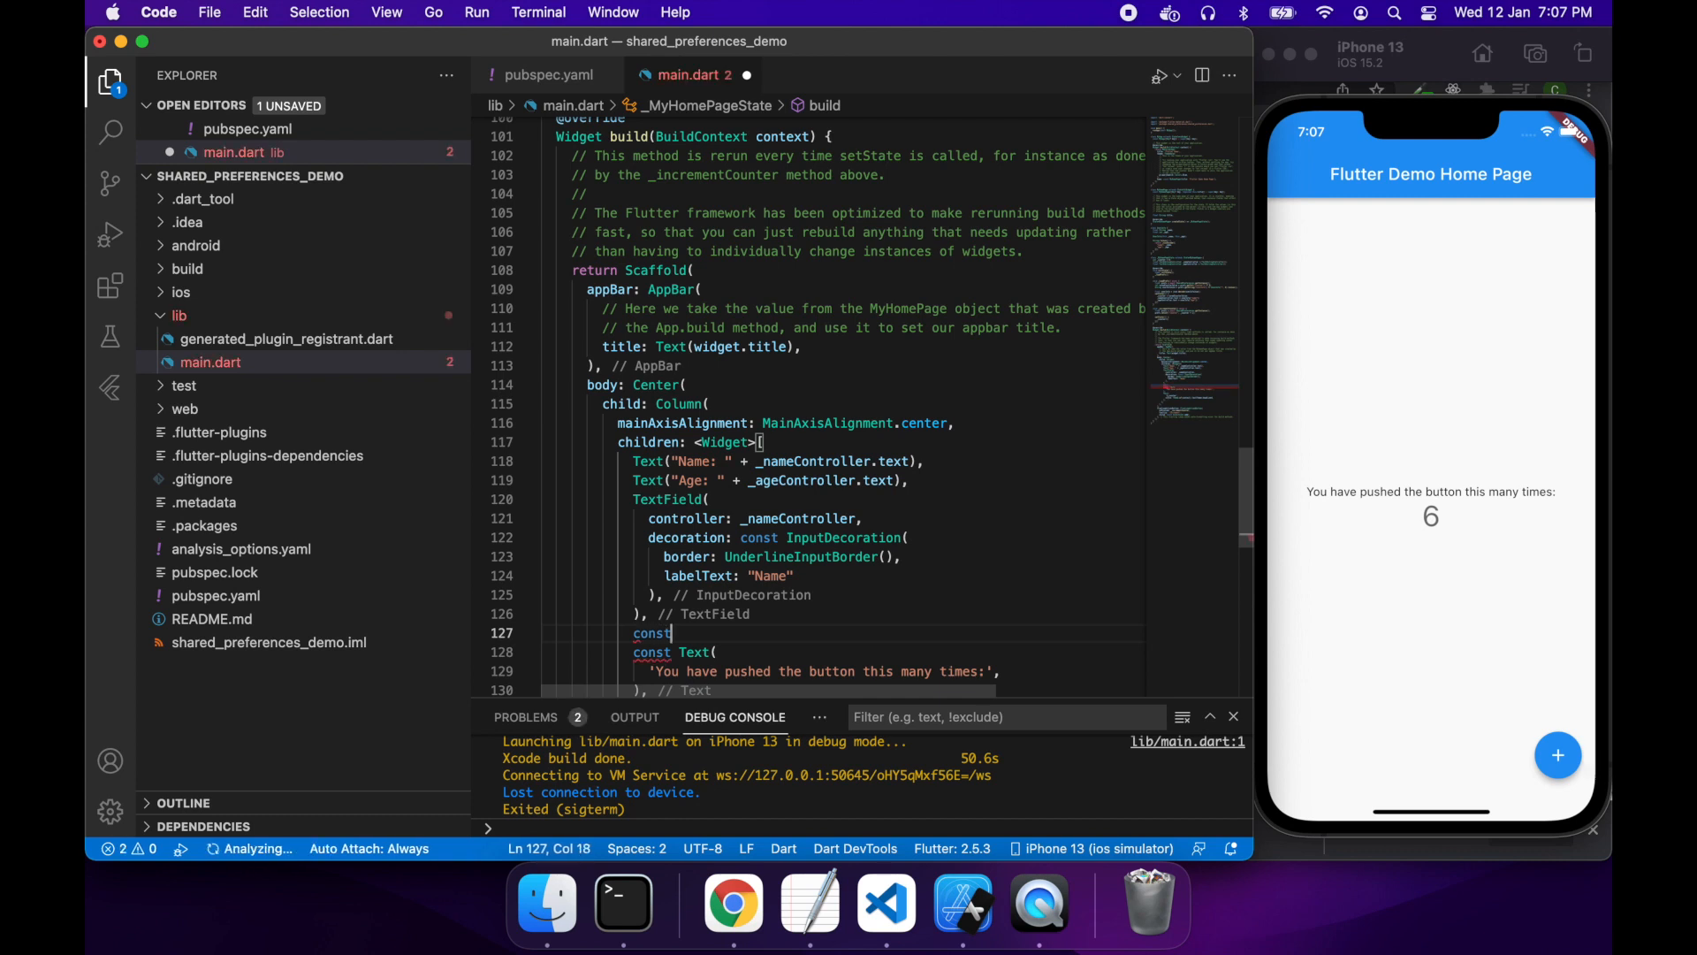
text(Size)
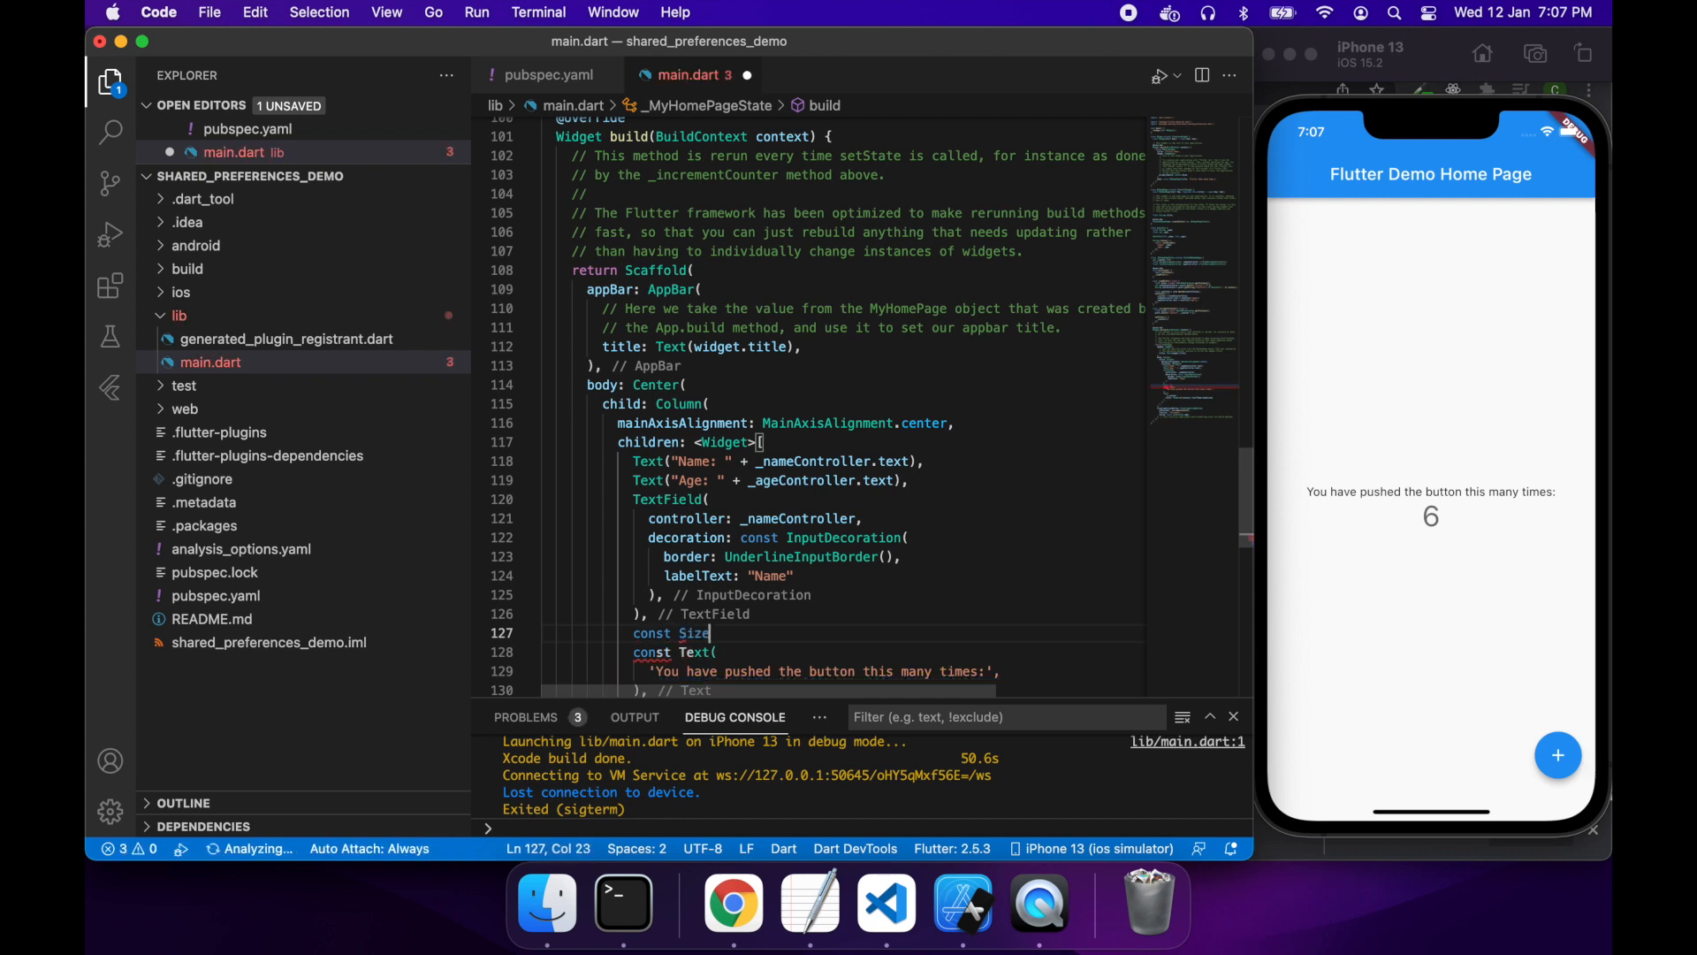
text(dBox()
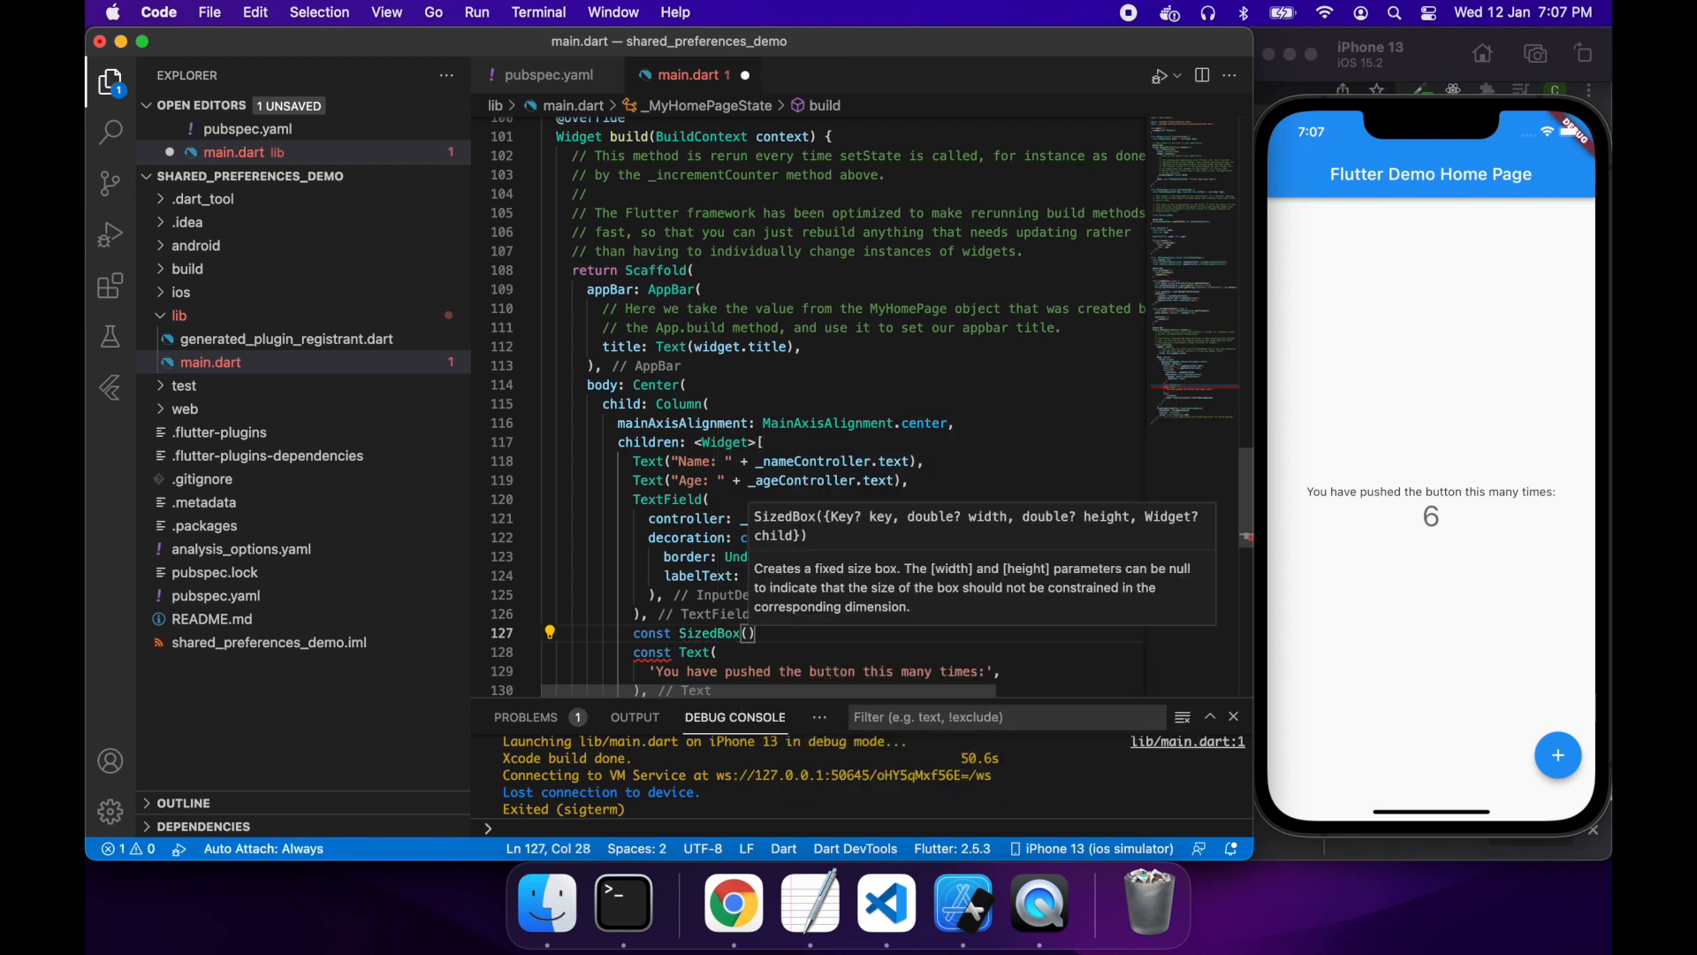
text(height:)
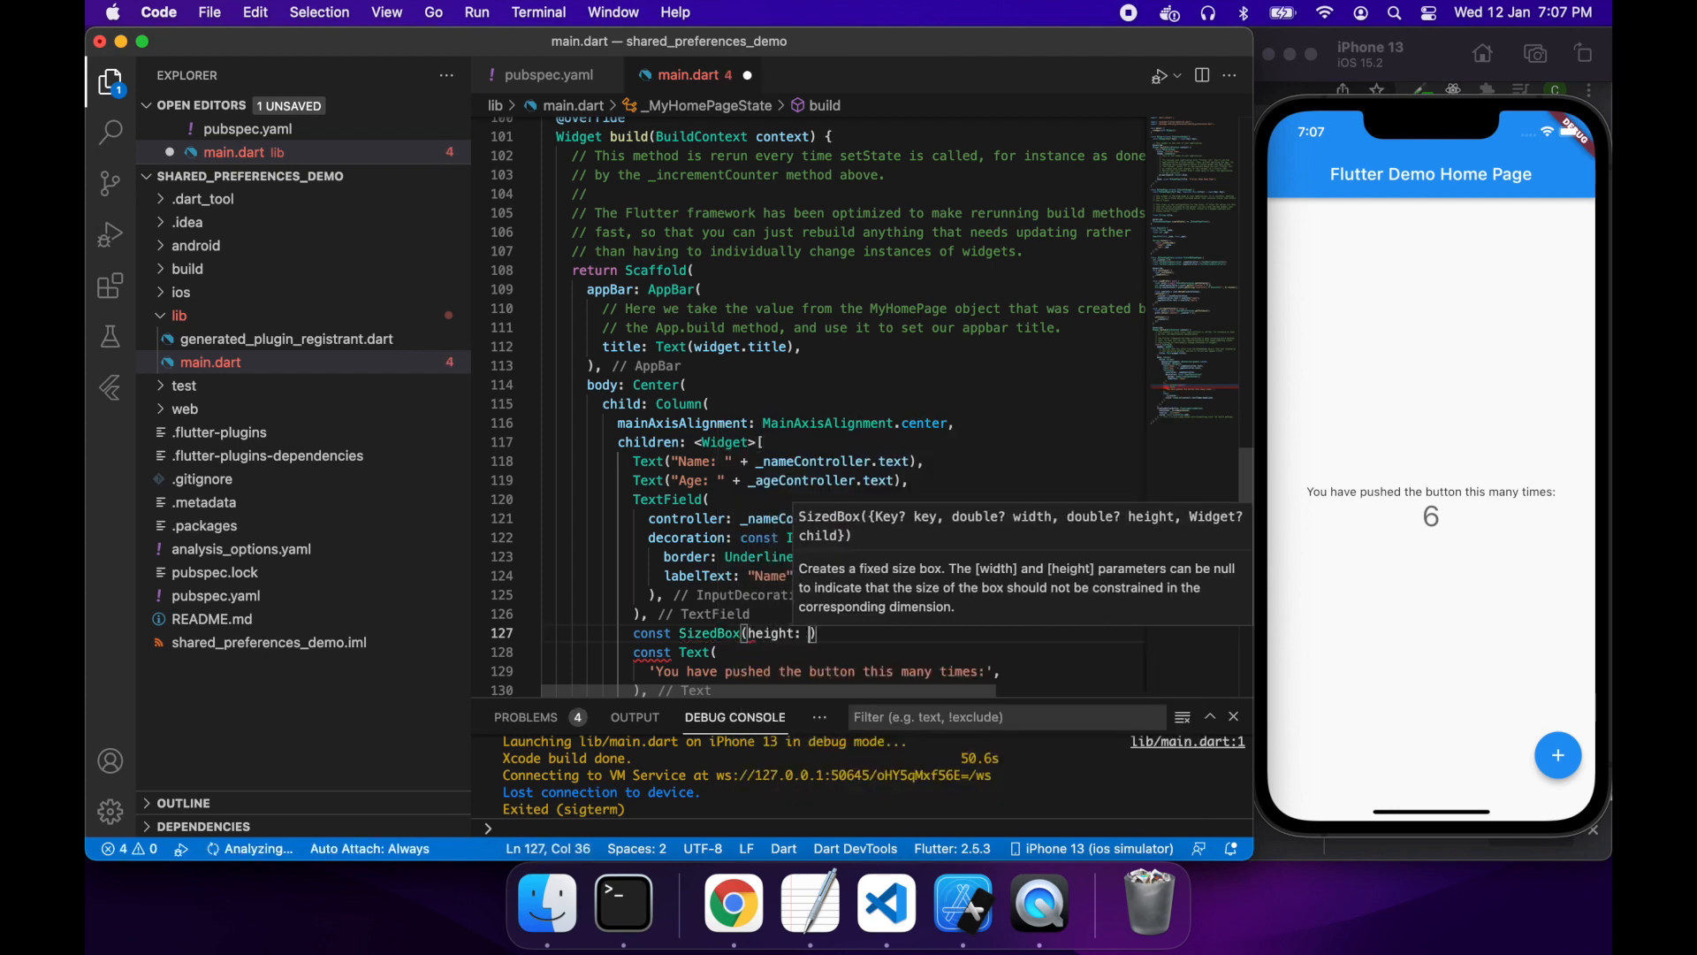
text(16)
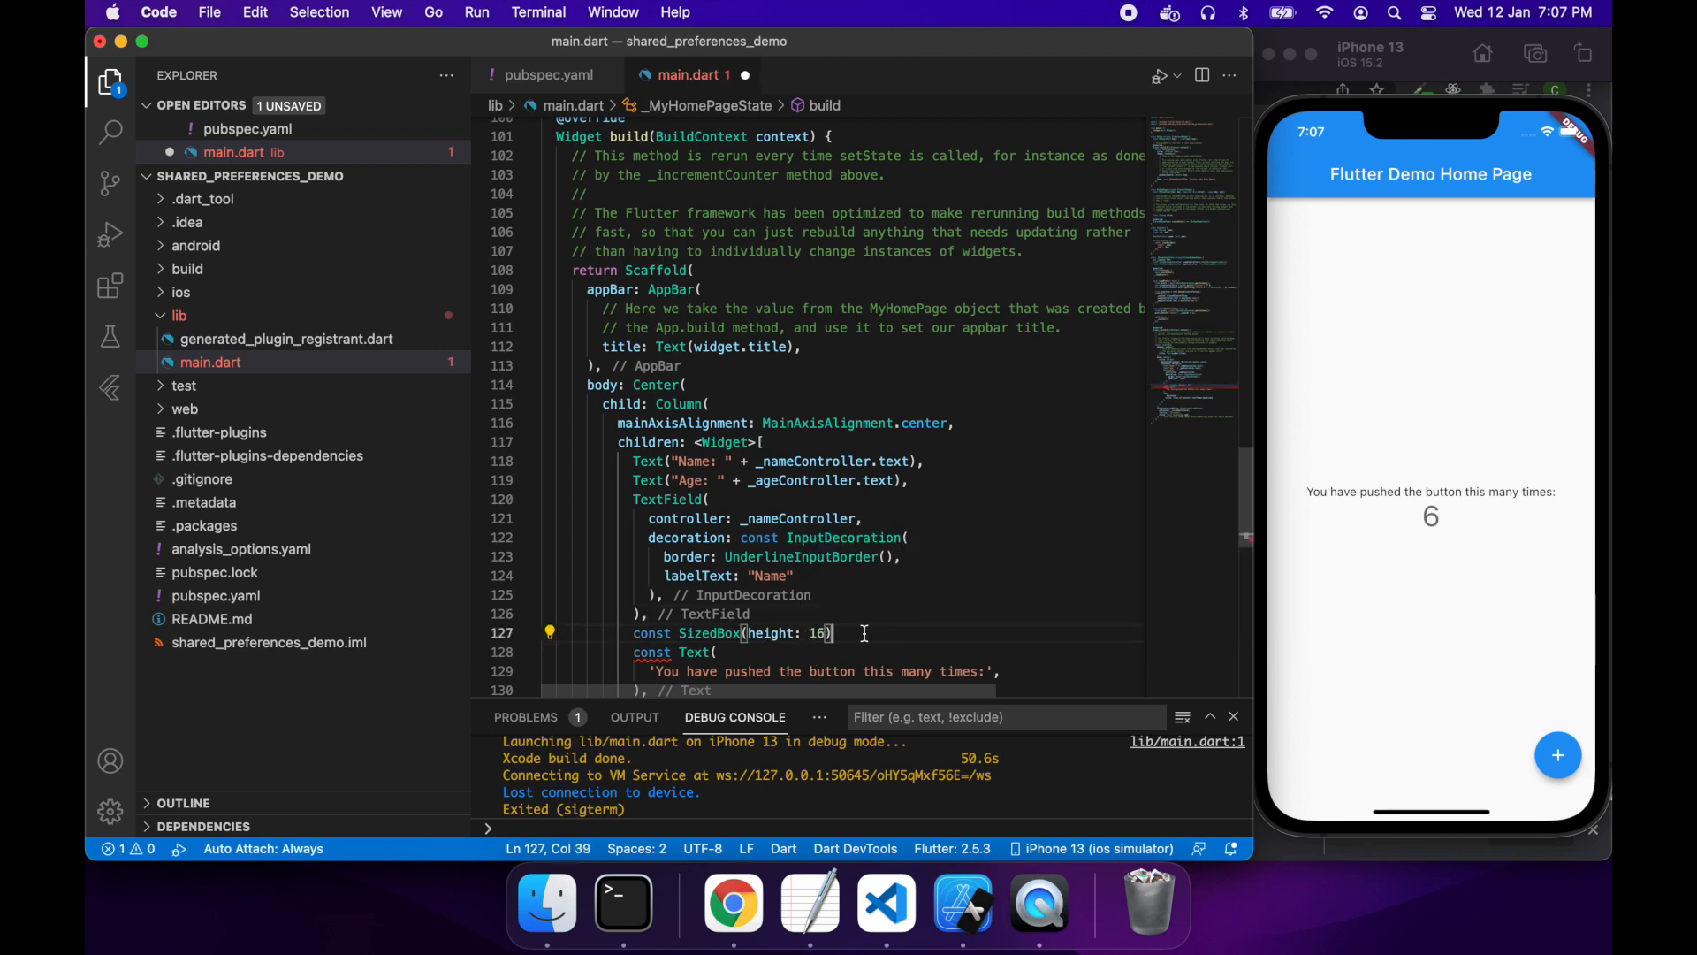
text(,)
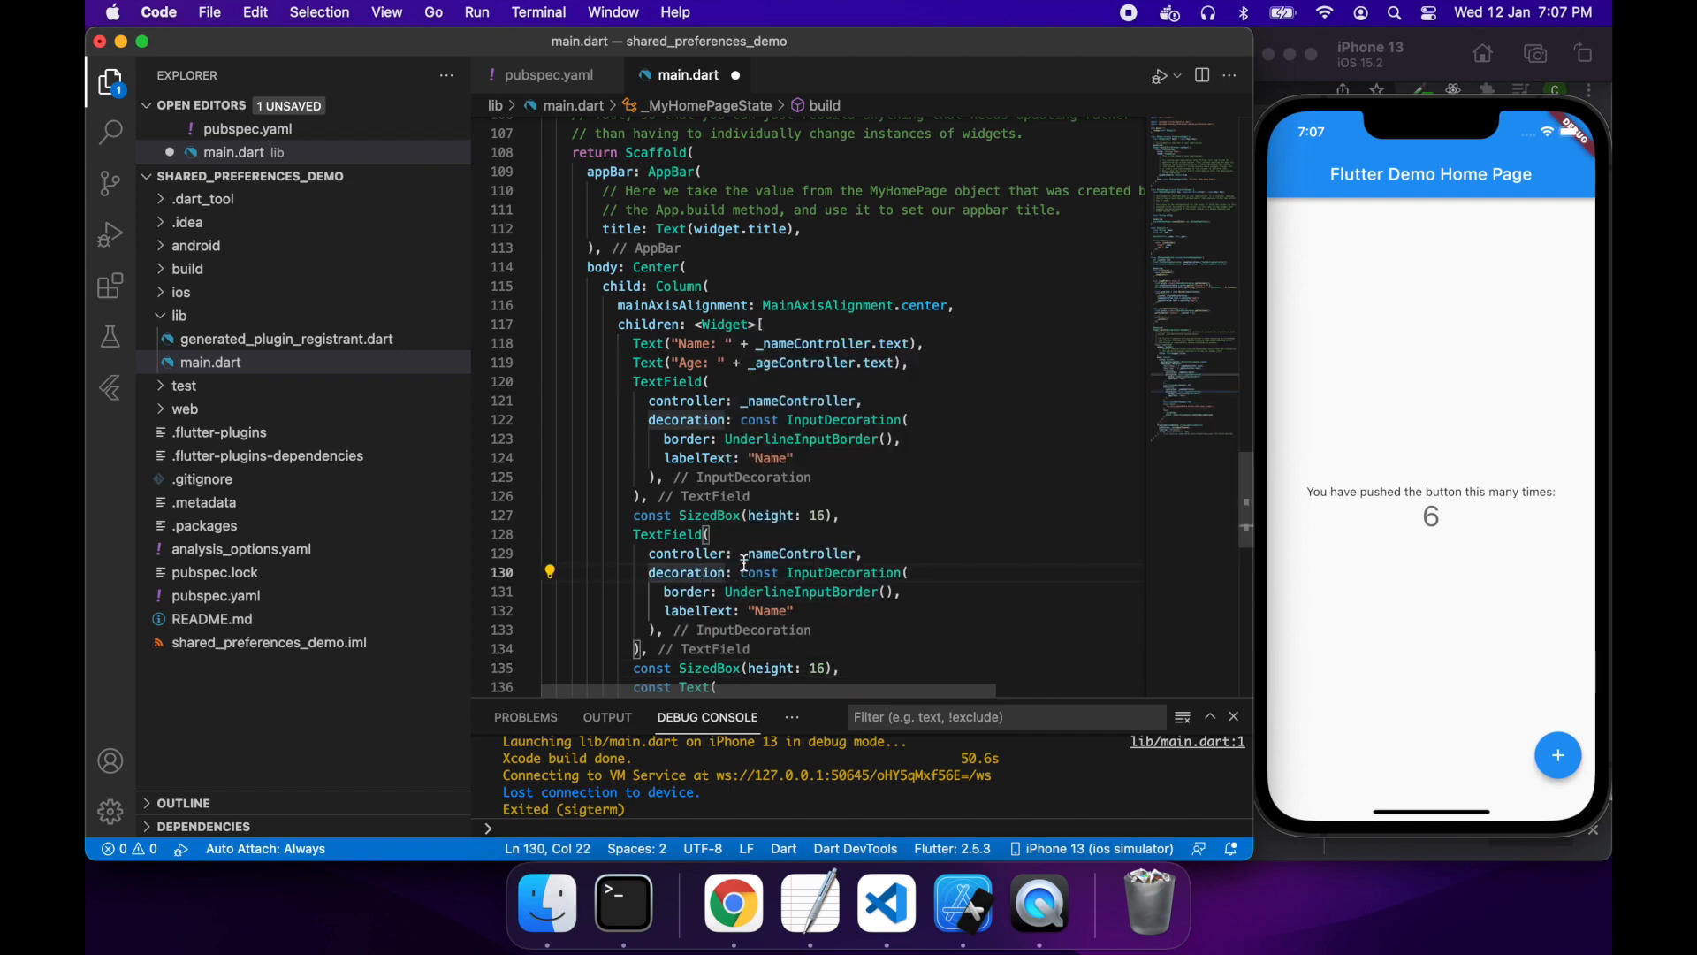
double_click(761, 554)
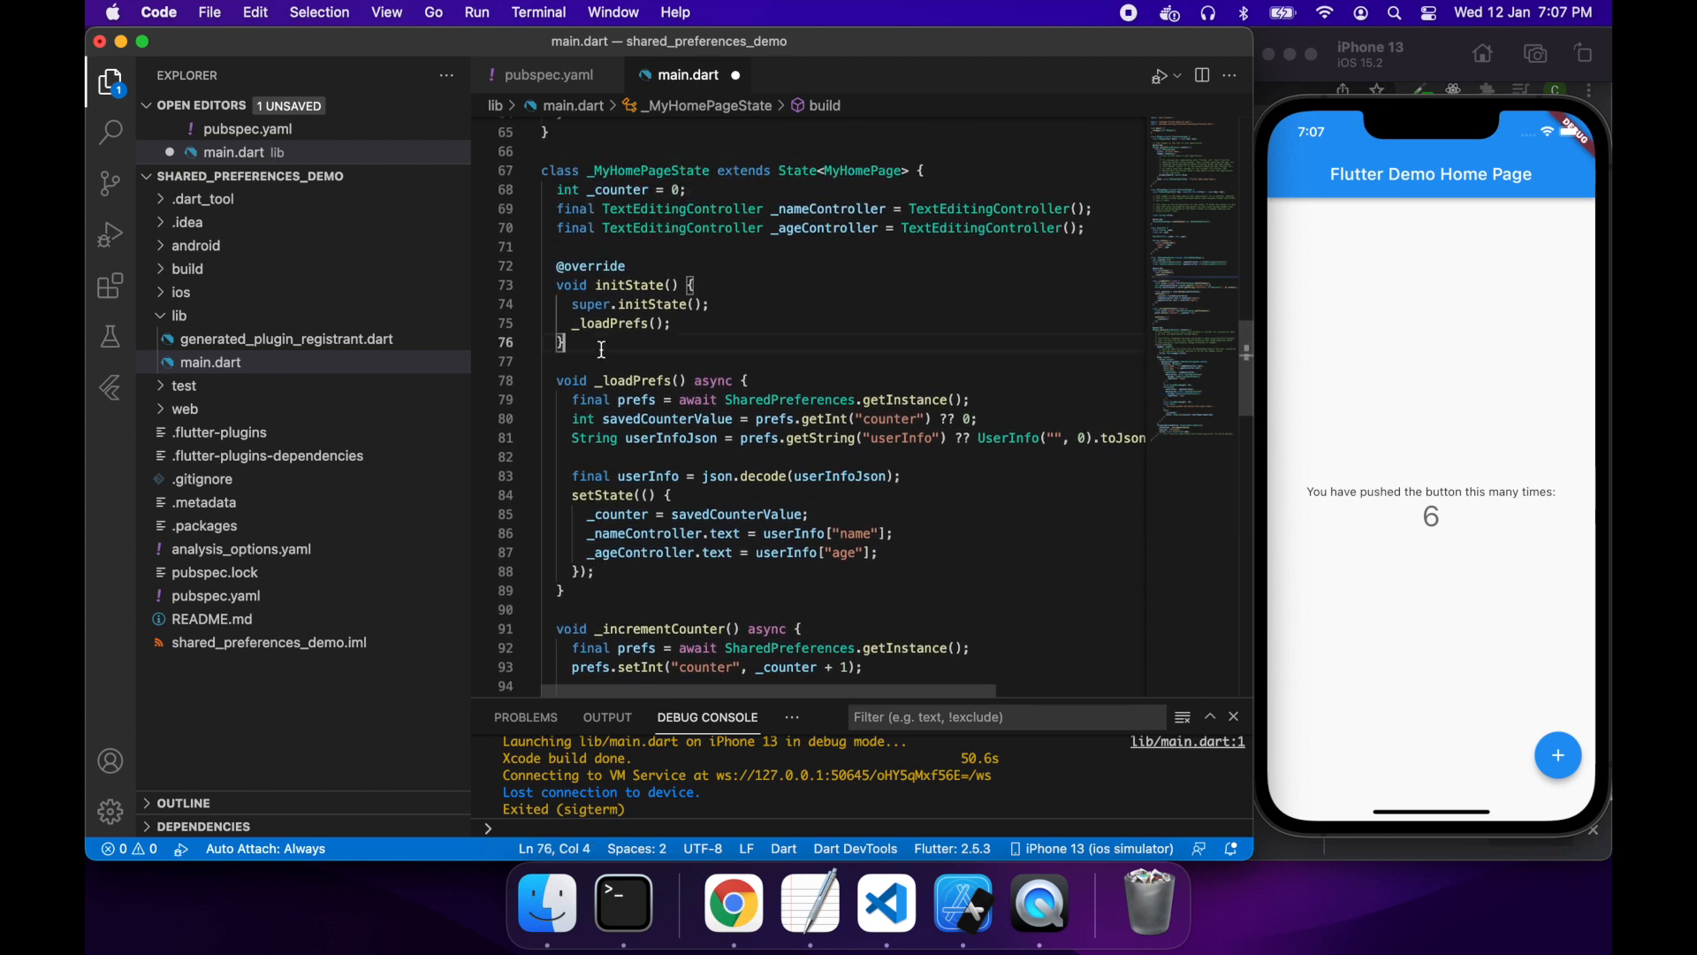
Step: Add a dispose() override calling _nameController.dispose(), _ageController.dispose(), then super.dispose()
text(@o)
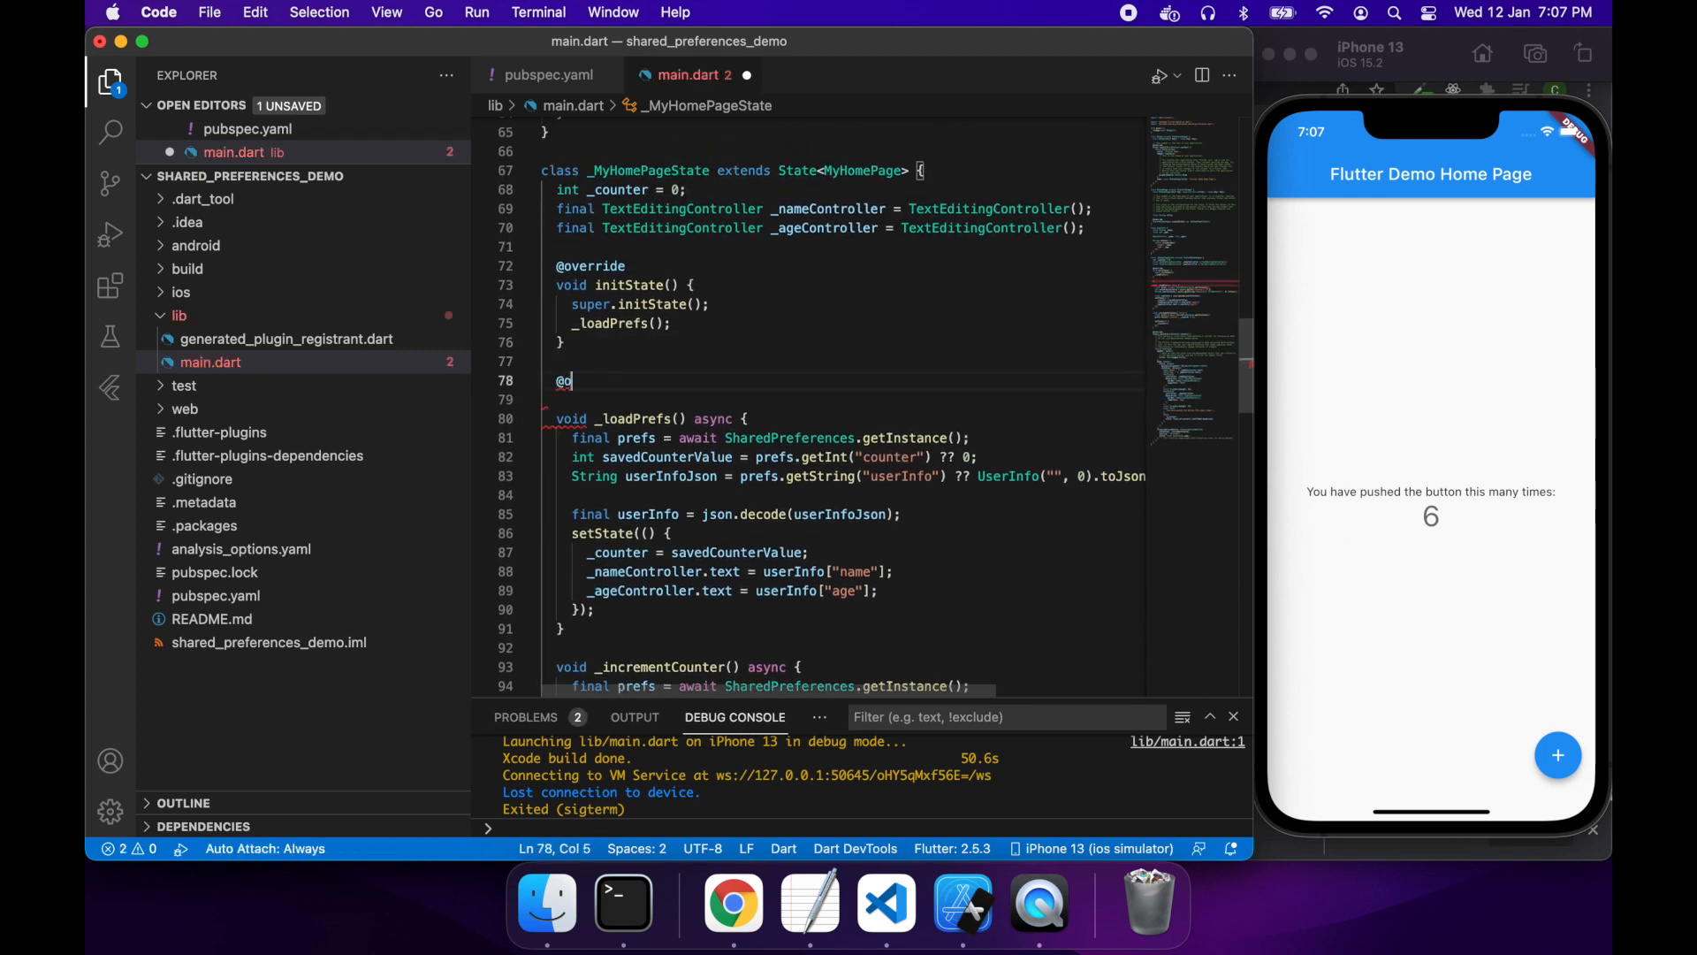
text(verride)
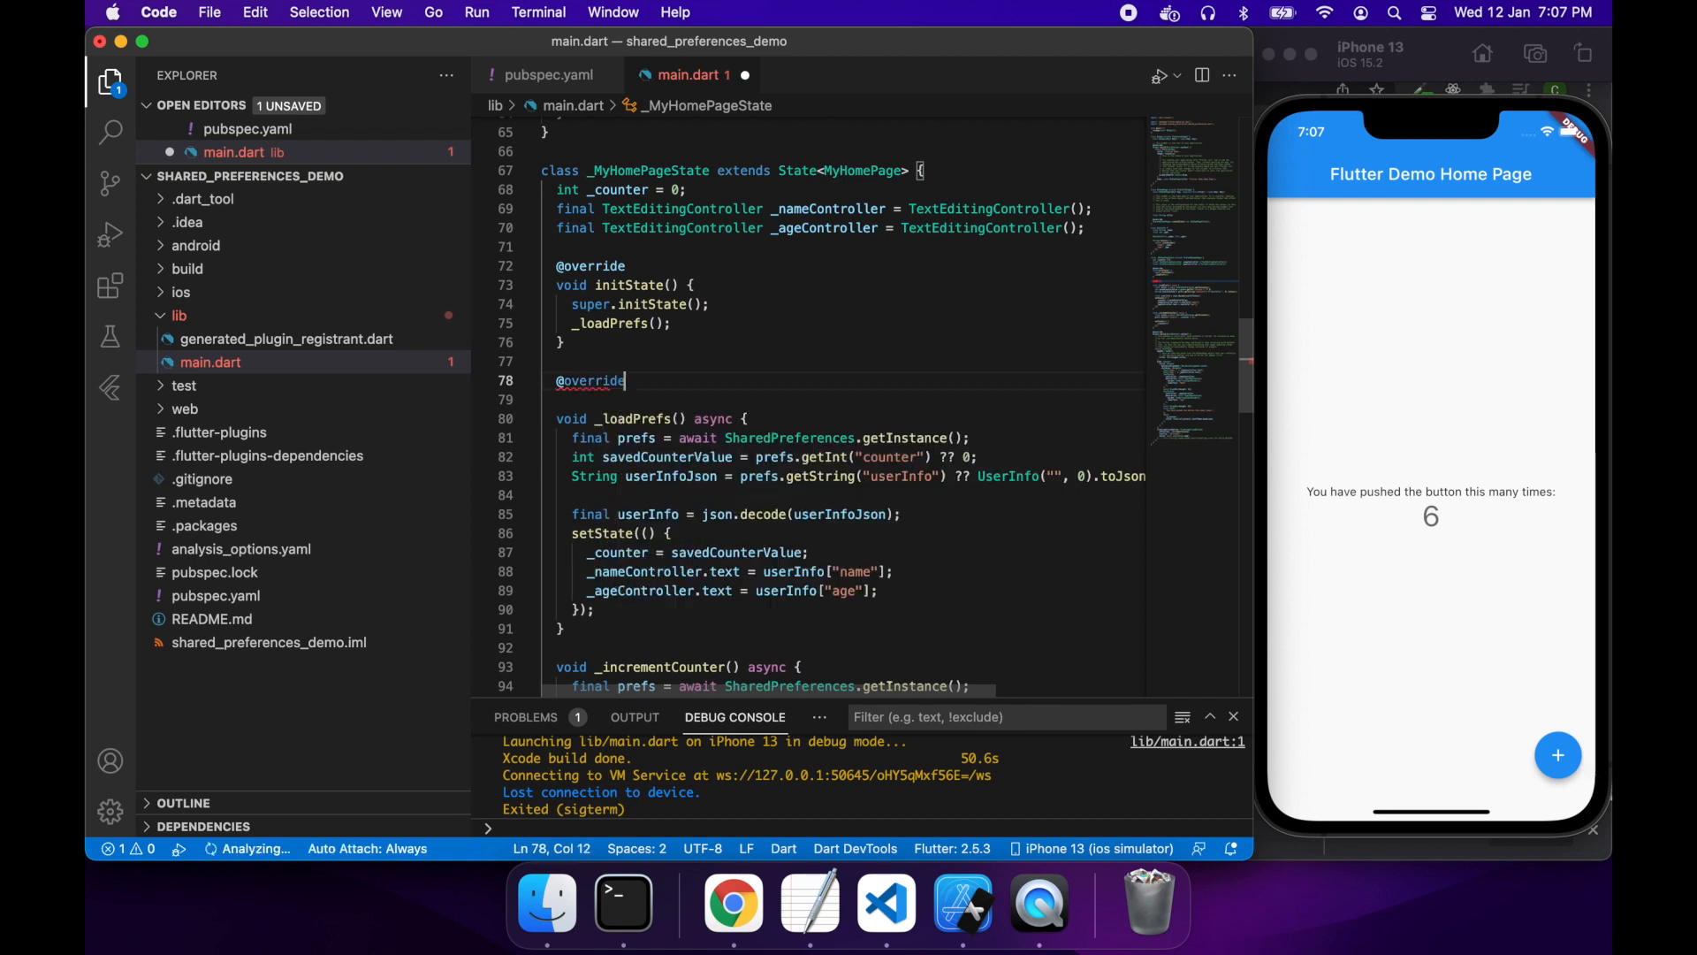
text(void dispose() {)
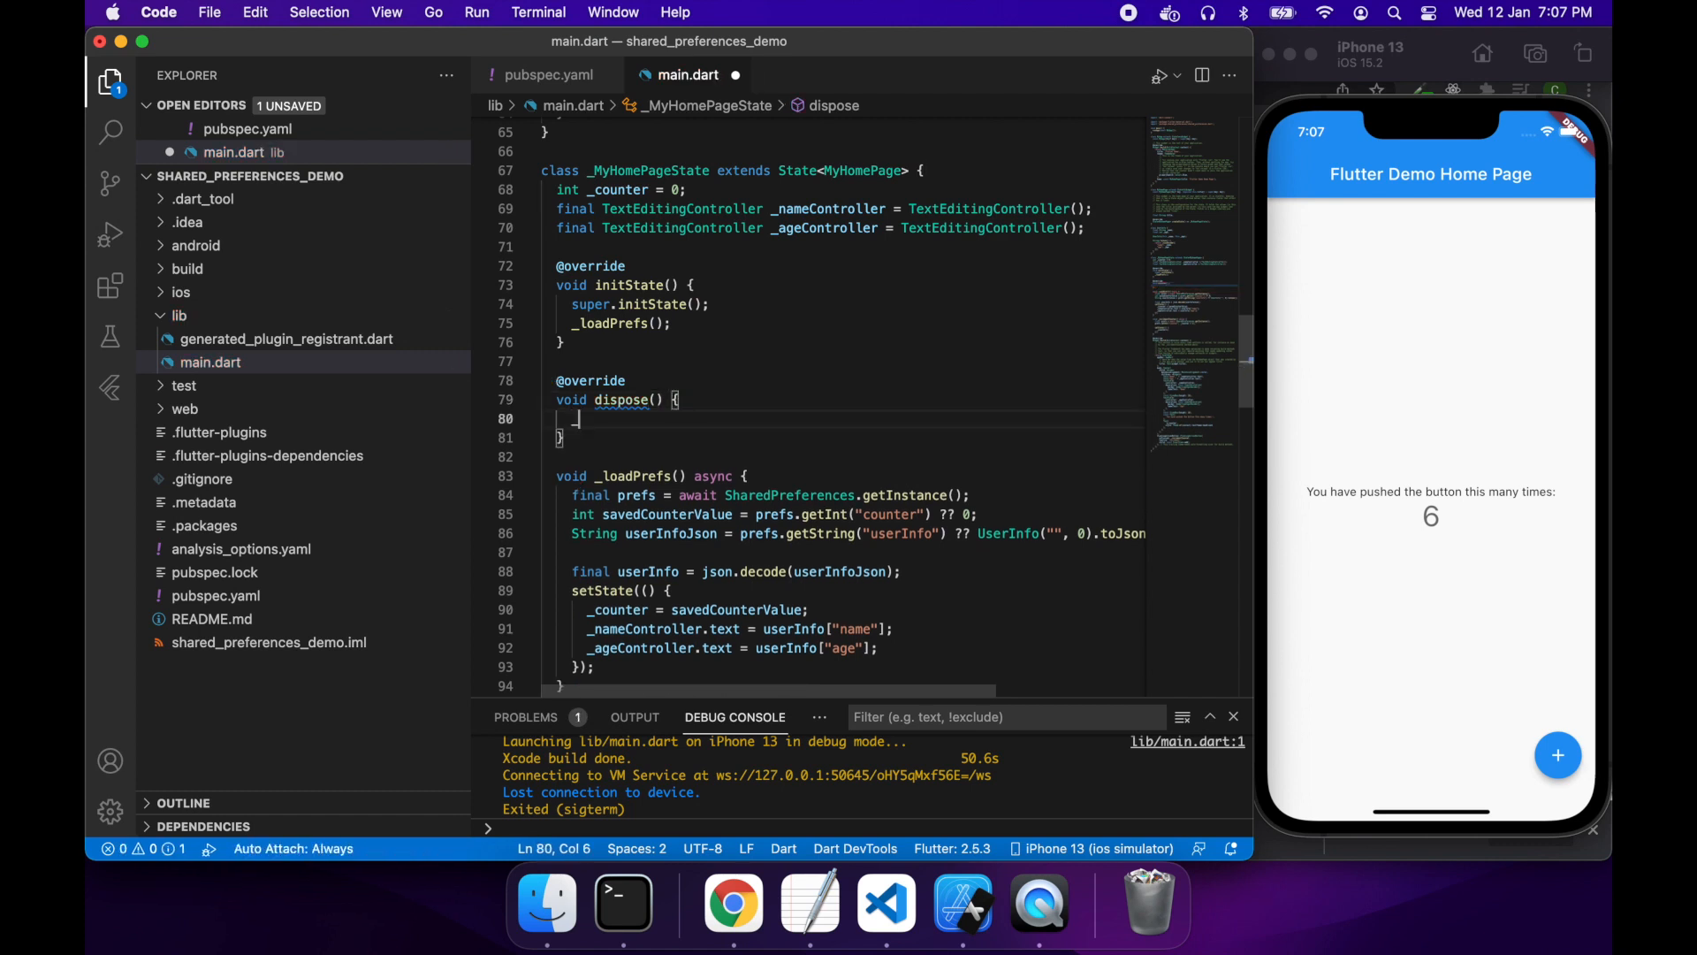
text(_name)
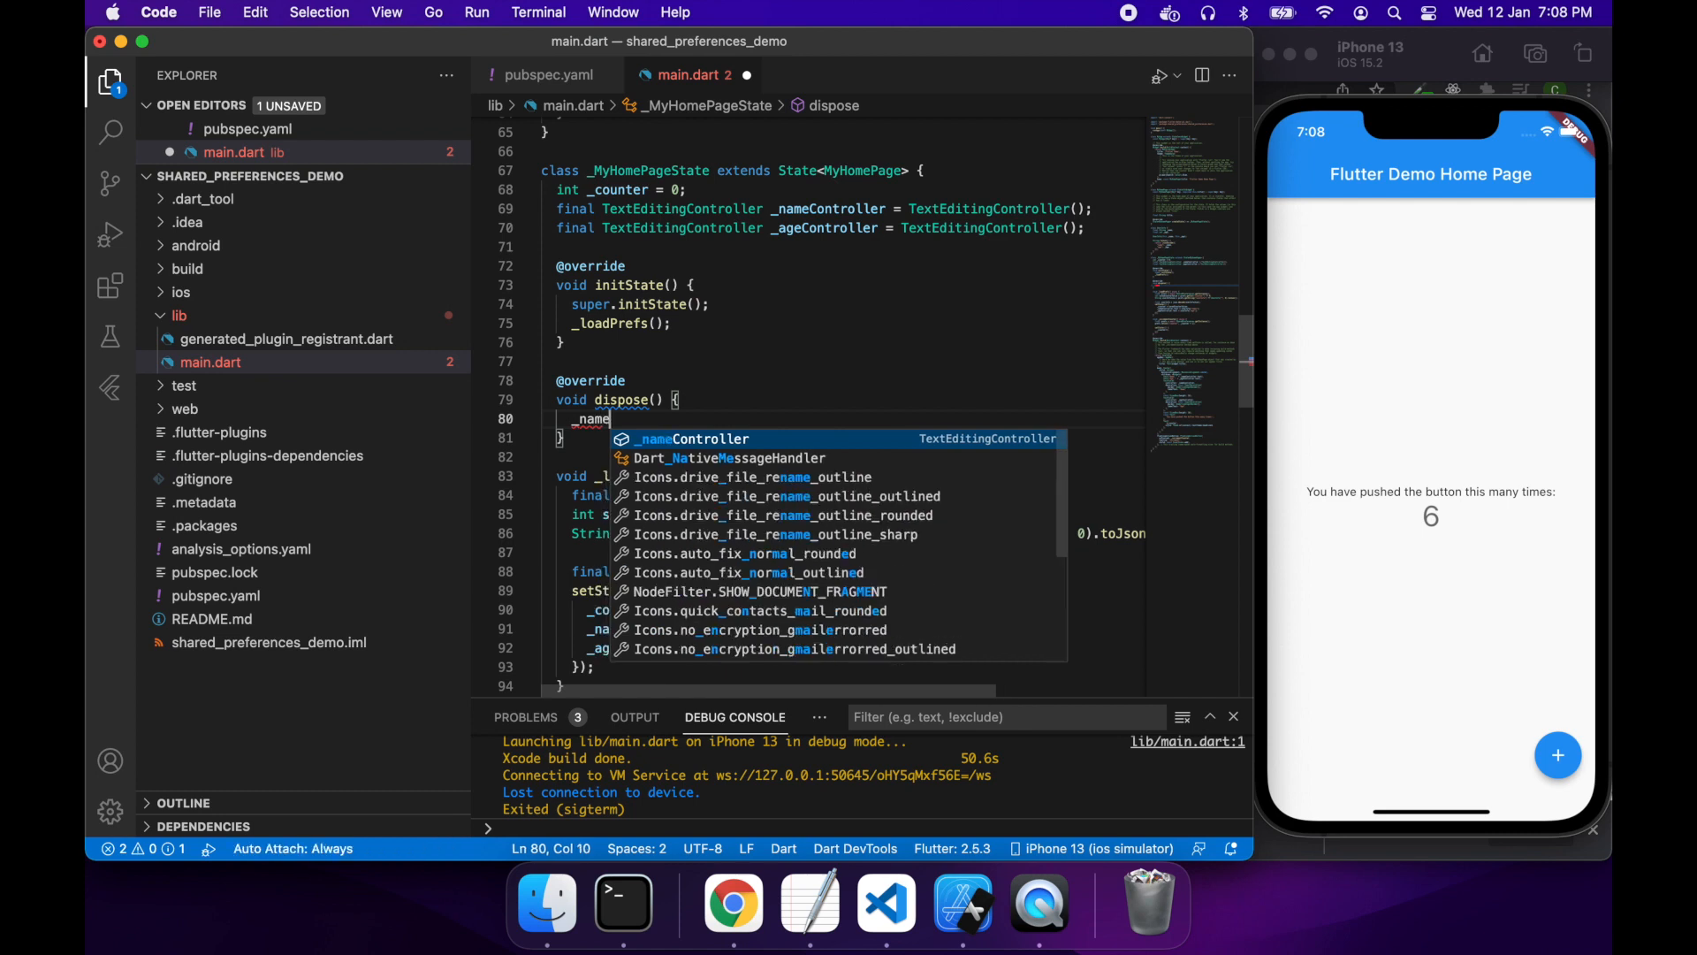
text(Controller.disp)
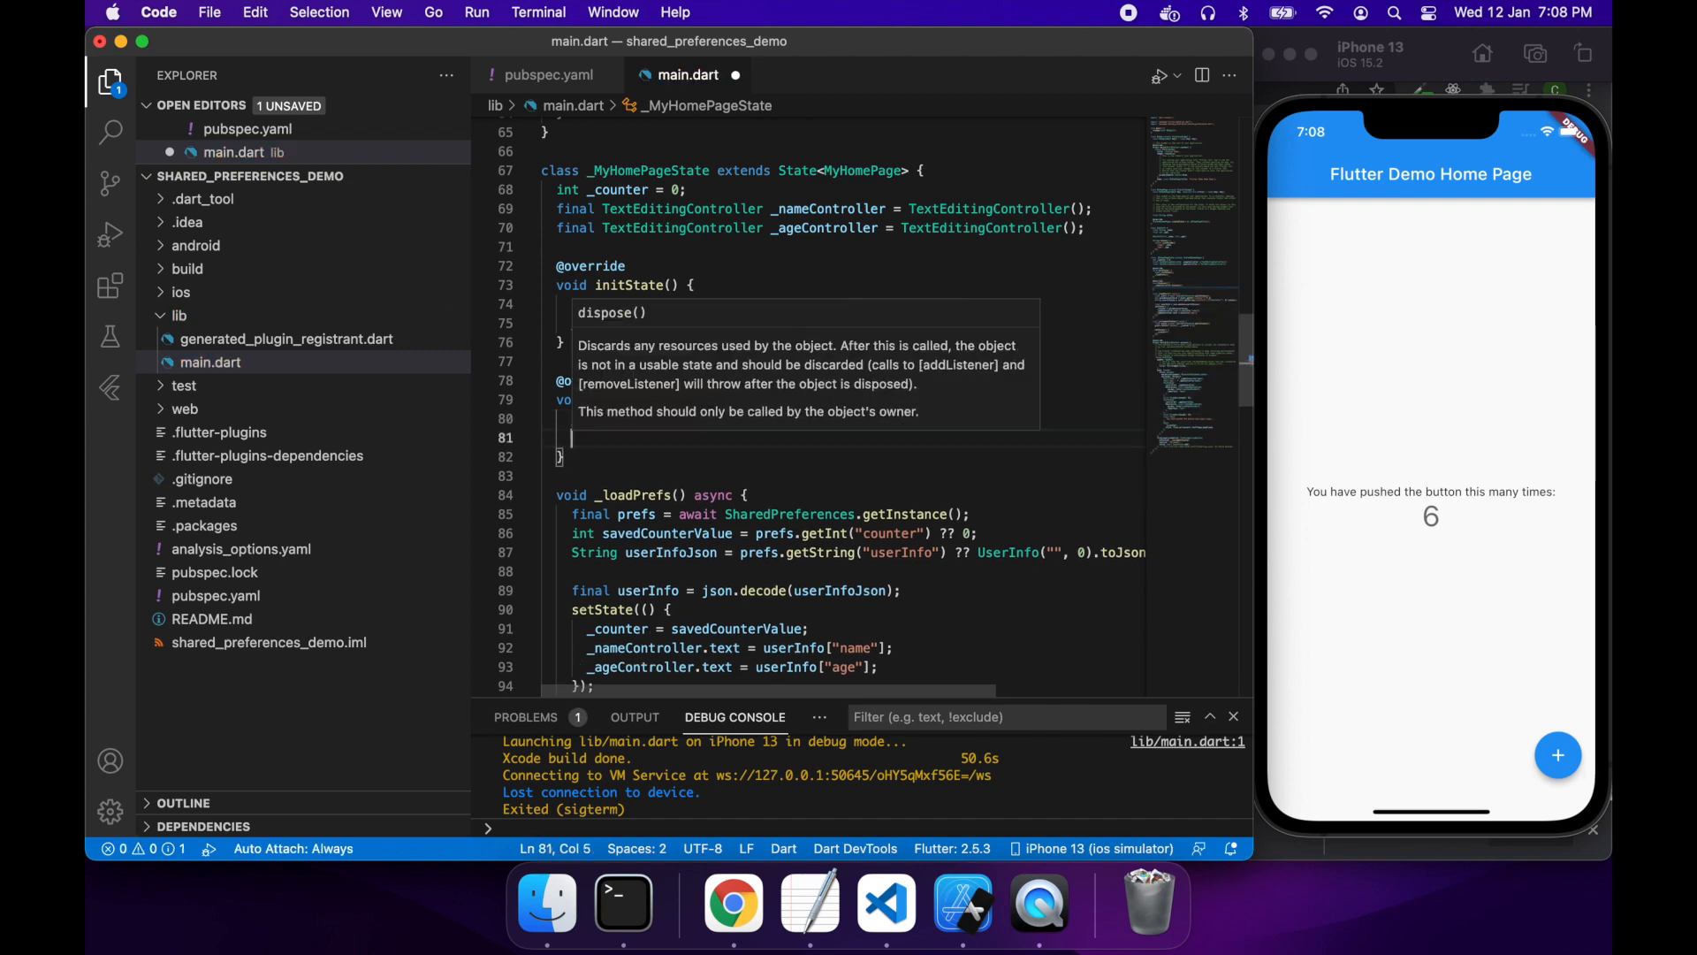
text(_a)
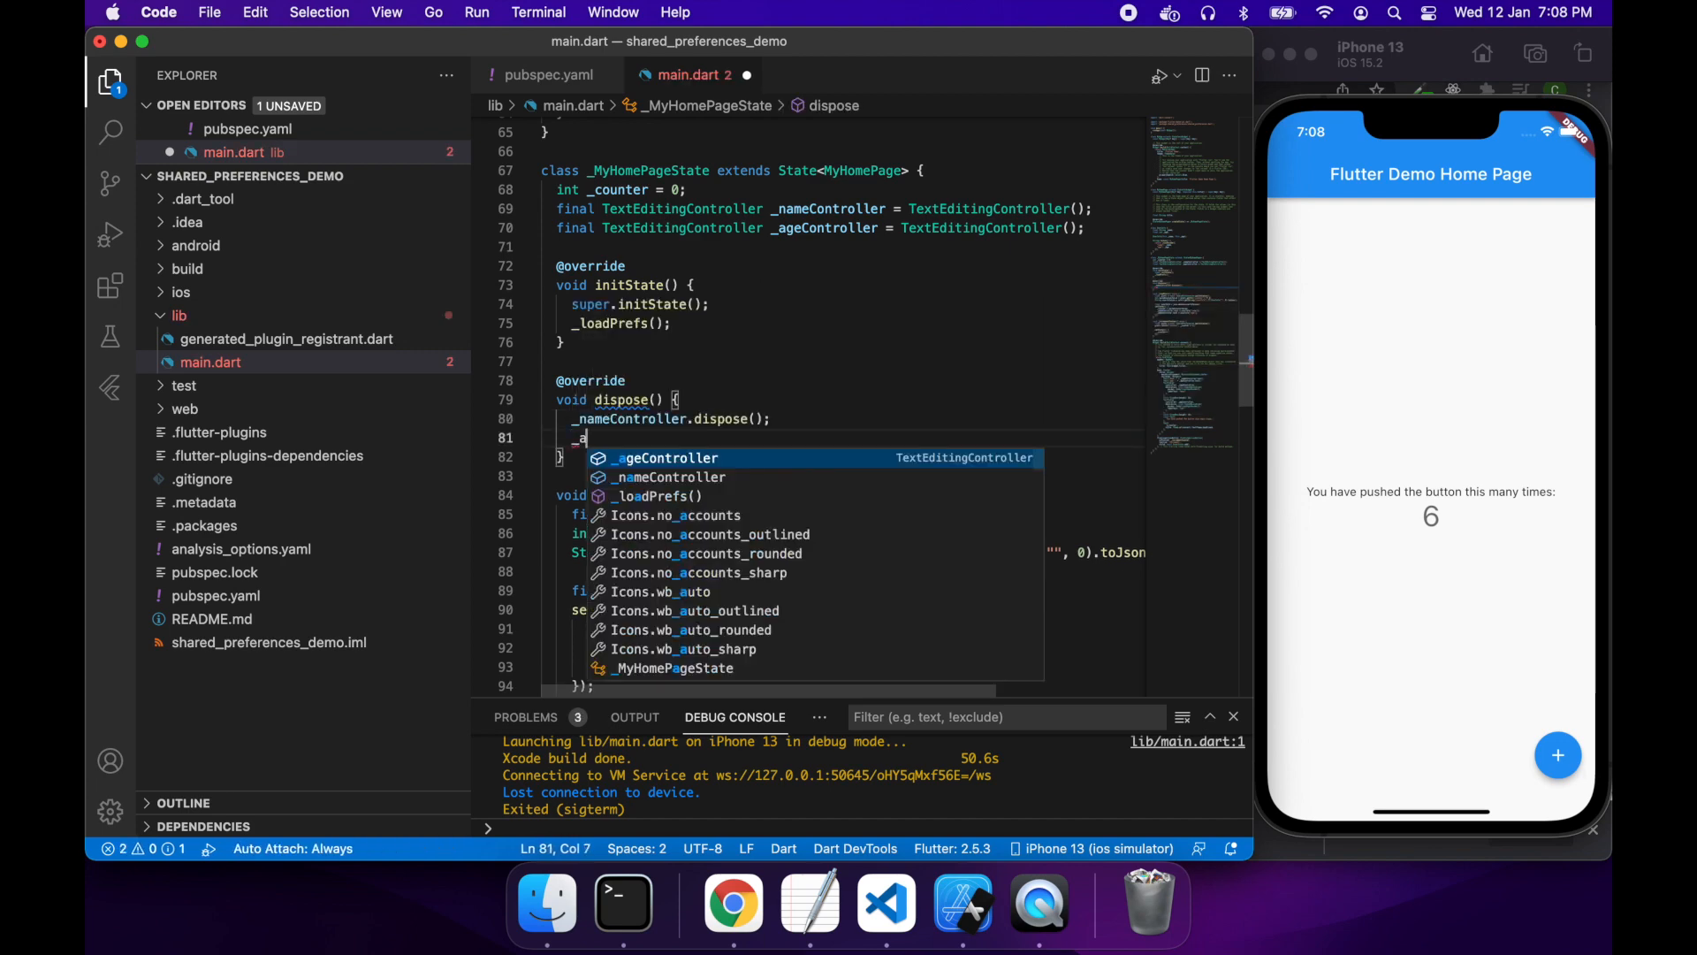
text(_a)
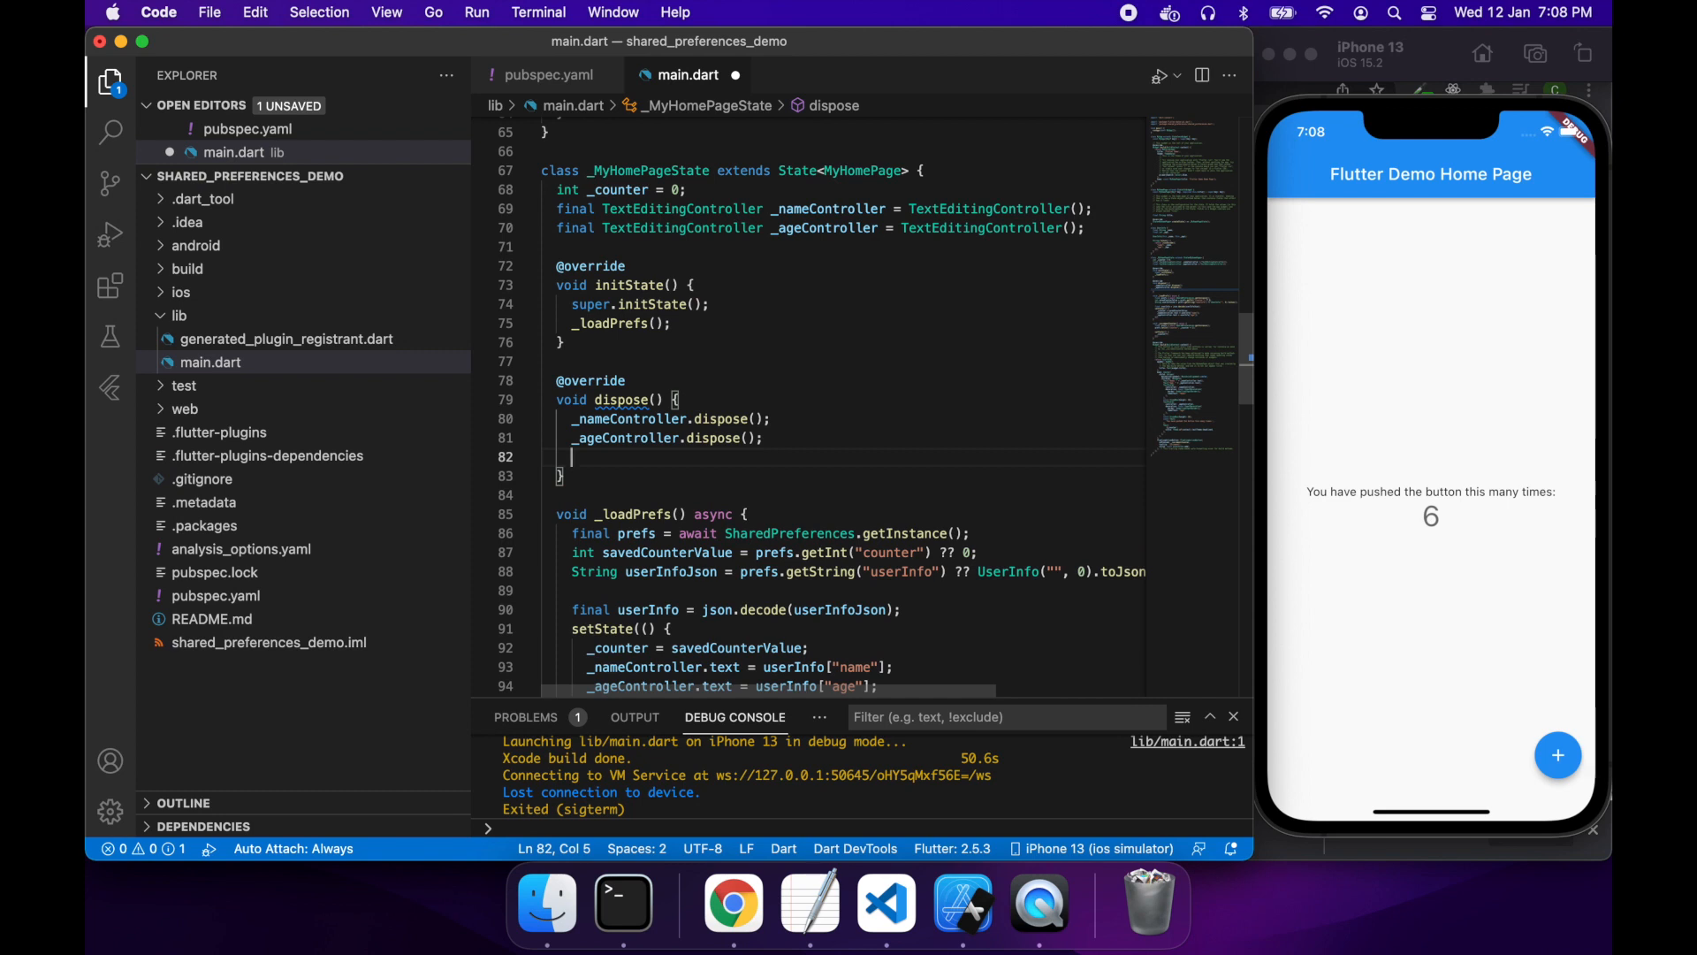
text(super)
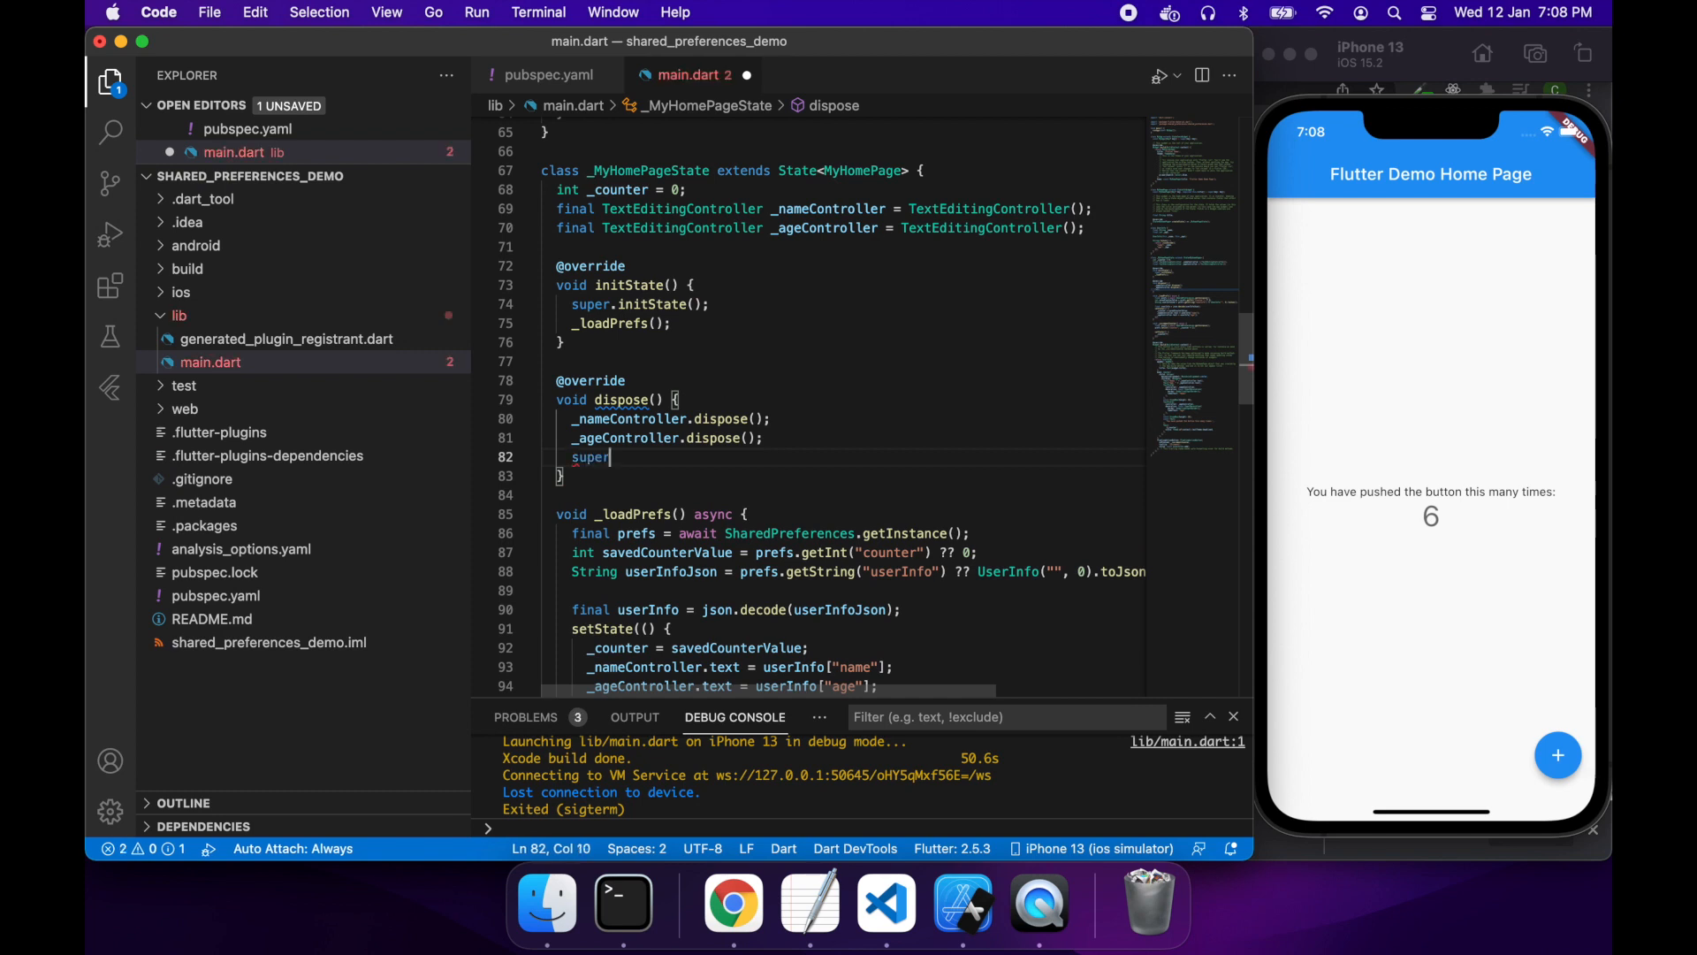
text(.dispose();)
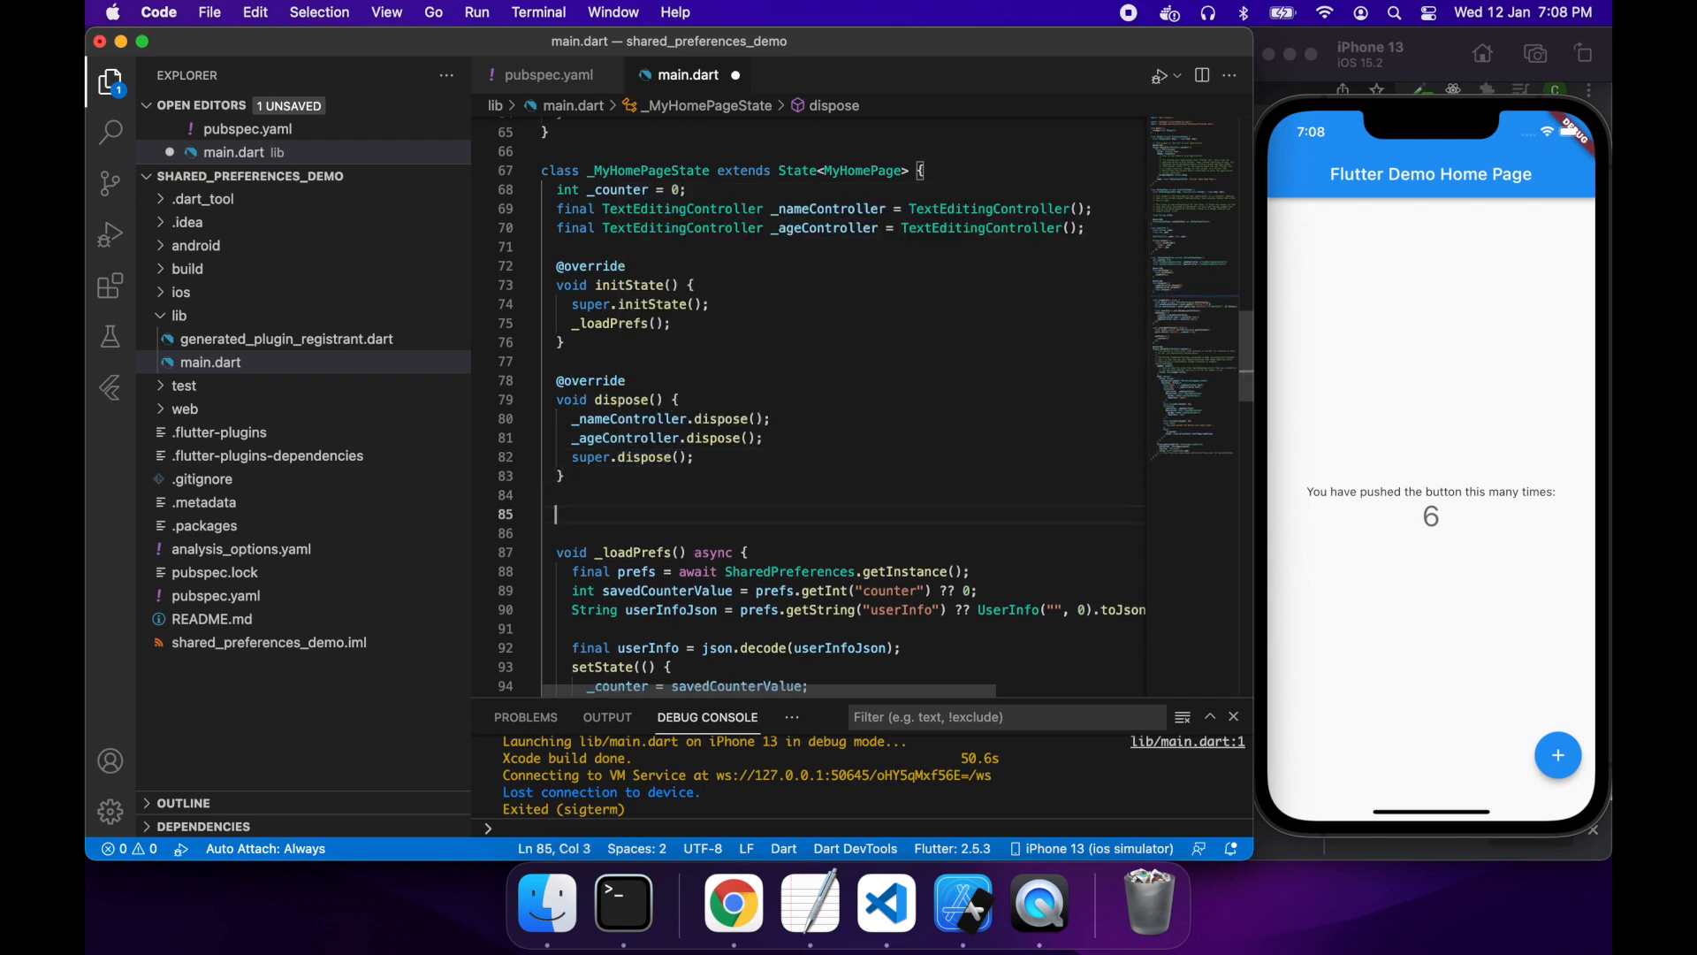
Step: Declare async _updateUserInfo() and load prefs with await SharedPreferences.getInstance()
text(void)
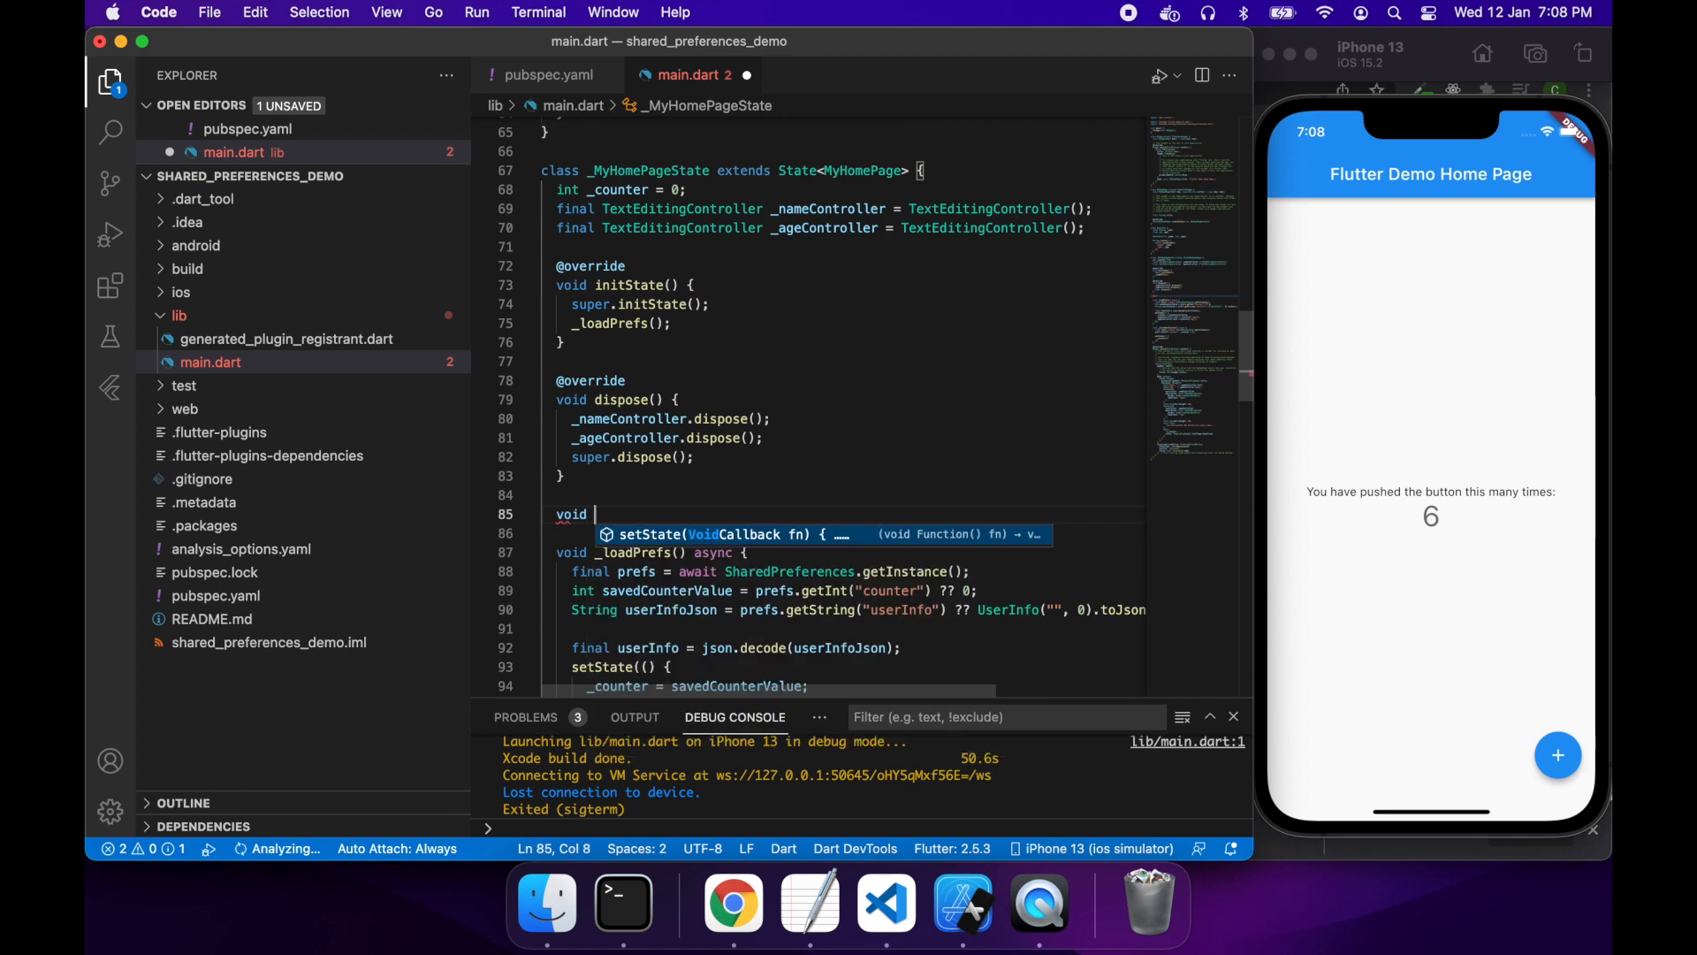
text(_updated)
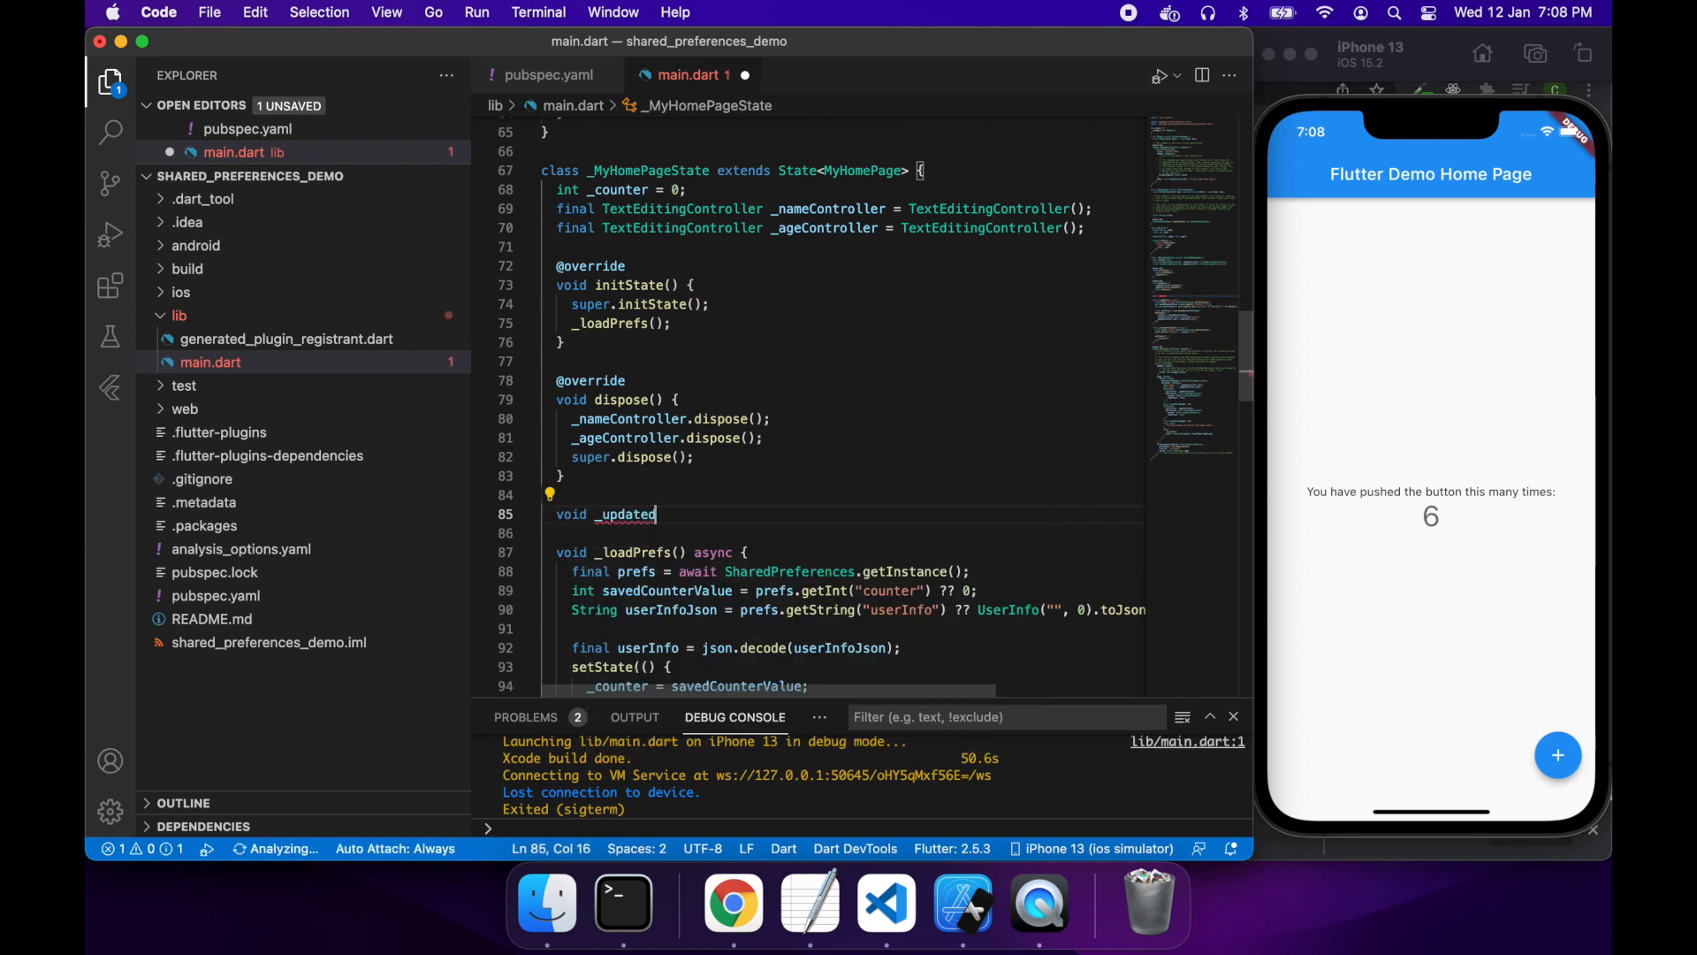
text(UserInfo)
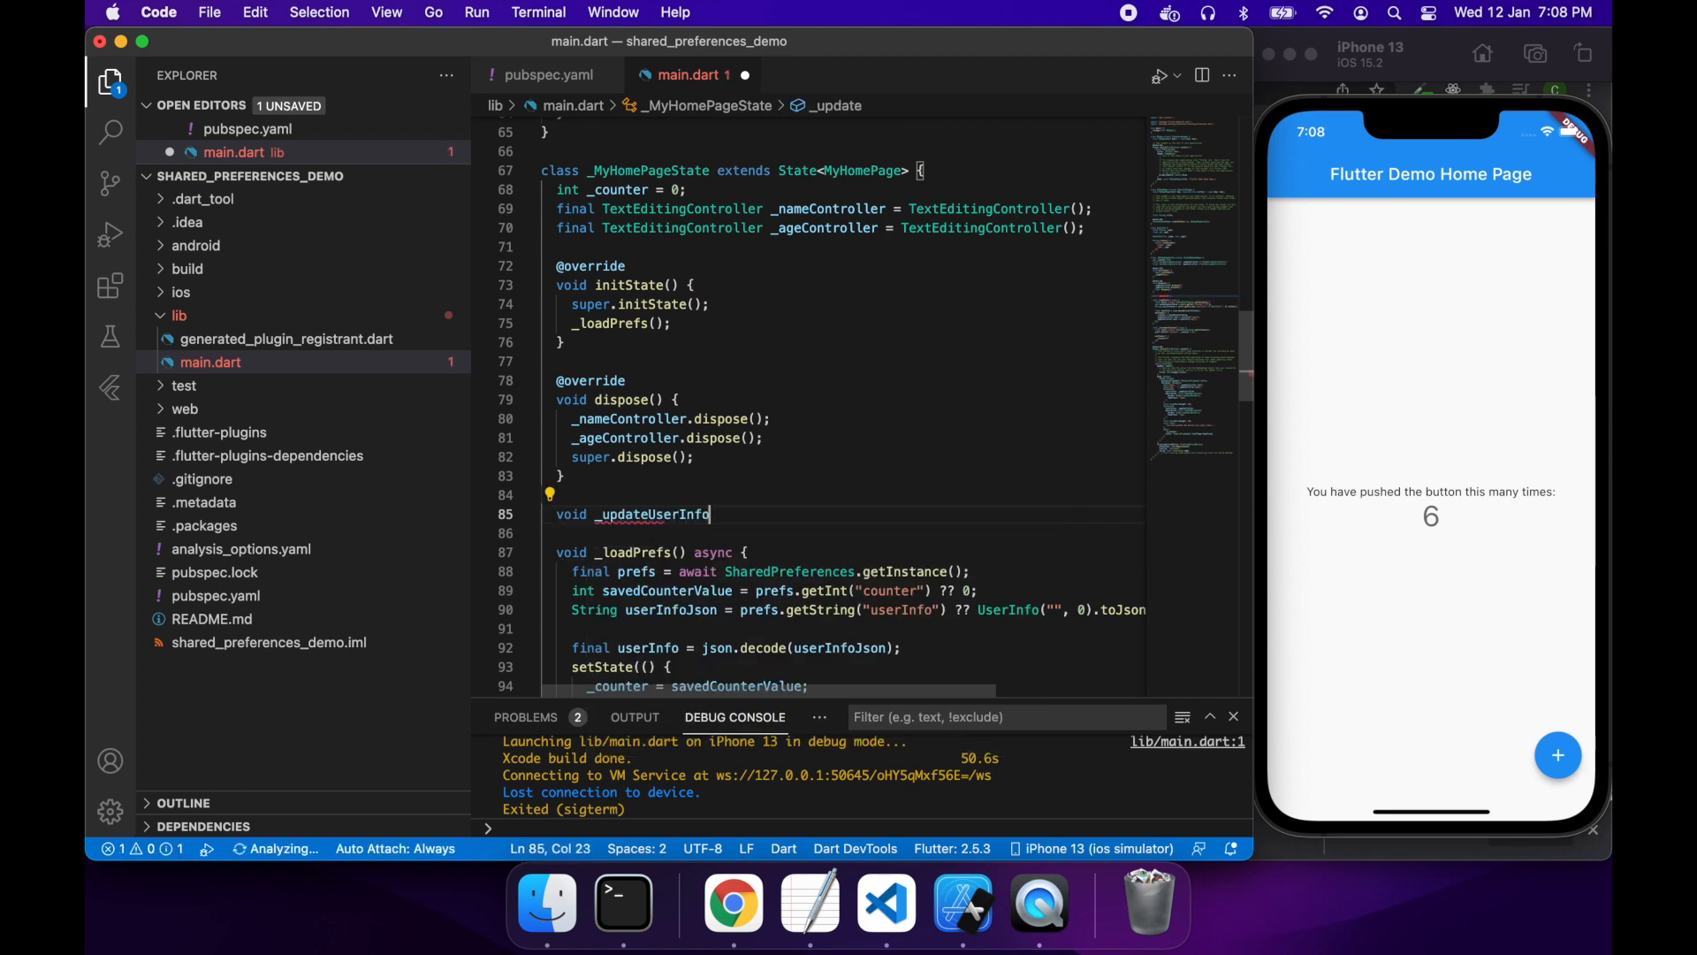
text(())
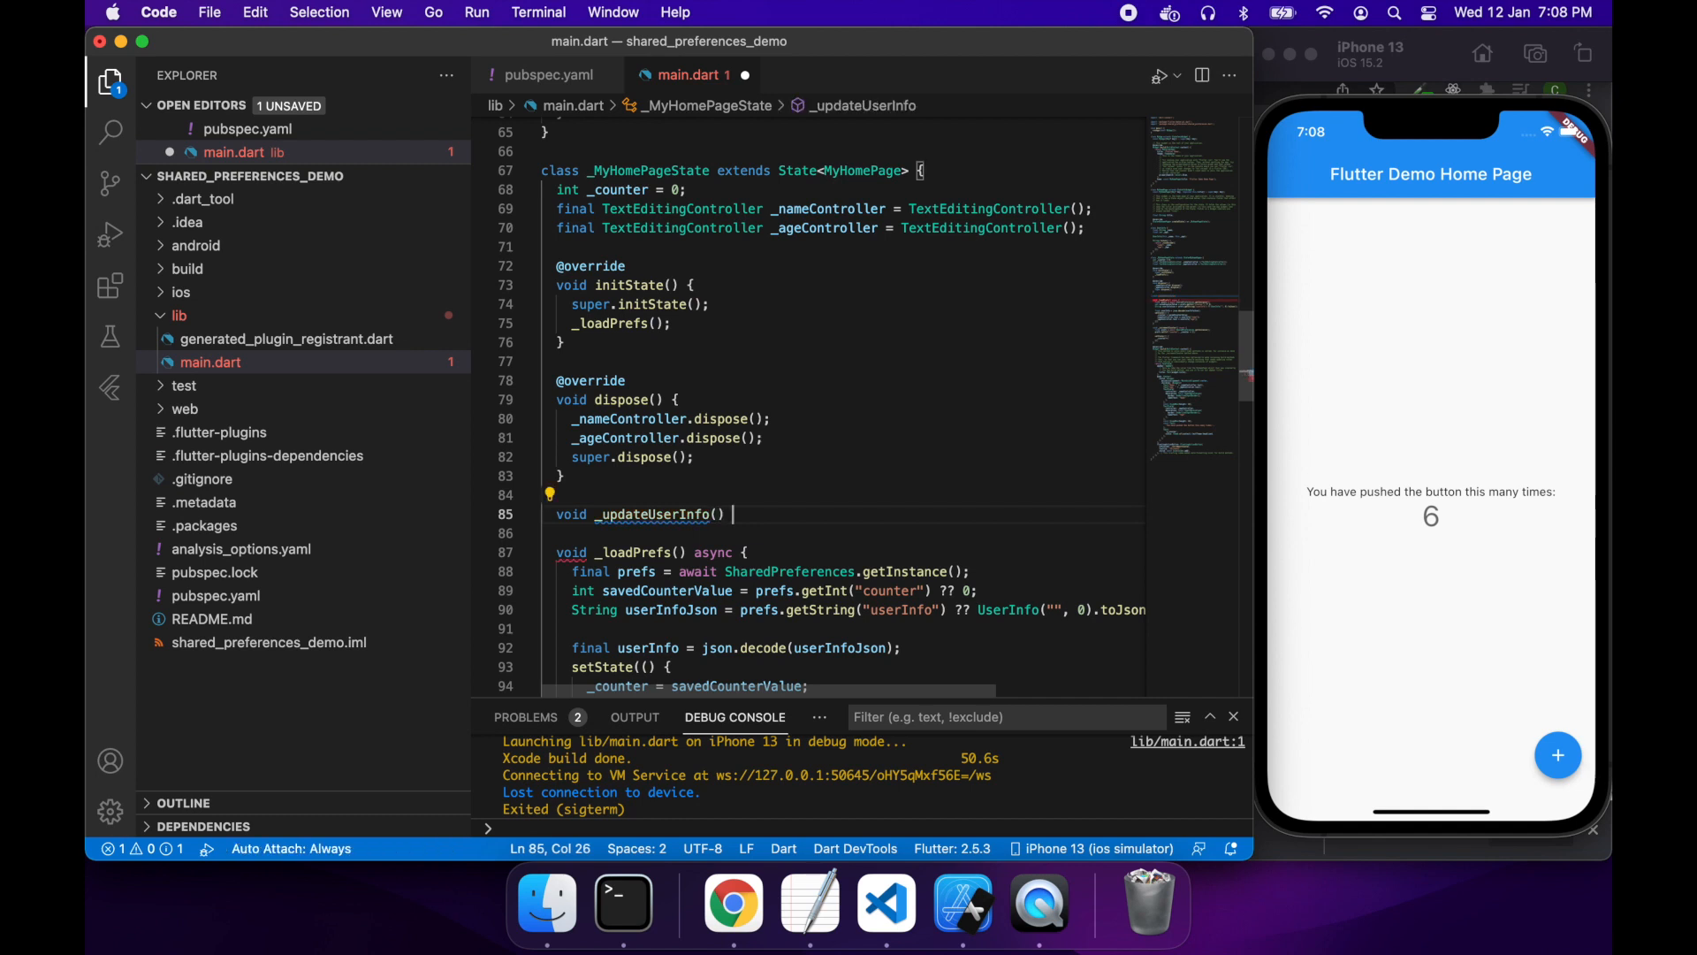
text(async {)
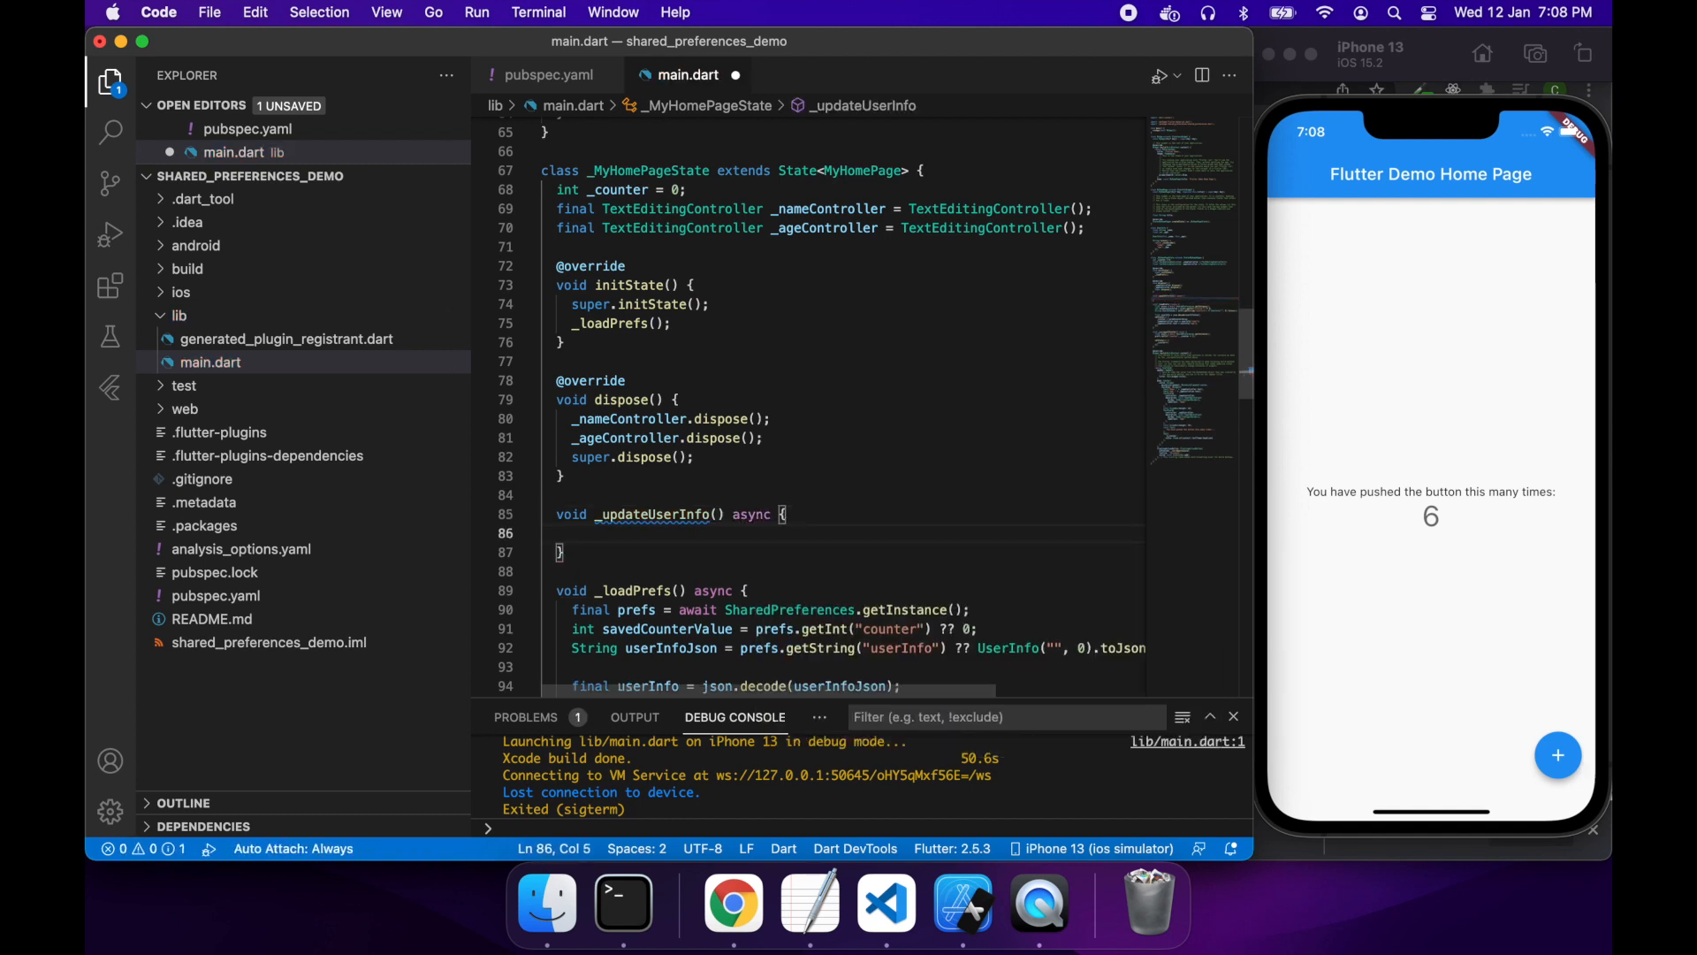
text(final pre)
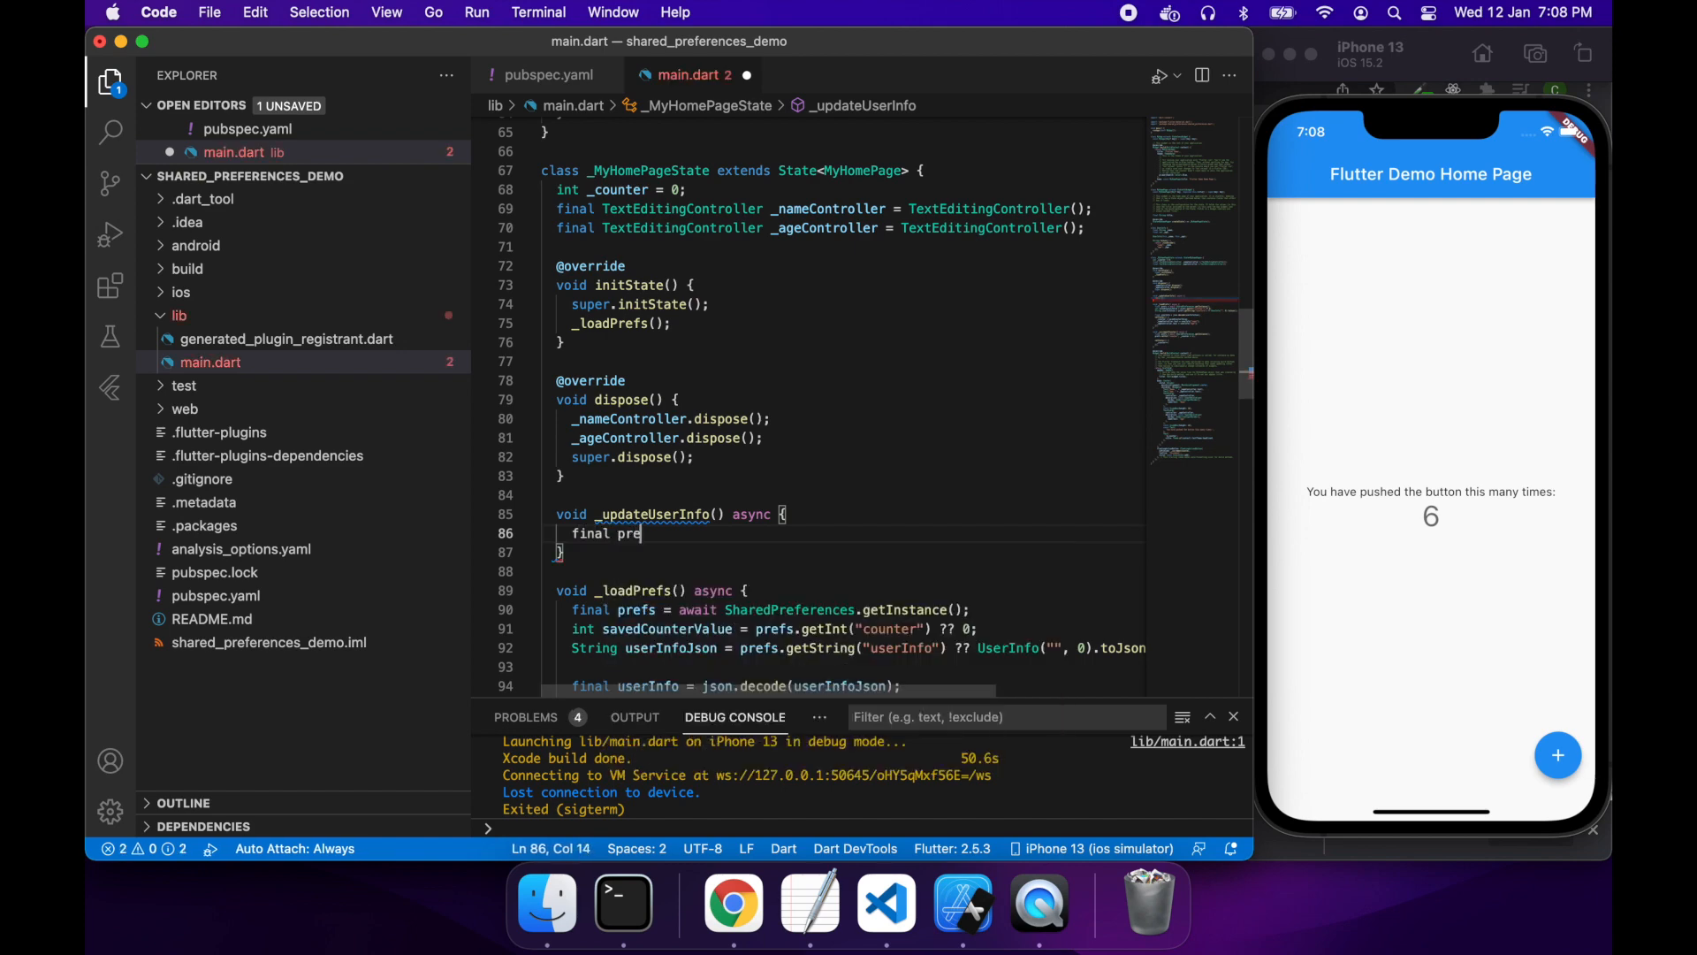
text(fs =)
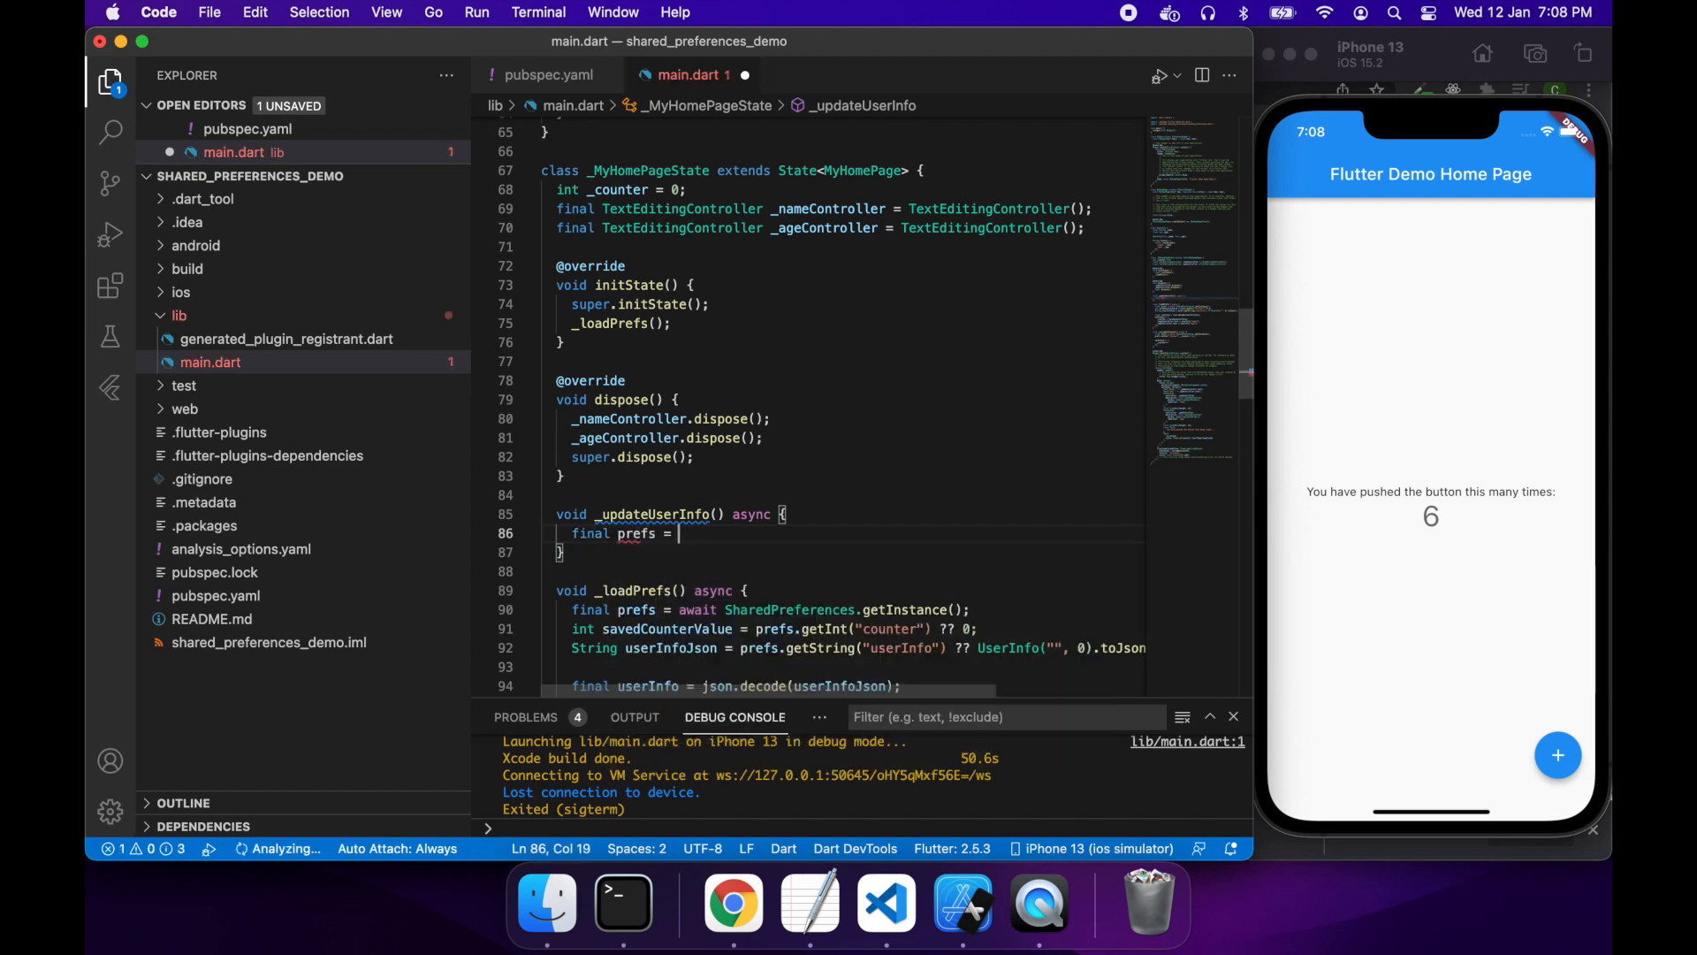
text(await S)
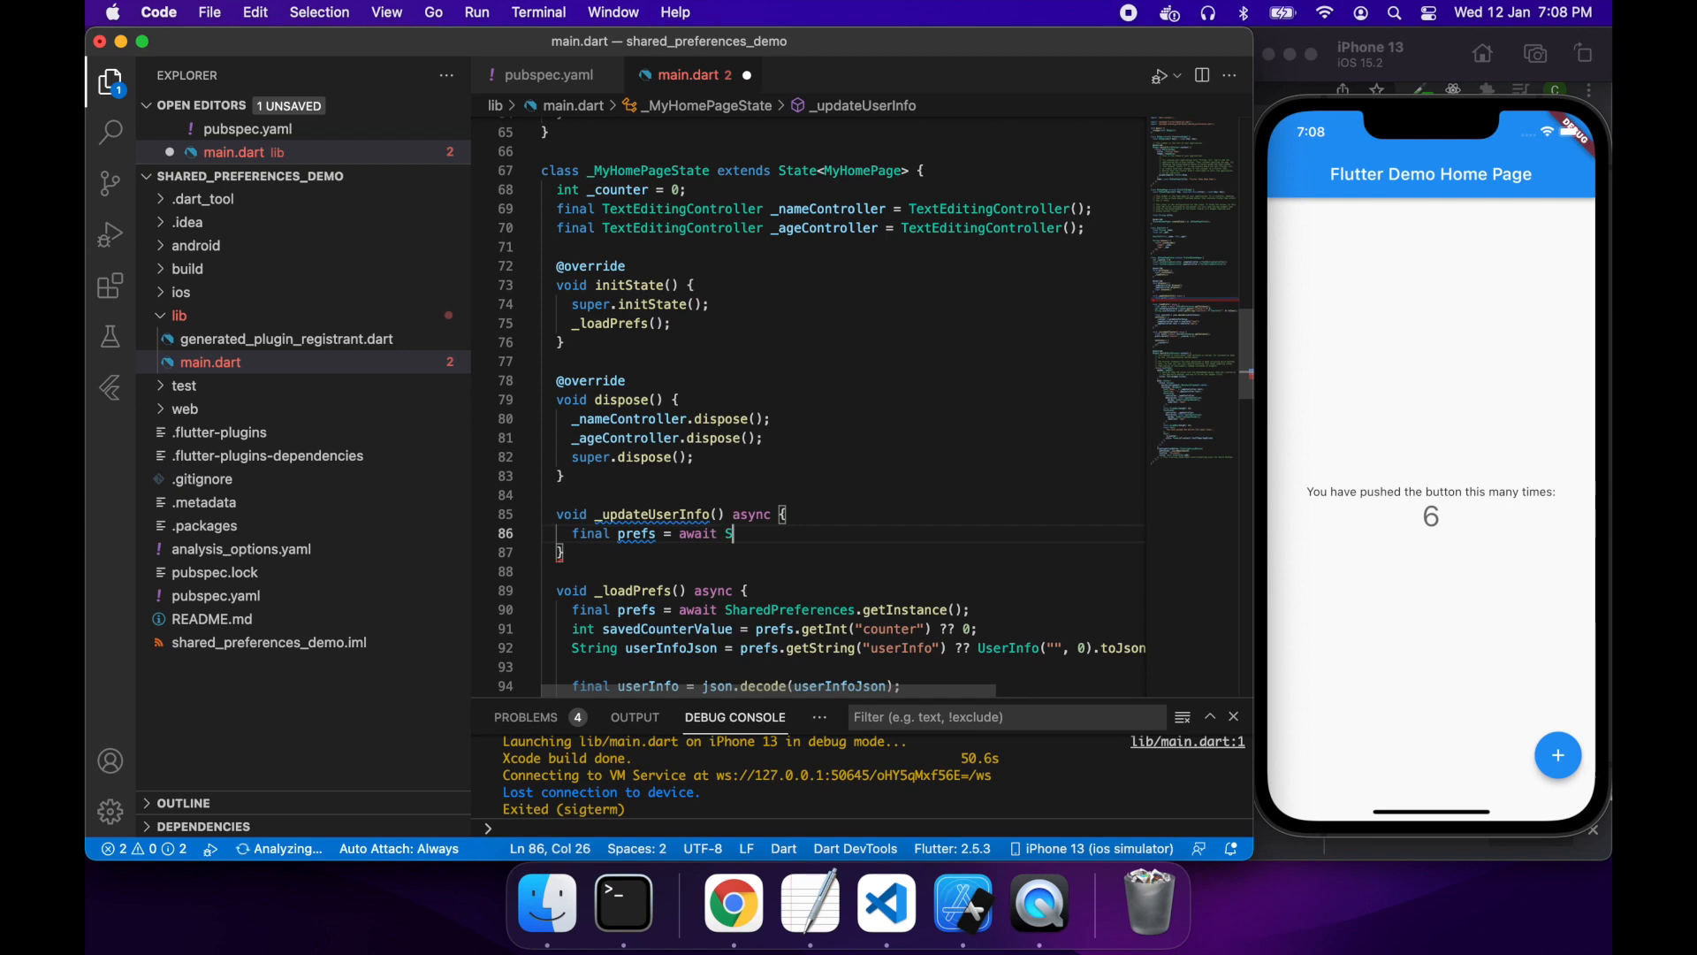
text(haredPreferences.getInstance()
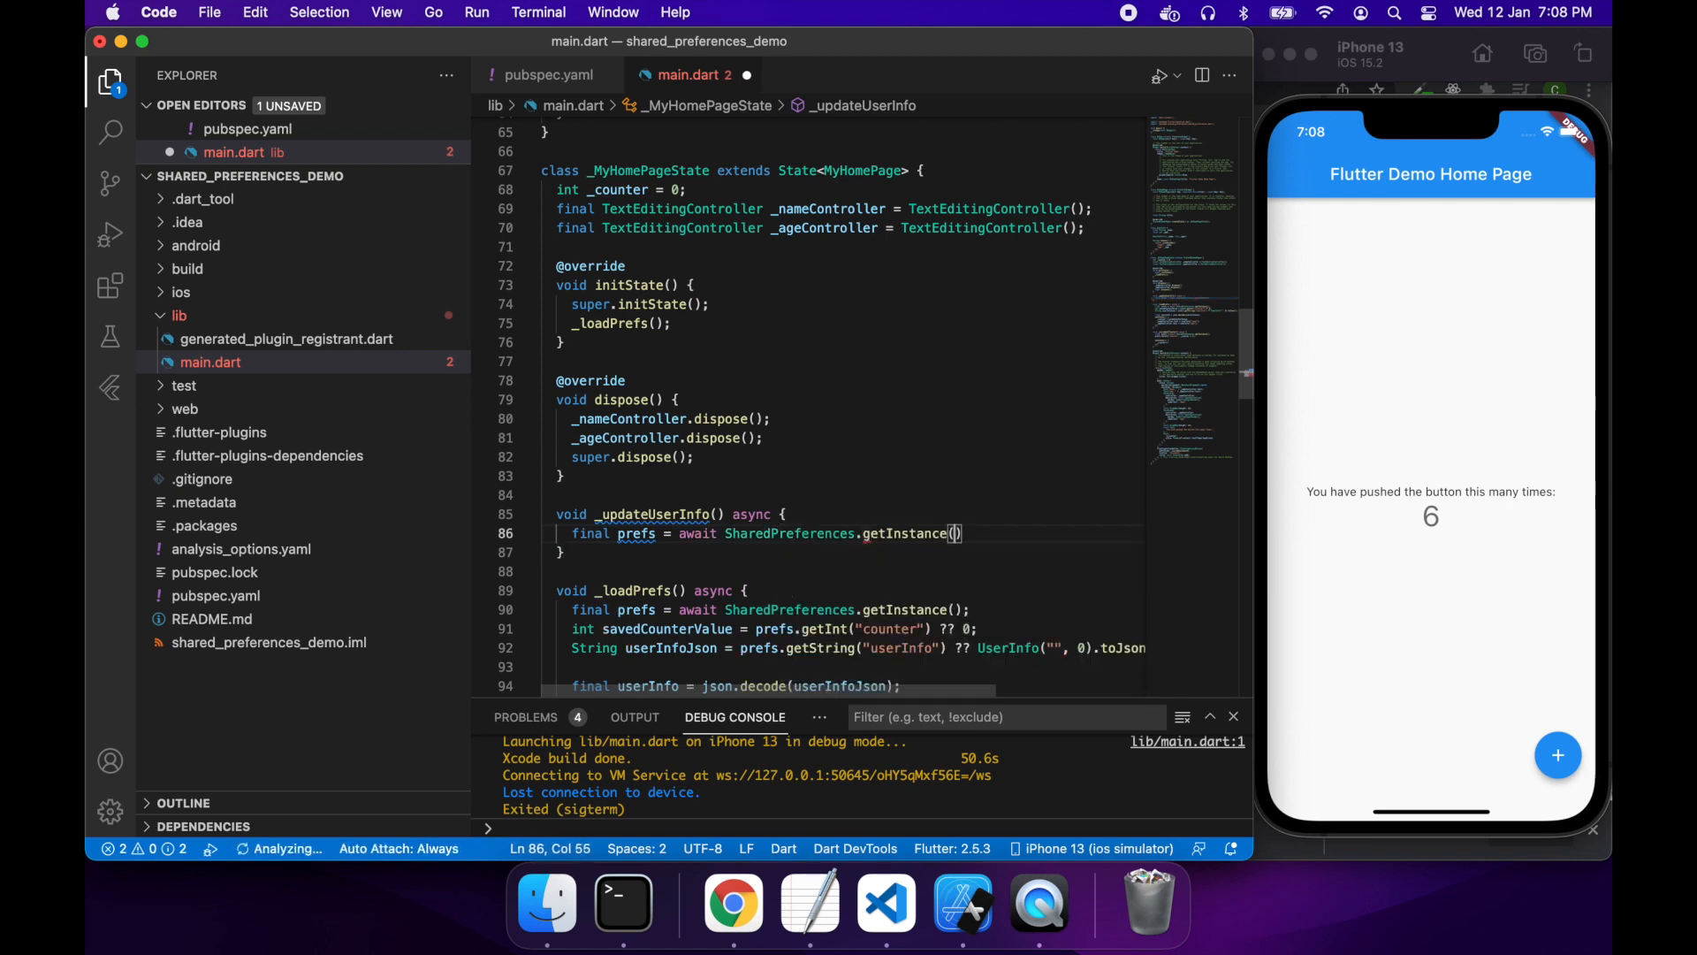
text(;)
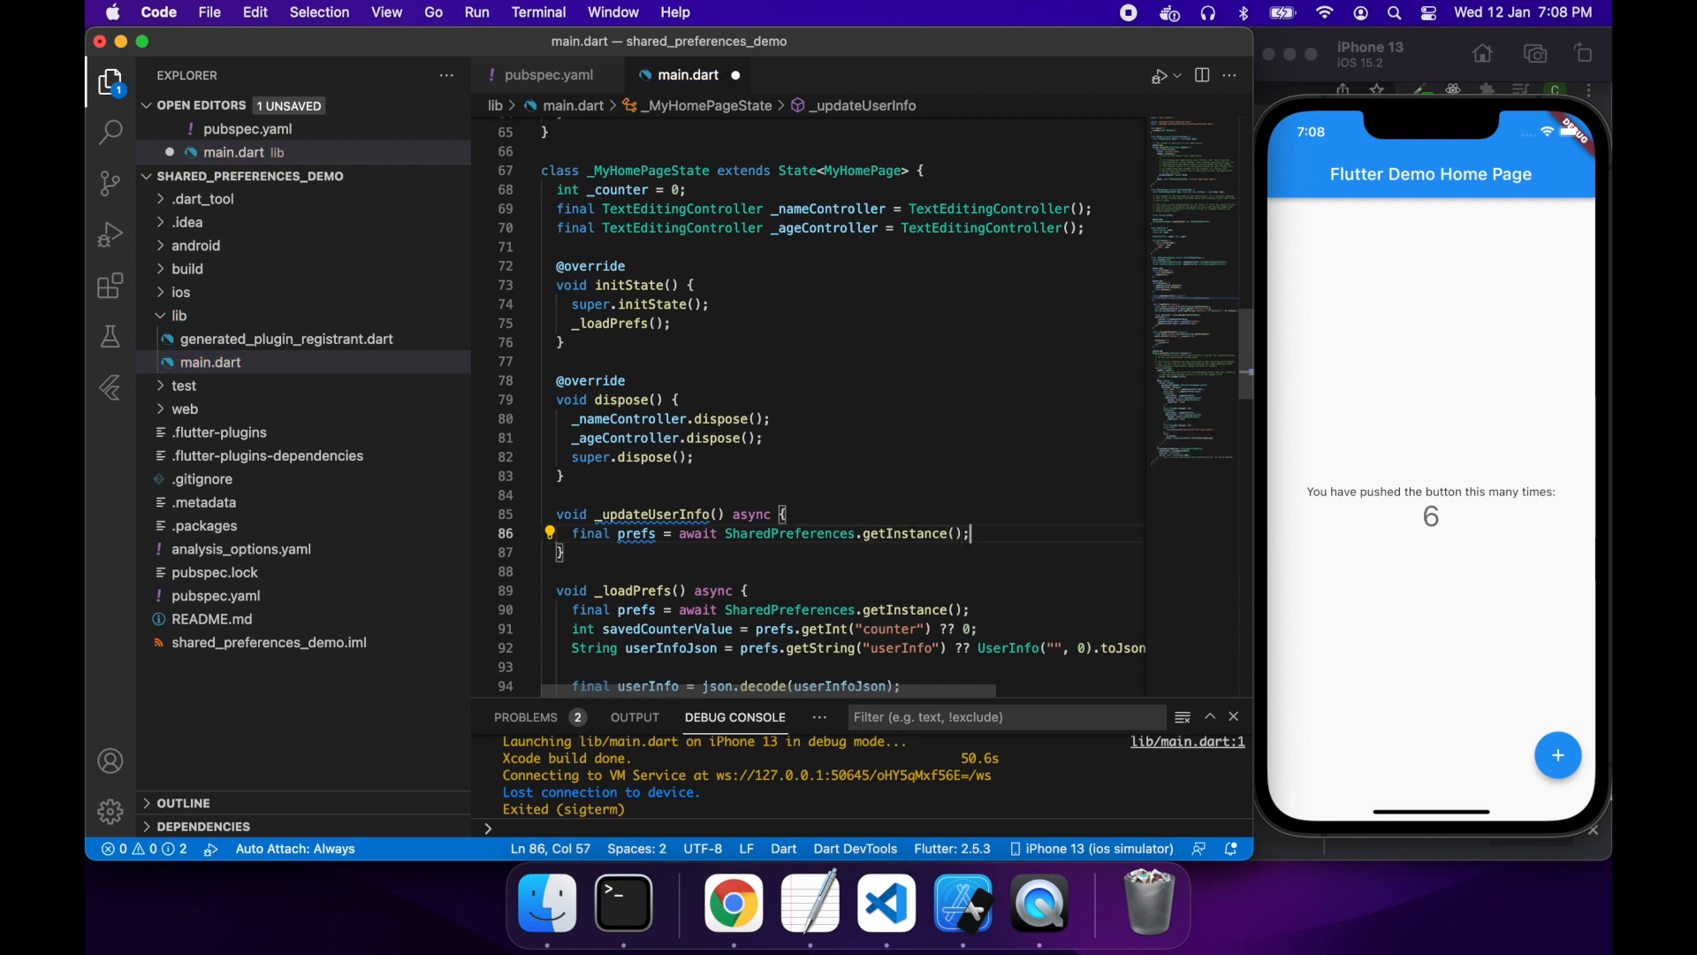
key(enter)
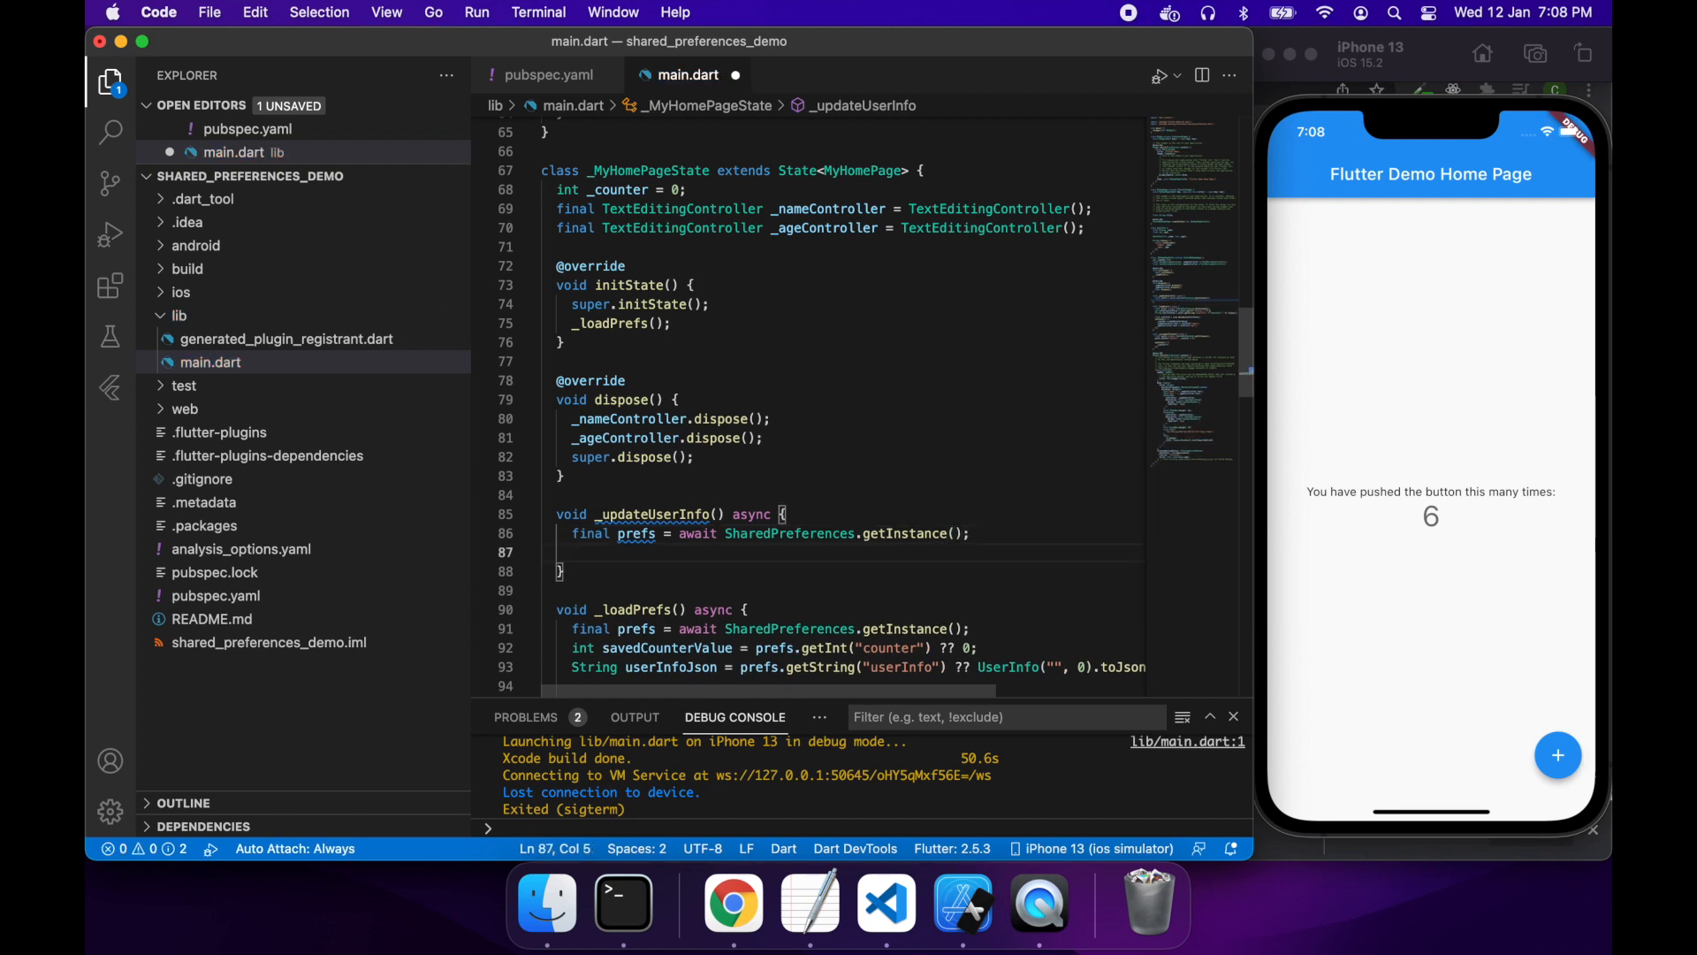
Step: Create a UserInfo from _nameController.text and _ageController.text
text(final user)
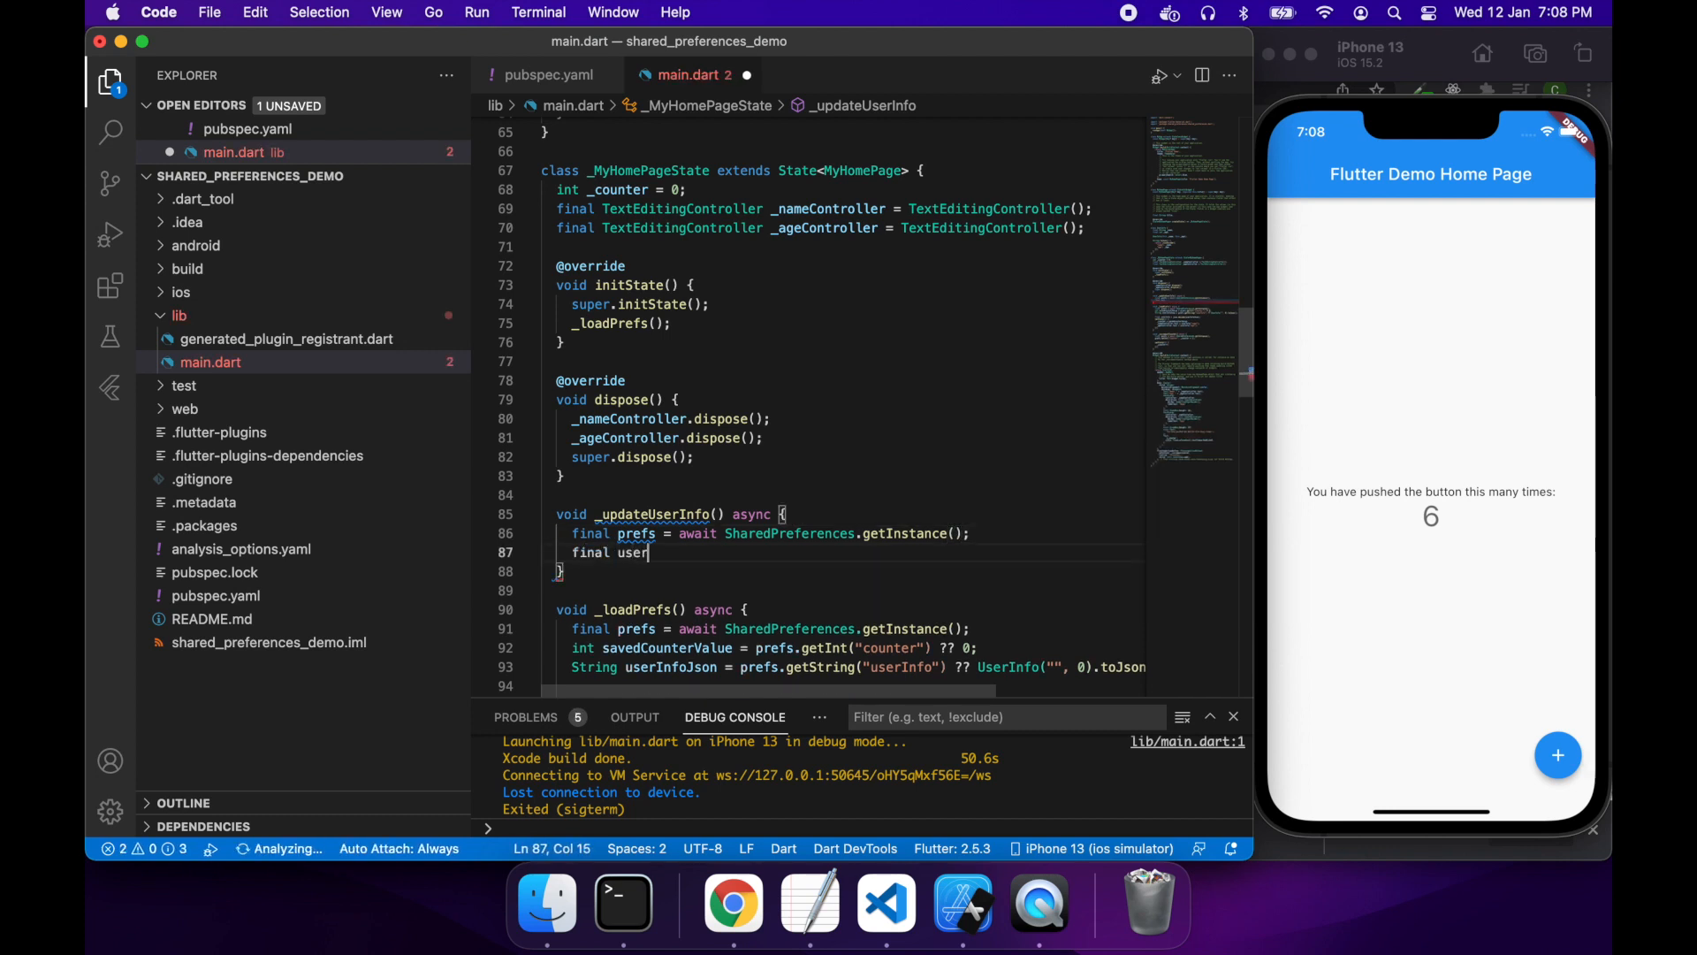
text(Info)
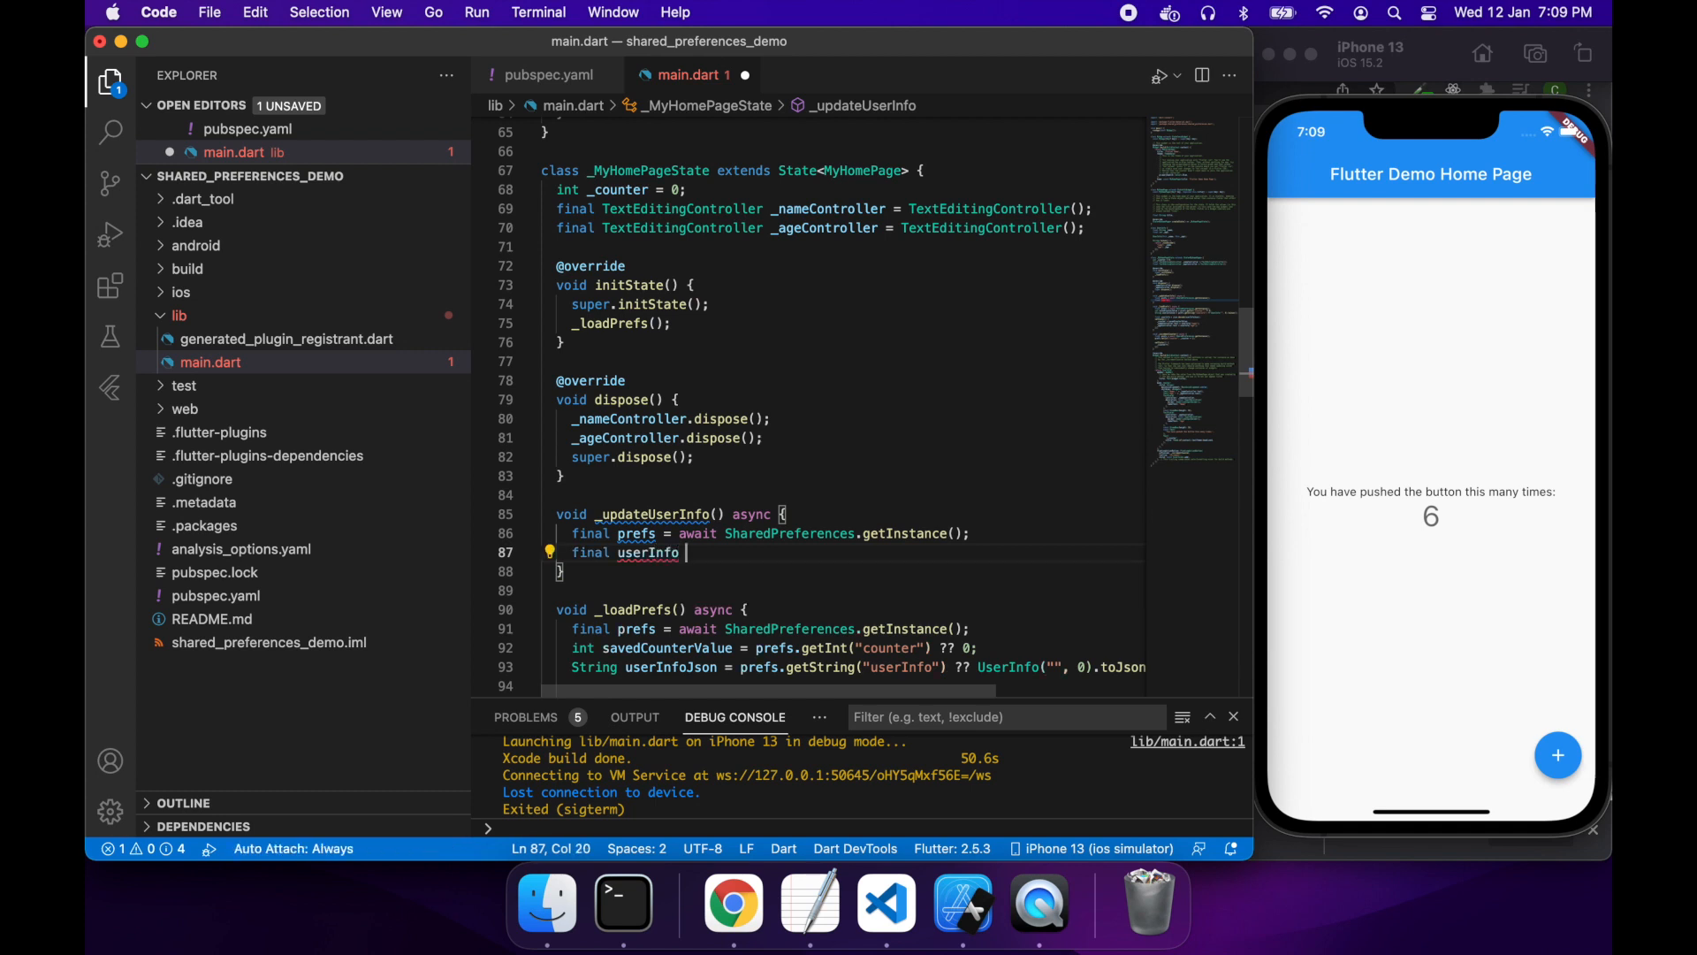
text(= U)
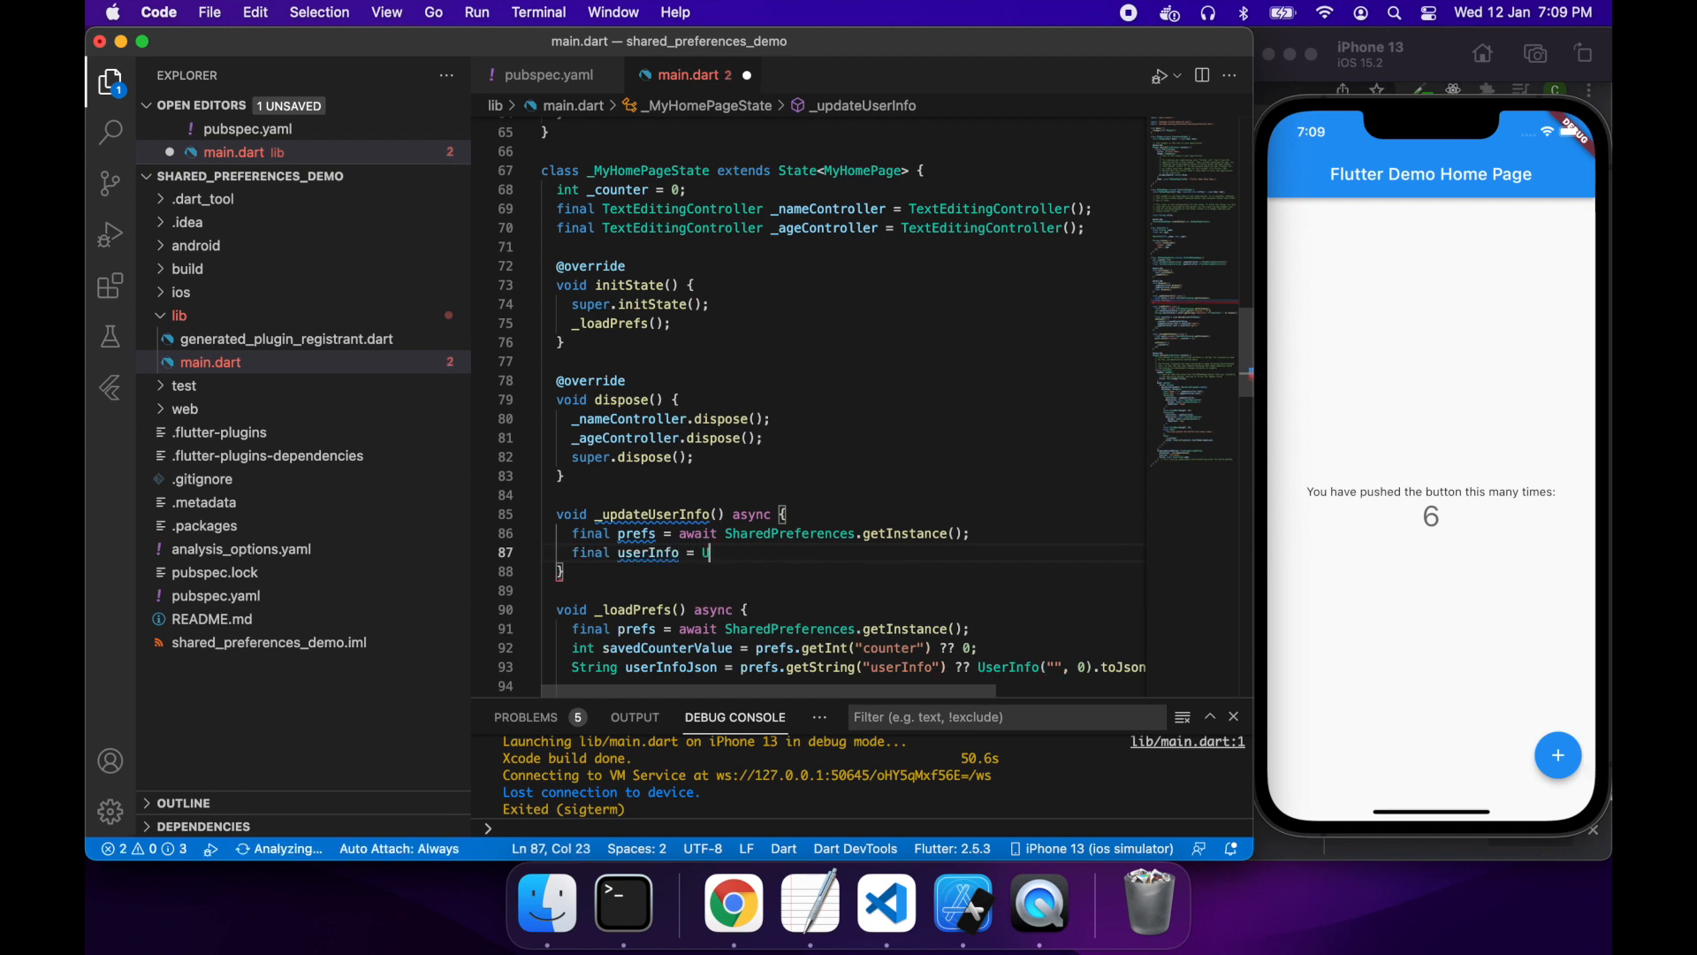
text(serInfo)
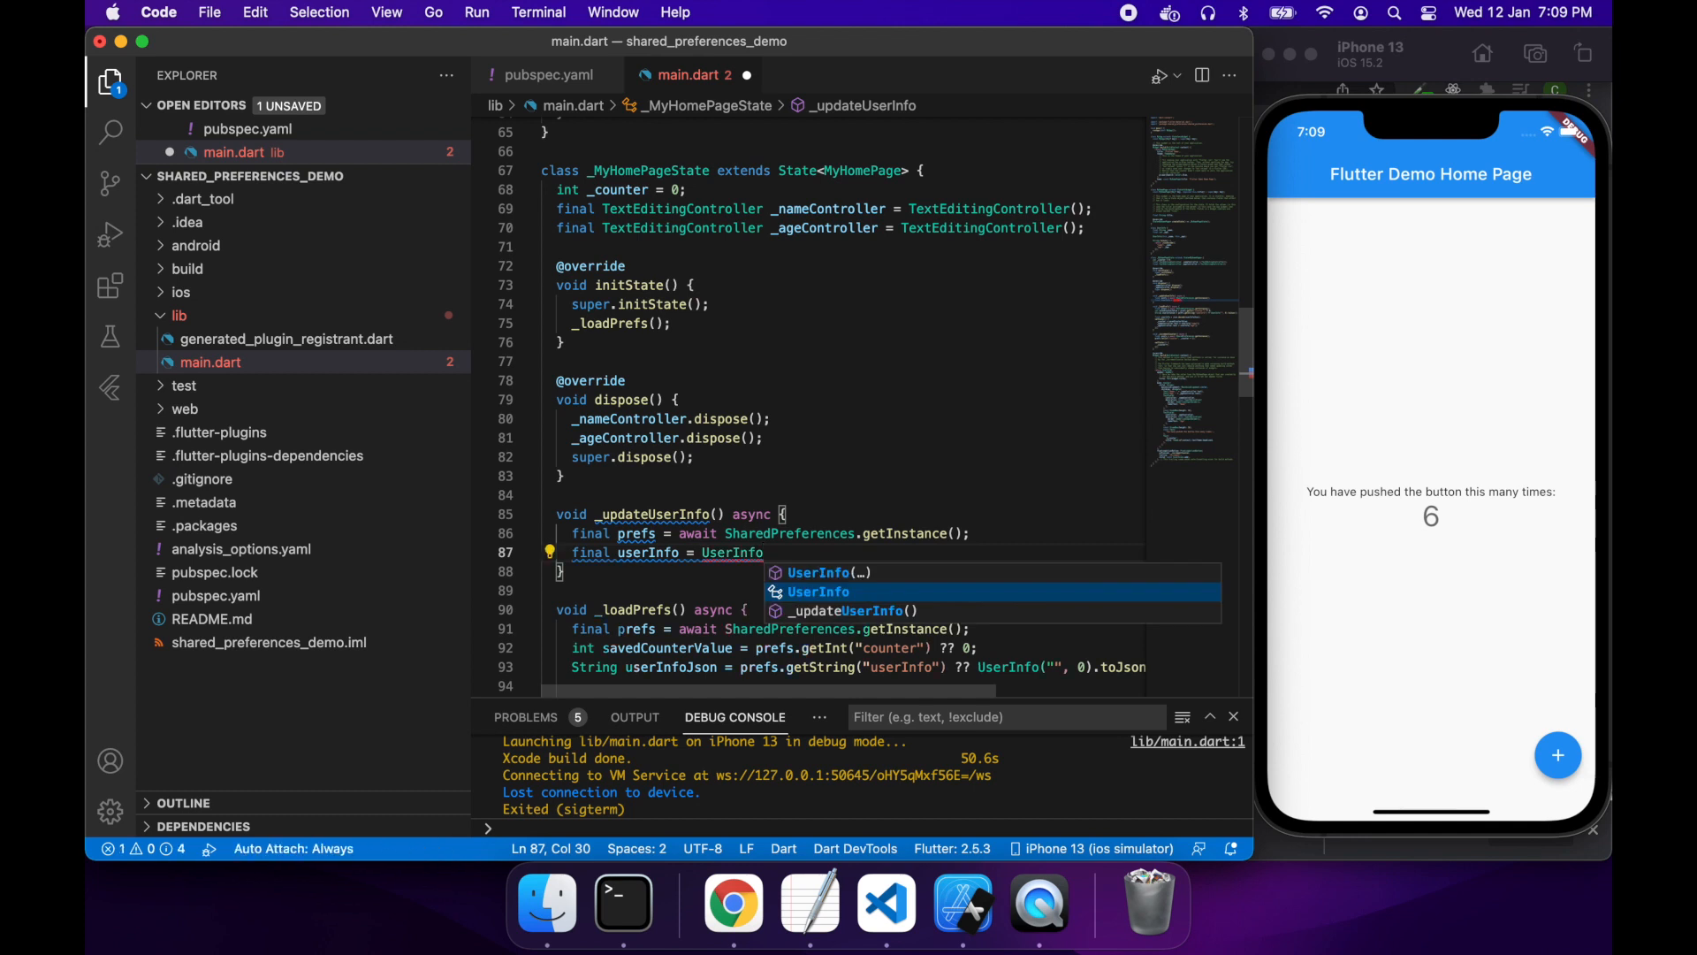
text((_name)
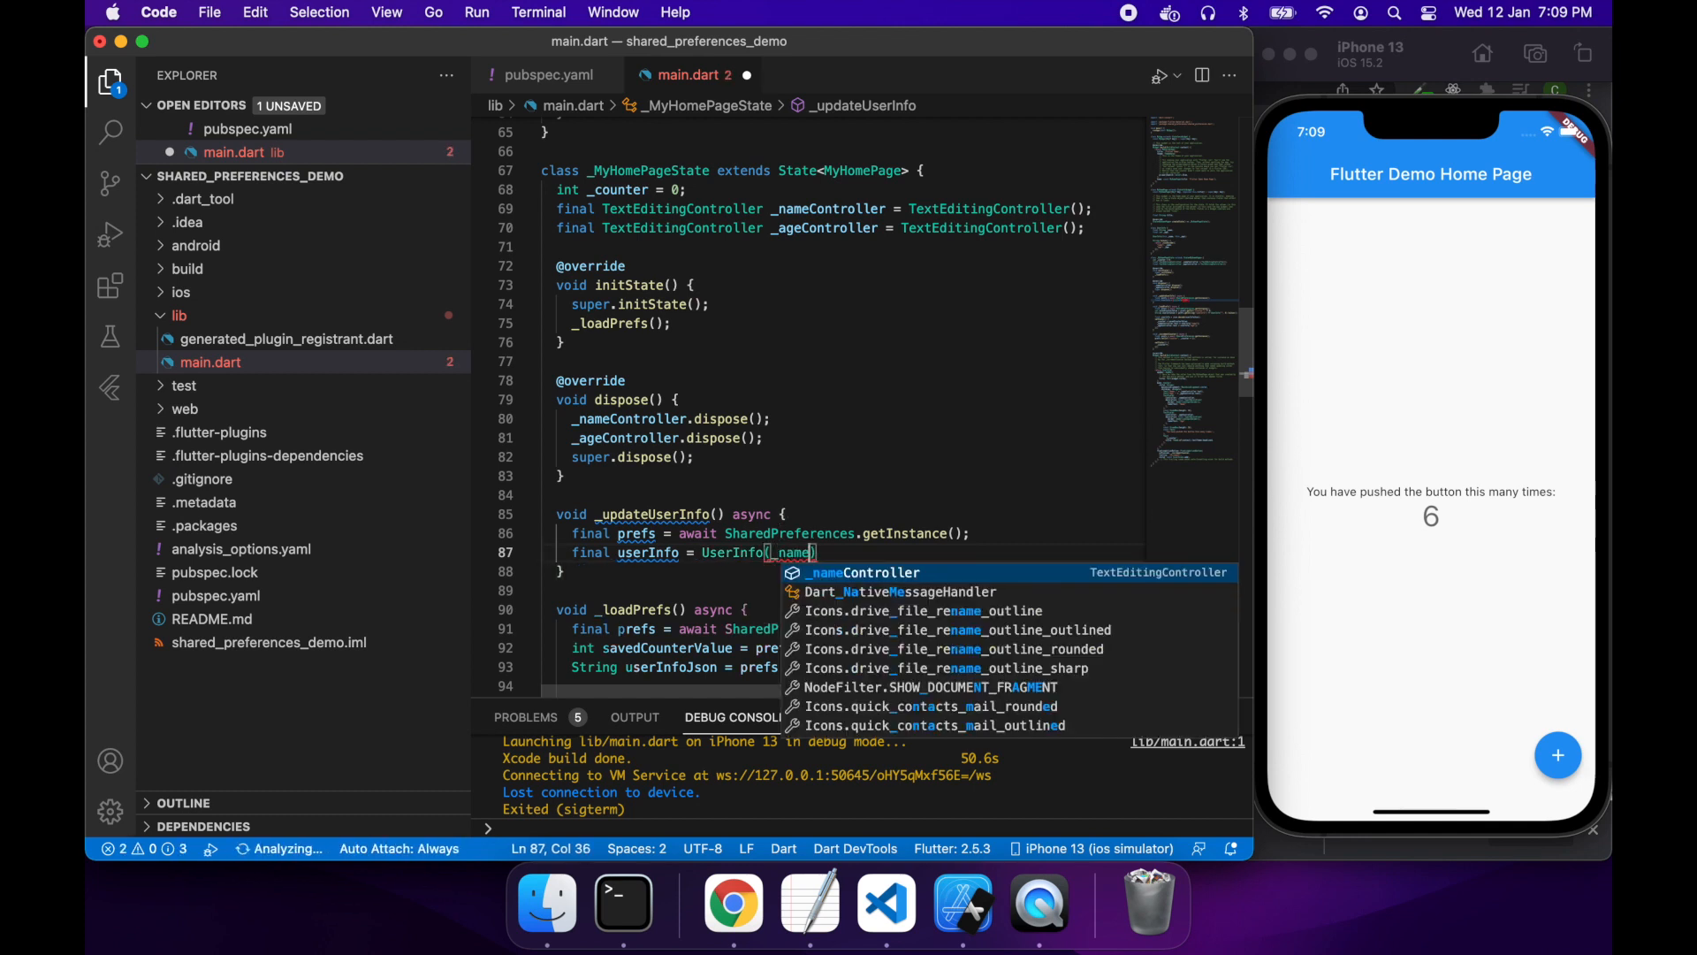
text(Controller.tex)
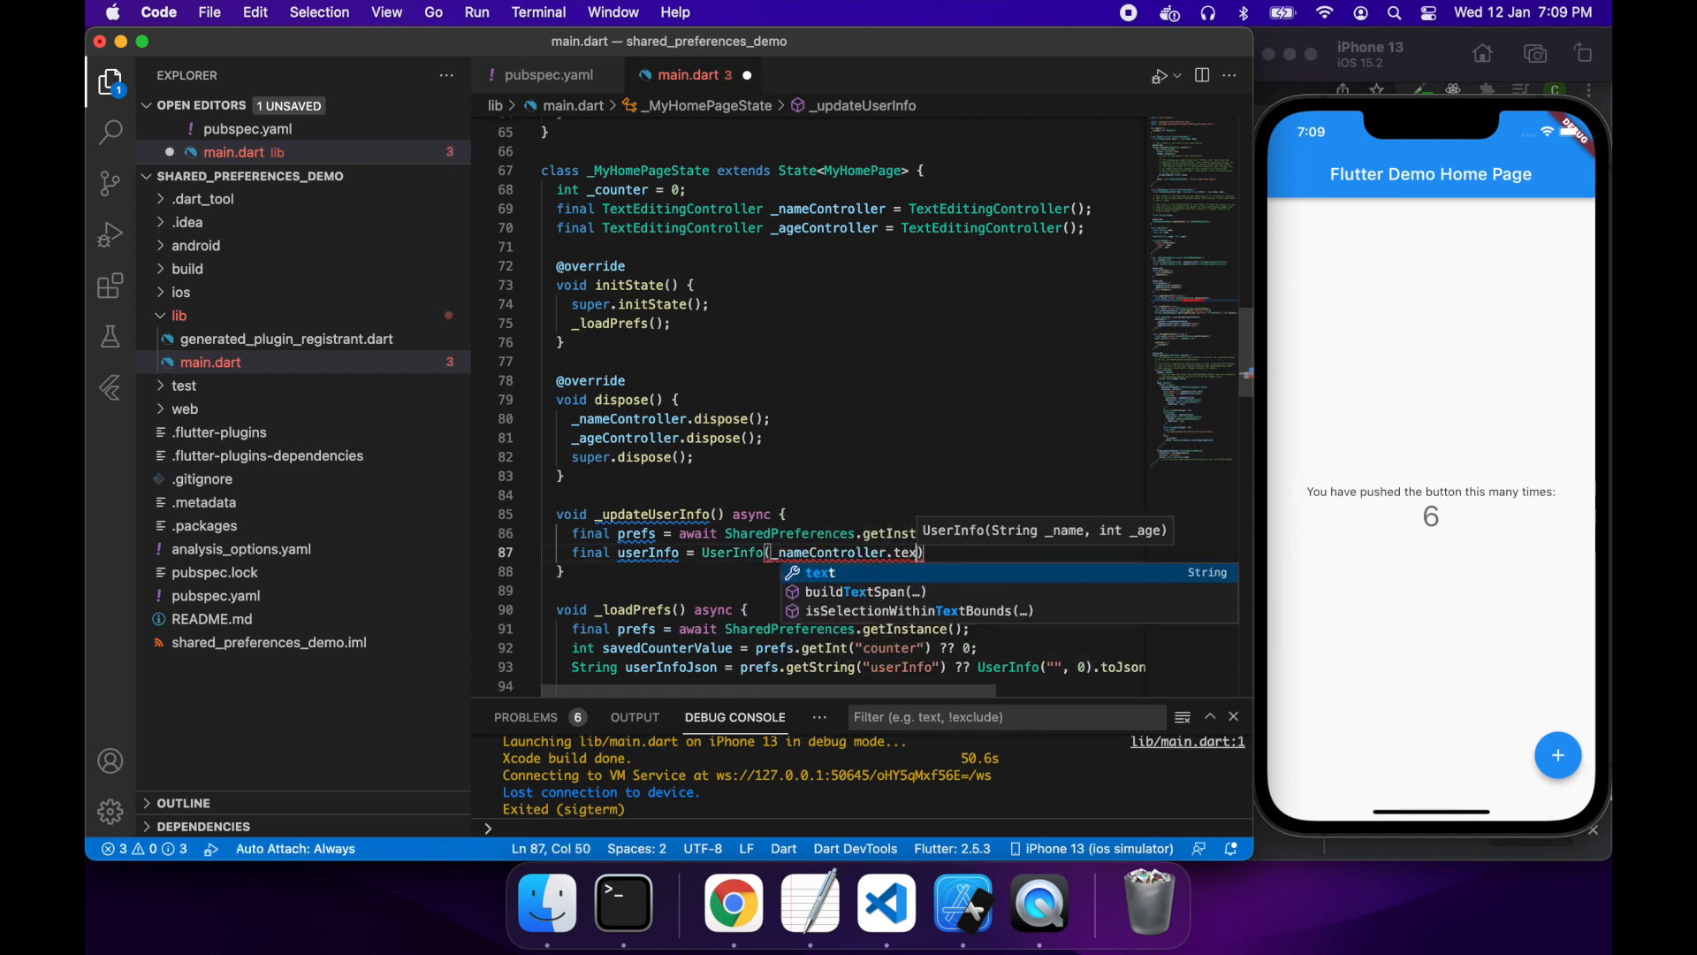
text(, _ageController.)
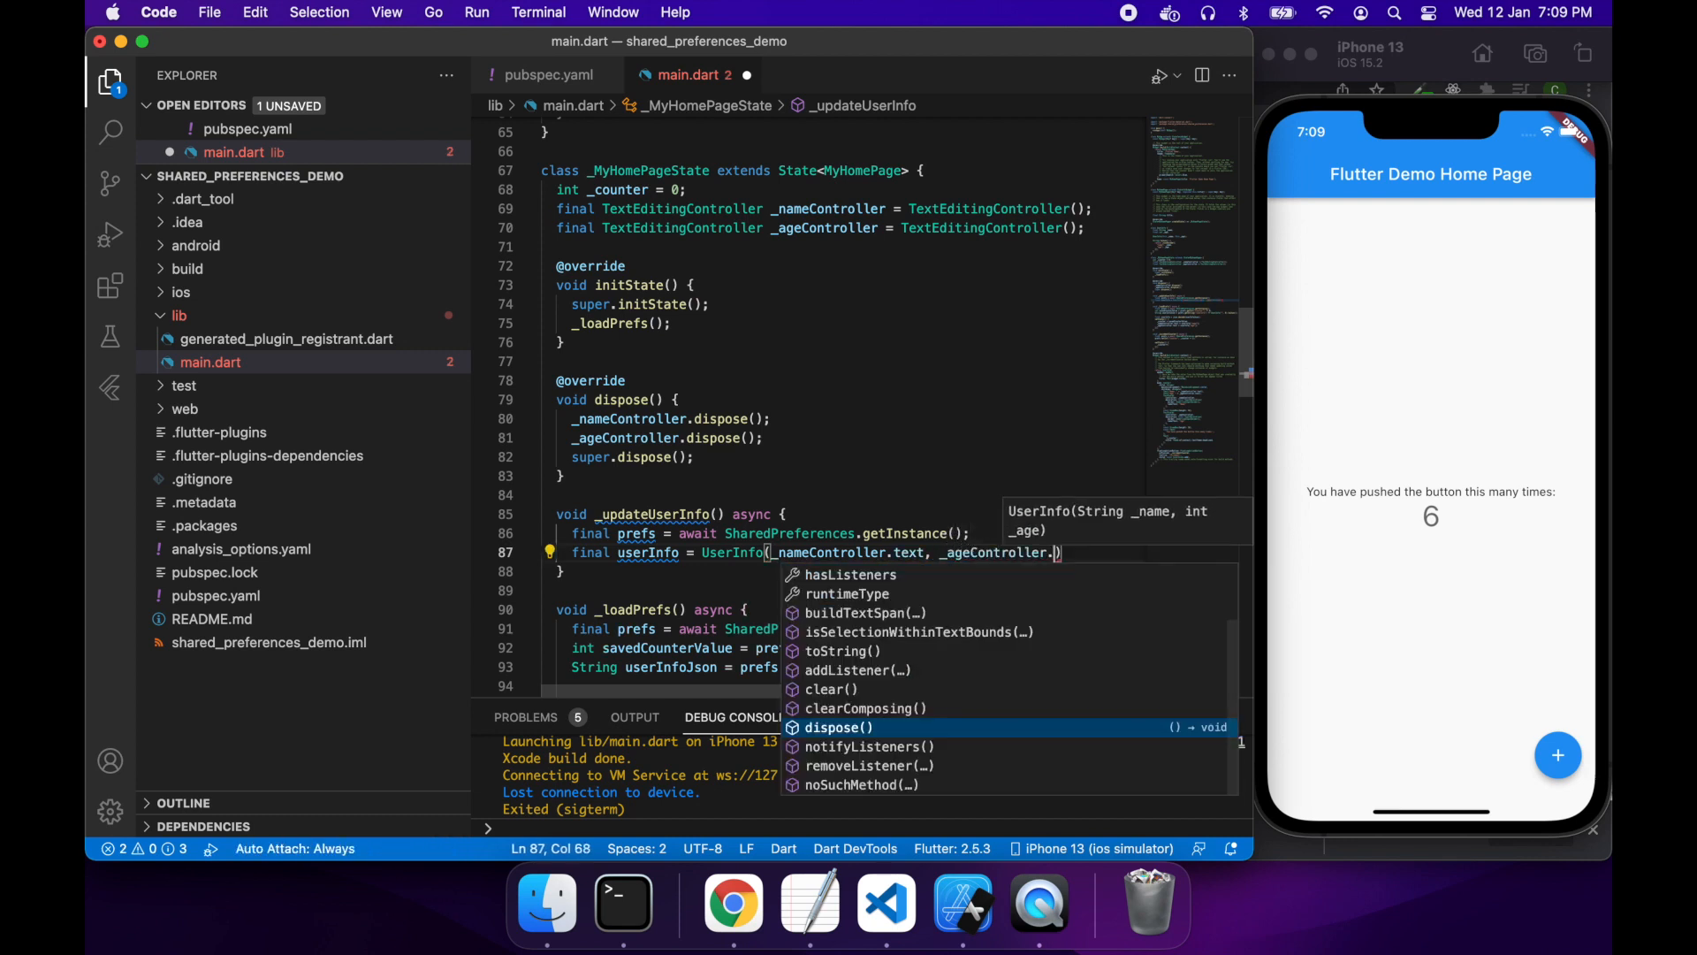
text(text)
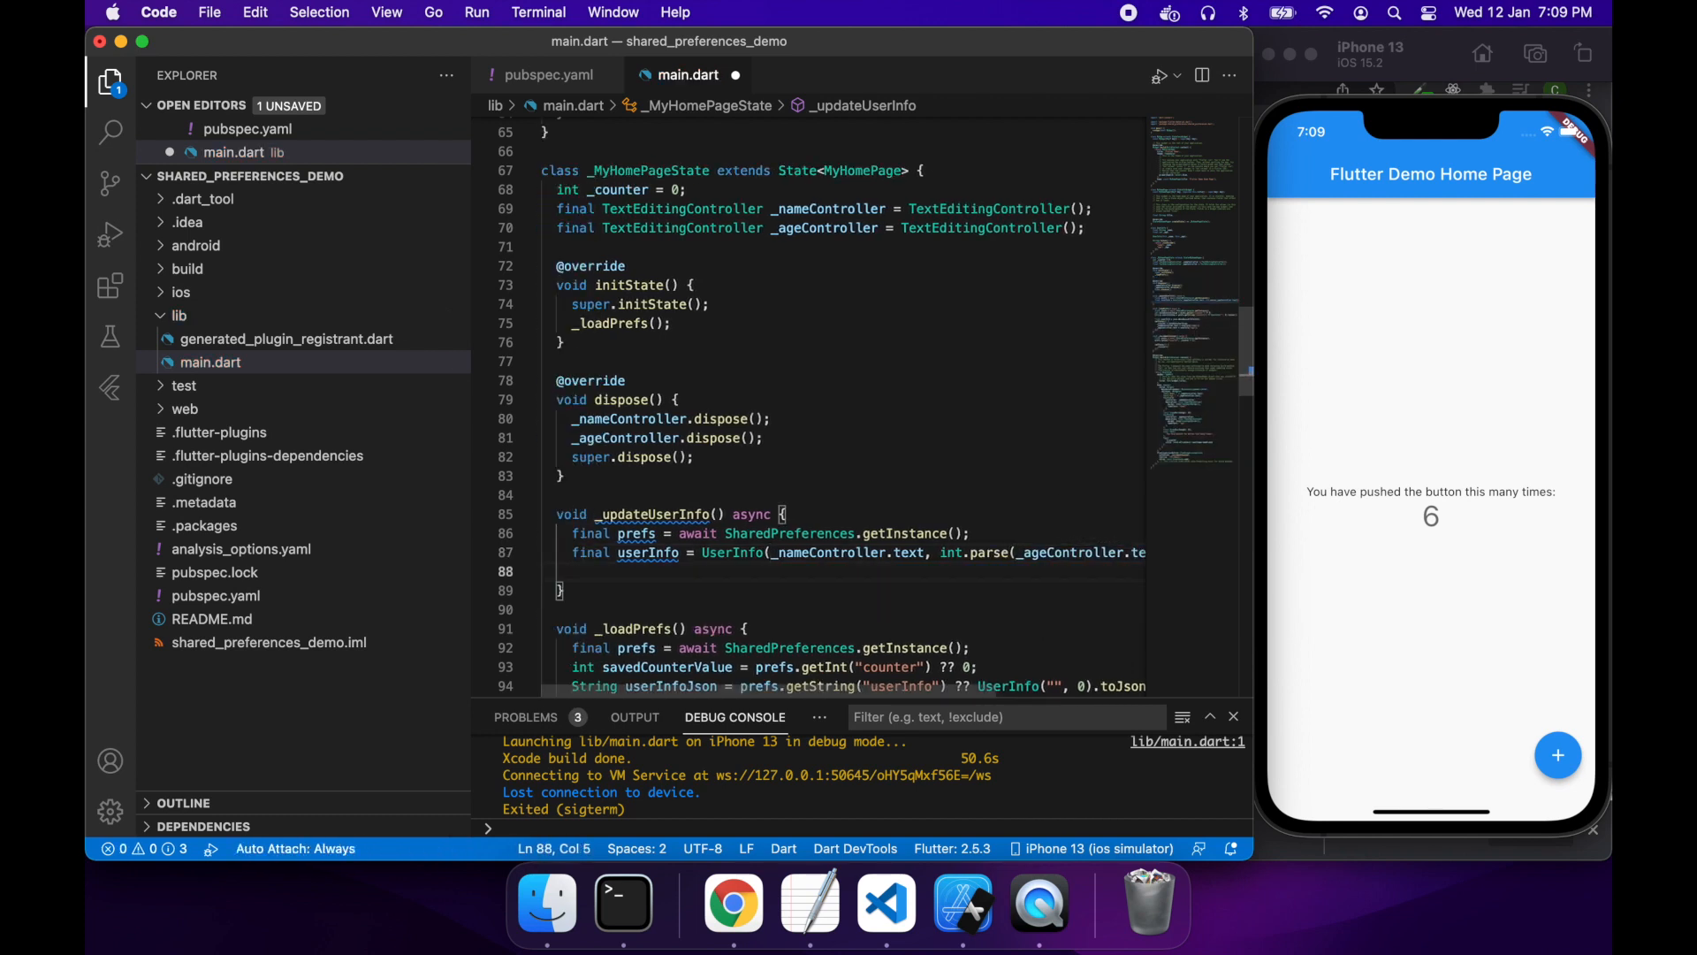
Step: Store userInfo.toJson() with prefs.setString under the "userInfo" key
text(prefs.)
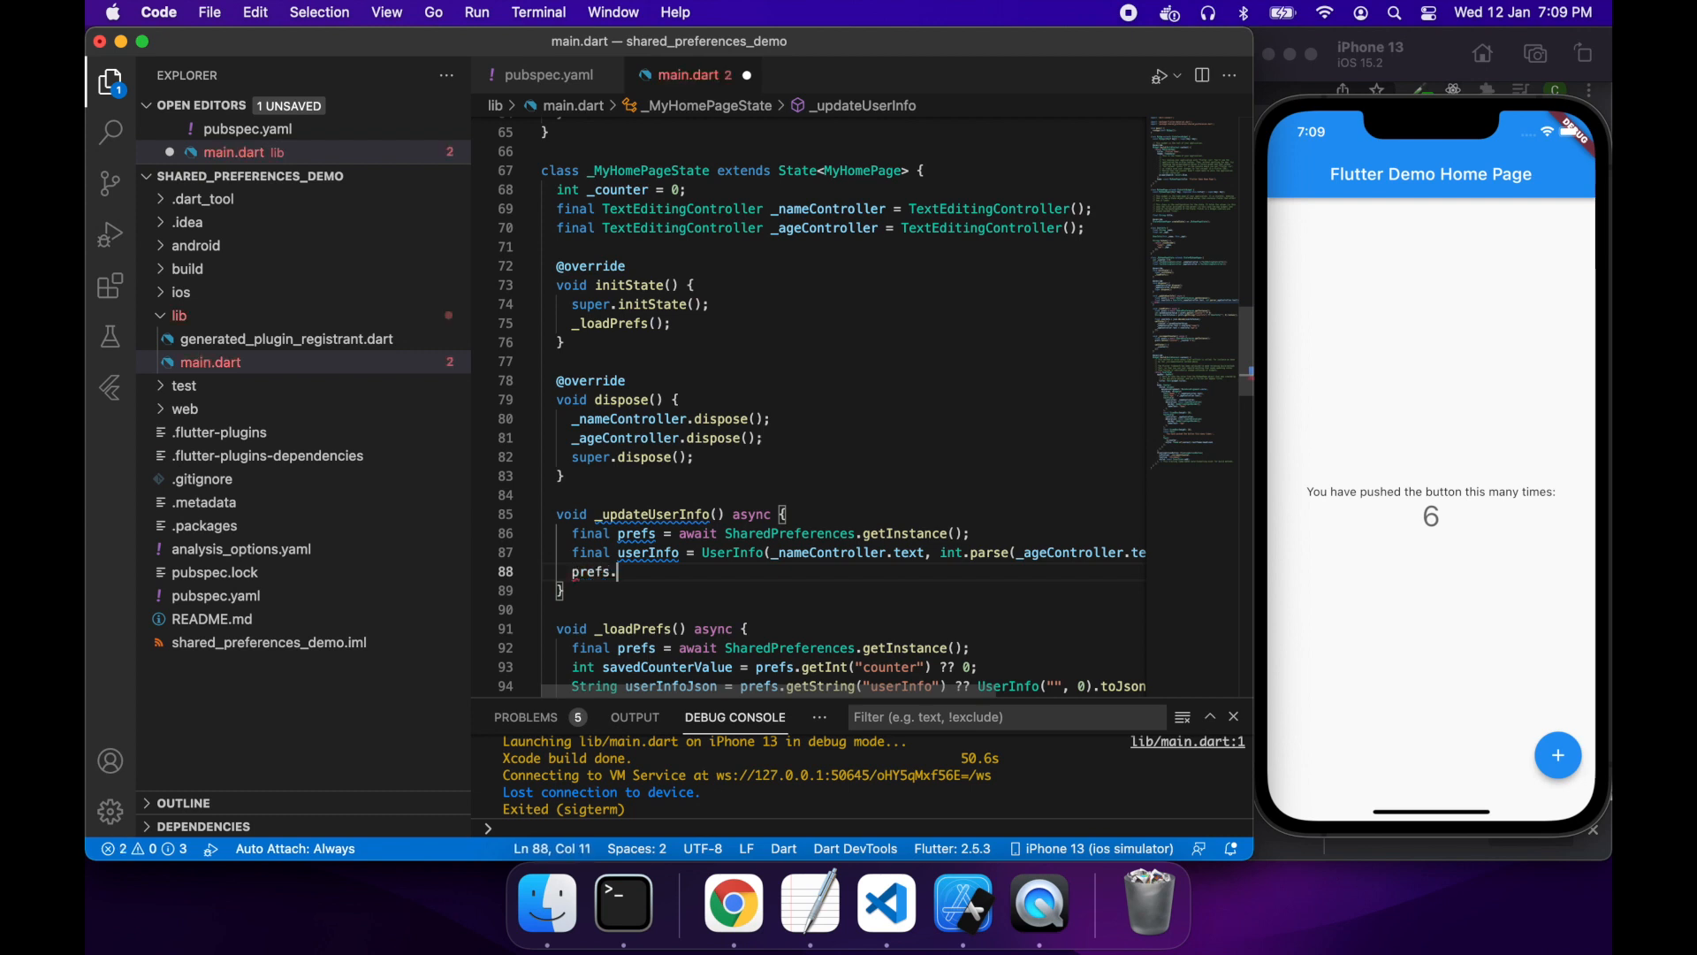
text(setString(")
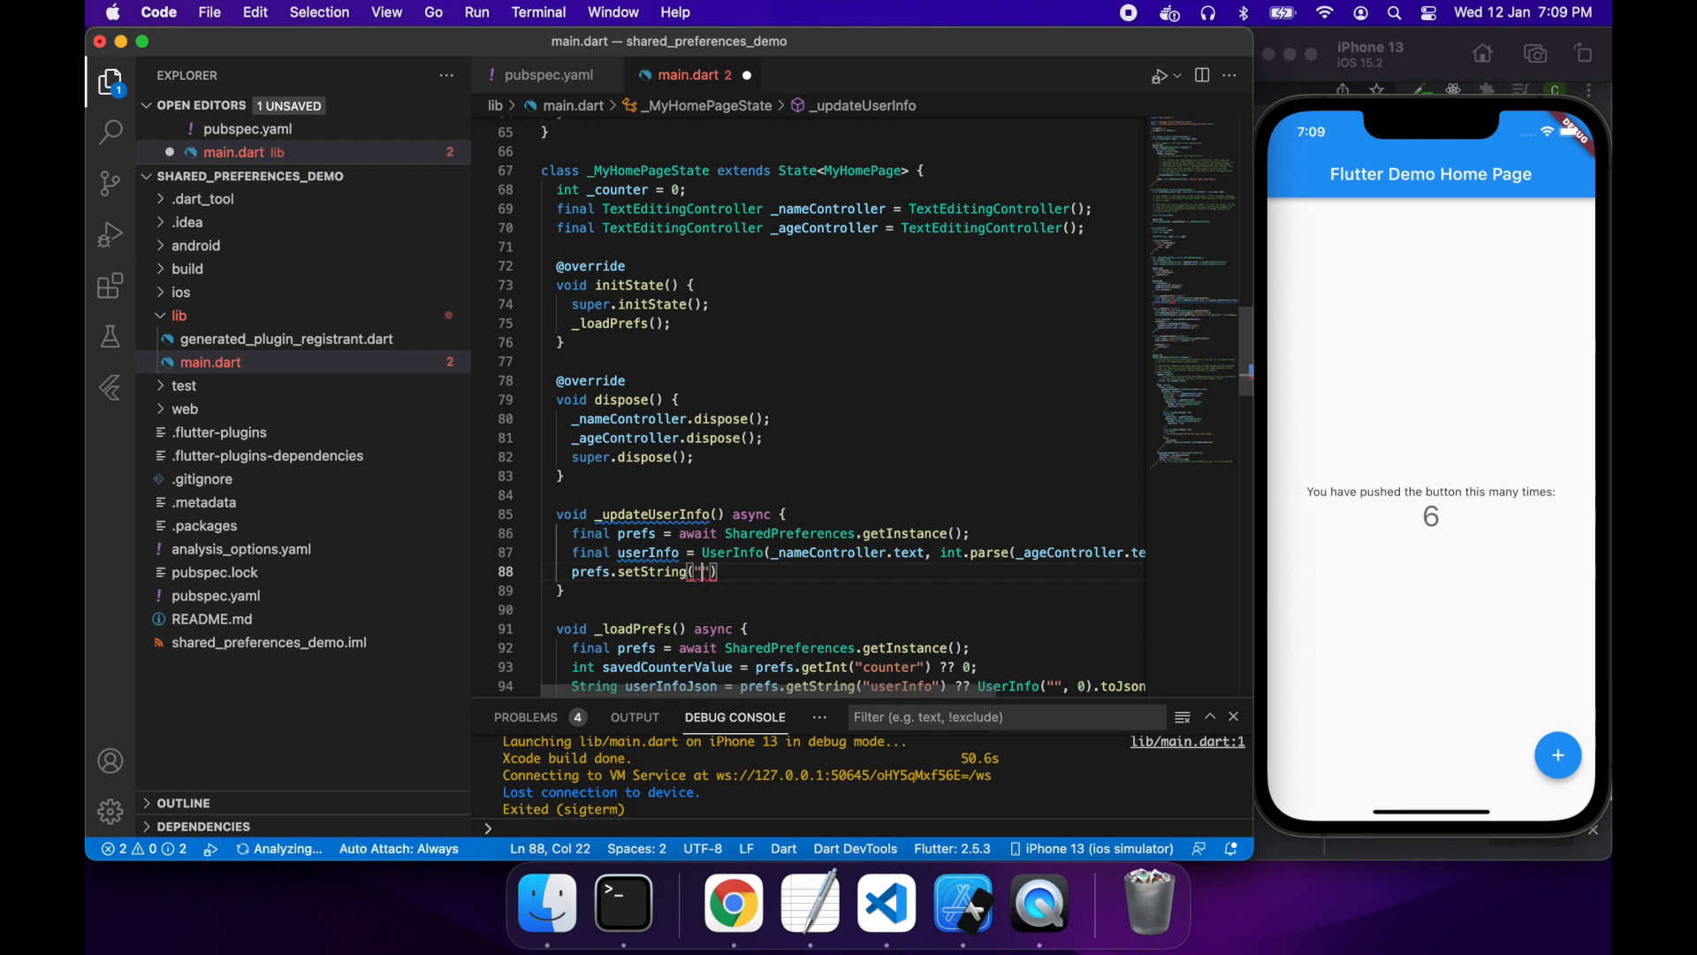
text(userInfo)
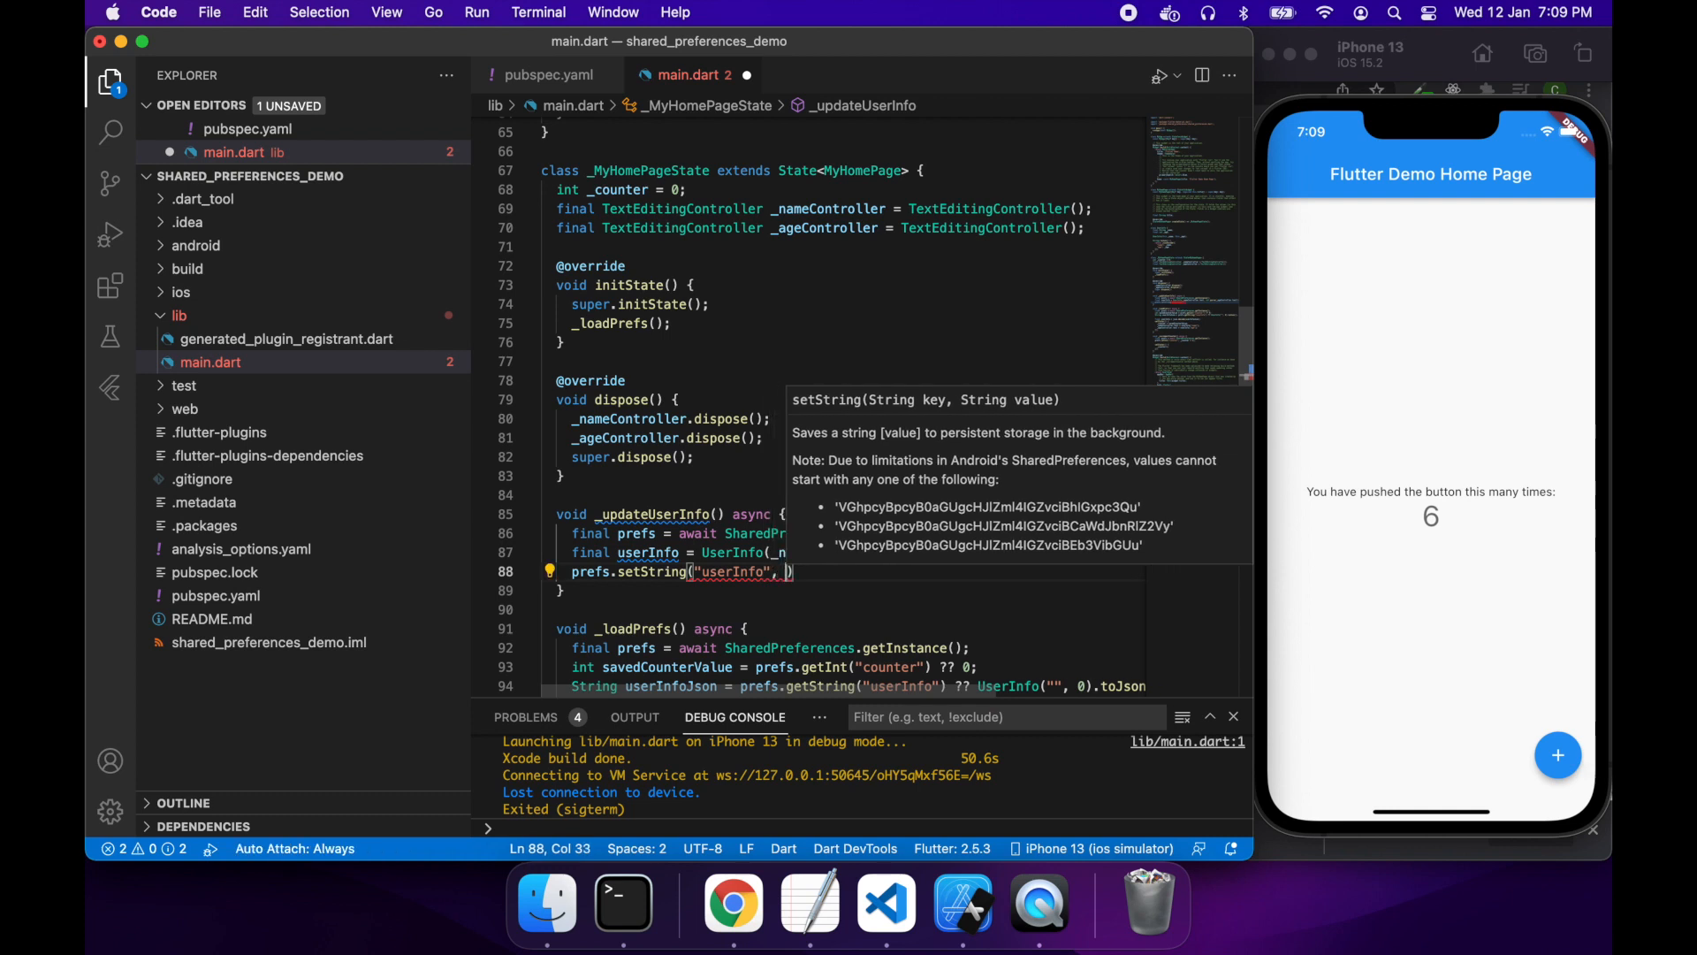
text(userIn)
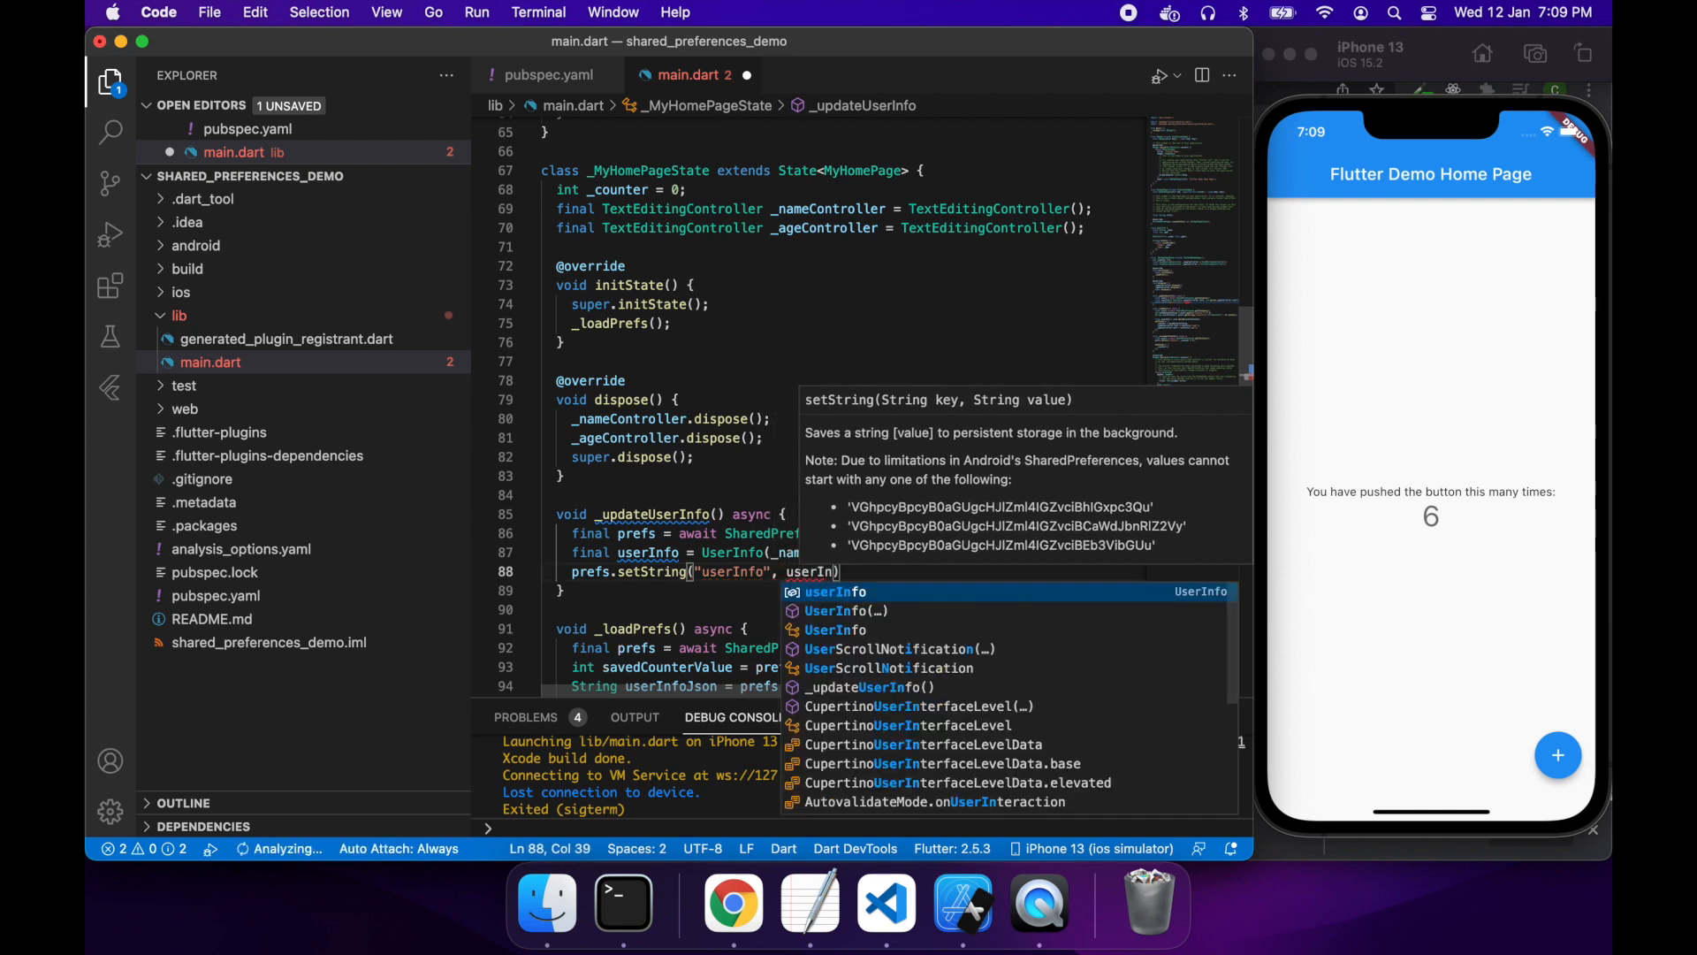
text(.toJson()
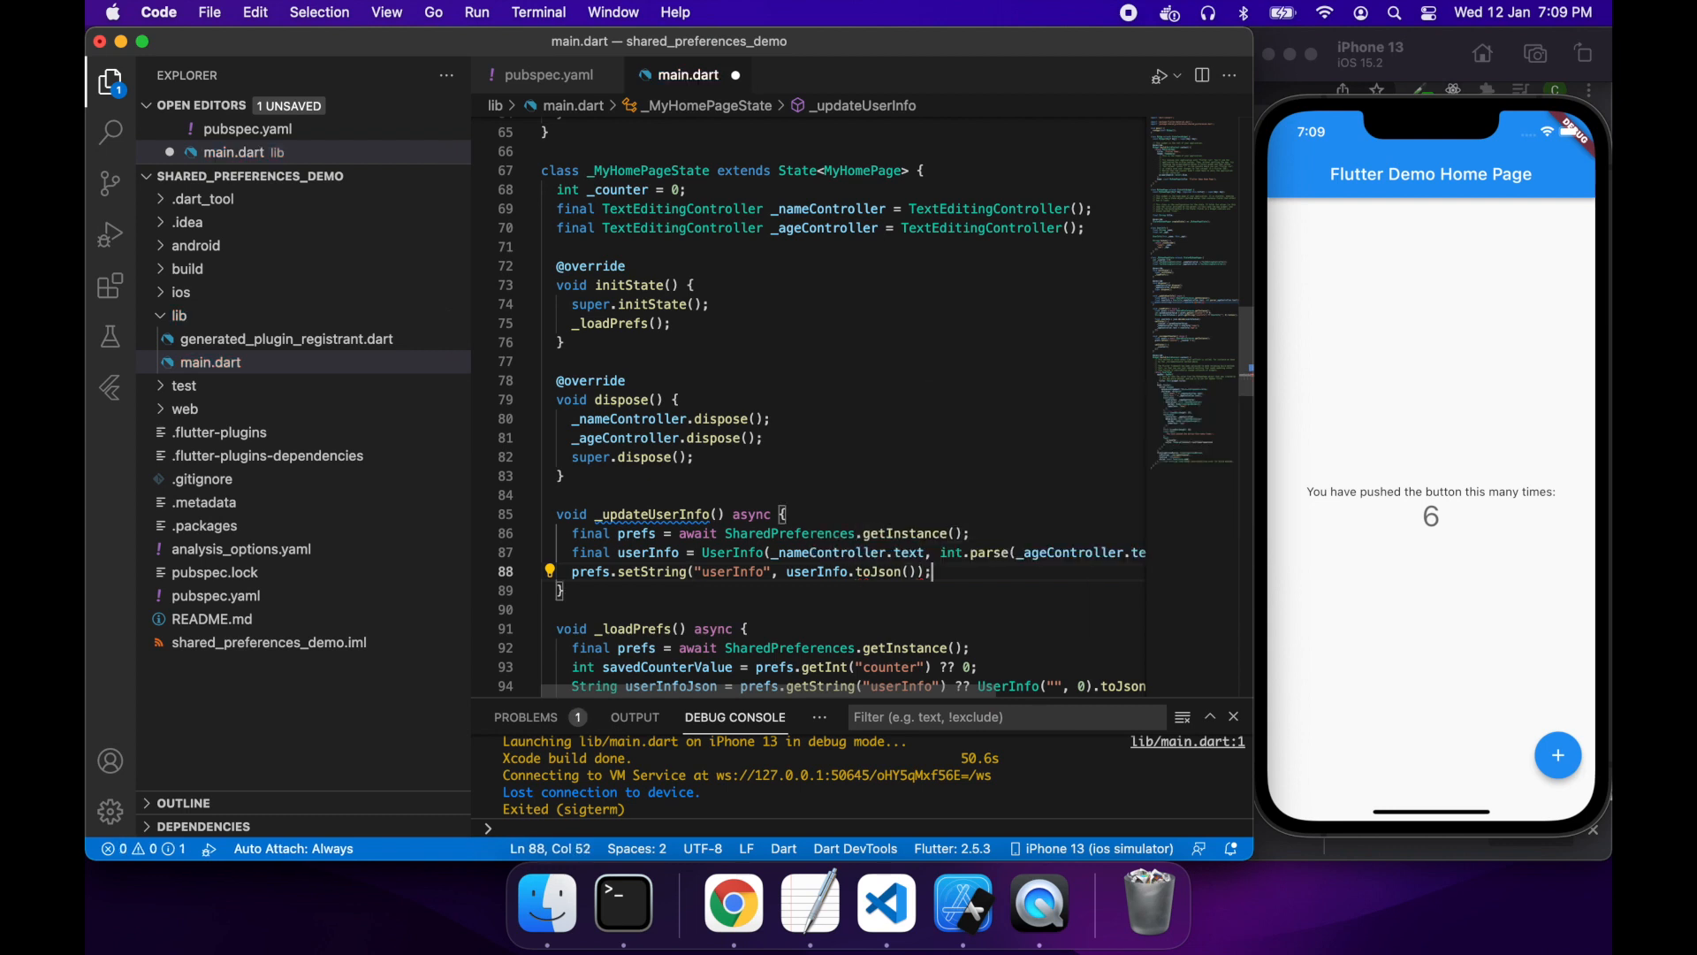
double_click(814, 572)
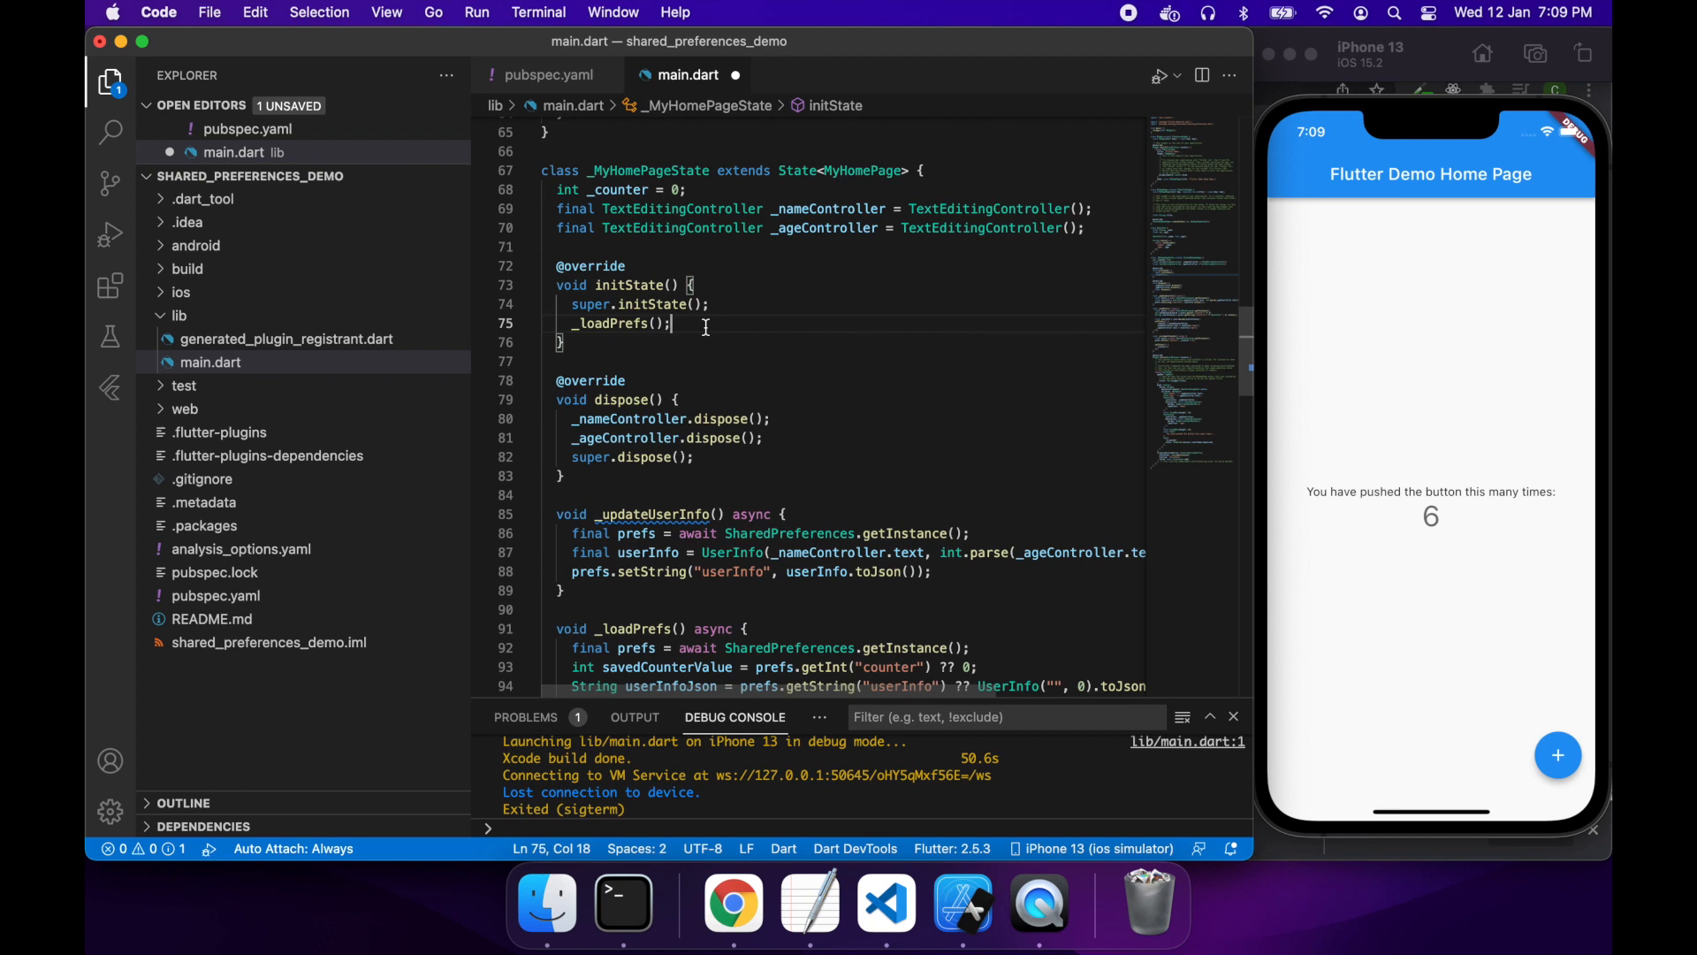
Step: In initState, add _updateUserInfo as a listener on _nameController and _ageController
text(_name)
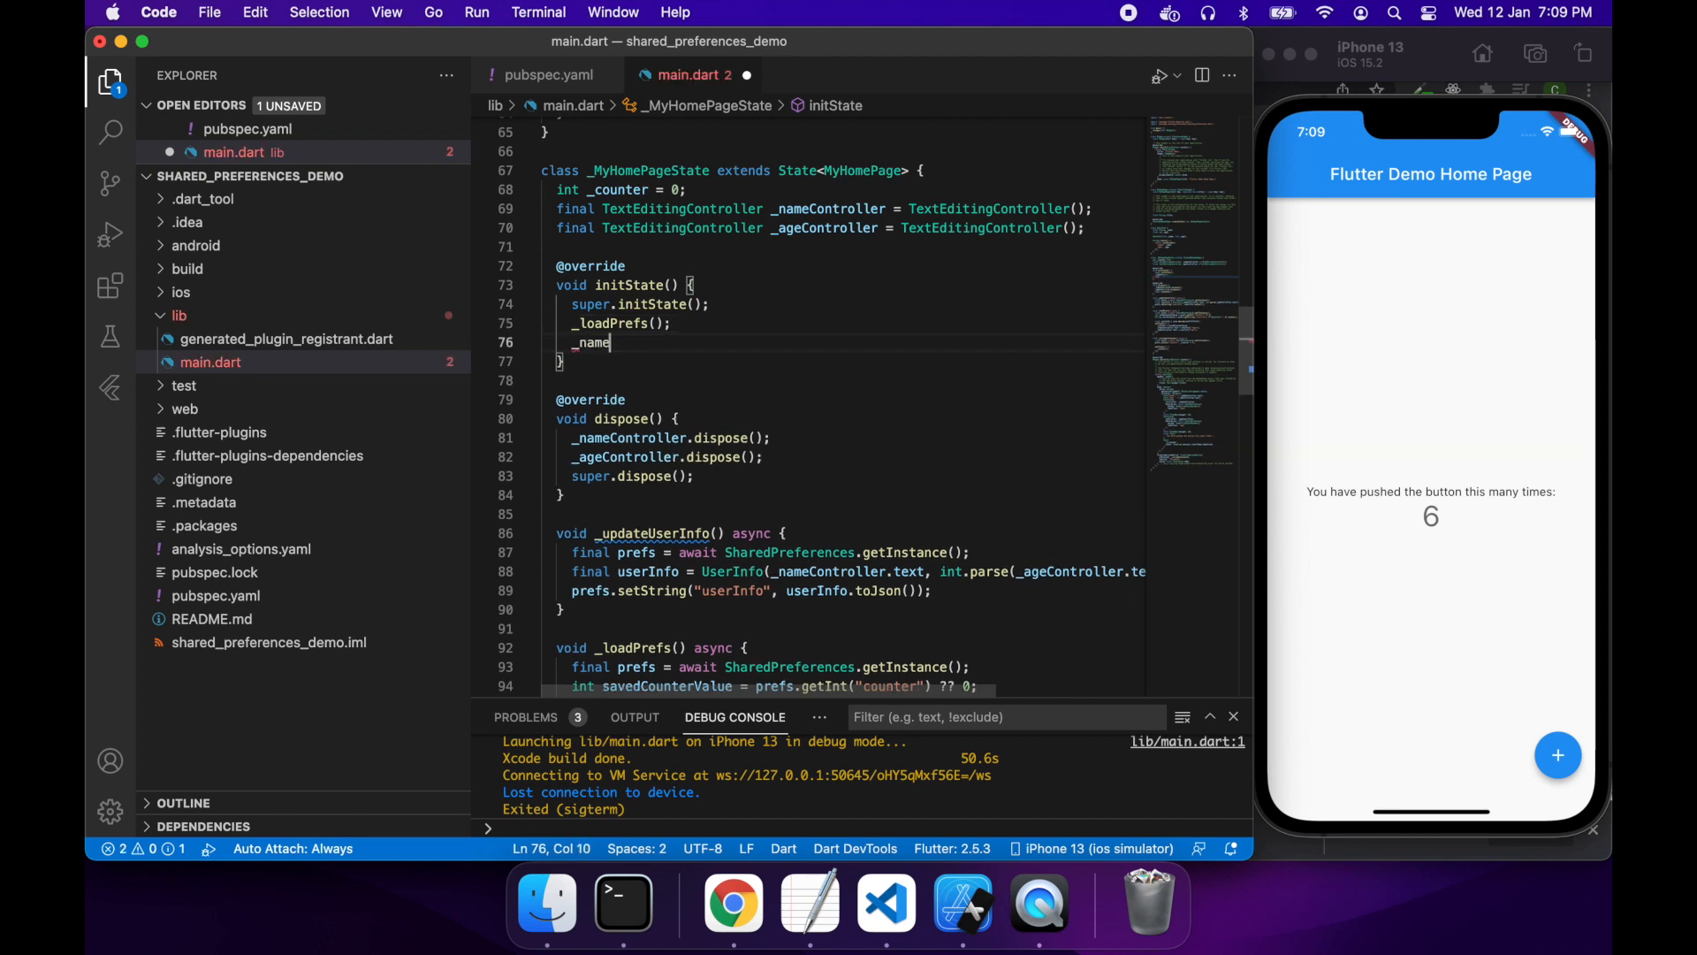
text(Controller.)
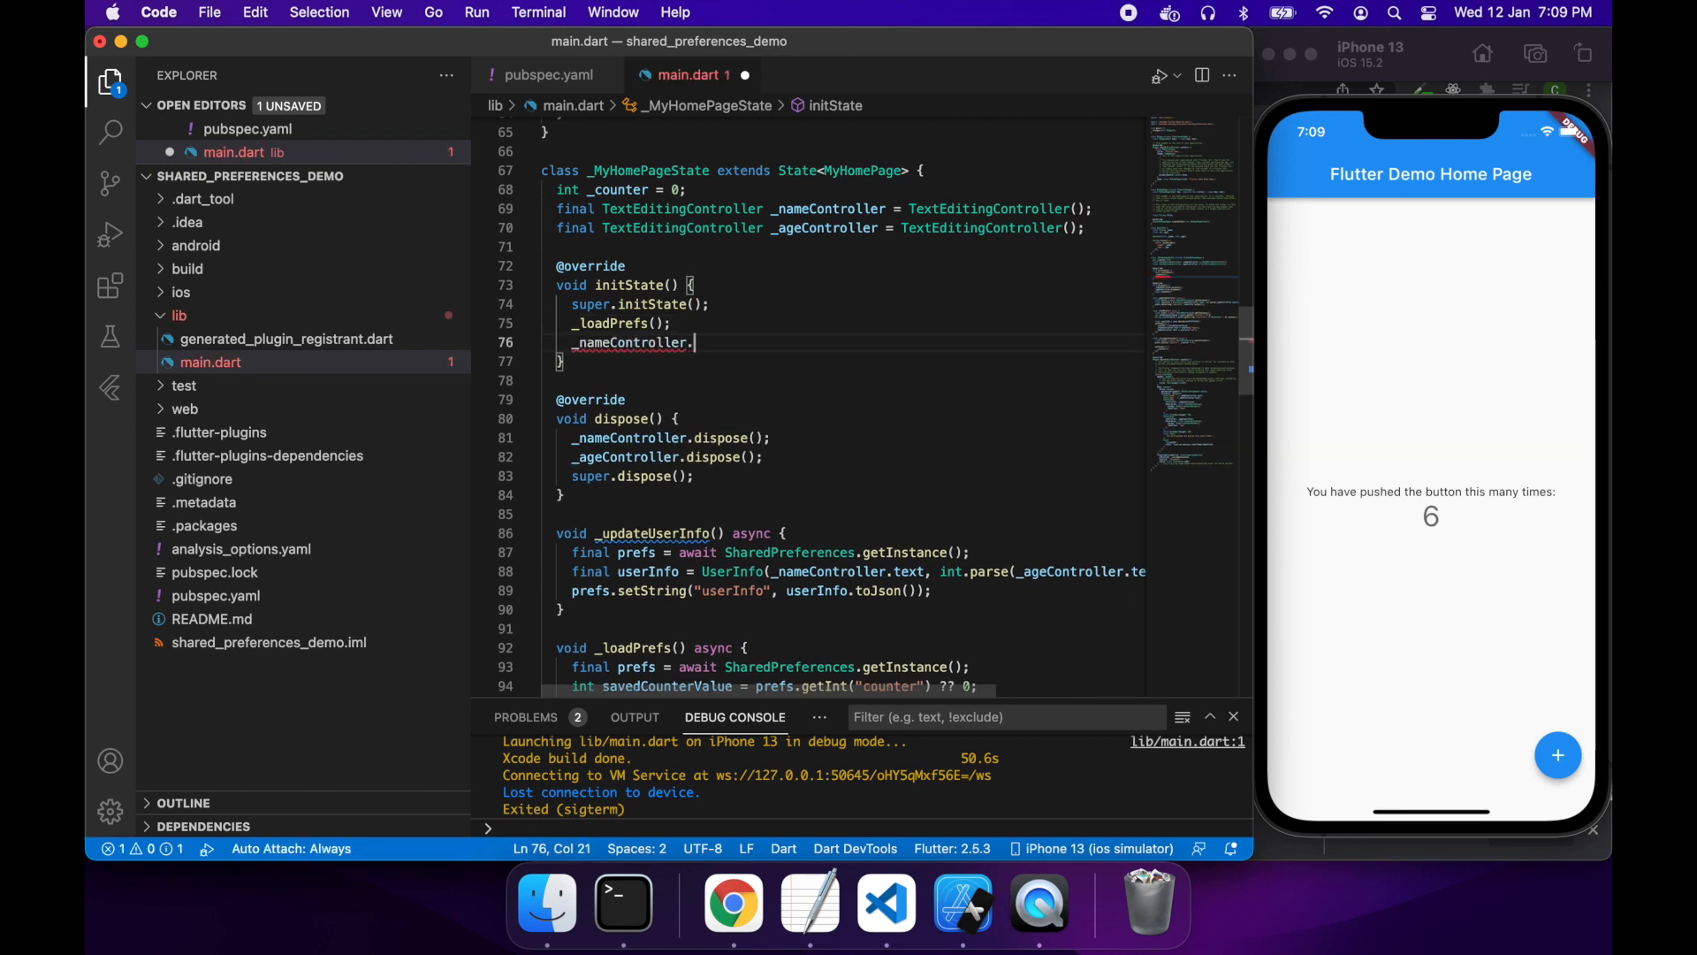
text(addListener(() {}))
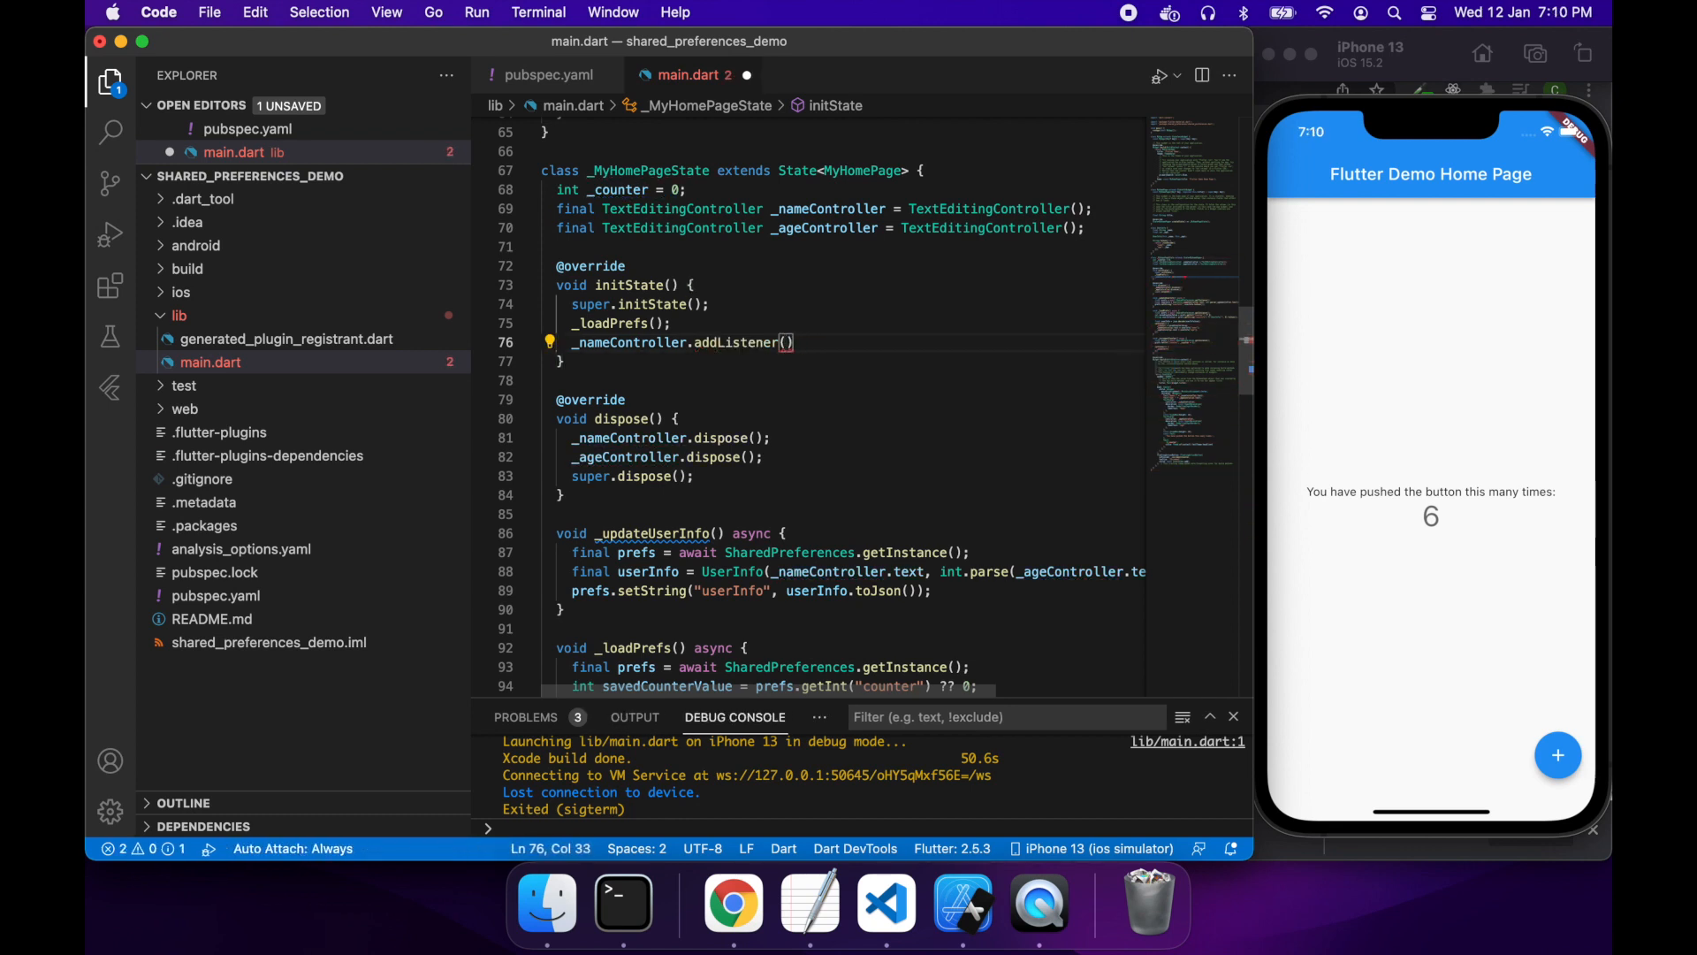
text(_updateUserInfo)
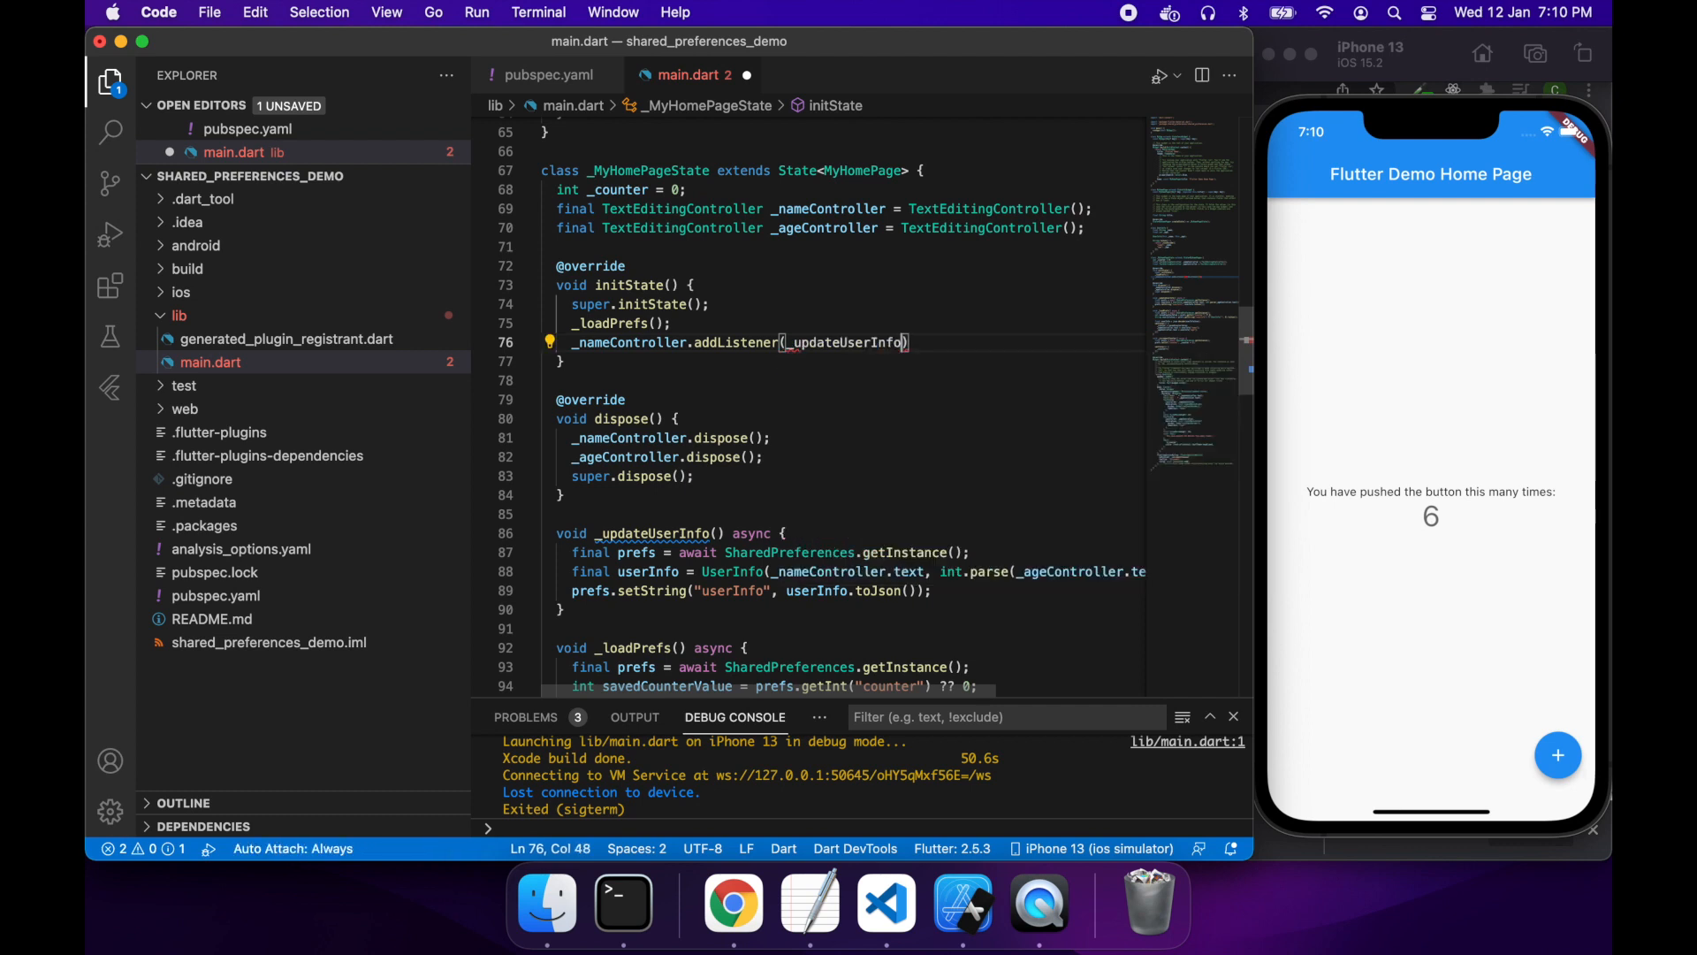
text(;)
text(_ageController.addListener(_updateUserInfo);)
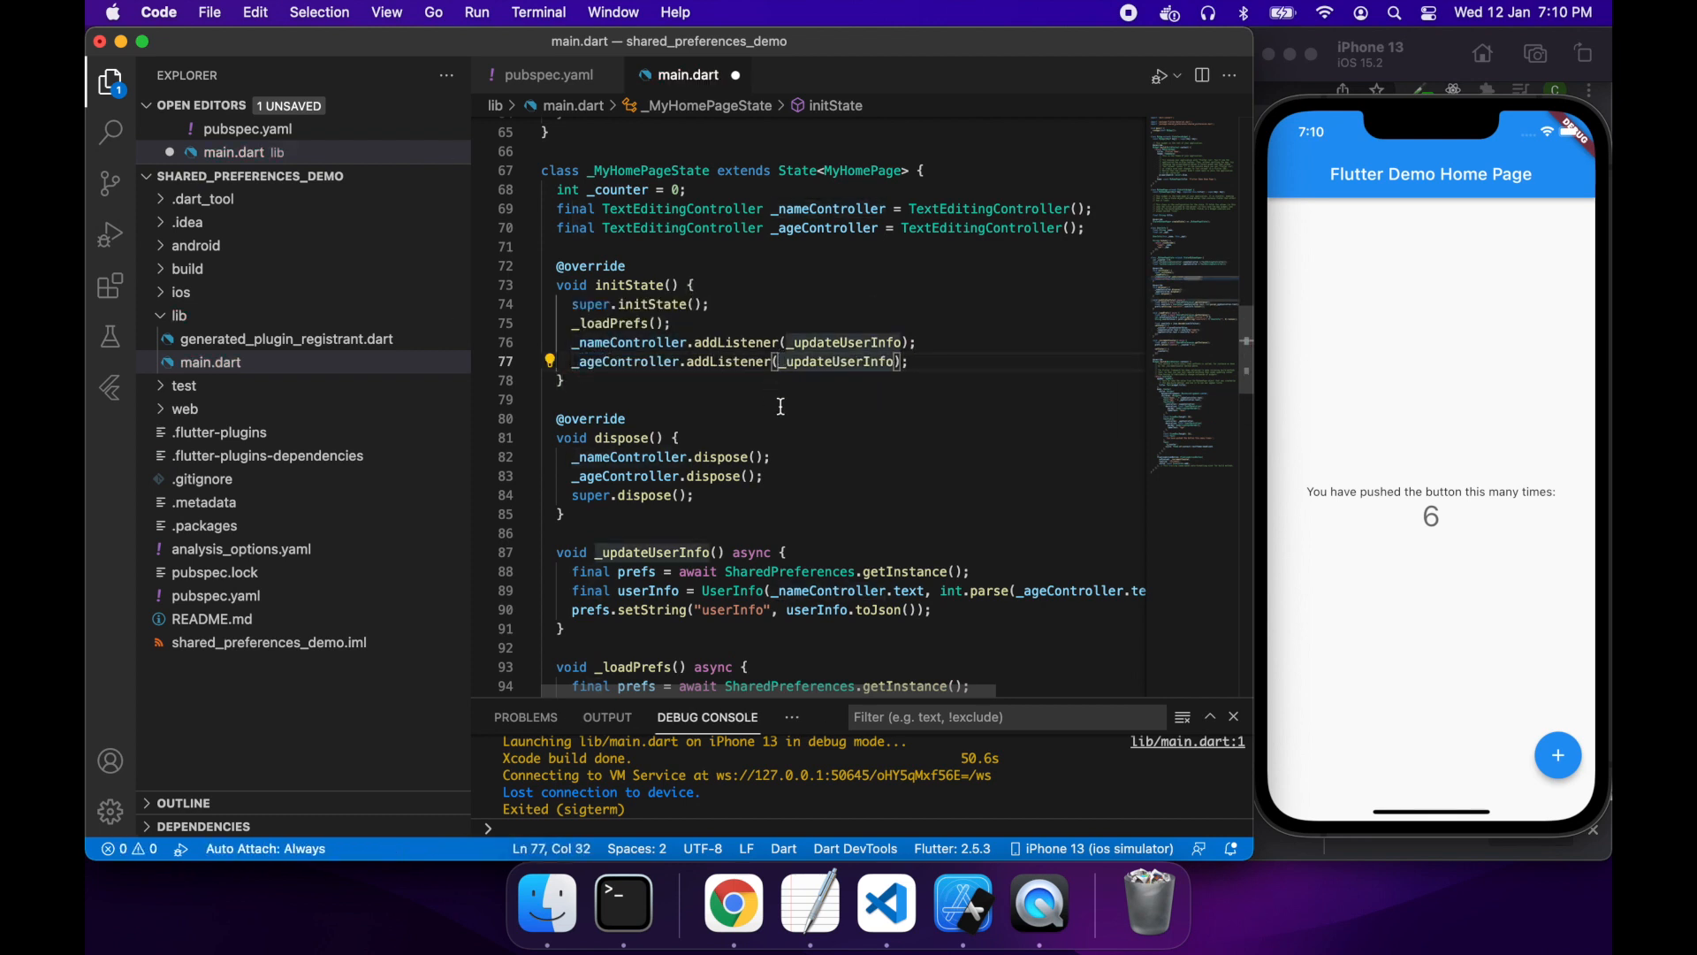
scroll(down, 3)
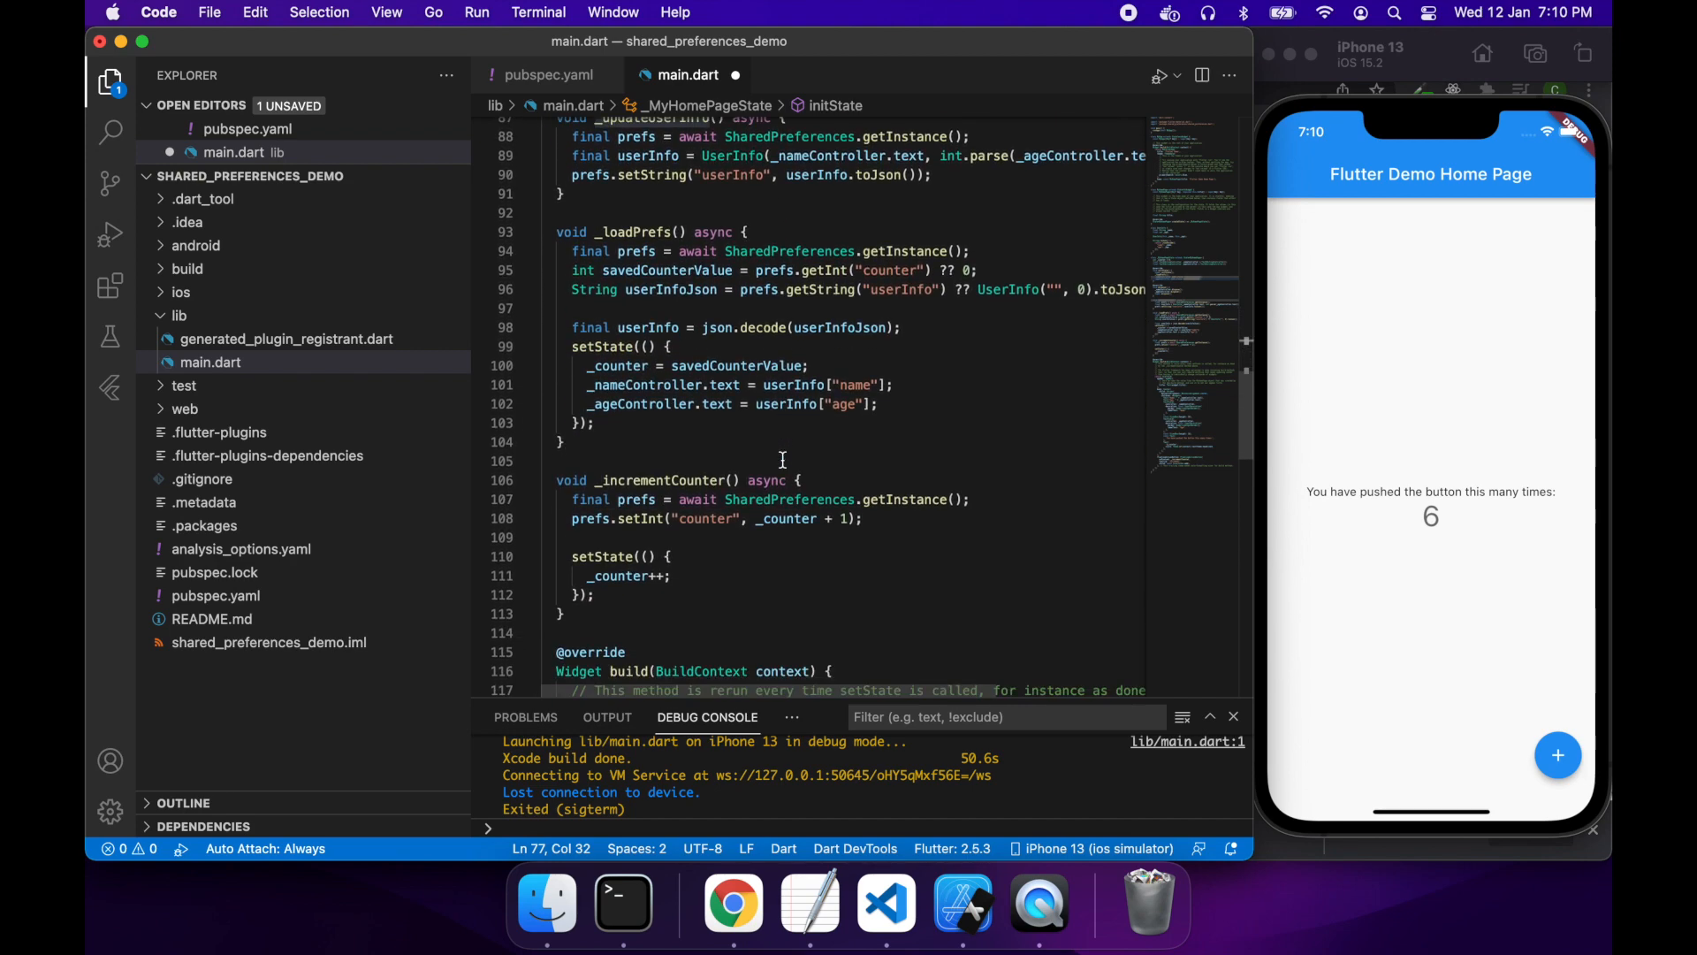
Step: Set keyboardType: TextInputType.number on the Age TextField, with a trailing comma
scroll(down, 3)
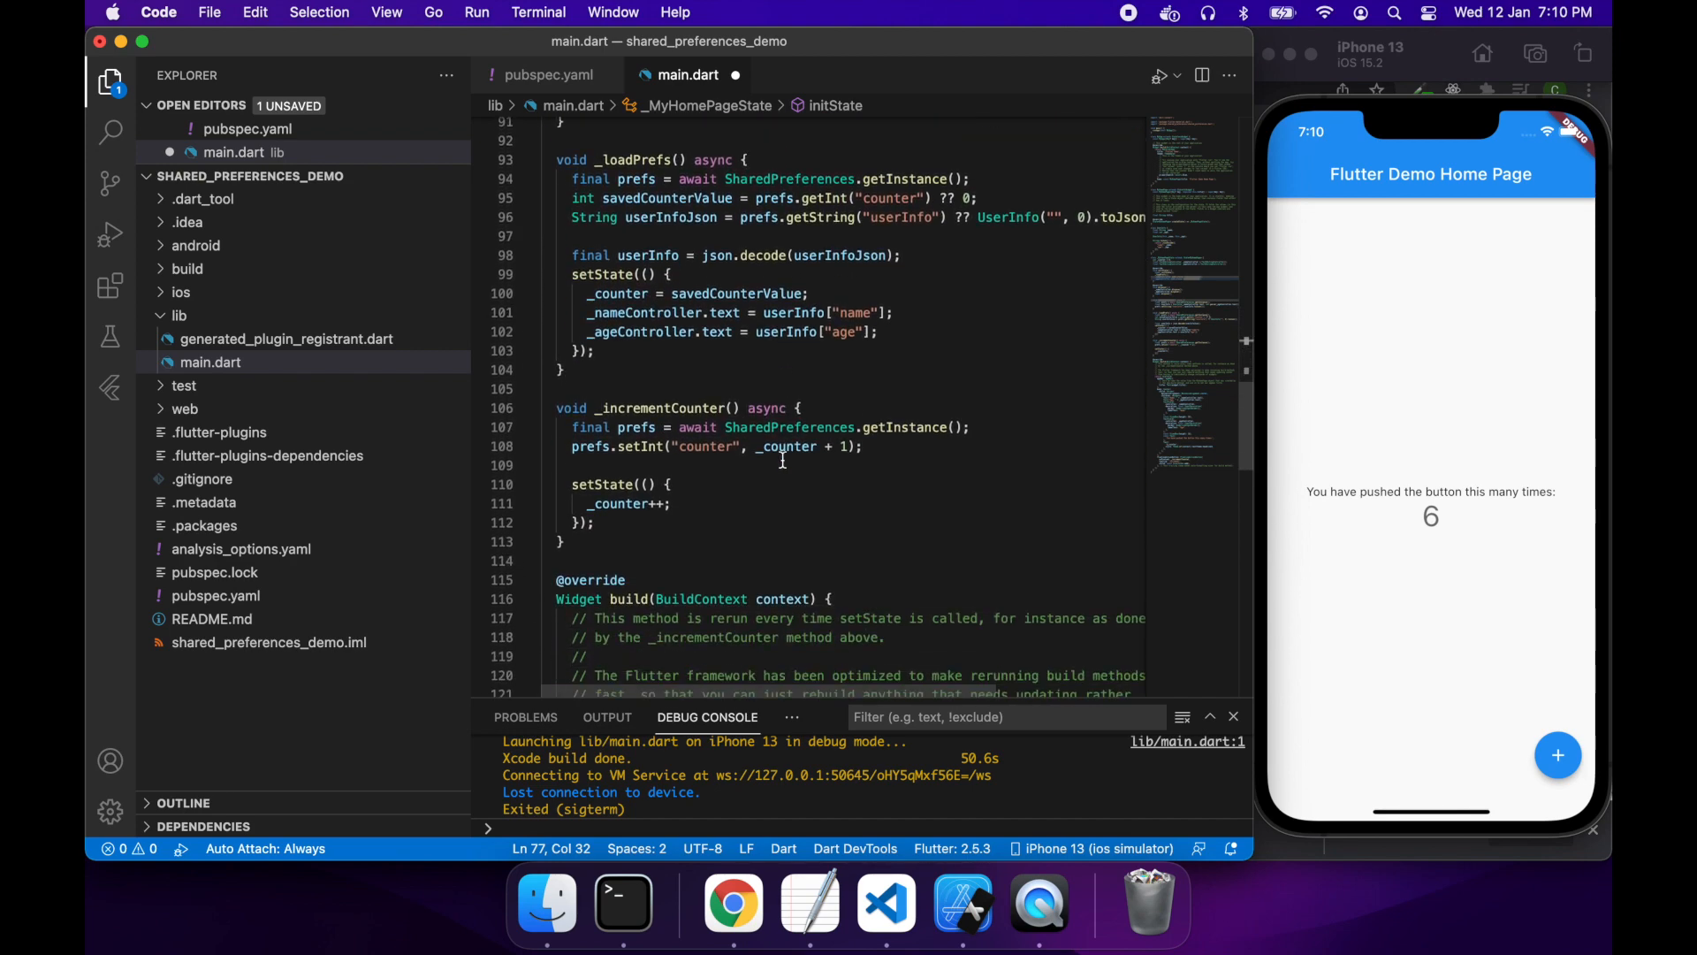
scroll(down, 3)
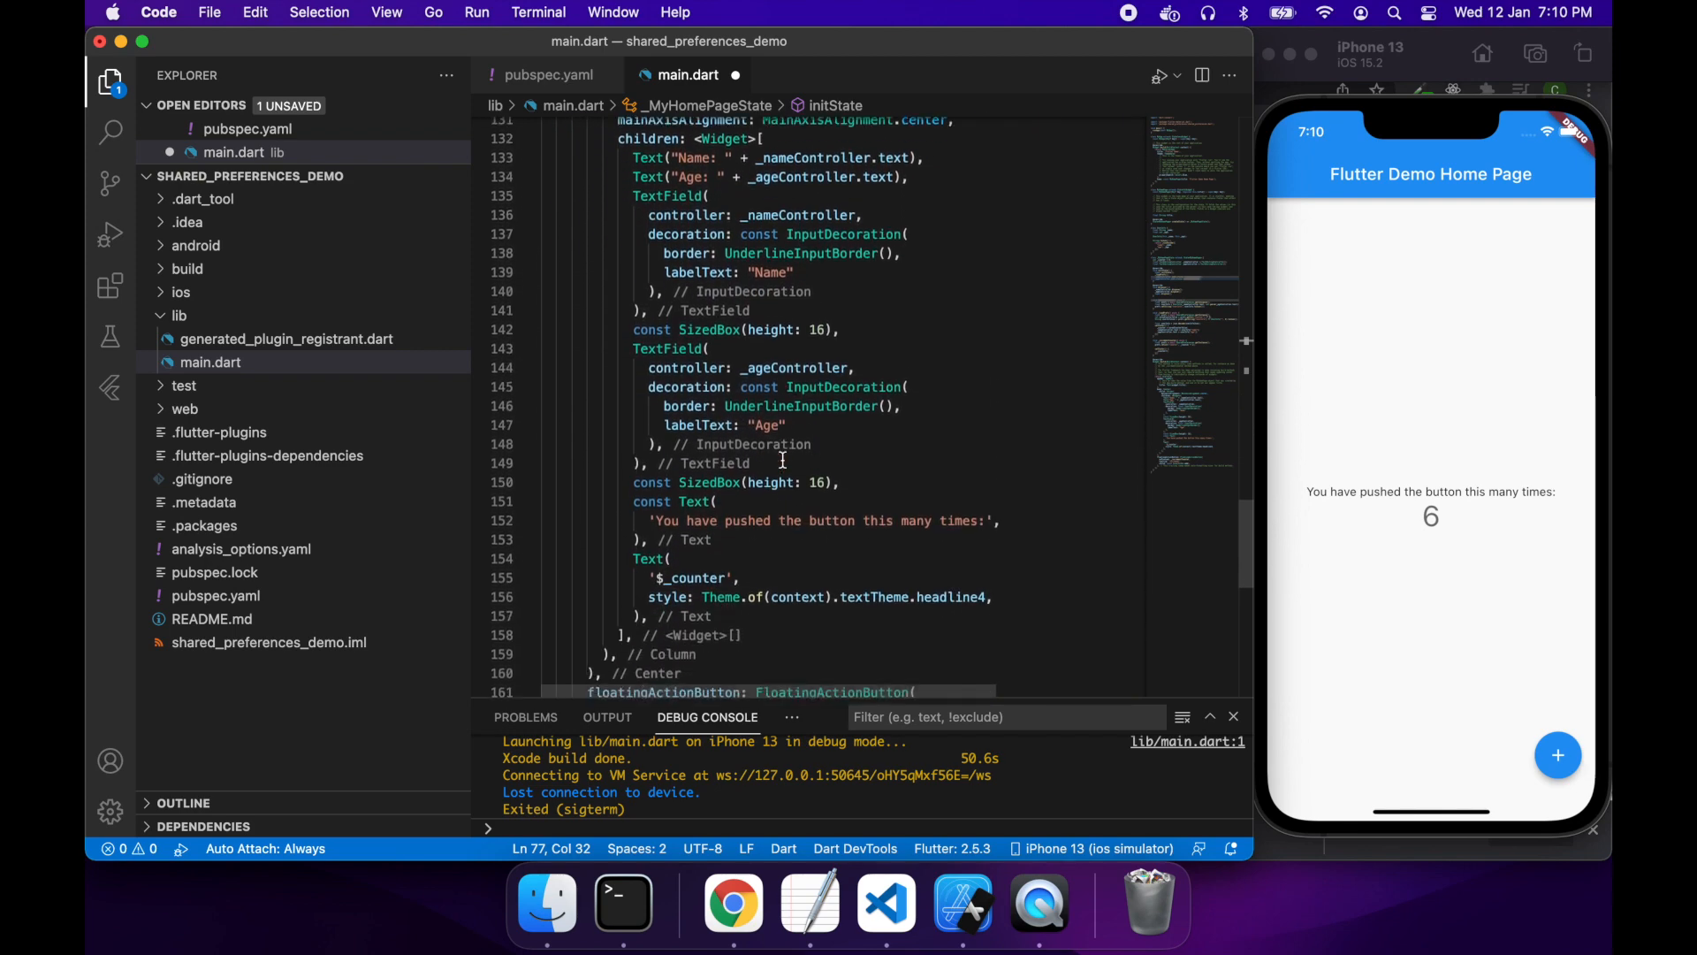
scroll(down, 3)
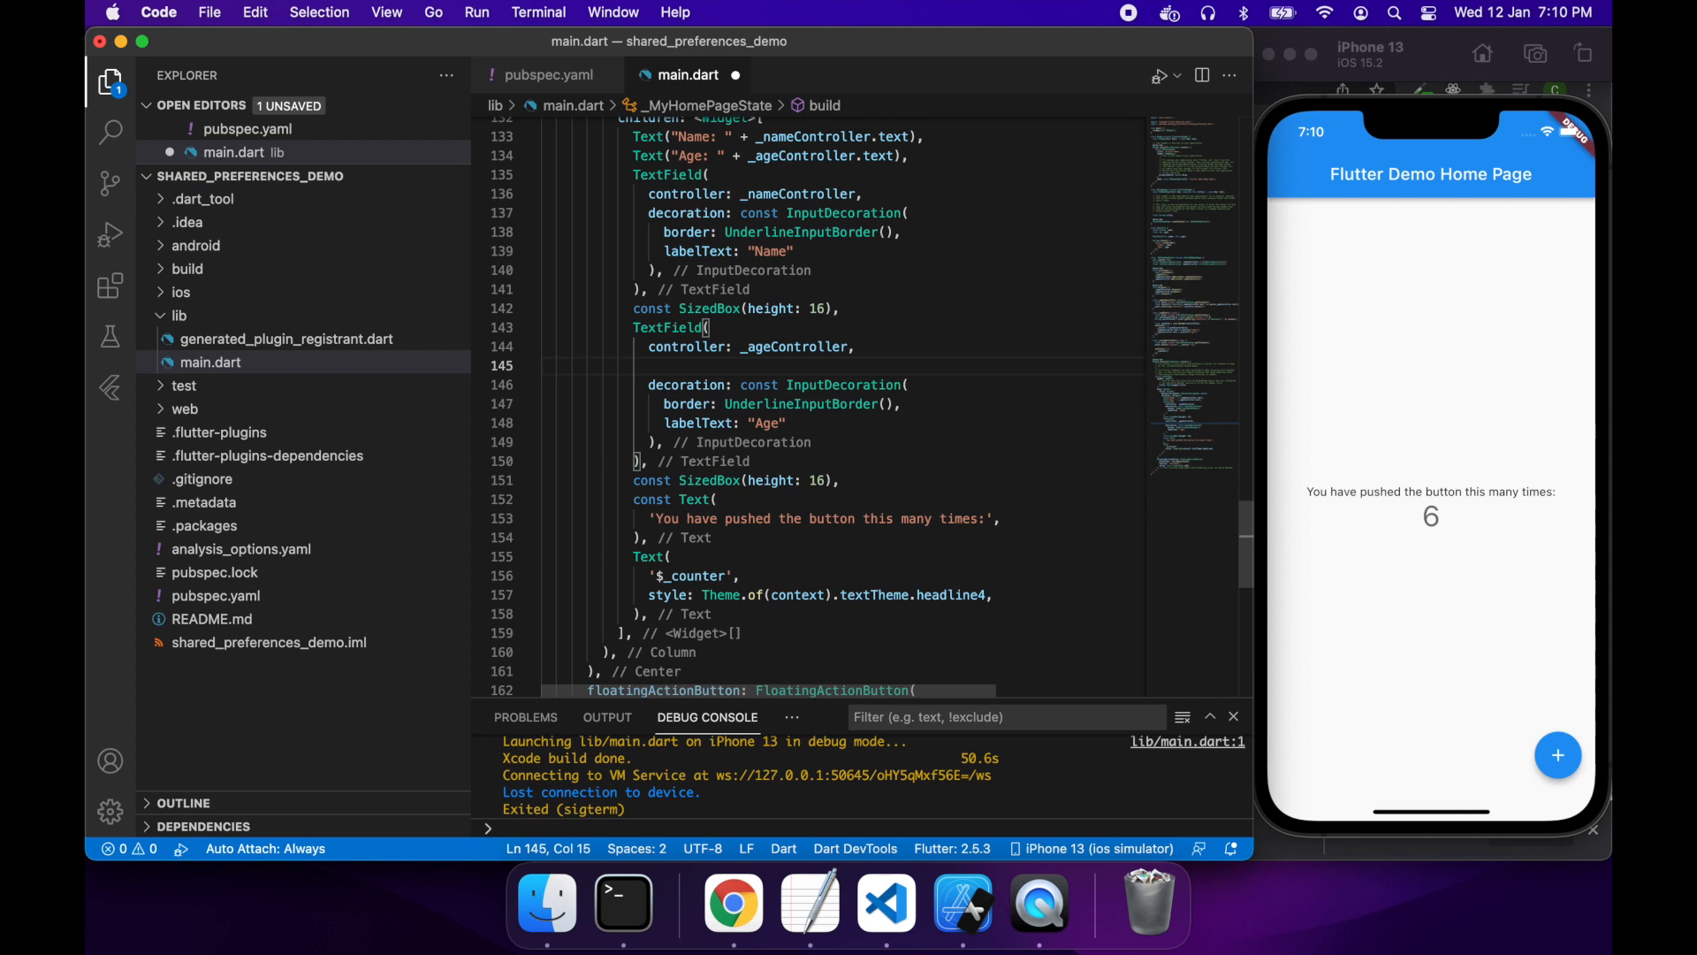
text(keyboardType:)
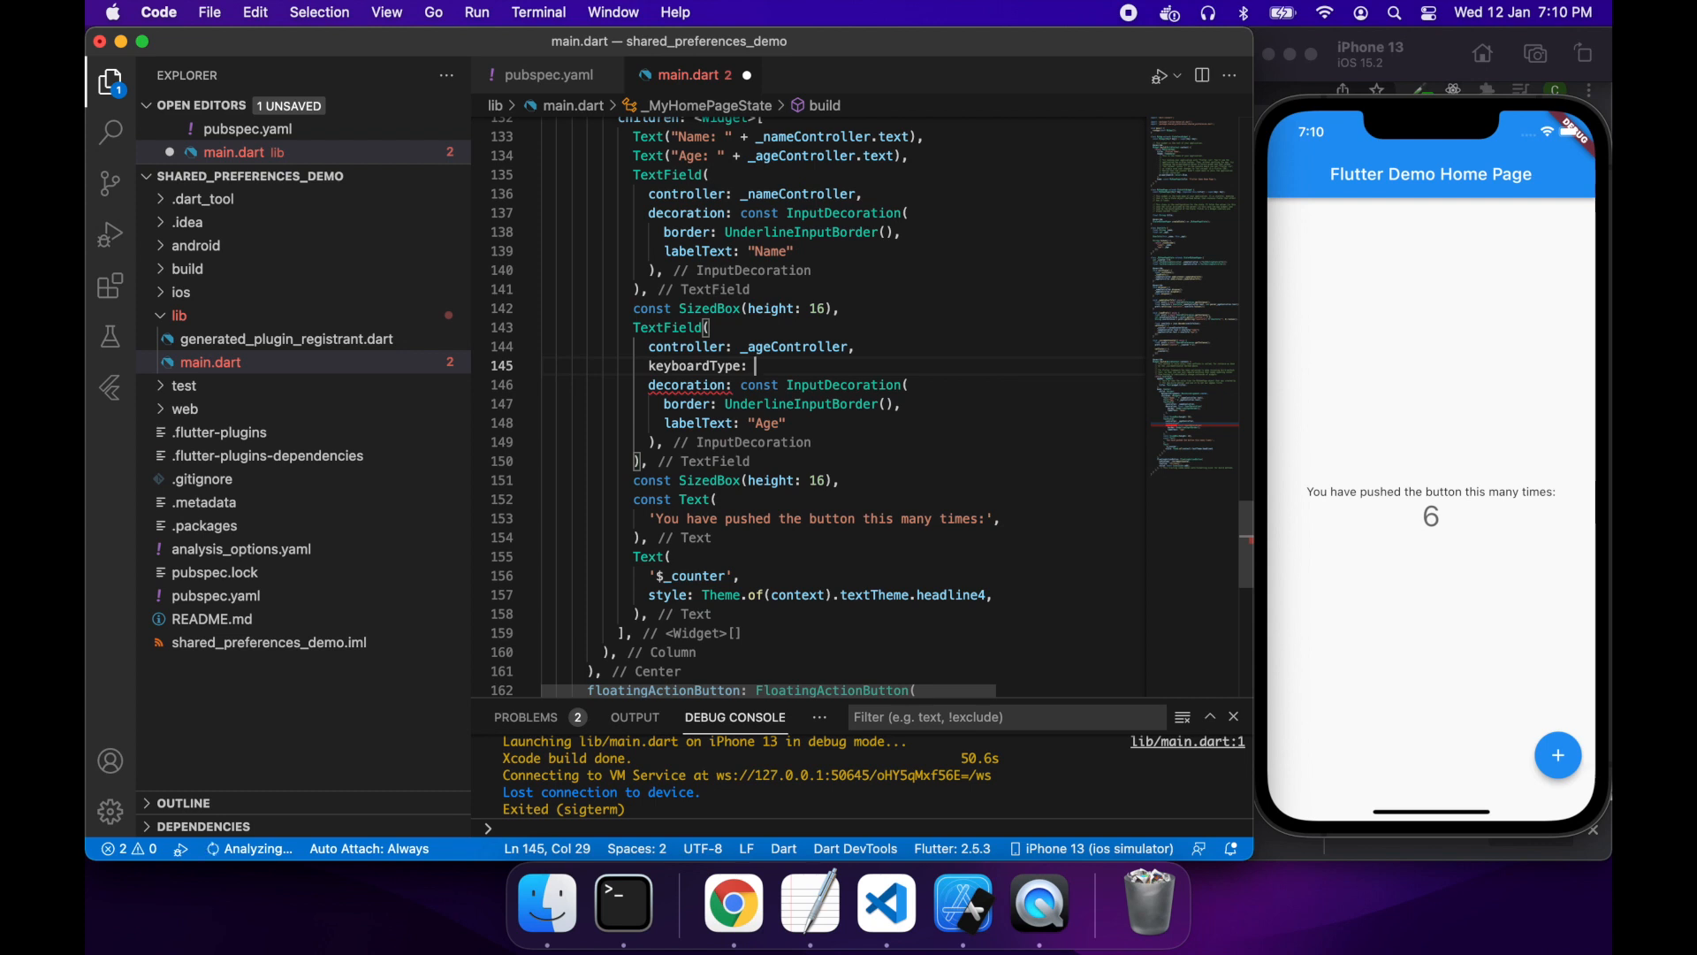
text(TextI)
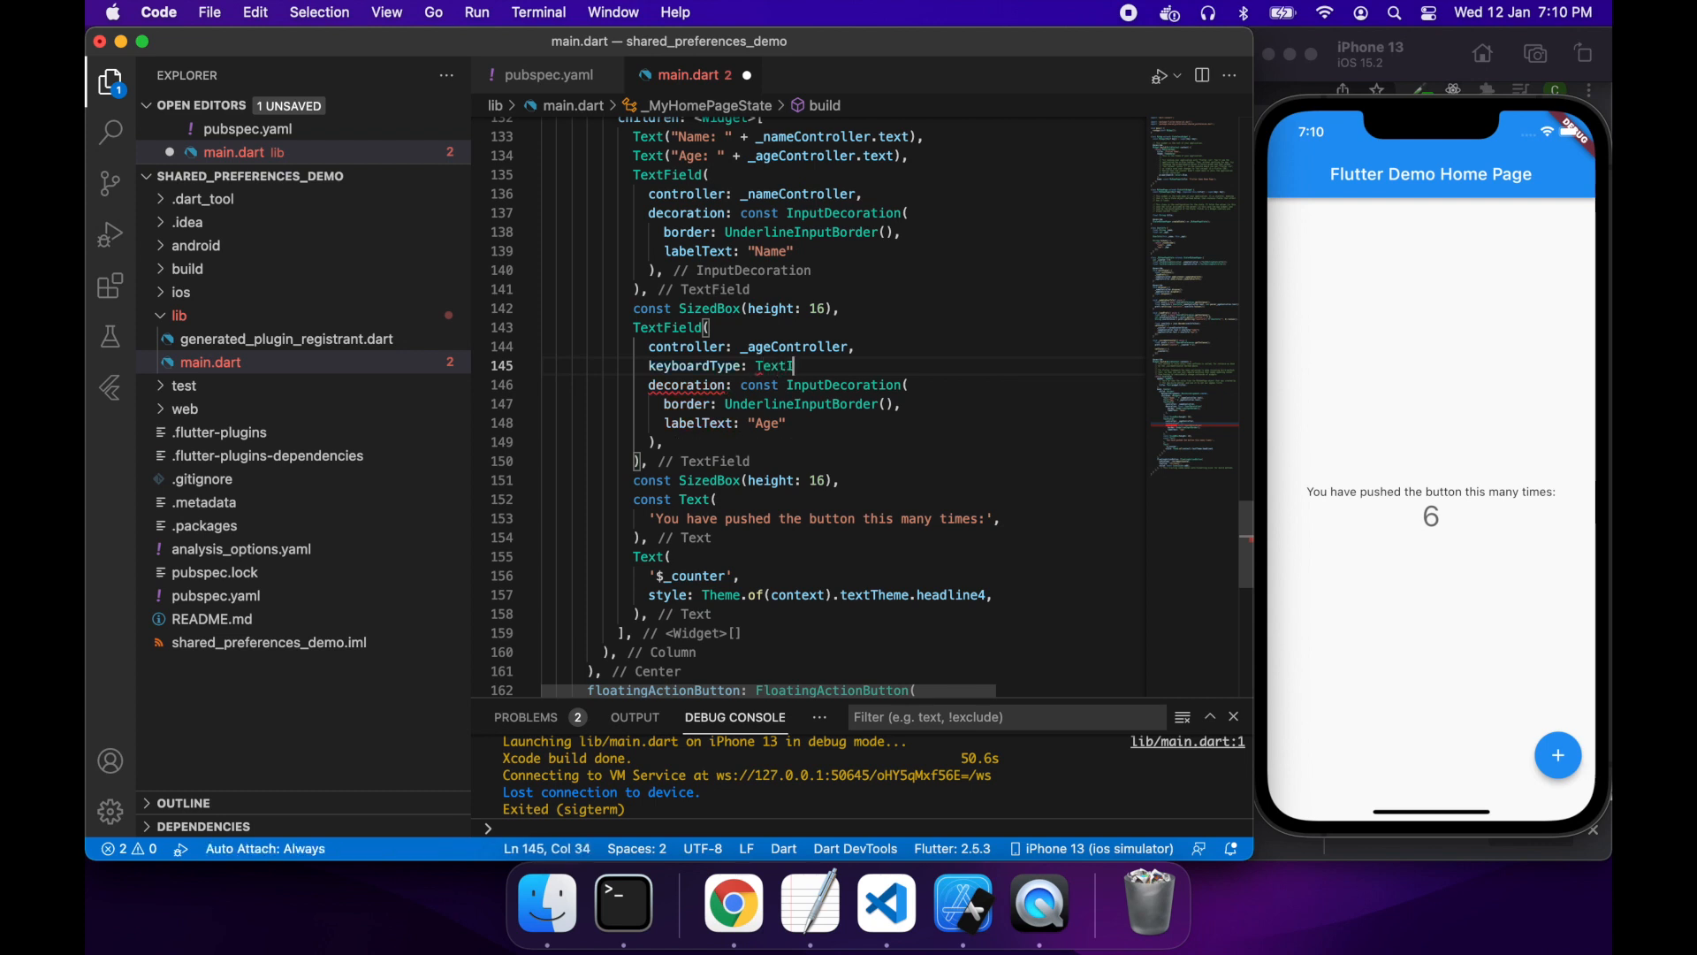
text(nputType.number)
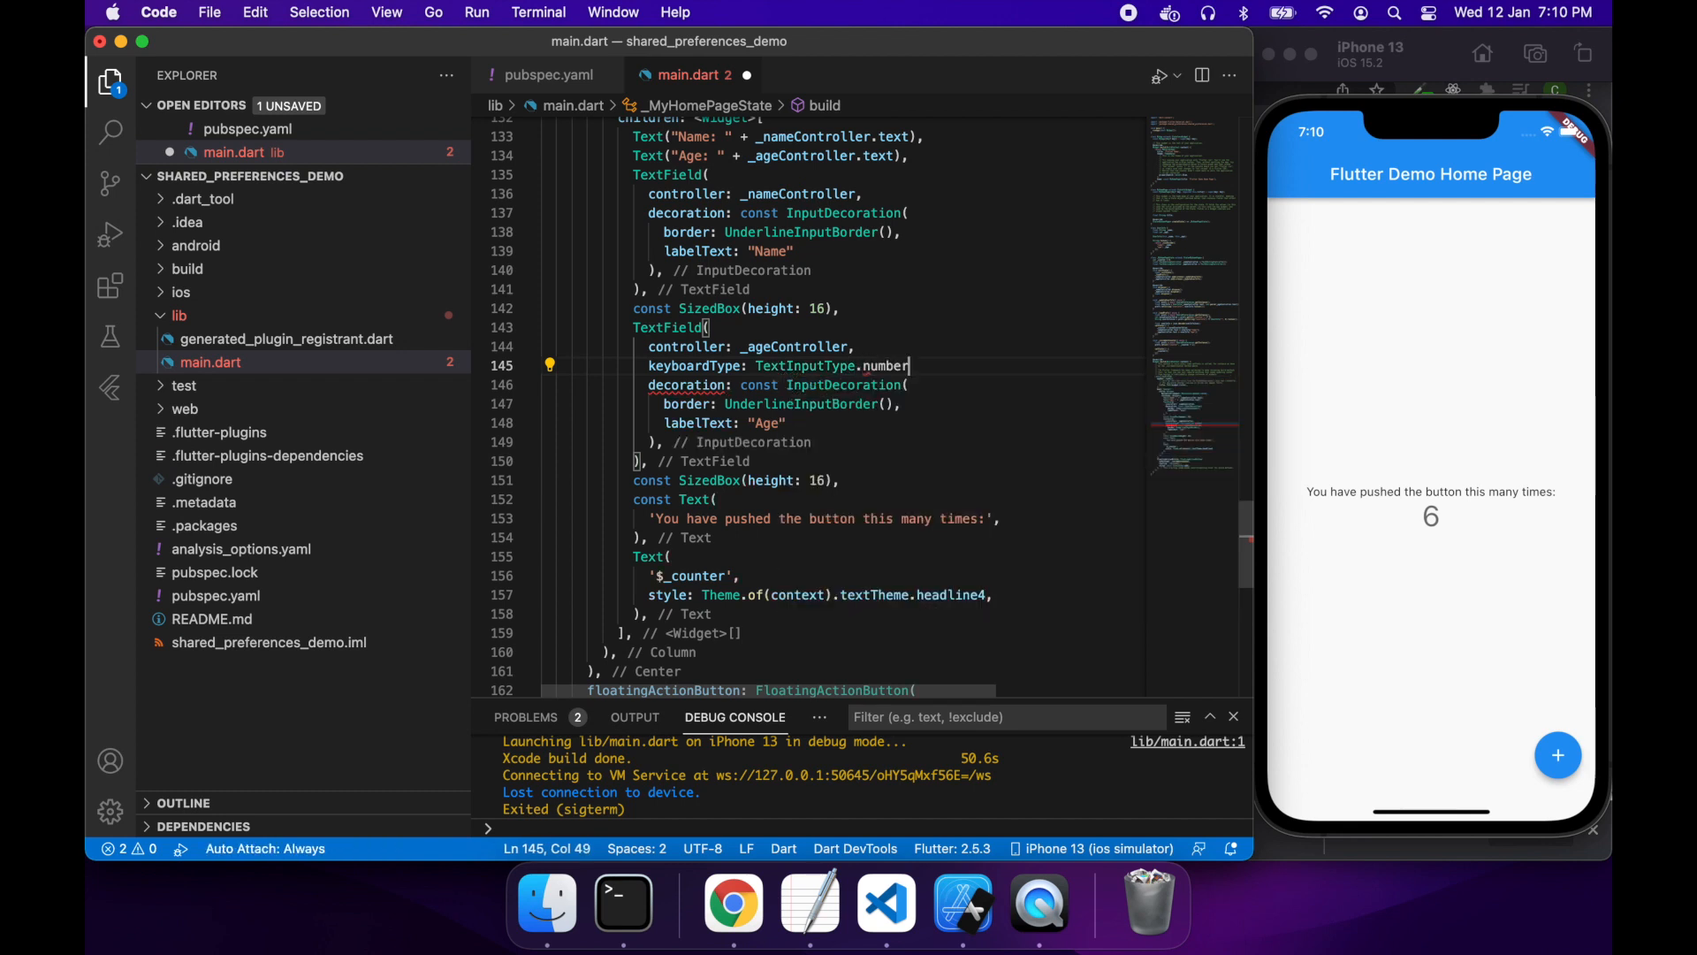
text(,)
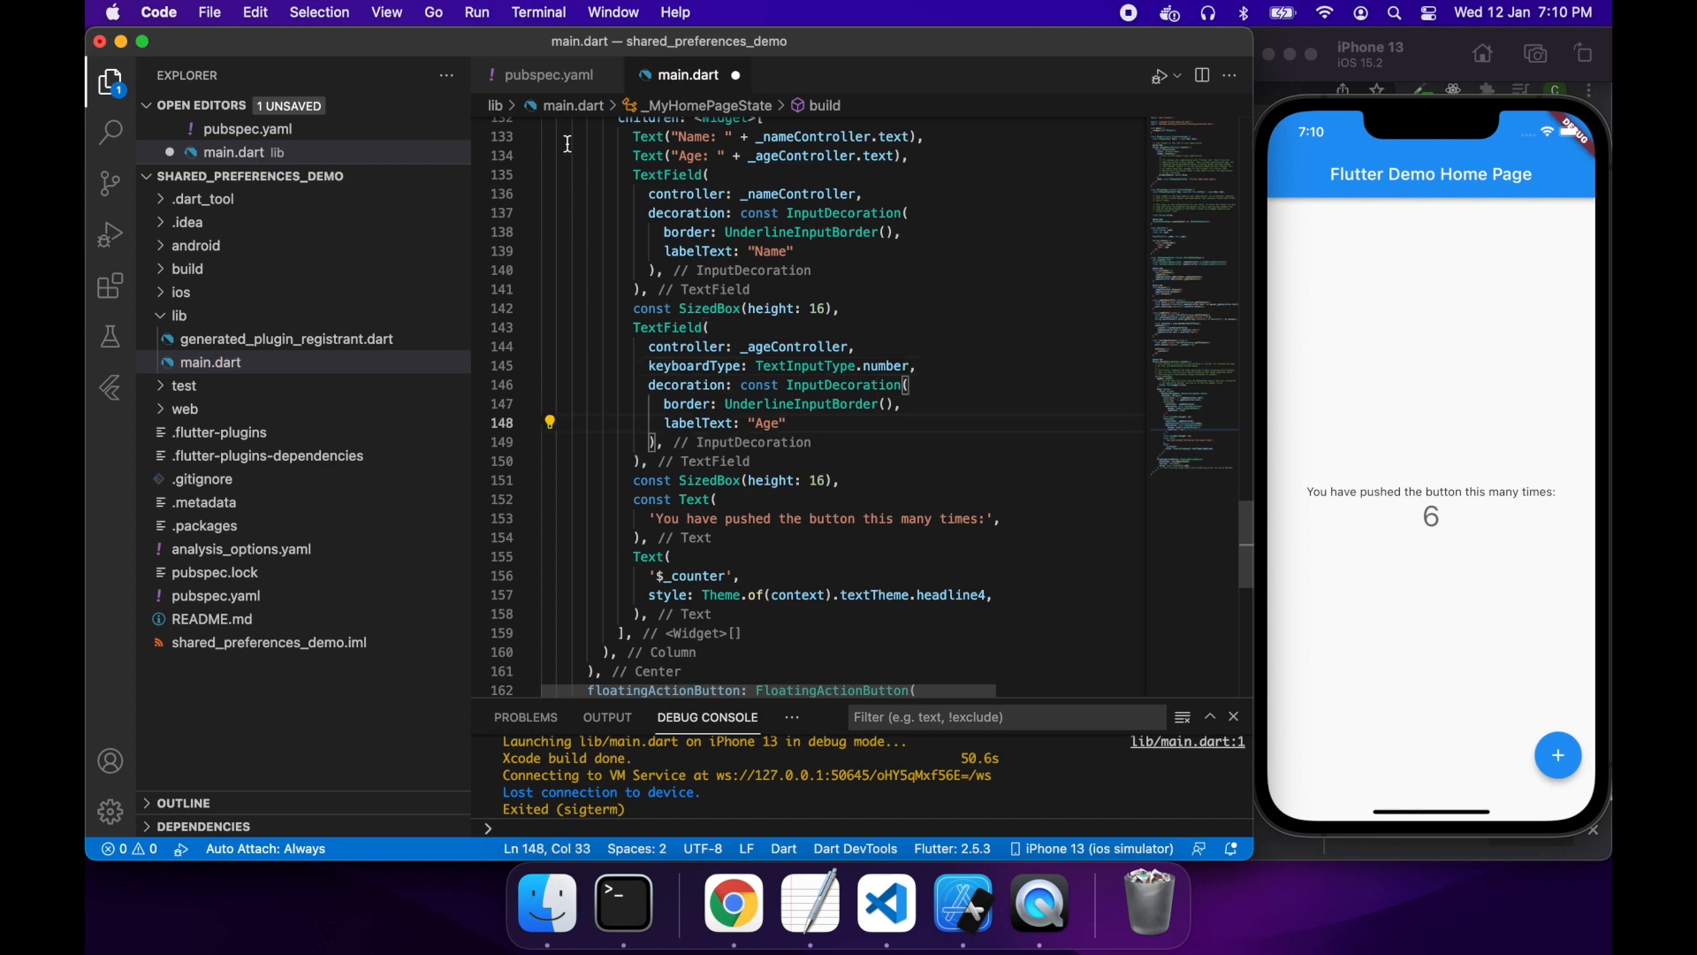
Step: Relaunch the app on the iPhone simulator with Run Without Debugging
click(476, 12)
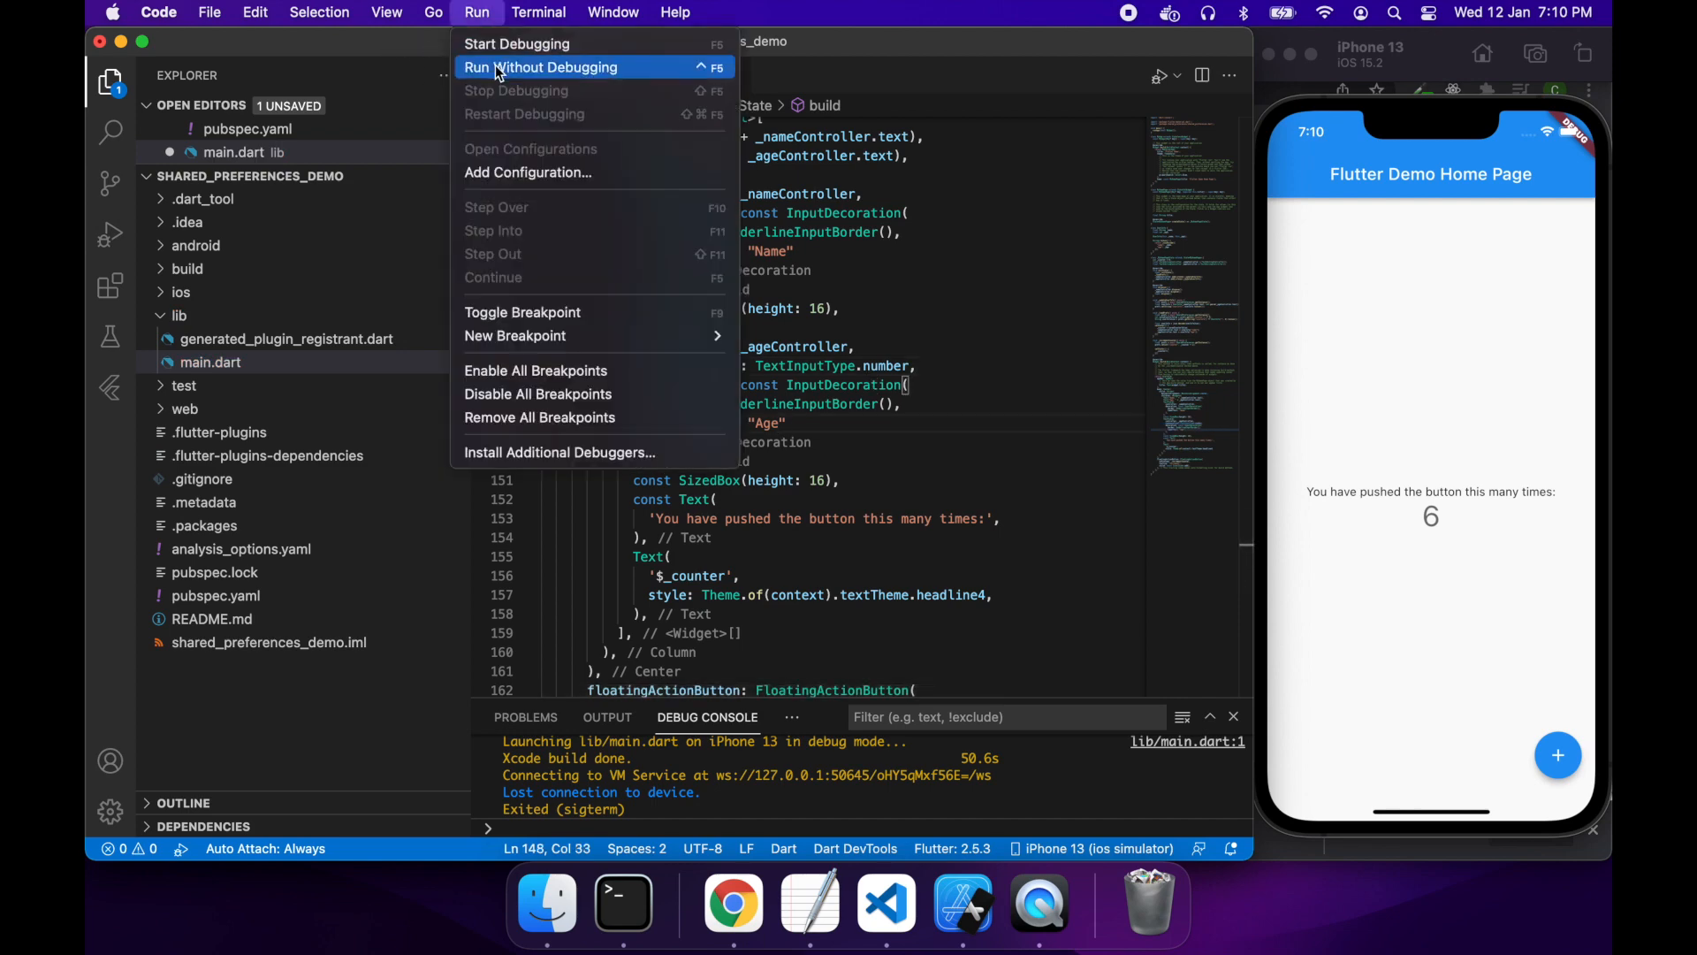
click(542, 66)
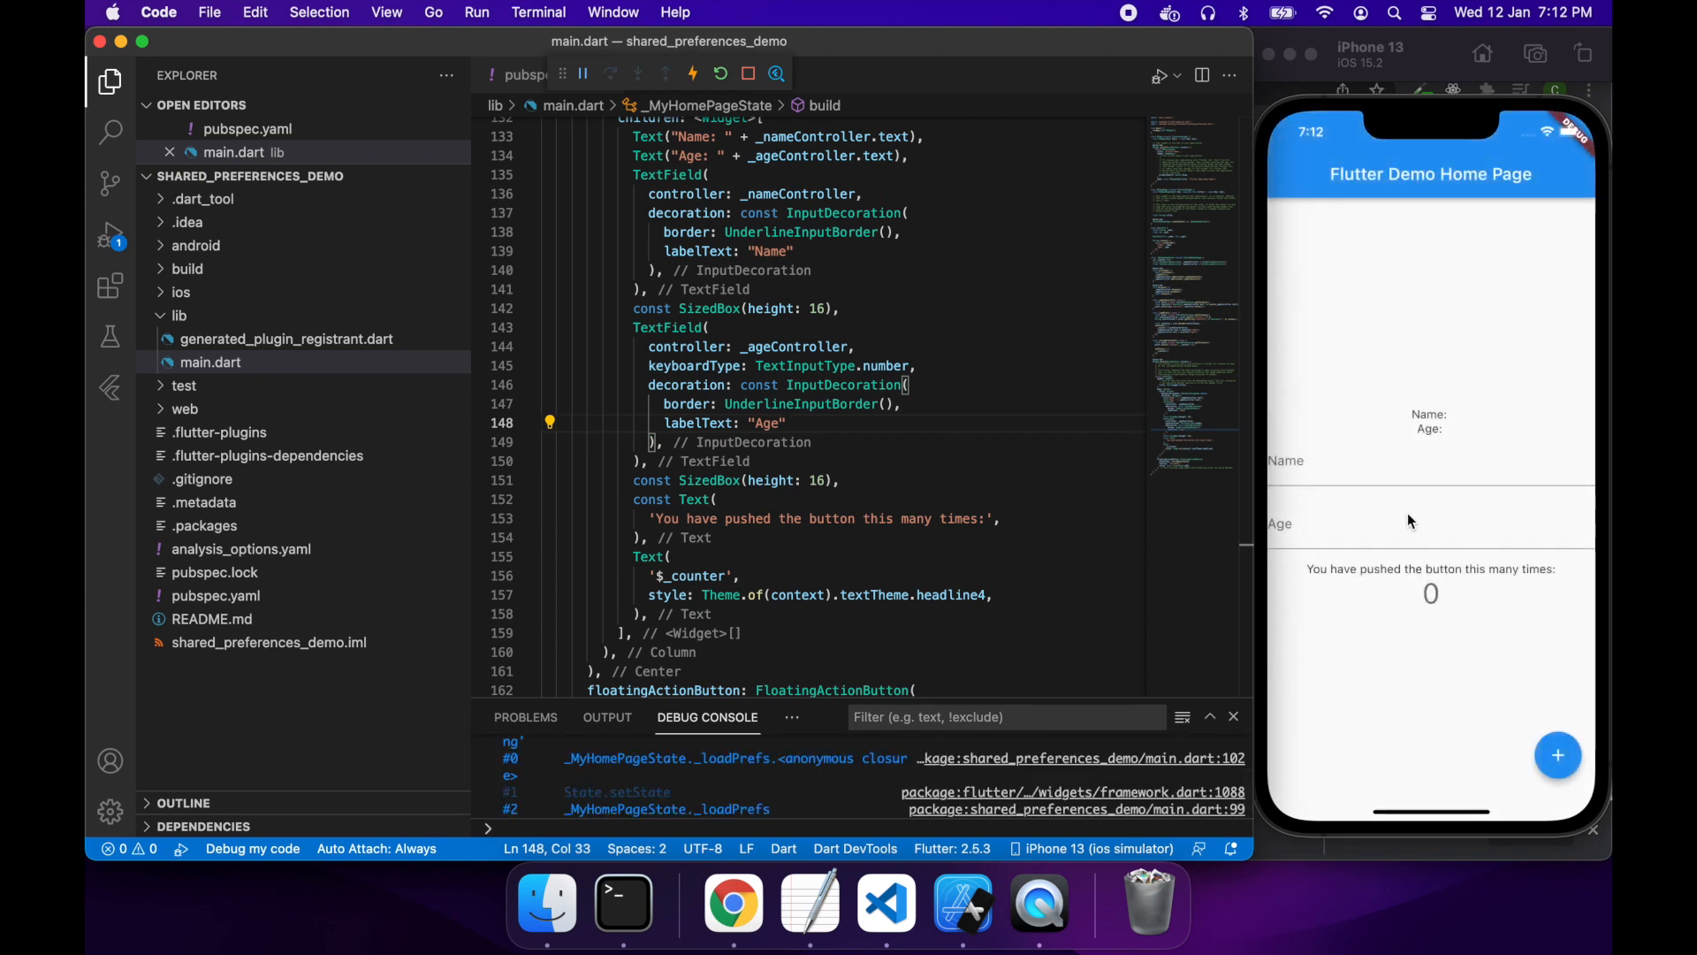
mouse_move(1514, 736)
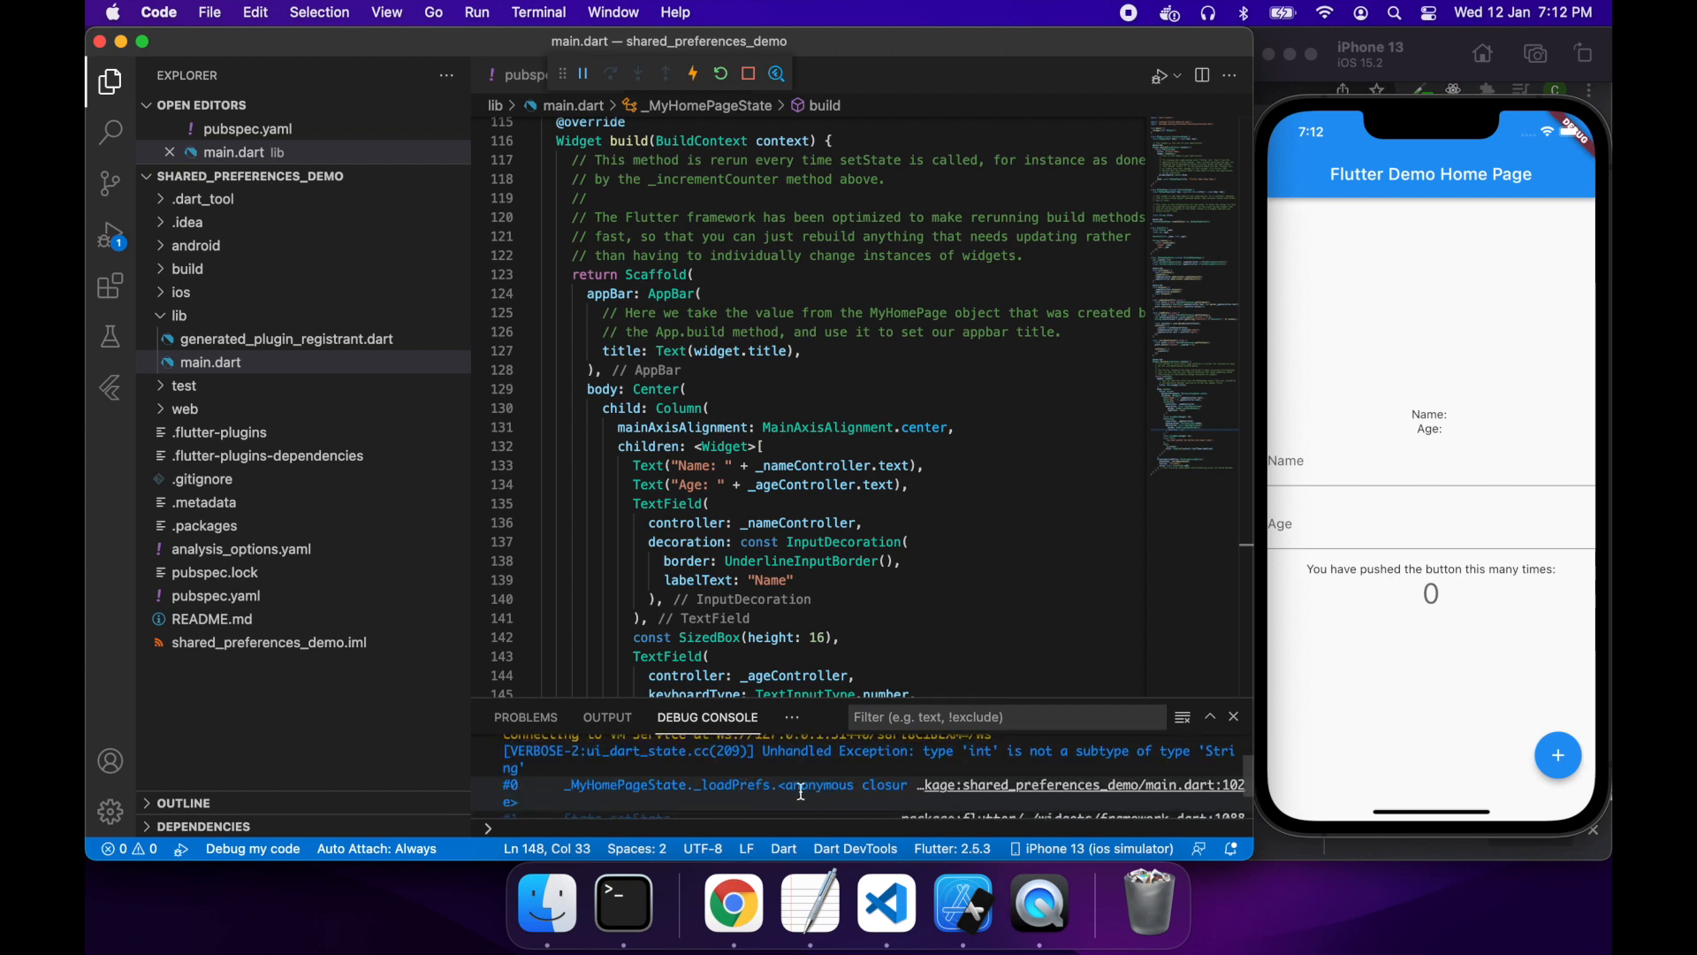
Step: Append .toString() to userInfo["age"] in _loadPrefs
scroll(down, 3)
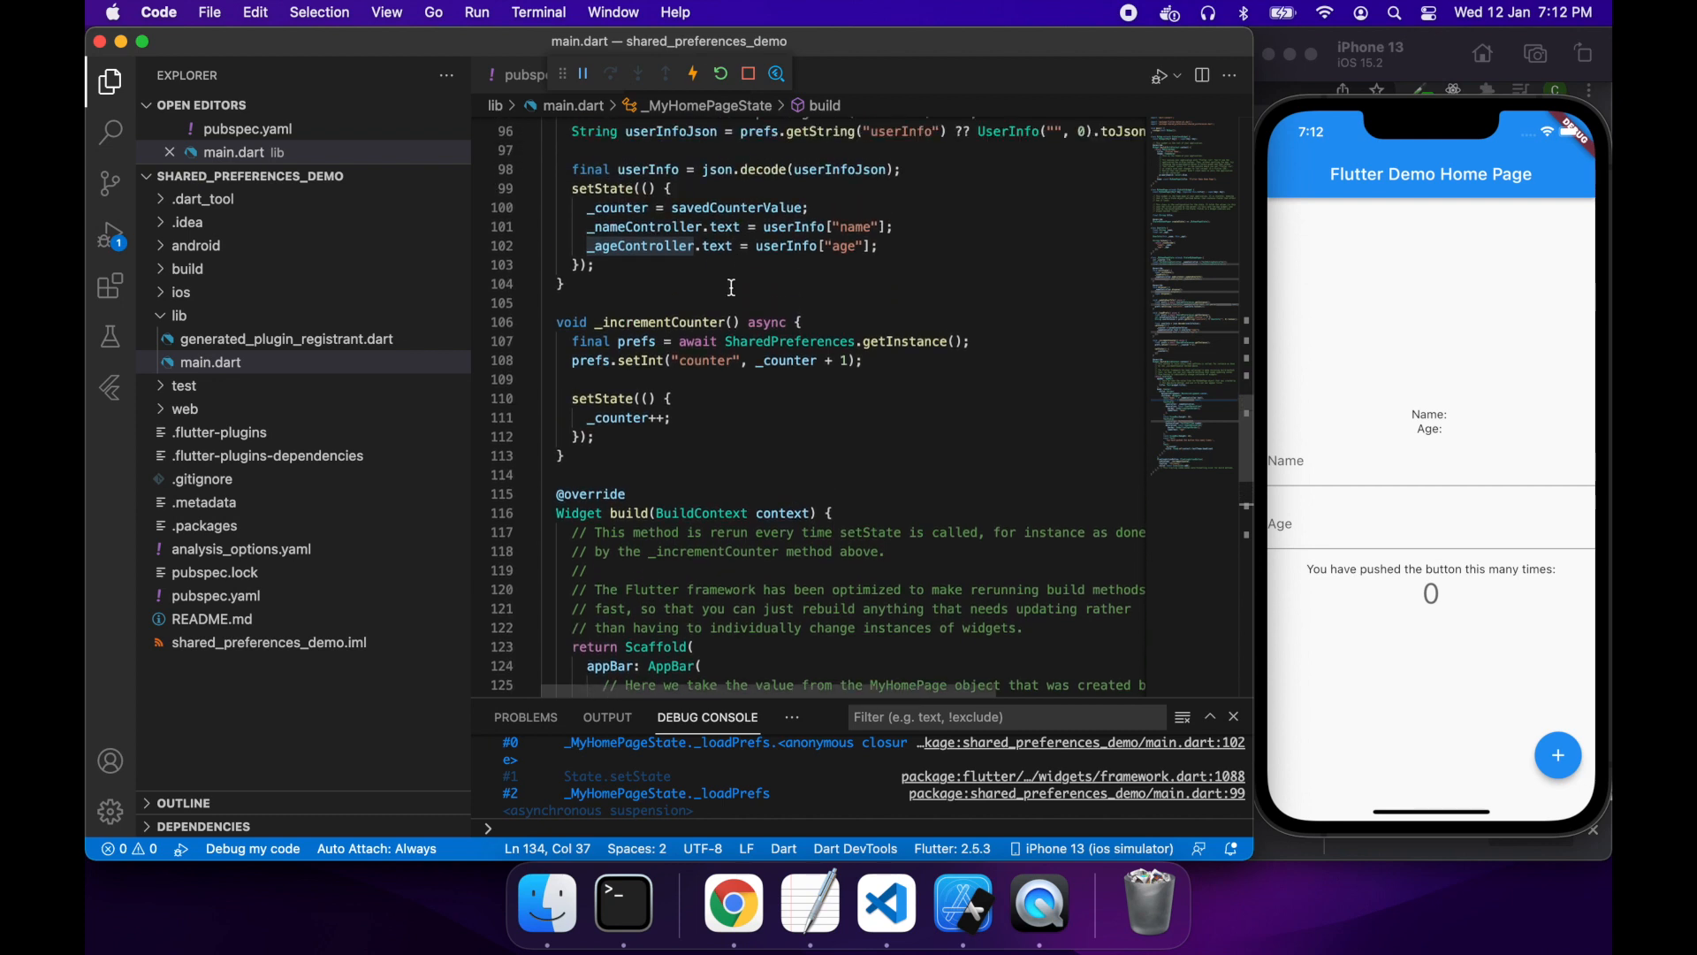
click(872, 245)
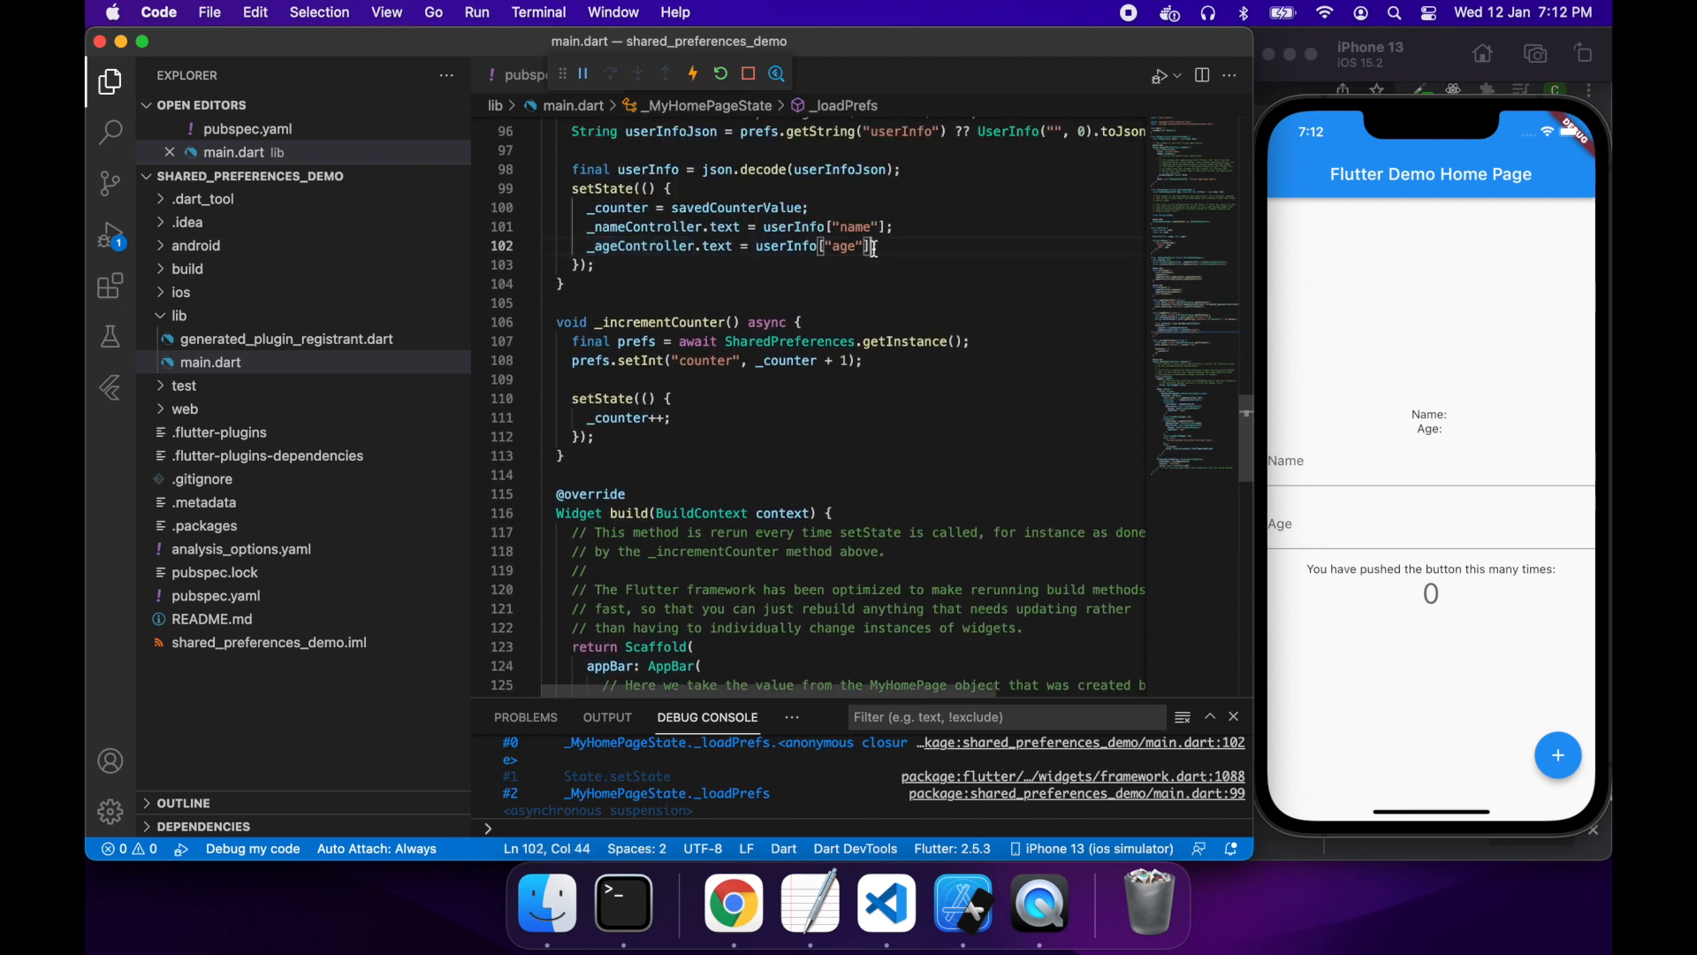
text(.toSt)
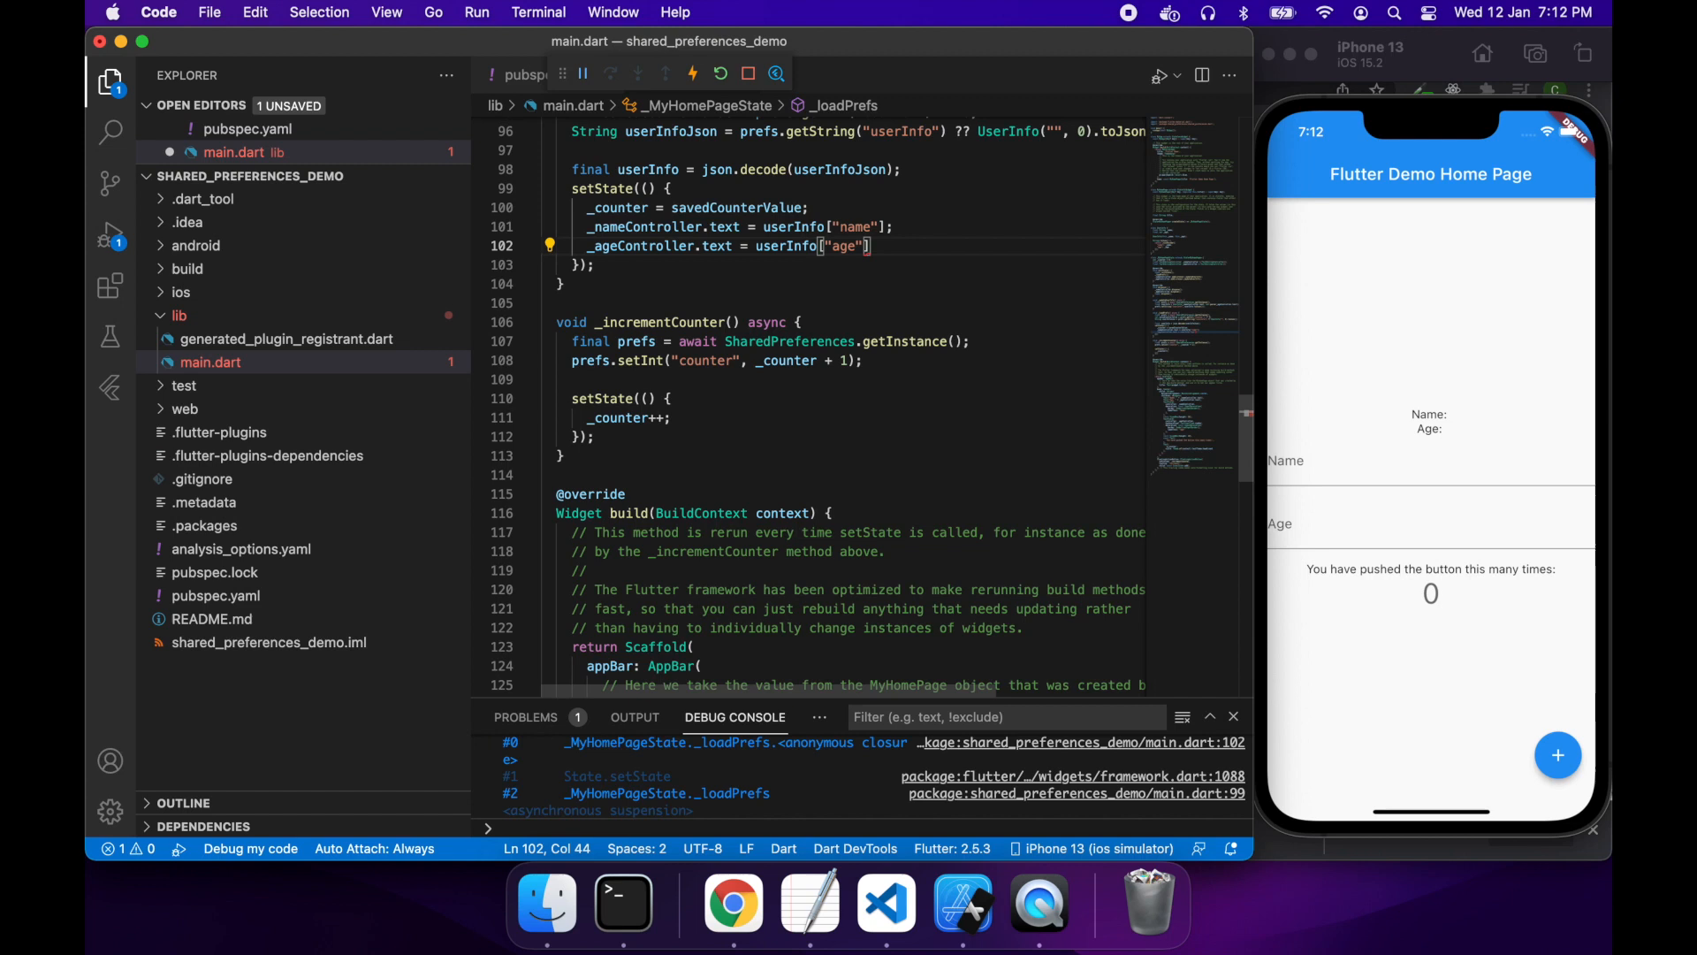
text(.toString();)
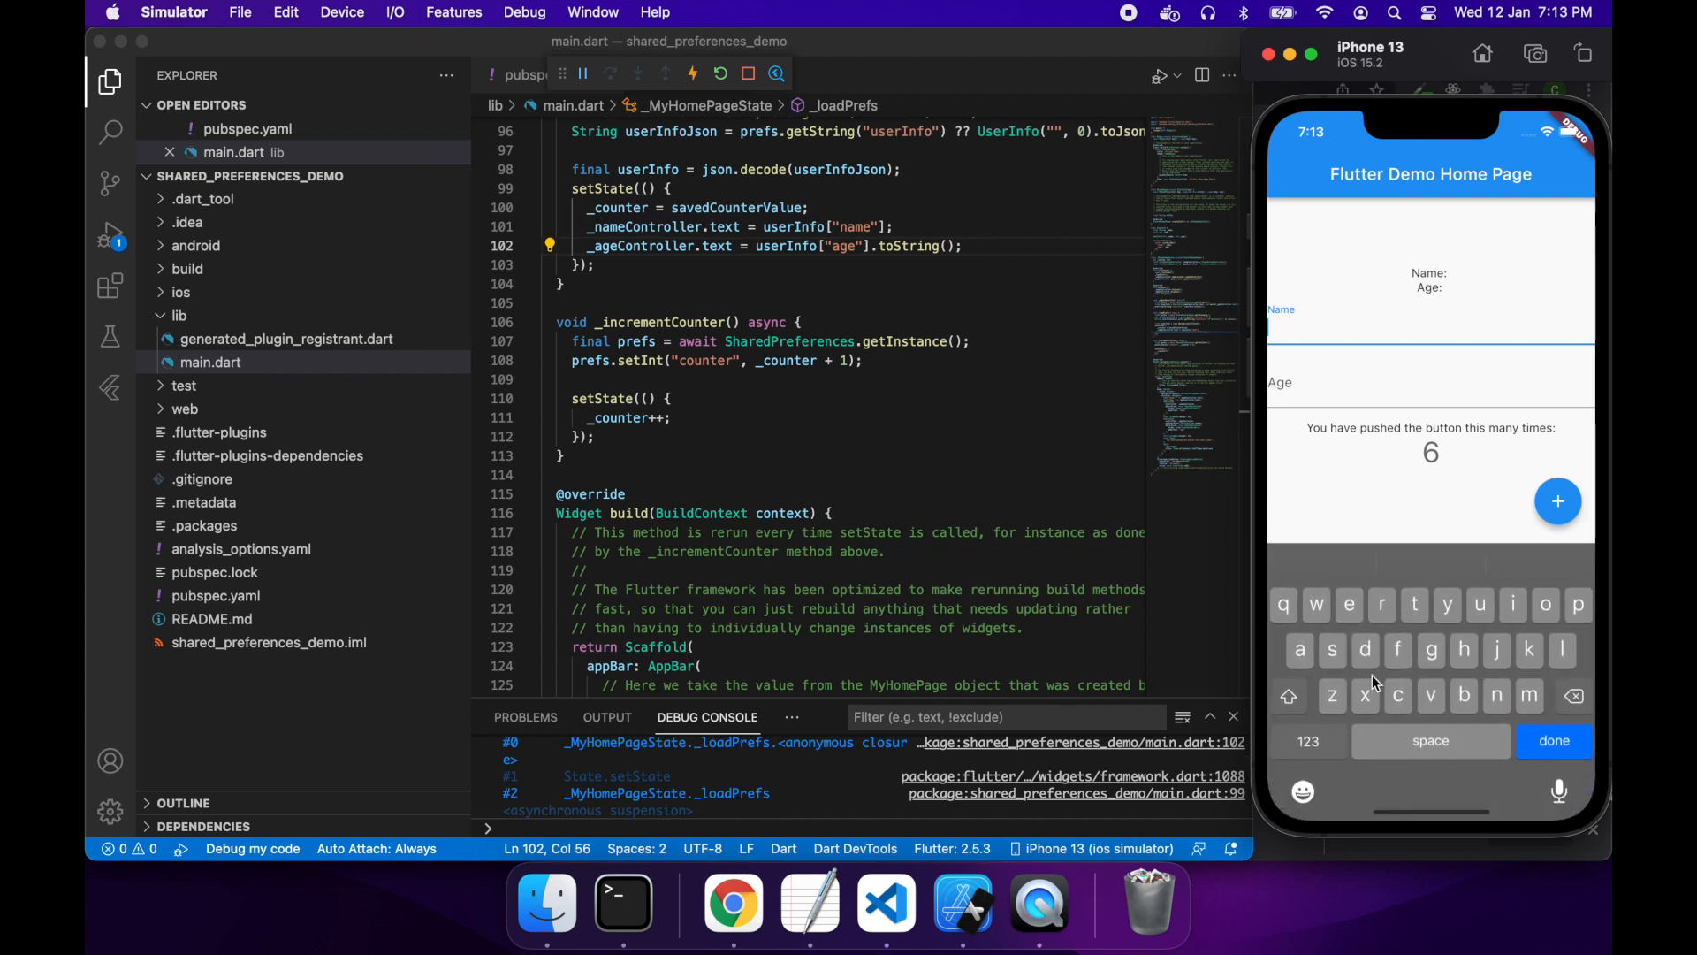
Step: Type "Jimmy" into the app's Name field in the simulator
text(J)
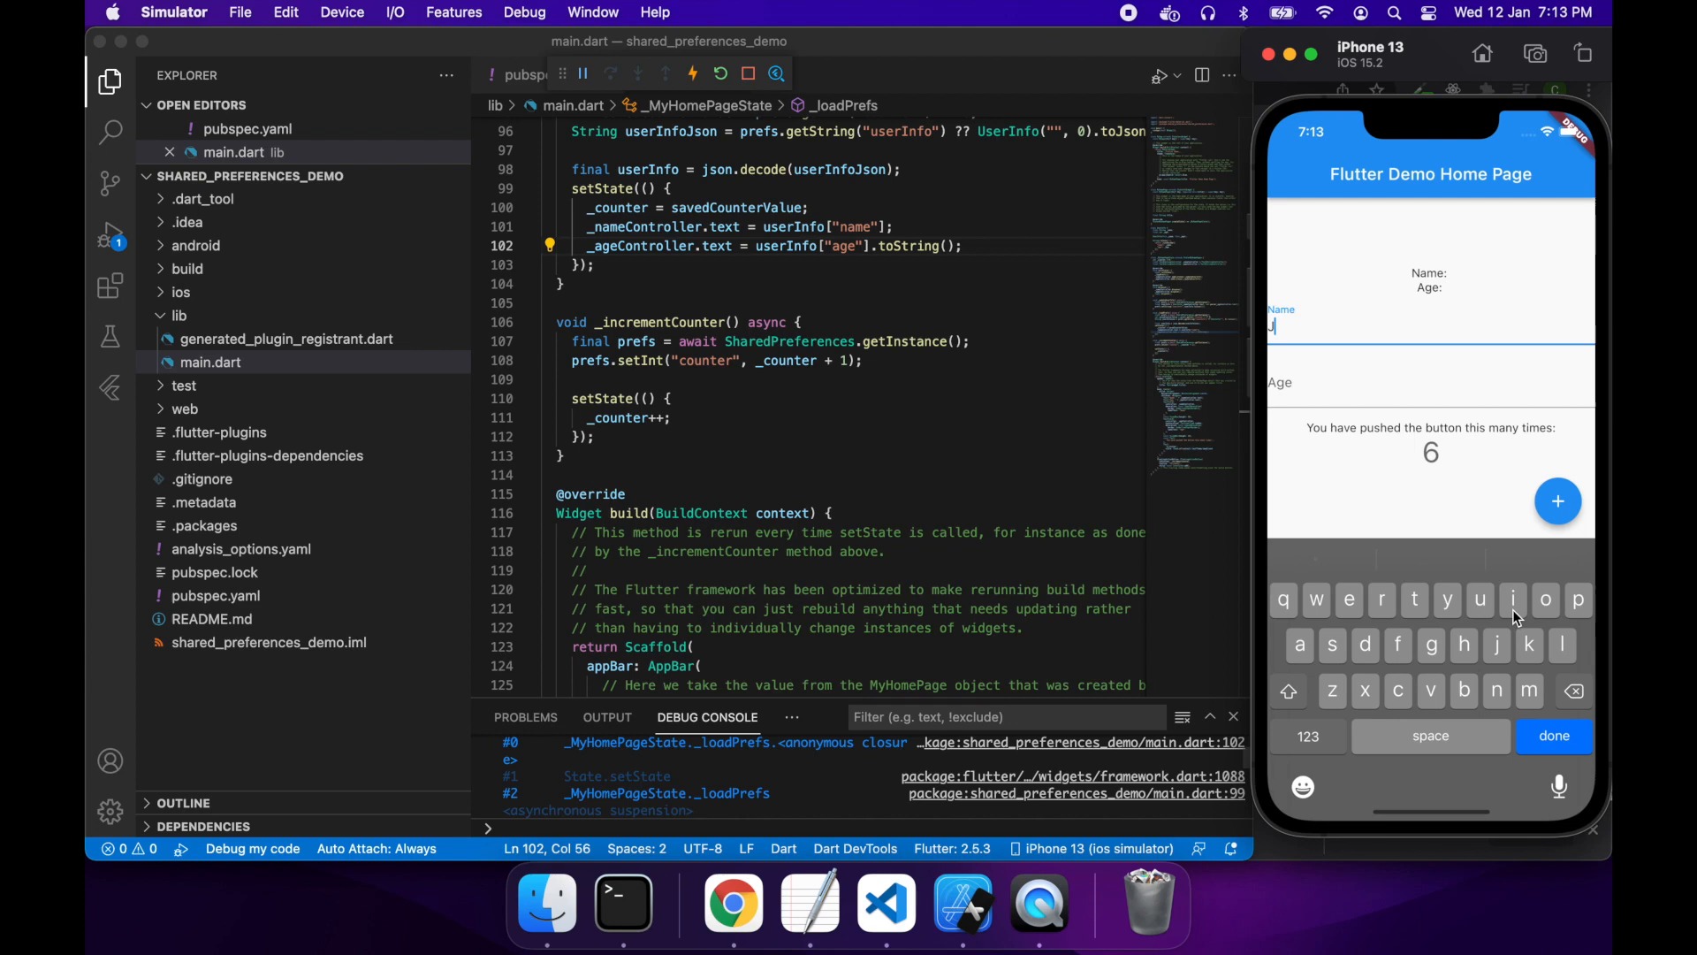
text(imm)
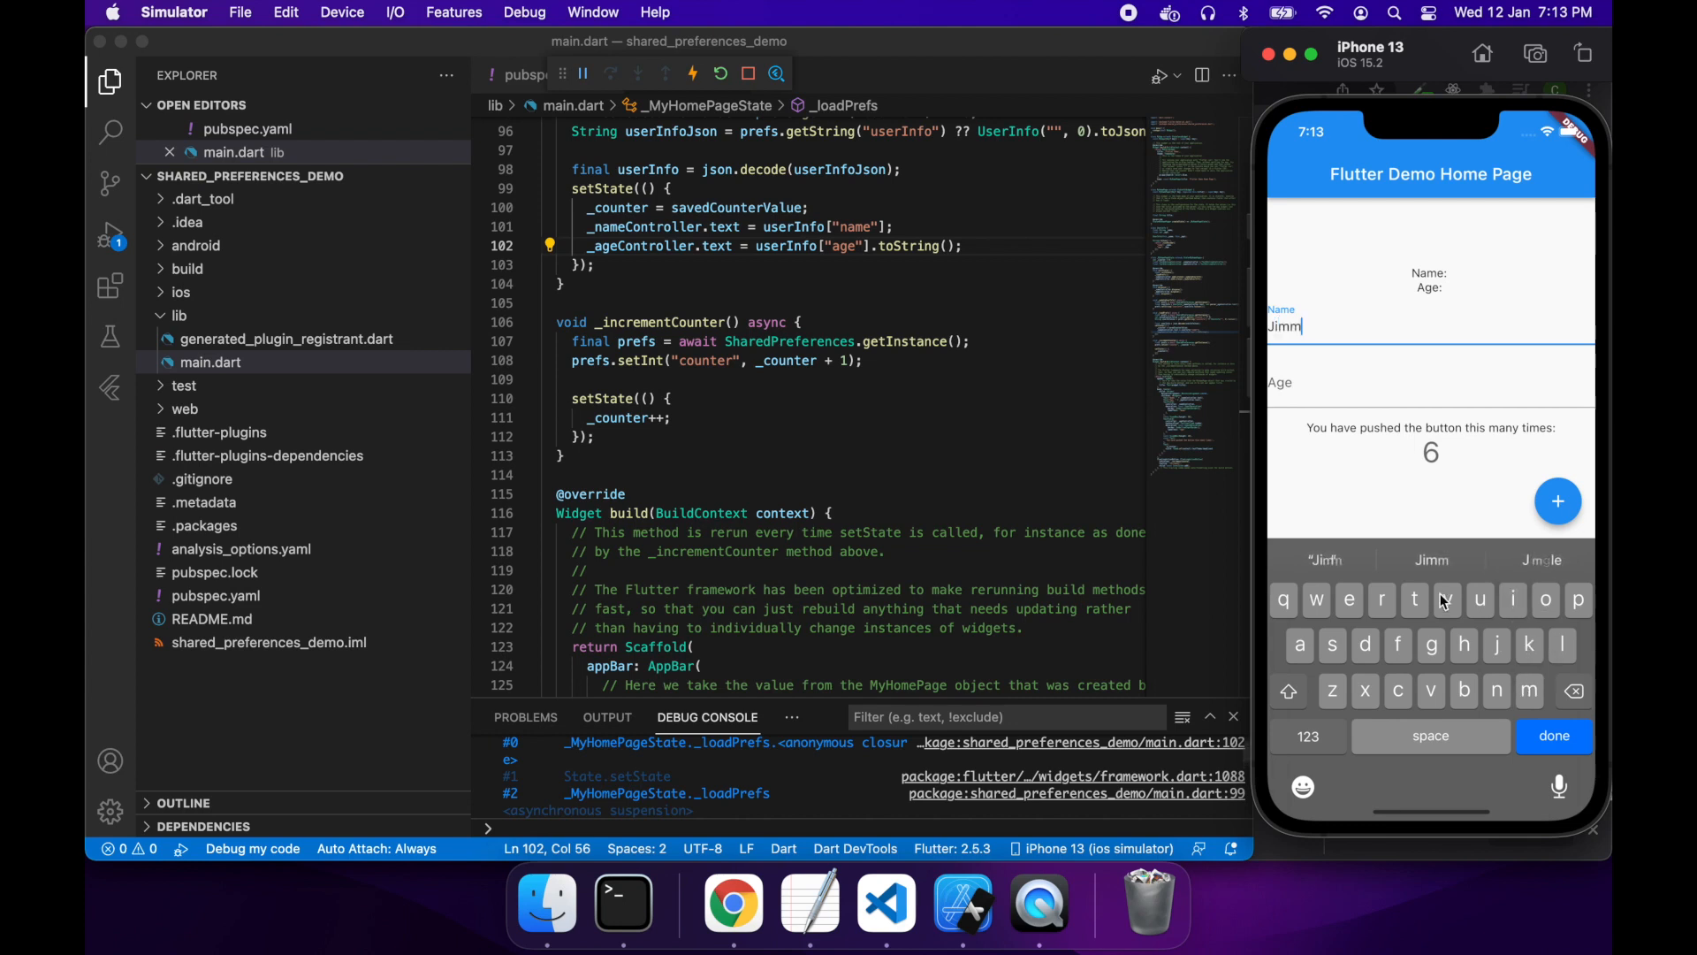
text(y)
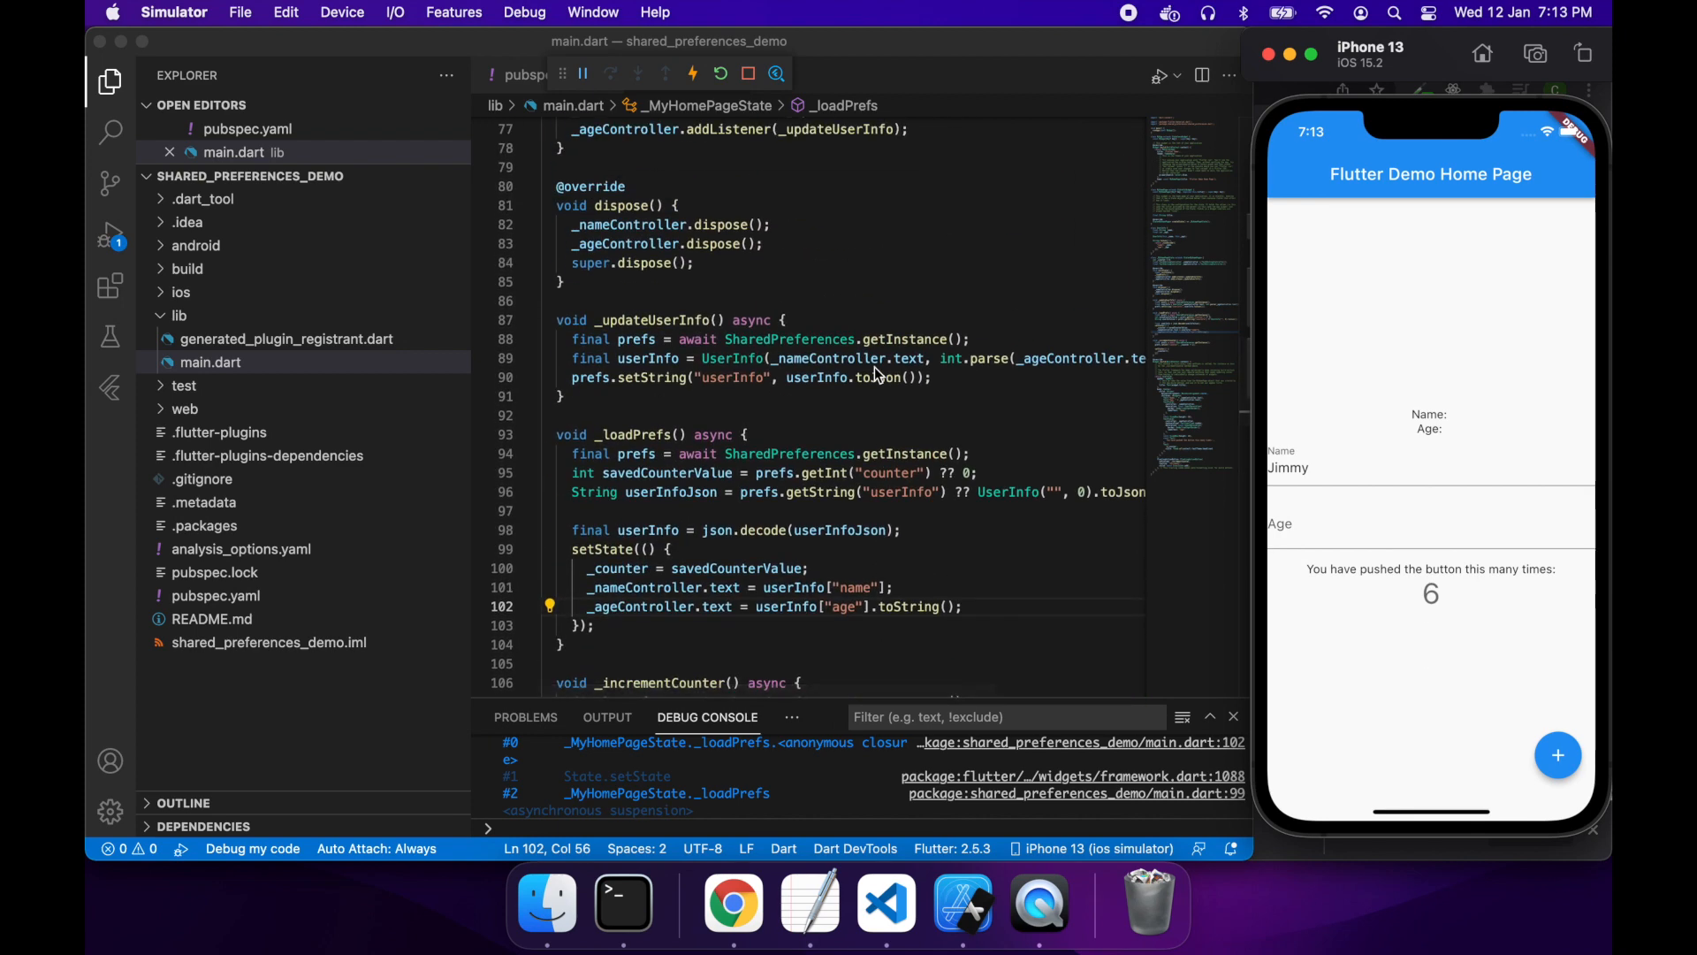
click(778, 358)
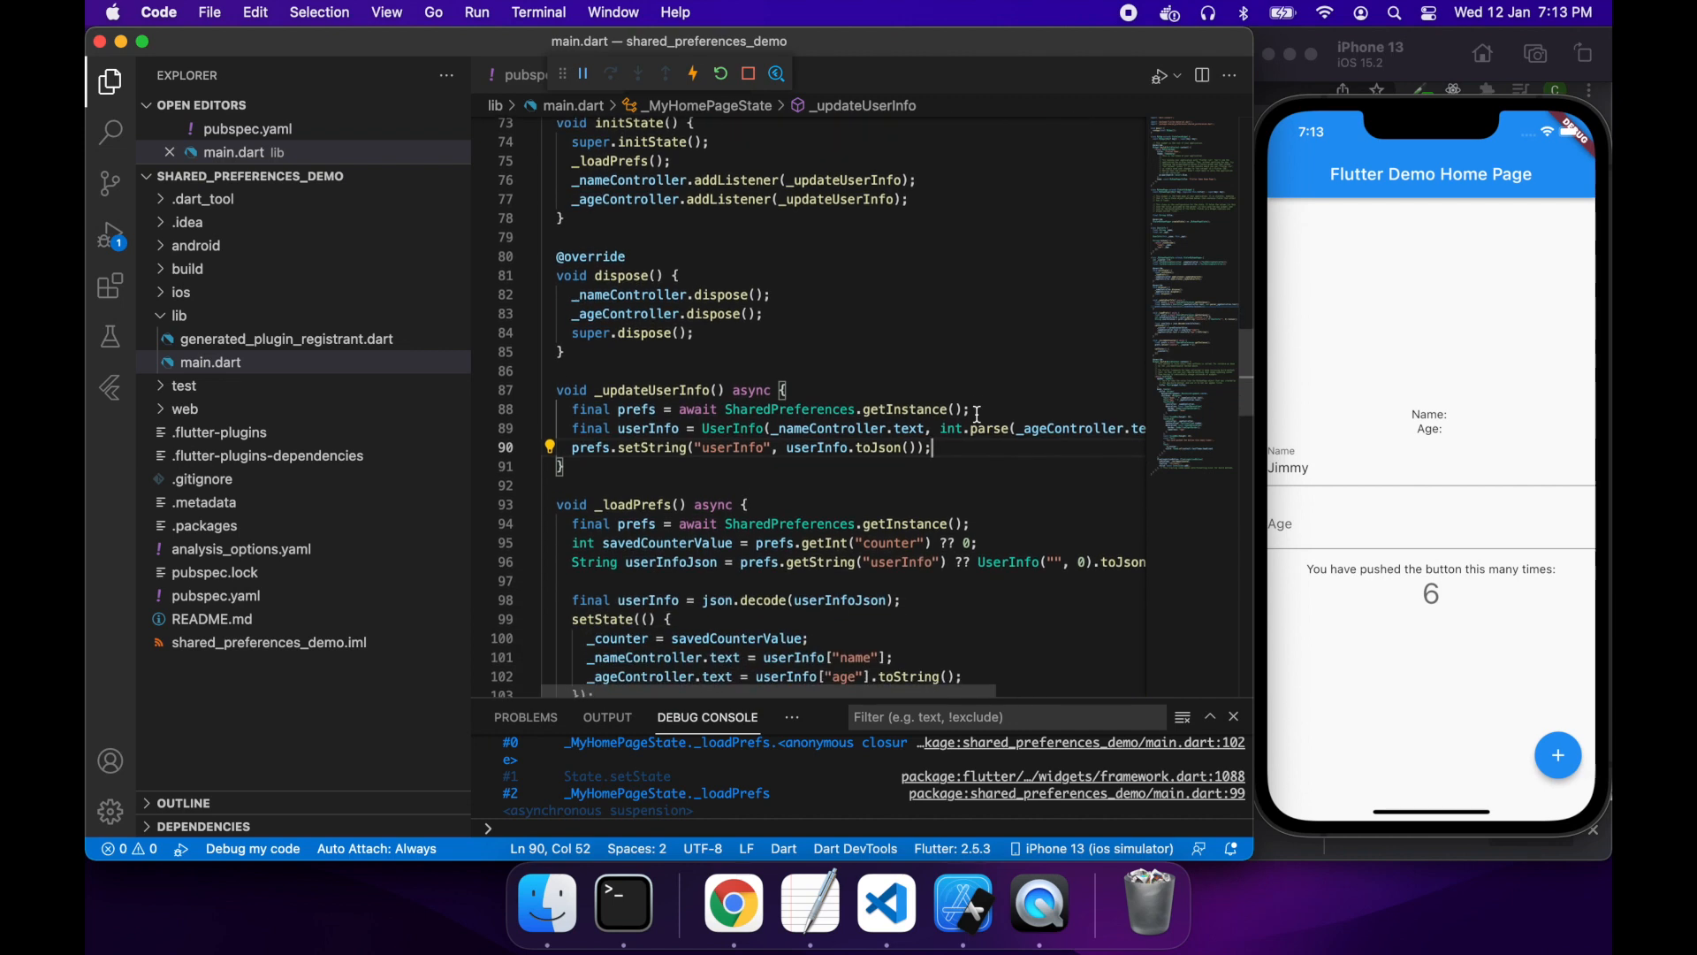
Step: Add setState(() {}); after prefs.setString in _updateUserInfo and save to hot reload
key(enter)
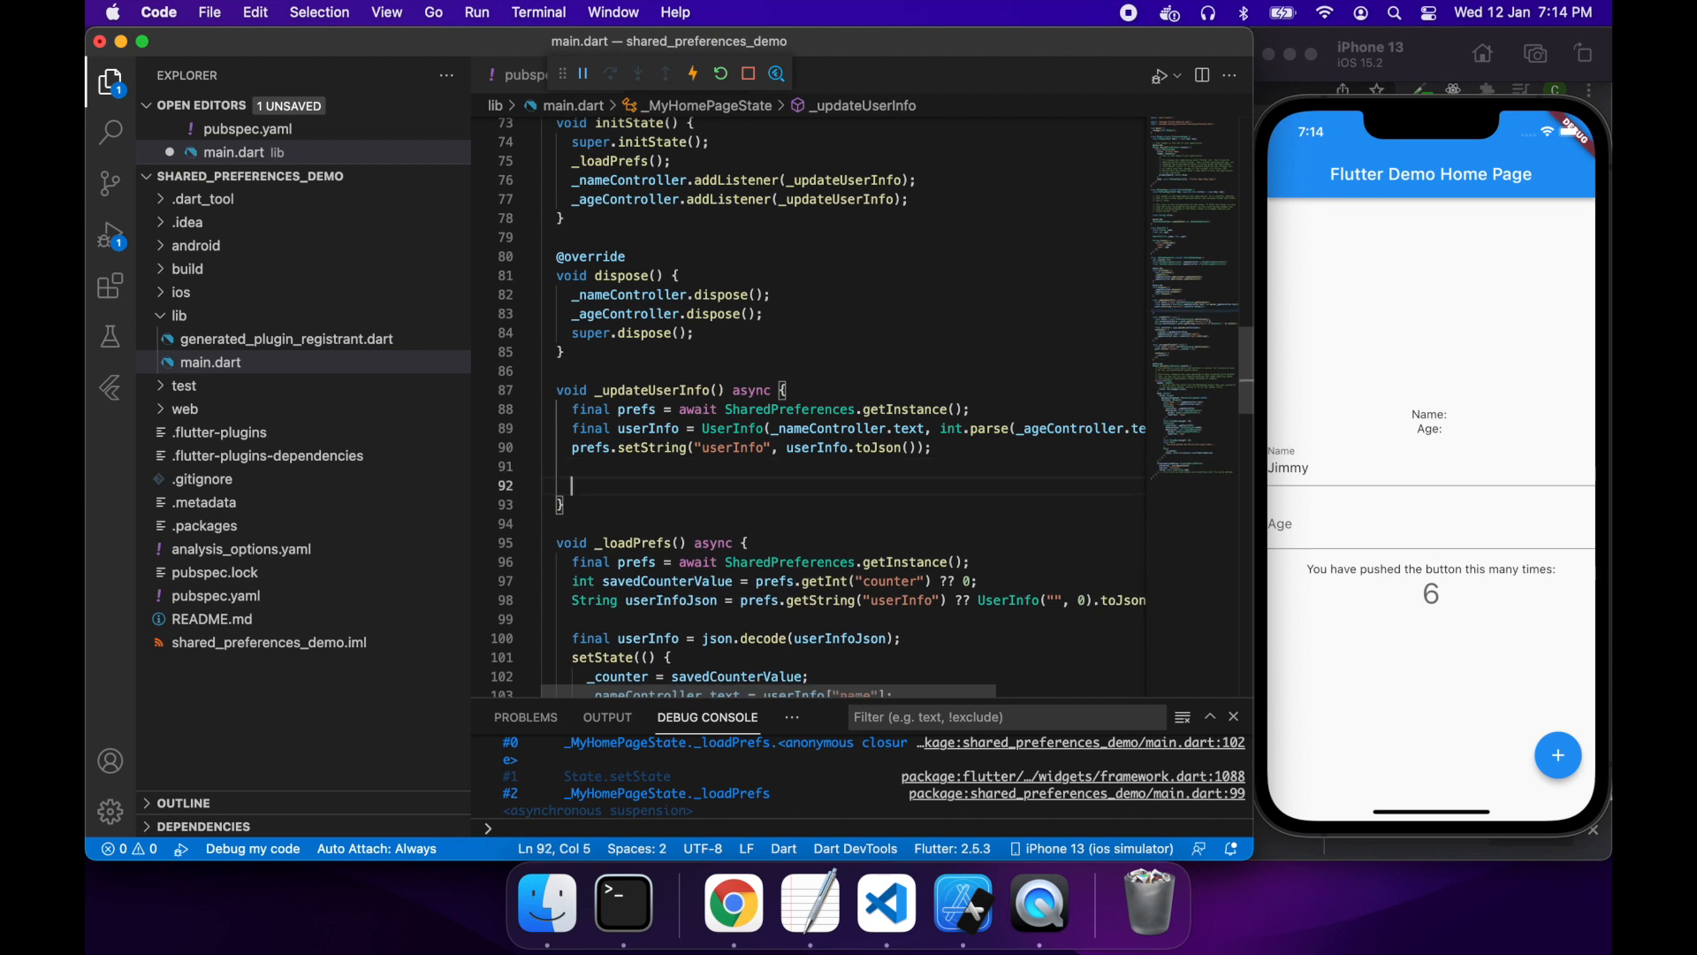
text(setState(() {)
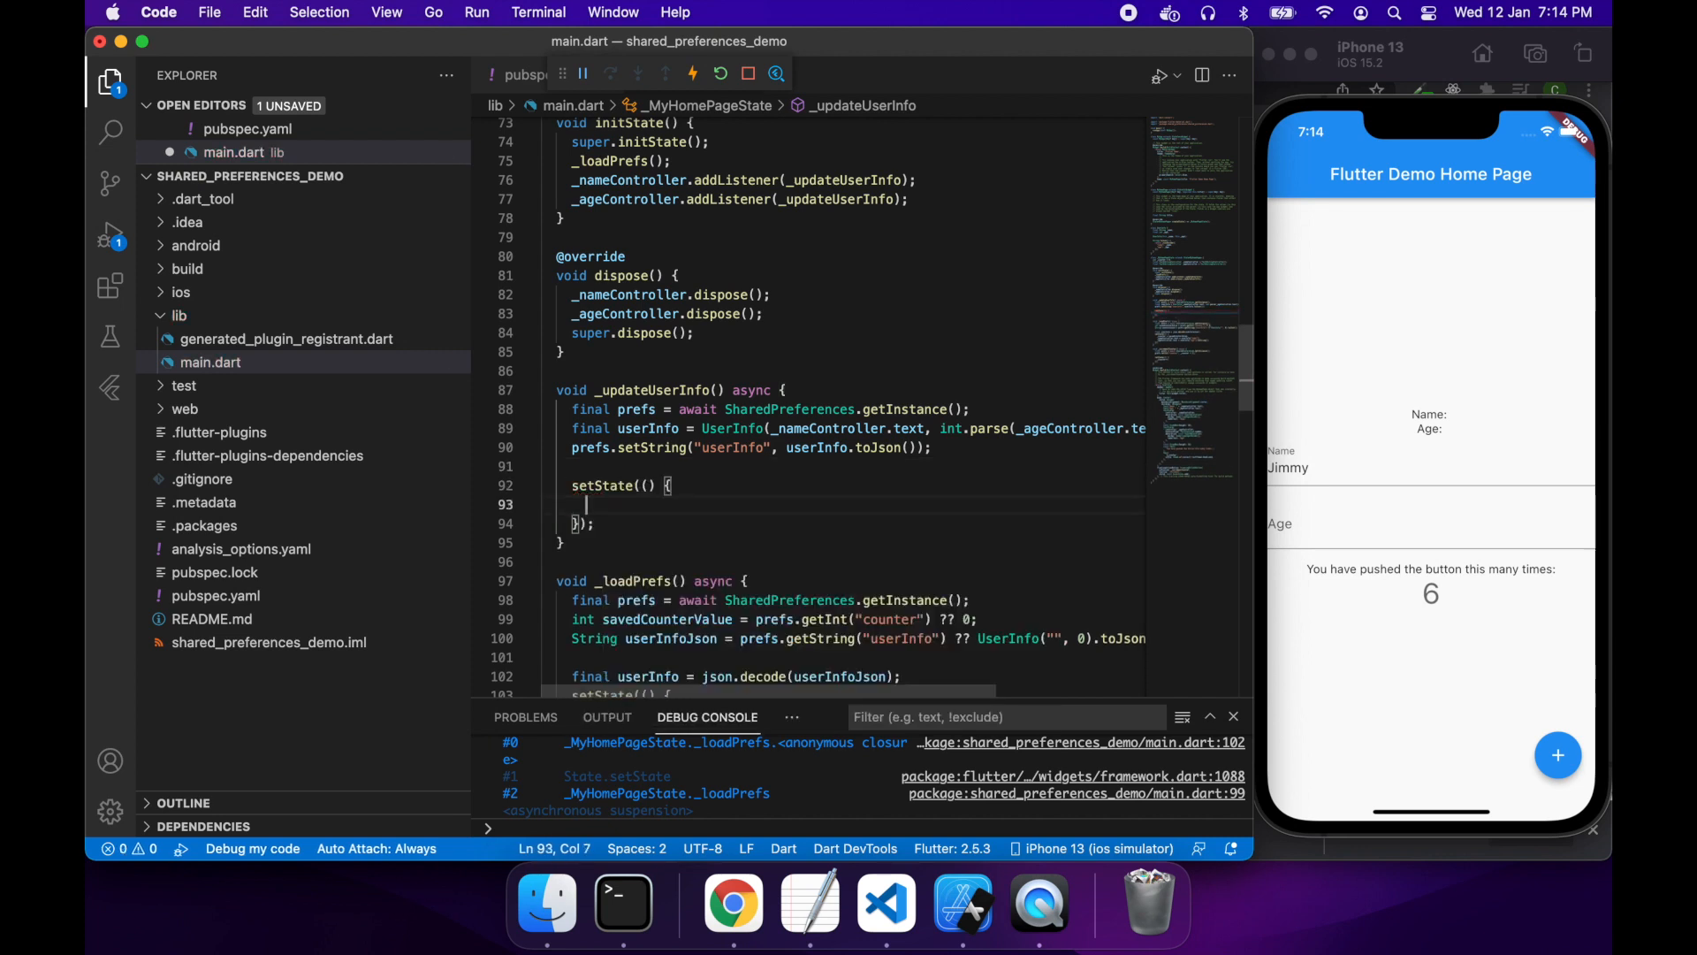
key(cmd+s)
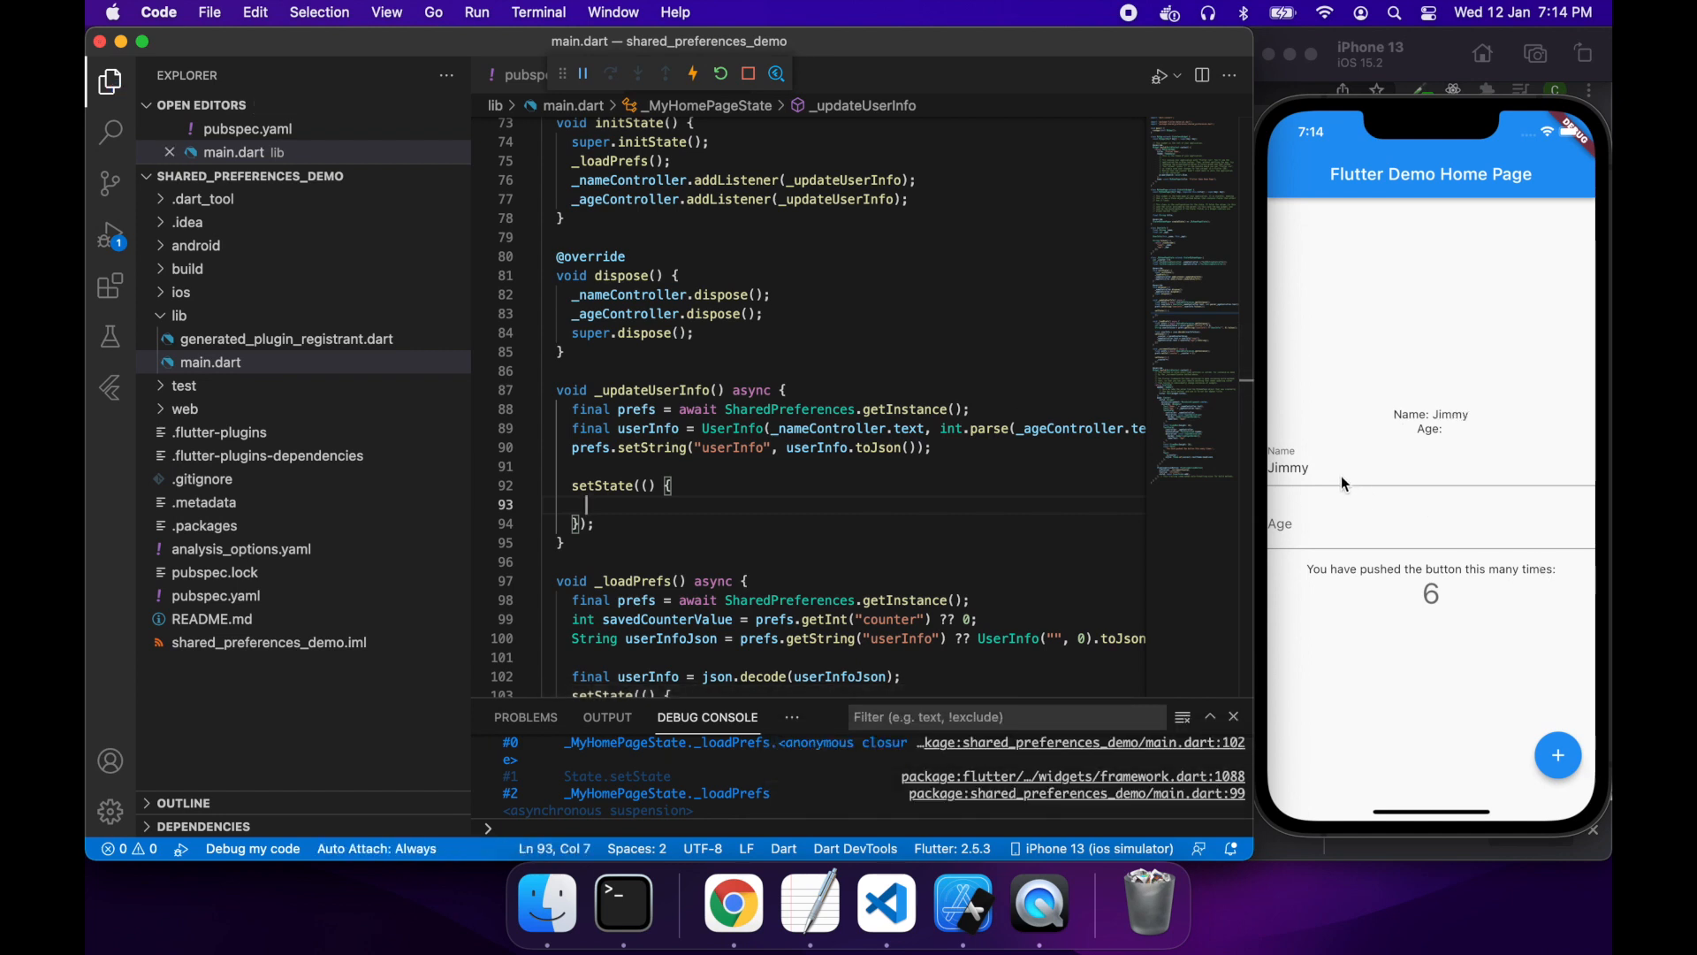
mouse_move(1334, 527)
text(25)
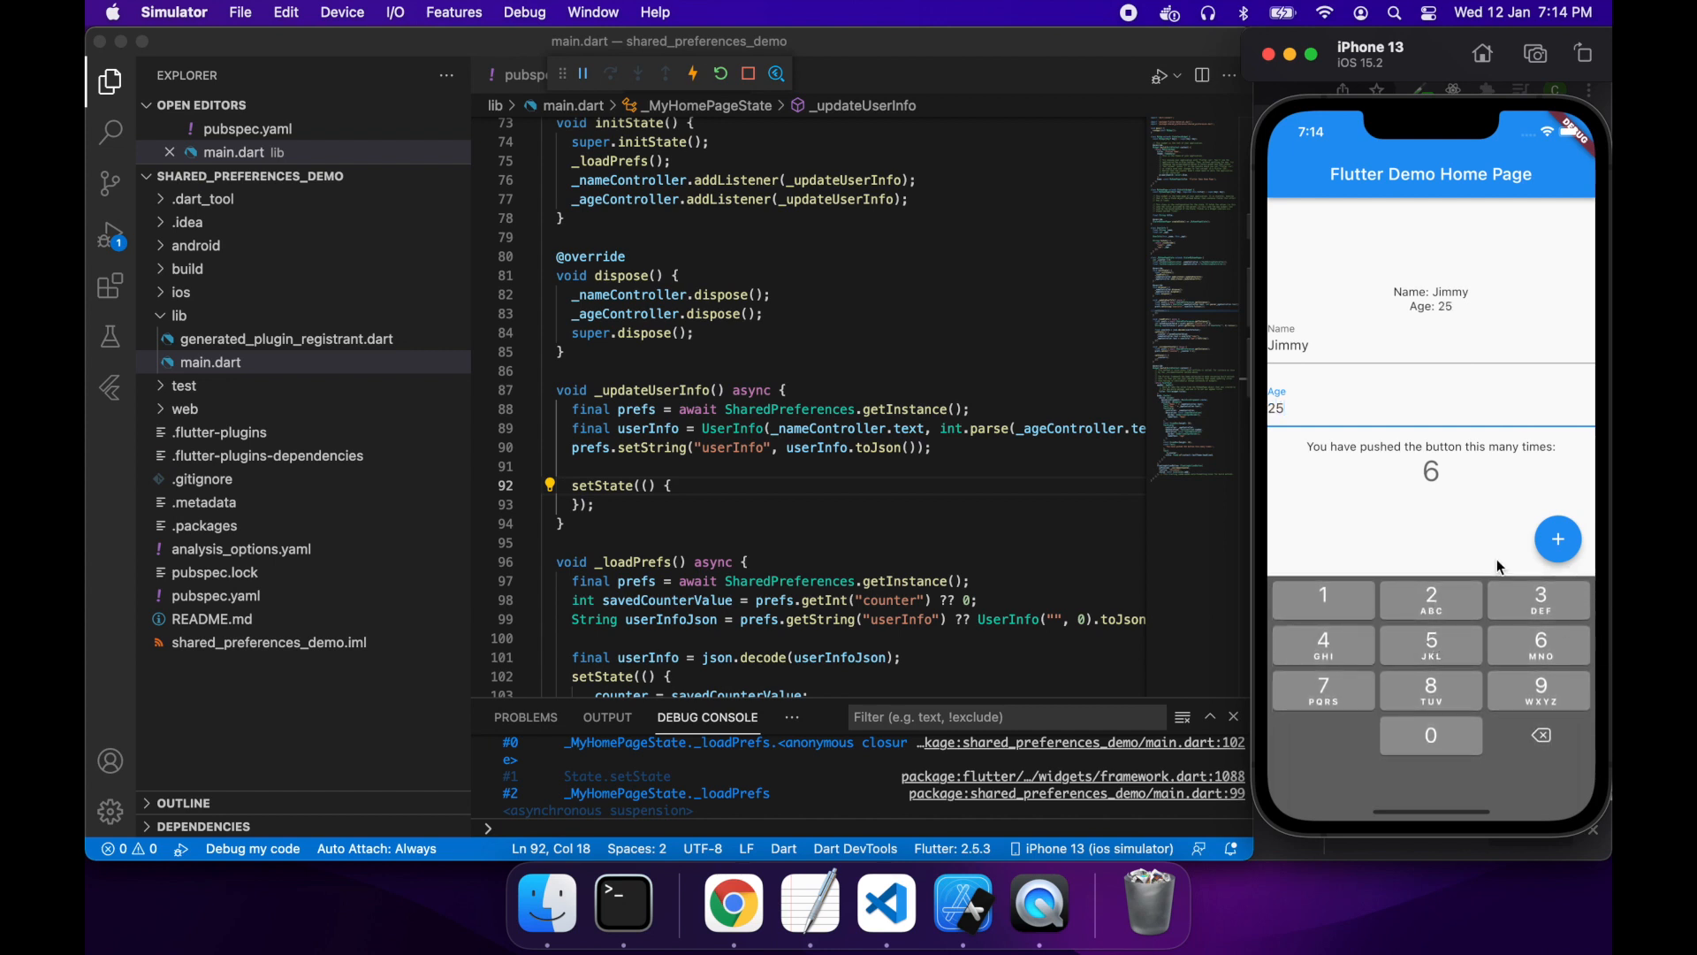
Step: Raise the counter to 8, trim the age to 2, and open the Device menu
click(1558, 539)
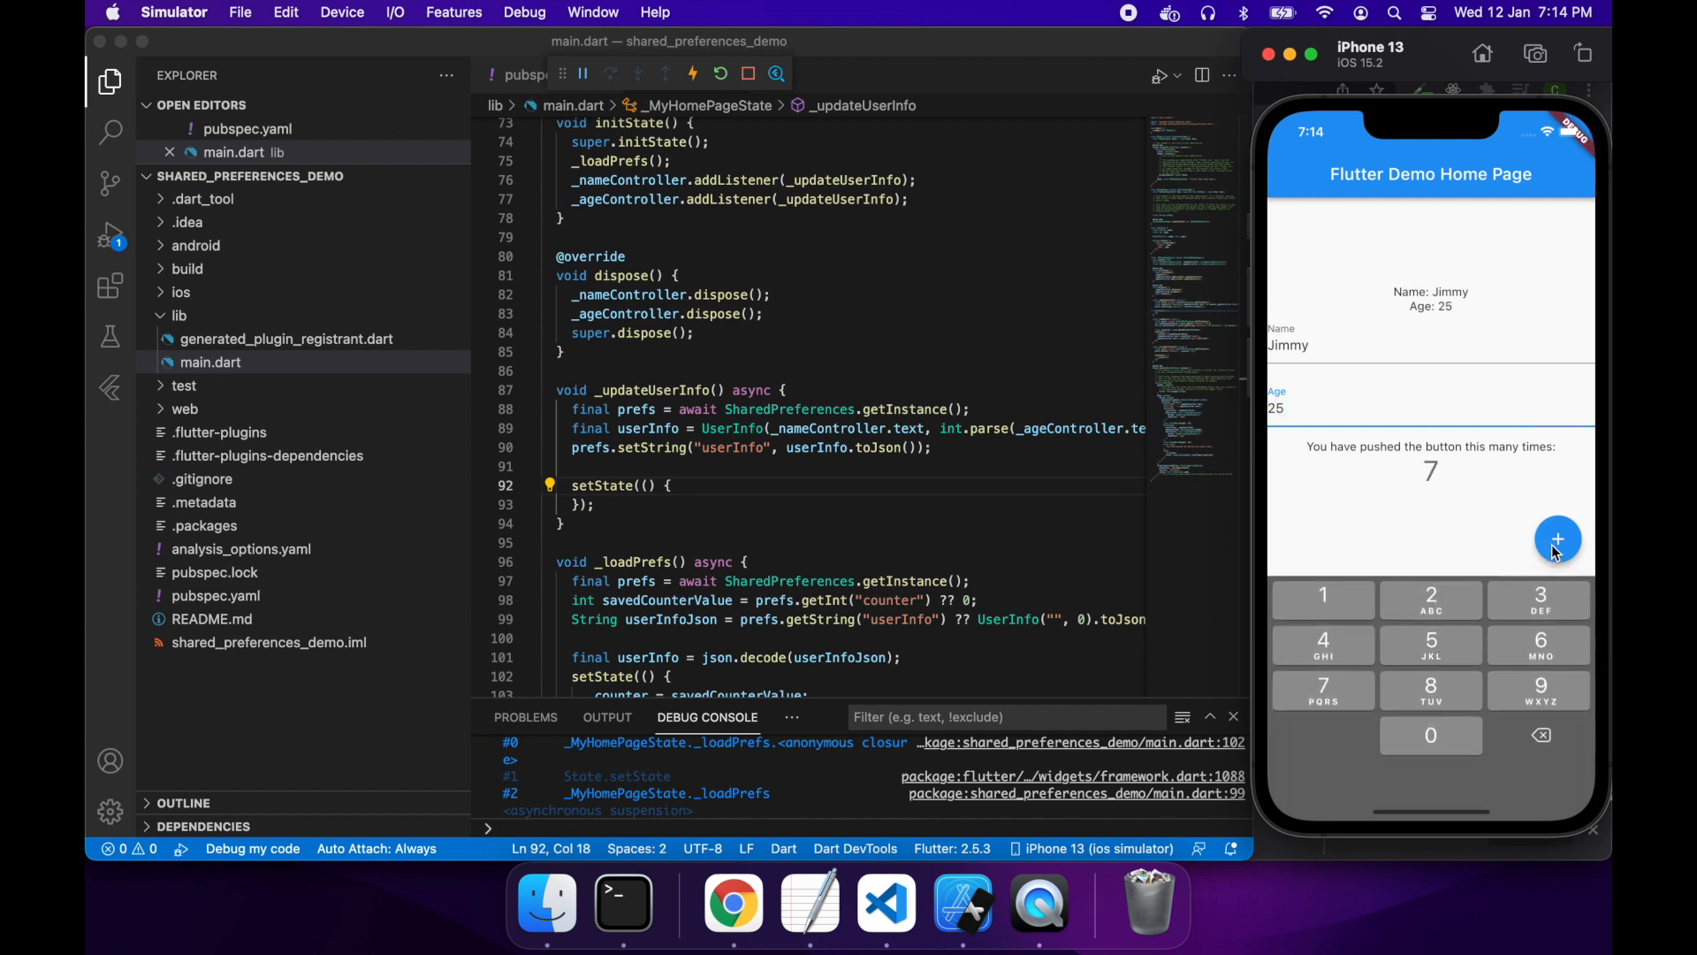
click(1557, 539)
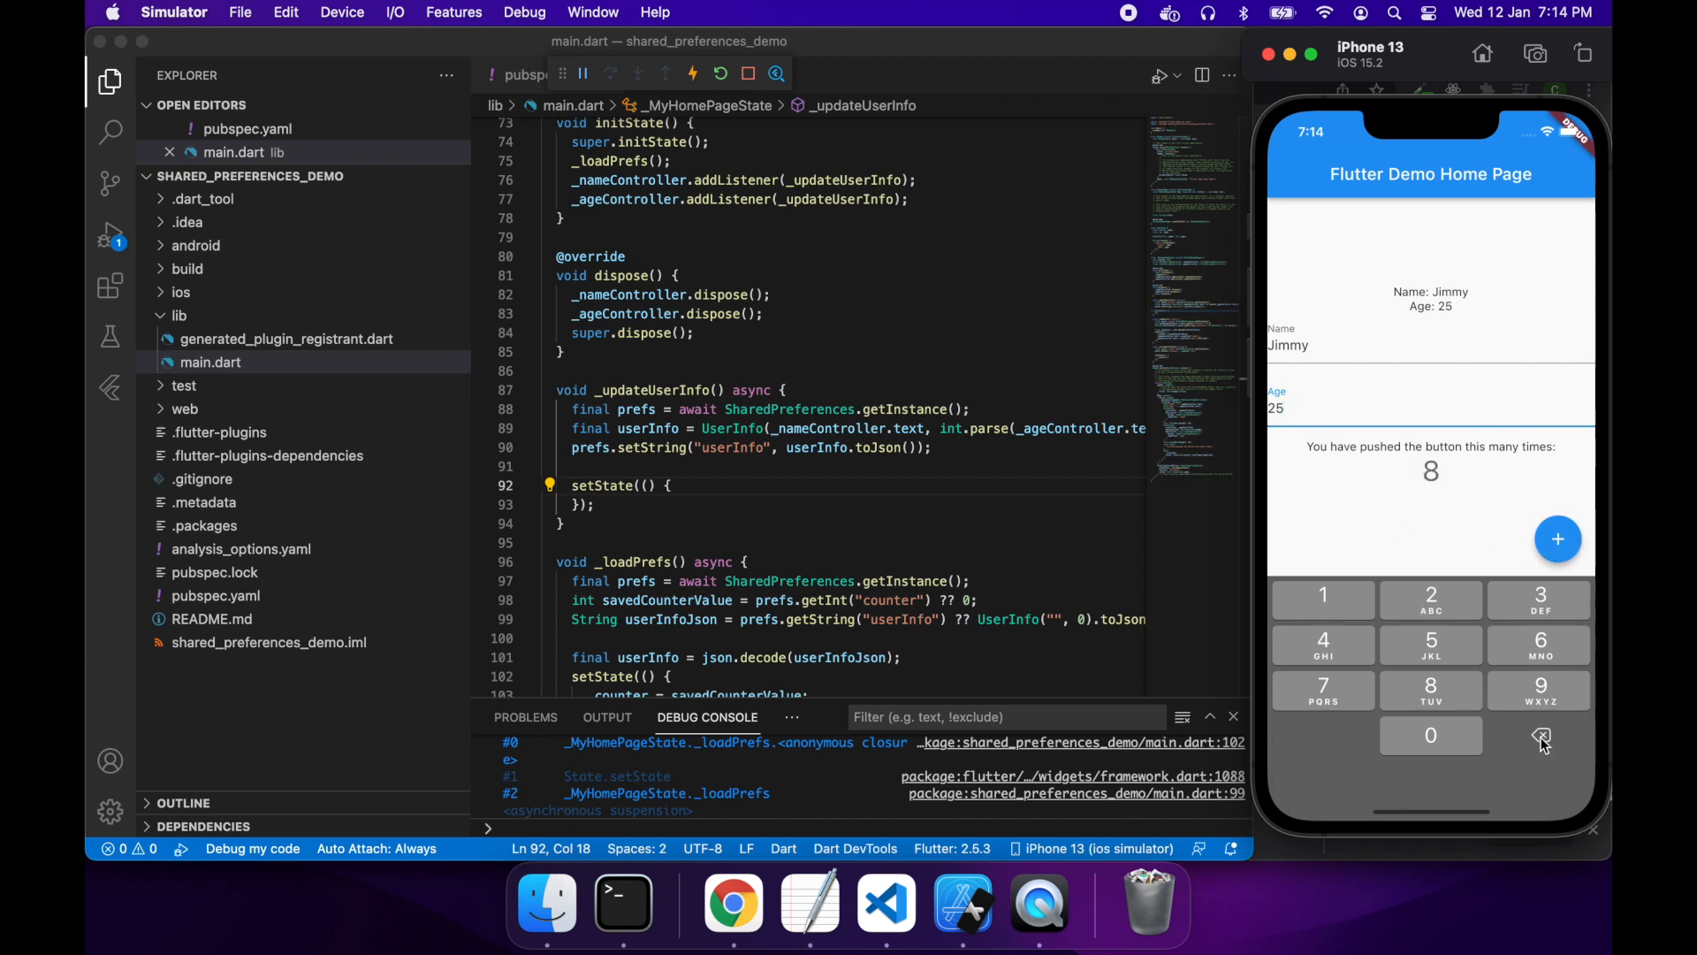
click(1538, 734)
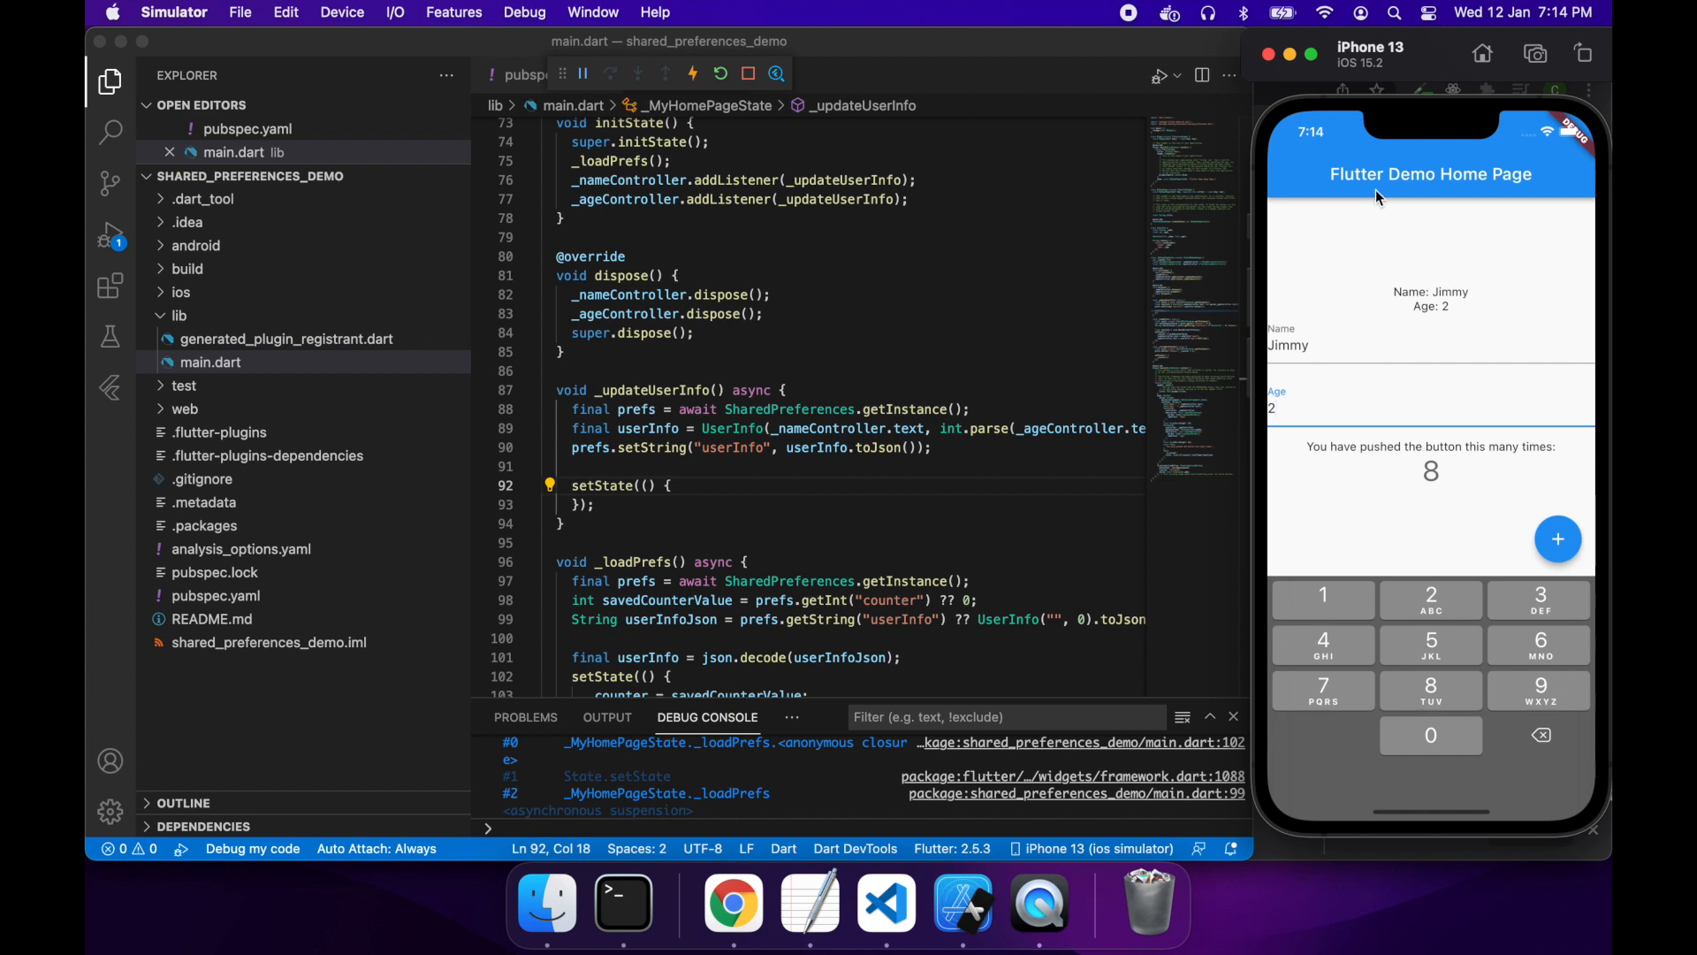
mouse_move(1292, 254)
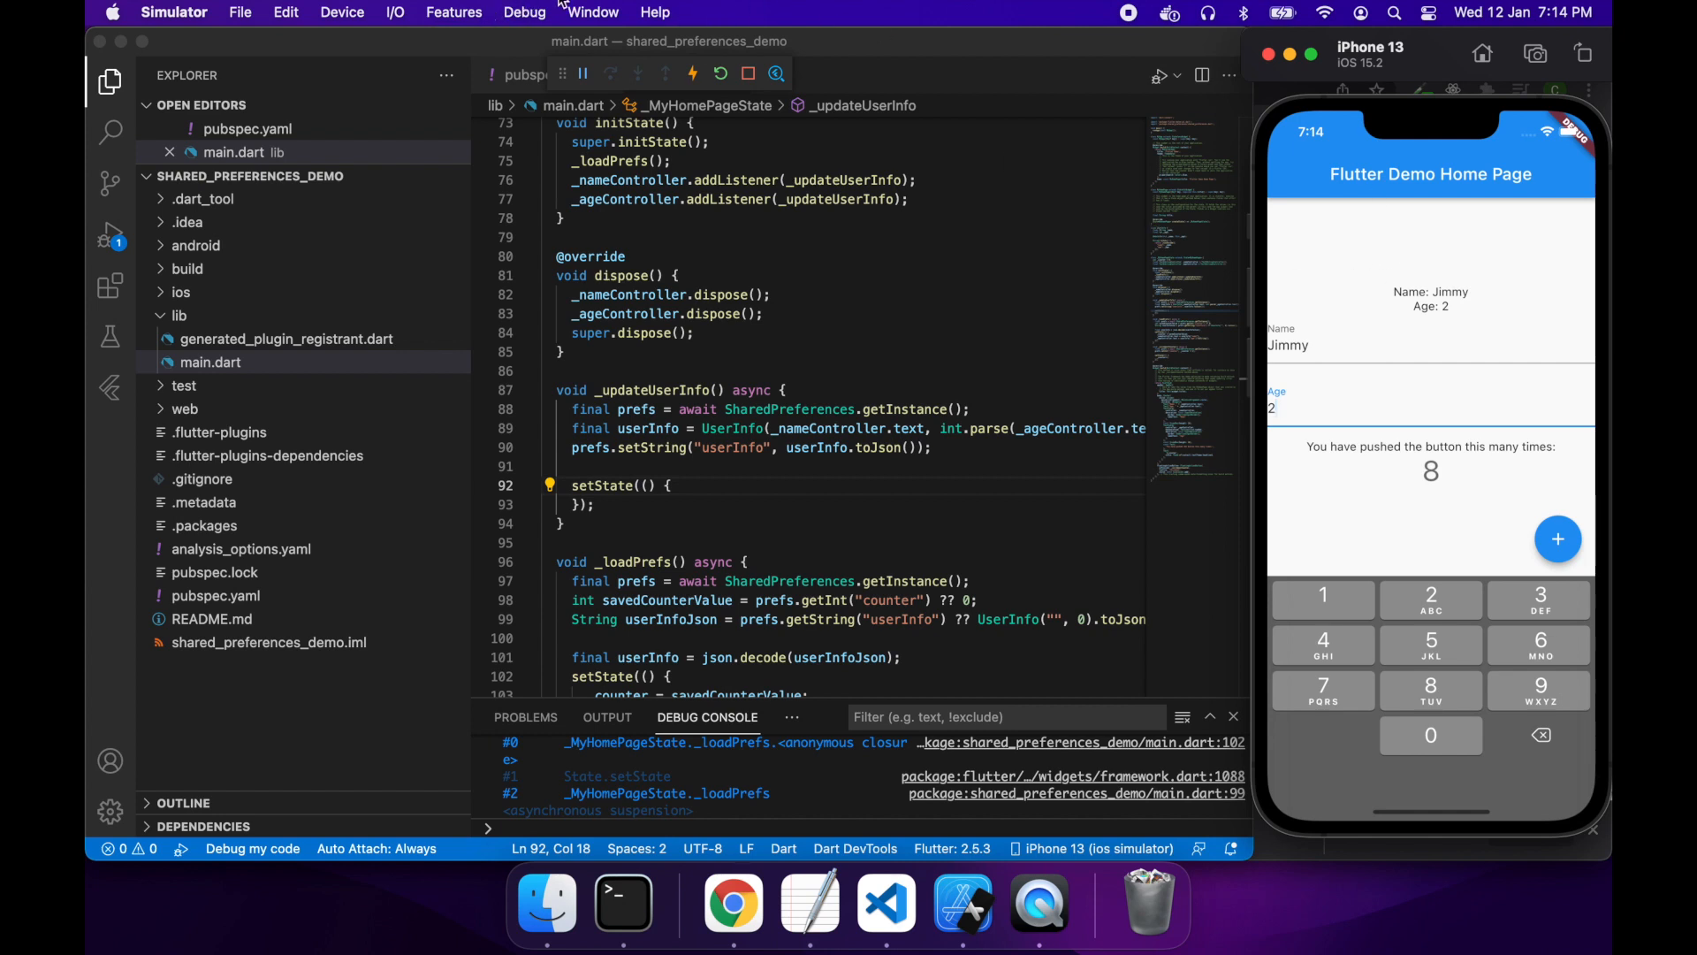
click(394, 12)
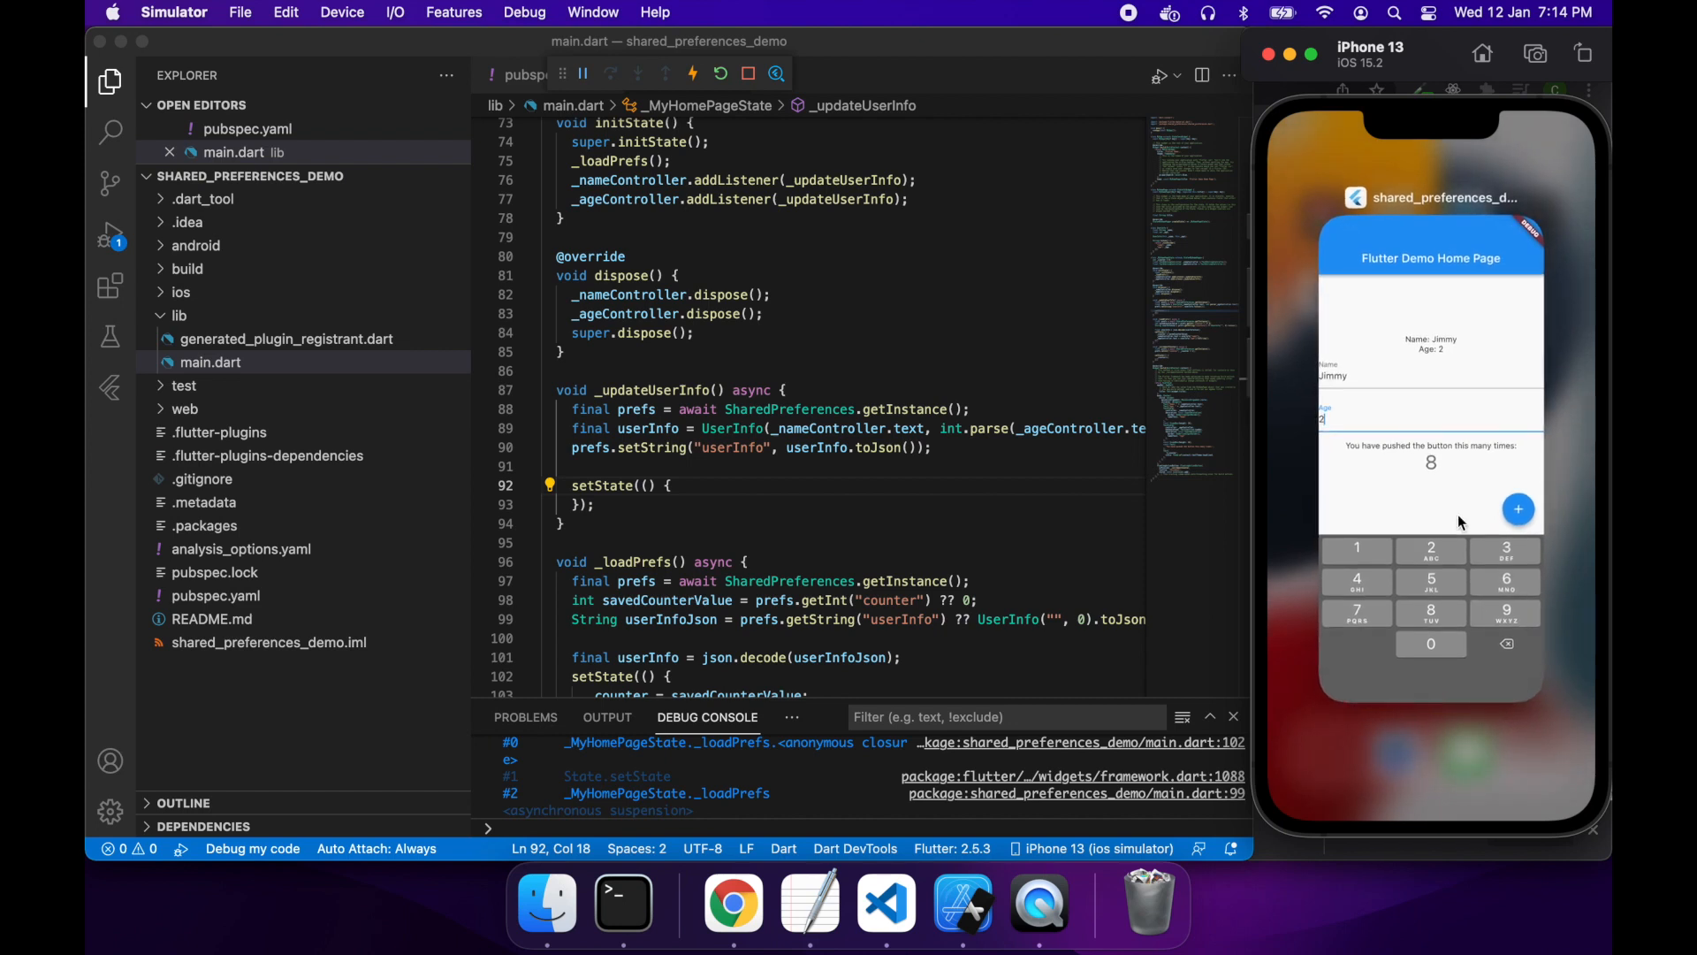
mouse_move(1456, 178)
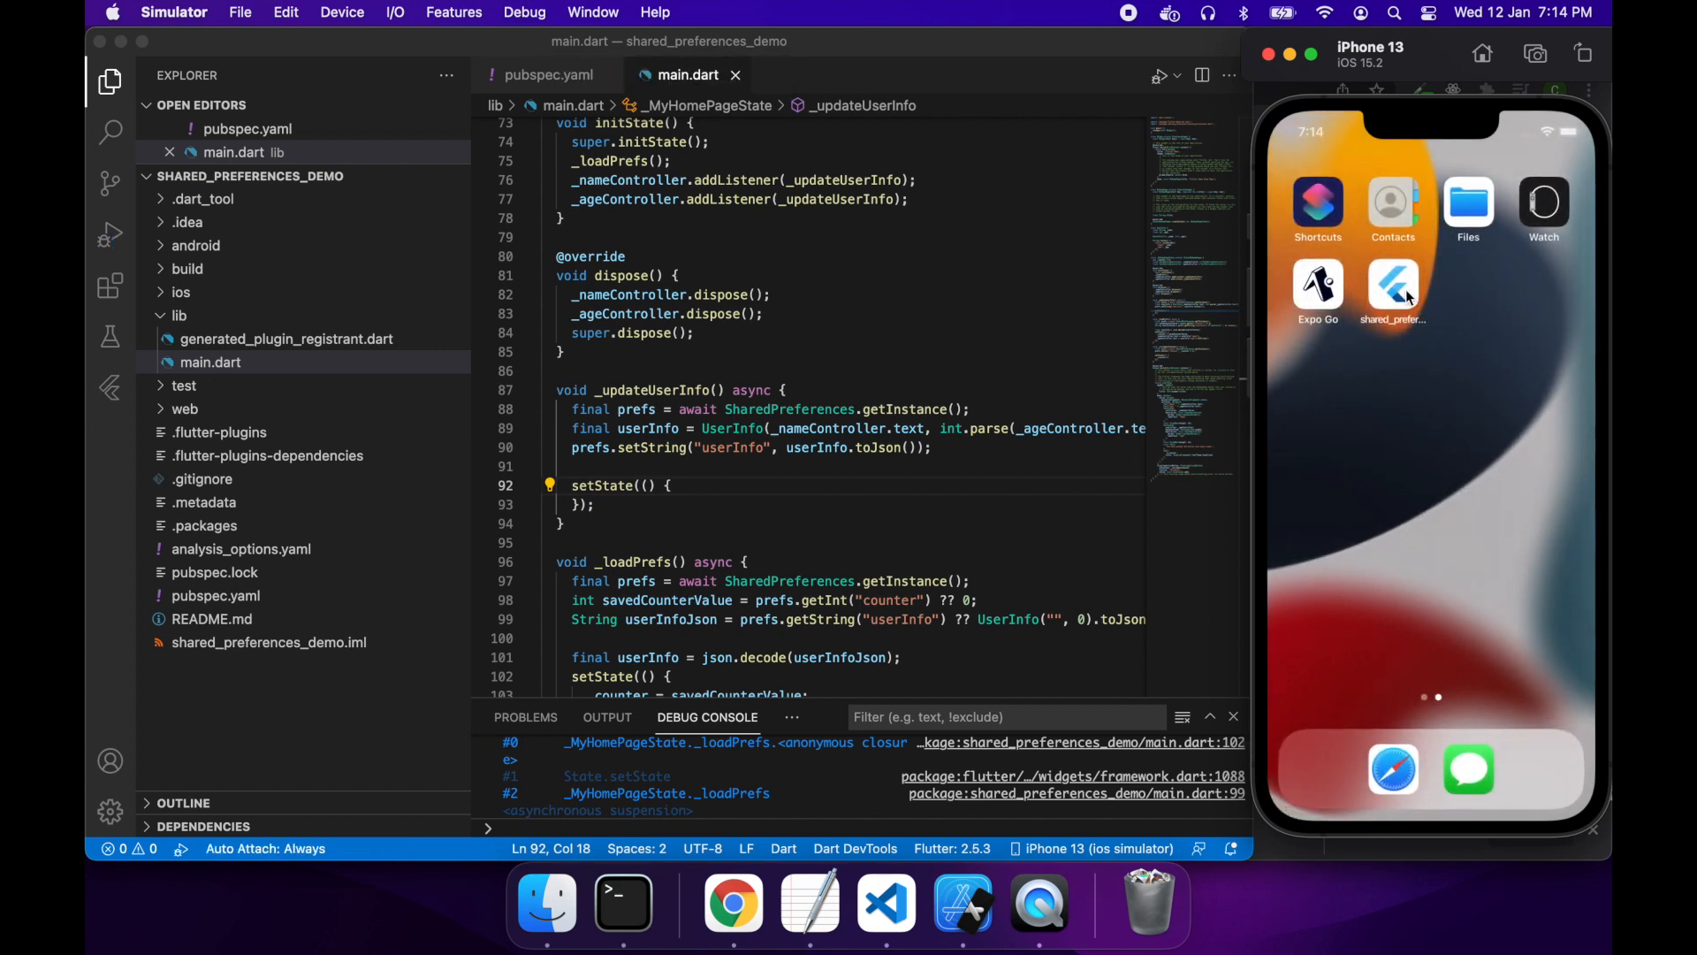
Step: Relaunch shared_preferences_demo from the home screen to confirm Jimmy, 2 and 8 persist
click(1393, 285)
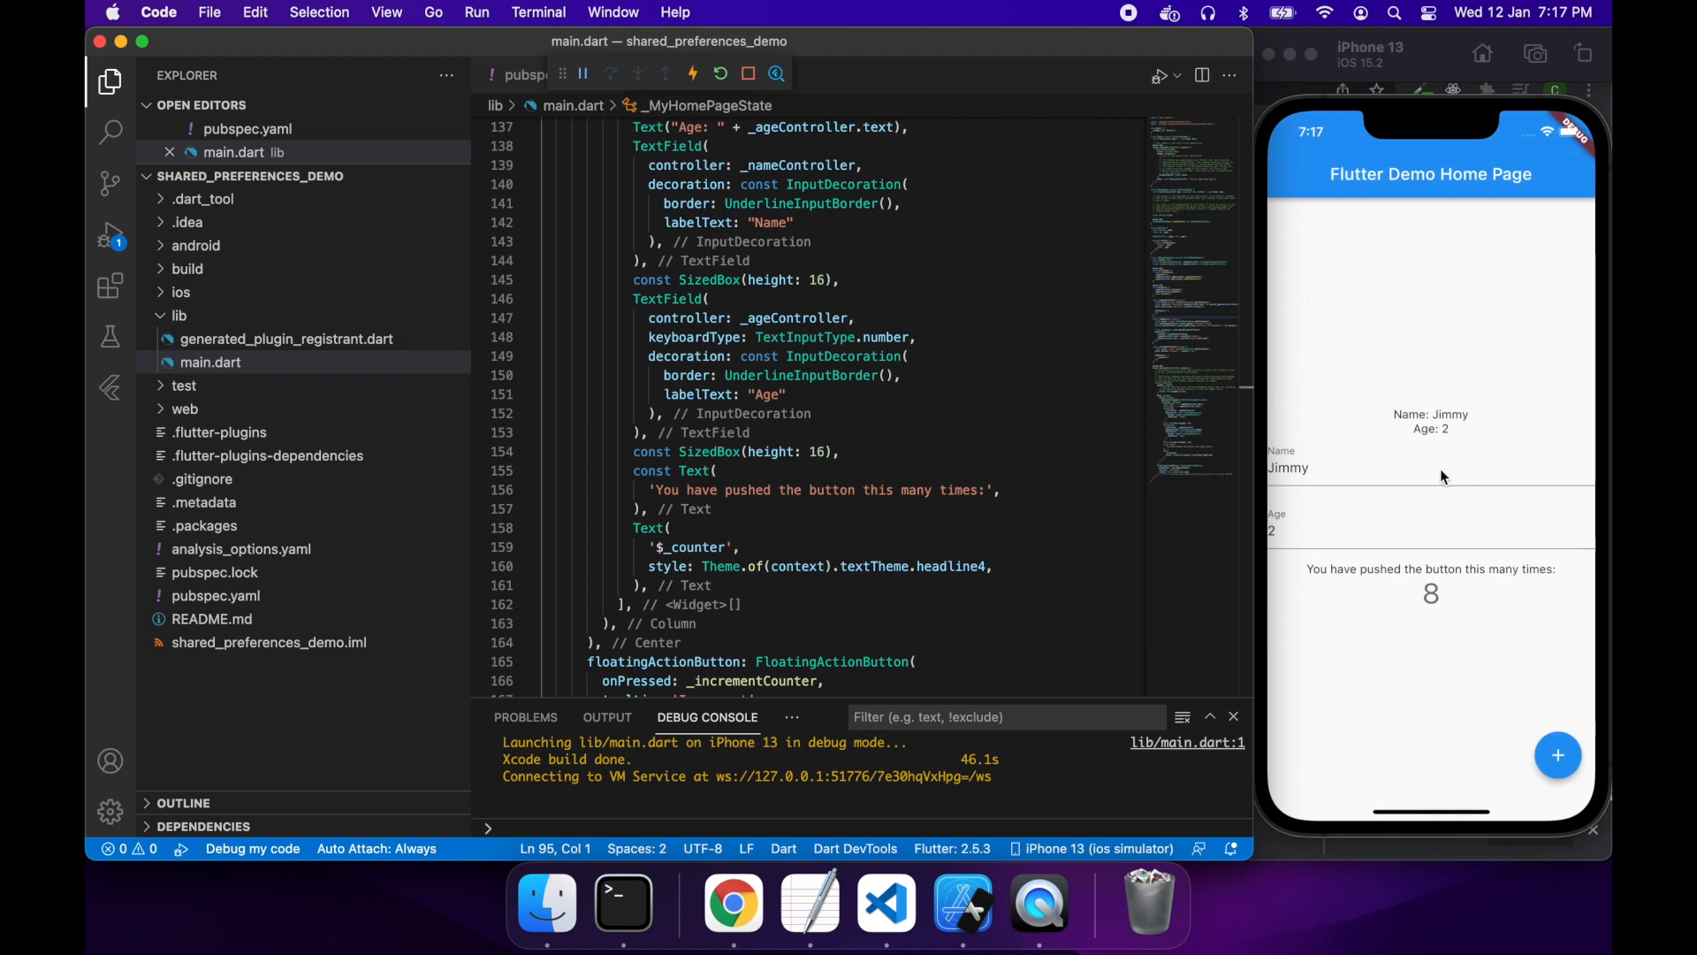
mouse_move(1390, 485)
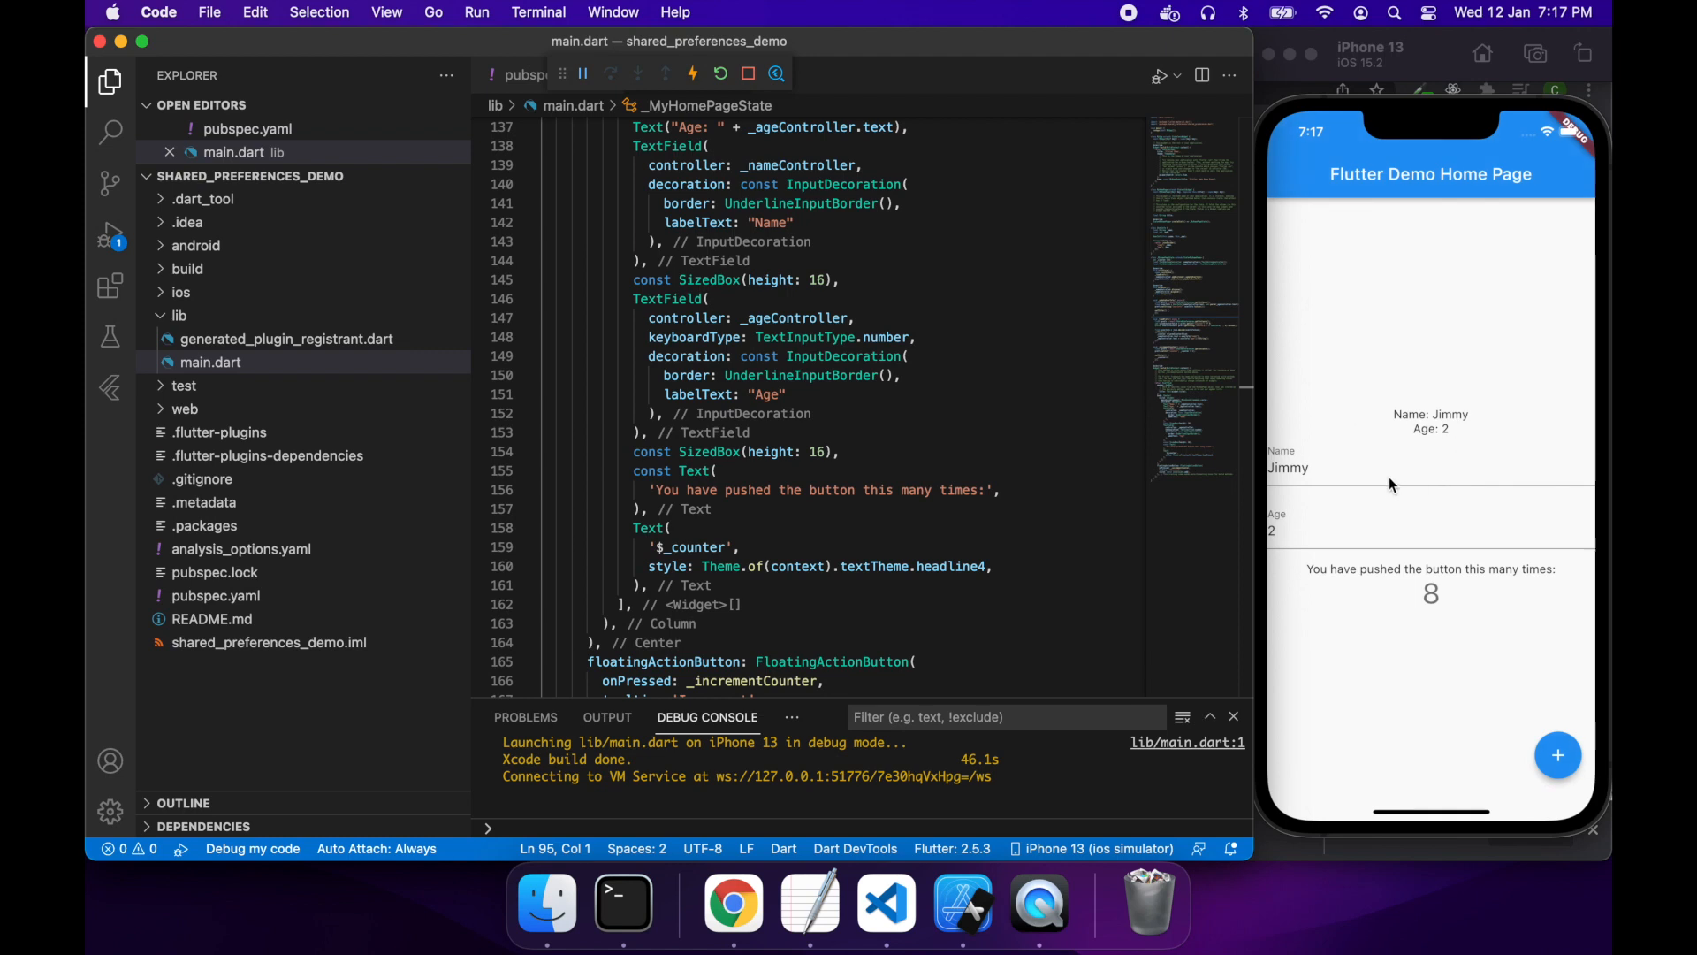
mouse_move(1384, 484)
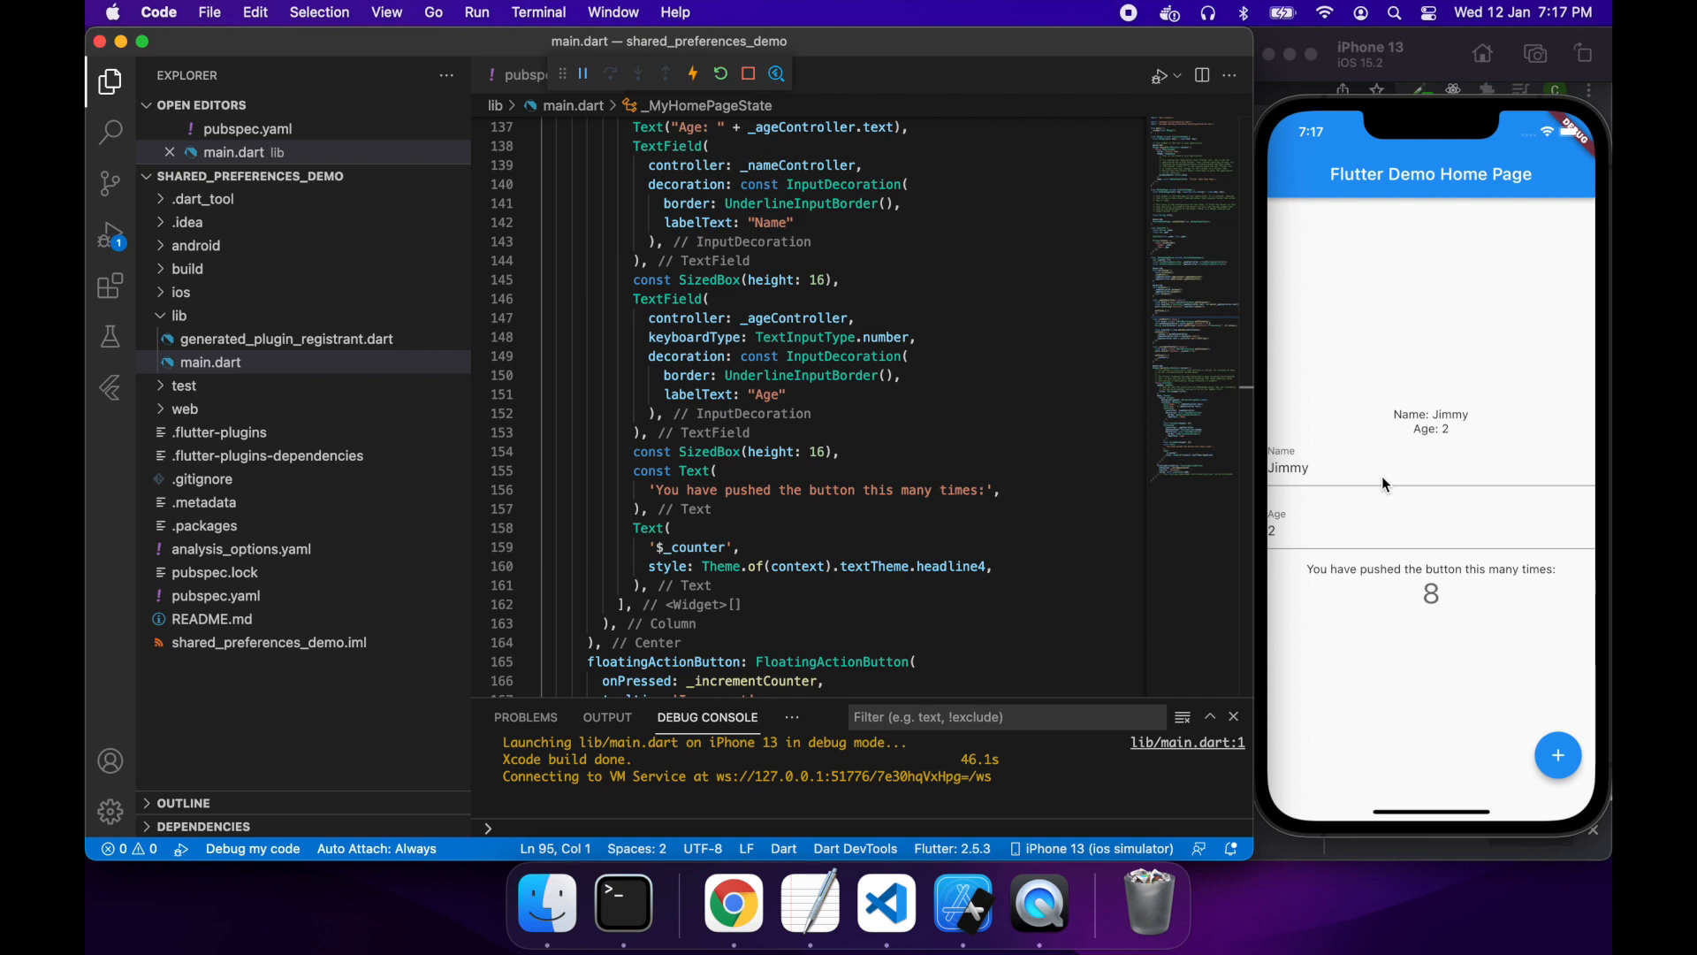